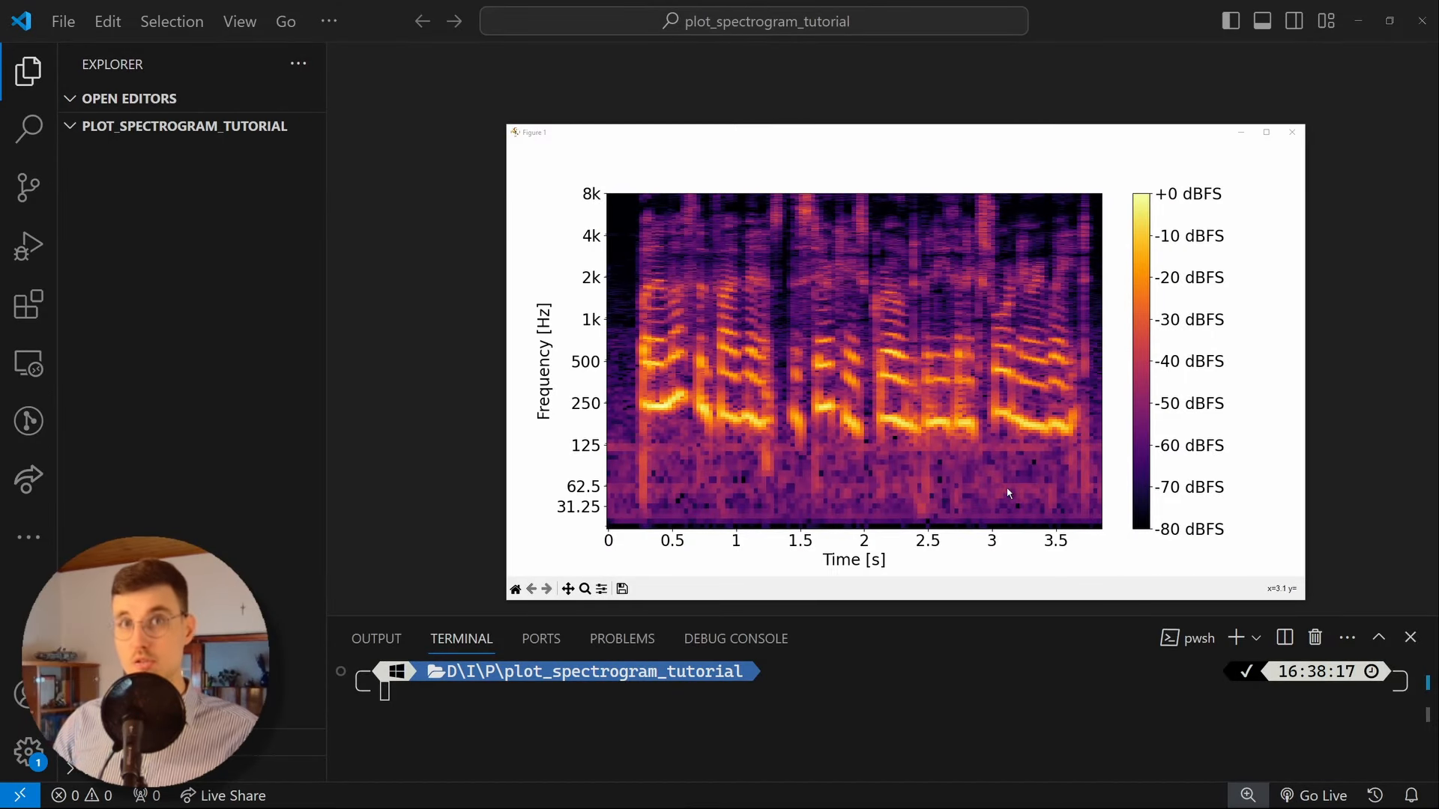
mouse_move(813, 541)
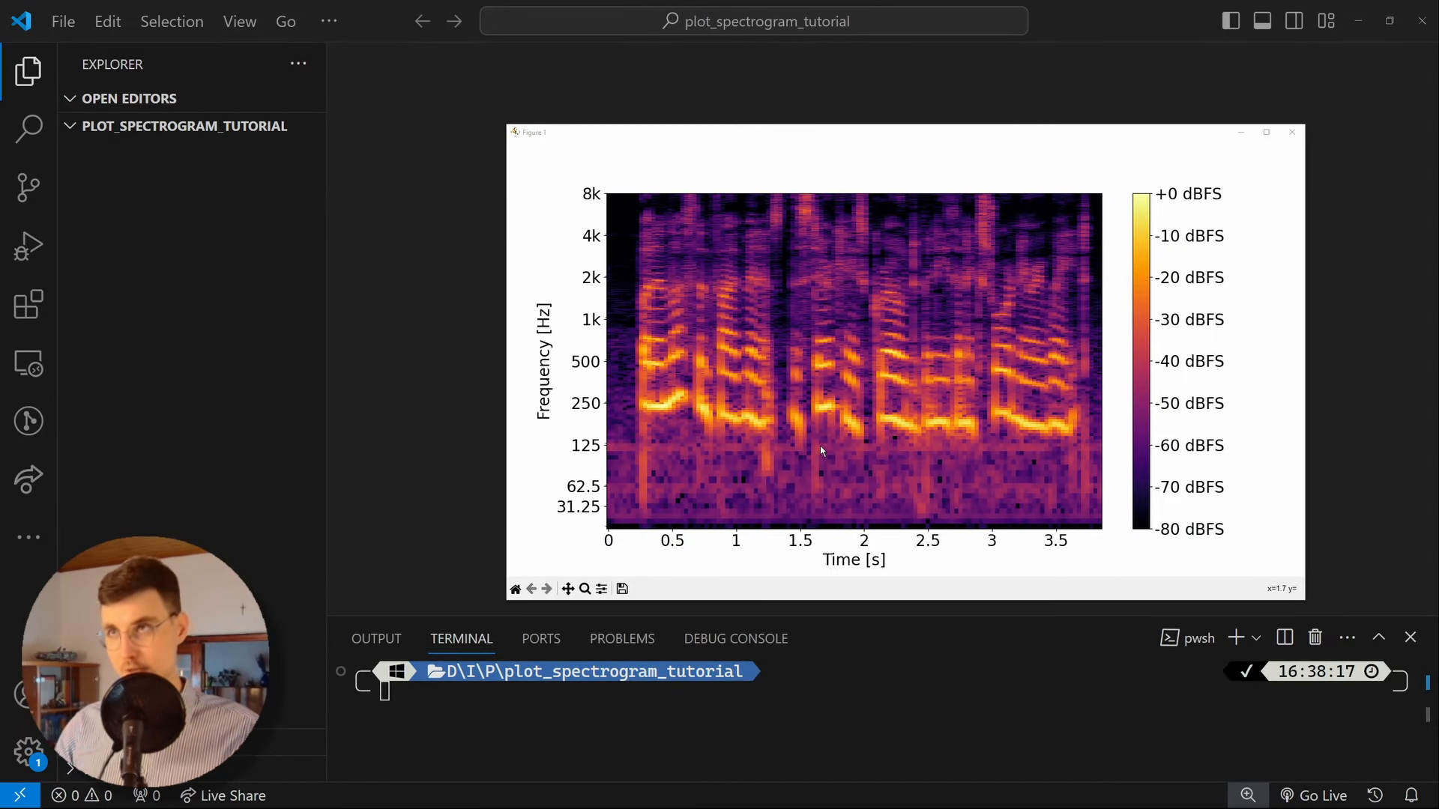
mouse_move(971, 436)
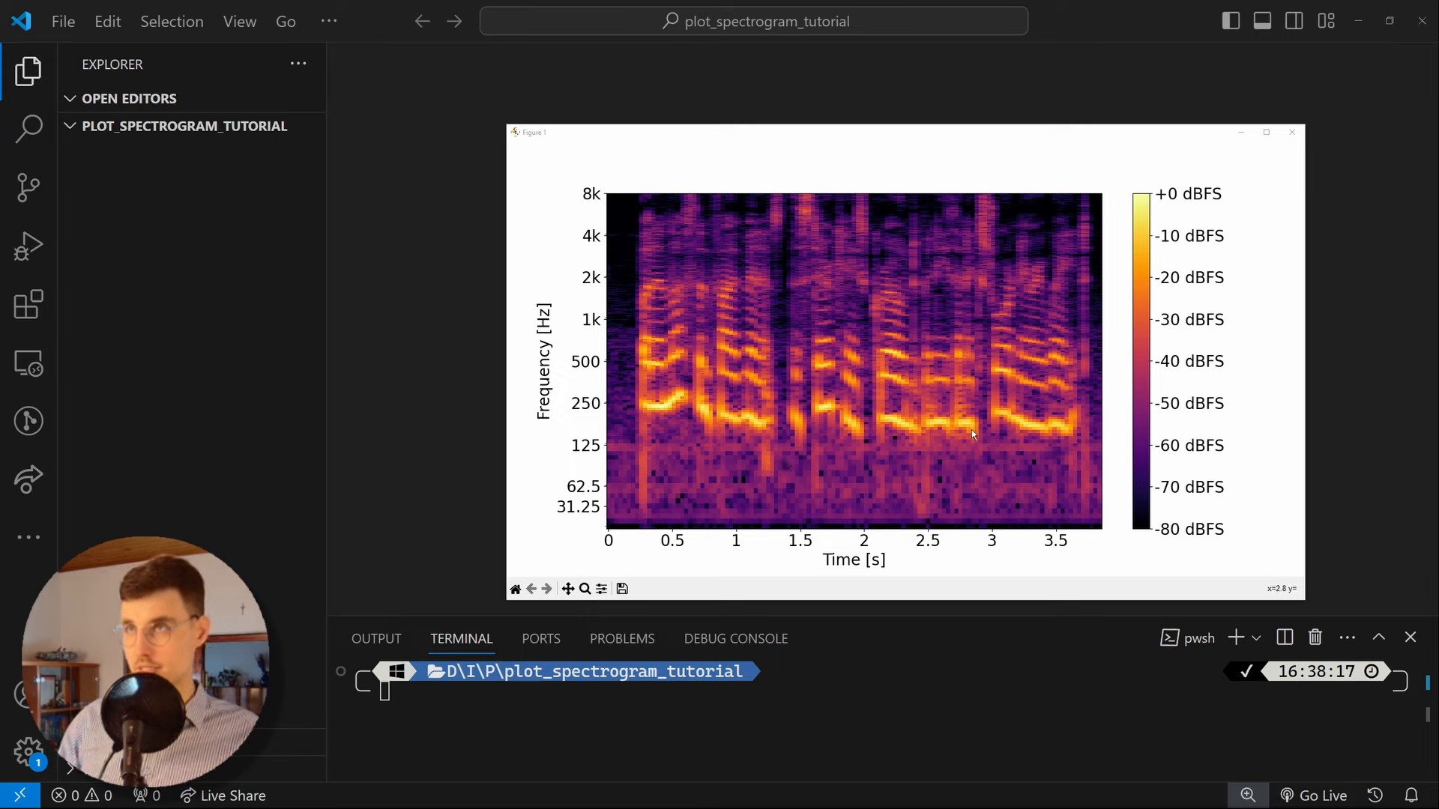
mouse_move(838, 463)
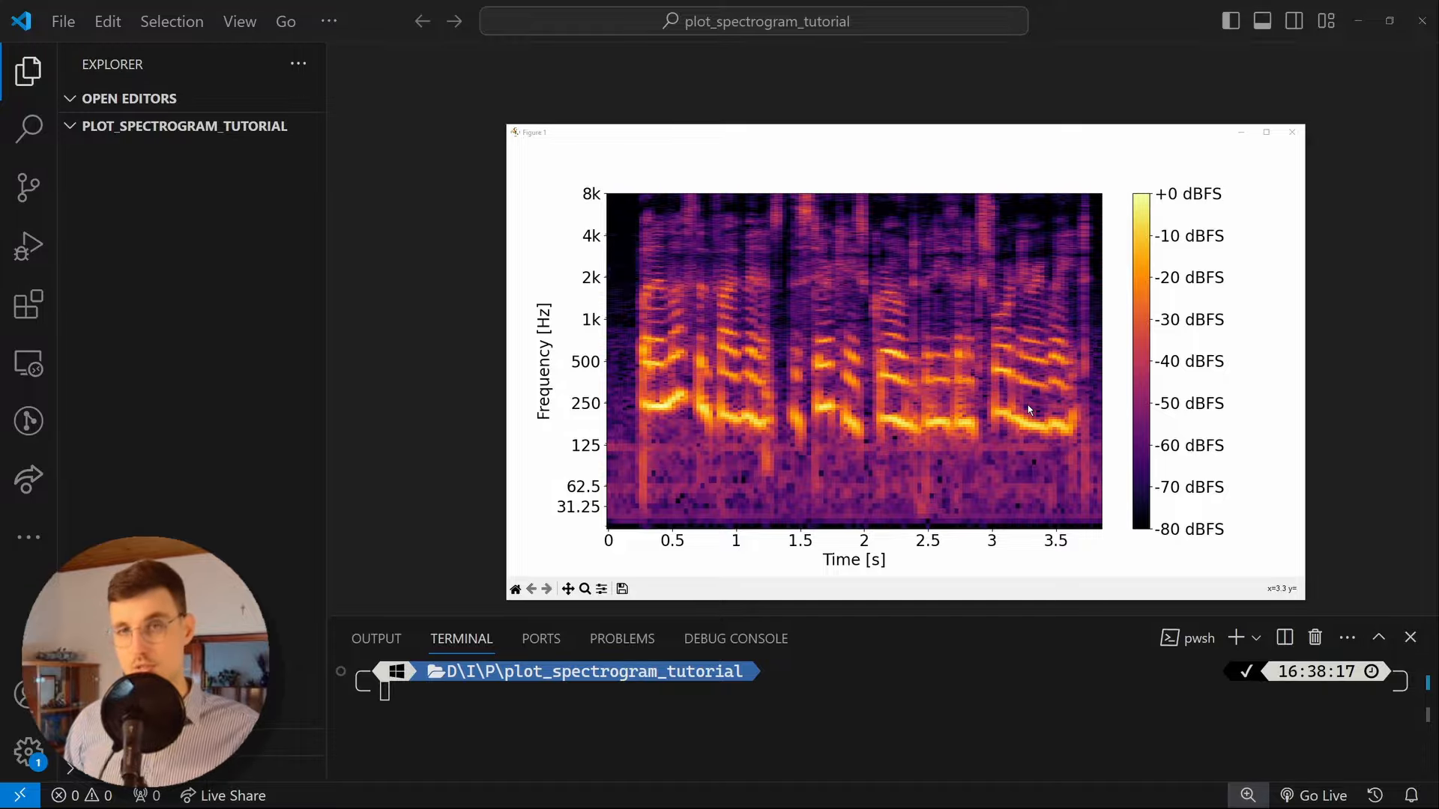
Step: Close the Matplotlib Figure 1 window showing the example spectrogram
click(1292, 131)
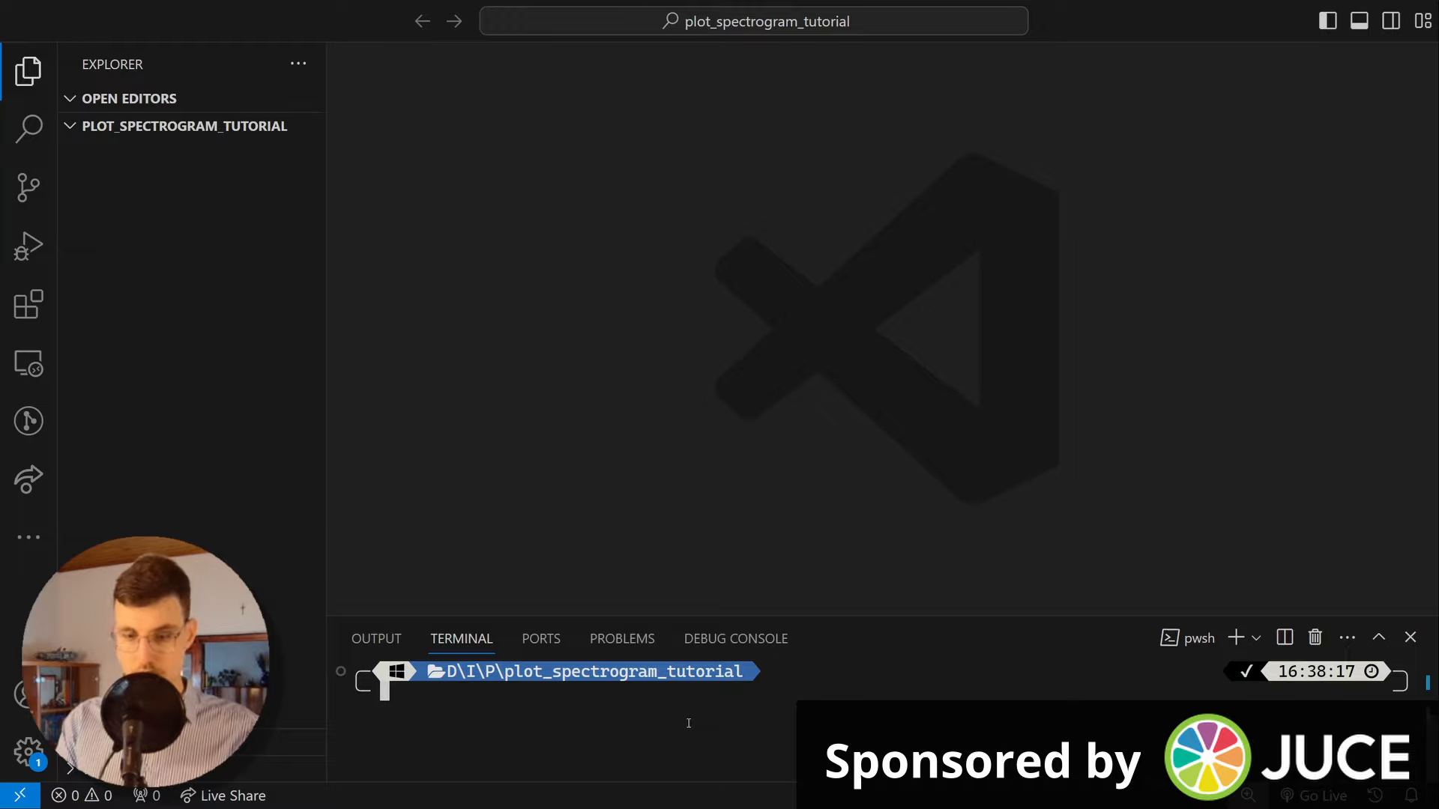
Step: Create a venv virtual environment with python -m venv and activate it
text(python -m)
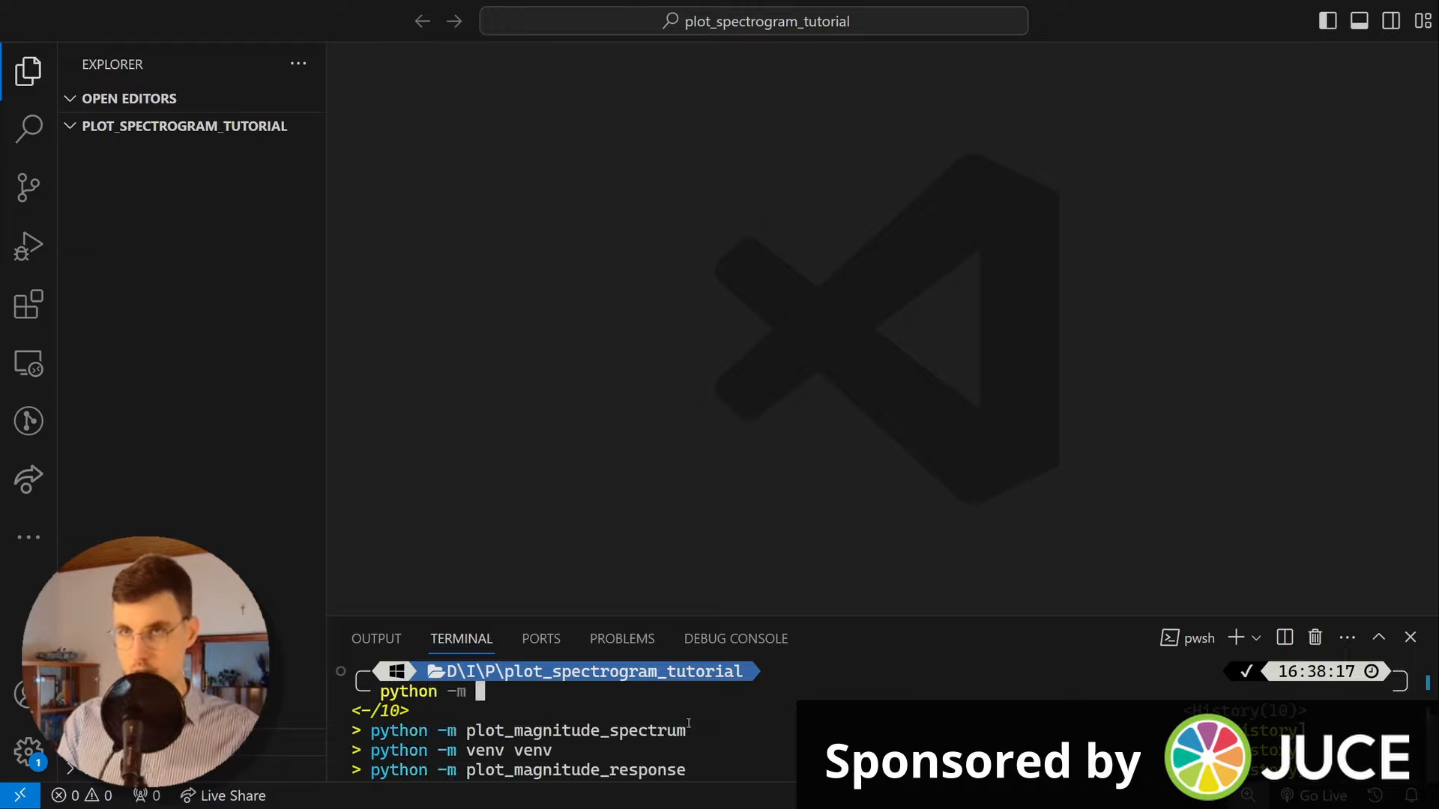
text(ve)
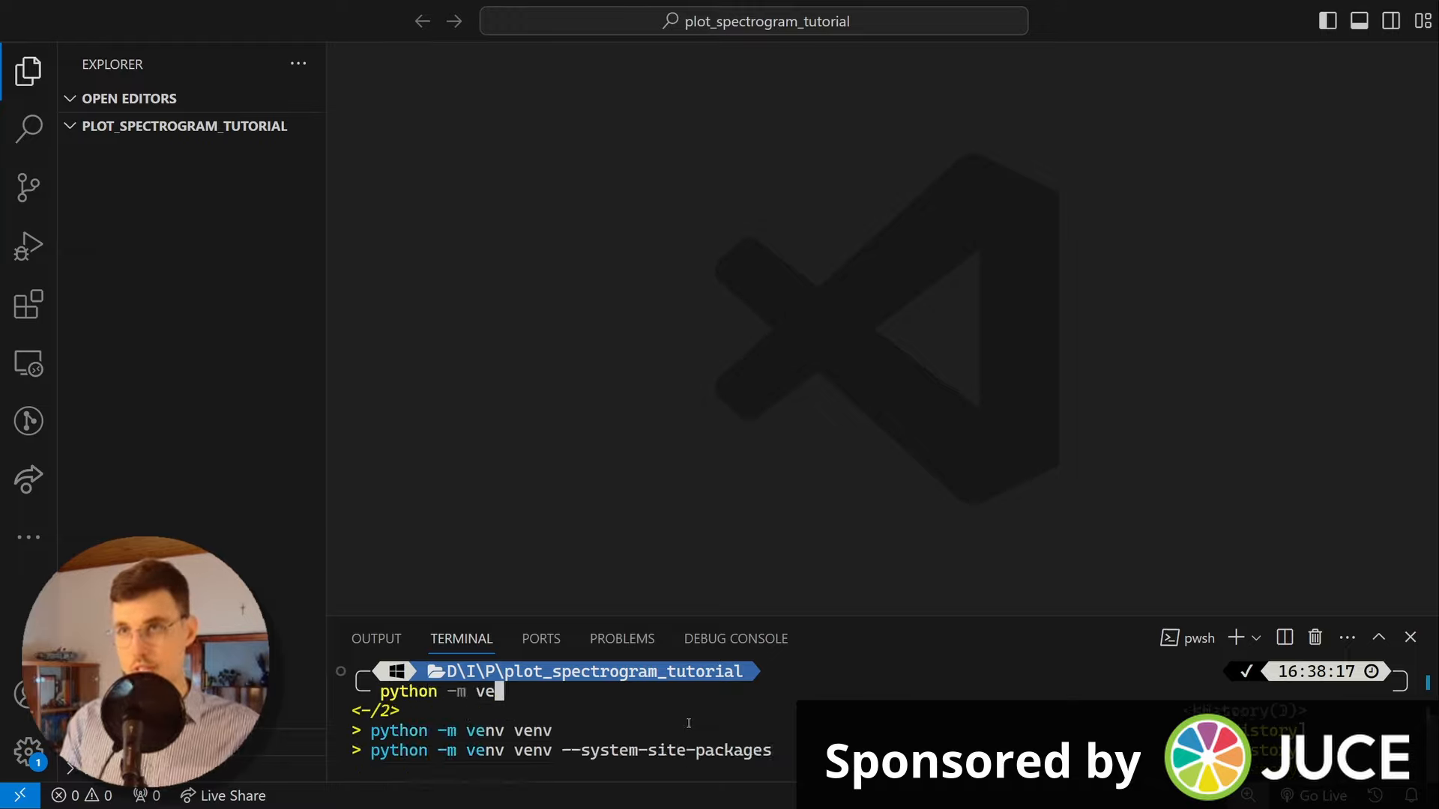
text(nv)
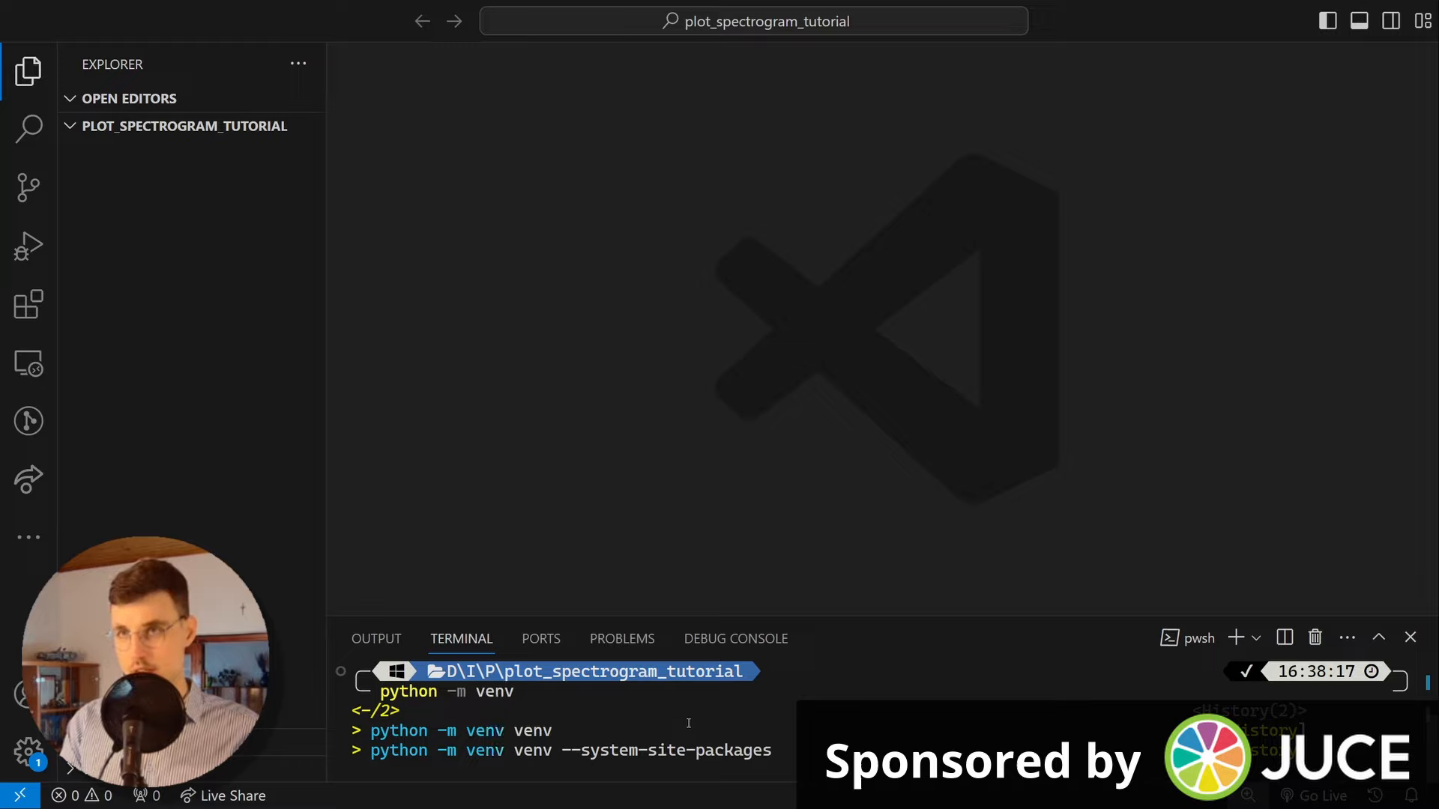
key(Return)
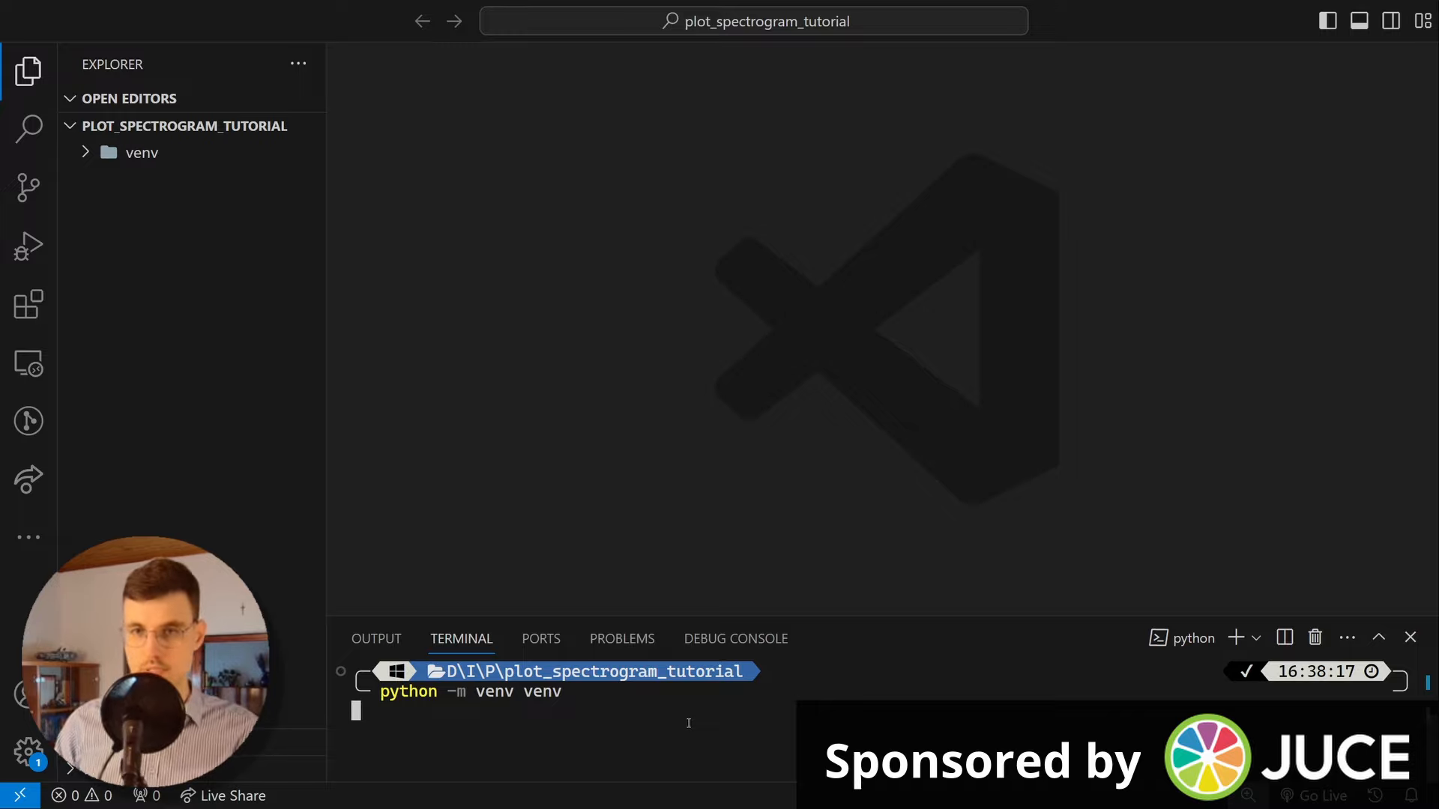
key(Return)
text(.\venv\Scripts\)
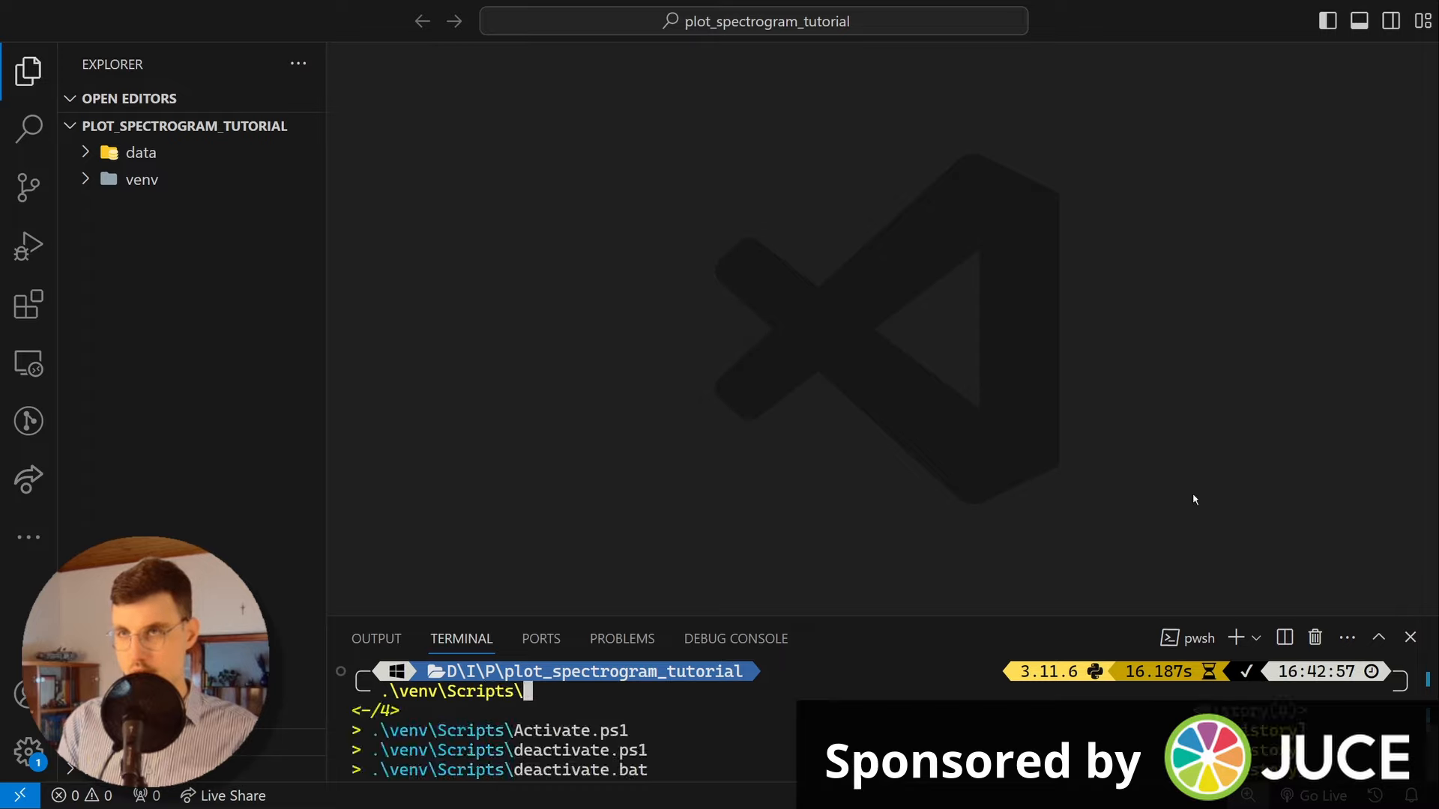
key(Return)
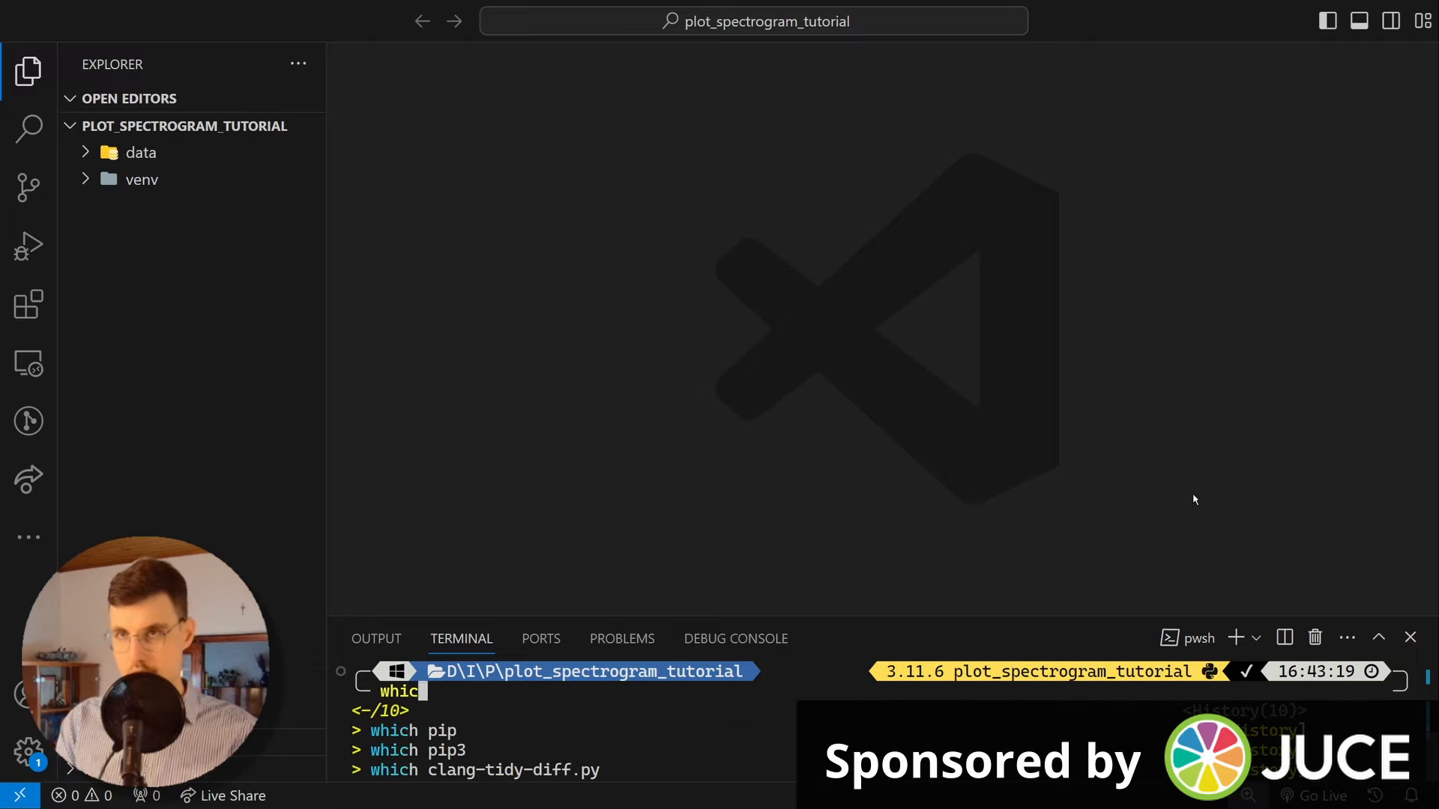
key(Return)
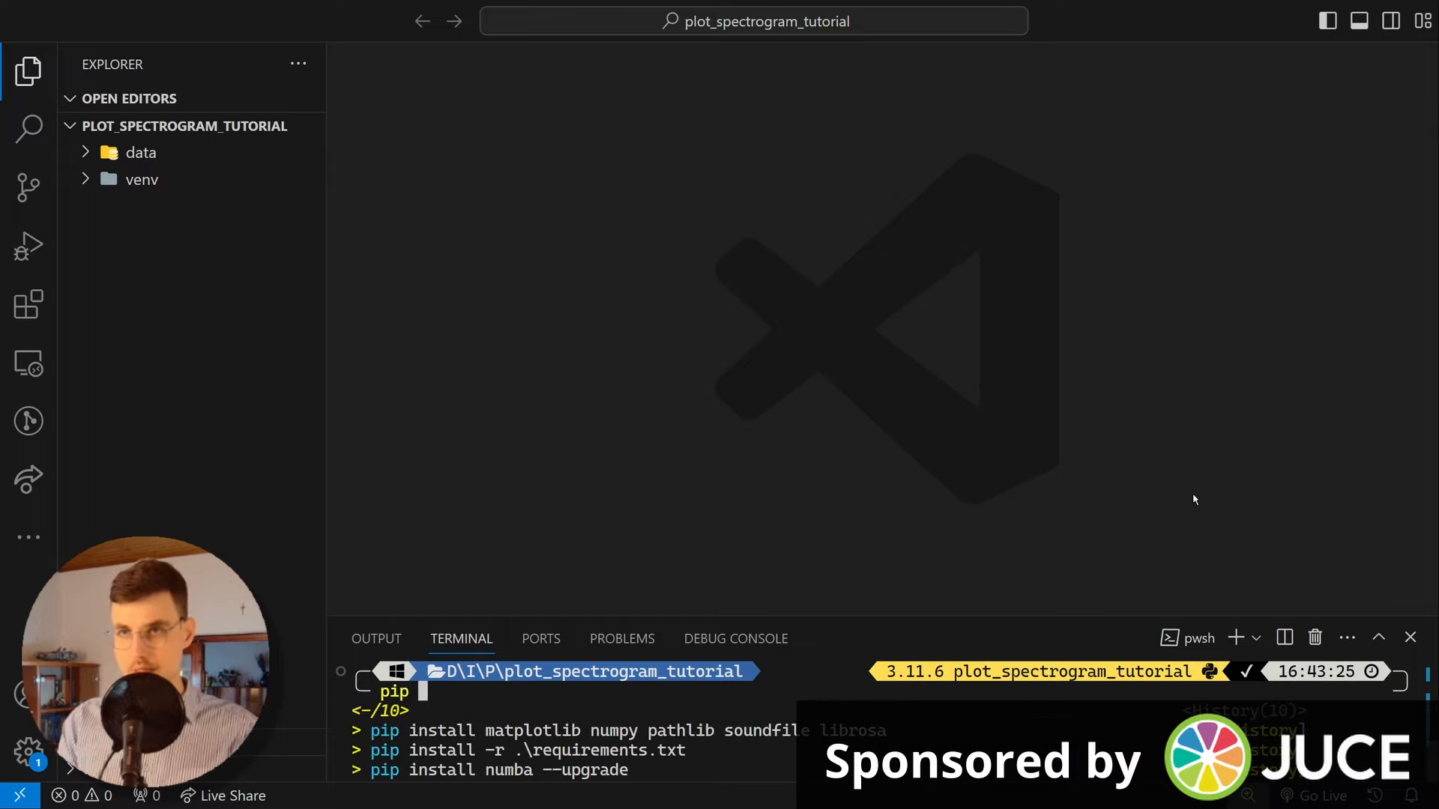
Step: Pip install pathlib, librosa, numpy, matplotlib and soundfile into the environment
text(install)
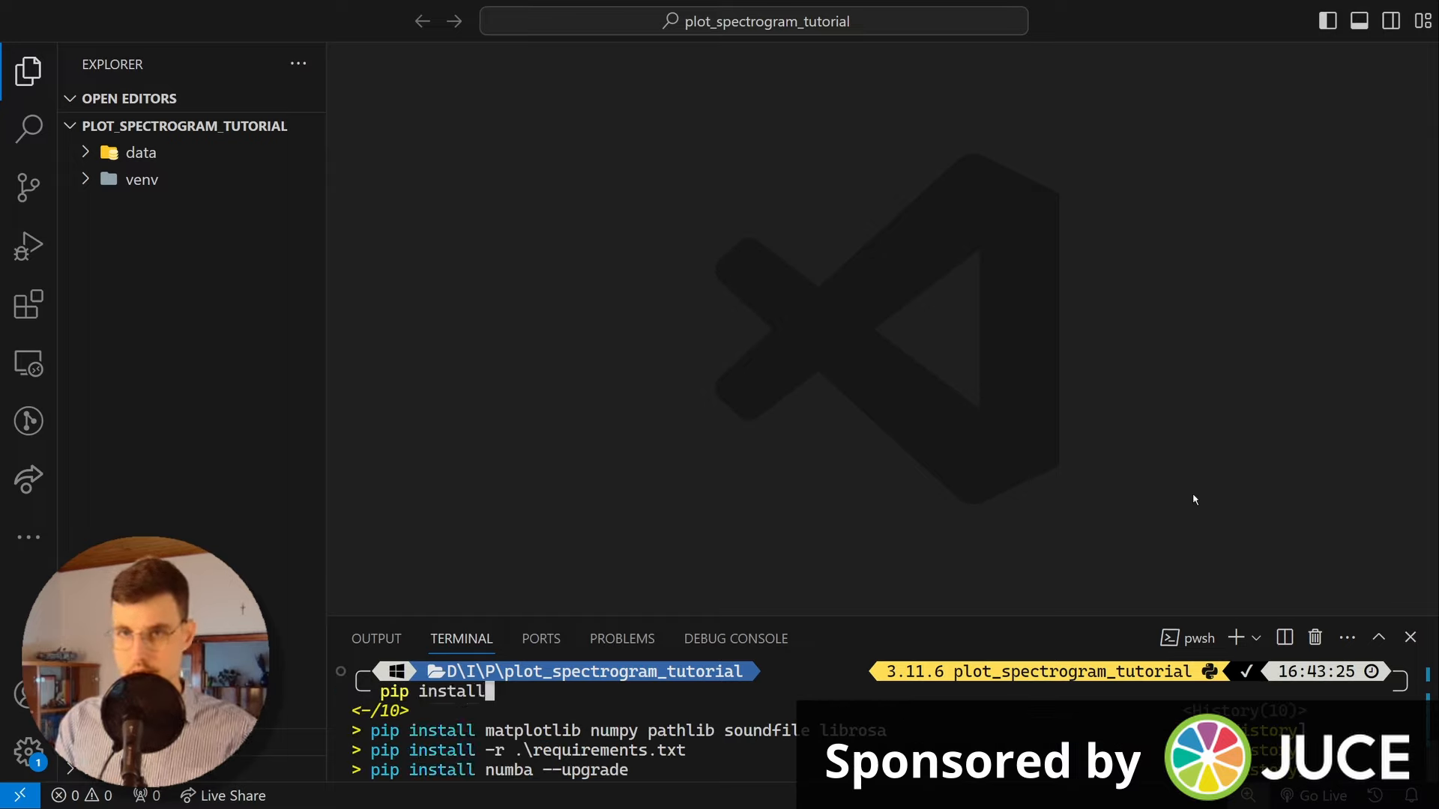
text(pah)
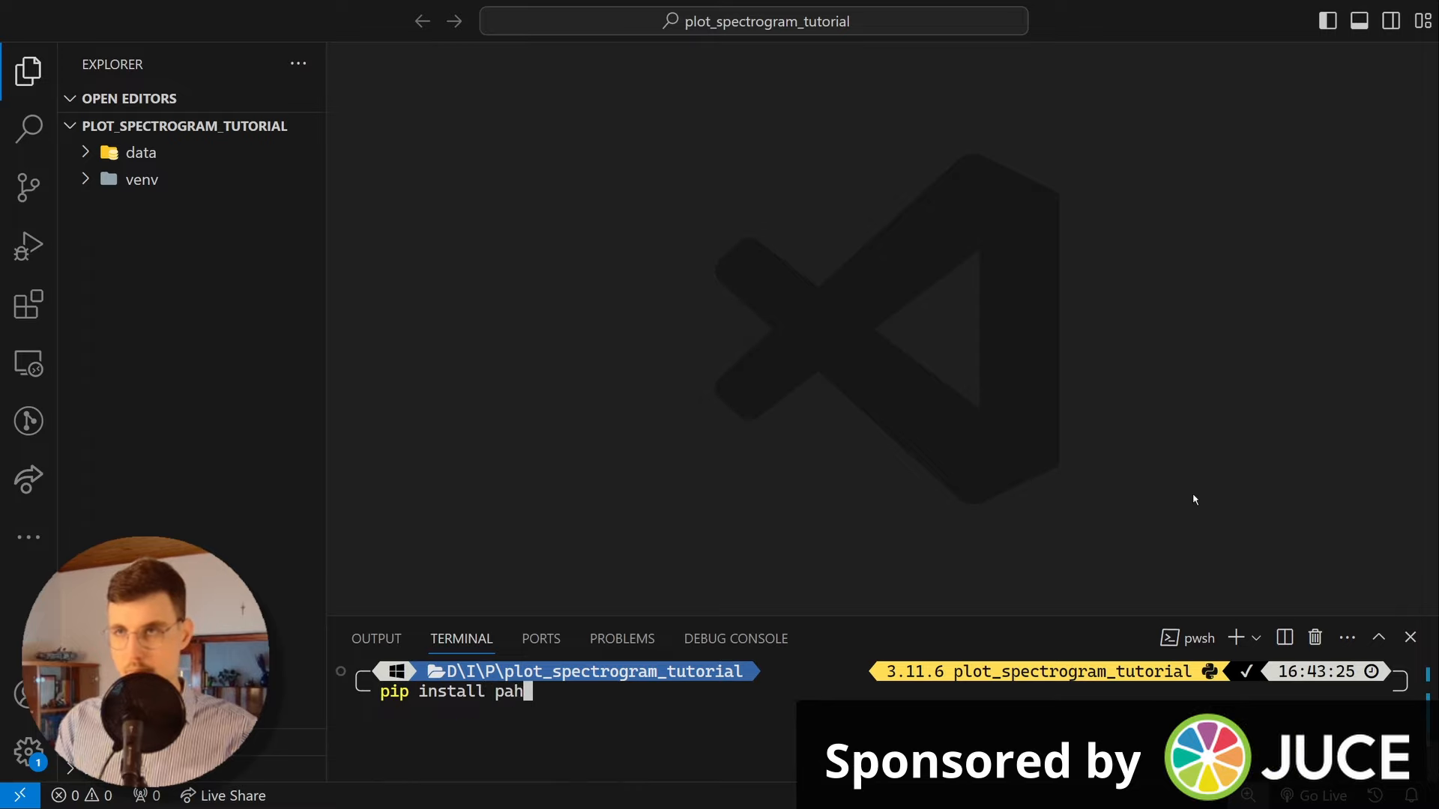
text(a)
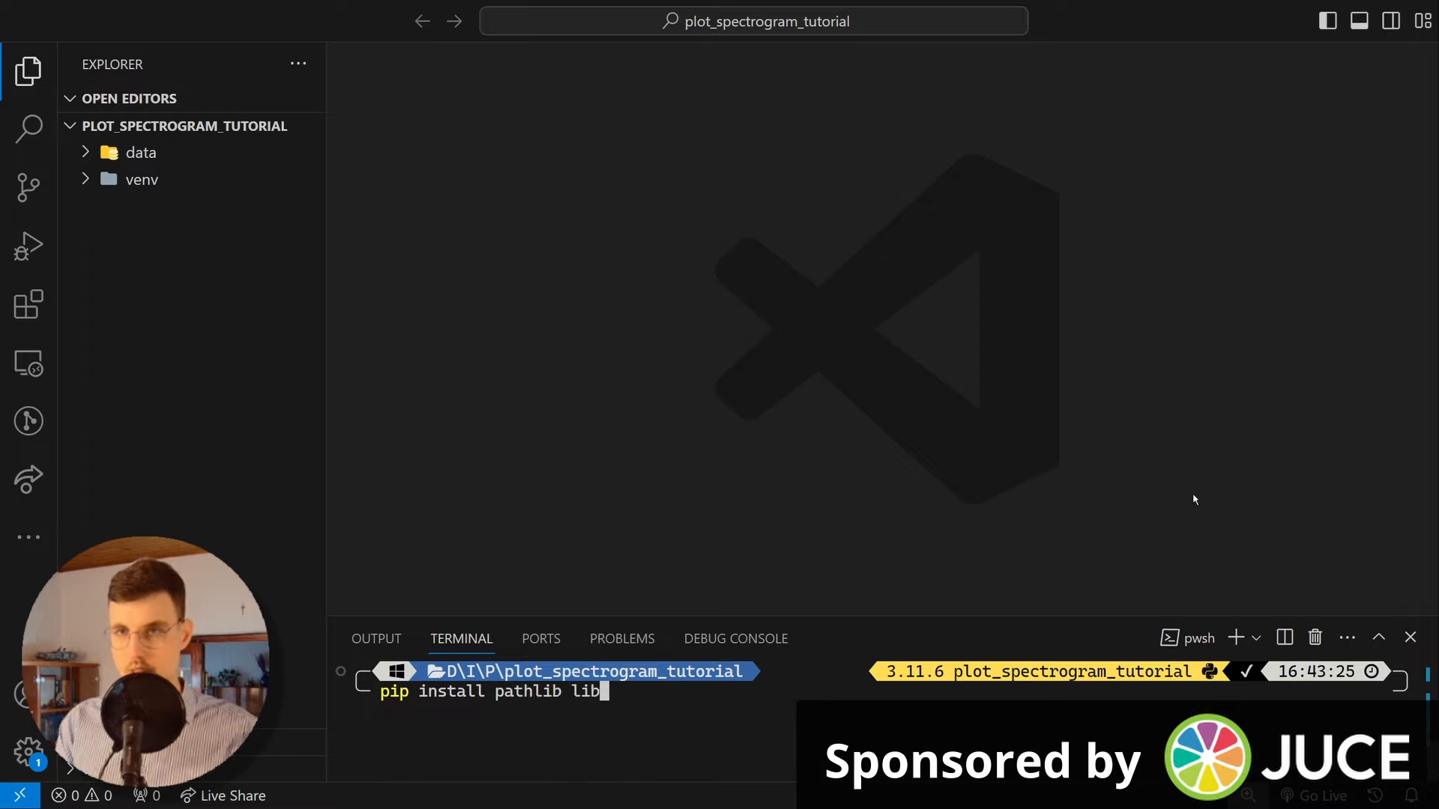
text(rosa numpy)
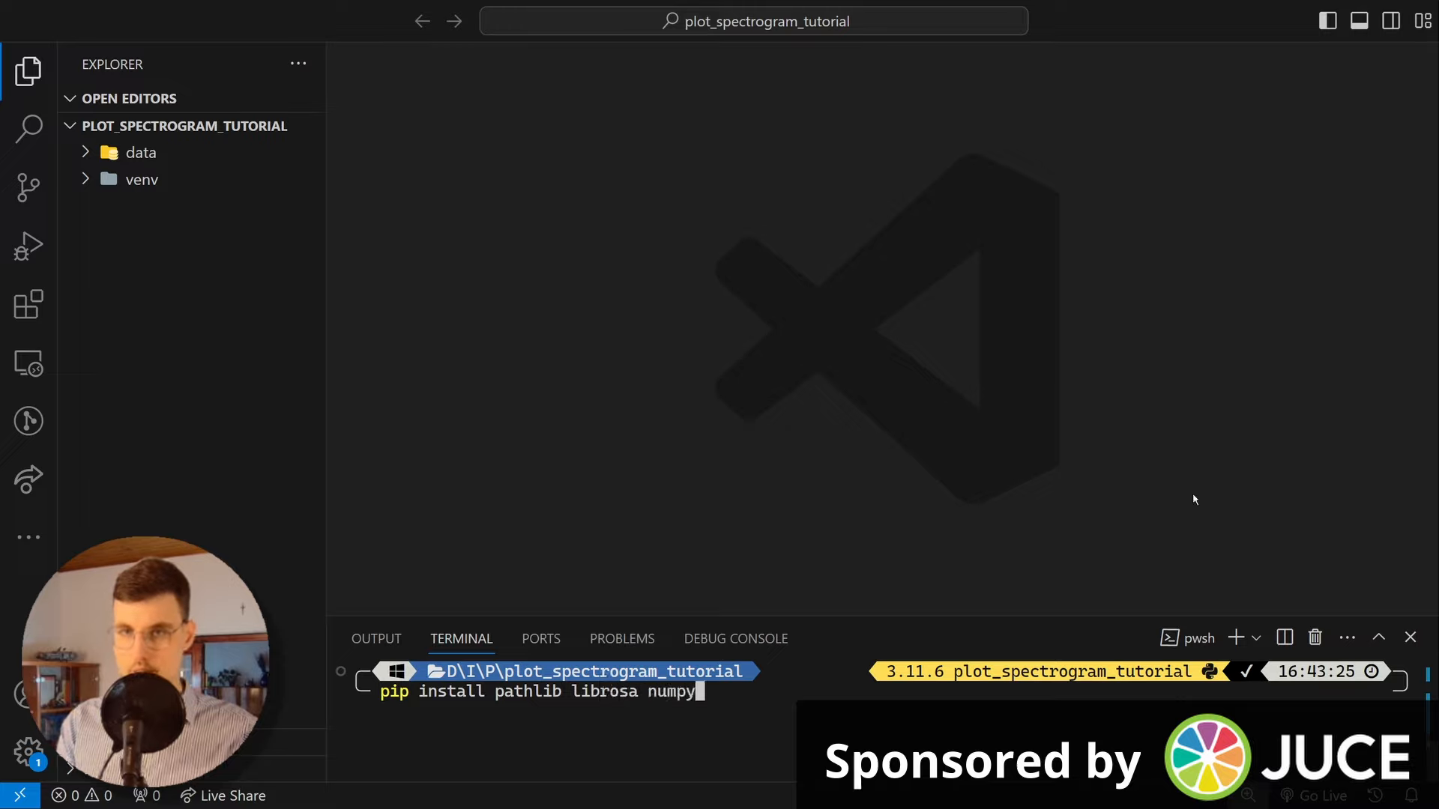
text(matplotlib soundfile)
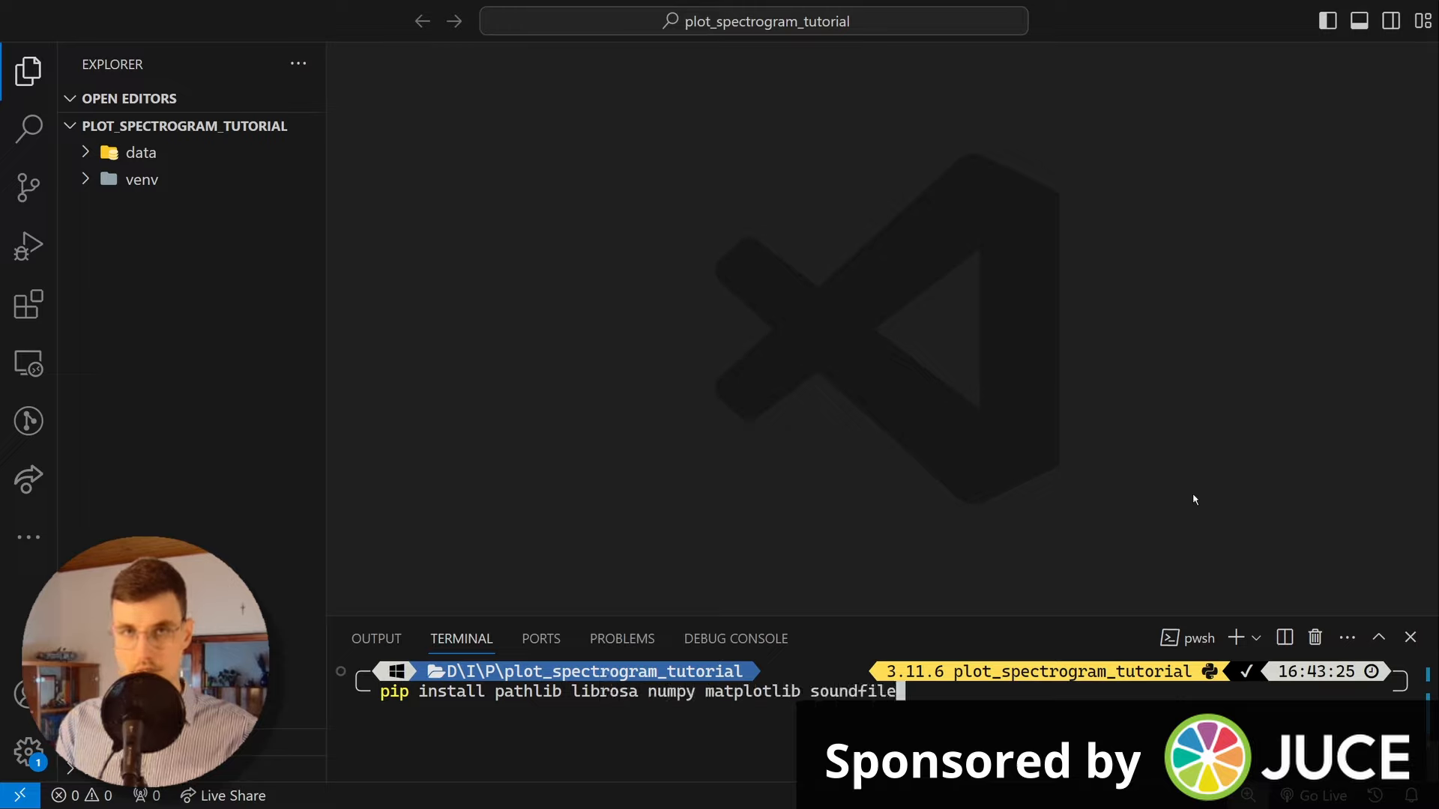
key(Return)
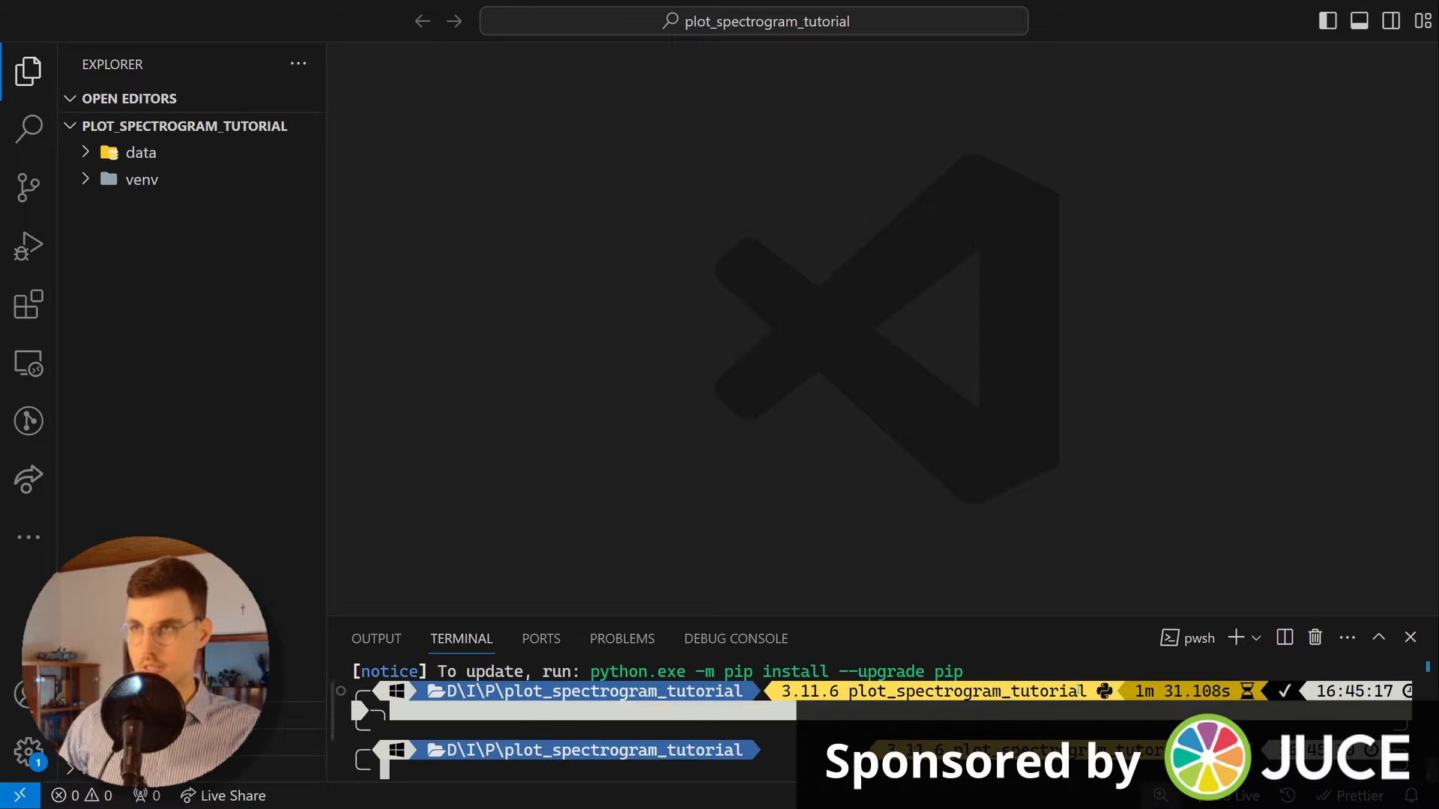
mouse_move(227, 99)
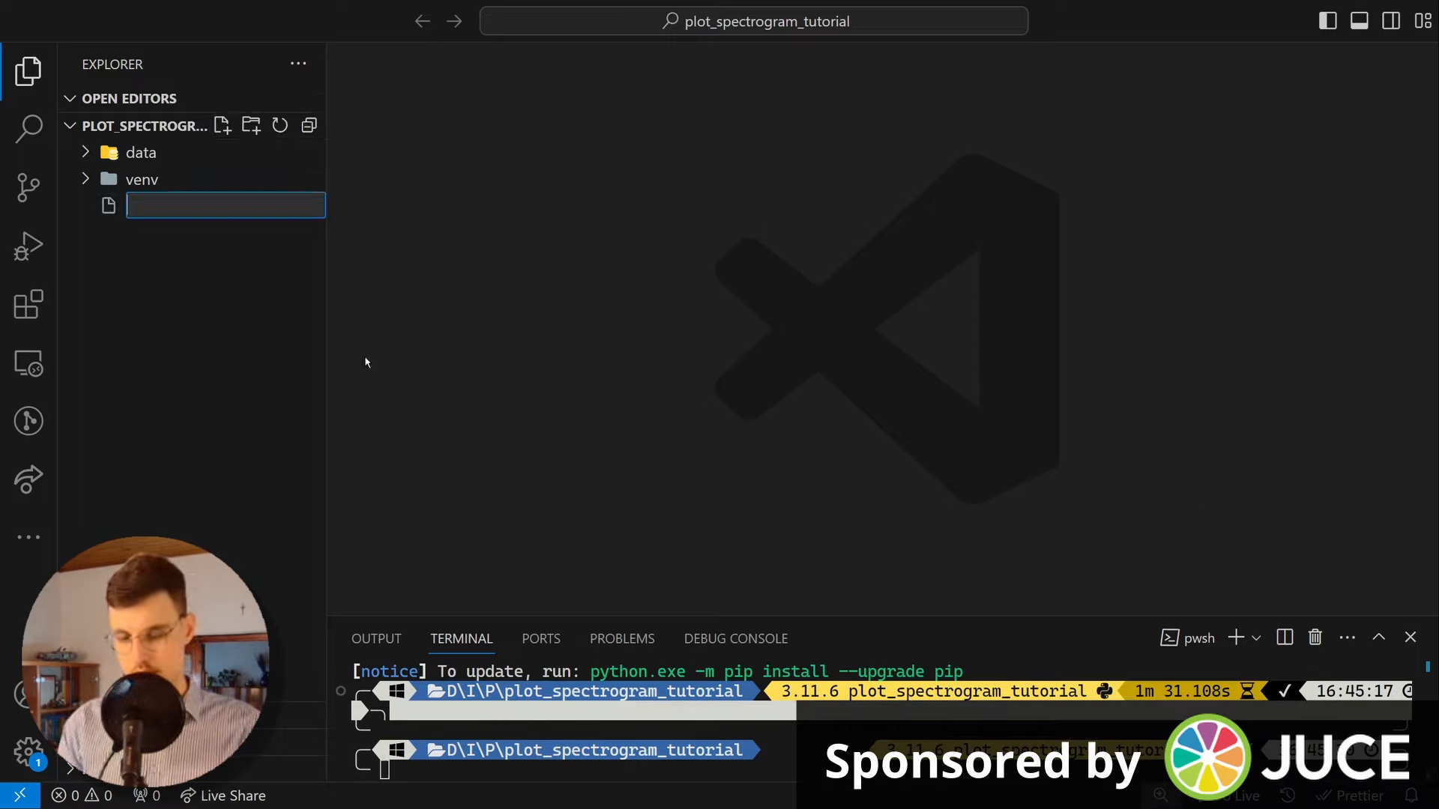
Step: Create plot_spectrogram_tutorial.py with a main() stub and __main__ guard, then browse data
text(plot_spectrogram_tutorial.py)
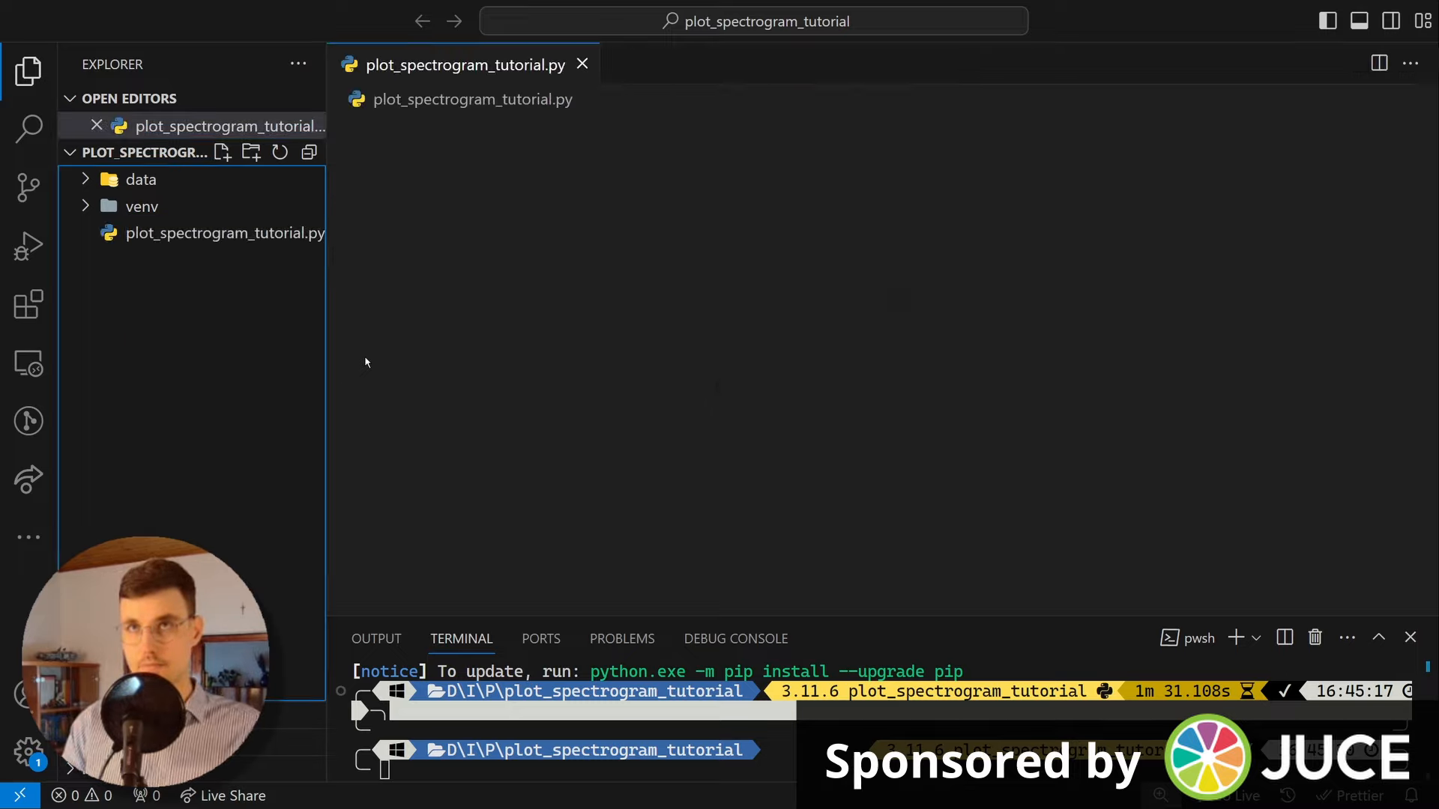
text(if)
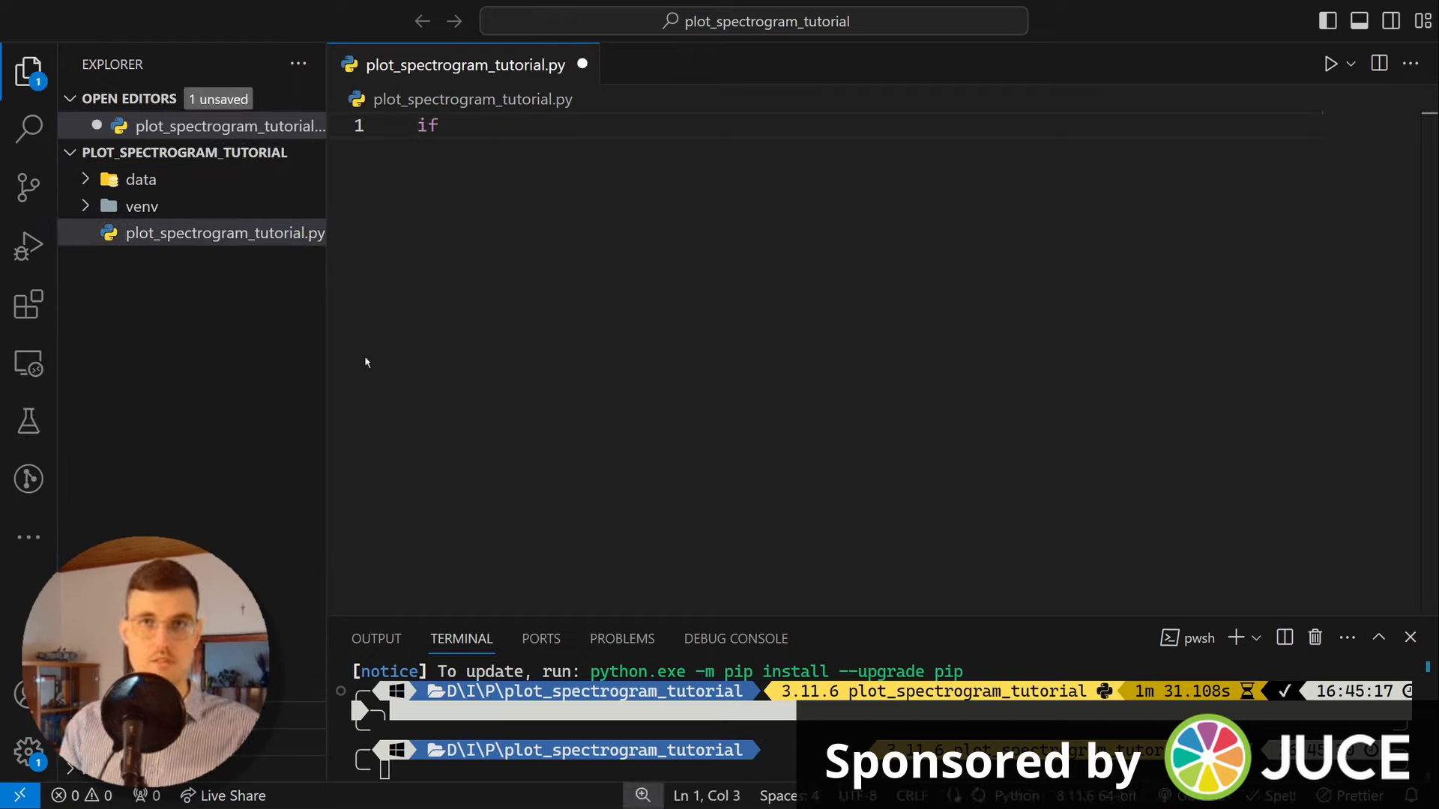
text(__name)
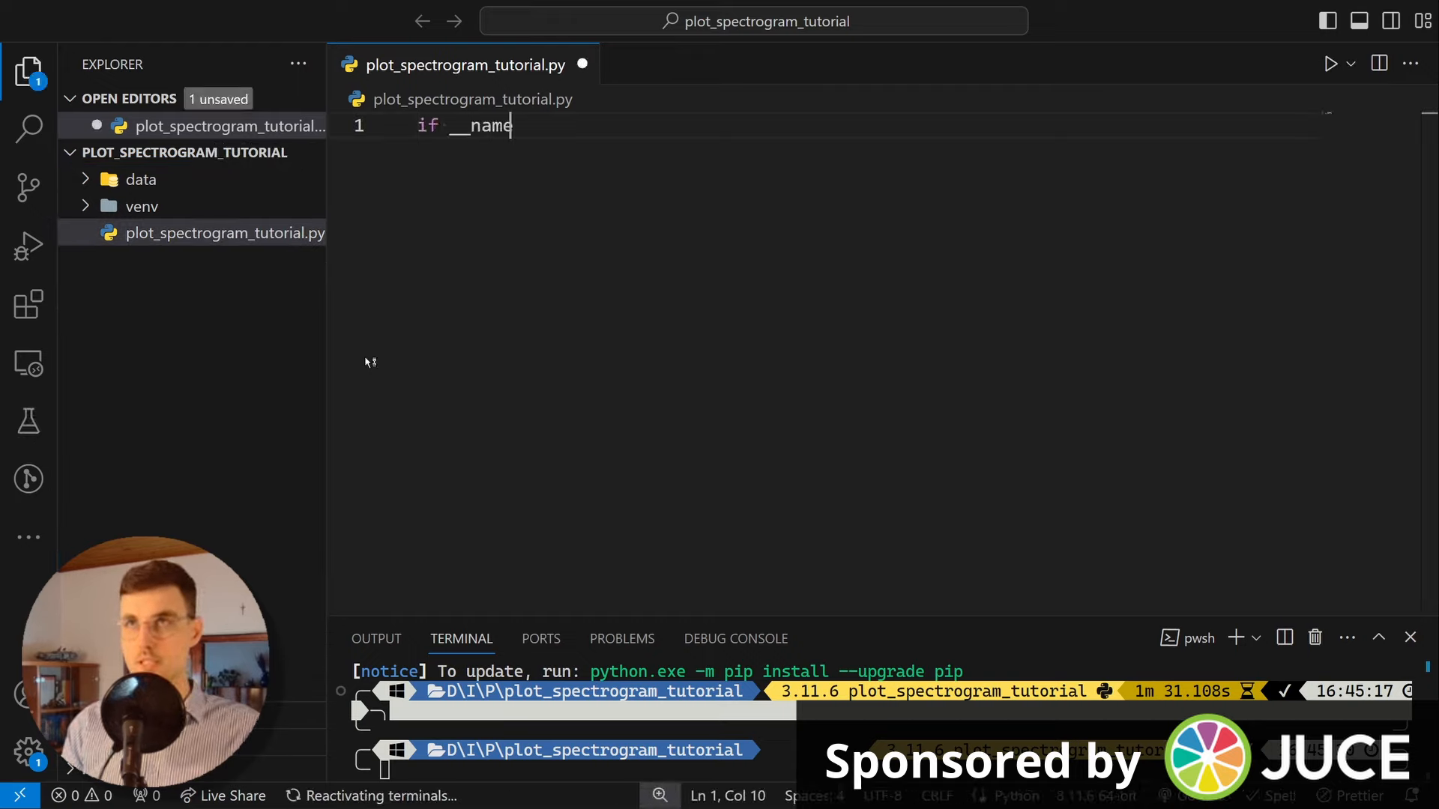
text(__ == '__)
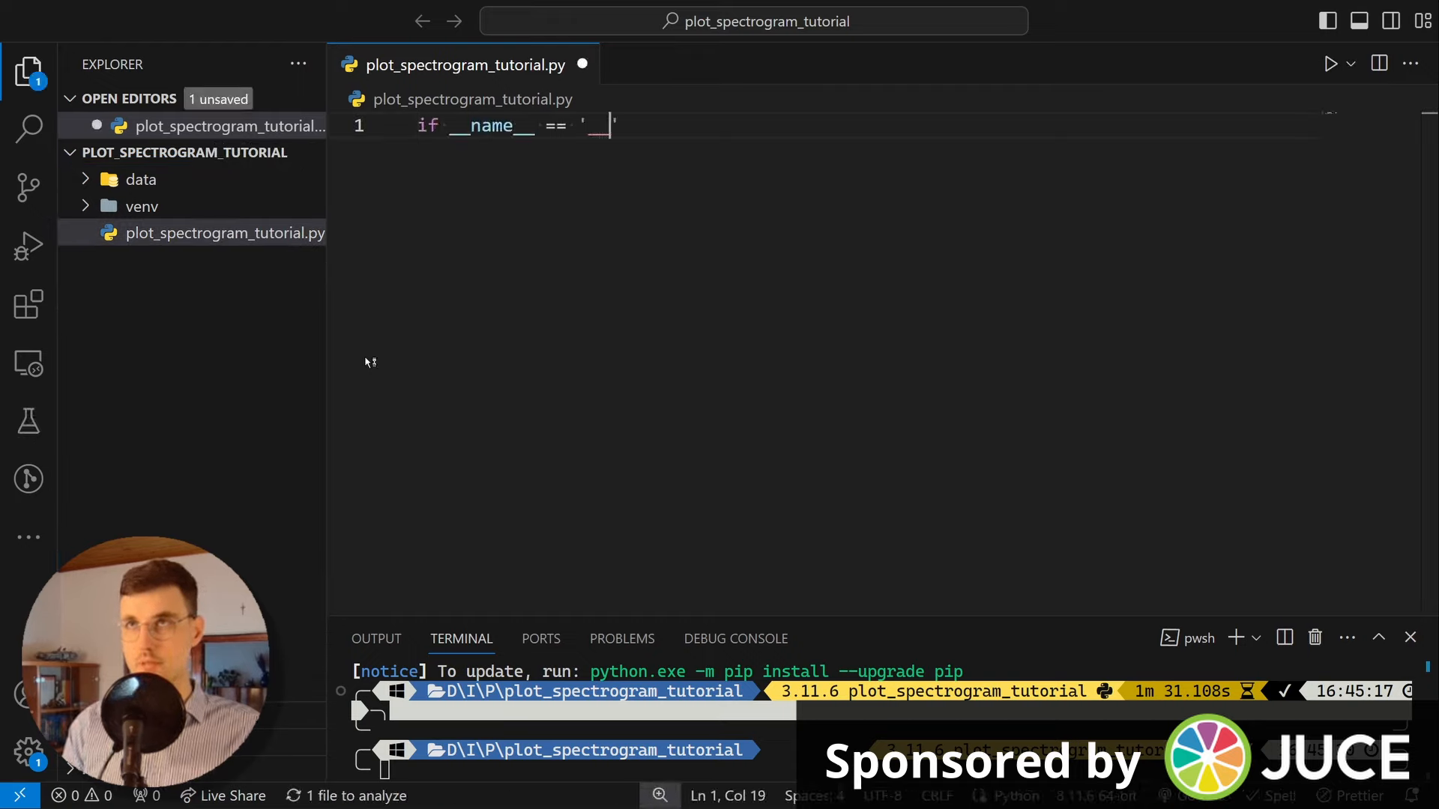
text(__main__':)
text(main()
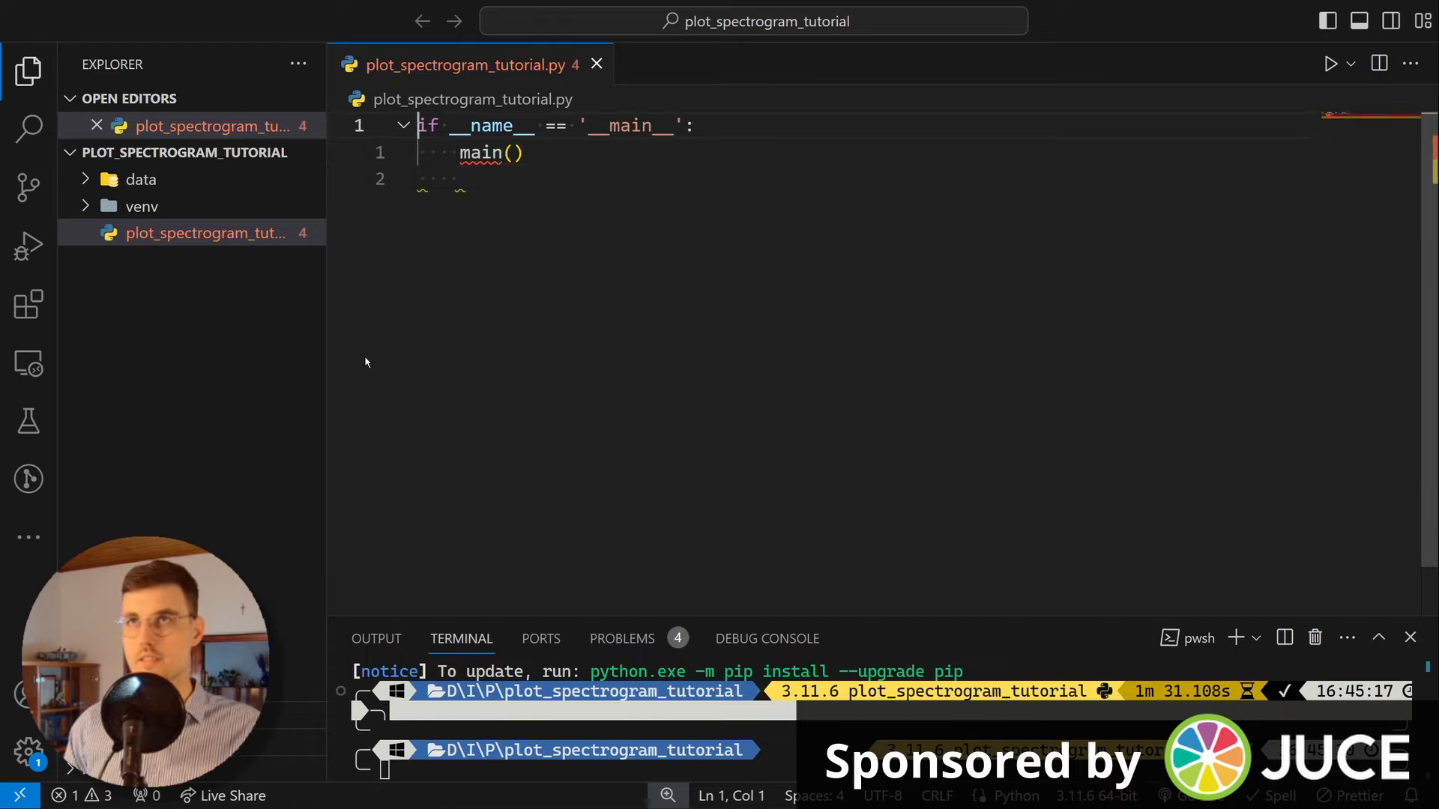
text(def)
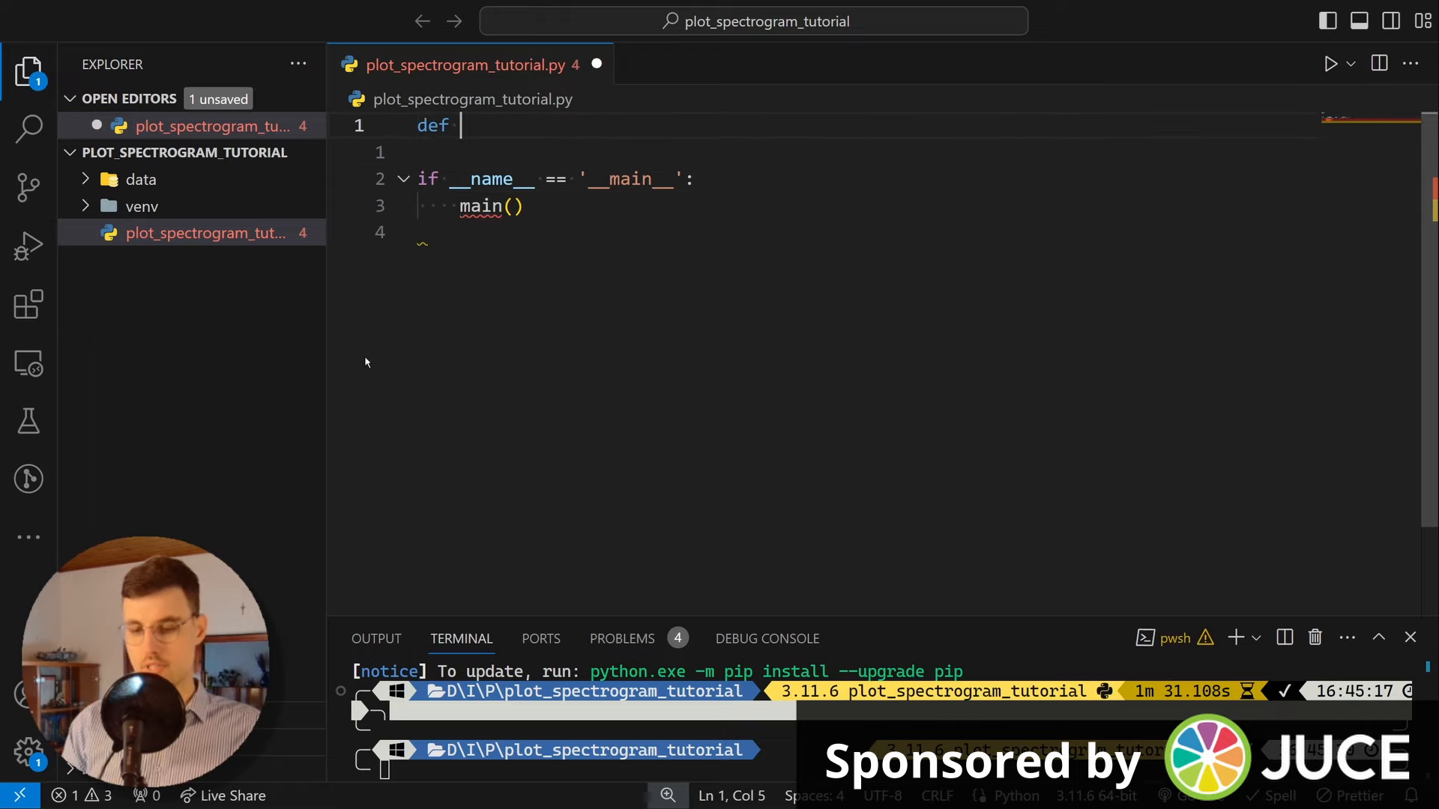
text(main():)
text(pass)
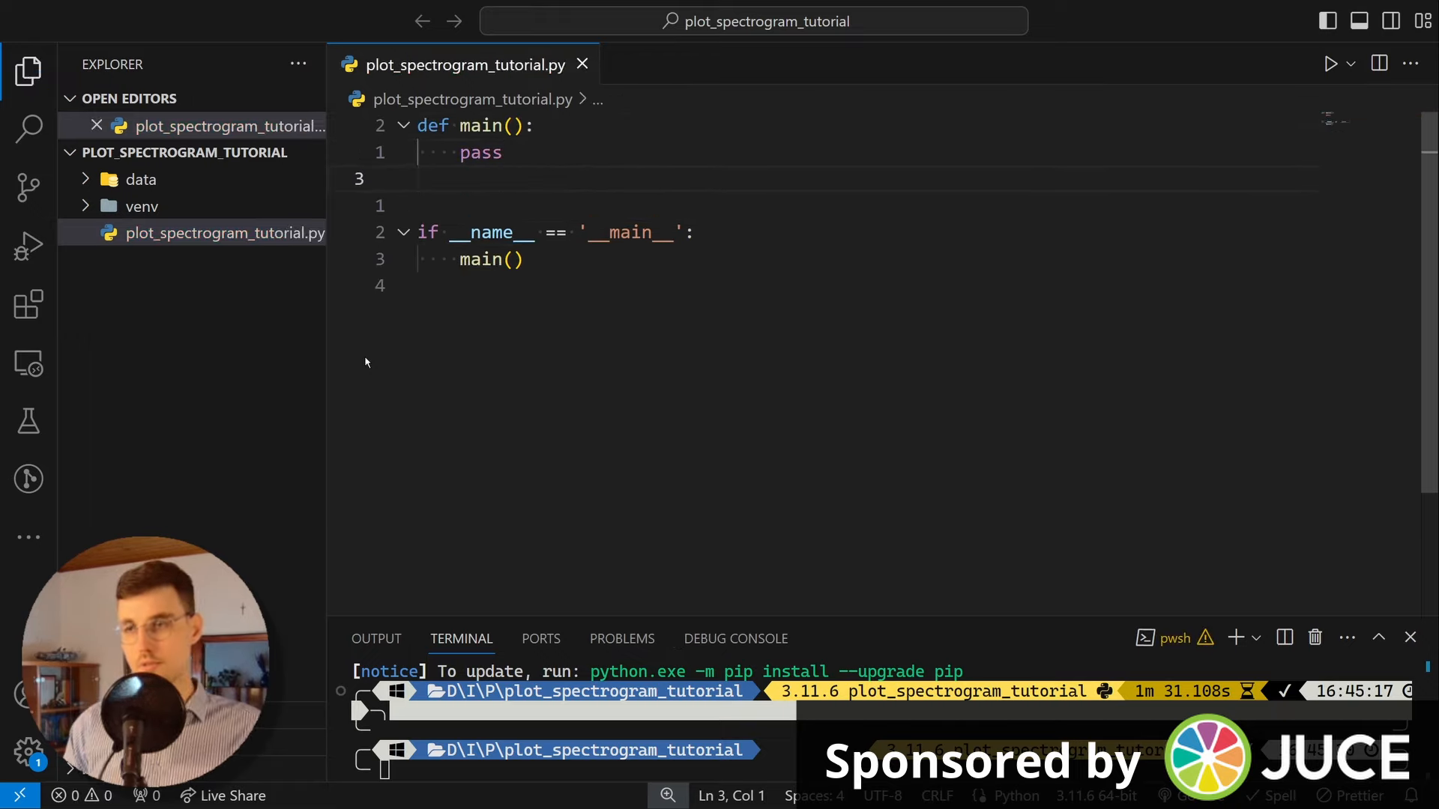
click(502, 152)
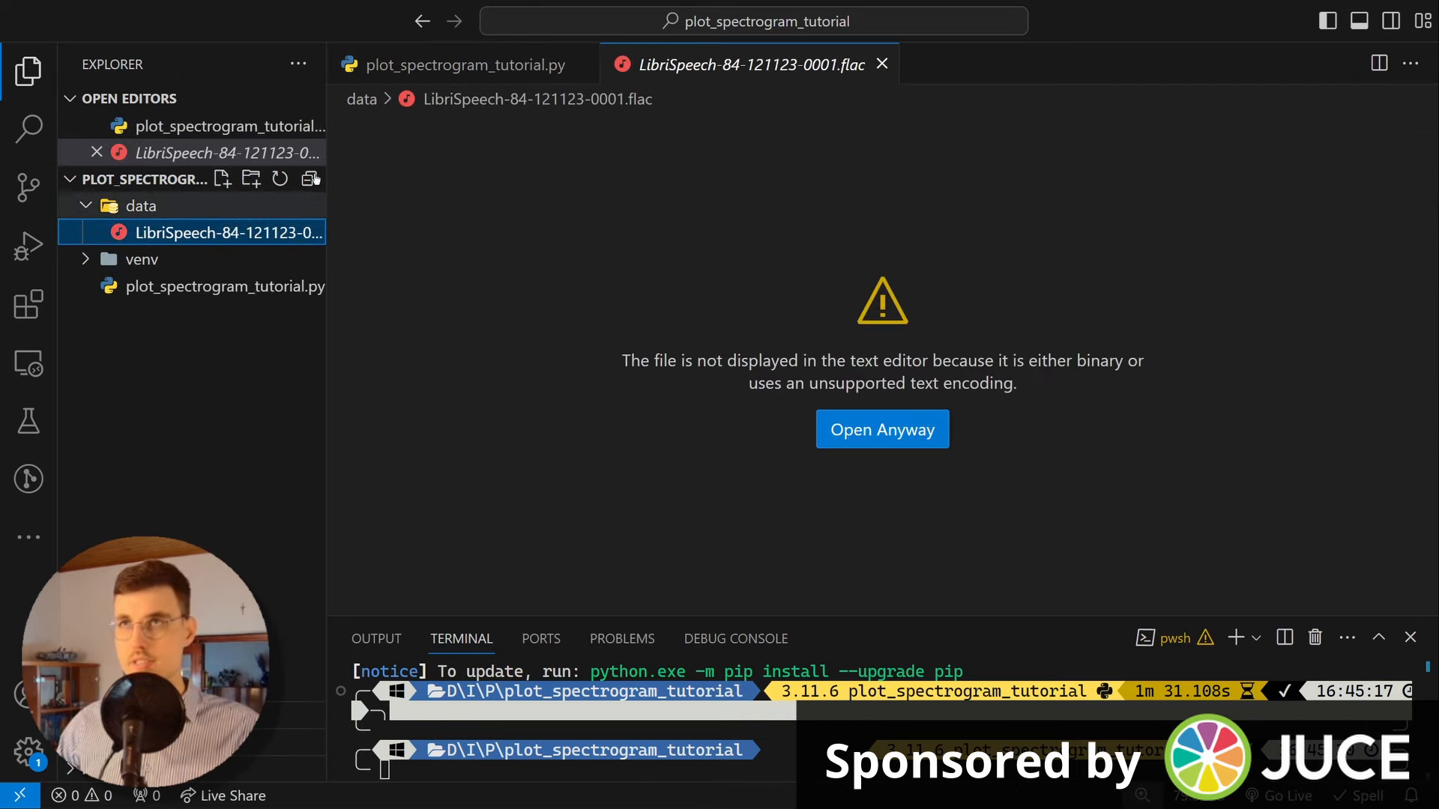
Step: Replace pass with signal = sf.read(Path('data') / 'LibriSpeech-84-121123-0001.flac')
click(461, 65)
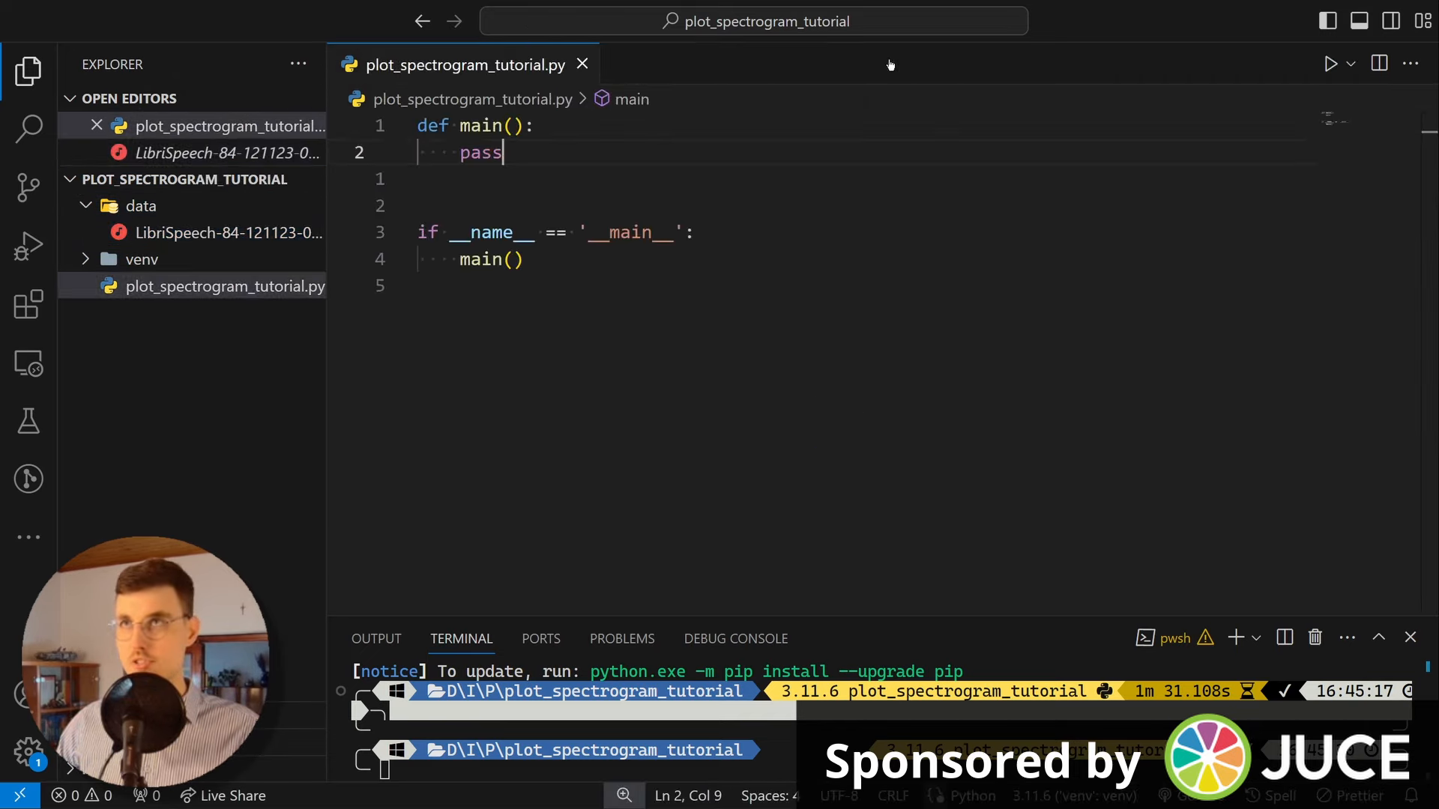
scroll(down, 3)
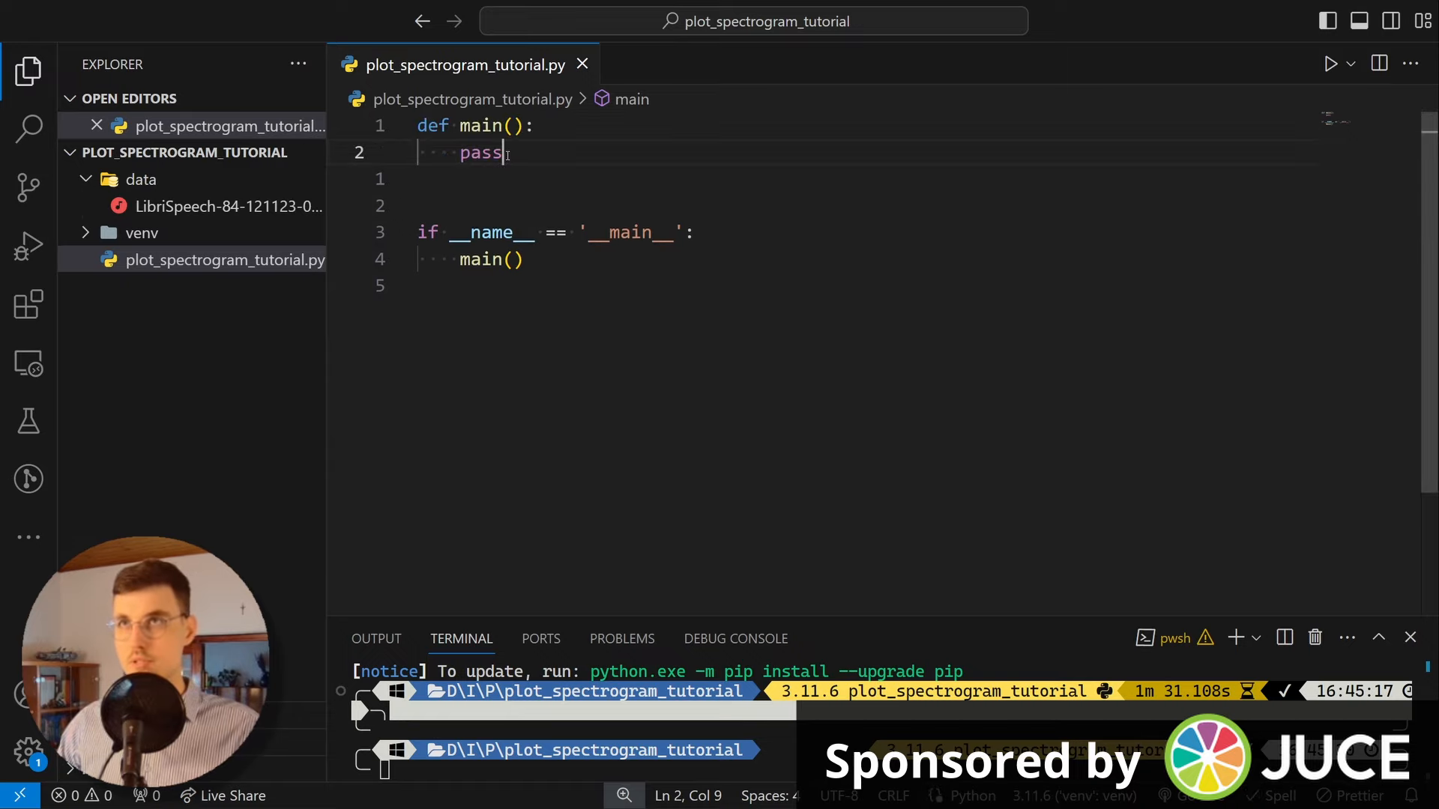
double_click(481, 152)
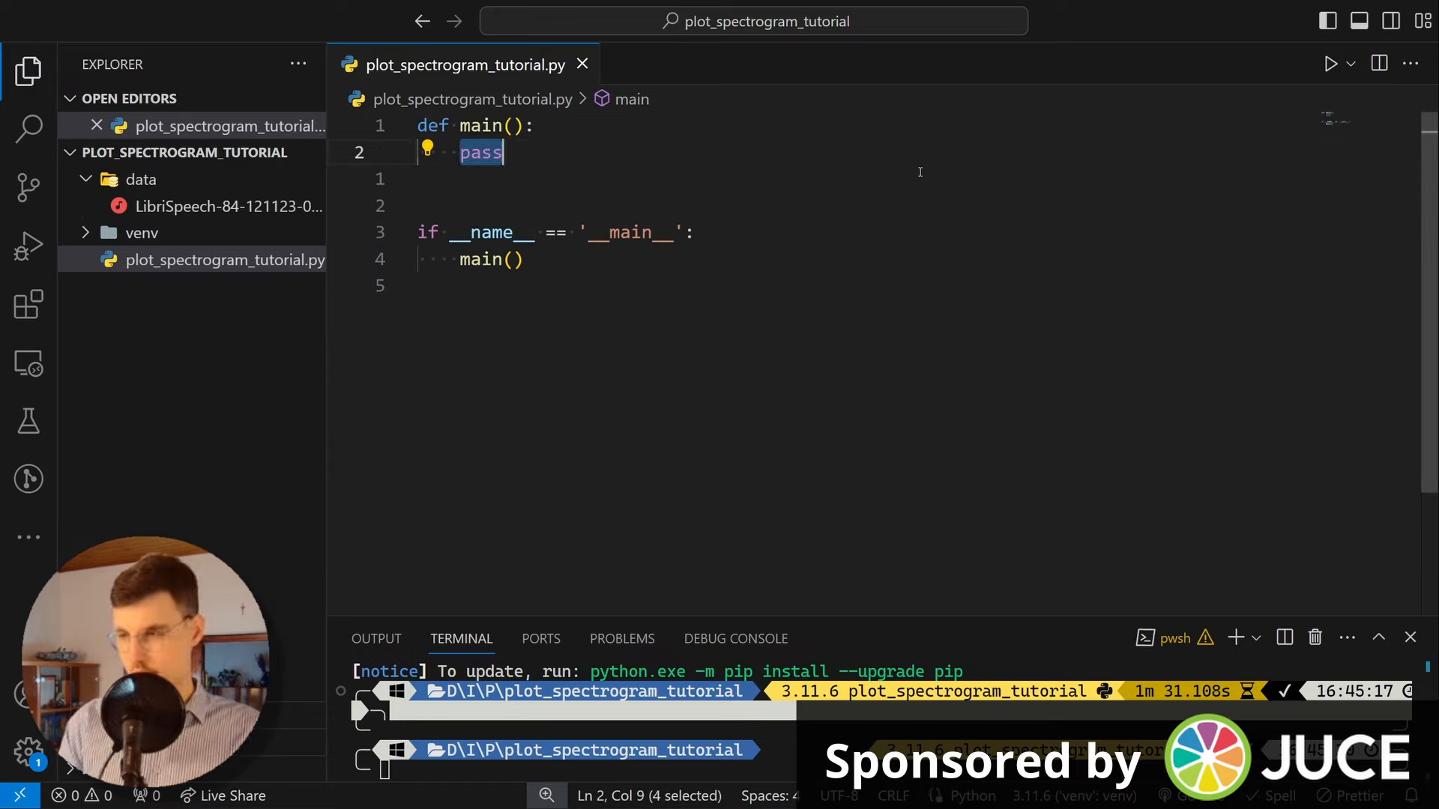
text(signal, sample_rate)
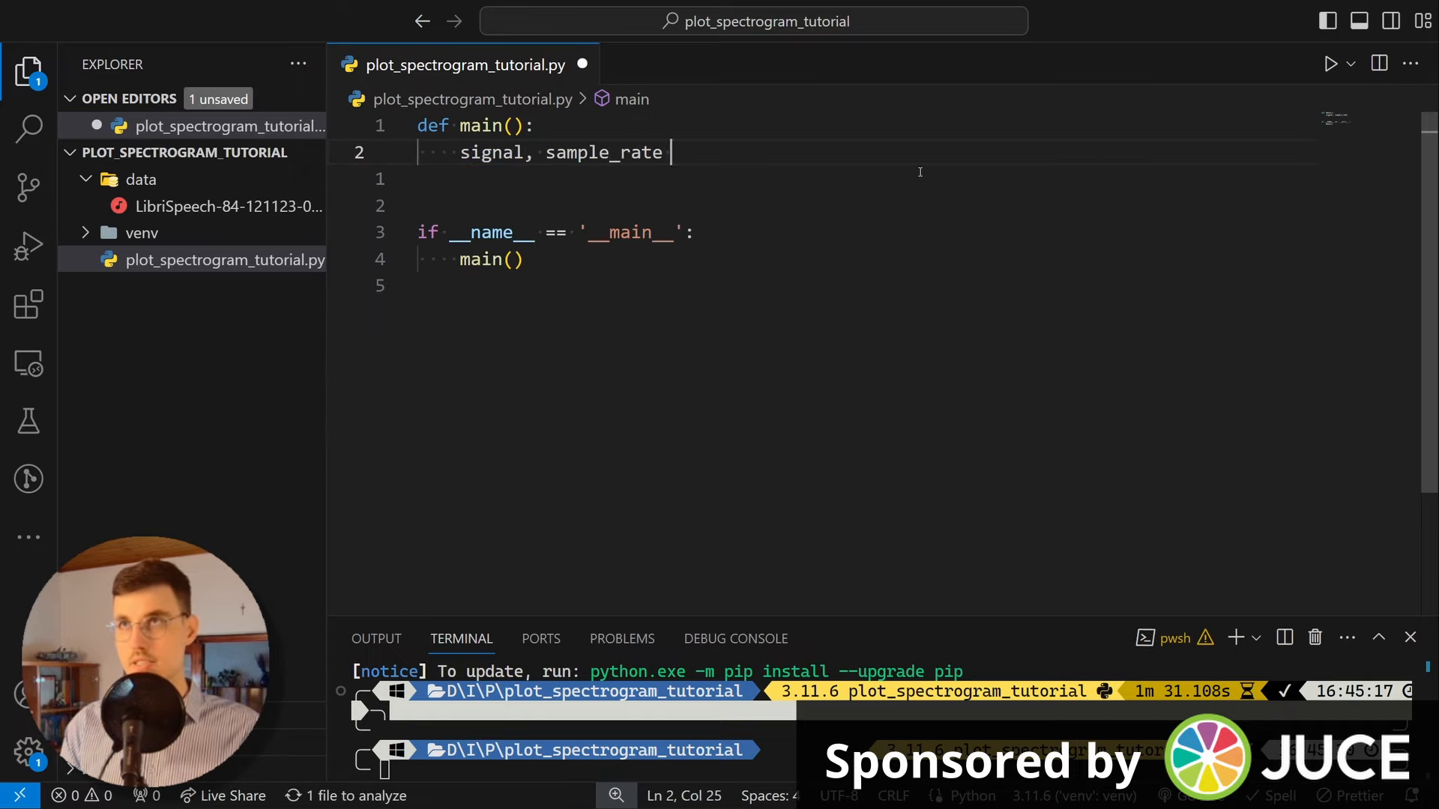
text(= sf)
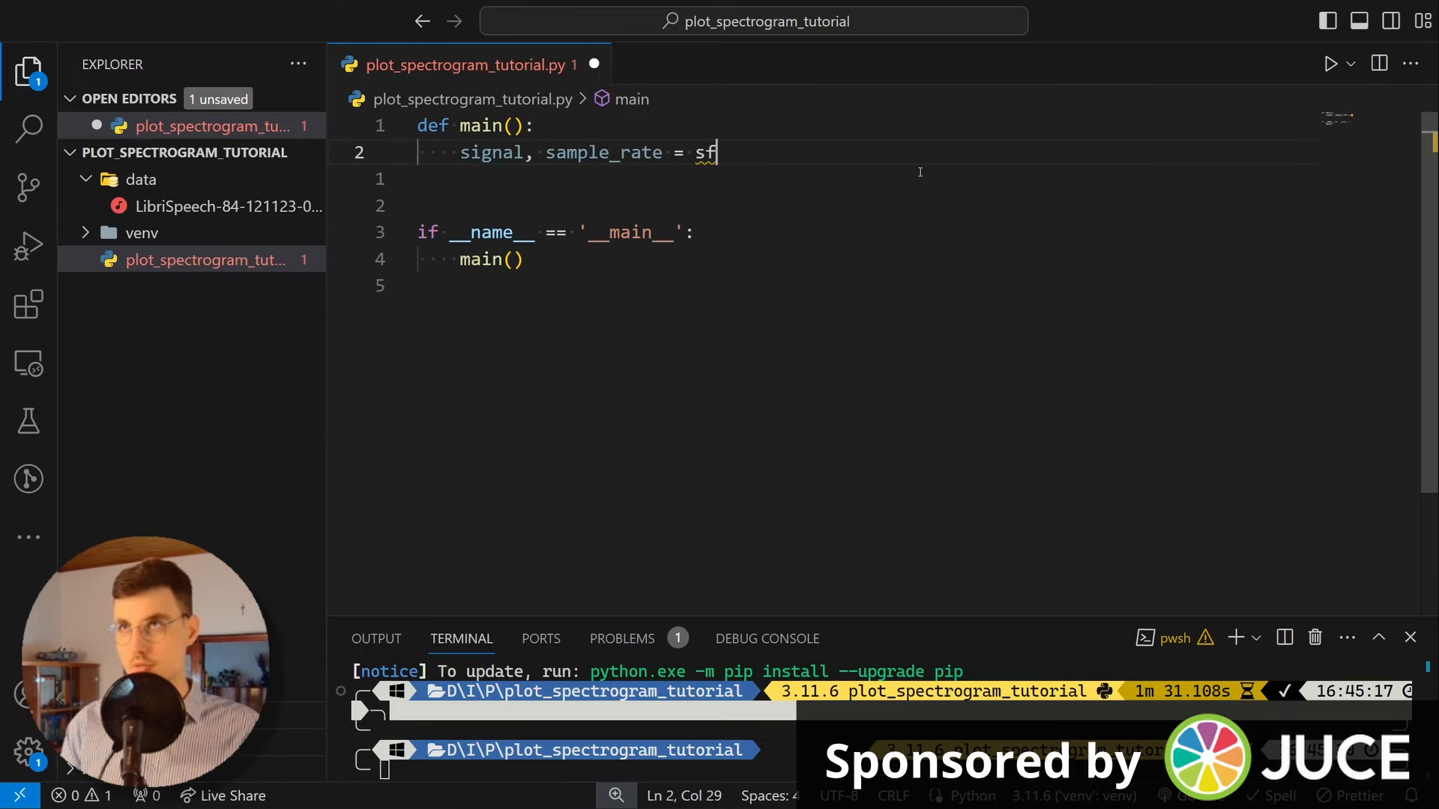
text(.rea)
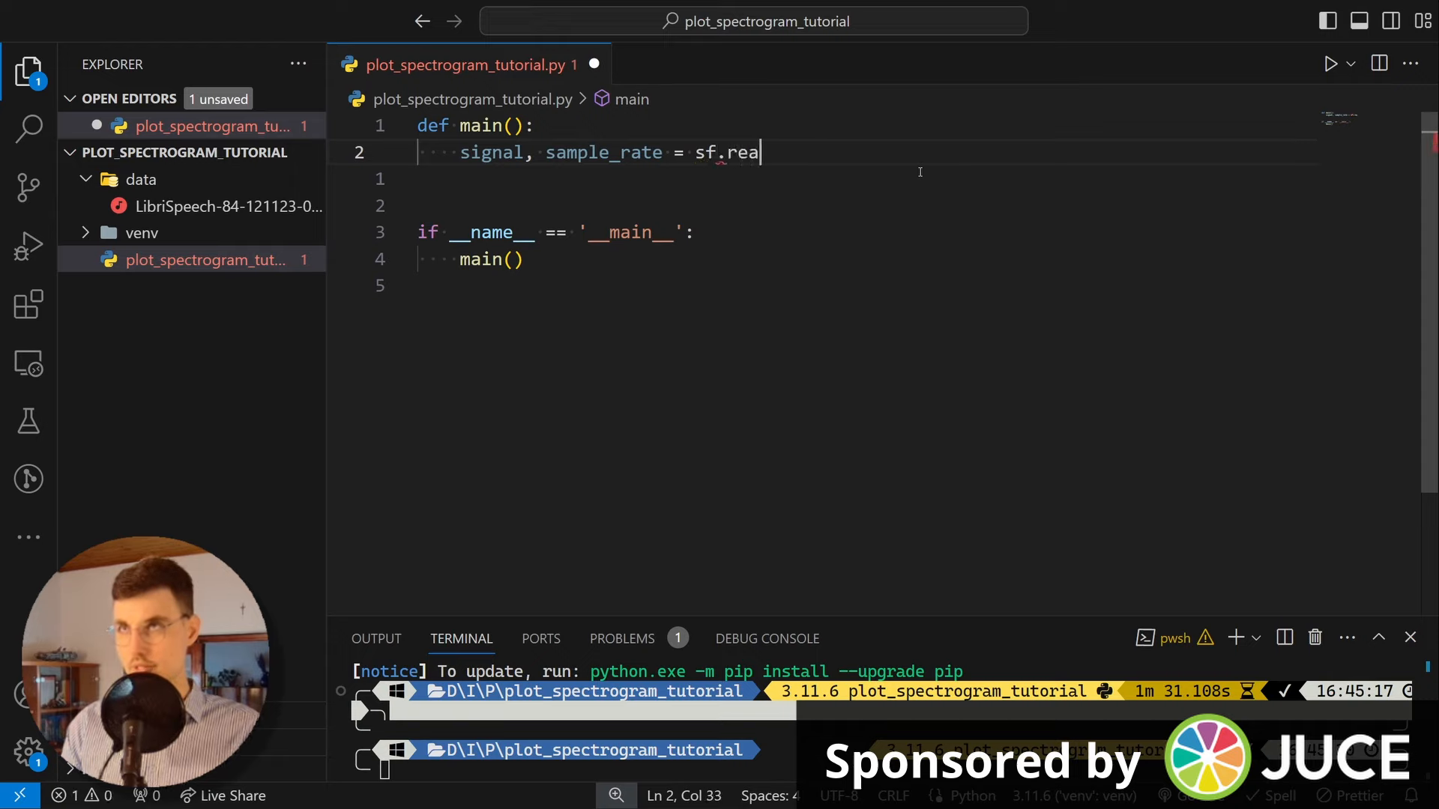
text(d(Path)
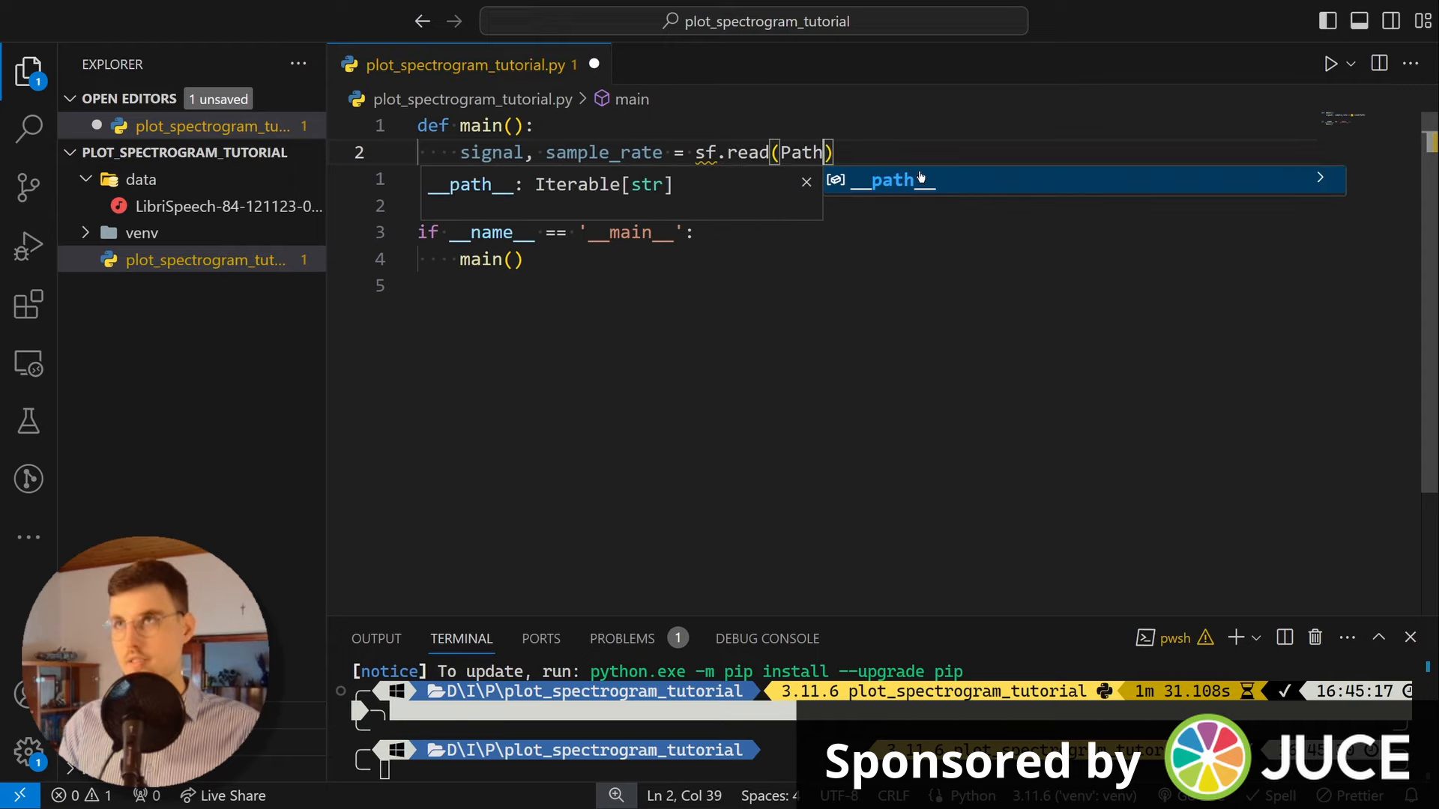
text('dat')
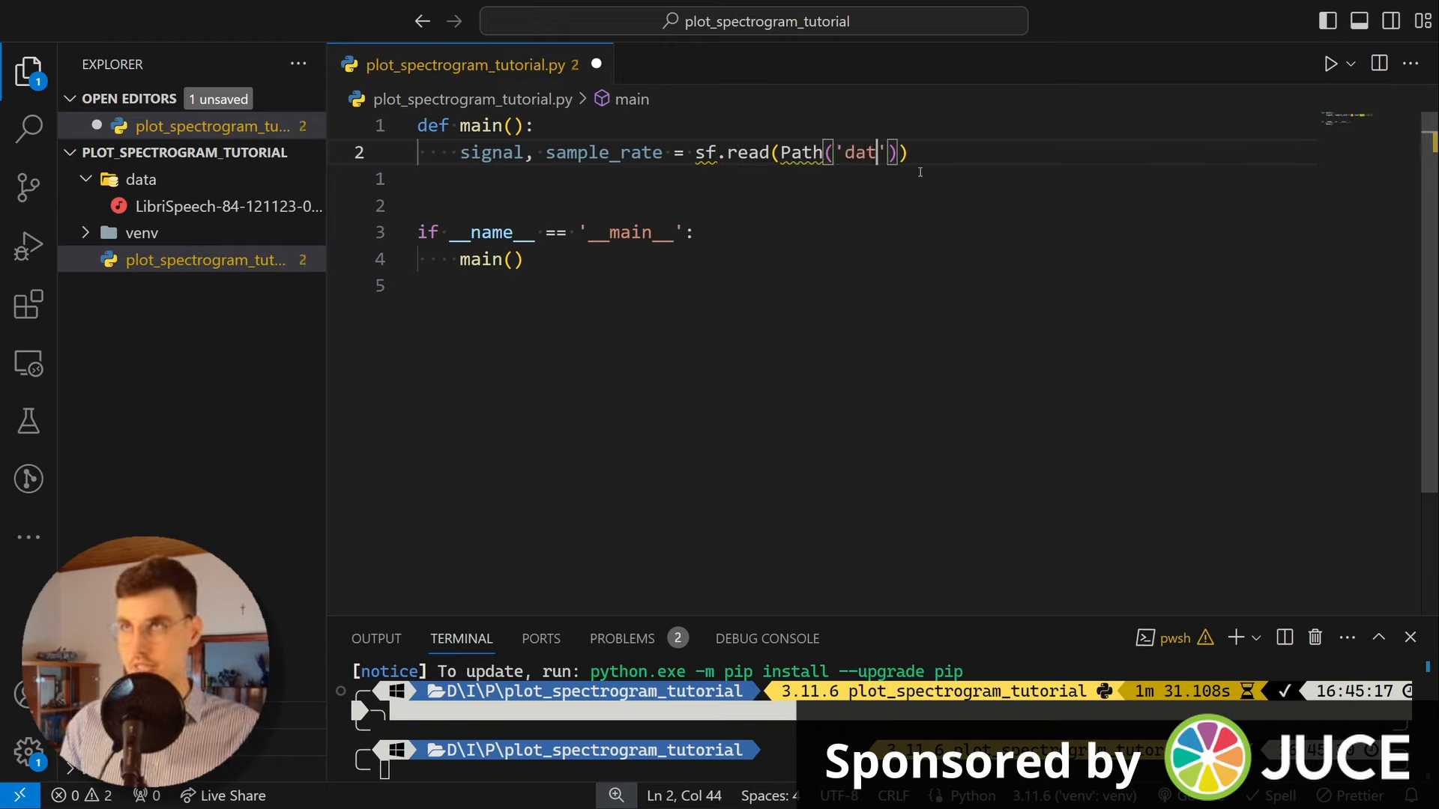
text(a') /)
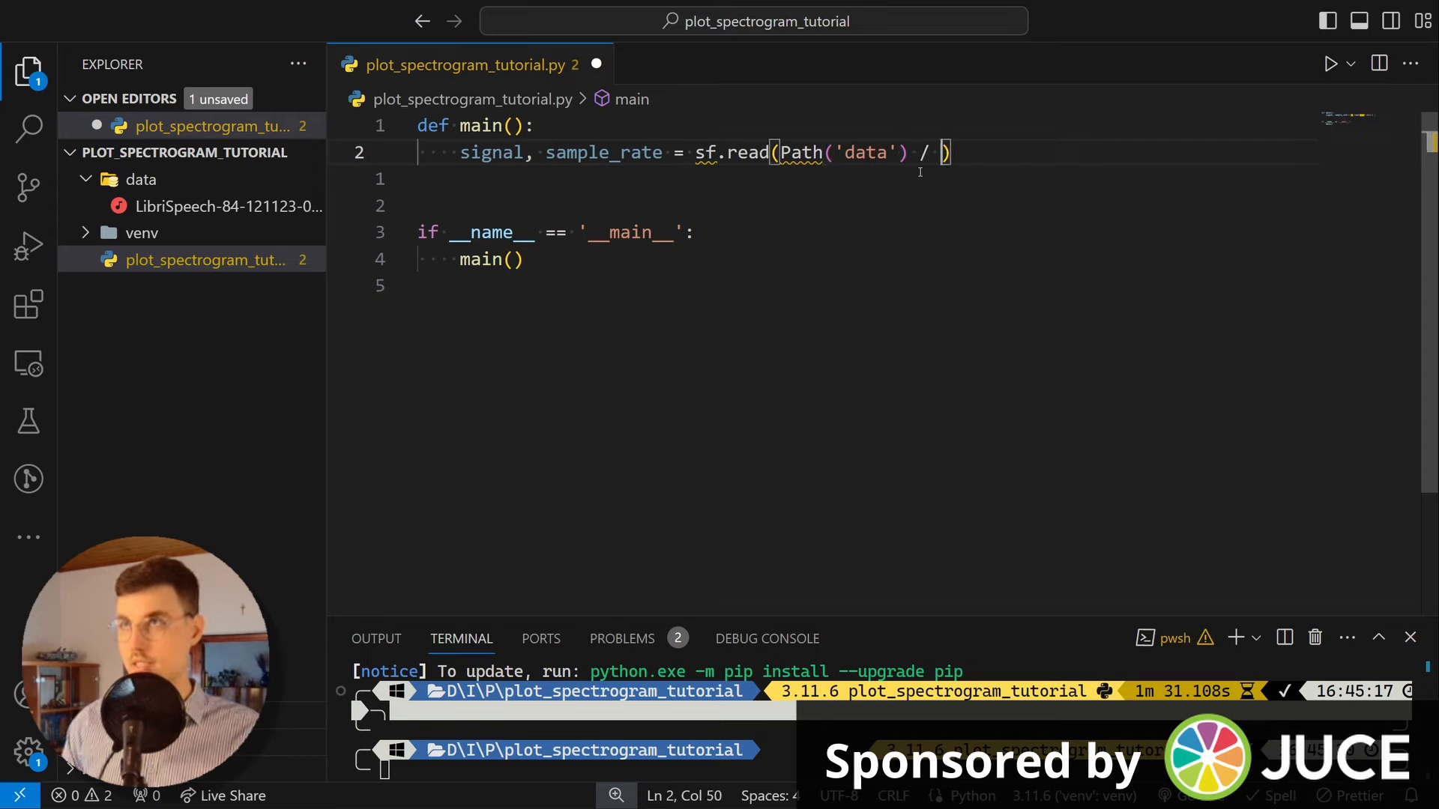
right_click(228, 206)
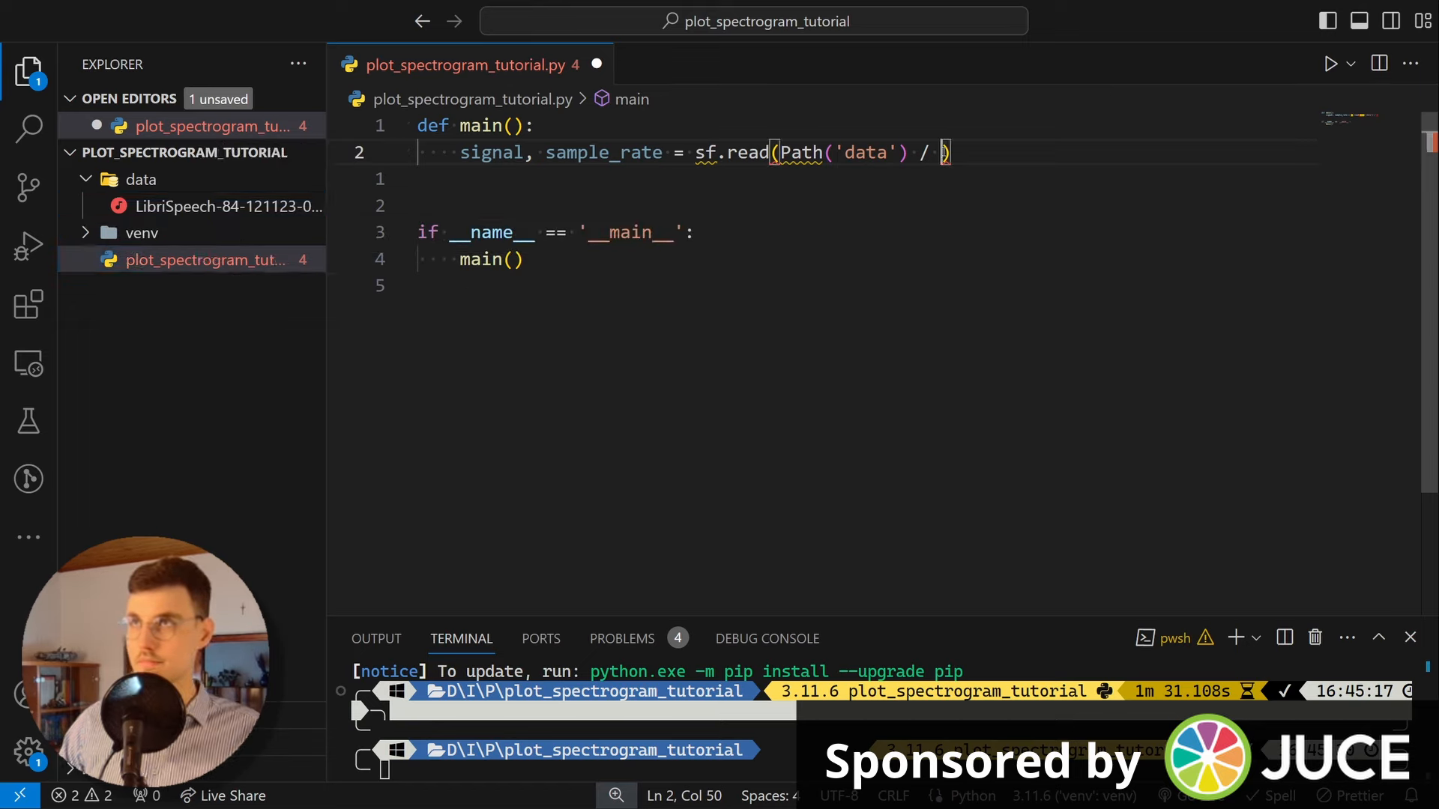
text('LibriSpeech-84-121123-0001.flac')
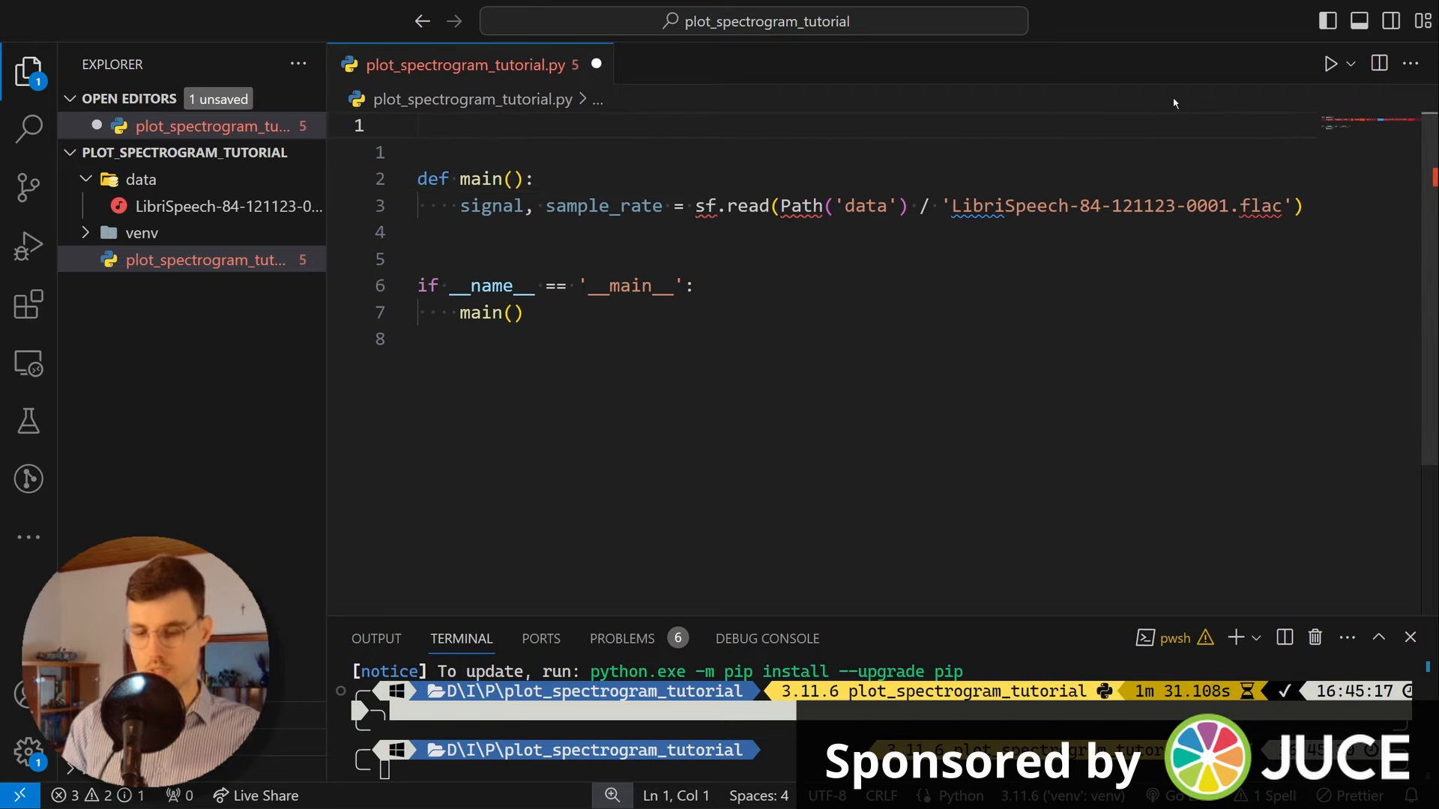
Step: Import soundfile as sf and Path from pathlib
text(import)
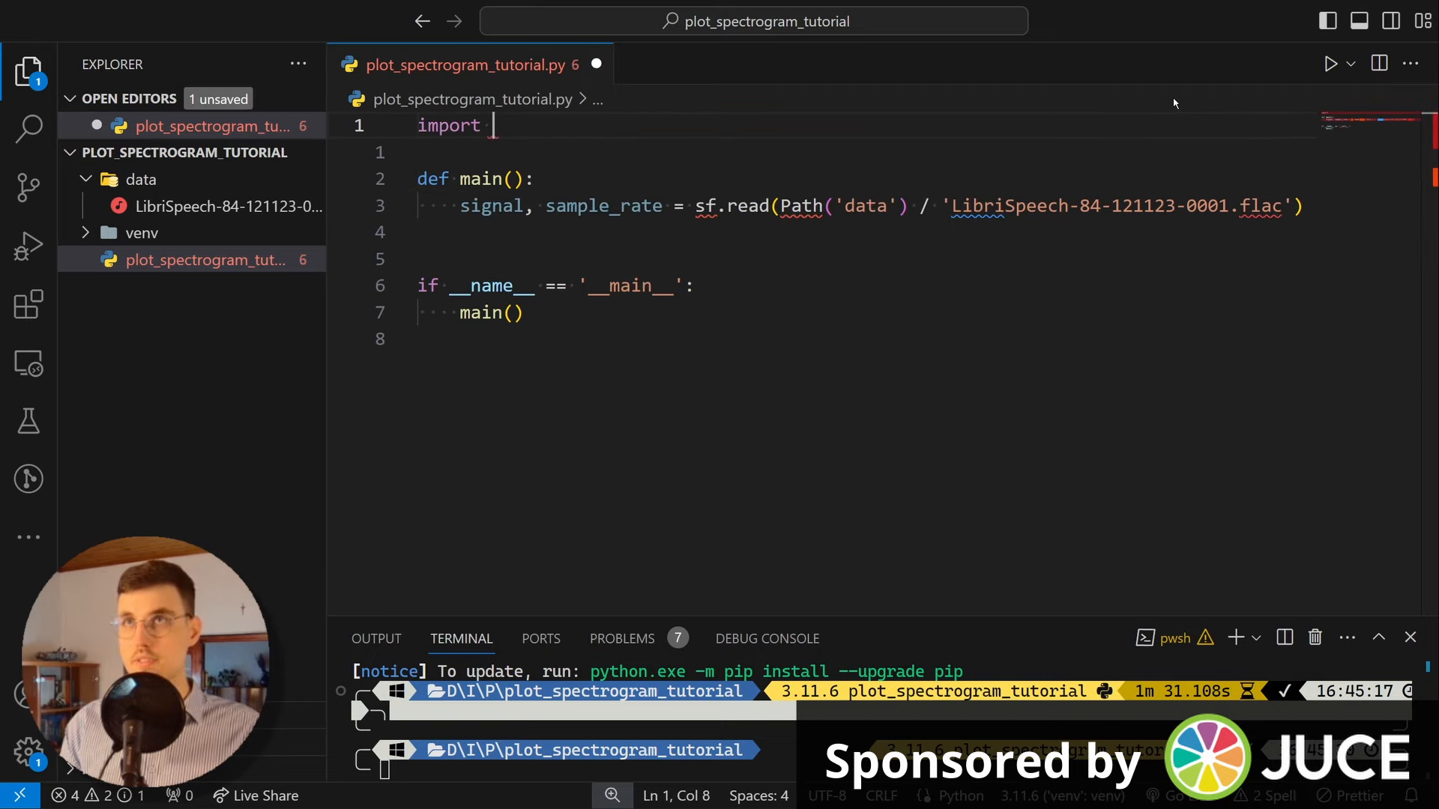
text(soundfile a)
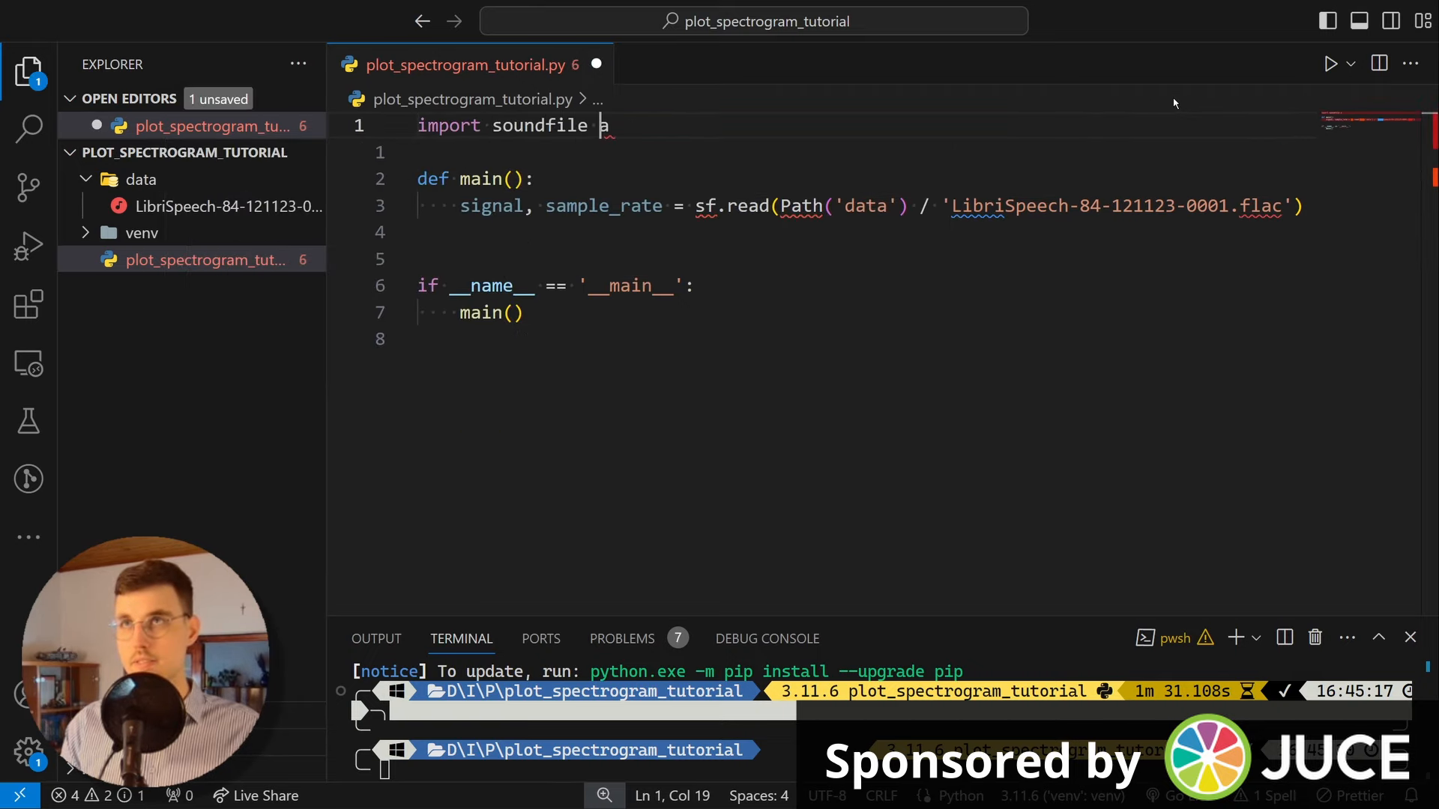
text(s sf)
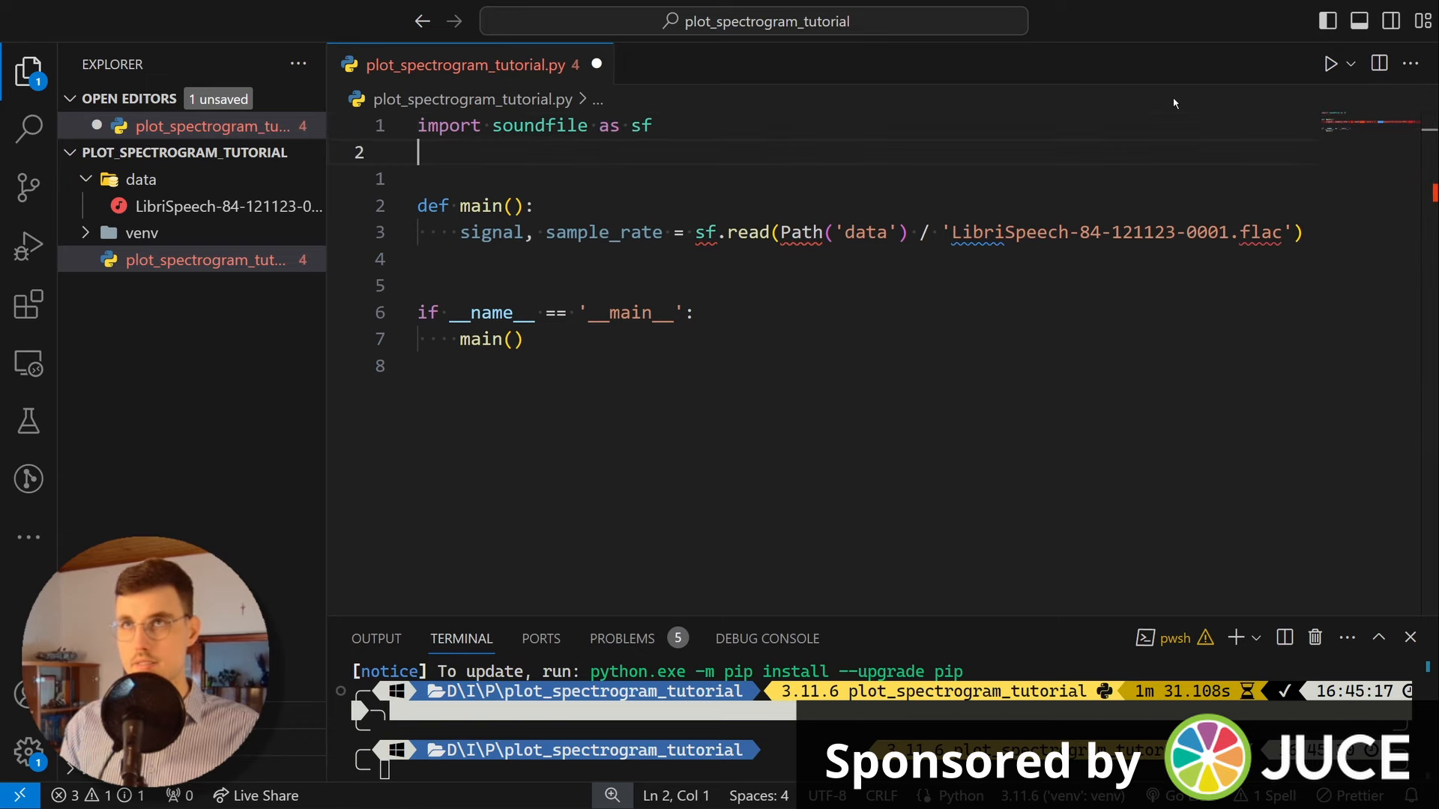
text(fo)
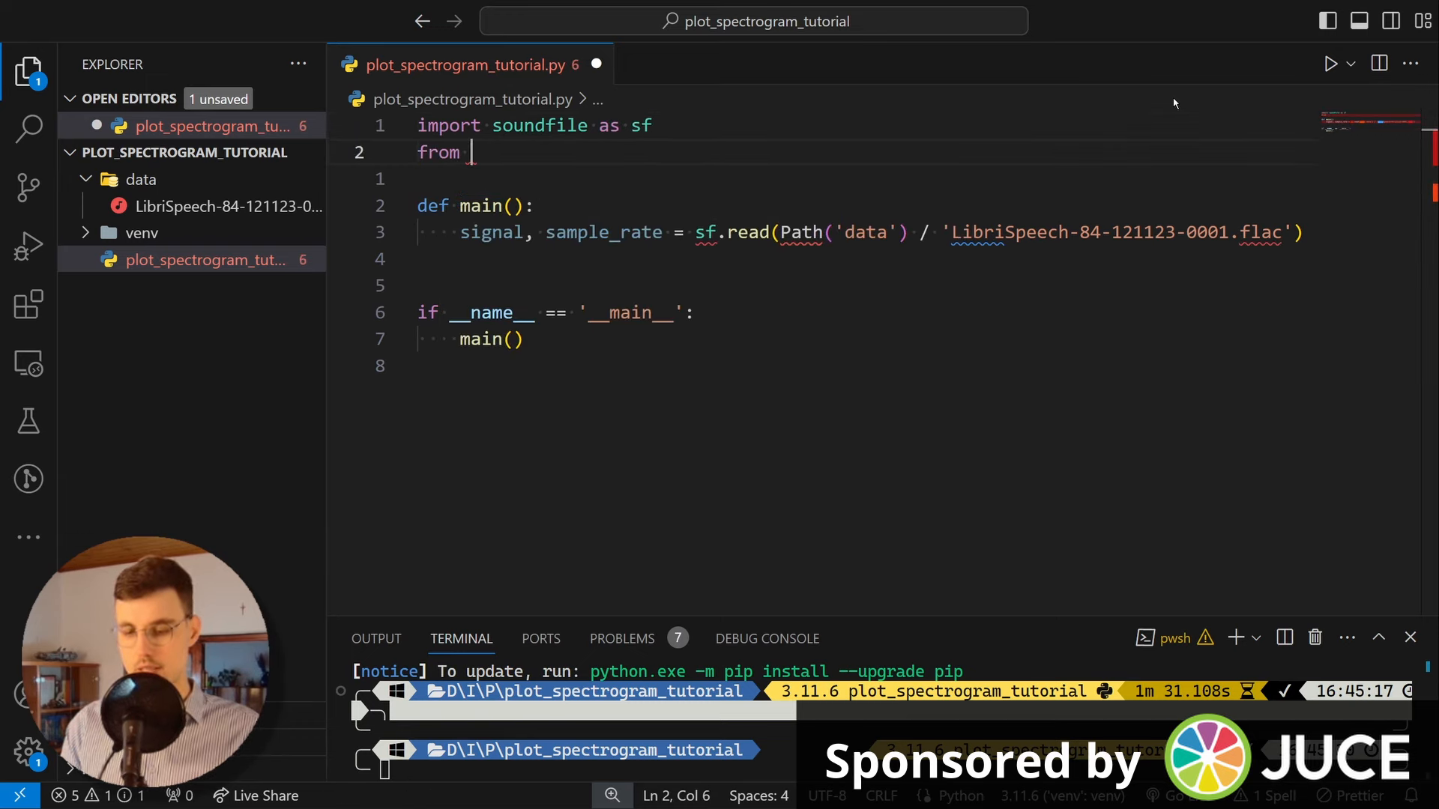
text(pathlib import Path)
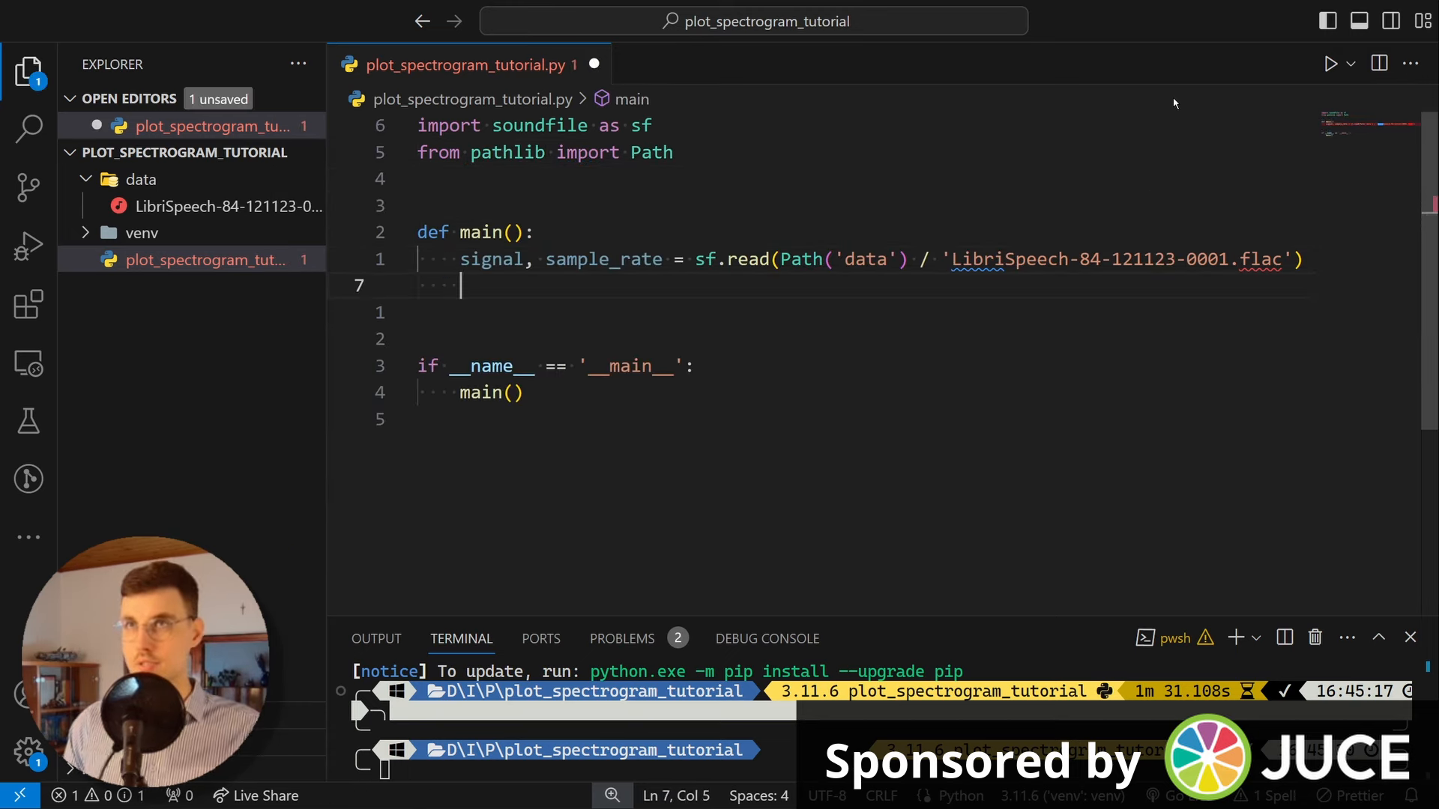
Step: Print the sample rate with an f-string and begin a plot_spectrogram_and_save call
text(print('Sample rate: {)
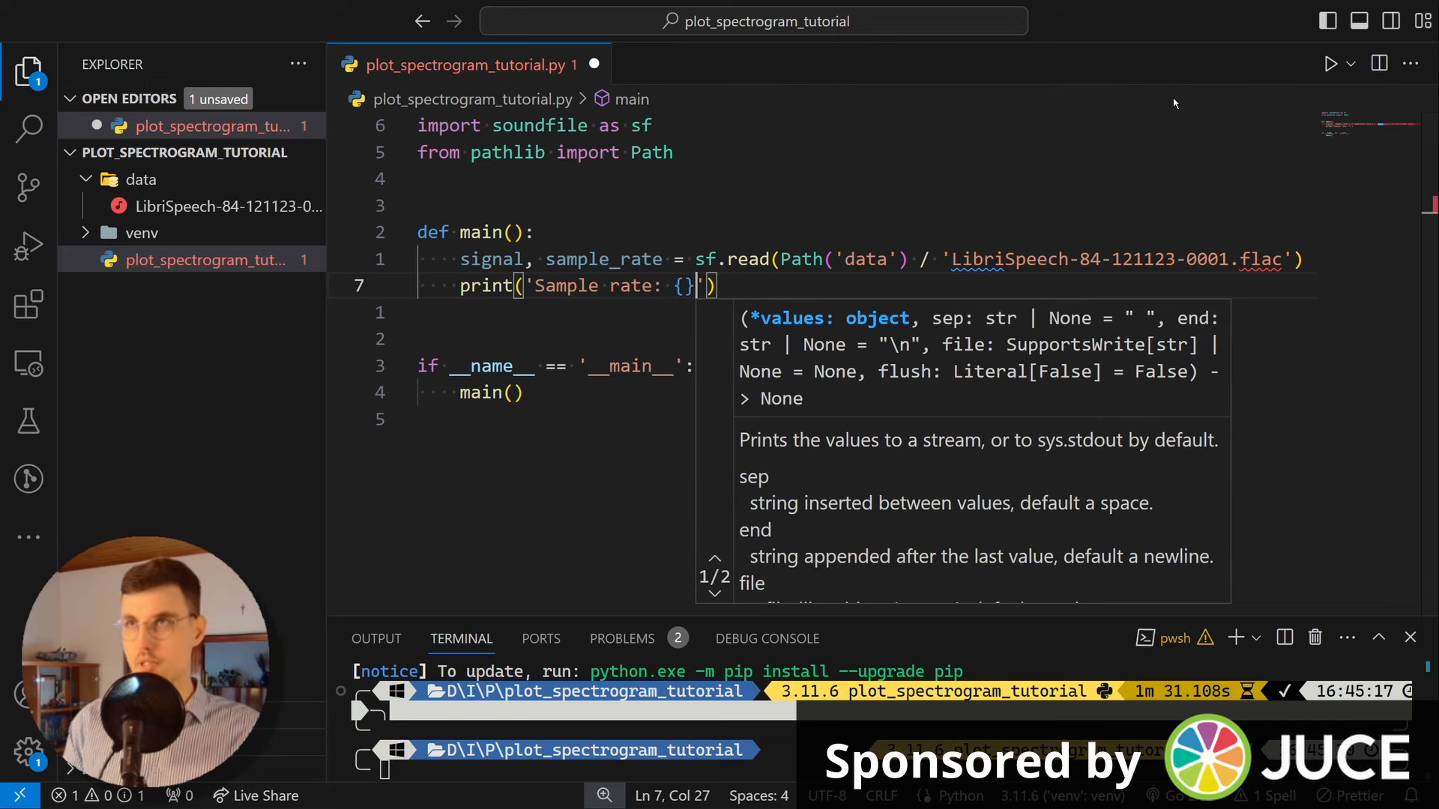
text(sample_rate)
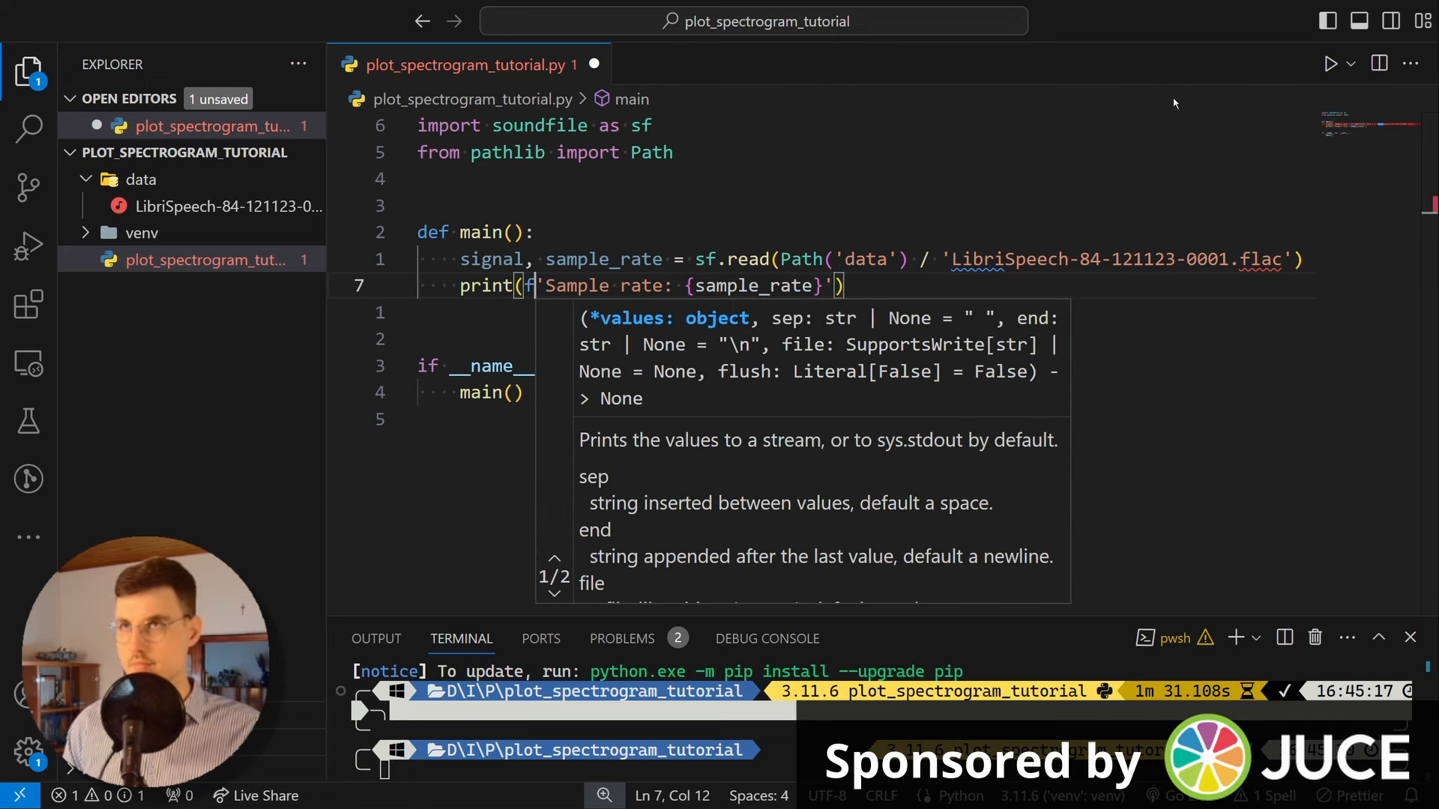
key(Return)
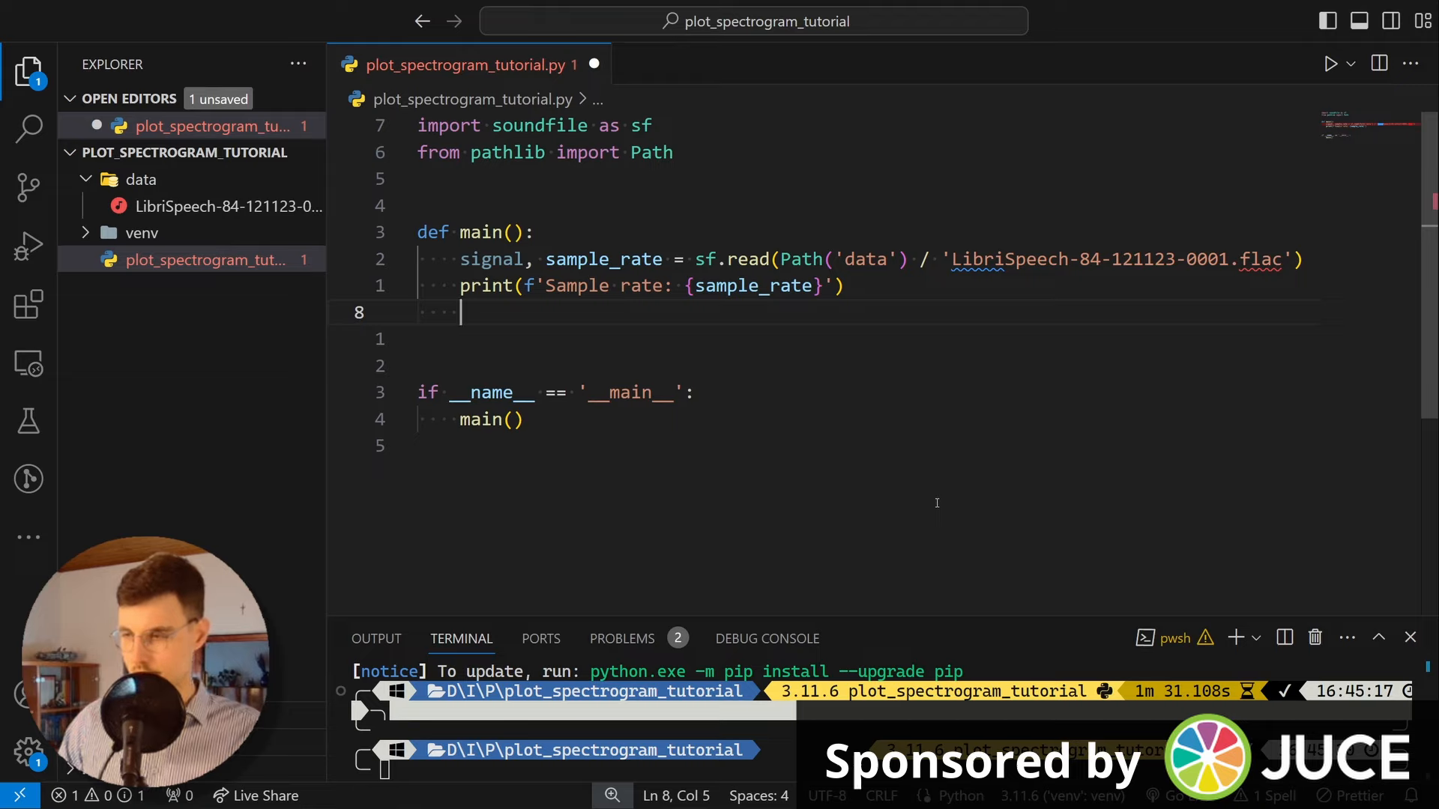
mouse_move(663, 345)
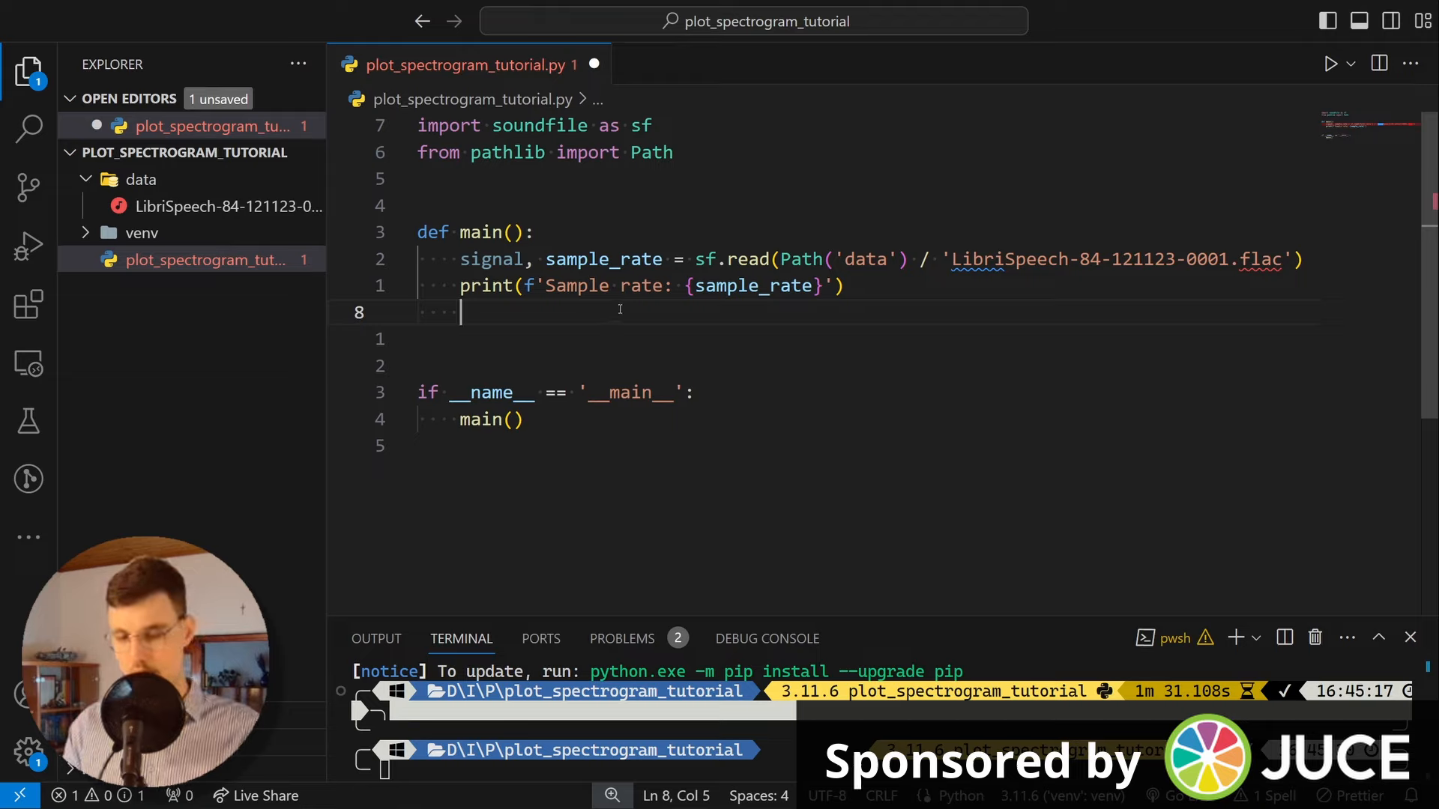
text(plot_spectrogram_and_save)
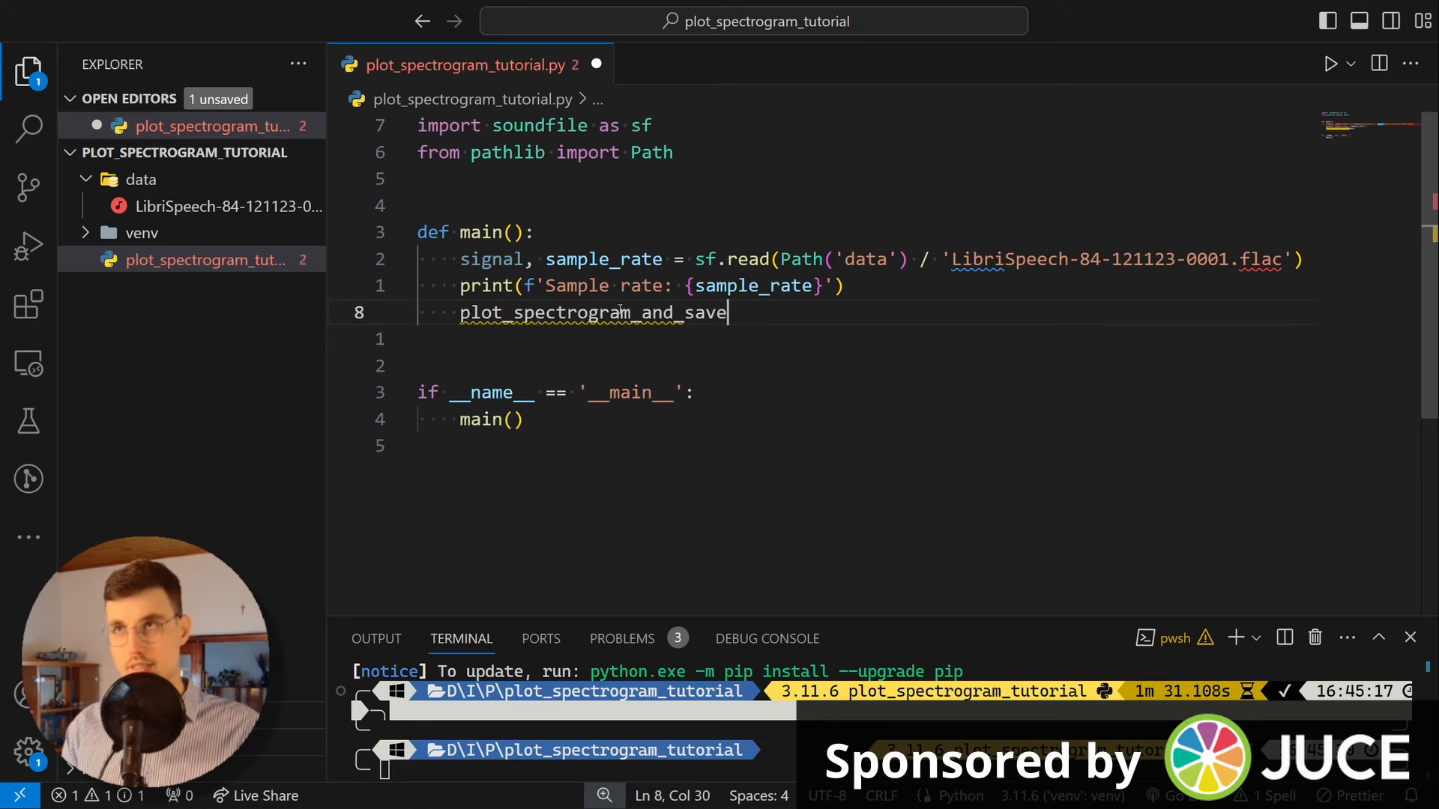
Step: Pass signal, sample_rate and img/spectrogram.png to plot_spectrogram_and_save, generating a stub with output_path
text(()
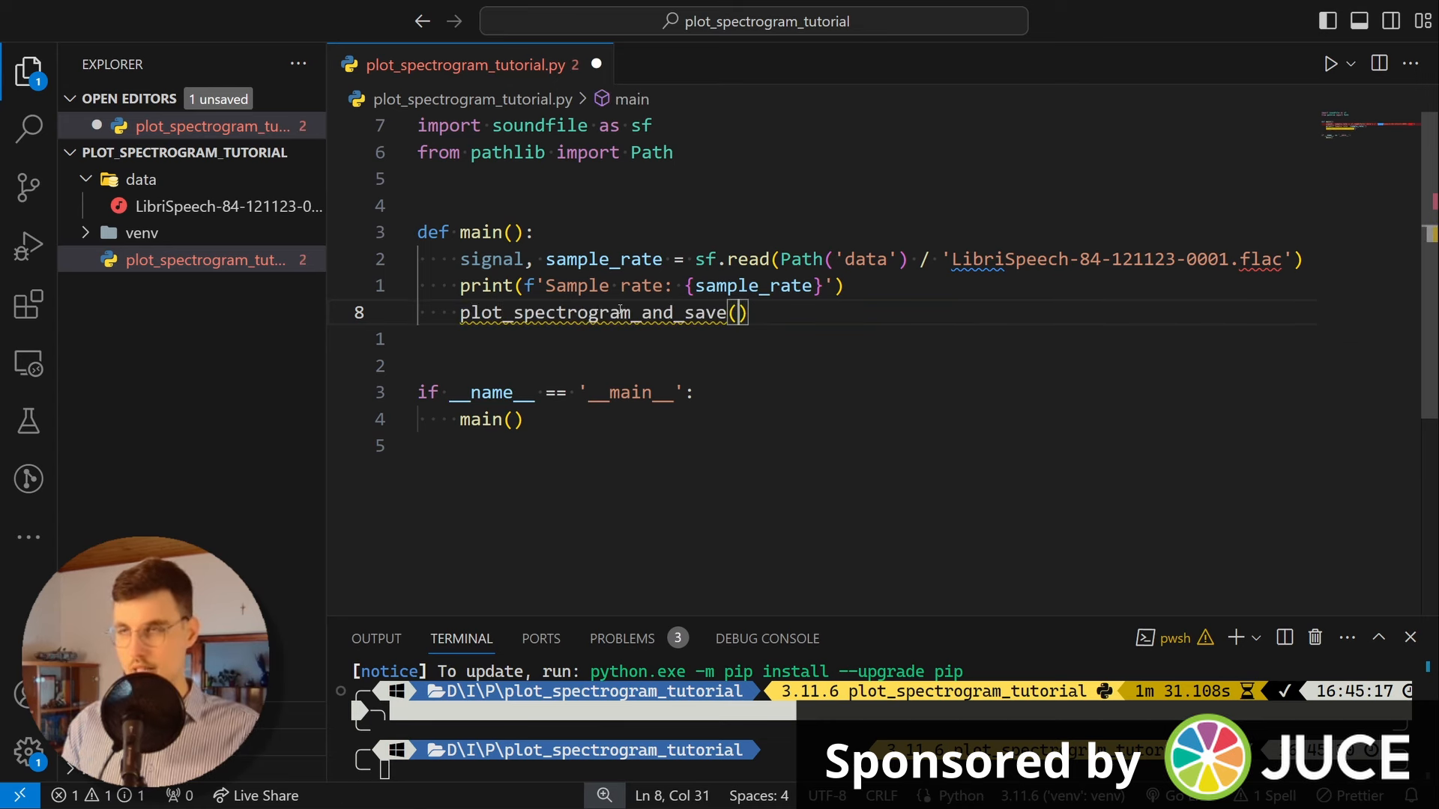
text(signal, sample_rate)
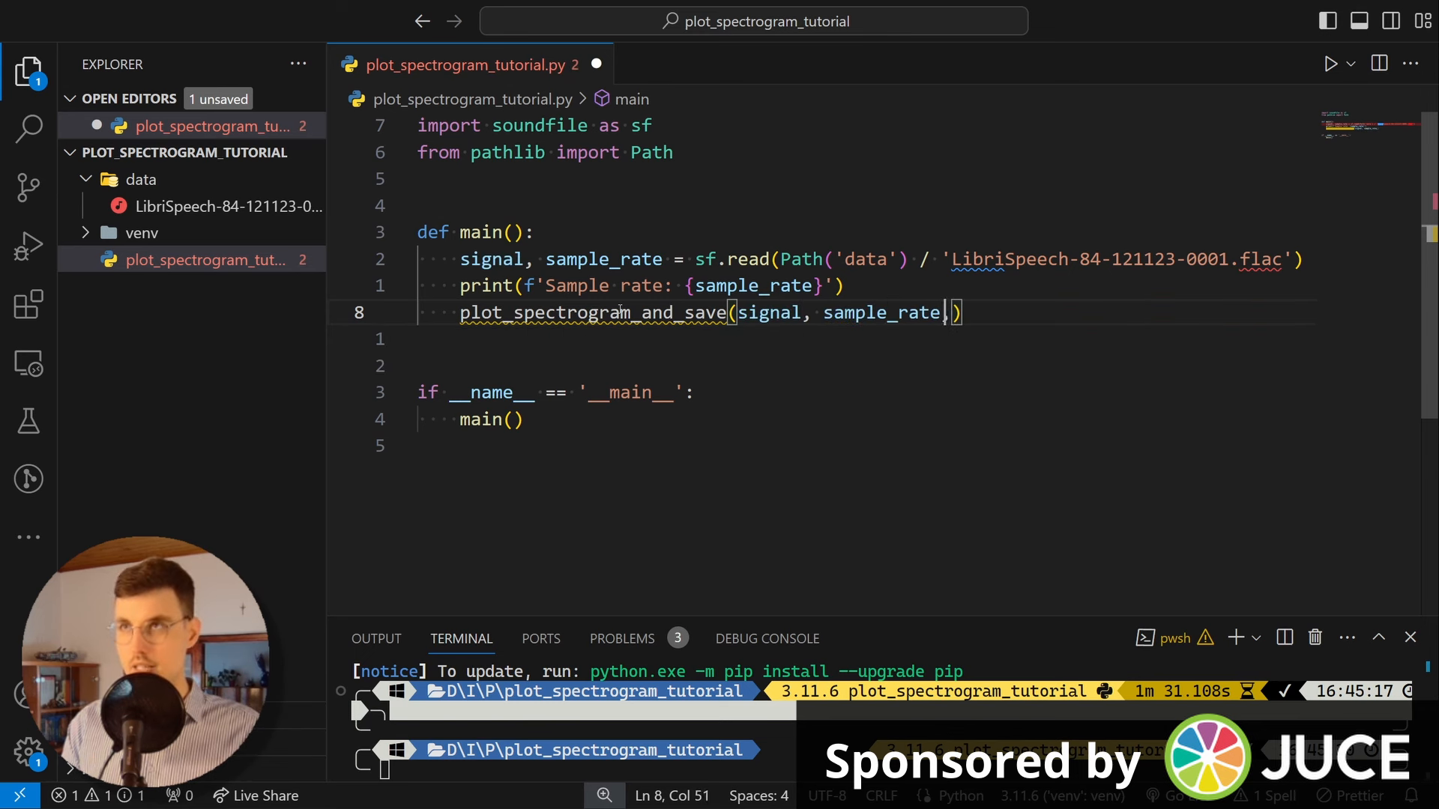
text(, Path('img)
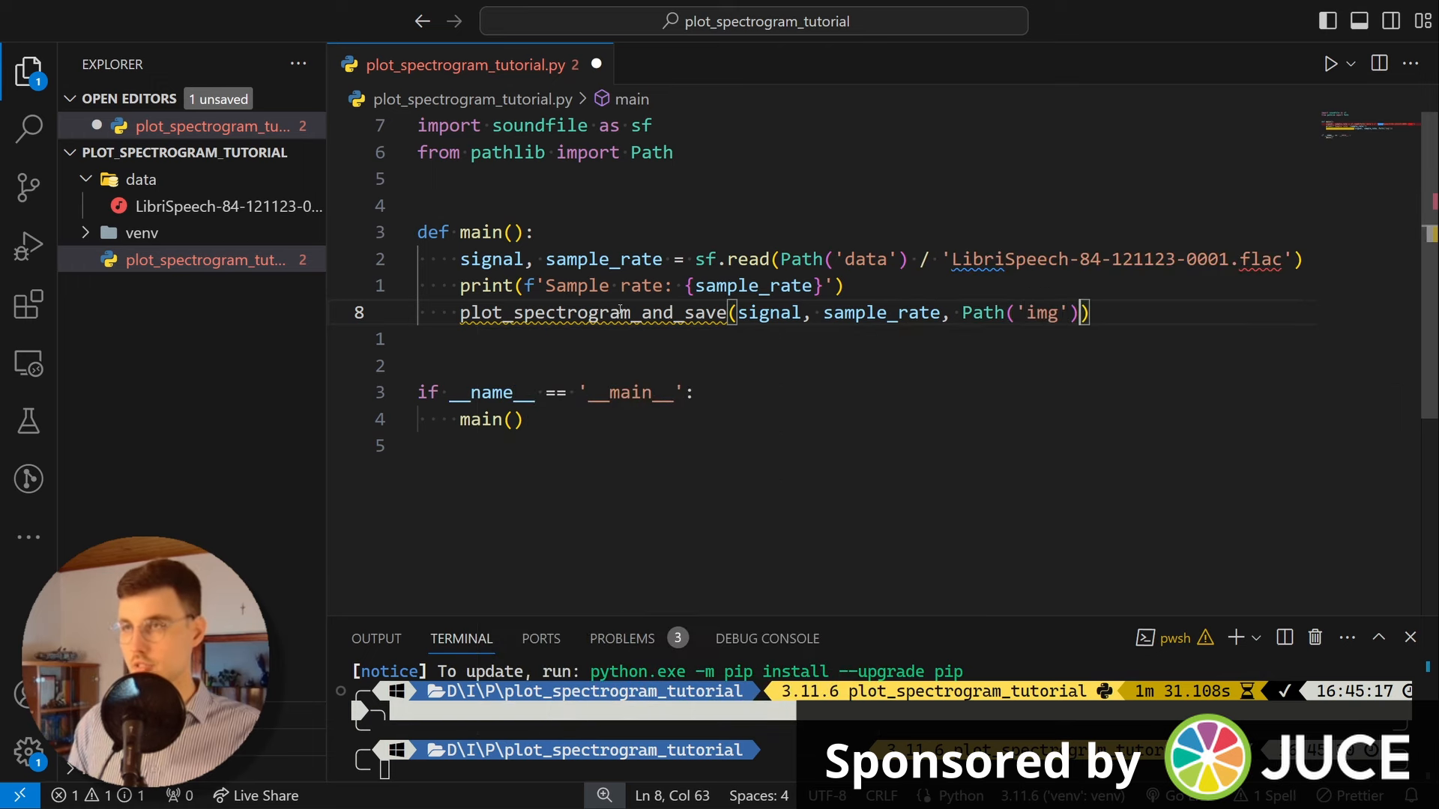
text(/ 'spectr')
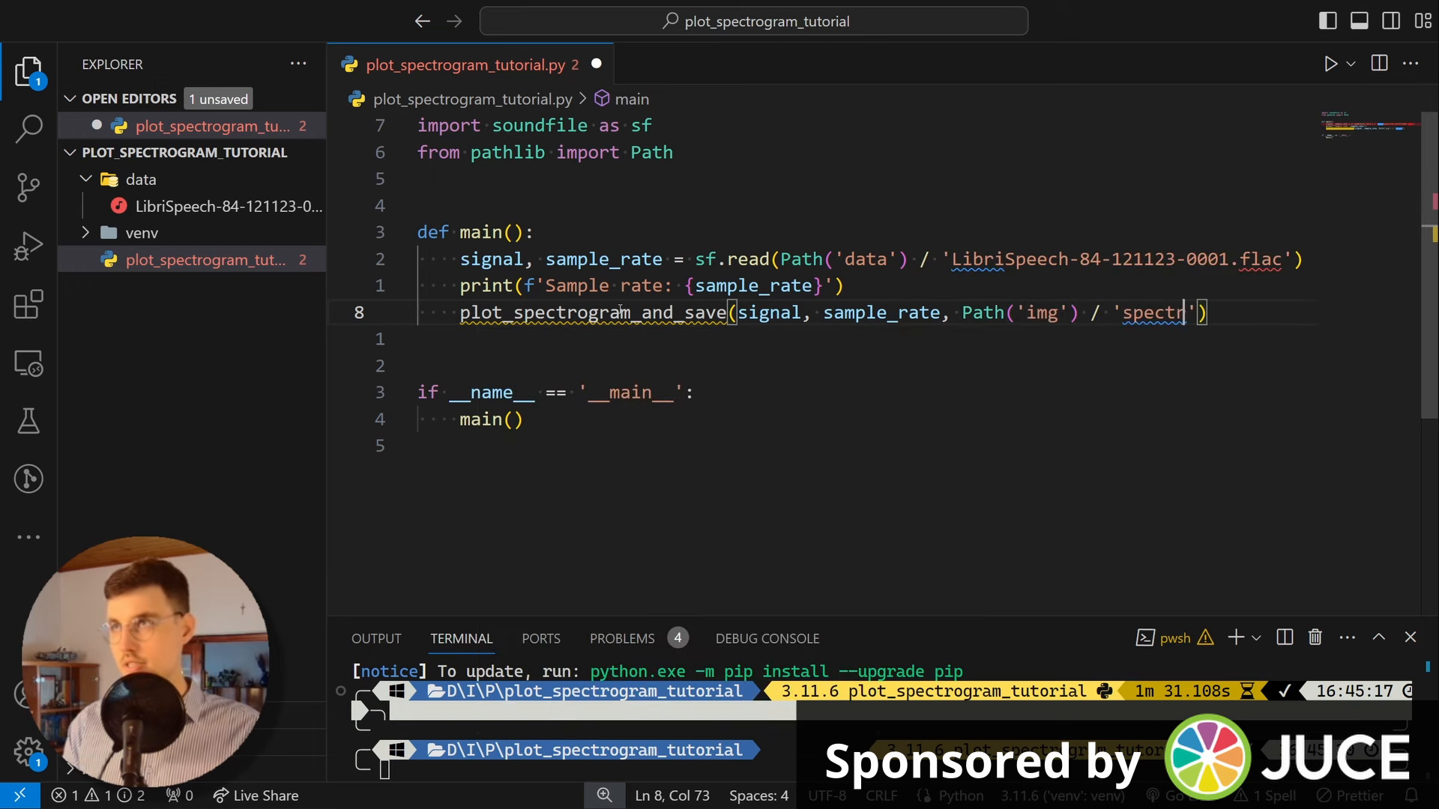
text(ogram.png)
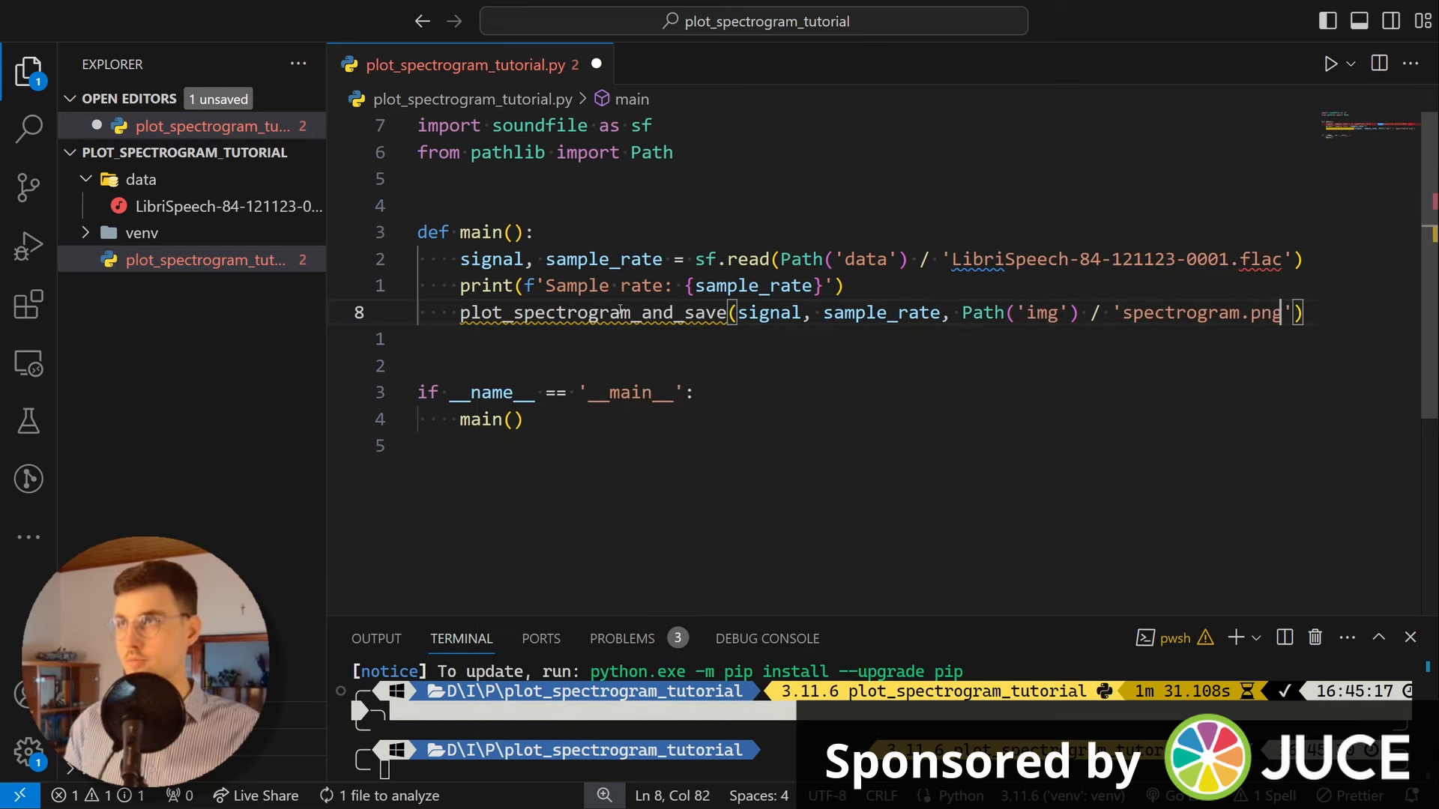
key(ctrl+s)
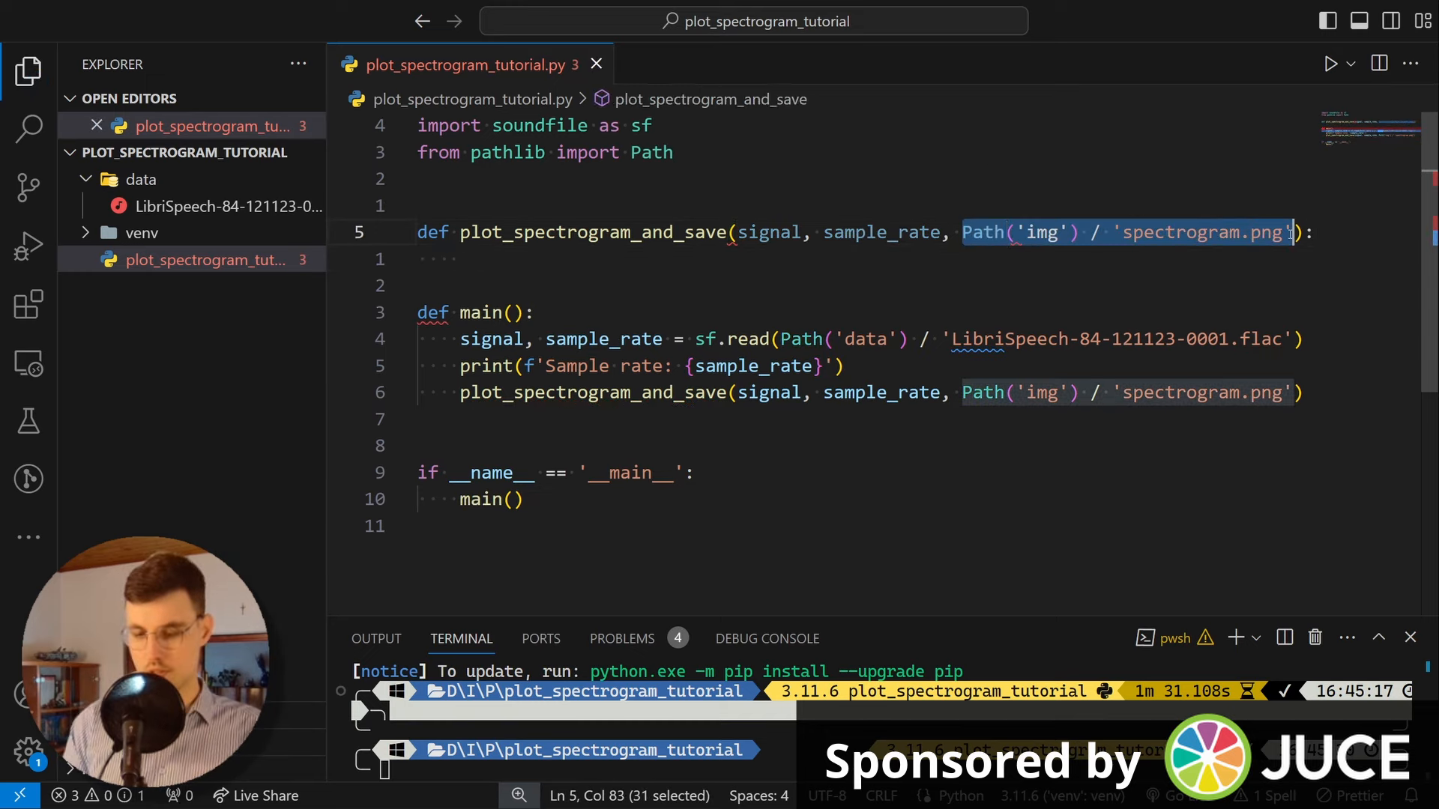
text(output_path:)
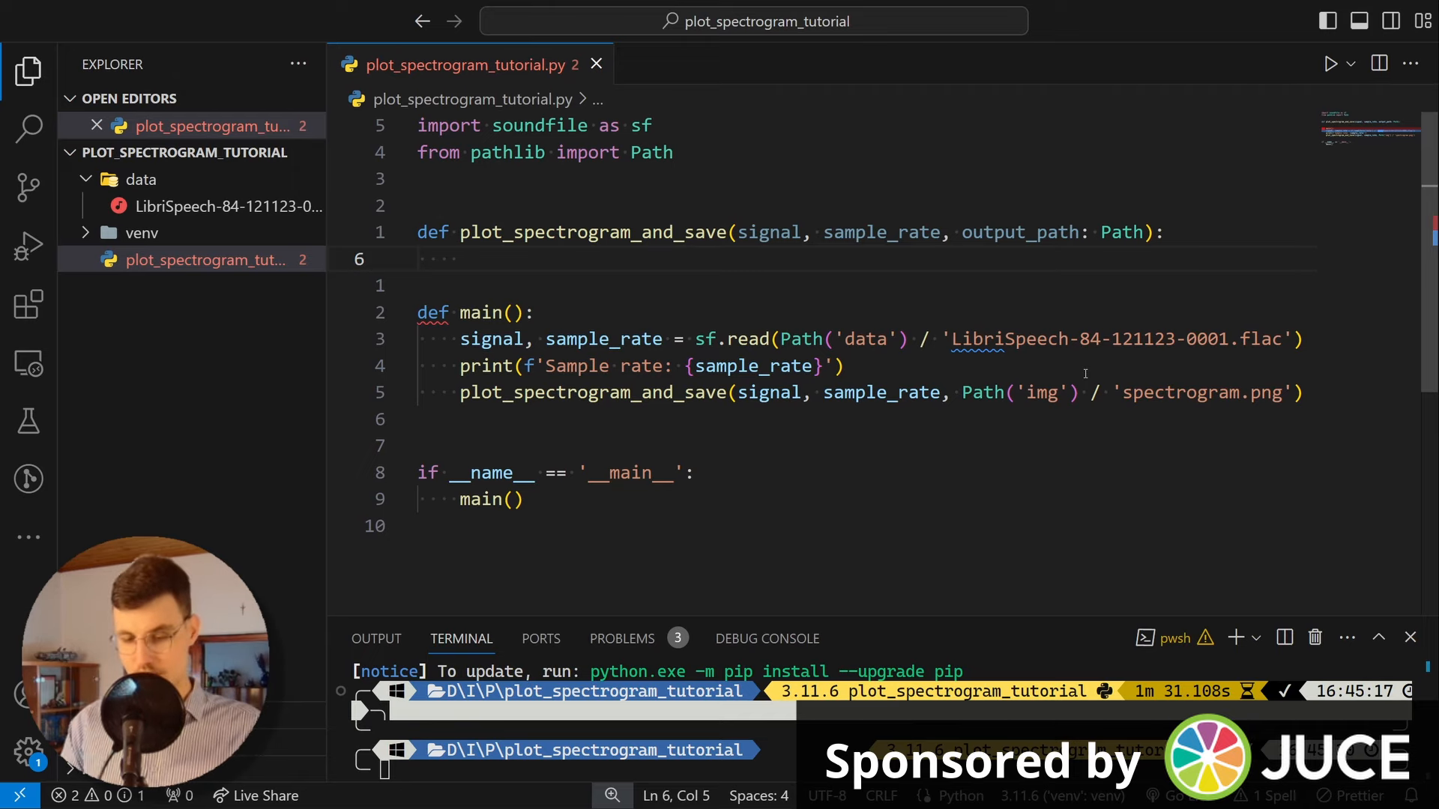
Step: Compute stft = librosa.stft(signal) and import librosa
text(stft =)
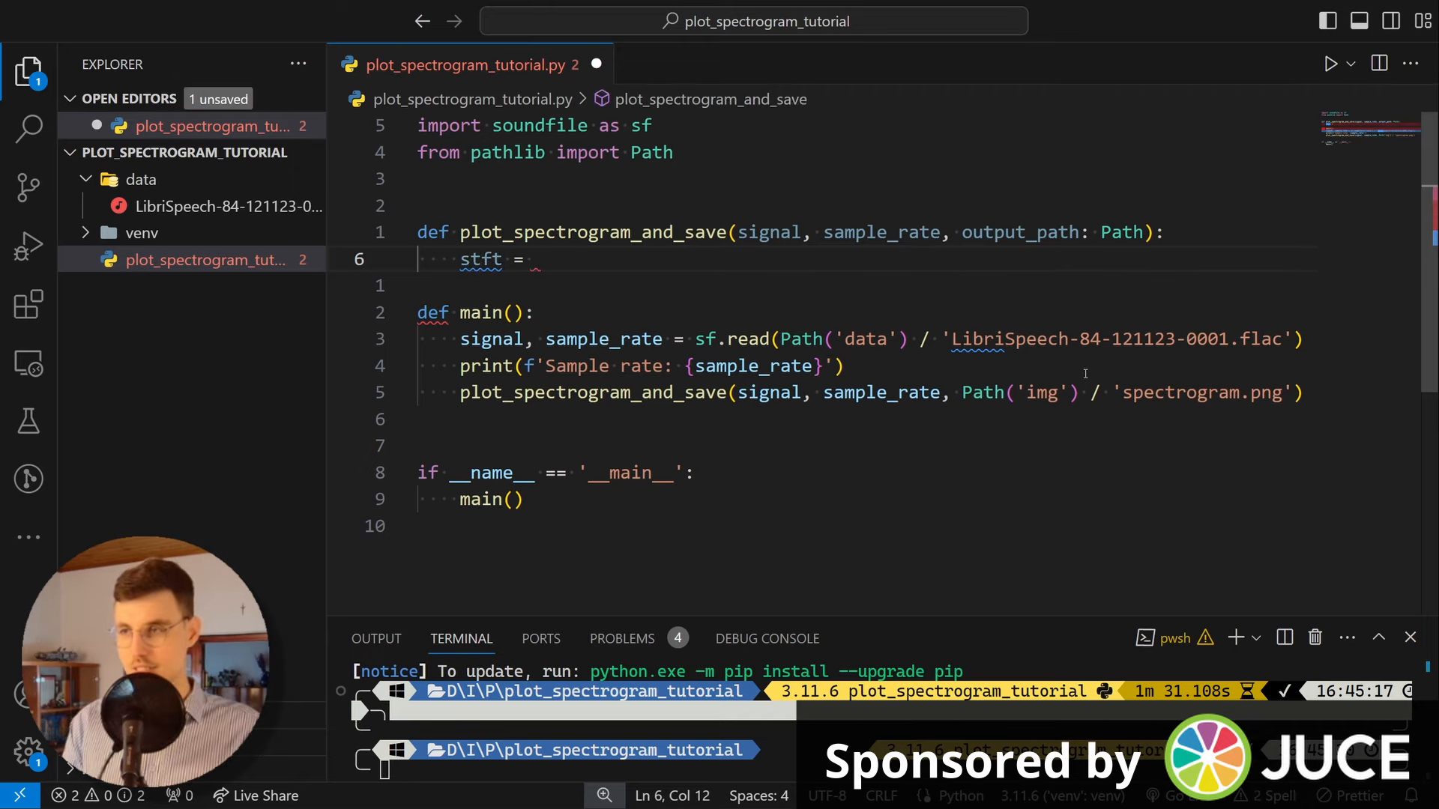
text(librosa.stft)
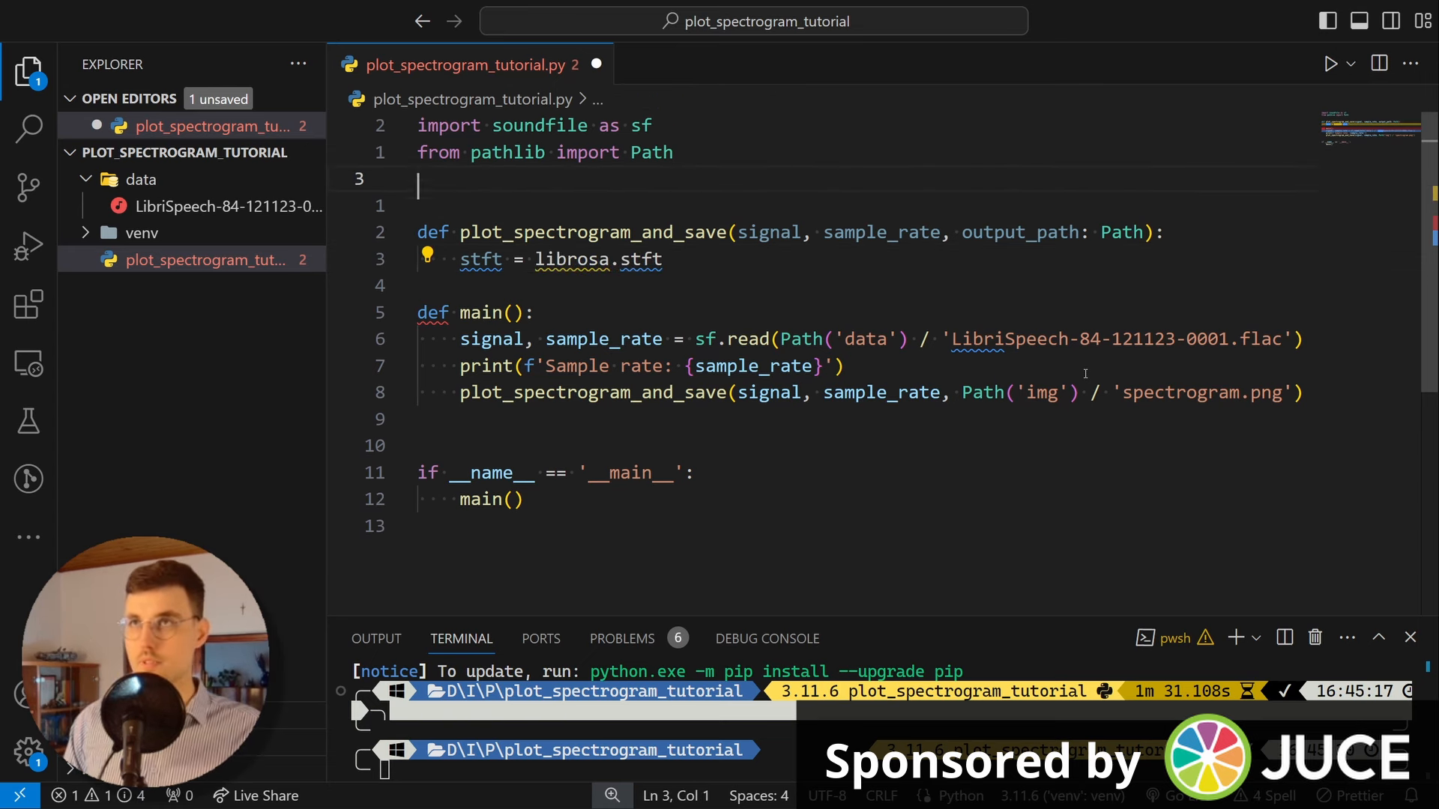
text(imrpot)
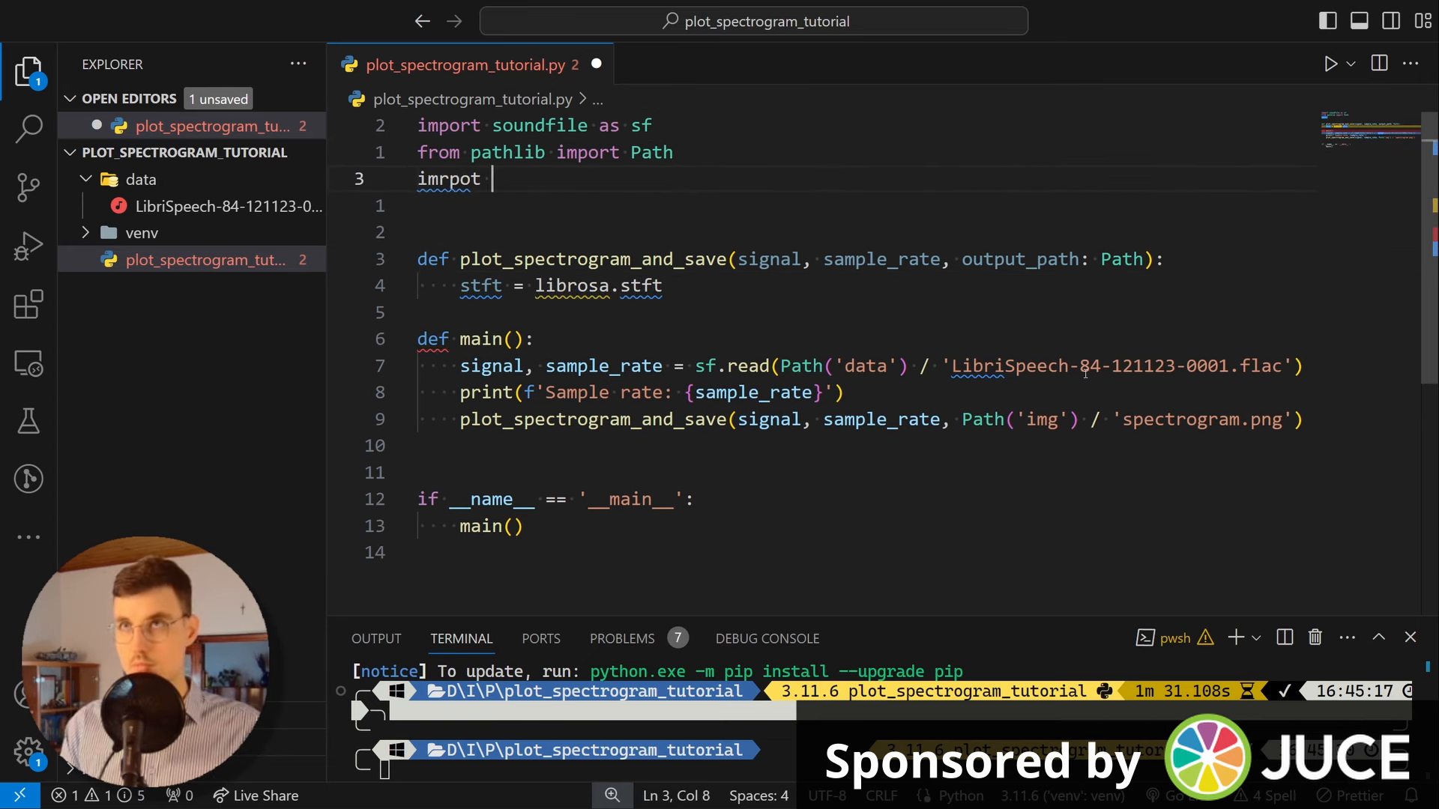
text(import)
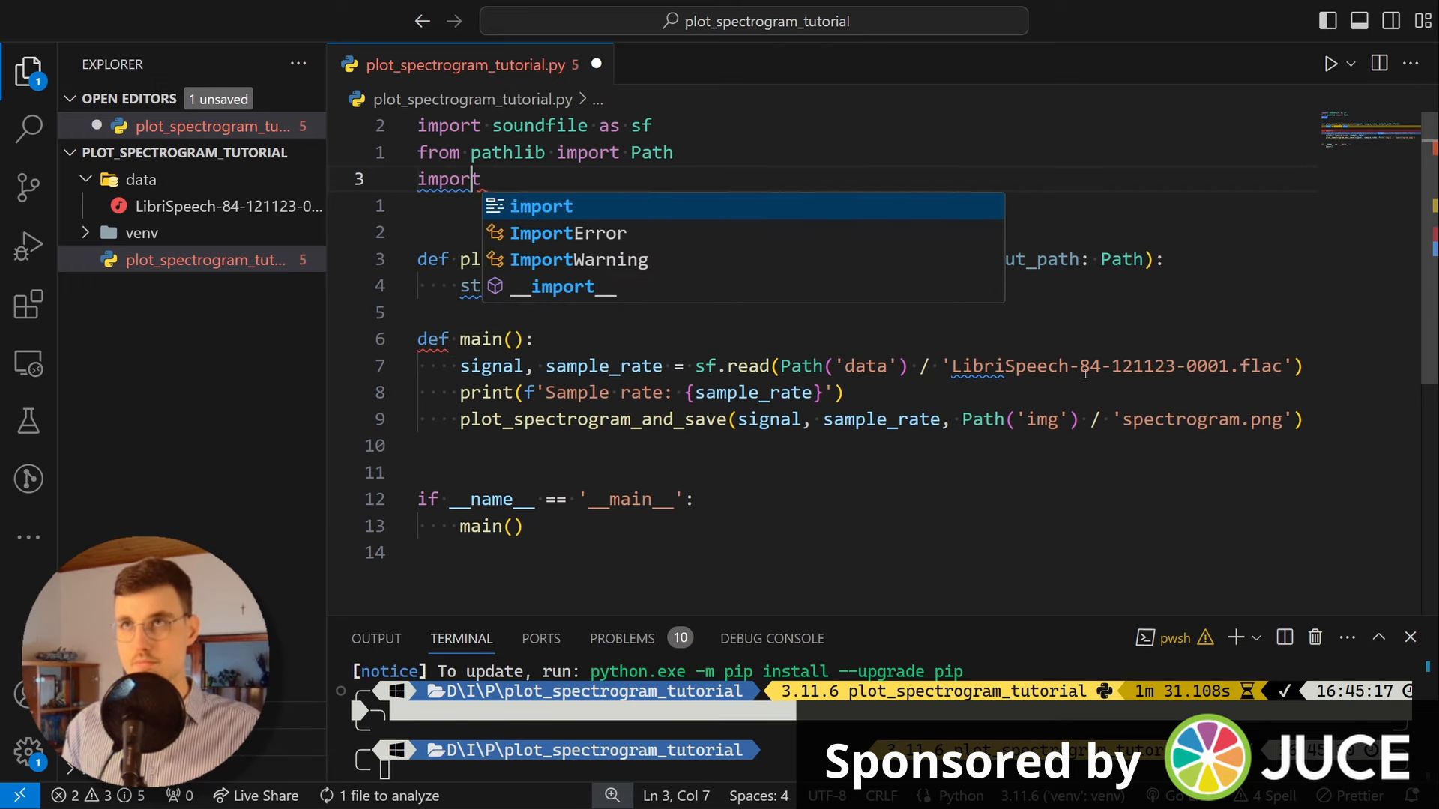
text(librosa)
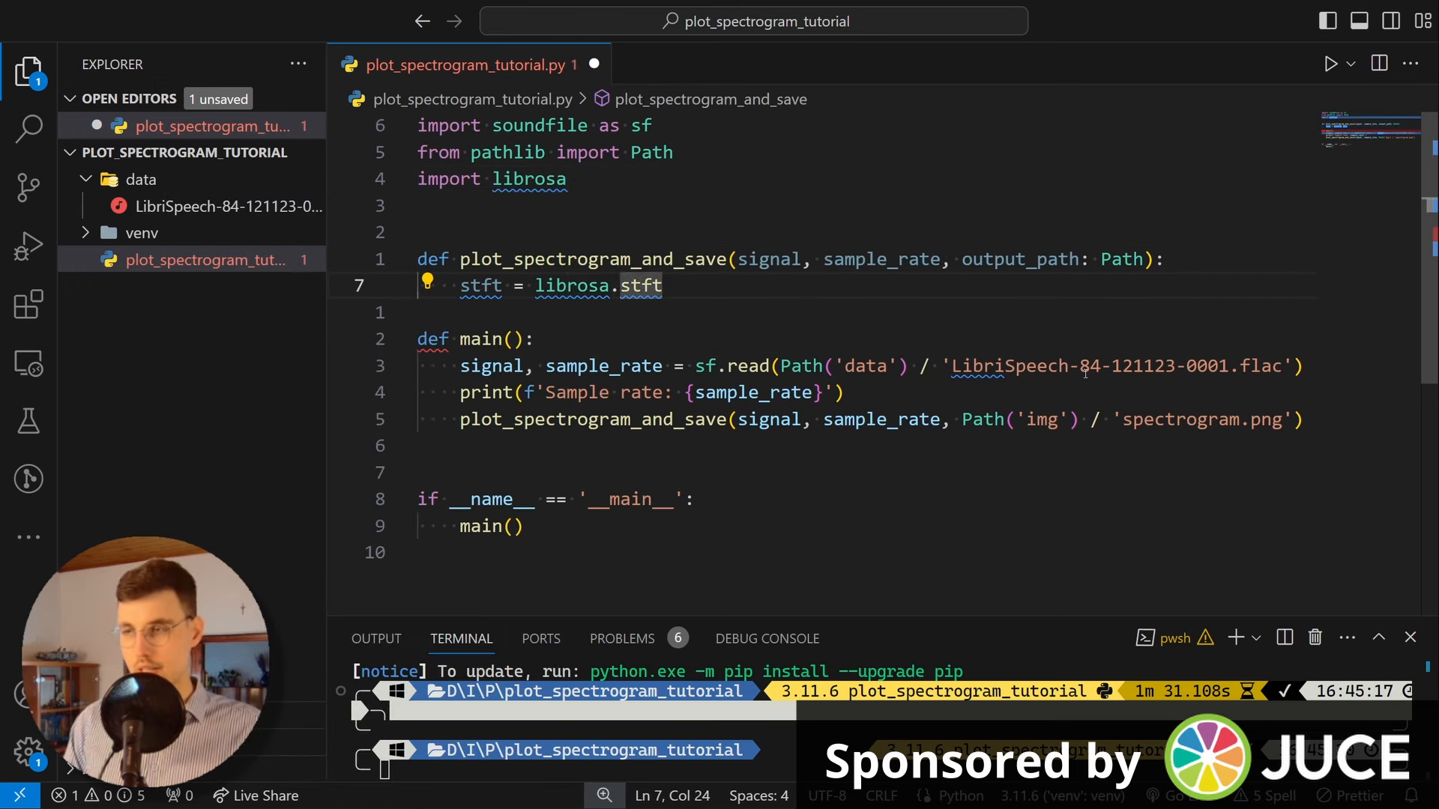
text(()
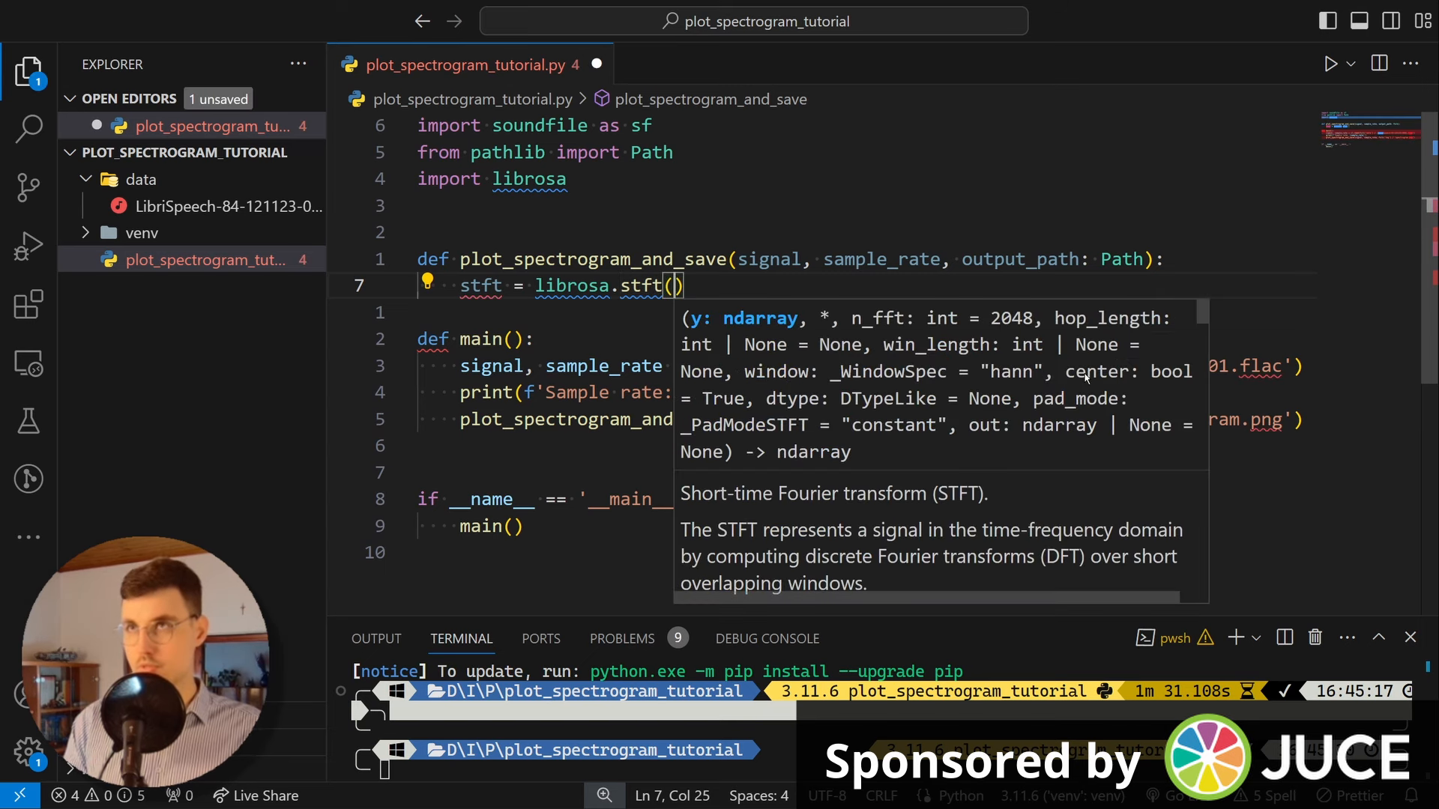
text(signal)
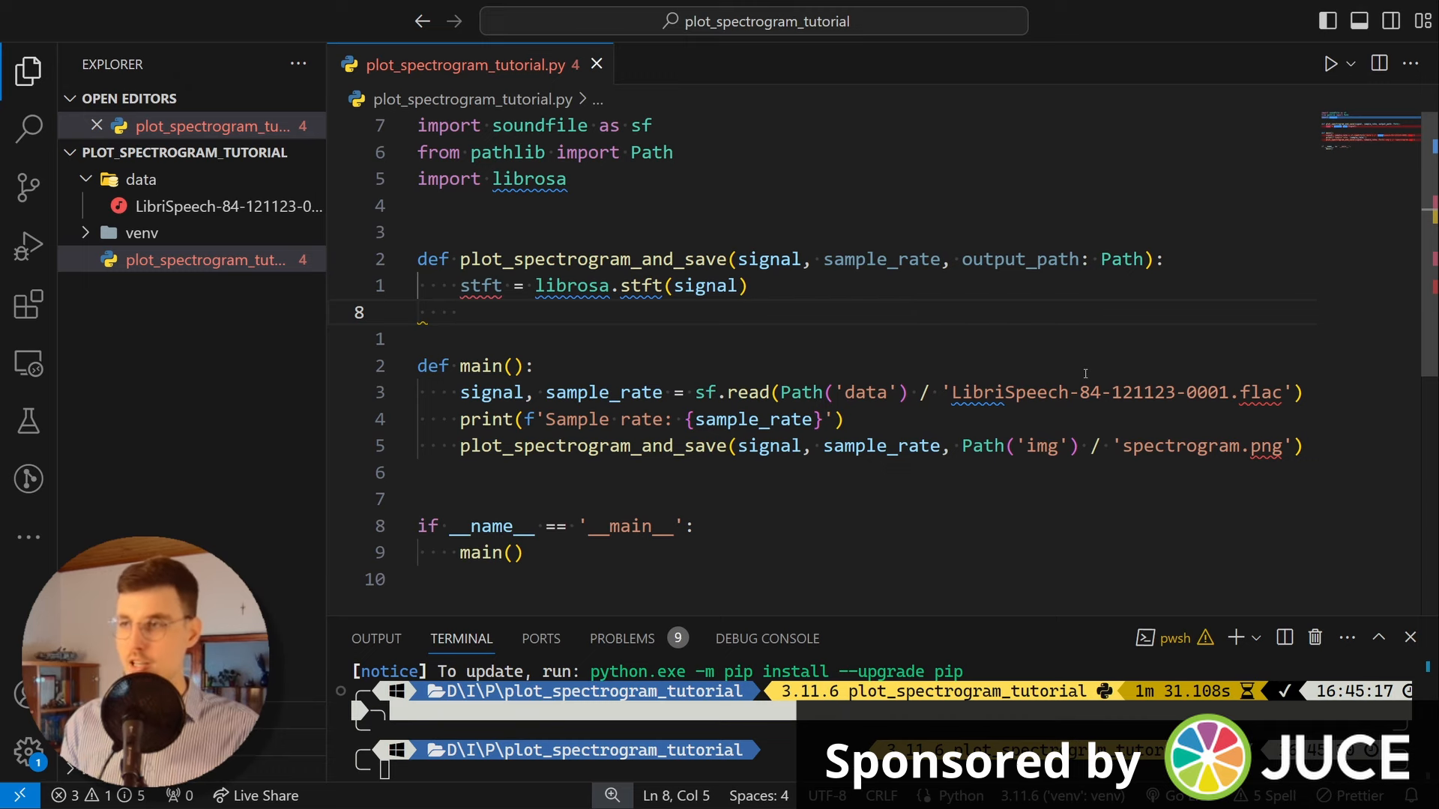
Step: Set spectrogram = np.abs(stft) and import numpy as np
text(spectrogram = np.abs()
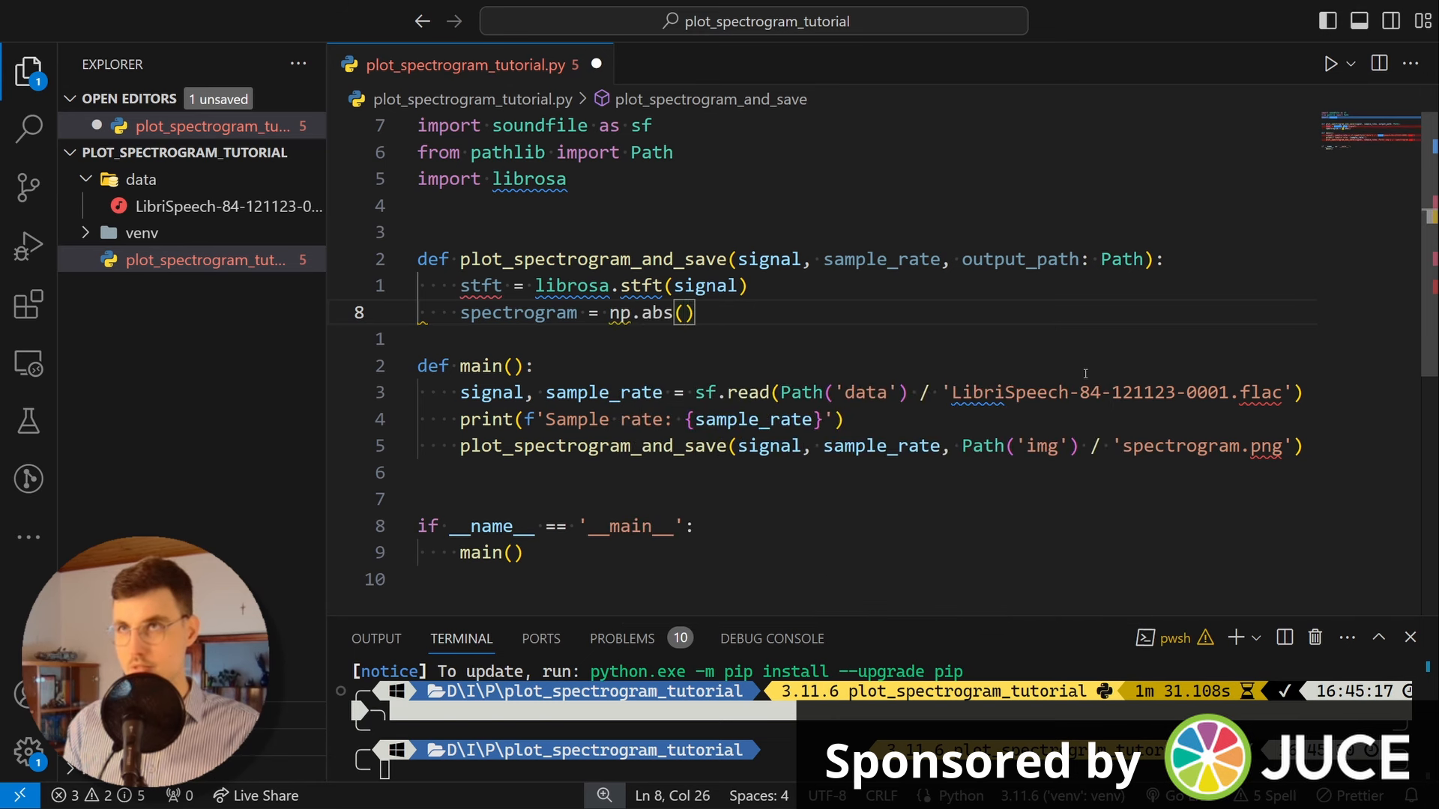
text(stft)
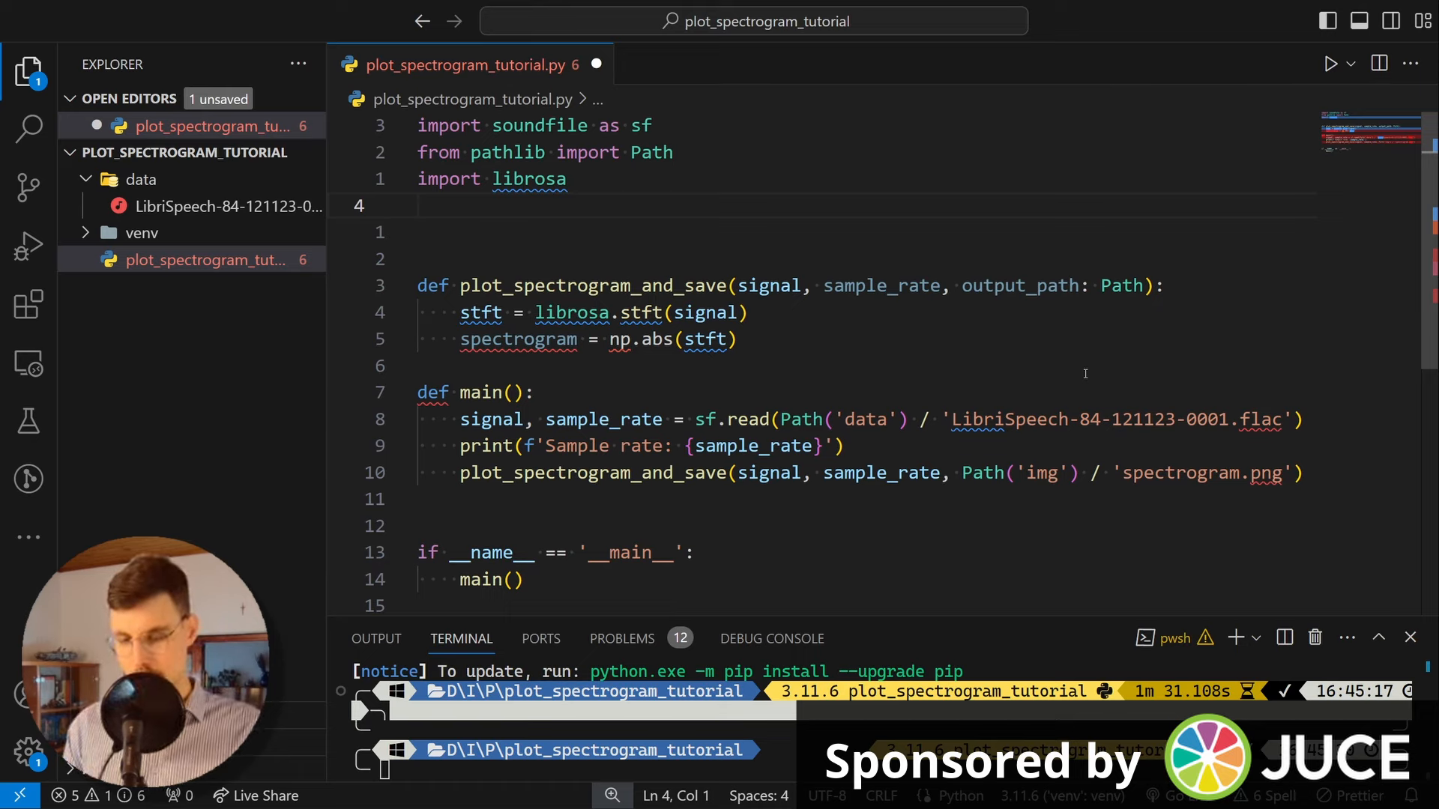
text(impor)
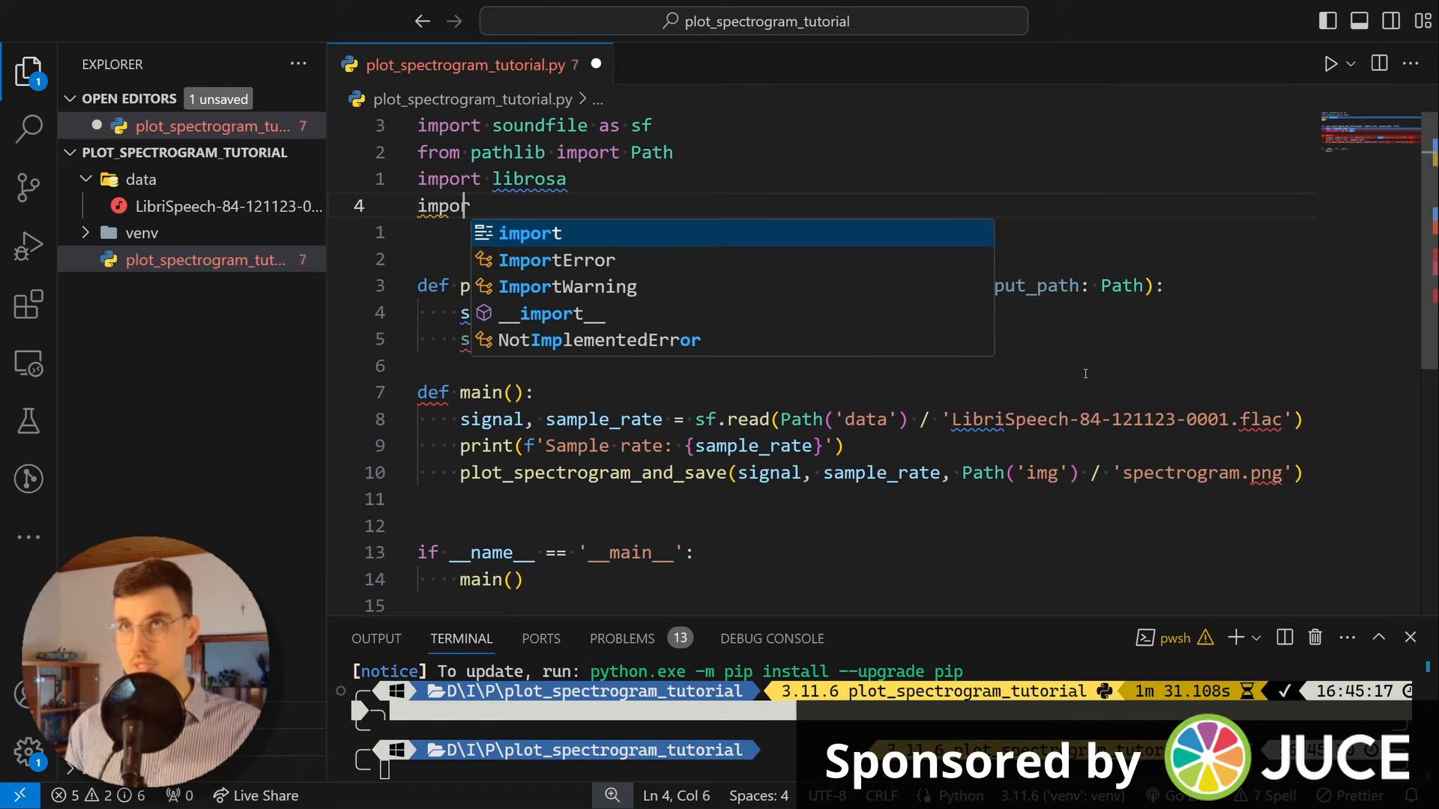
text(numpy as np)
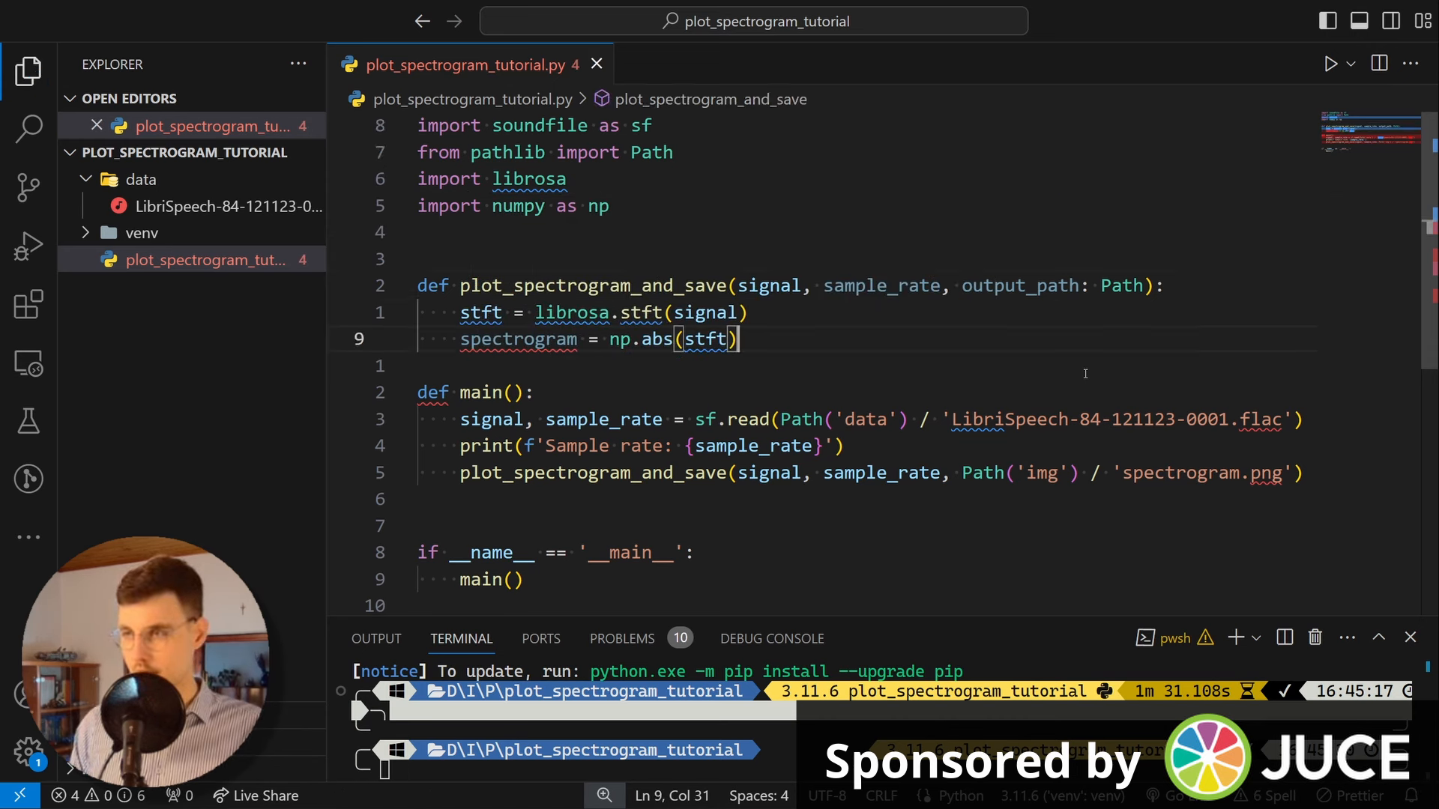
key(enter)
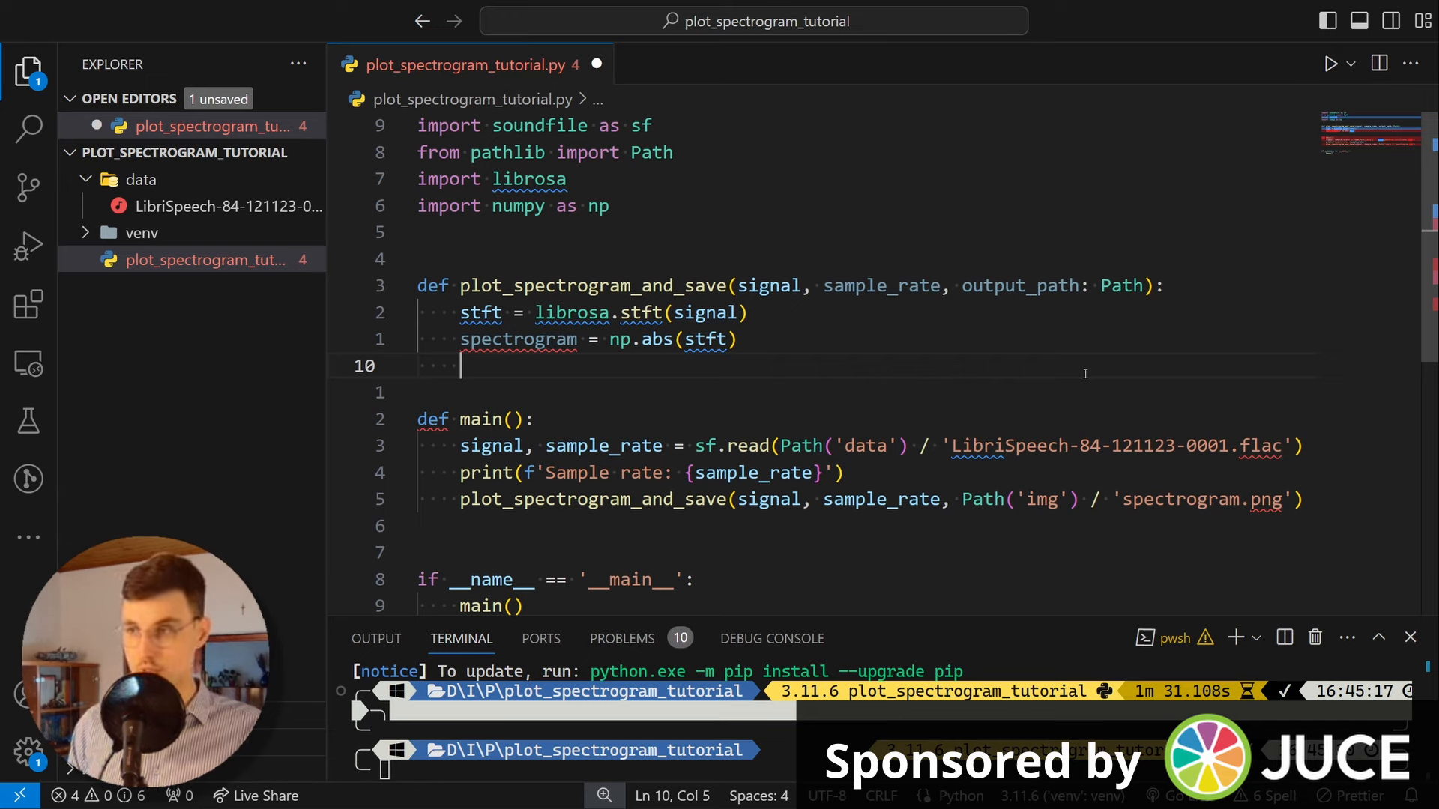
Step: Add spectrogram_db = librosa.amplitude_to_db(spectrogram) and plt.figure(figsize=(10,4))
text(spectrogram_db =)
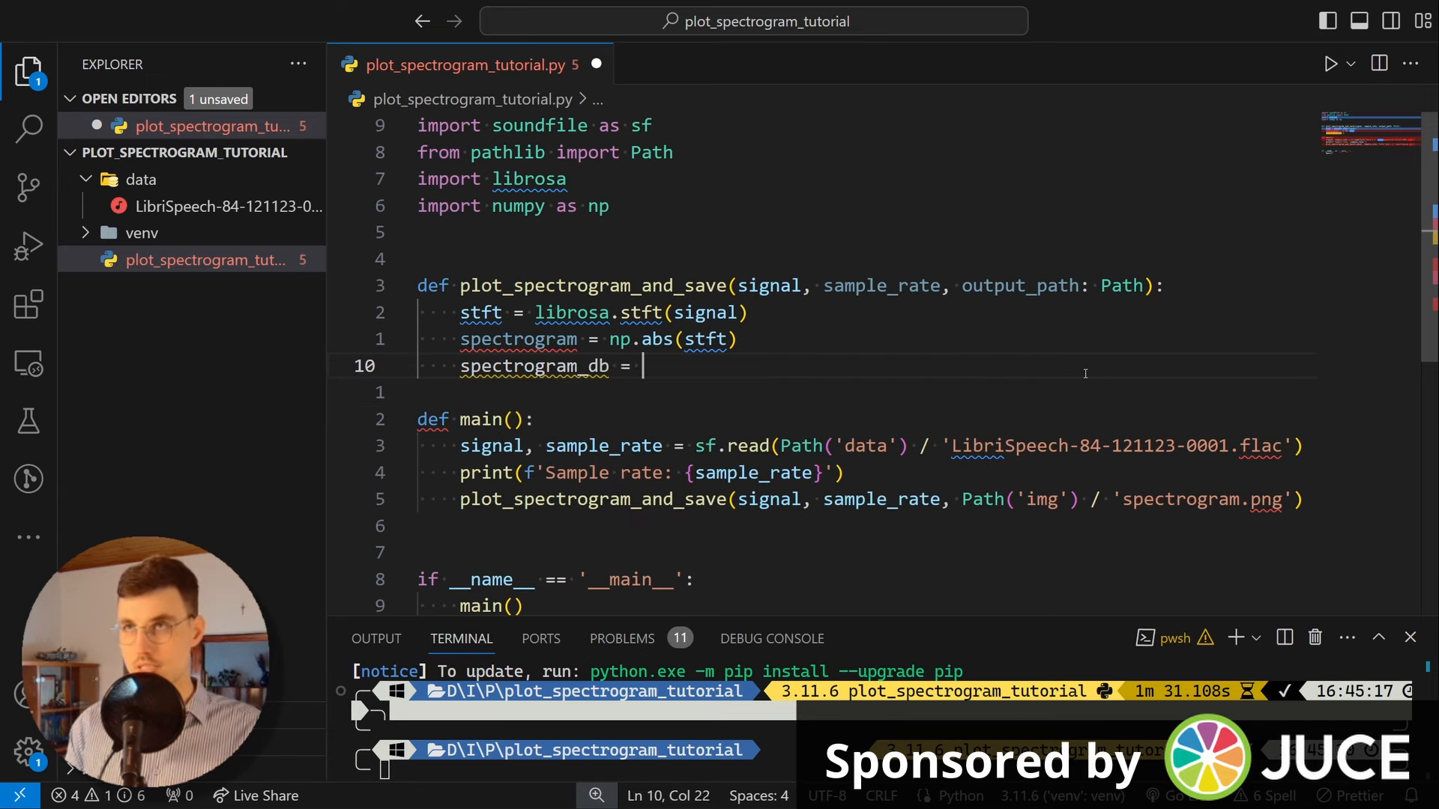
text(librosa.amplitude_to_db()
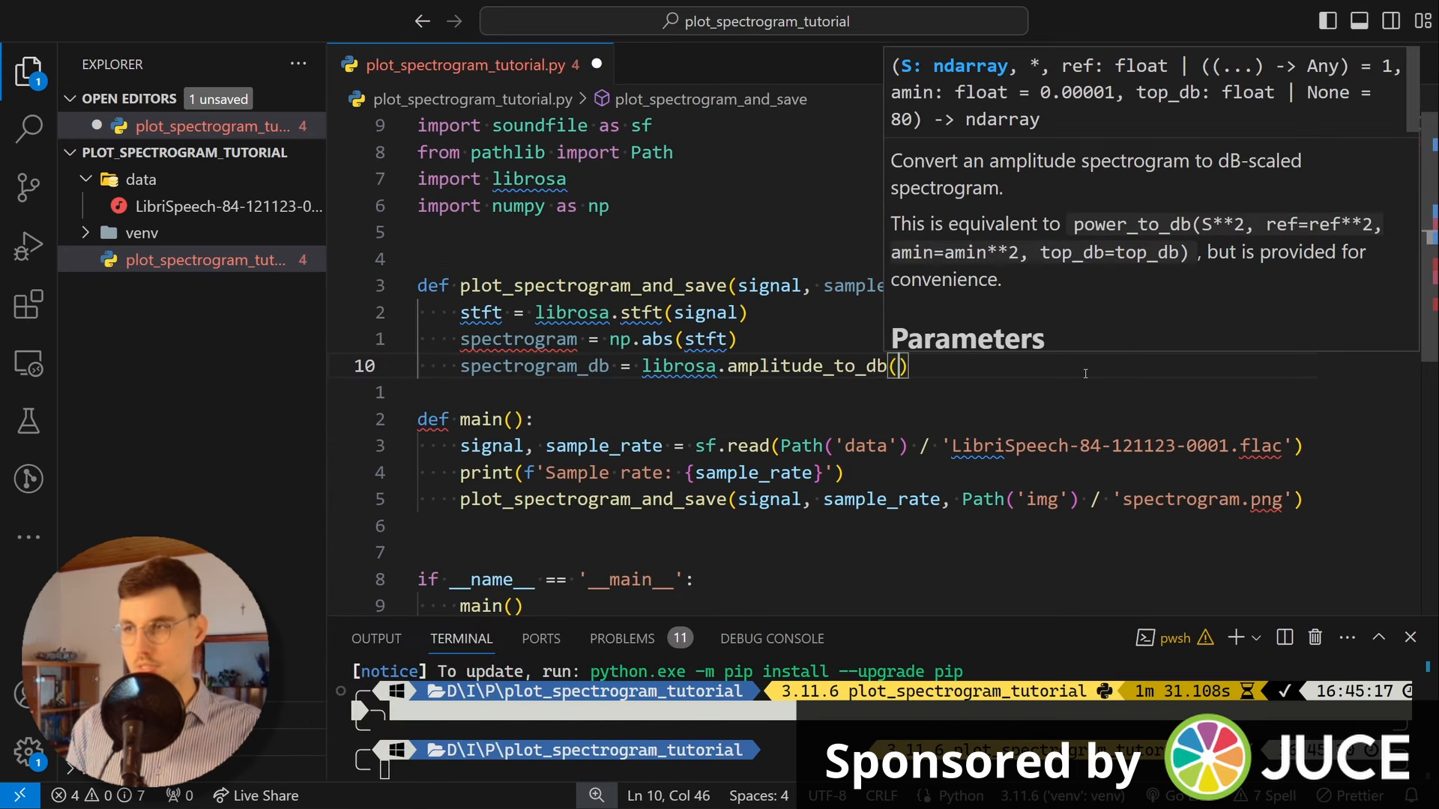
text(spectrogram)
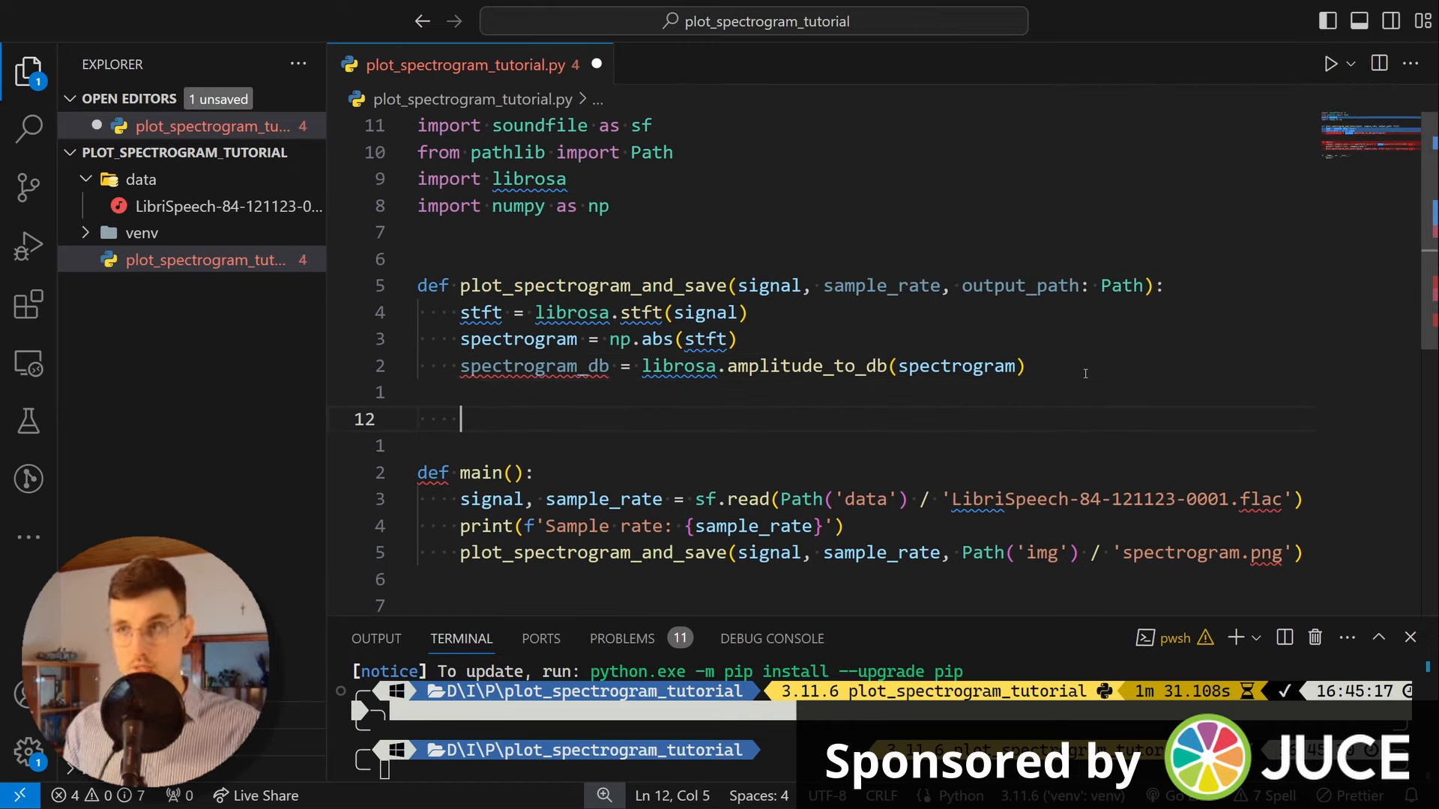
text(plt.fig)
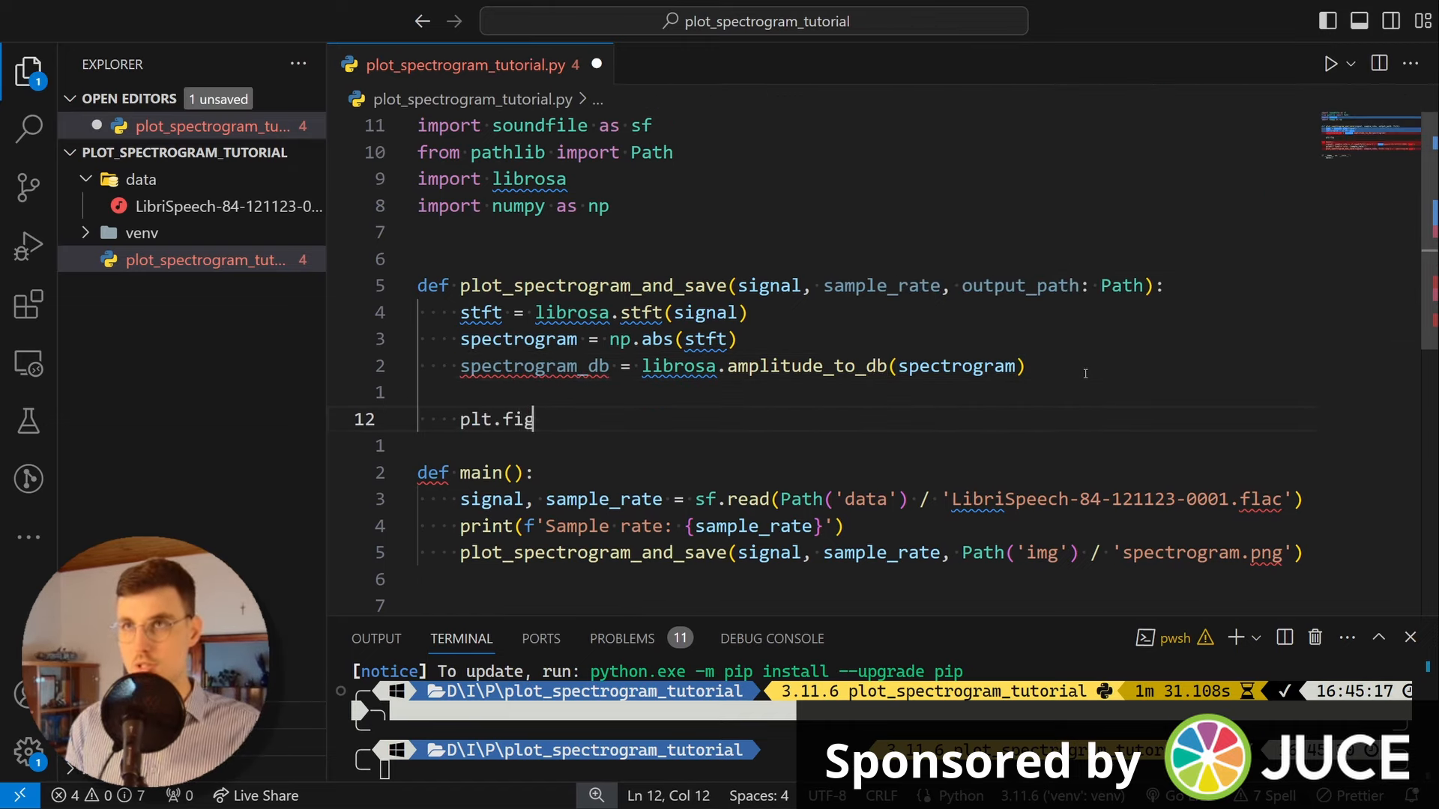
text(ure(figsize=(10,4)
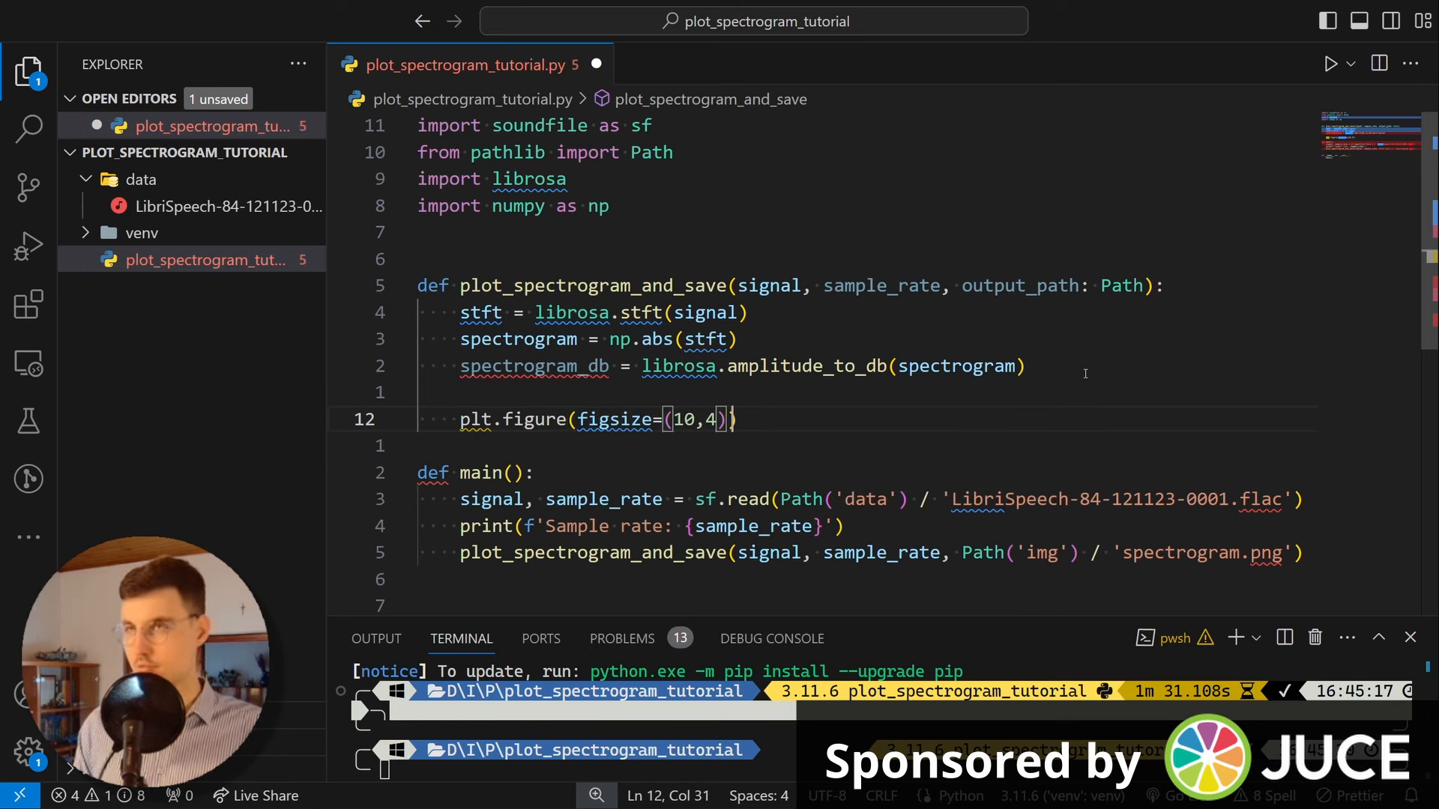
key(enter)
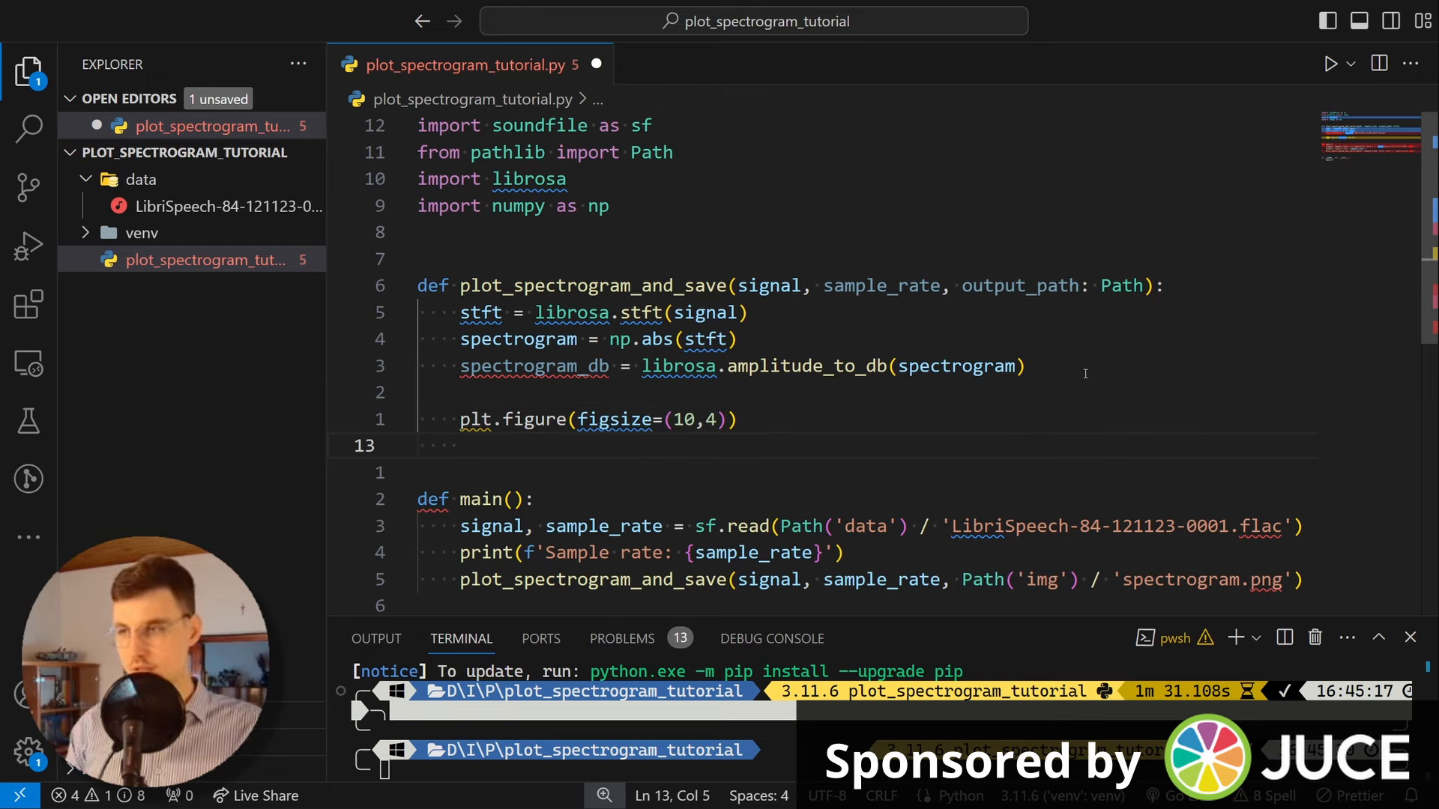
Step: Begin img = librosa.display.specshow(spectrogram_db, ...) in the function
text(i)
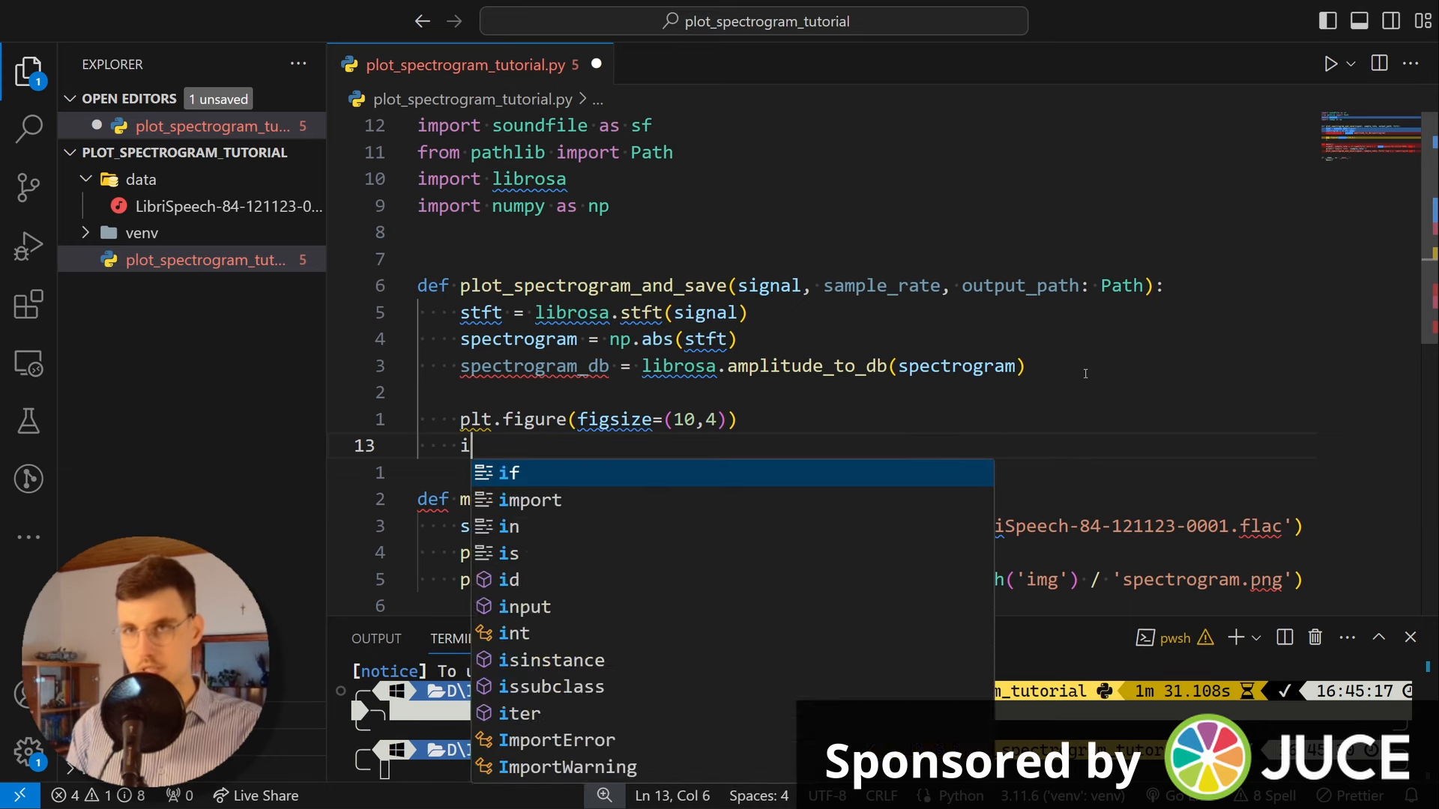
text(mg =)
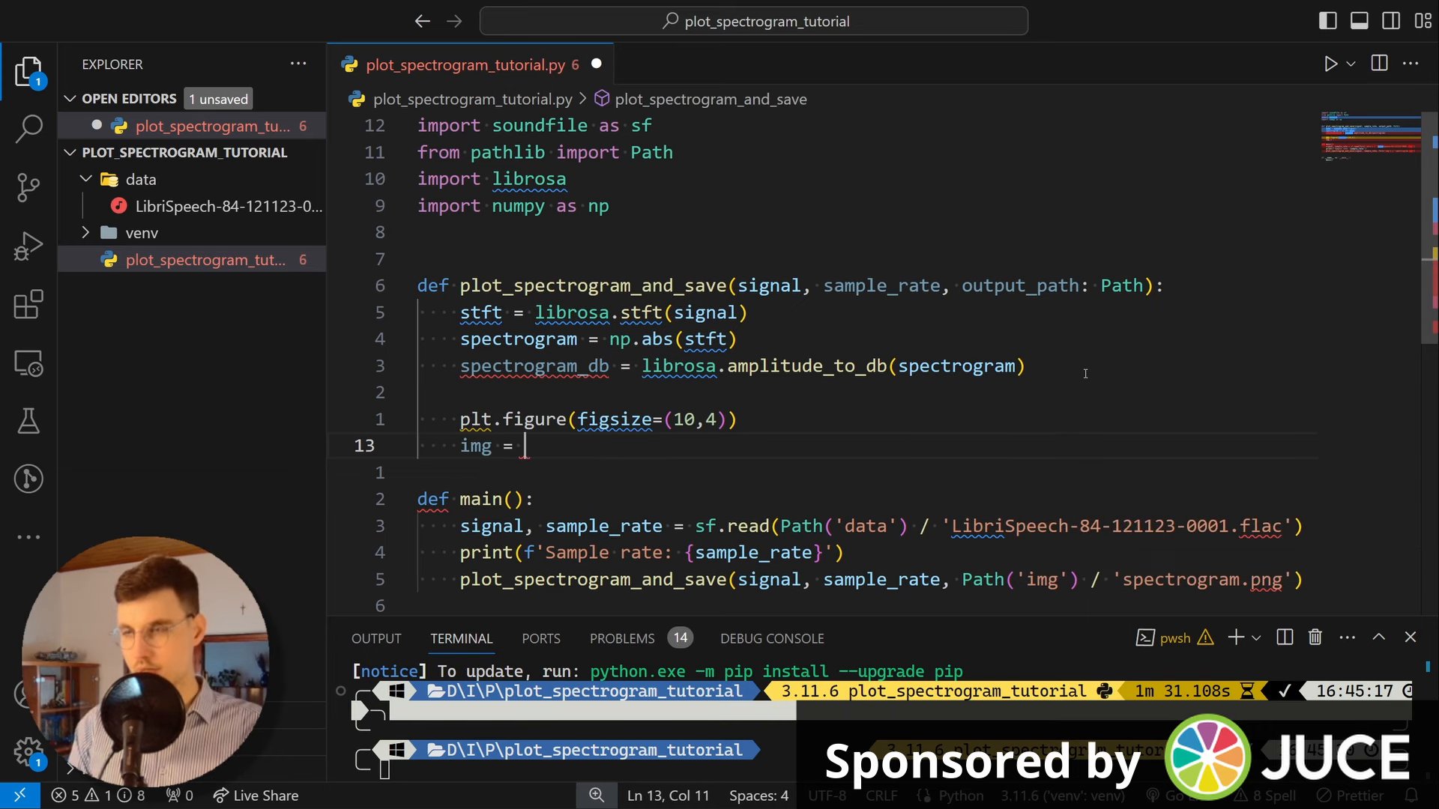
text(display.specshow)
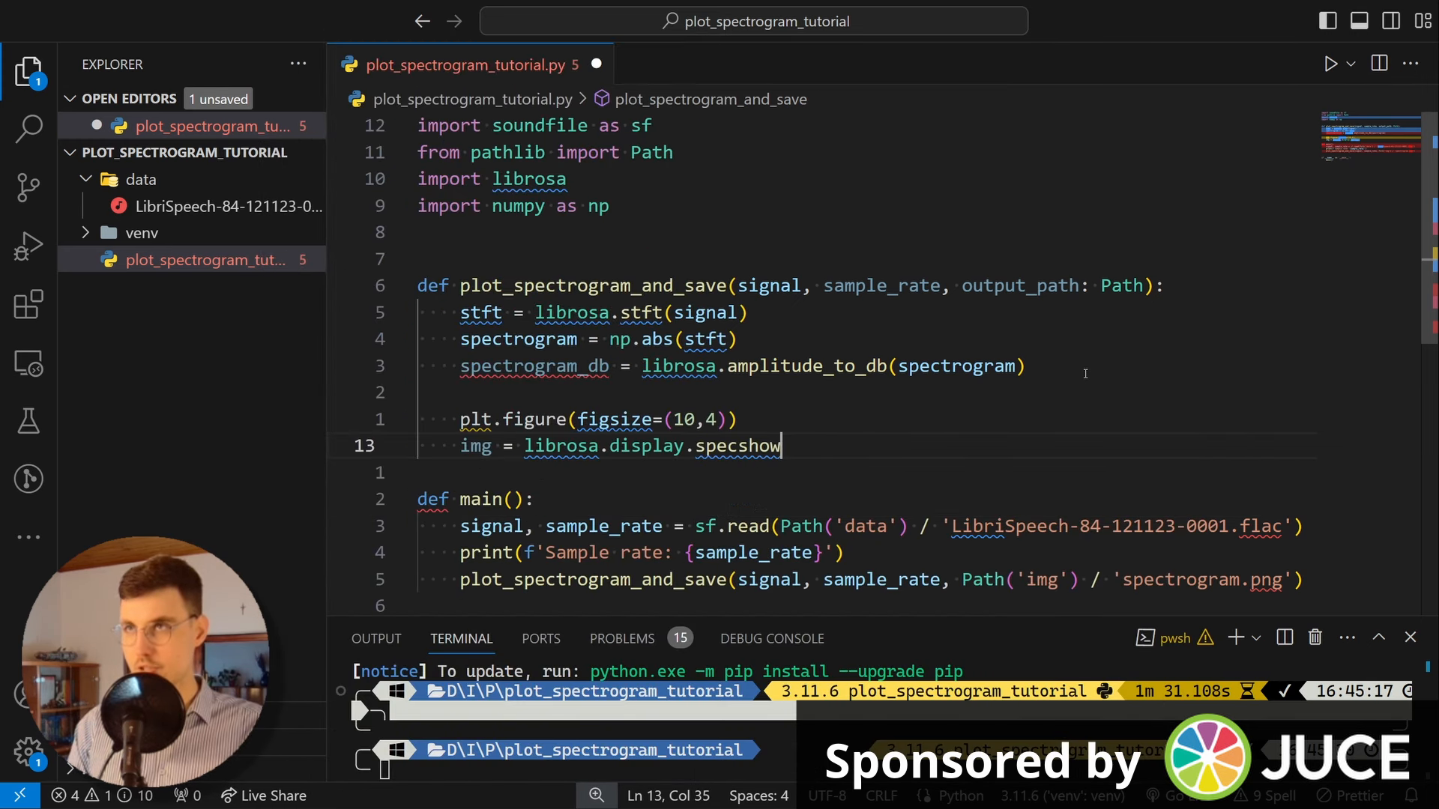
text(()
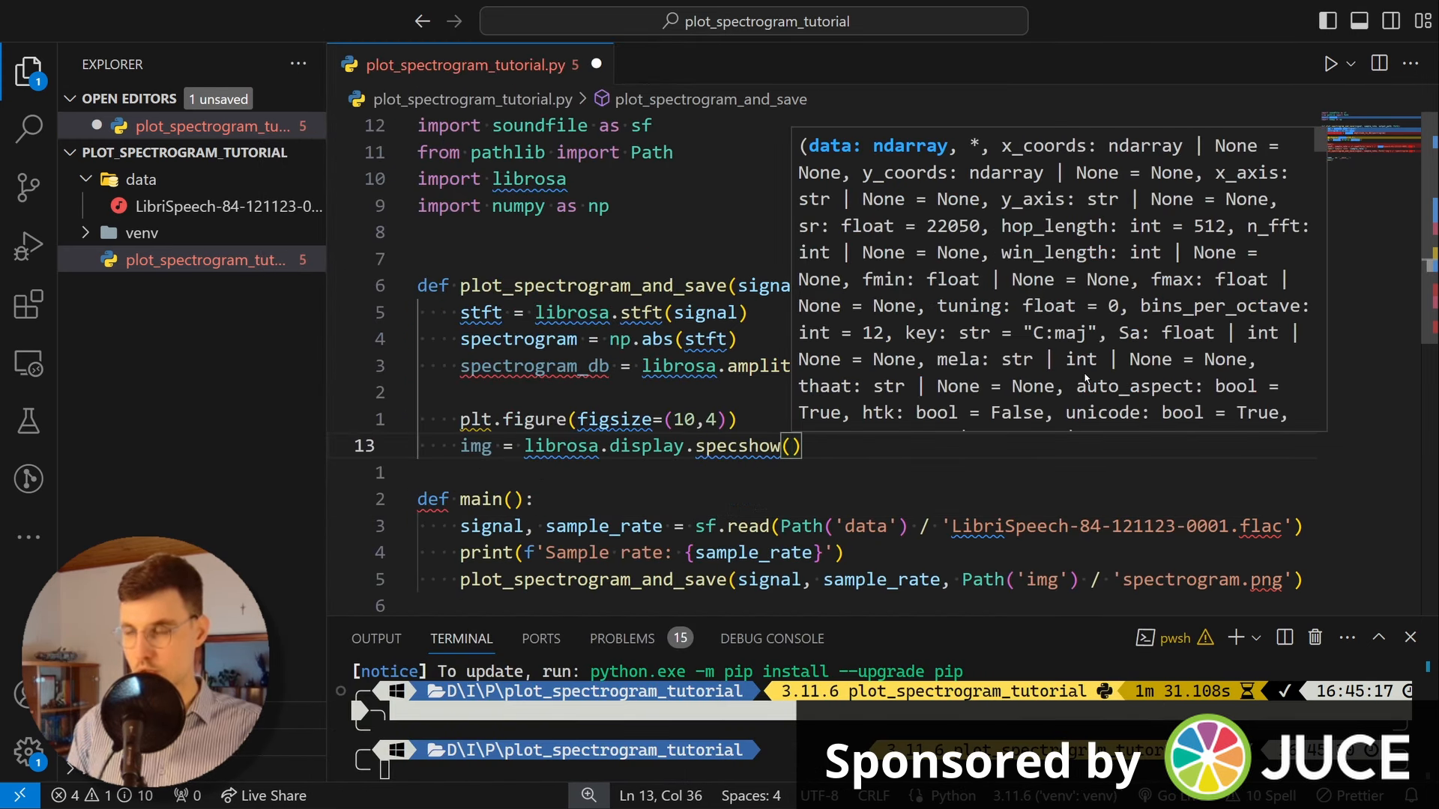
text(spectrogram_db)
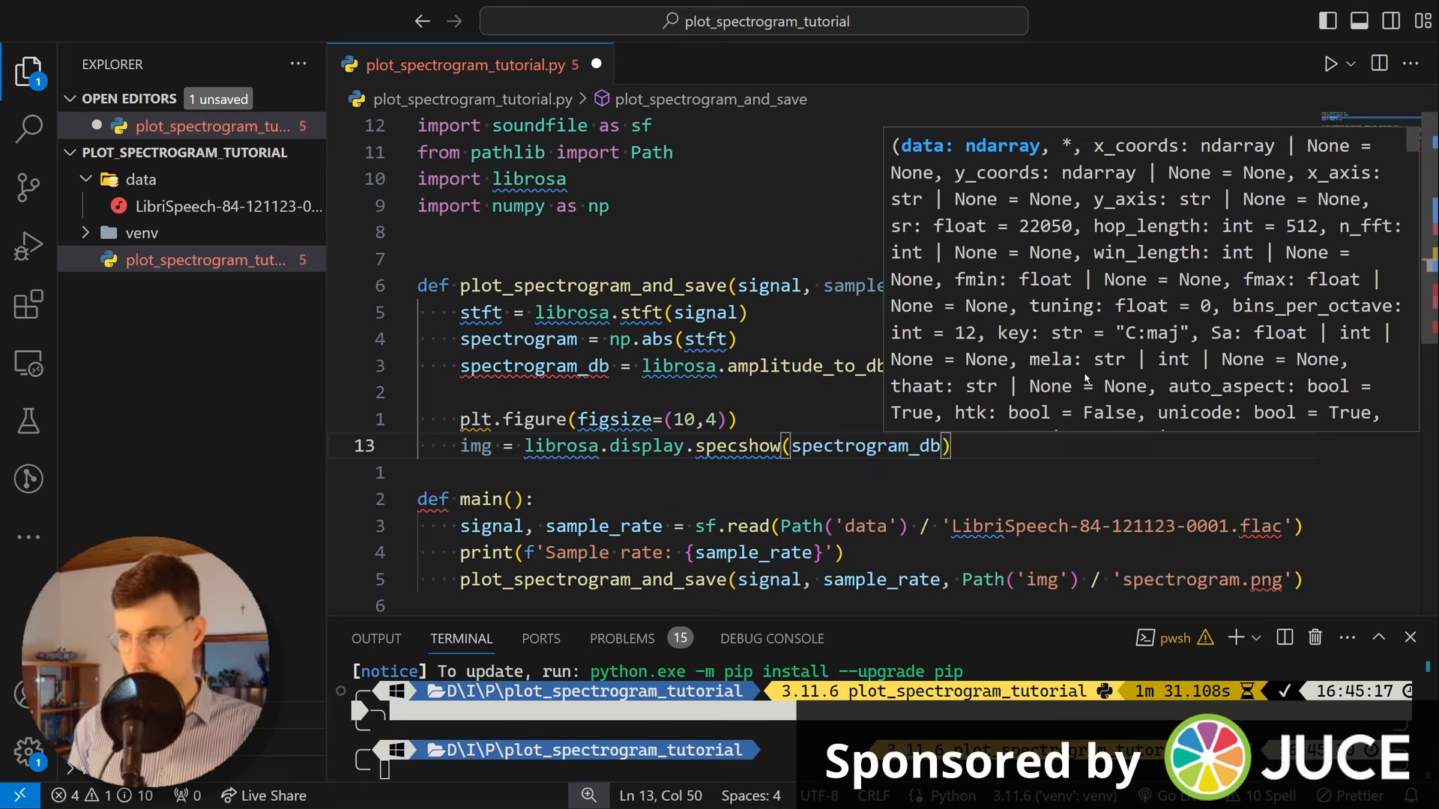
text(,)
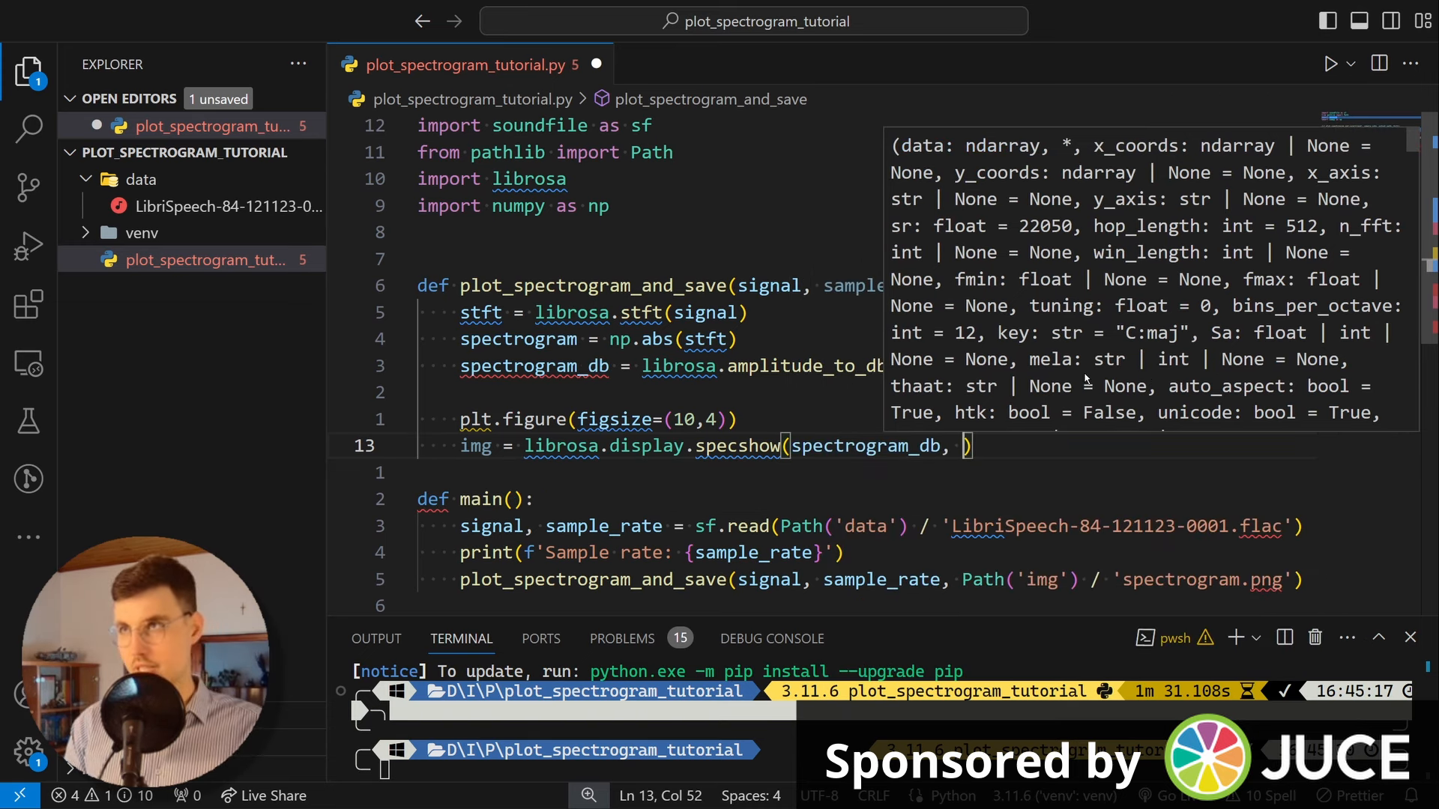
Step: Add y_axis='log', x_axis='time' and sr=sample_rate arguments to specshow
text(y_axis)
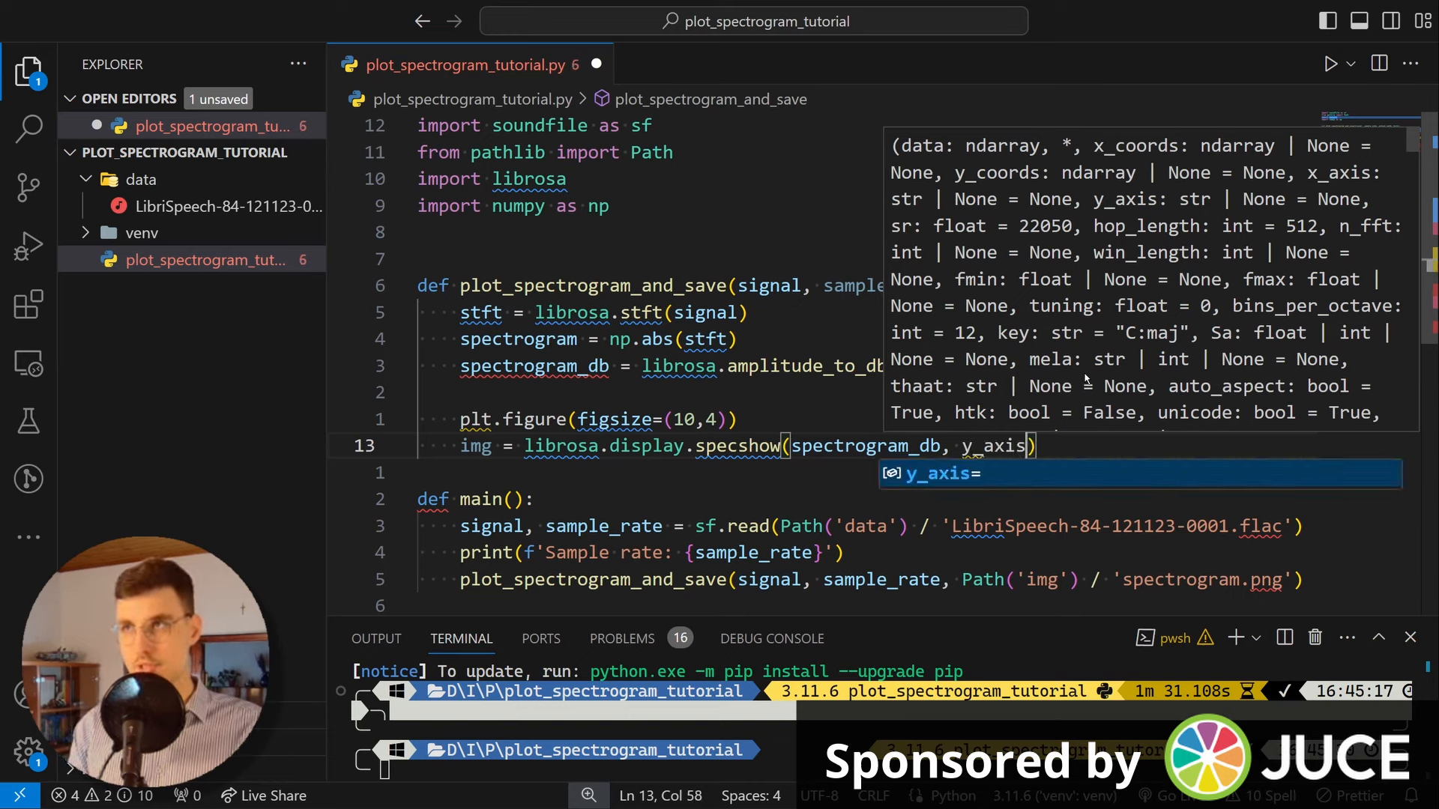
text(=)
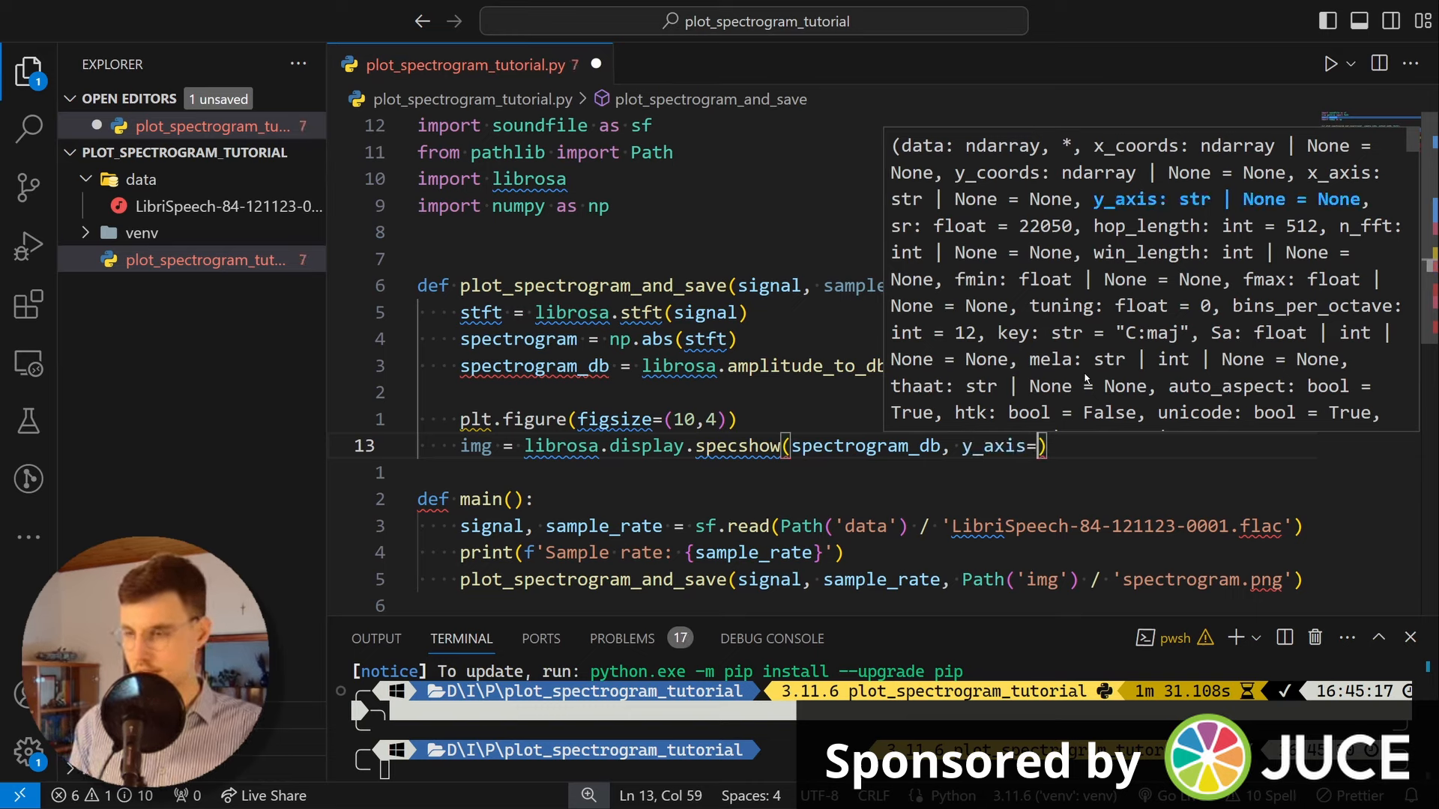
text('log')
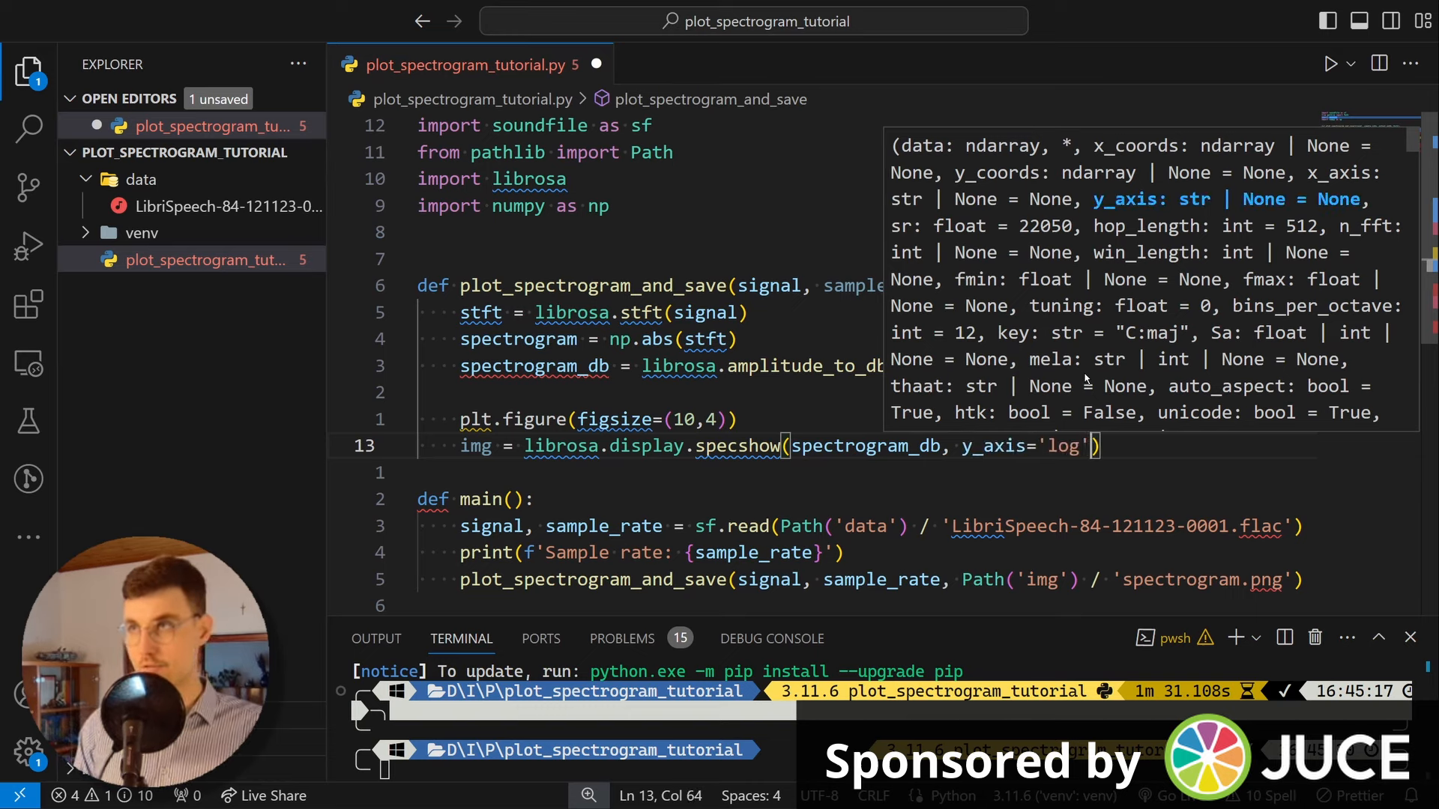
text(,)
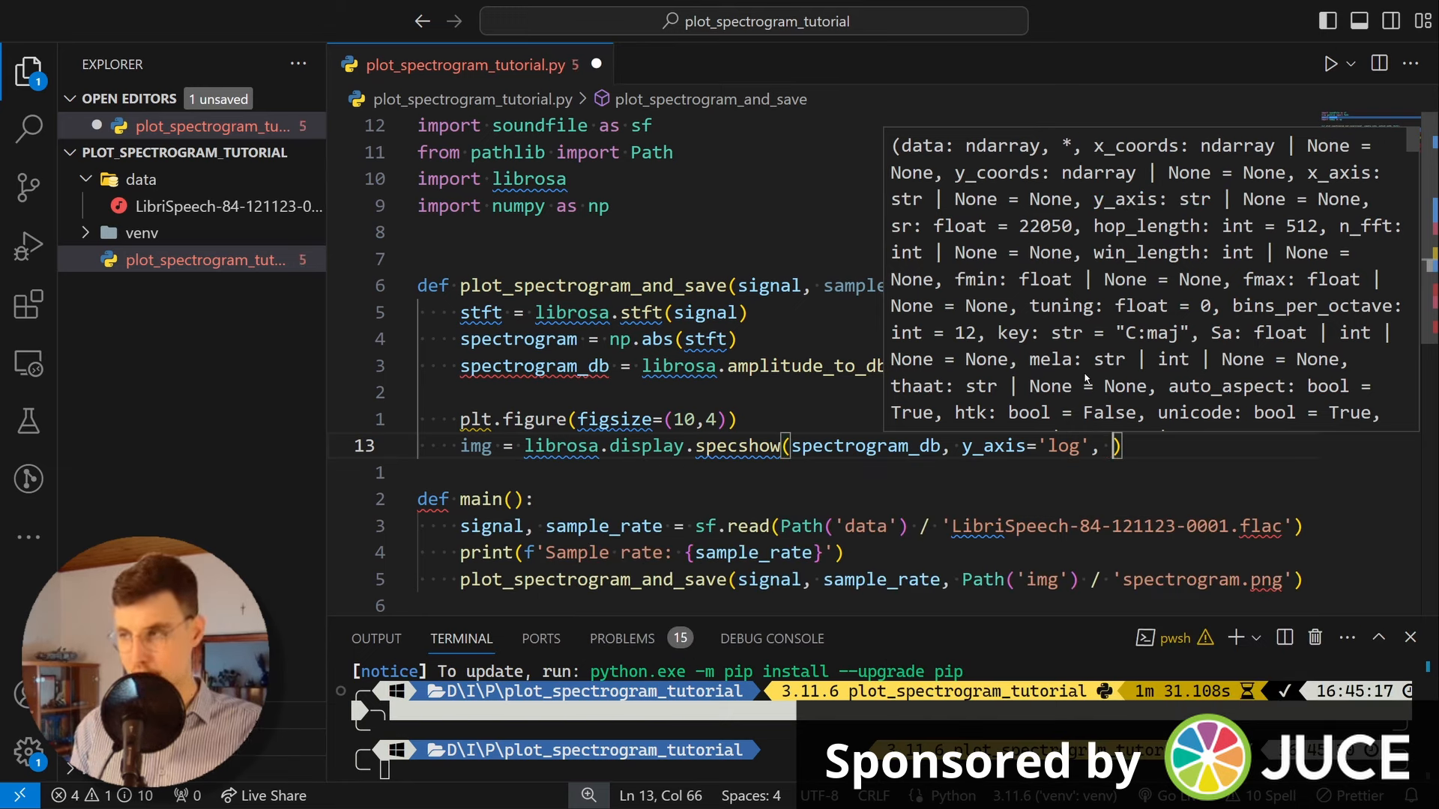
text(x_axis='time)
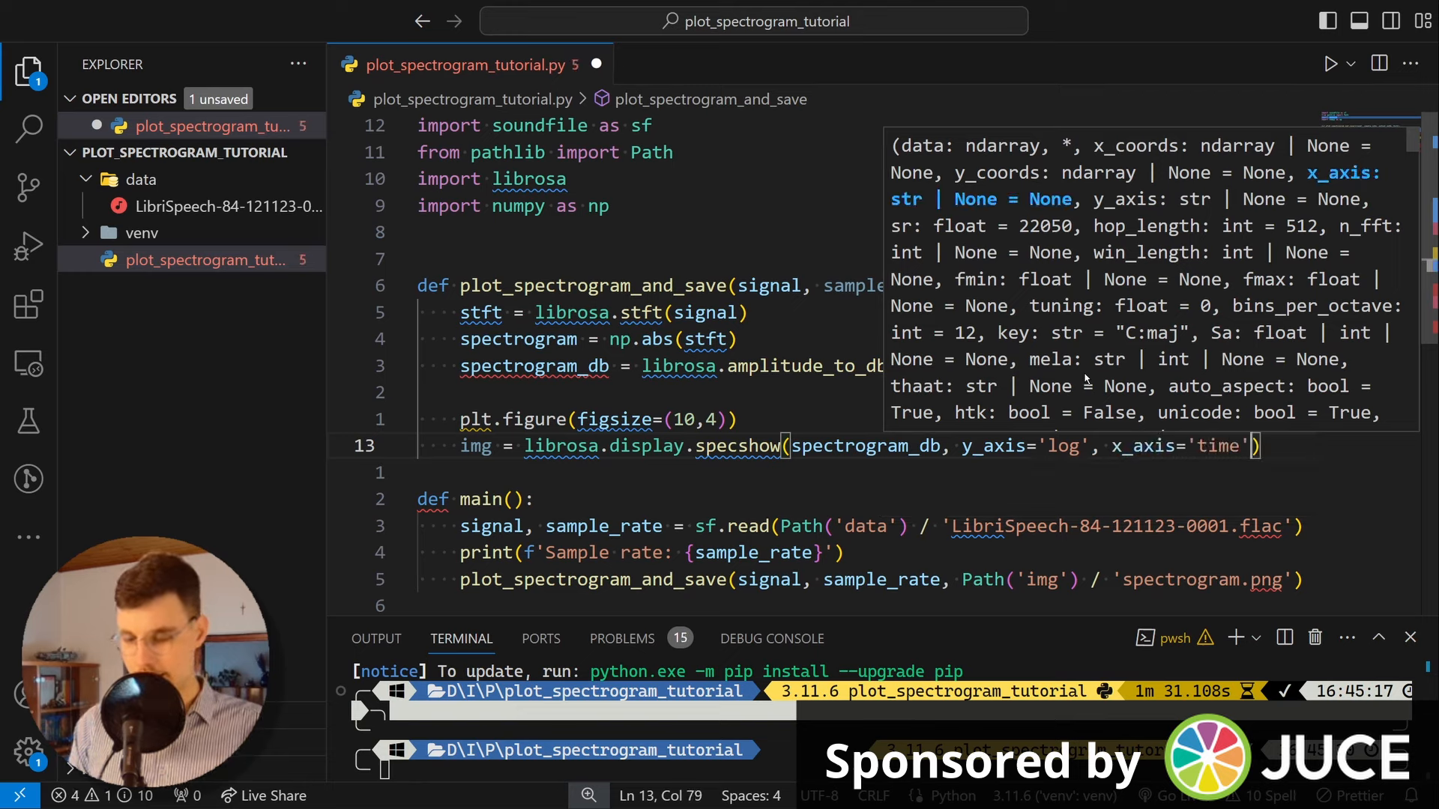
text(, sr=sample_rate)
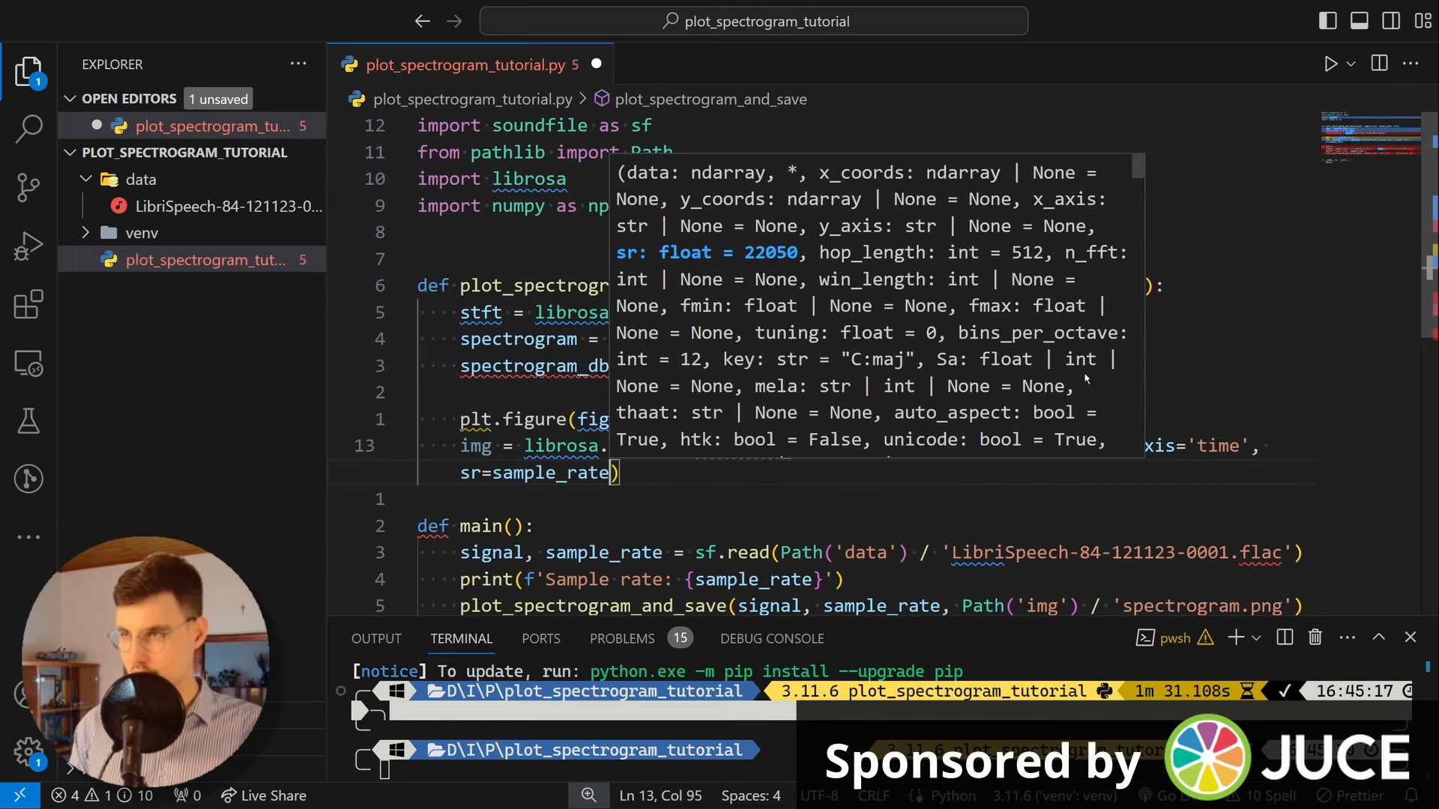
text(,)
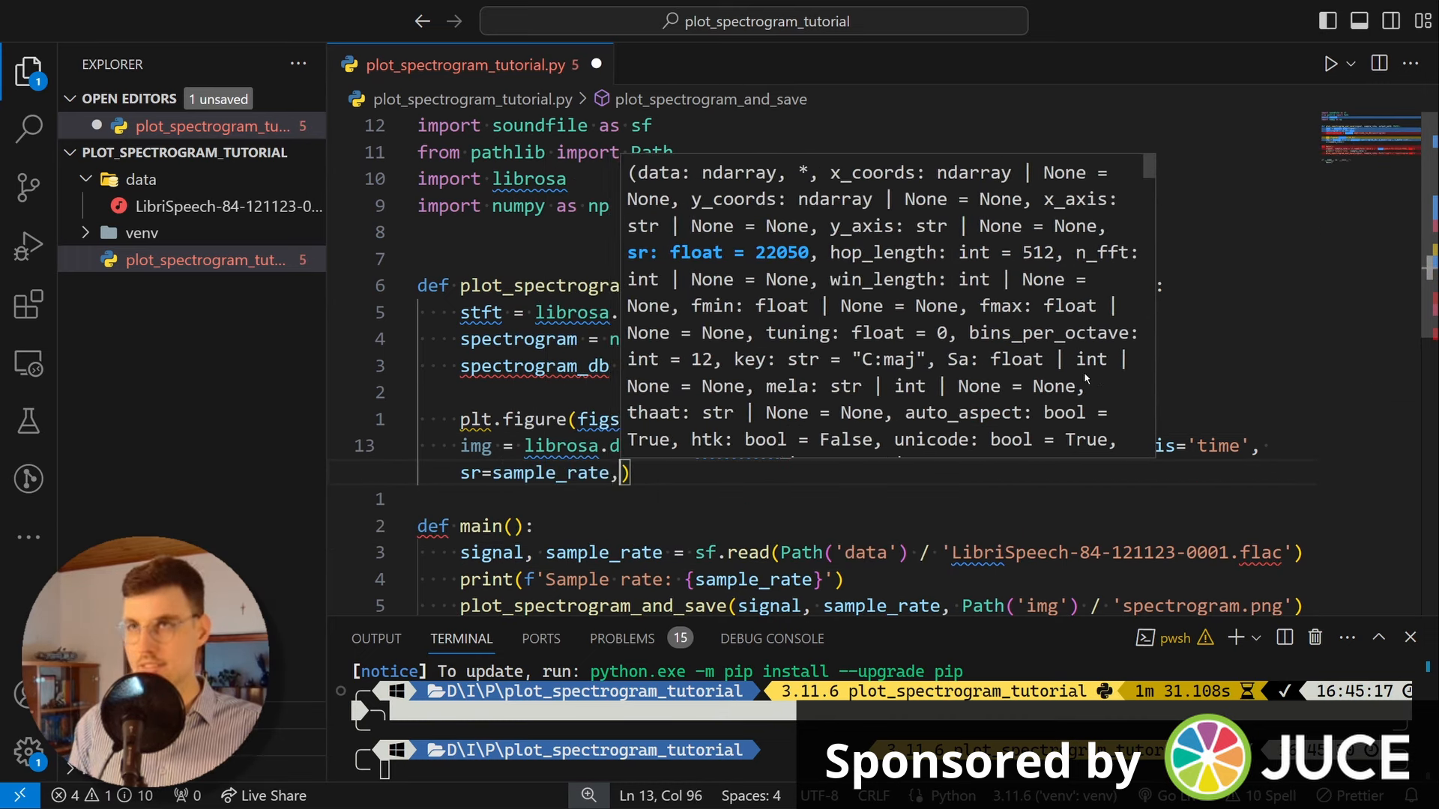
text(h)
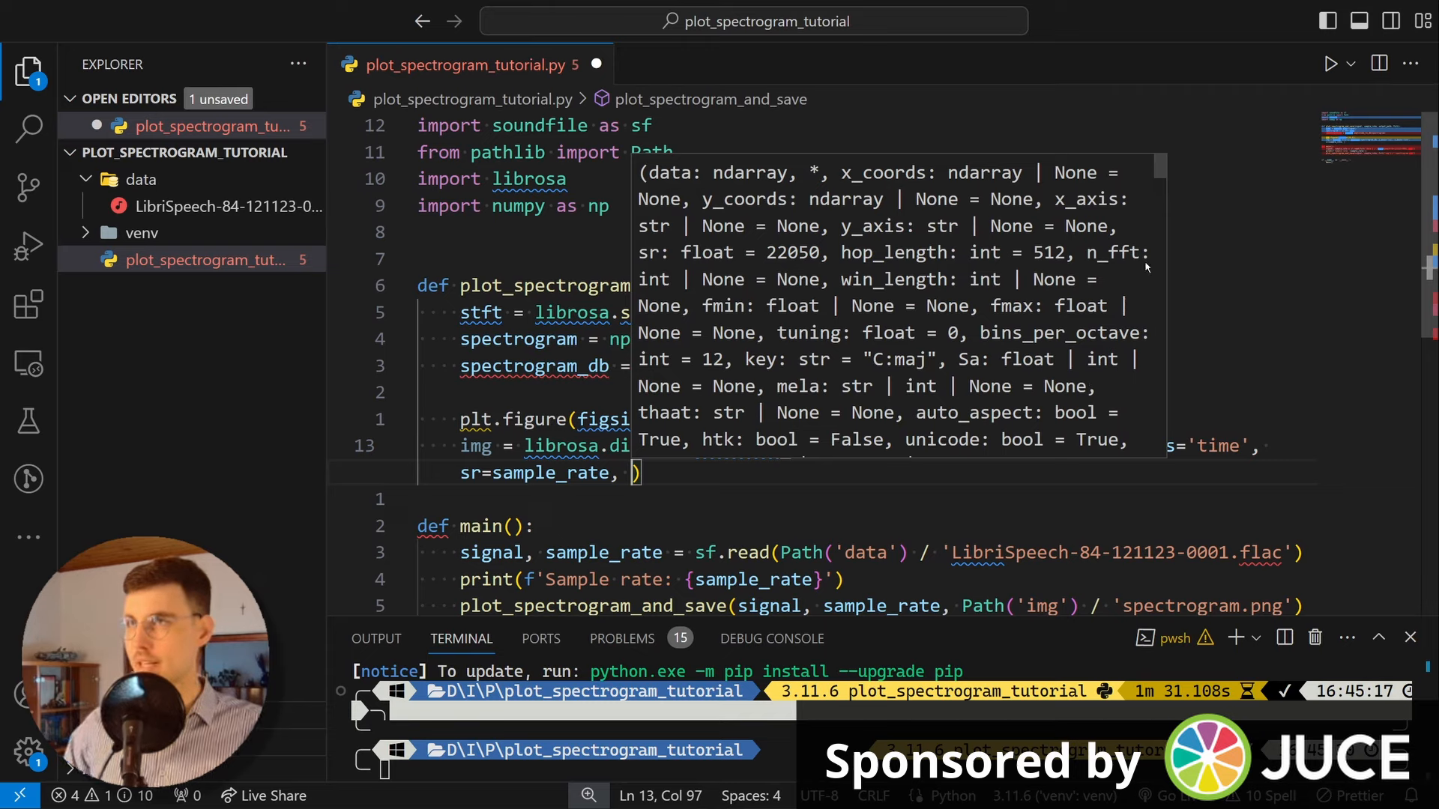
mouse_move(1035, 257)
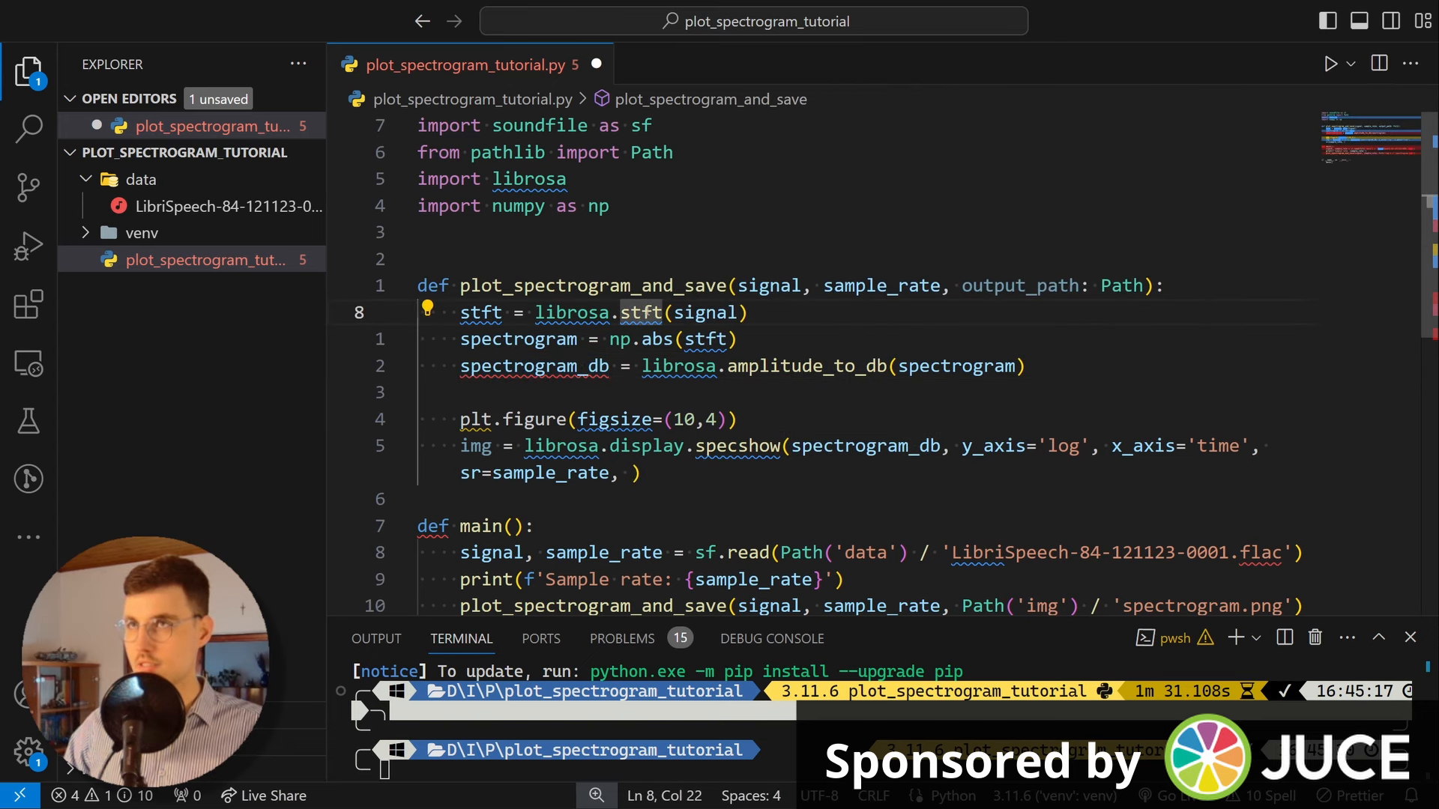
mouse_move(642, 312)
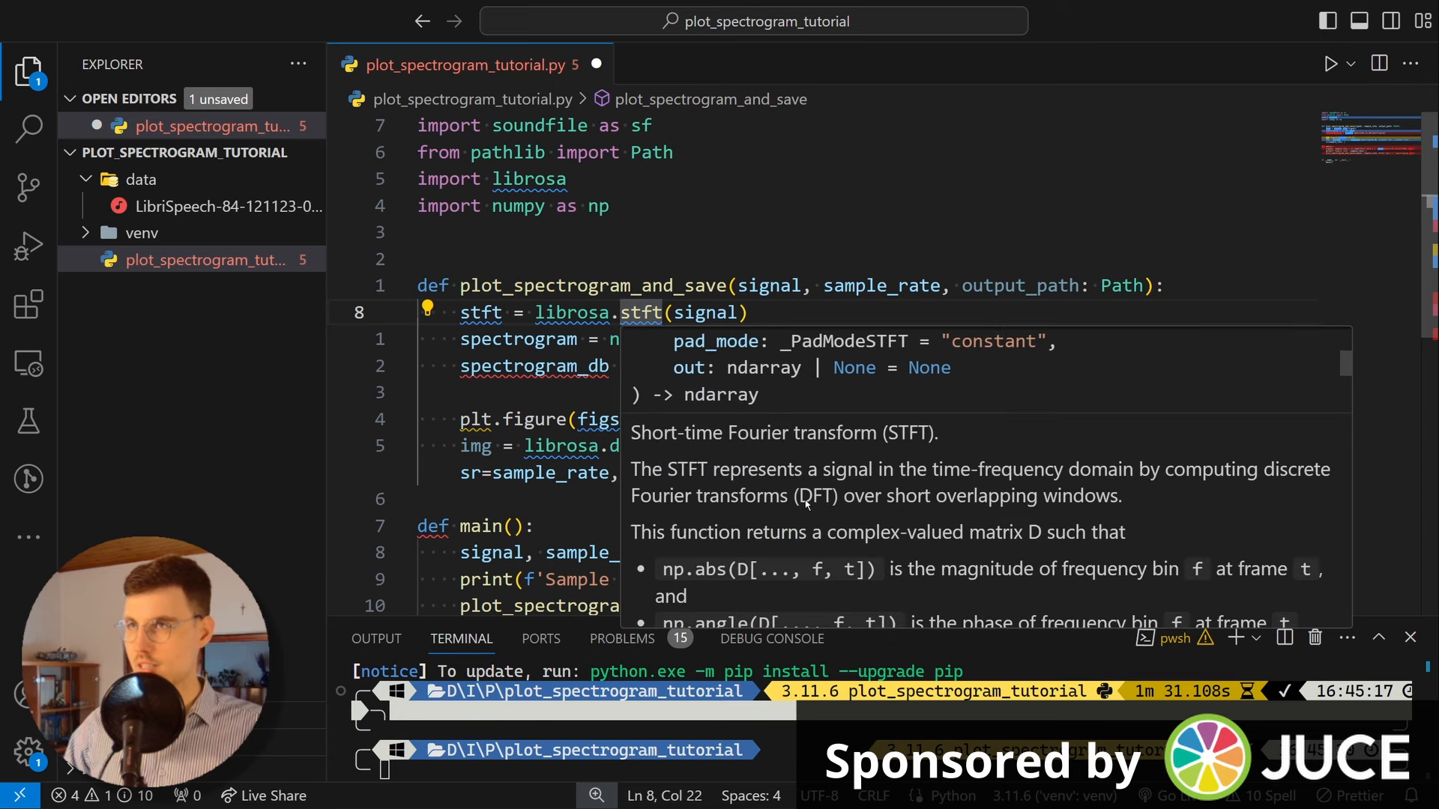
scroll(down, 3)
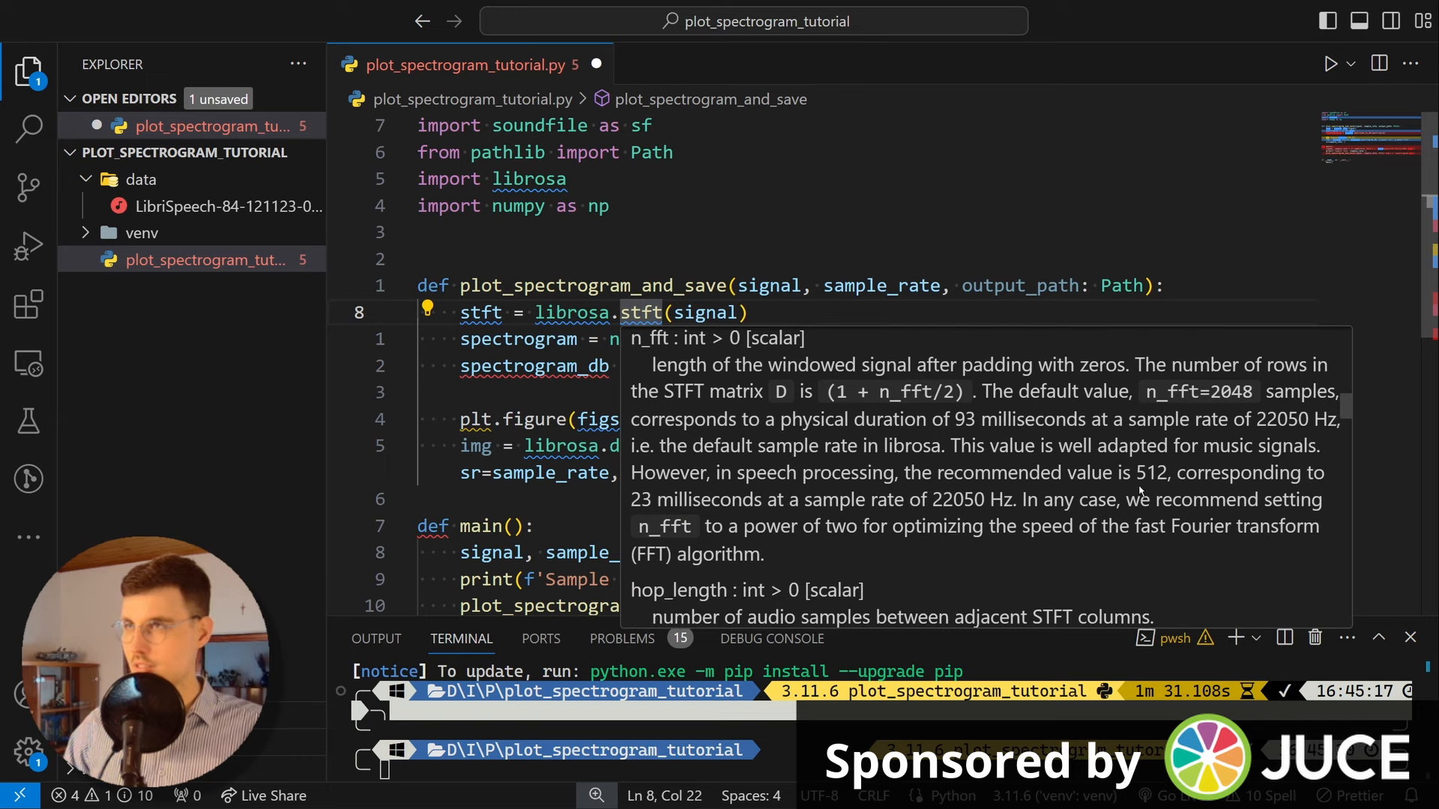
mouse_move(1172, 493)
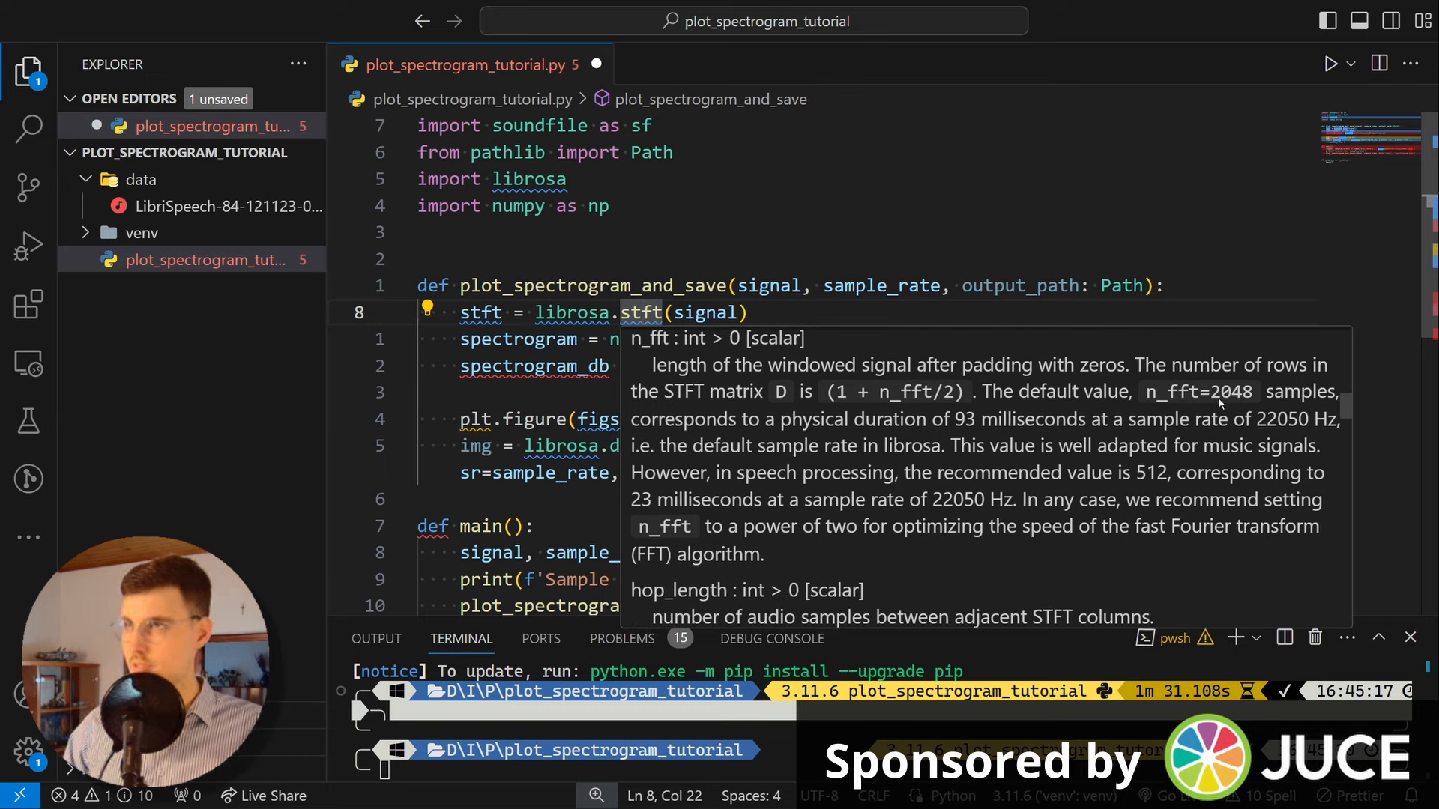
scroll(down, 3)
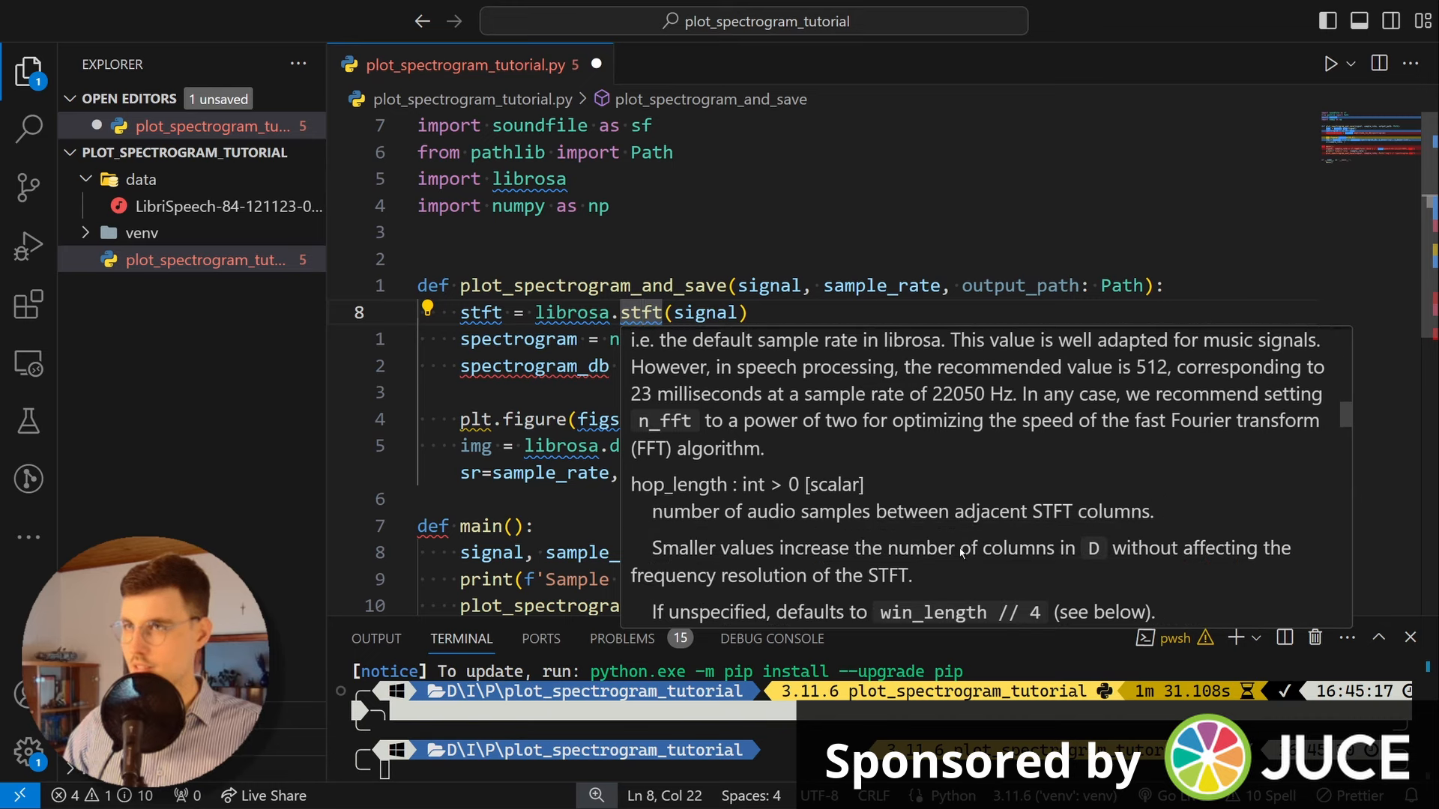
scroll(down, 3)
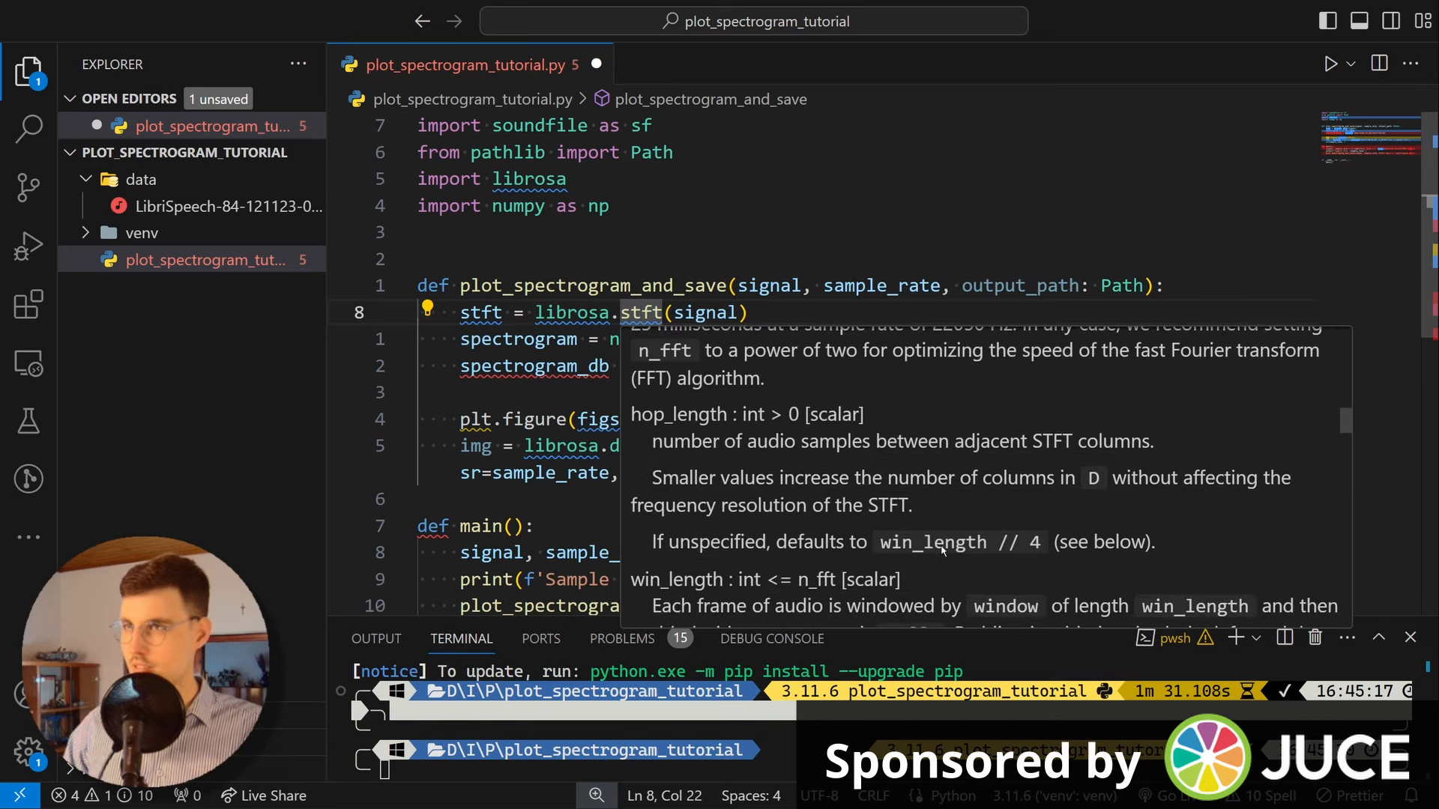
scroll(down, 3)
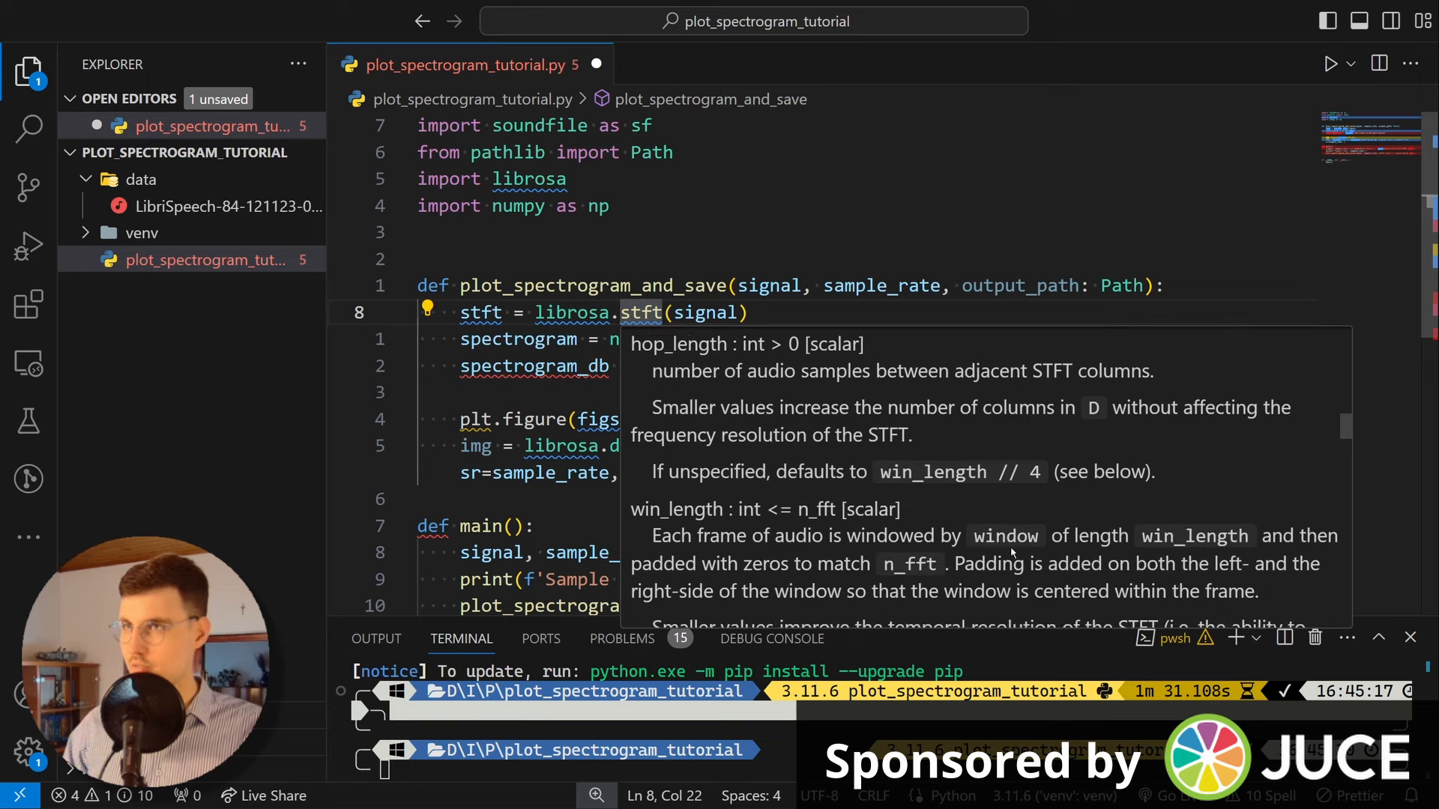
scroll(down, 3)
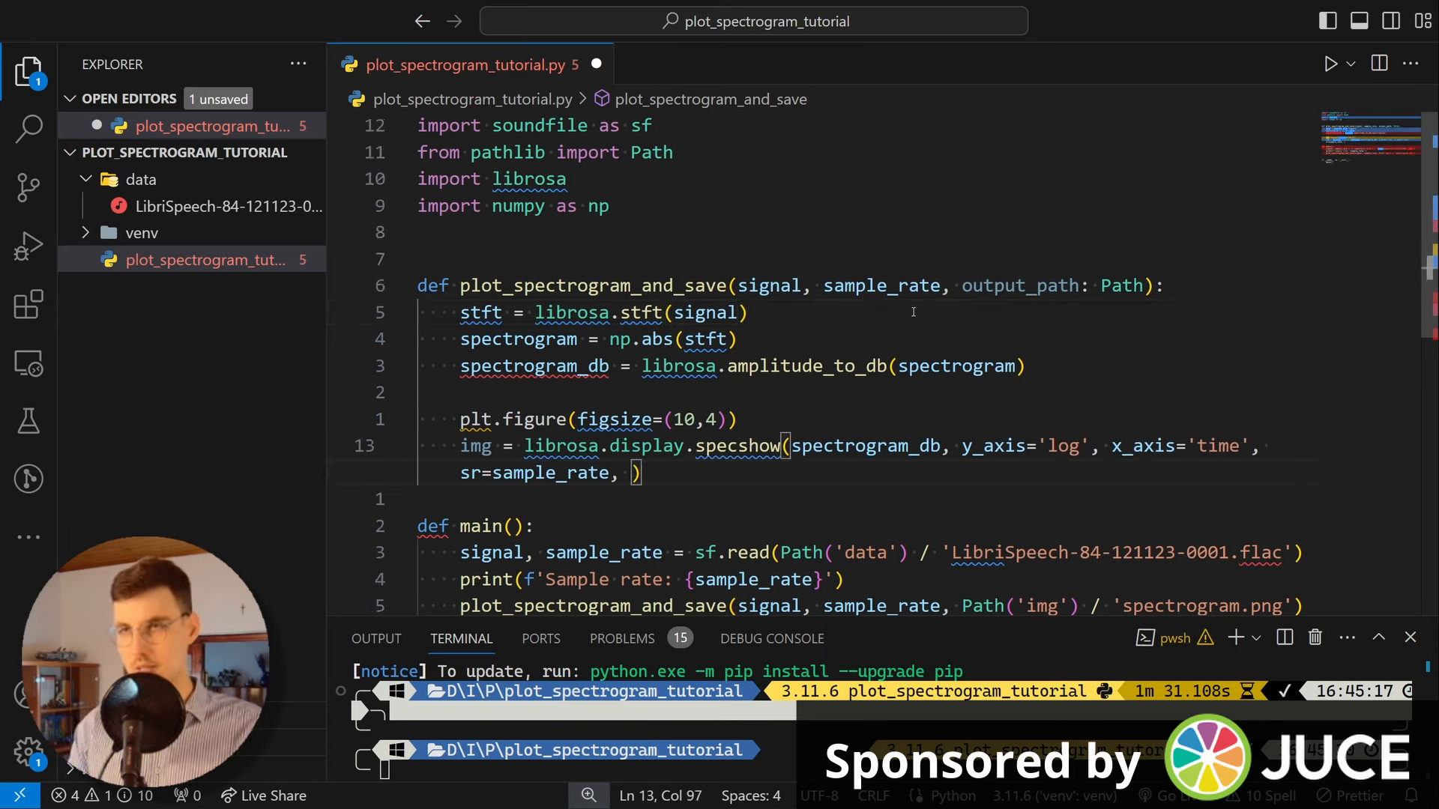
Step: Set cmap='inferno' on specshow, add plt.show(), and import matplotlib.pyplot as plt
text(cmap='')
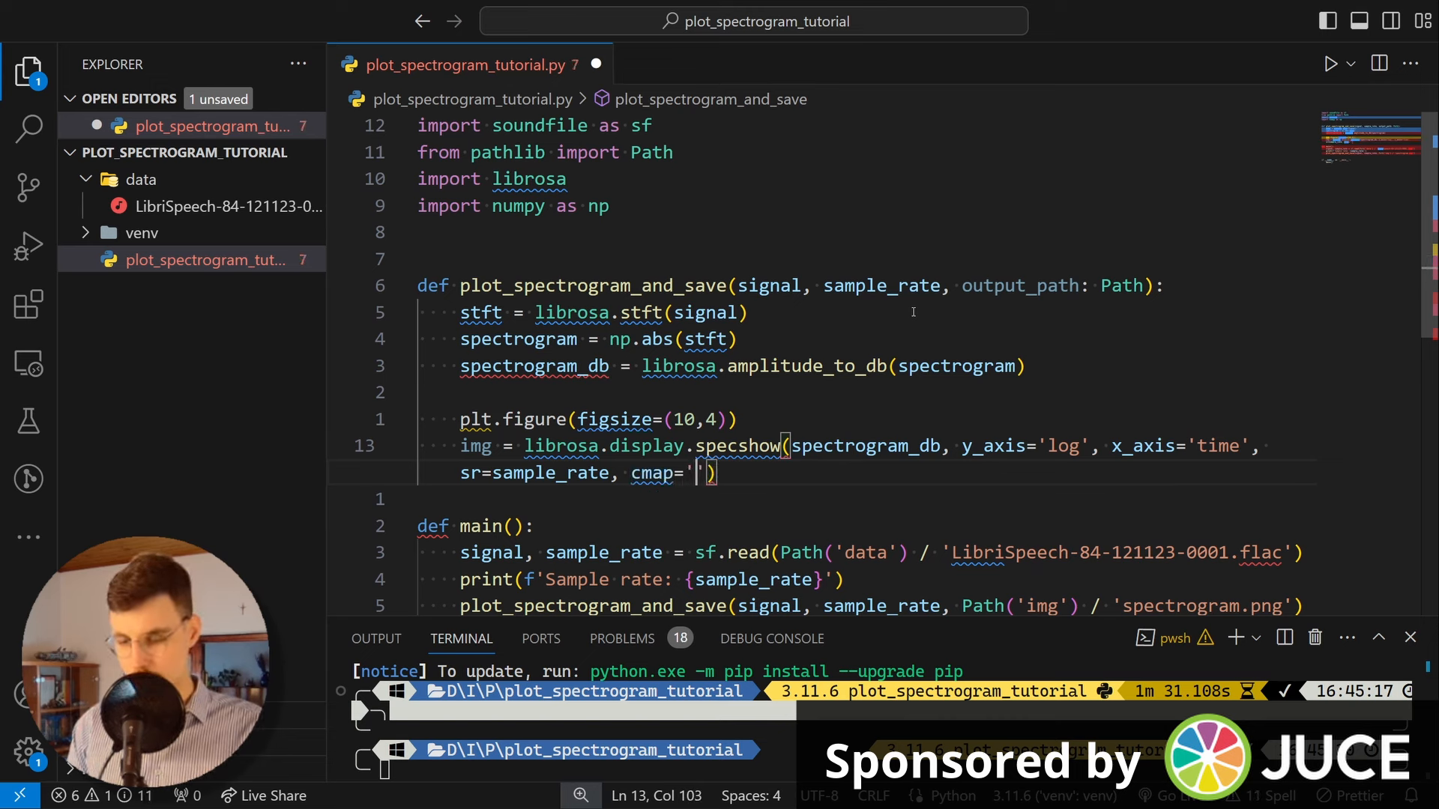
text(inf)
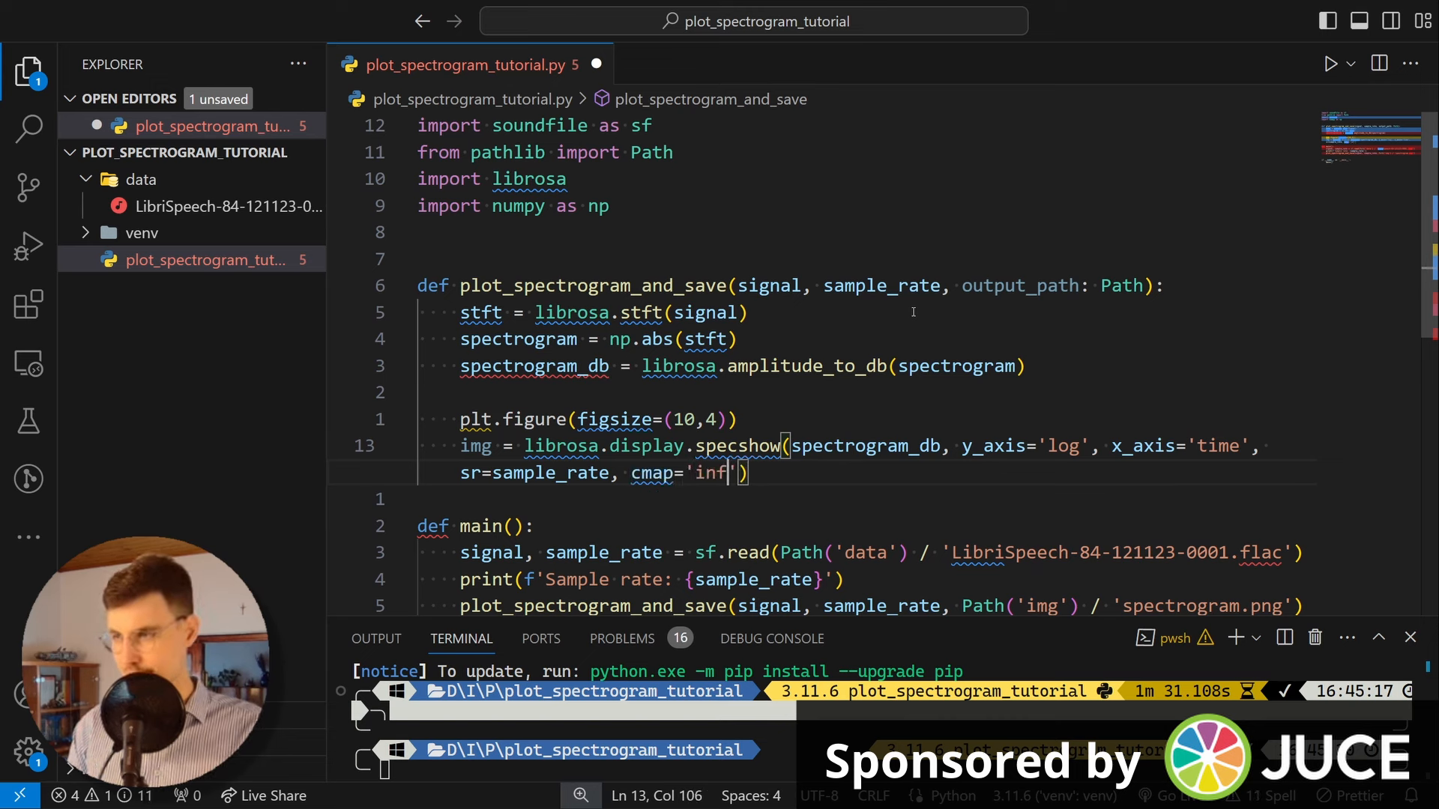
text(erno)
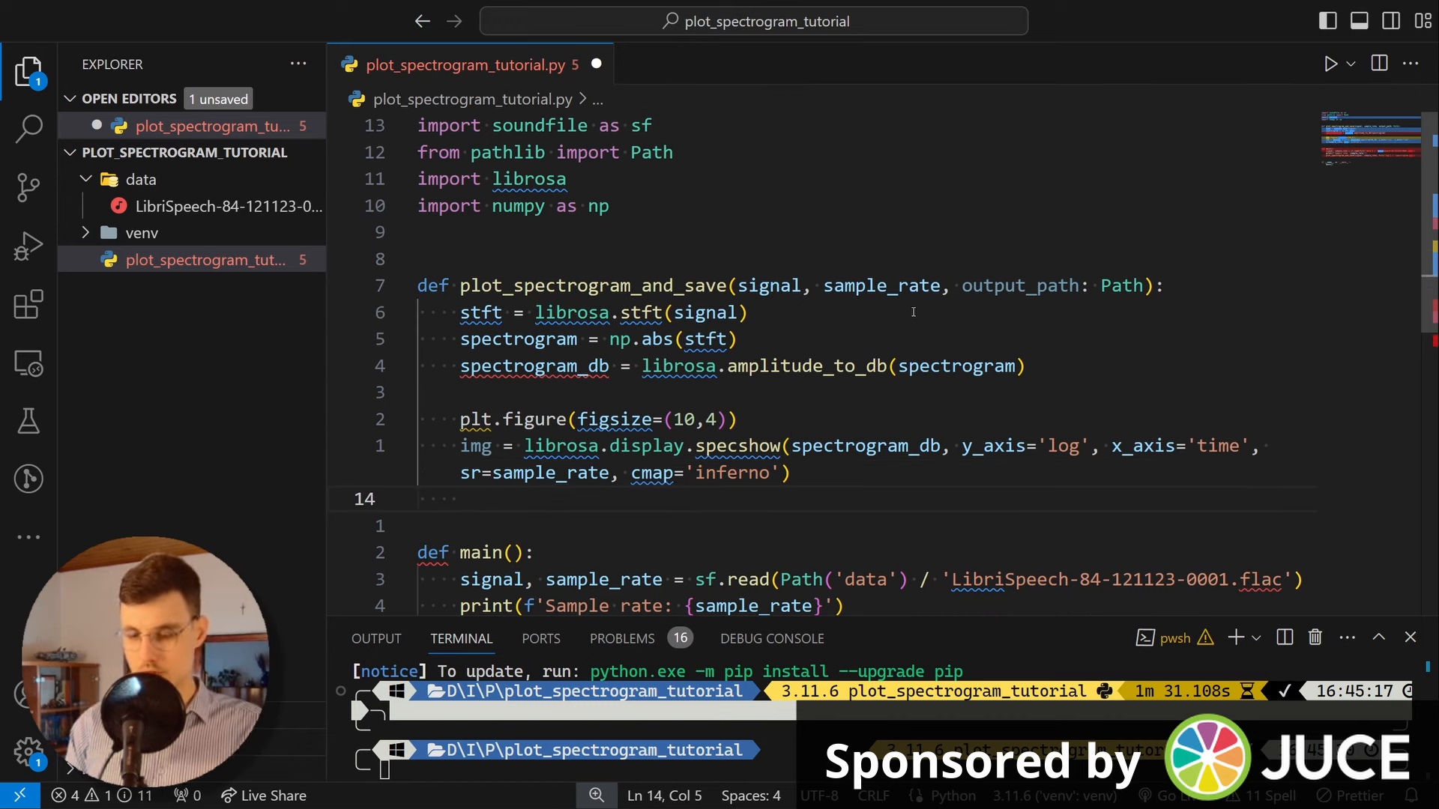
text(plt.show())
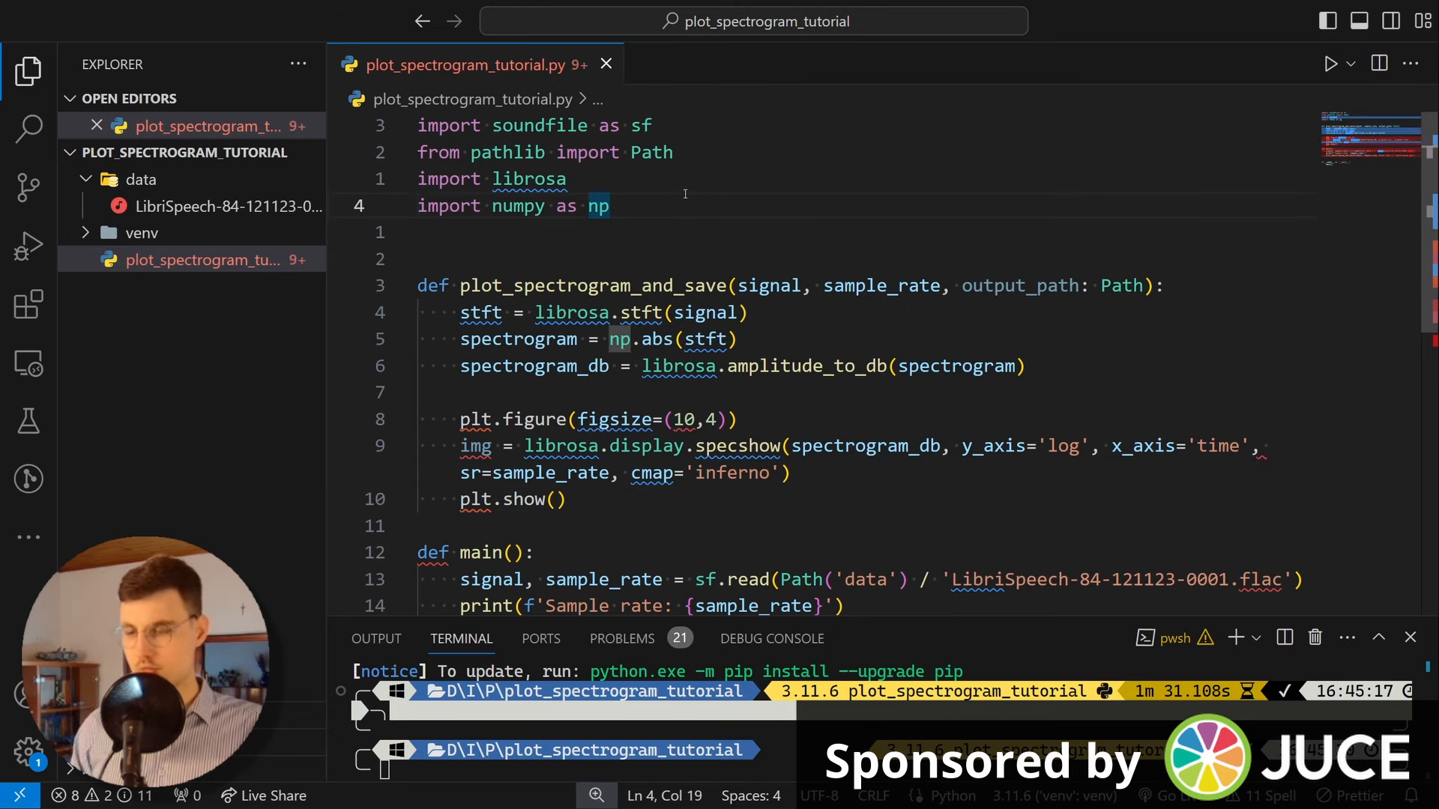
text(import matplotlib.pyplot)
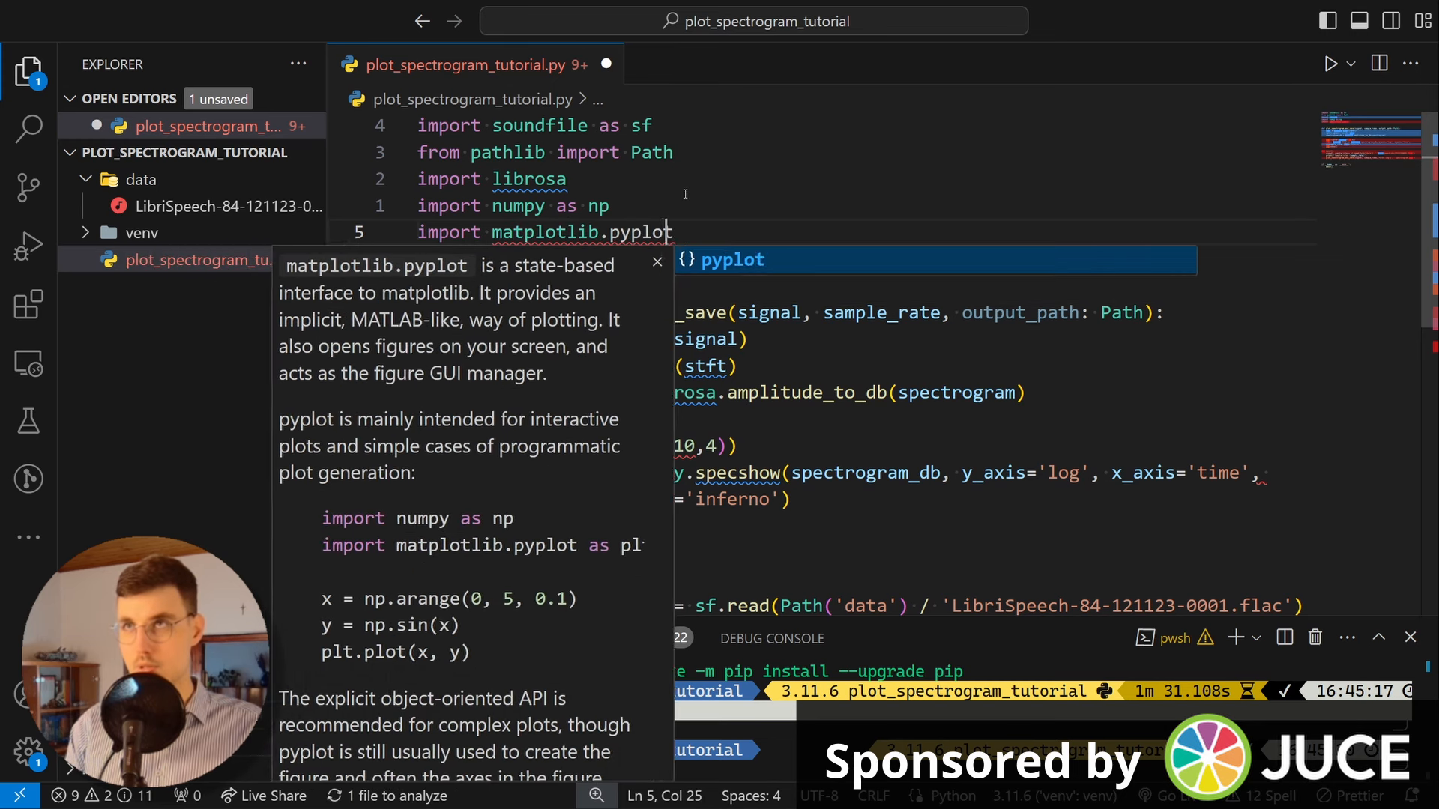
text(as plt)
text(python)
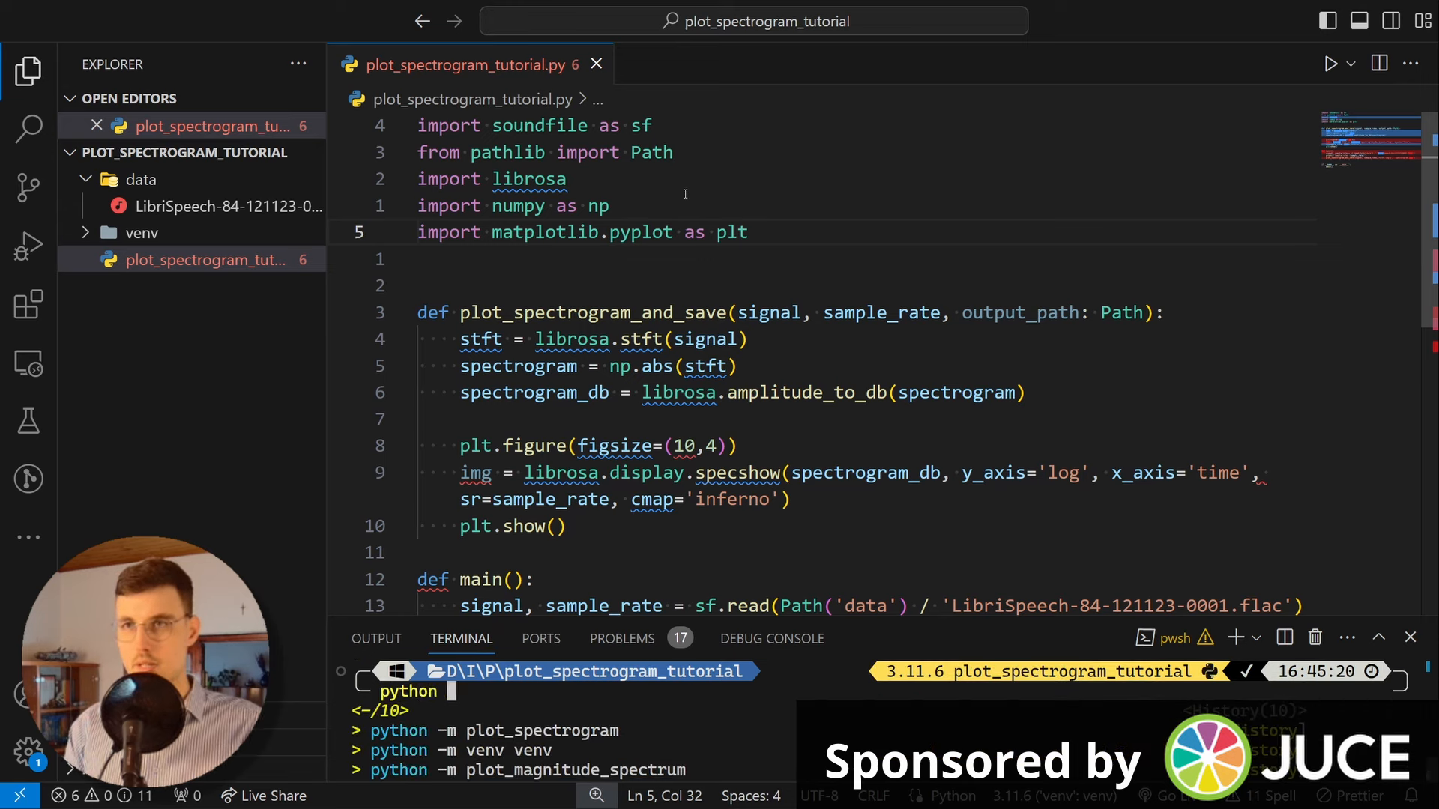
Step: Rerun the earlier python -m command from terminal history to execute the script
key(Up)
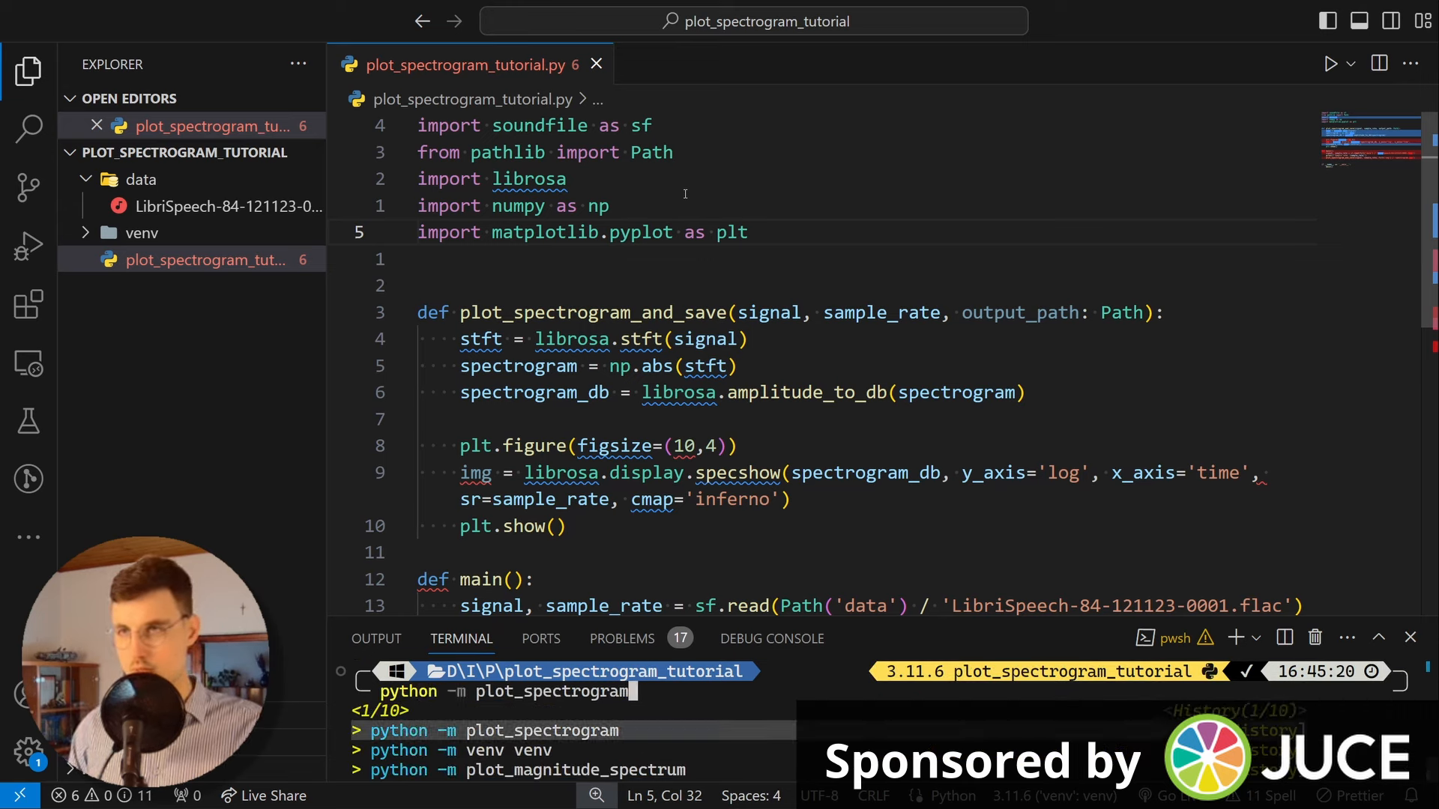
key(Return)
text(pip)
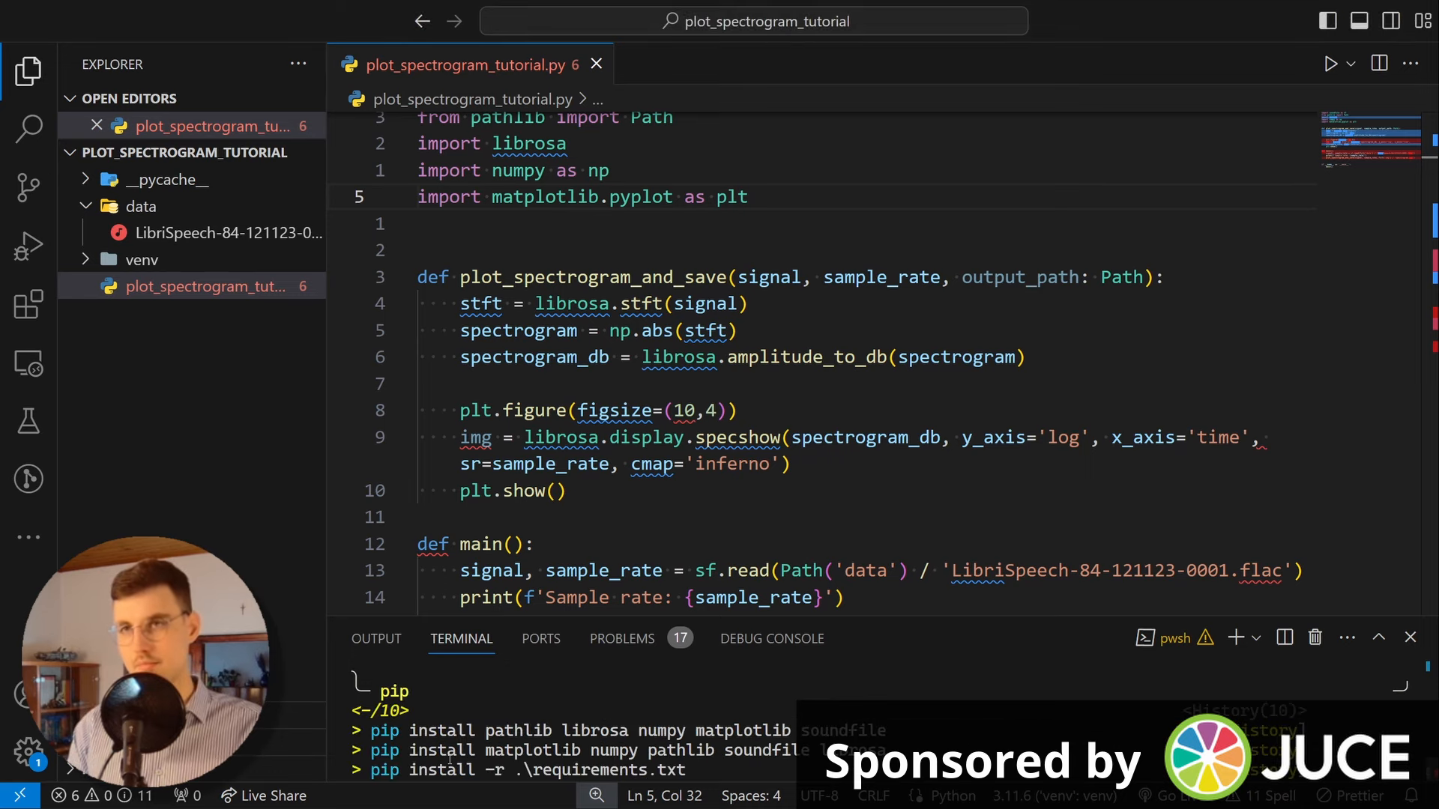
Step: Uninstall librosa with pip, confirming the removal with Y
text(install librosa)
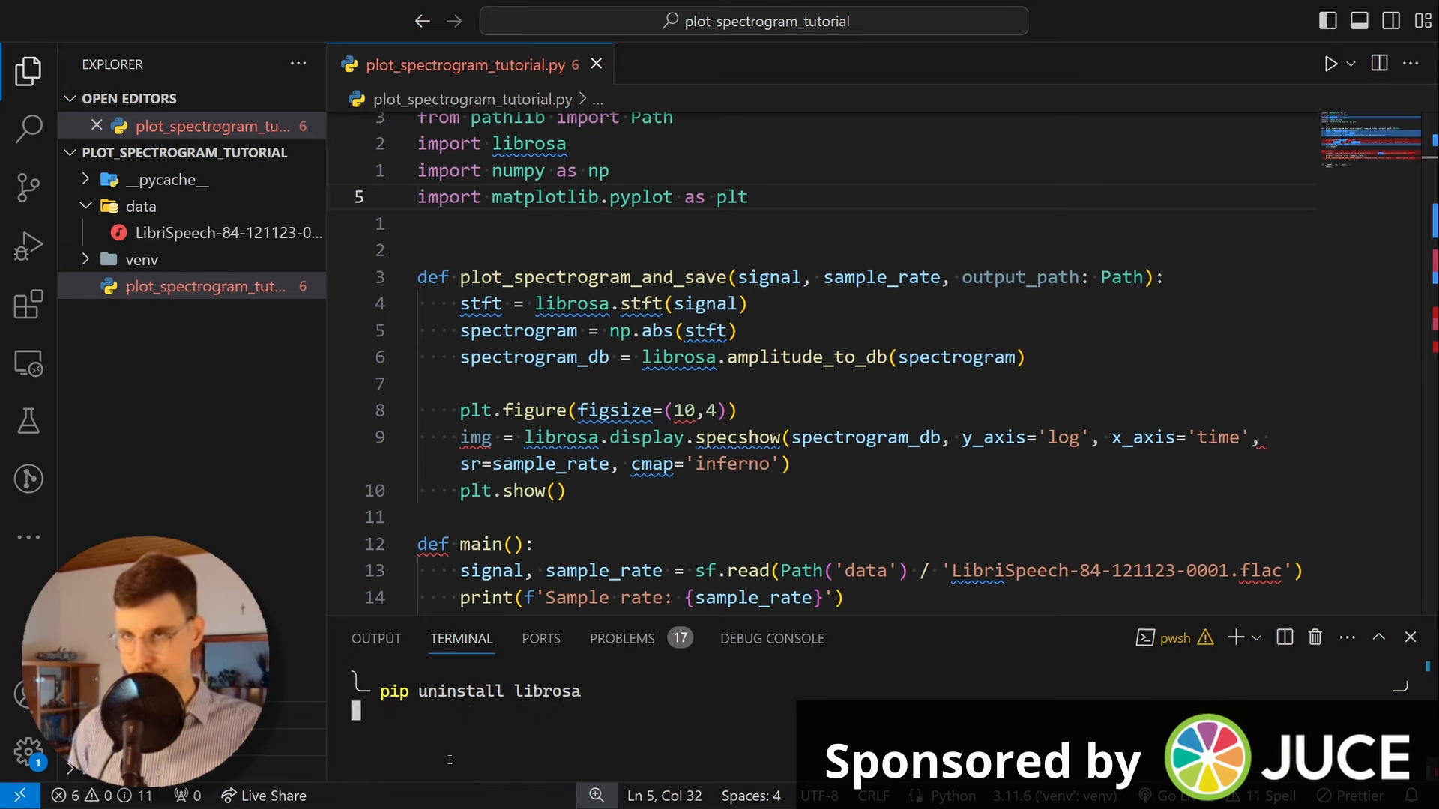
key(Return)
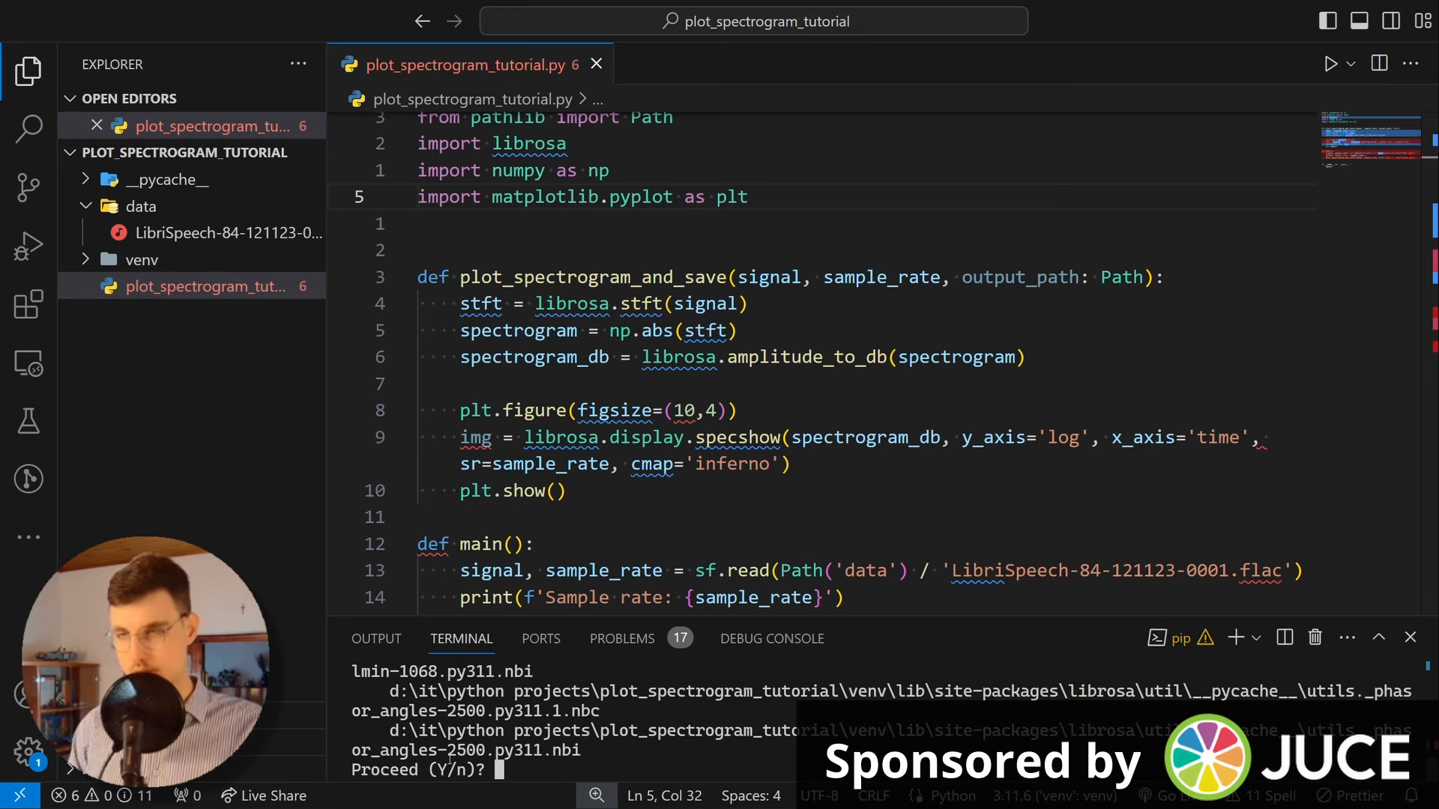
text(Y)
text(pip i)
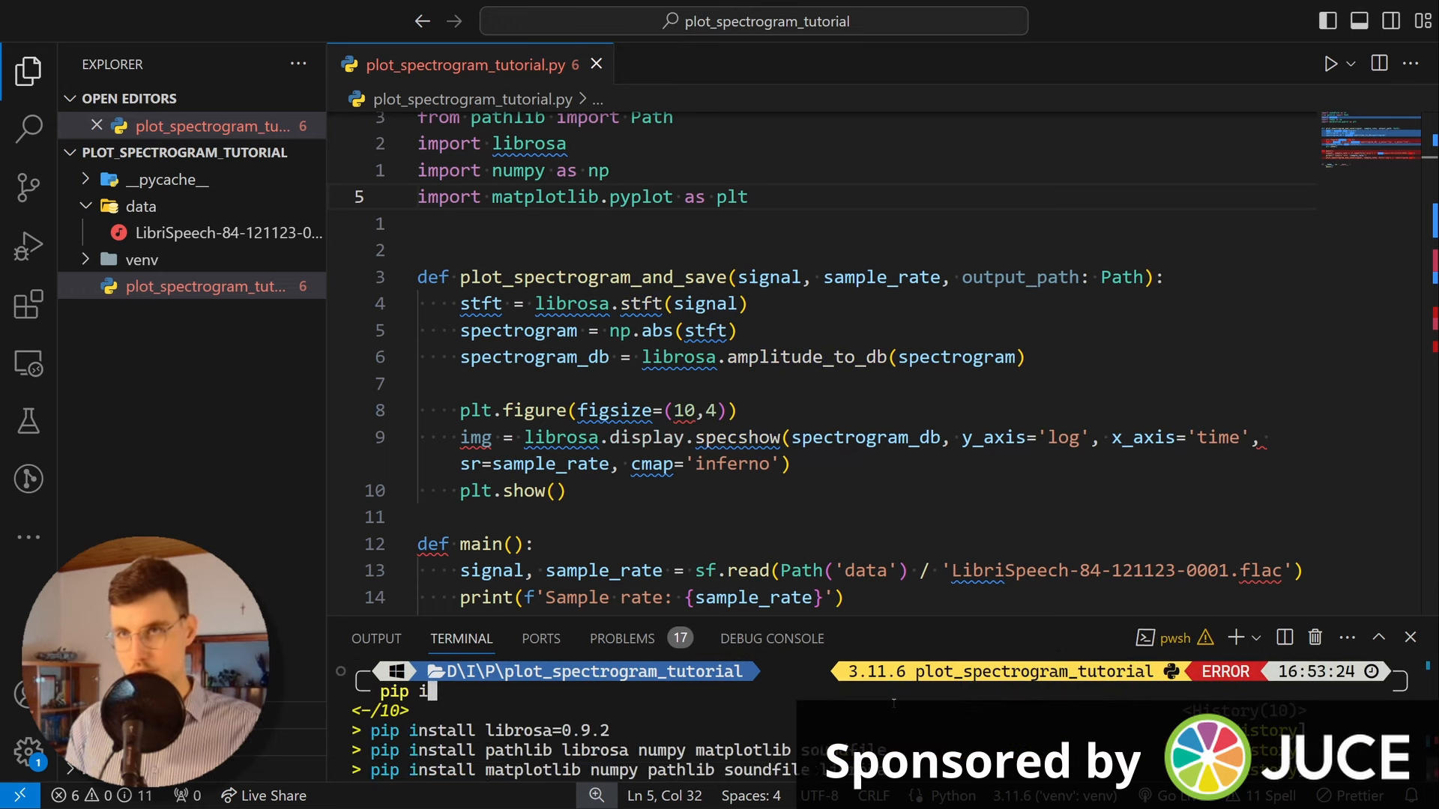
Step: Install librosa 0.9.2 and rerun python -m plot_spectrogram_tutorial
text(nstall librosa==)
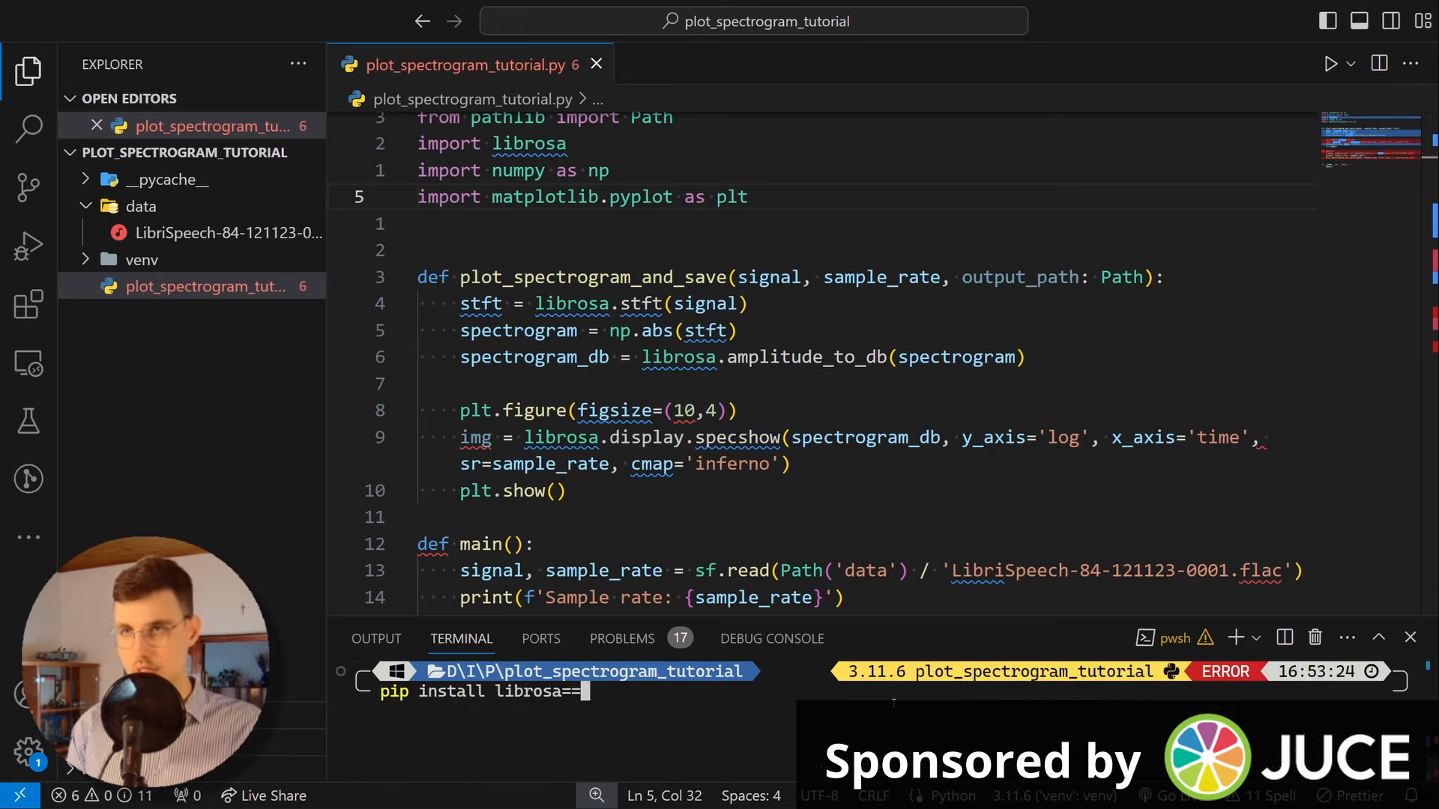
text(0.9.)
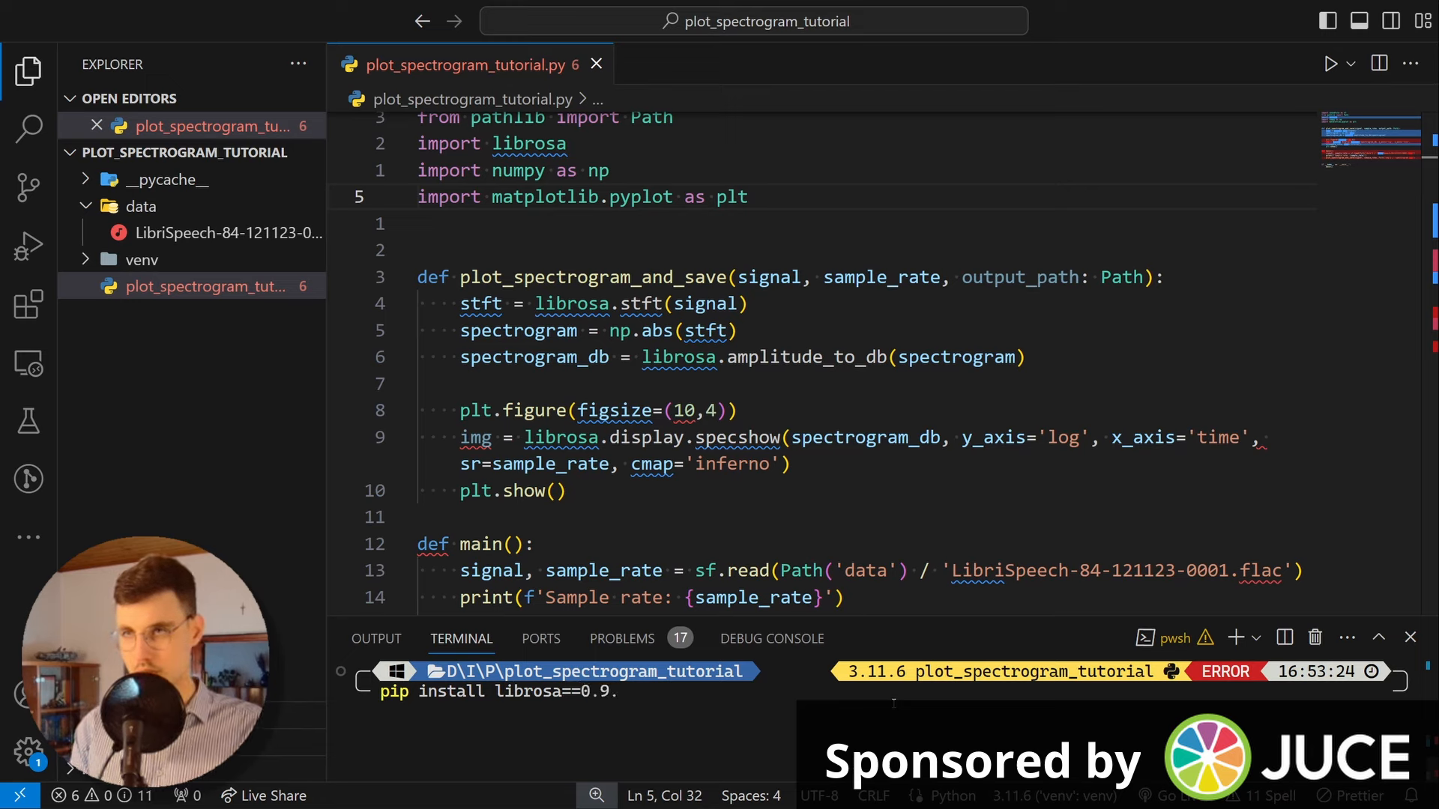
text(2)
text(py)
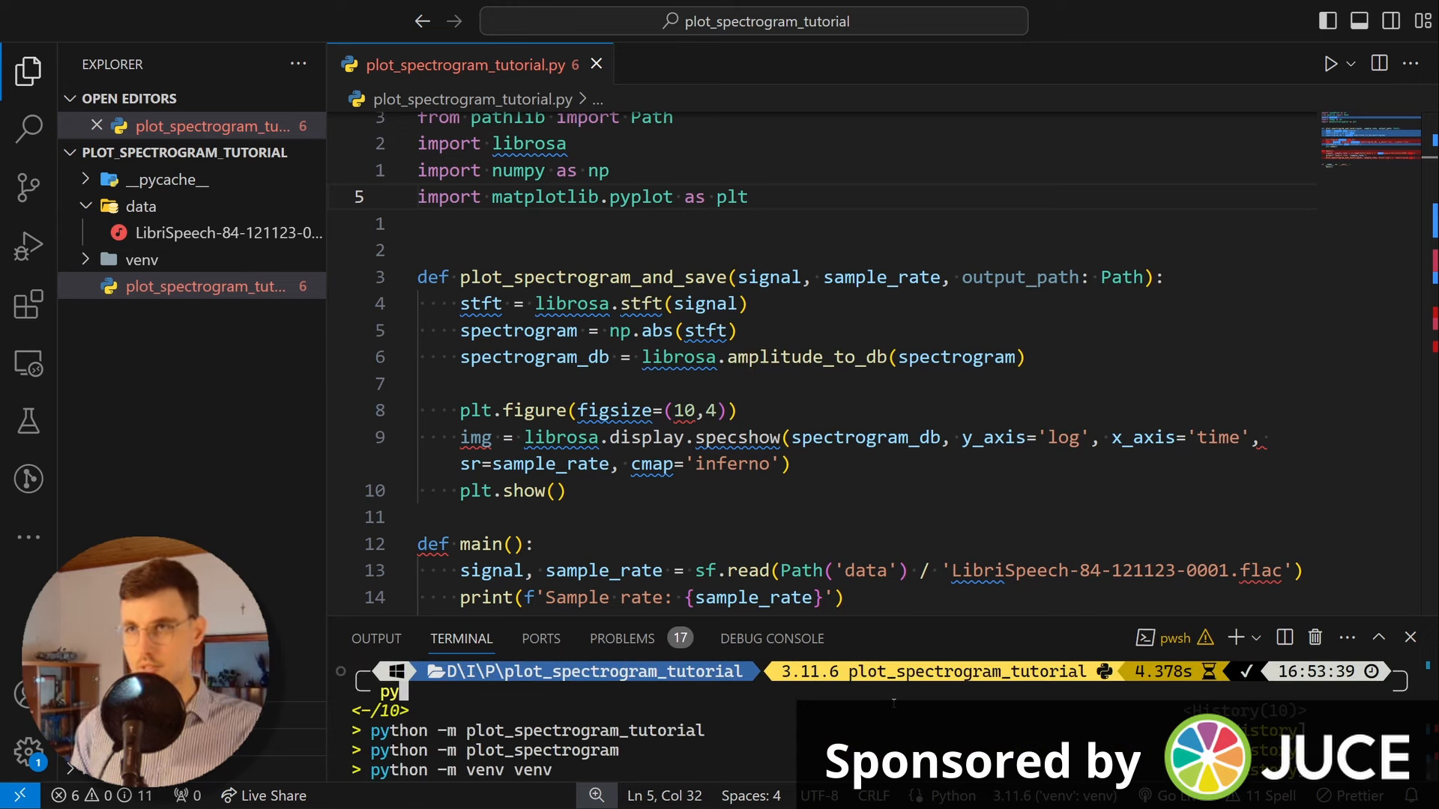
key(Return)
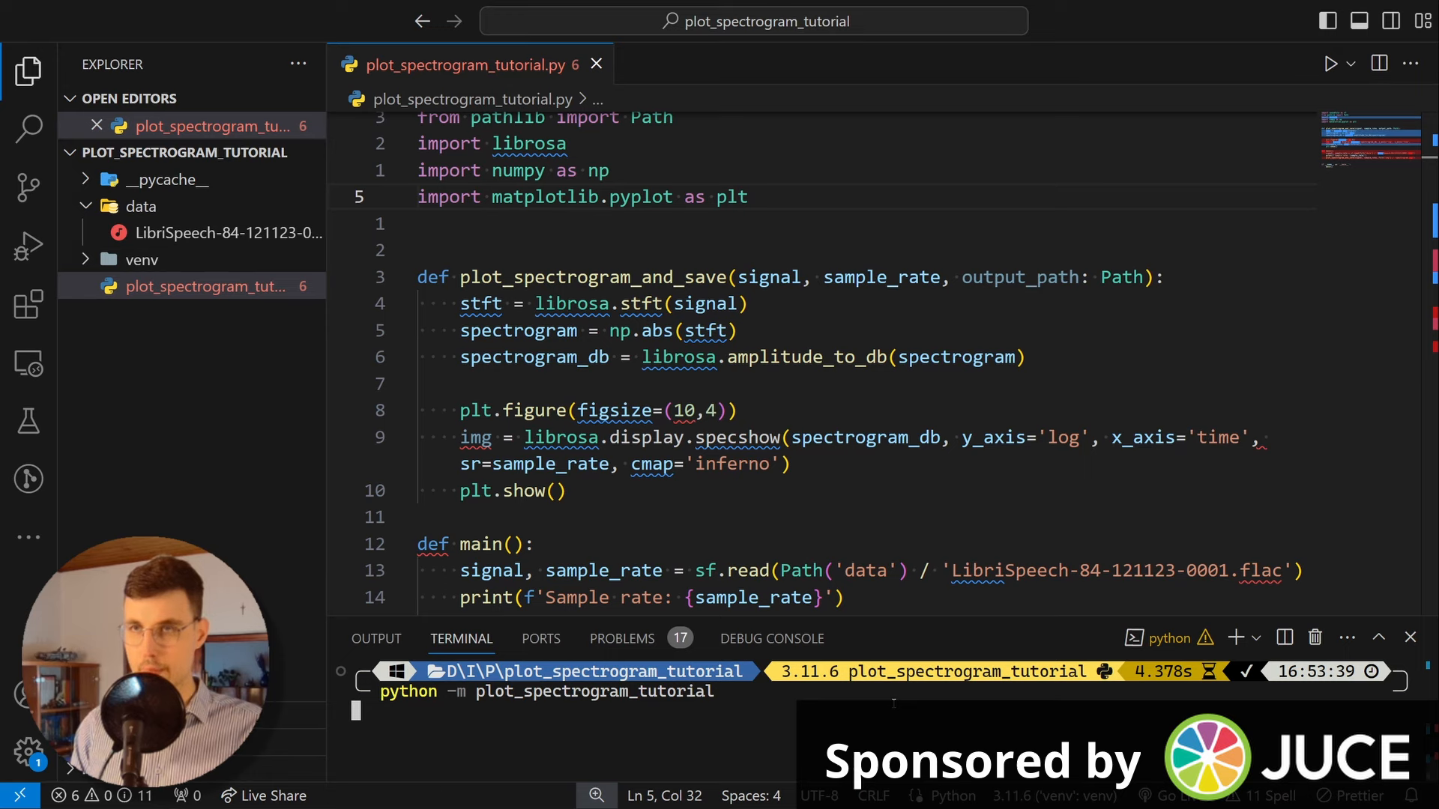
key(Return)
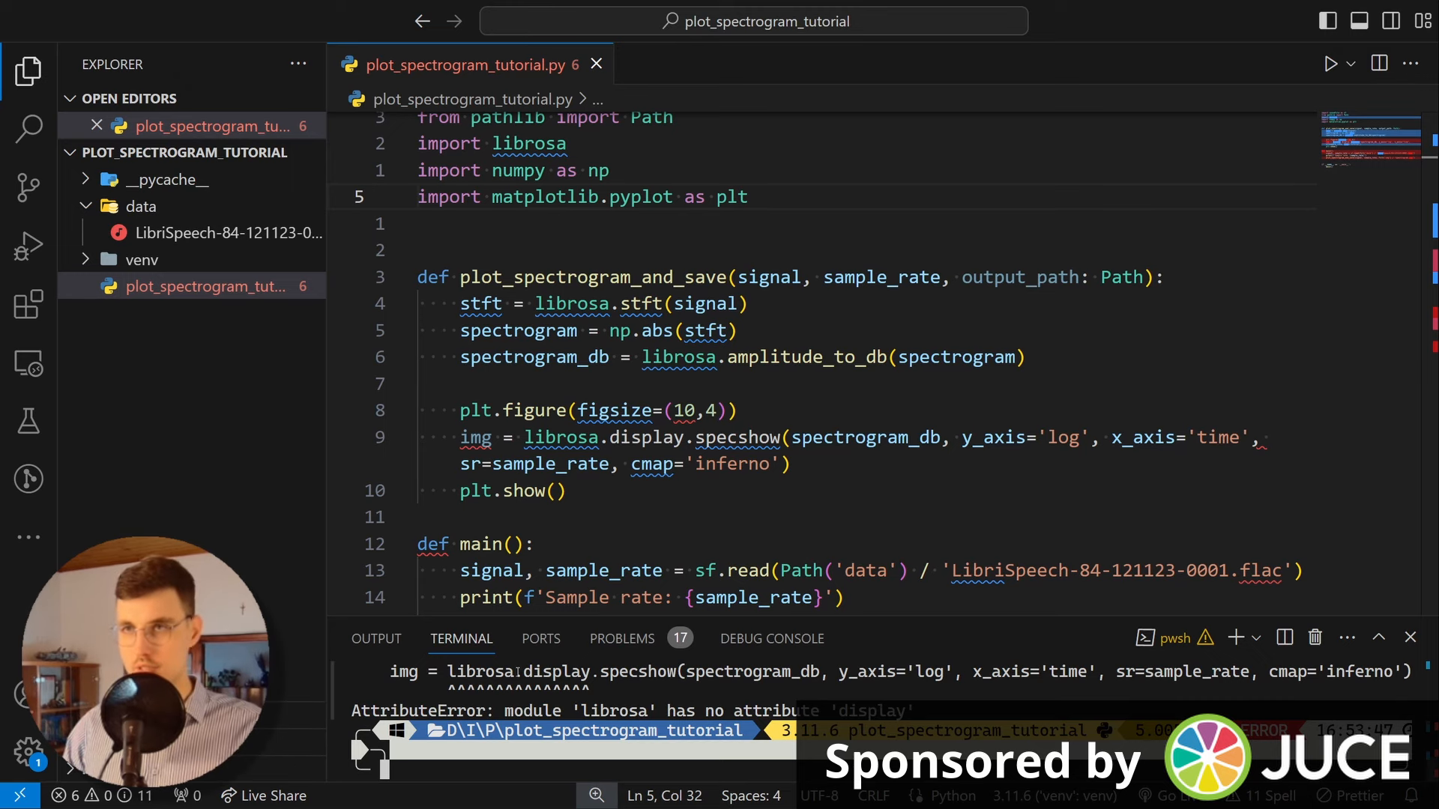
Step: Import librosa.display, rerun the script, and close the inferno spectrogram figure
click(567, 144)
text(import librosa.display)
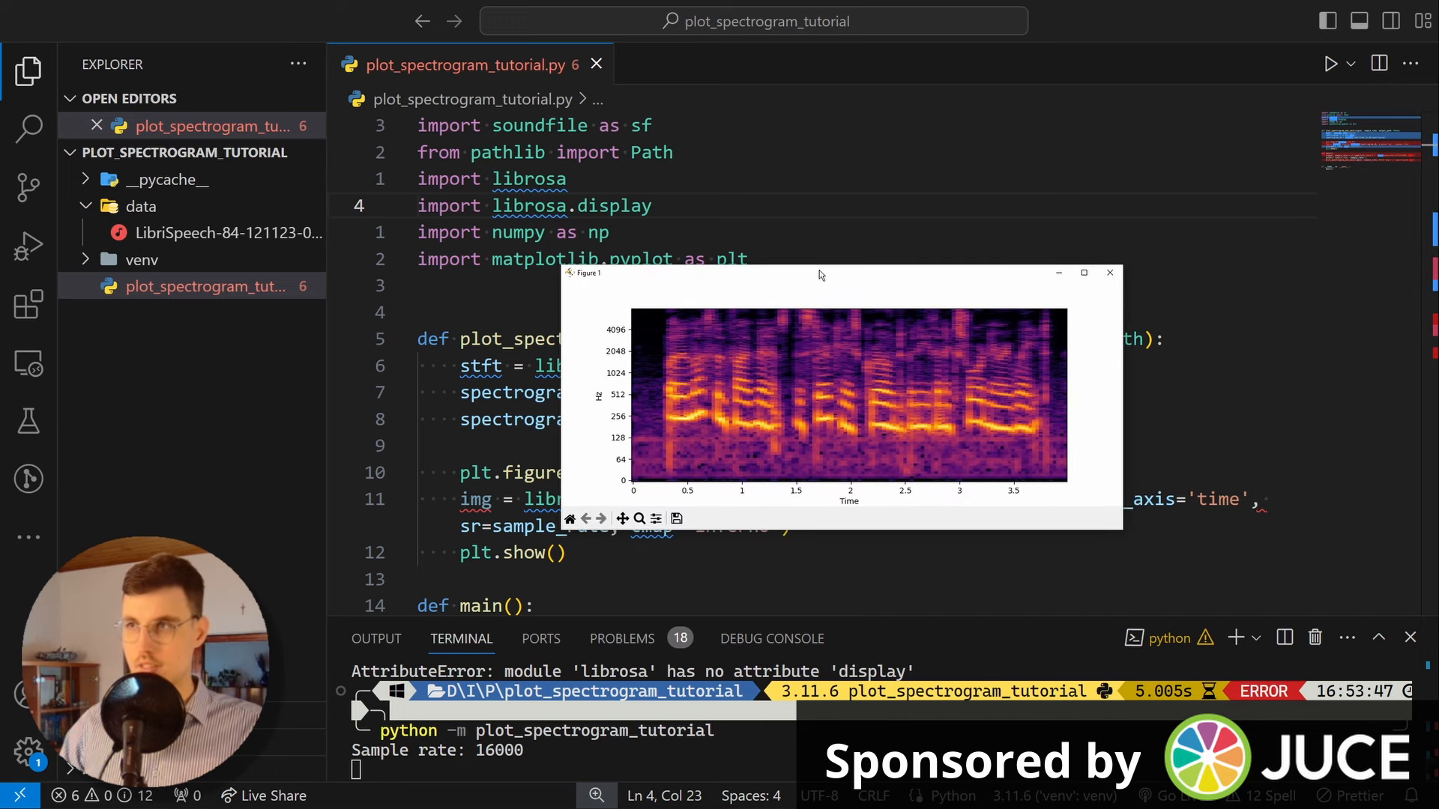
mouse_move(1123, 536)
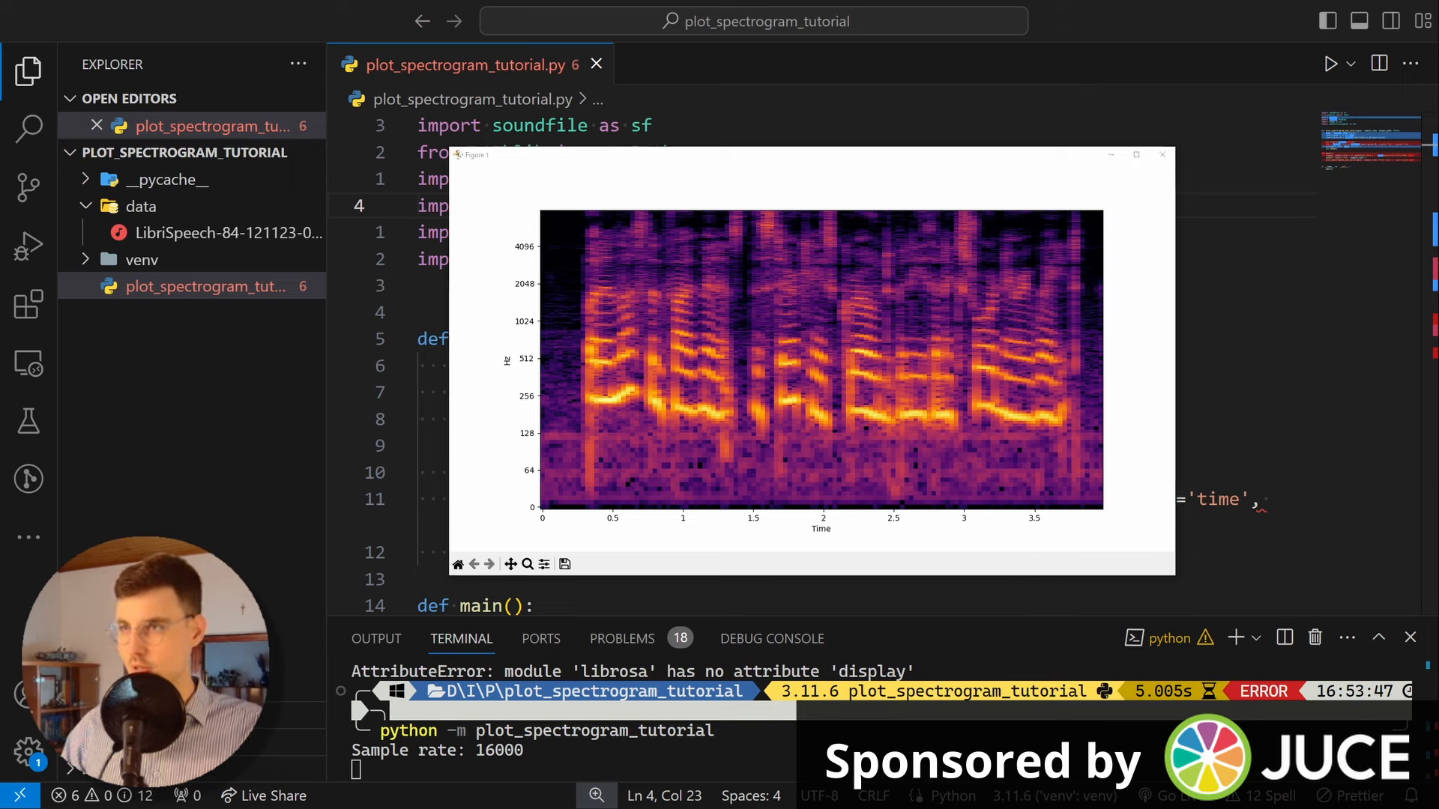
mouse_move(610, 404)
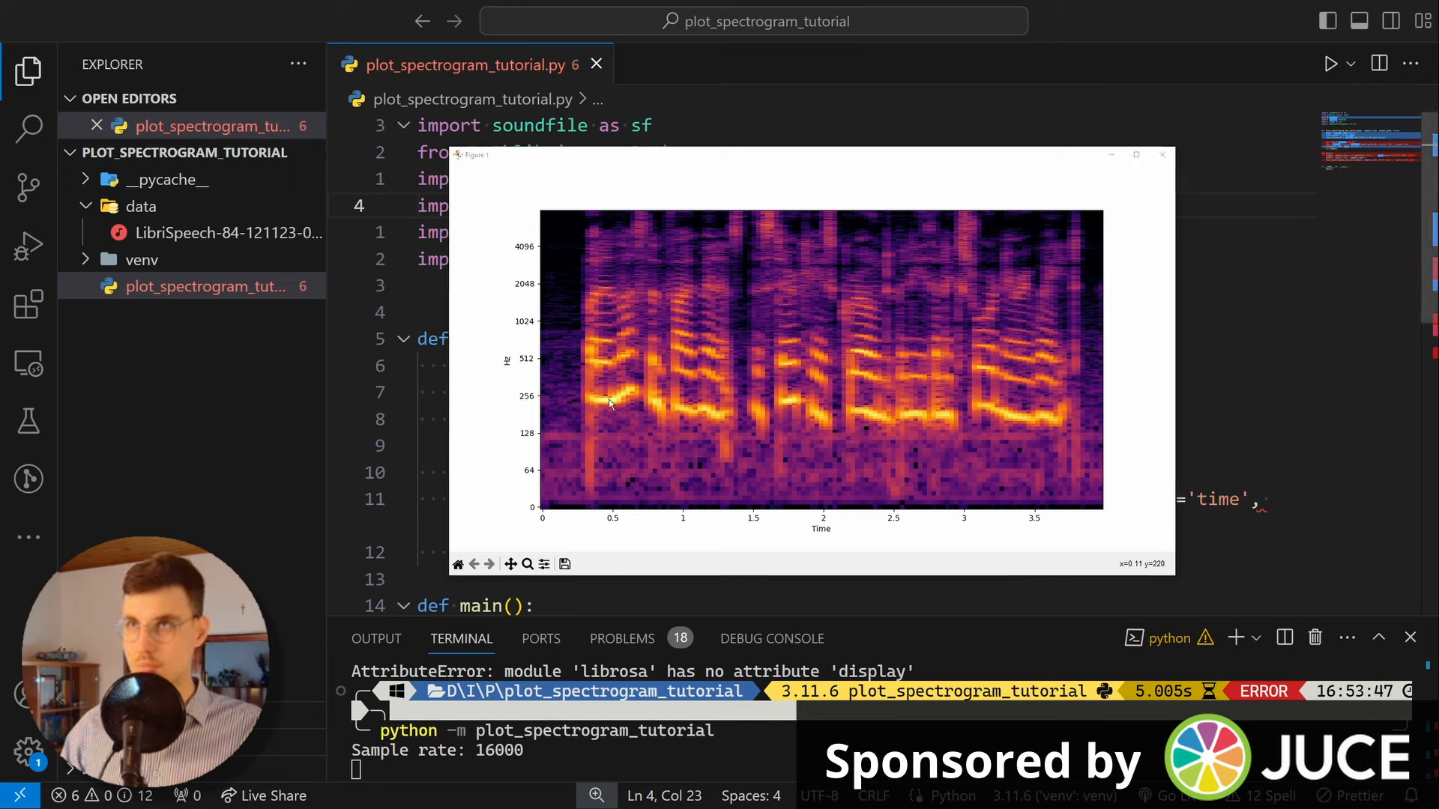
mouse_move(1162, 156)
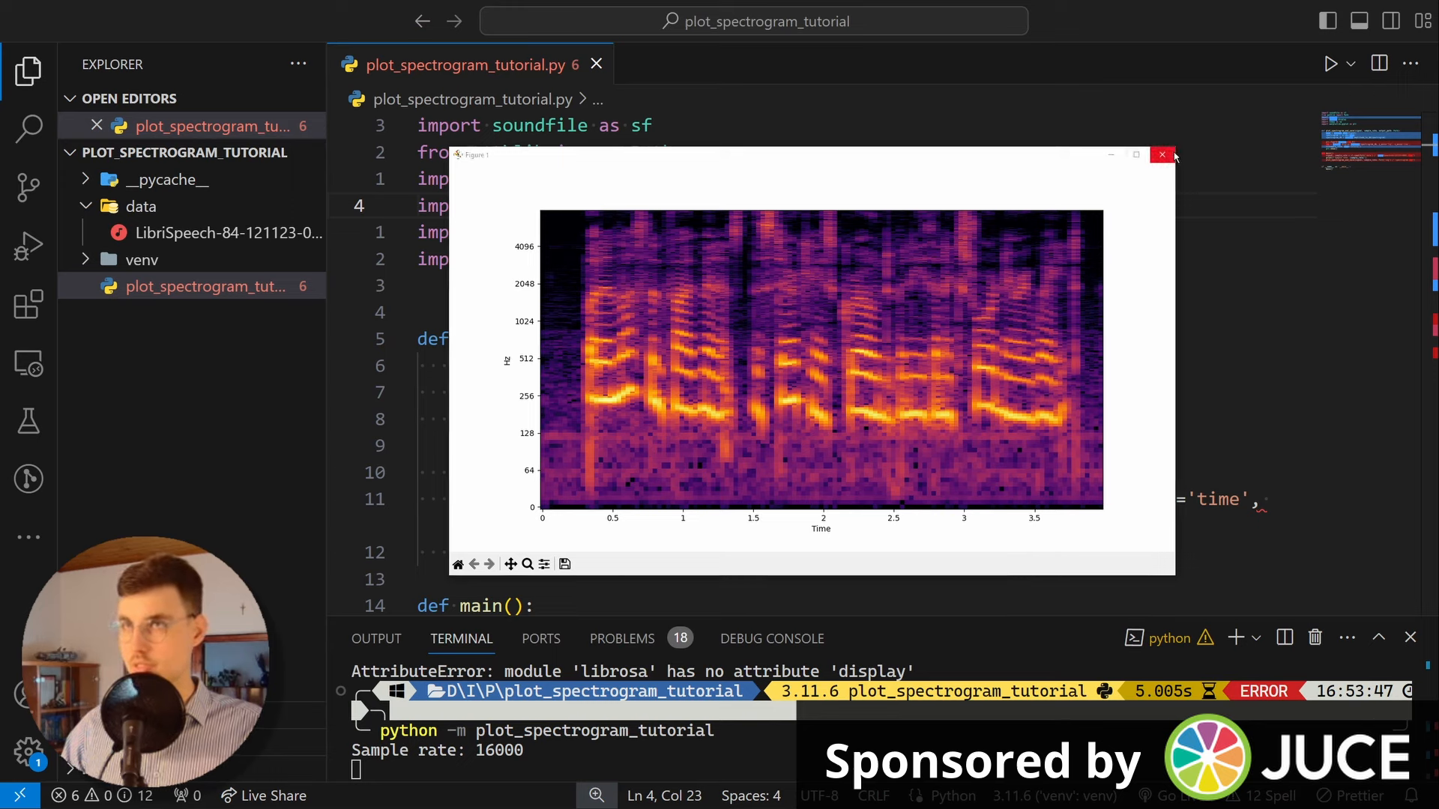
click(1162, 154)
text(plt.xlabel(')
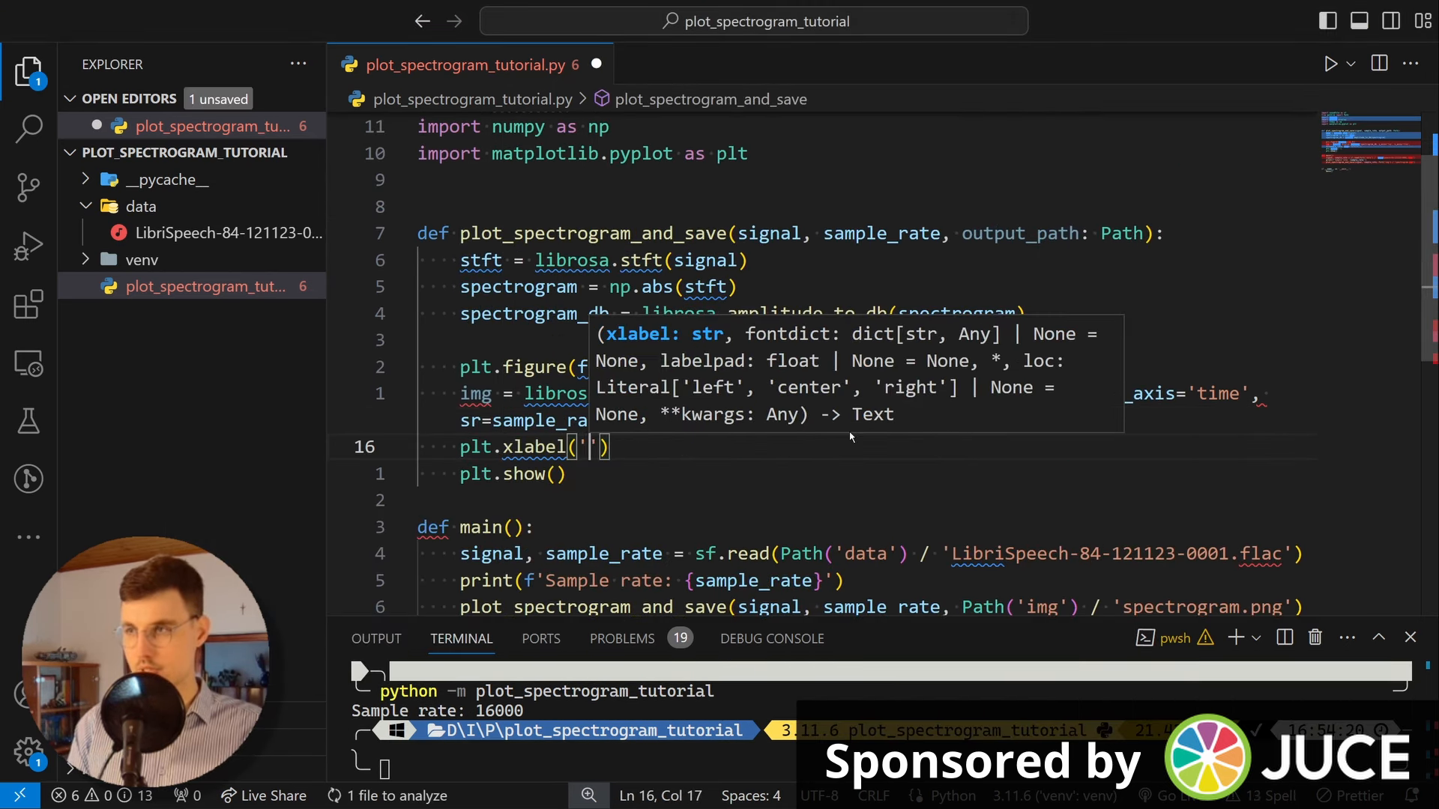
Step: Label the plot axes 'Time [s]' and 'Frequency [Hz]'
text(Time [s])
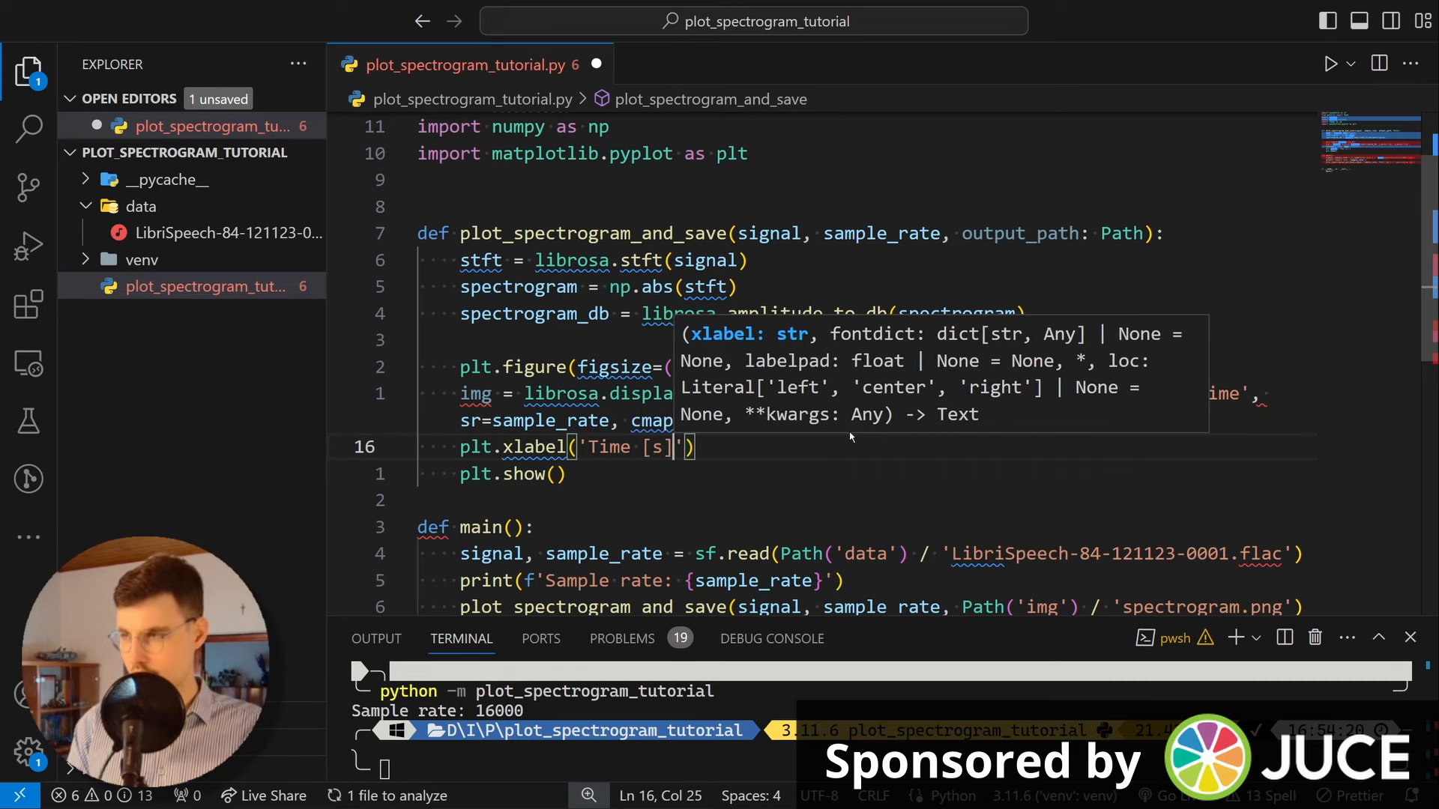
key(enter)
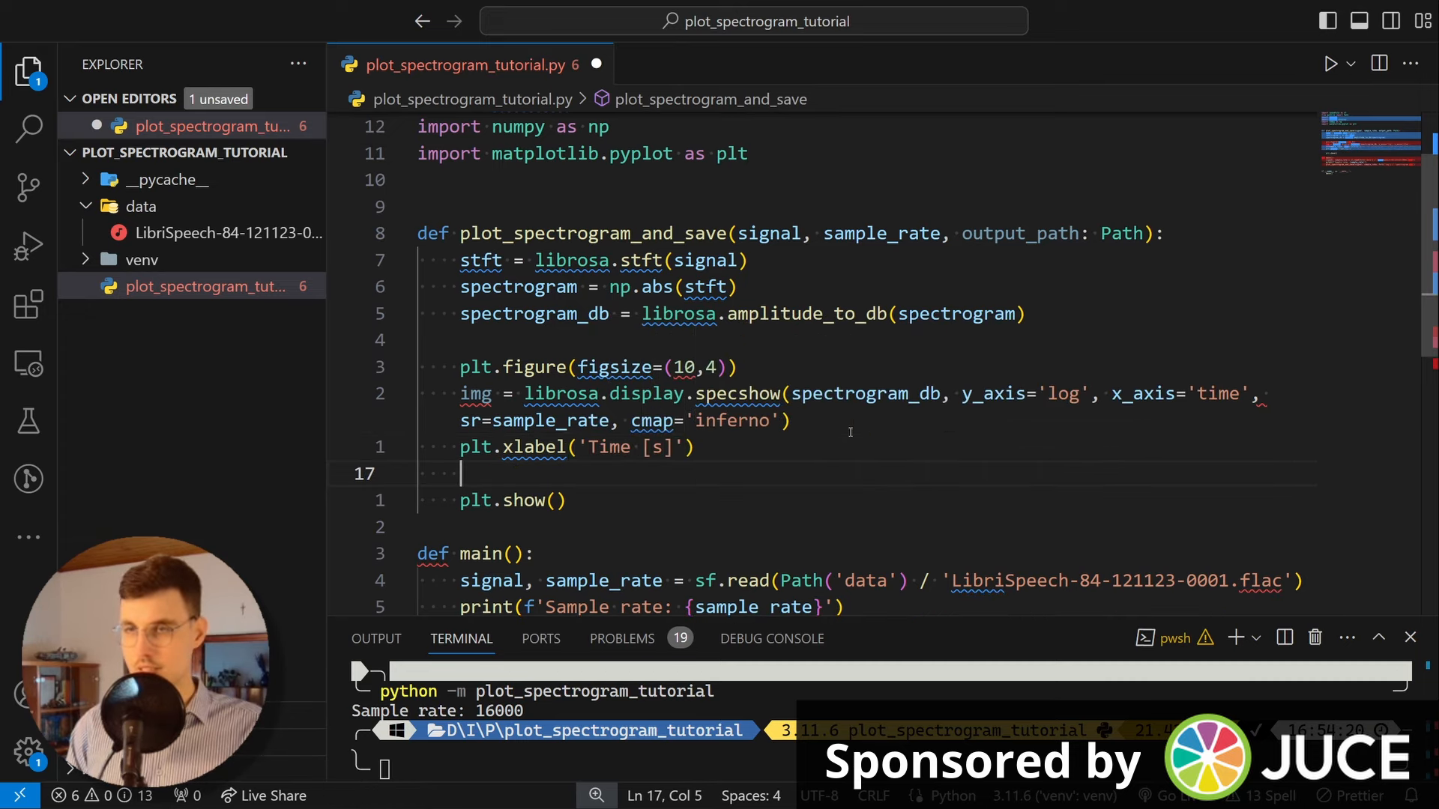
text(plt.ylba)
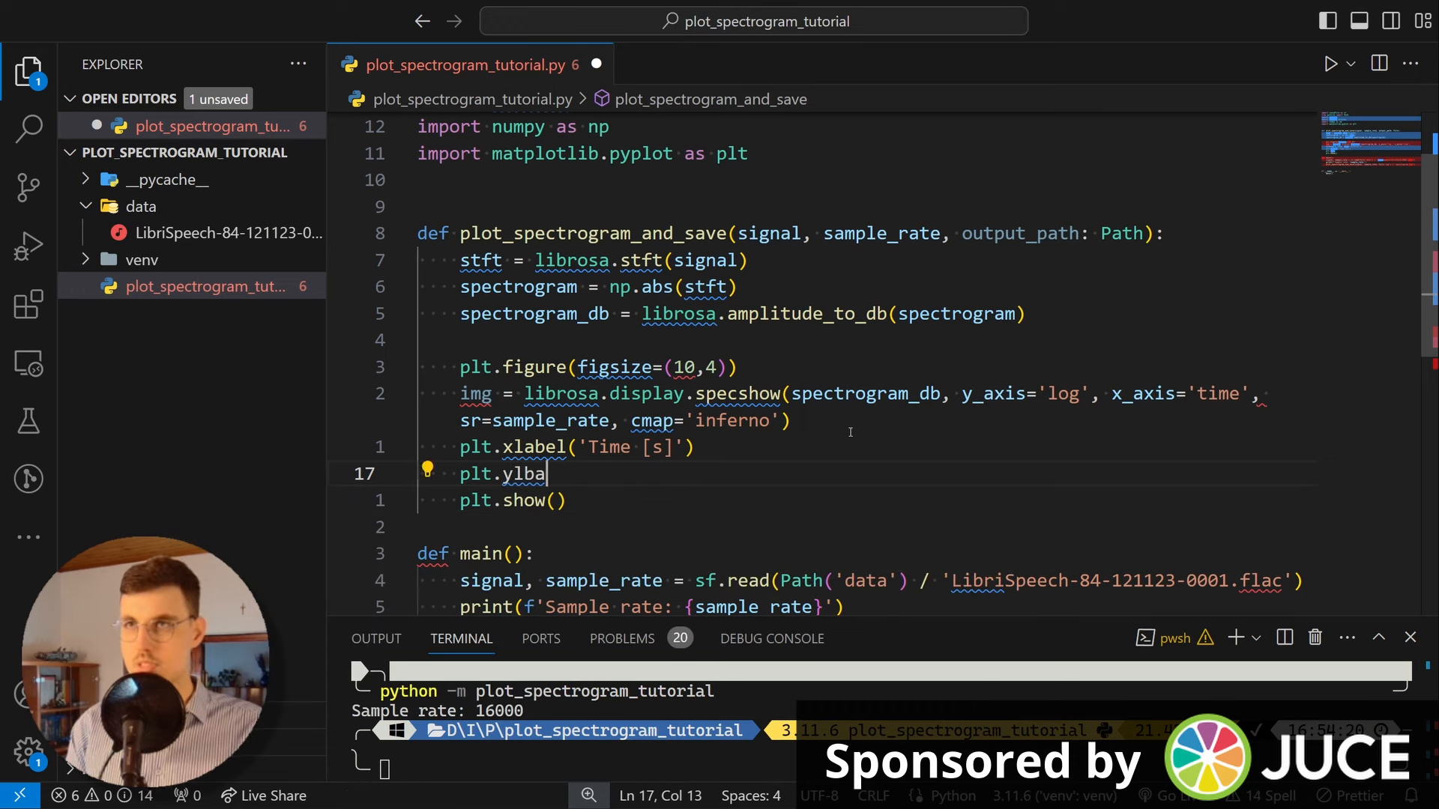
text(el('Frequency [H)
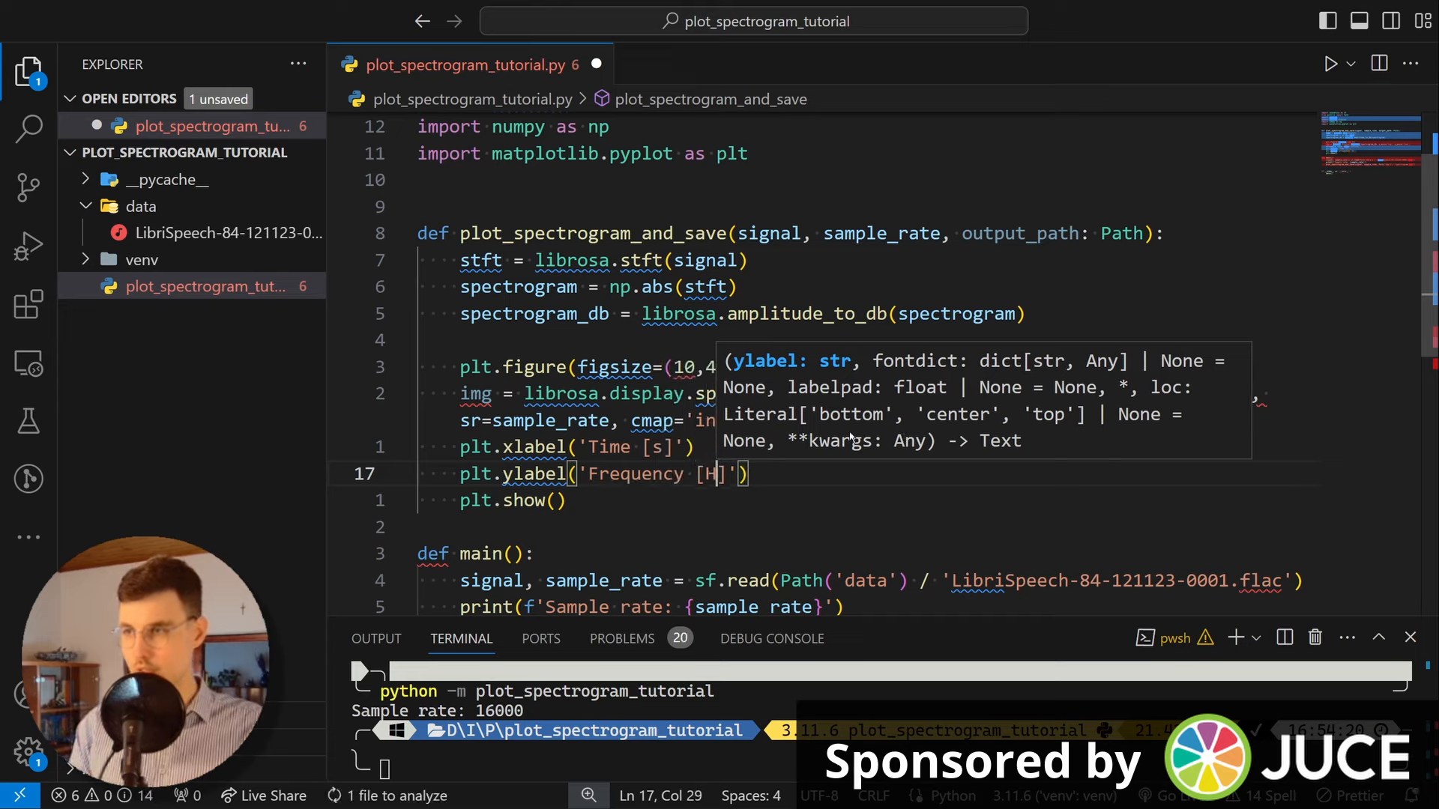
text(z)
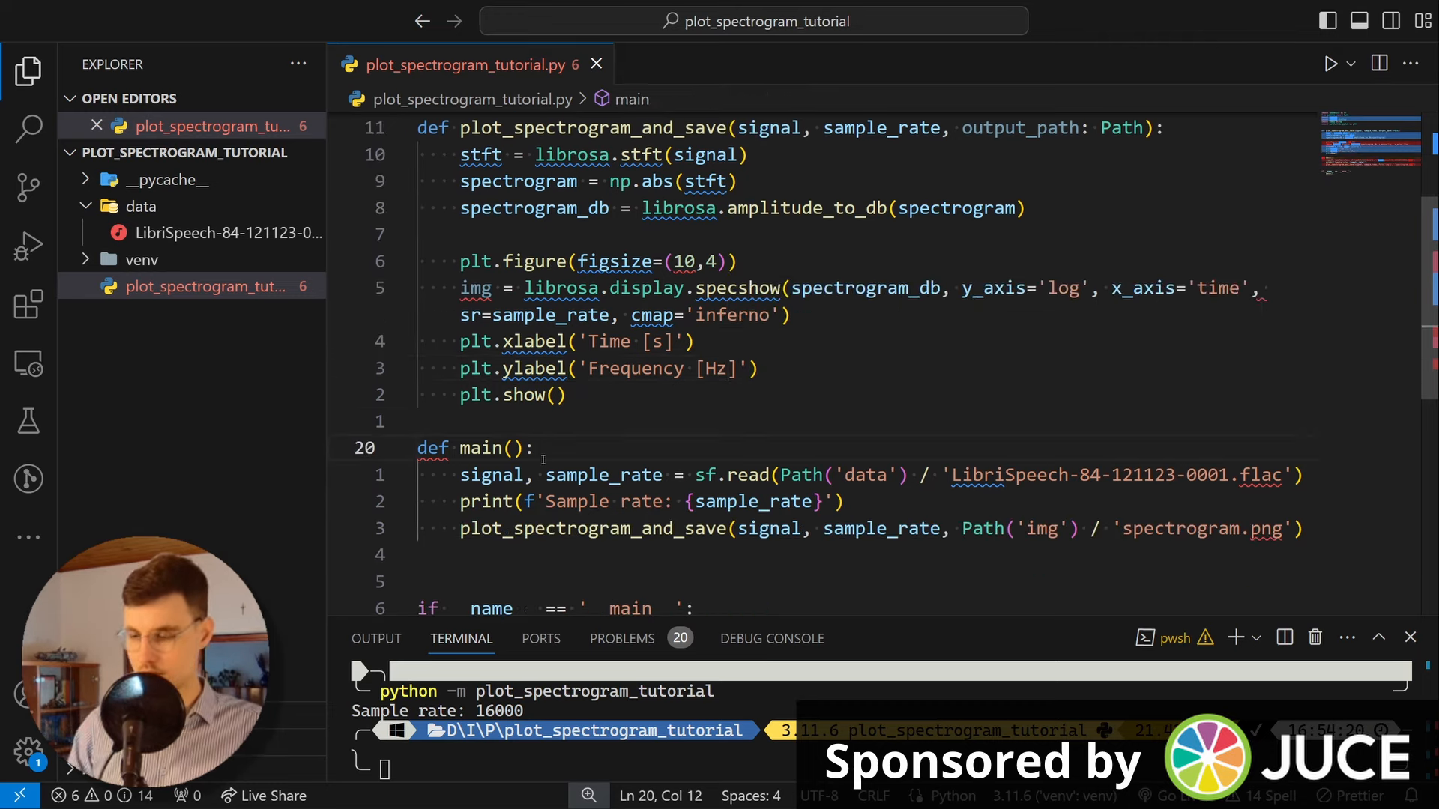
Step: Raise the Matplotlib font size to 20 via plt.rcParams.update({'font.size': 20})
text(plt.)
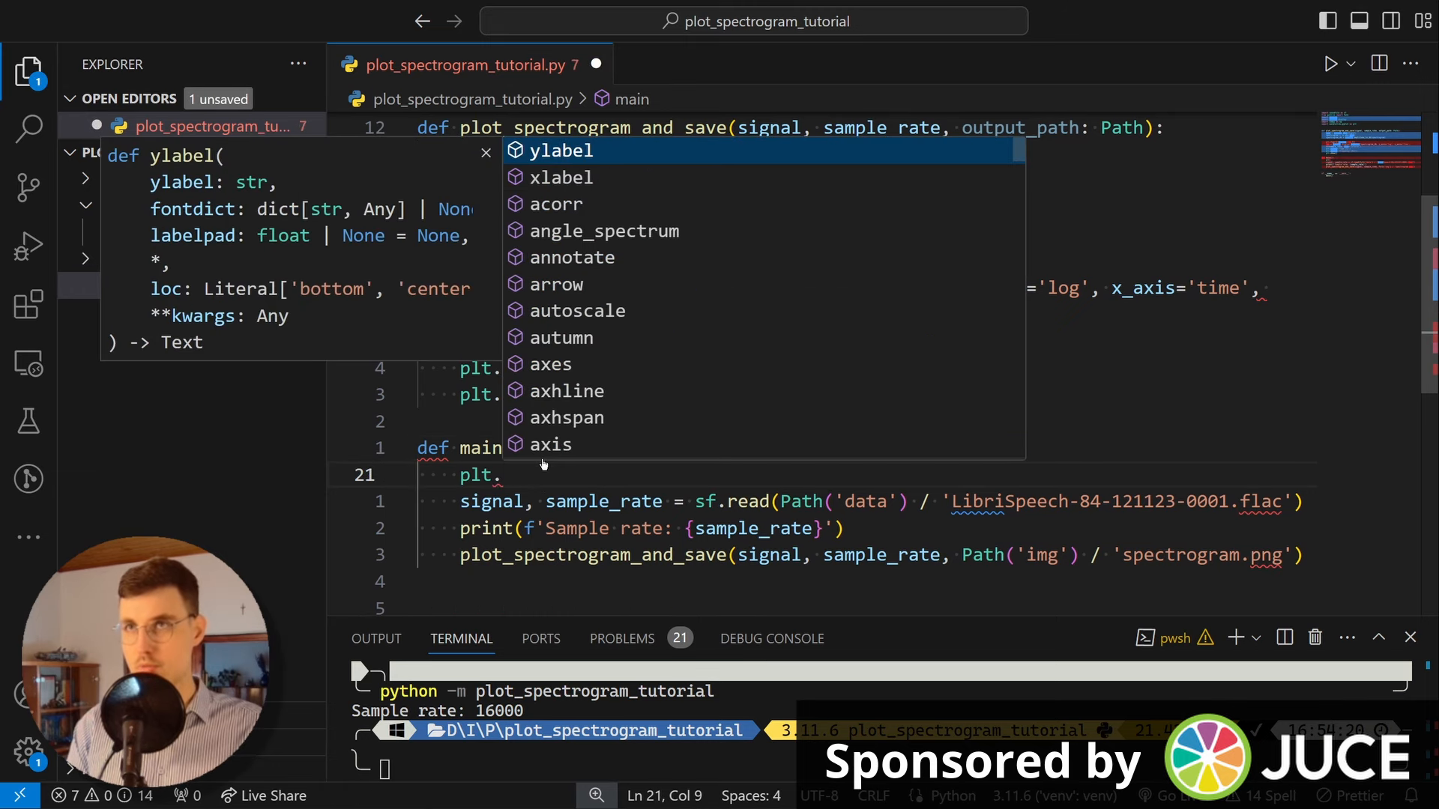
text(rcParams)
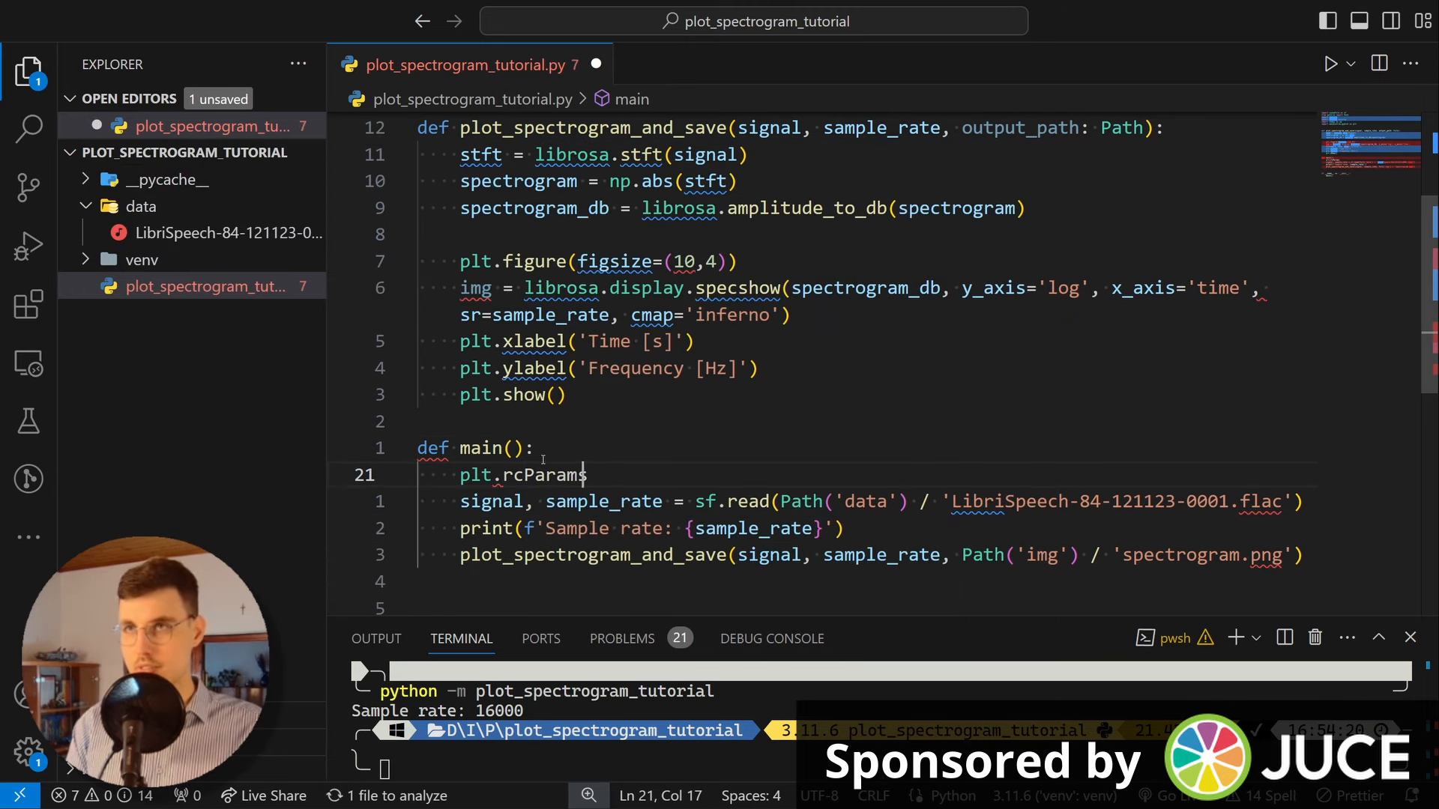
text(.update())
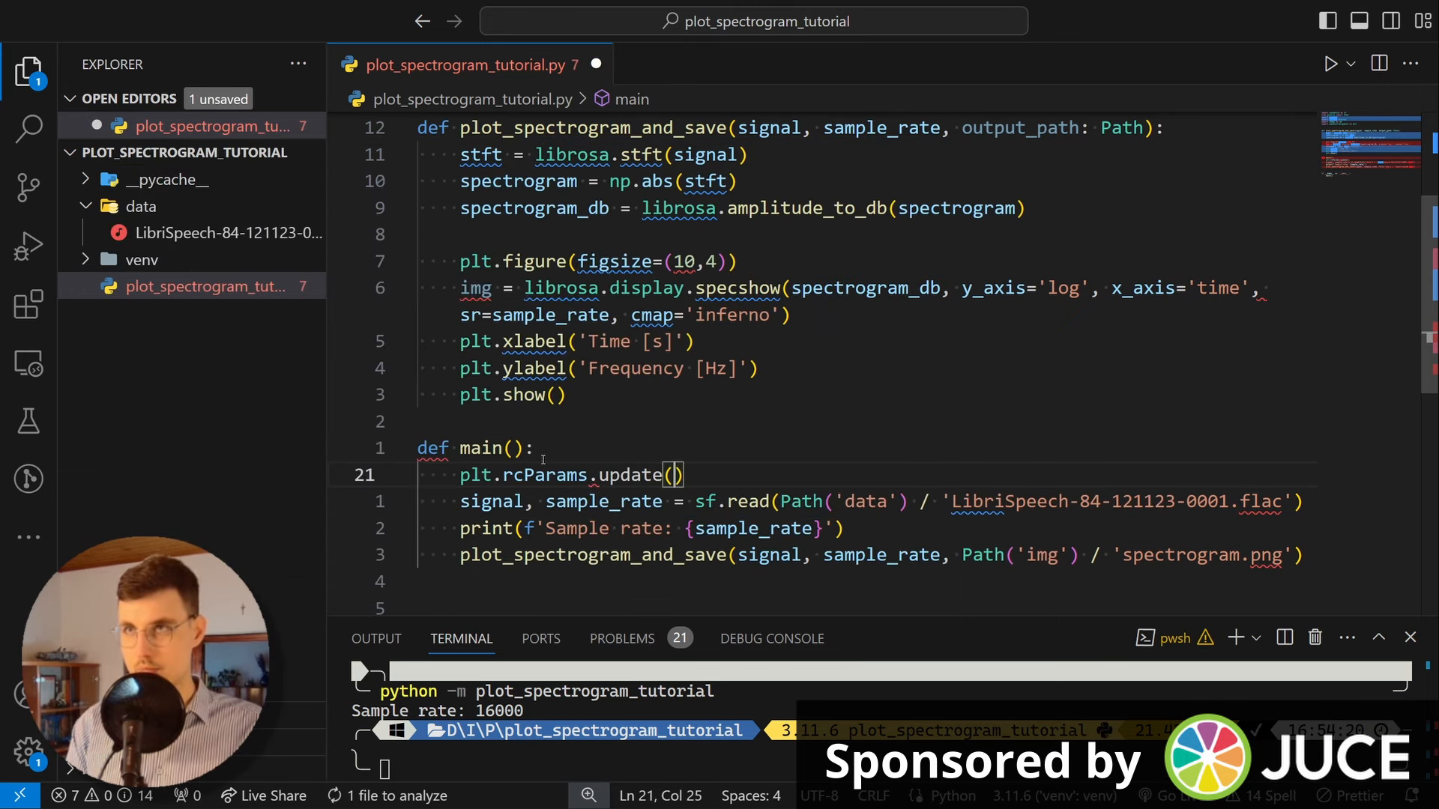
text({'font.siz')
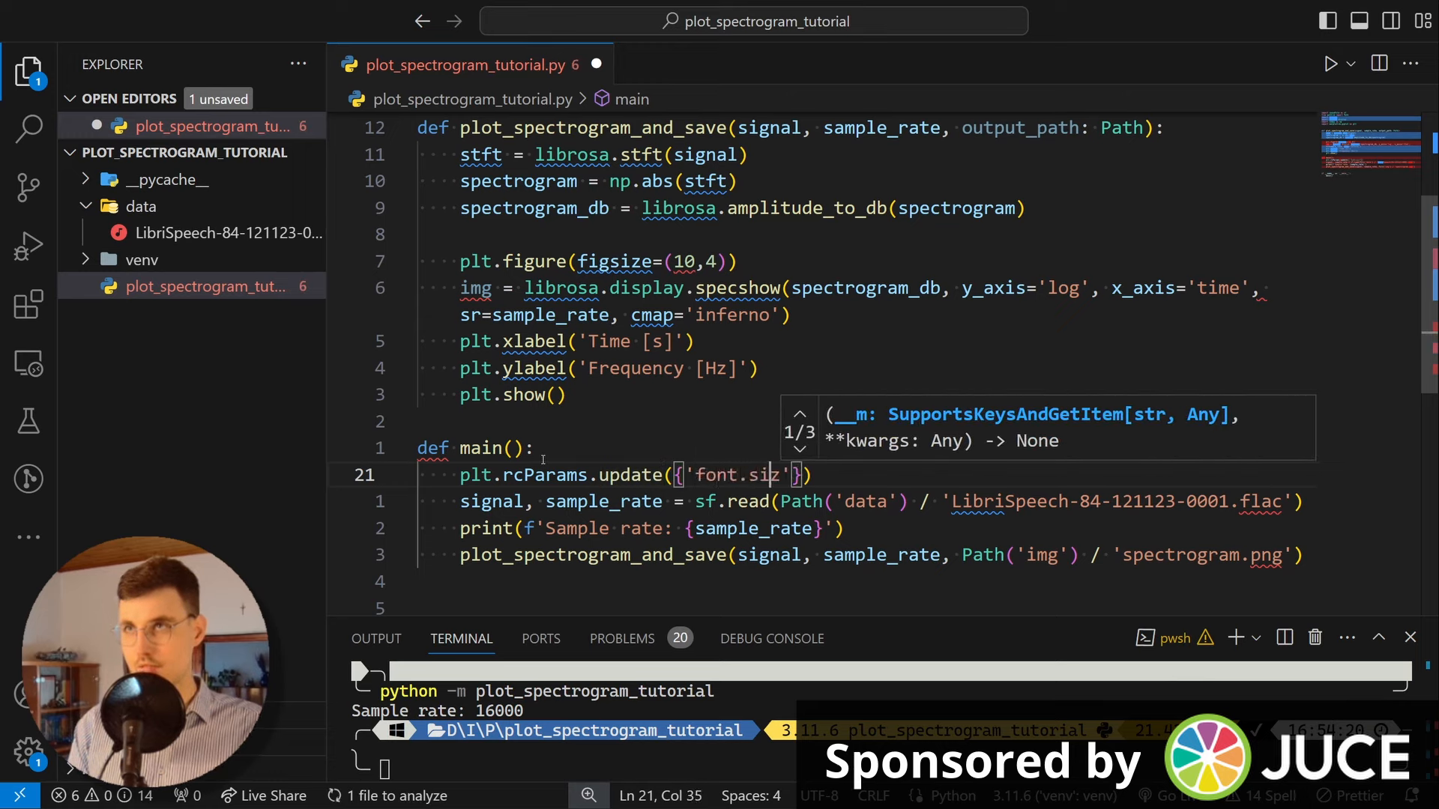
text(e': 20)
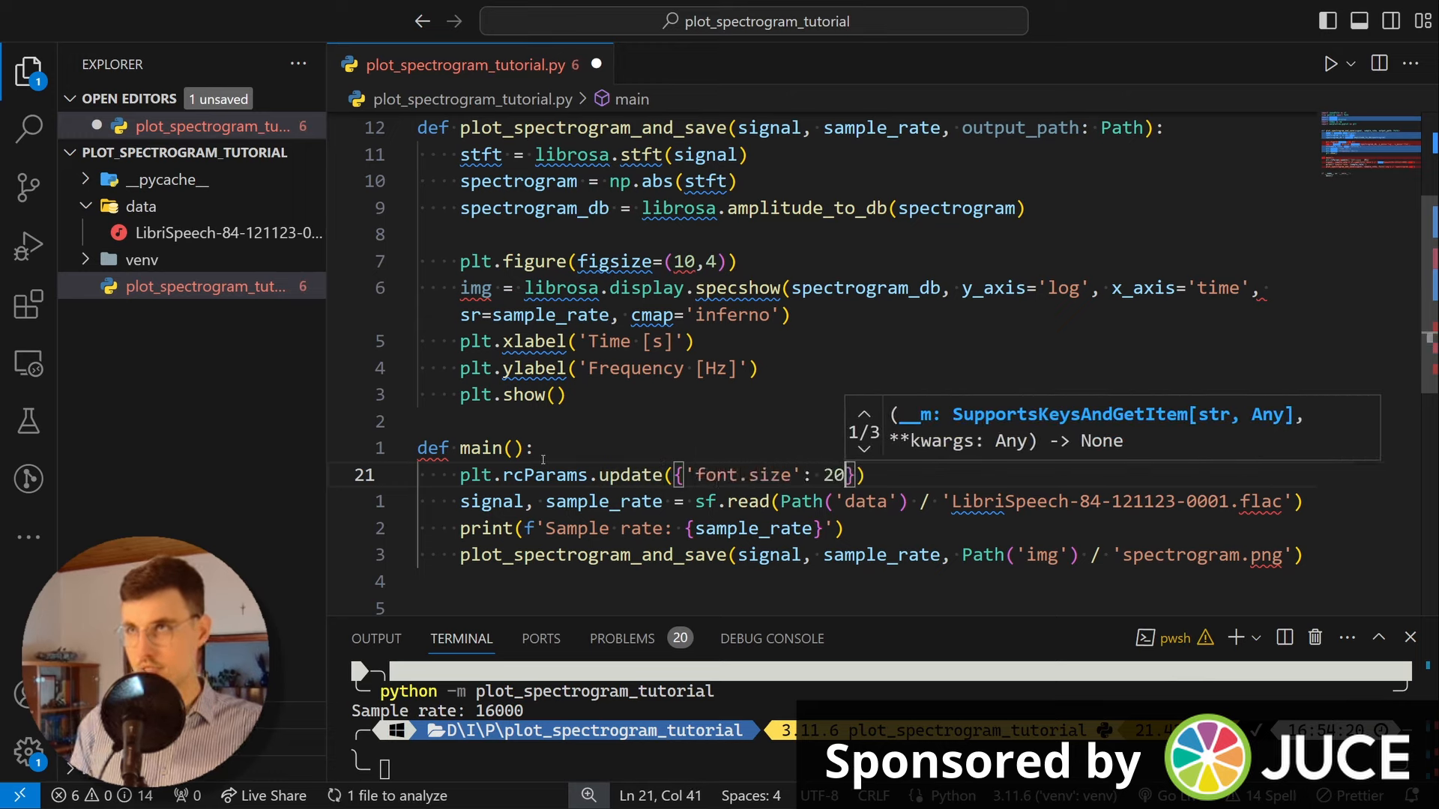
click(760, 368)
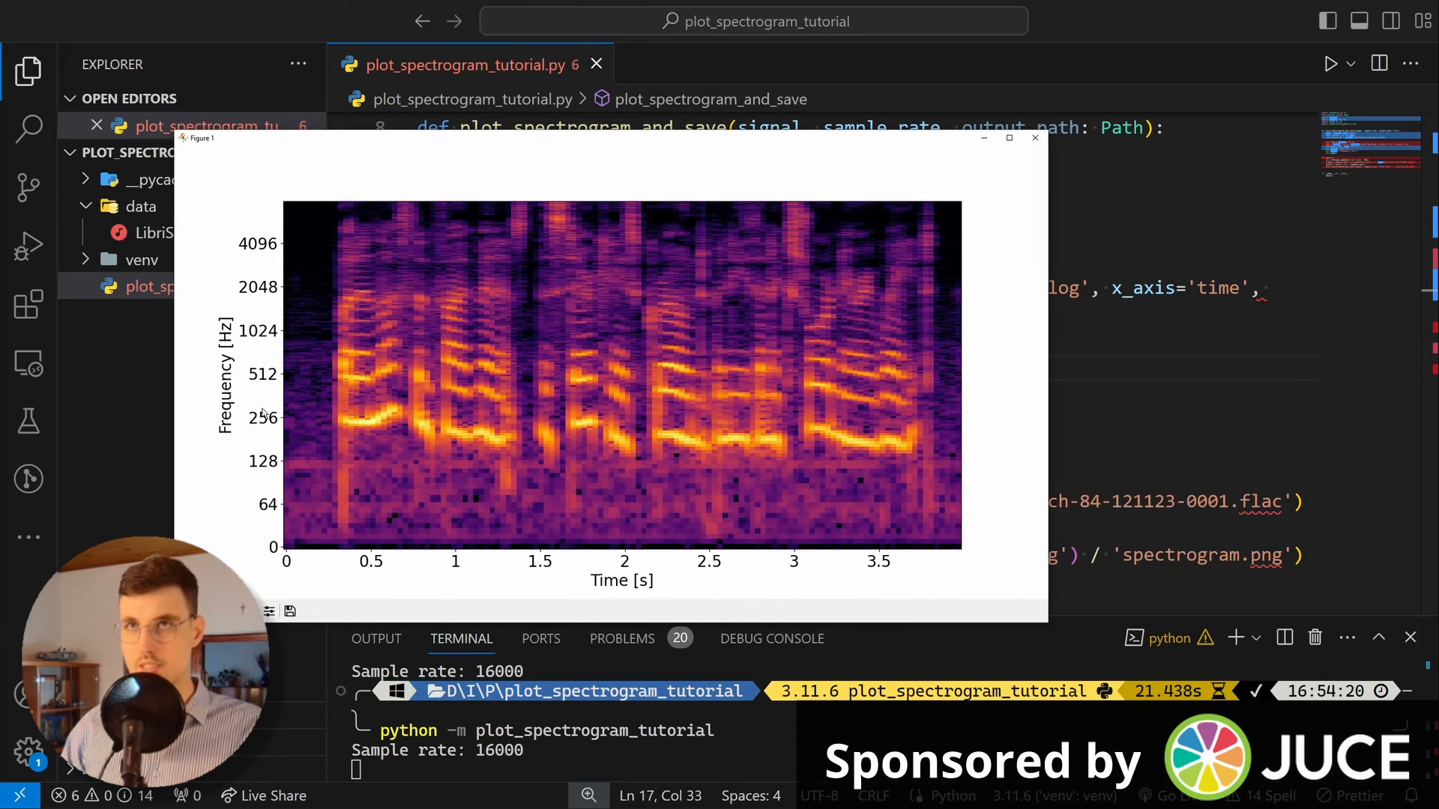
mouse_move(248, 471)
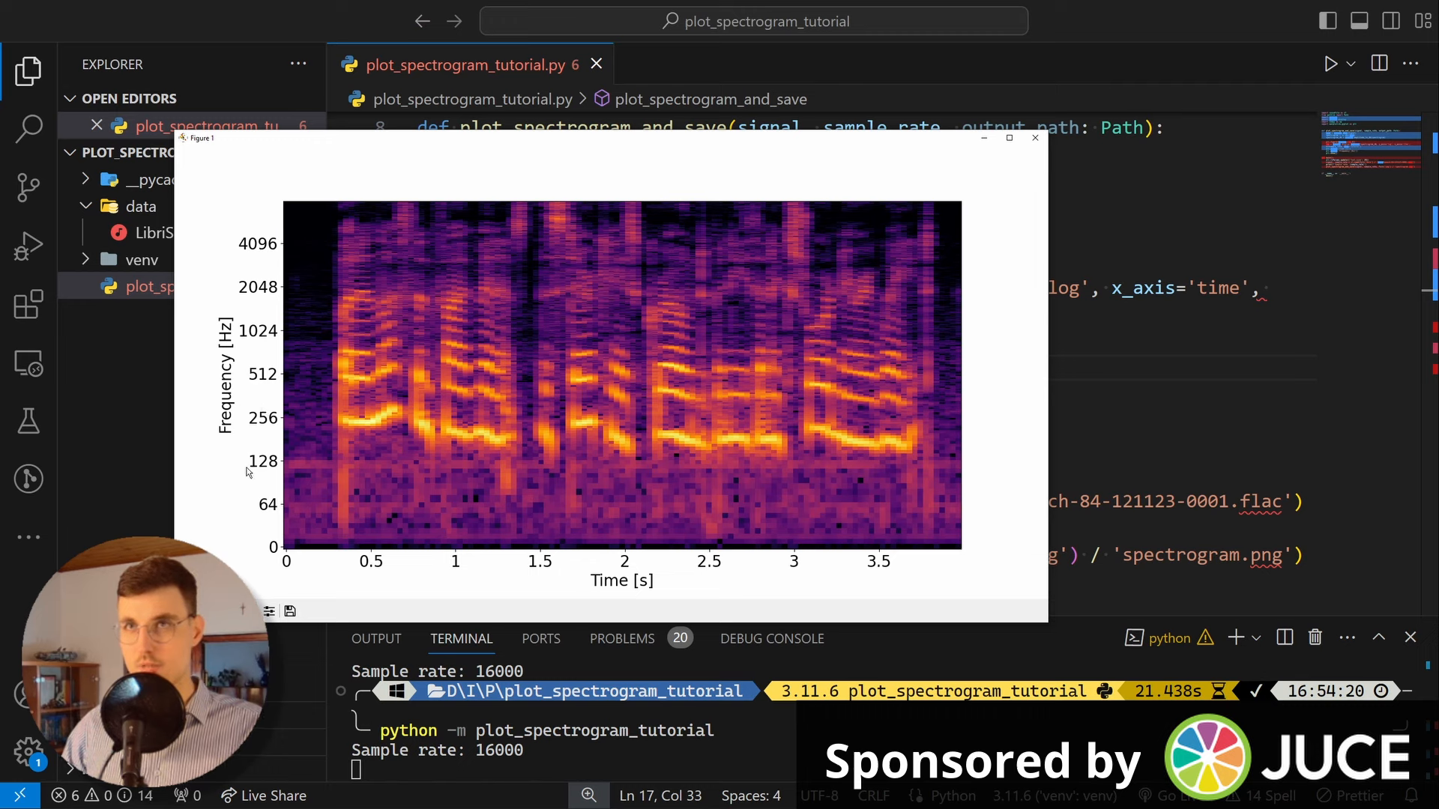
mouse_move(291, 335)
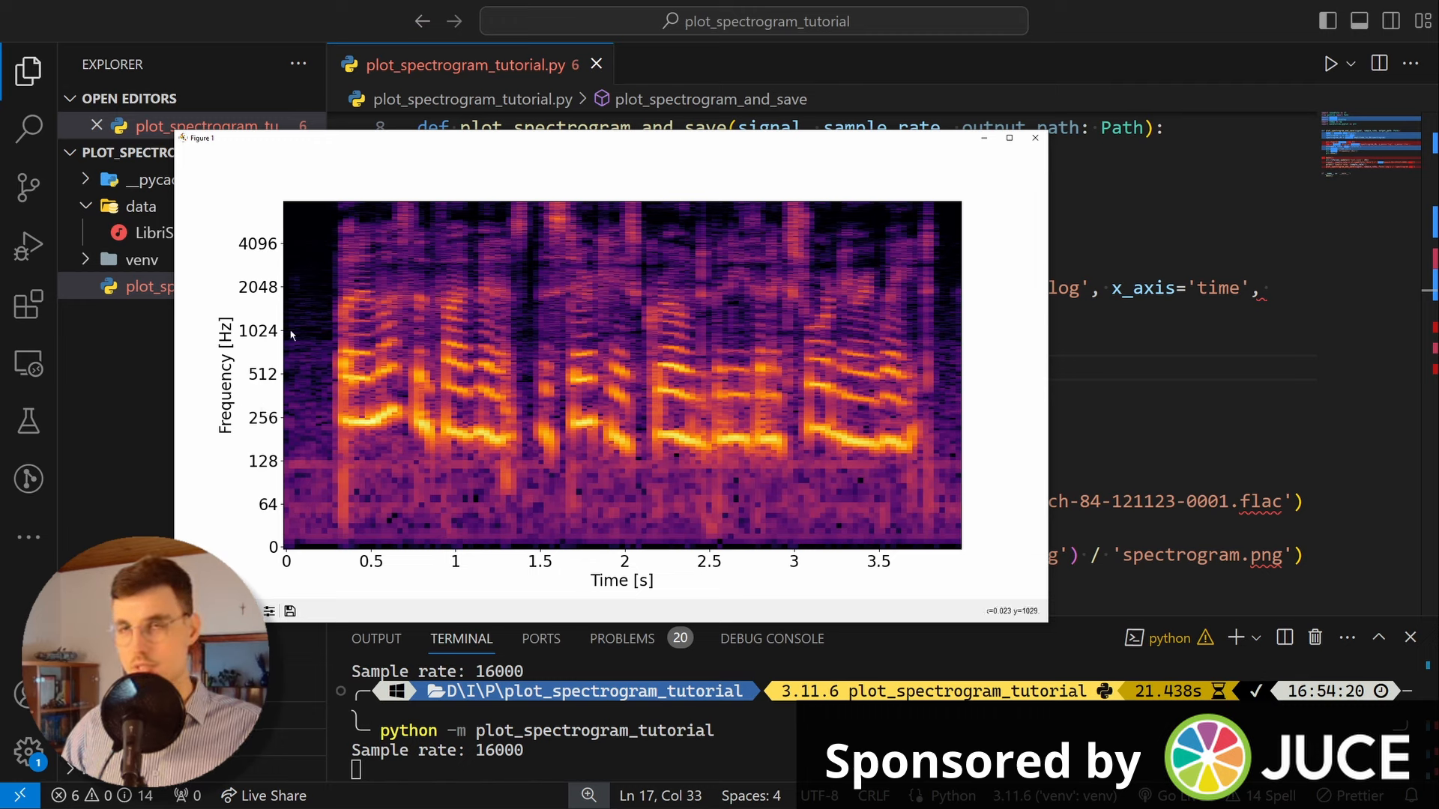
mouse_move(344, 234)
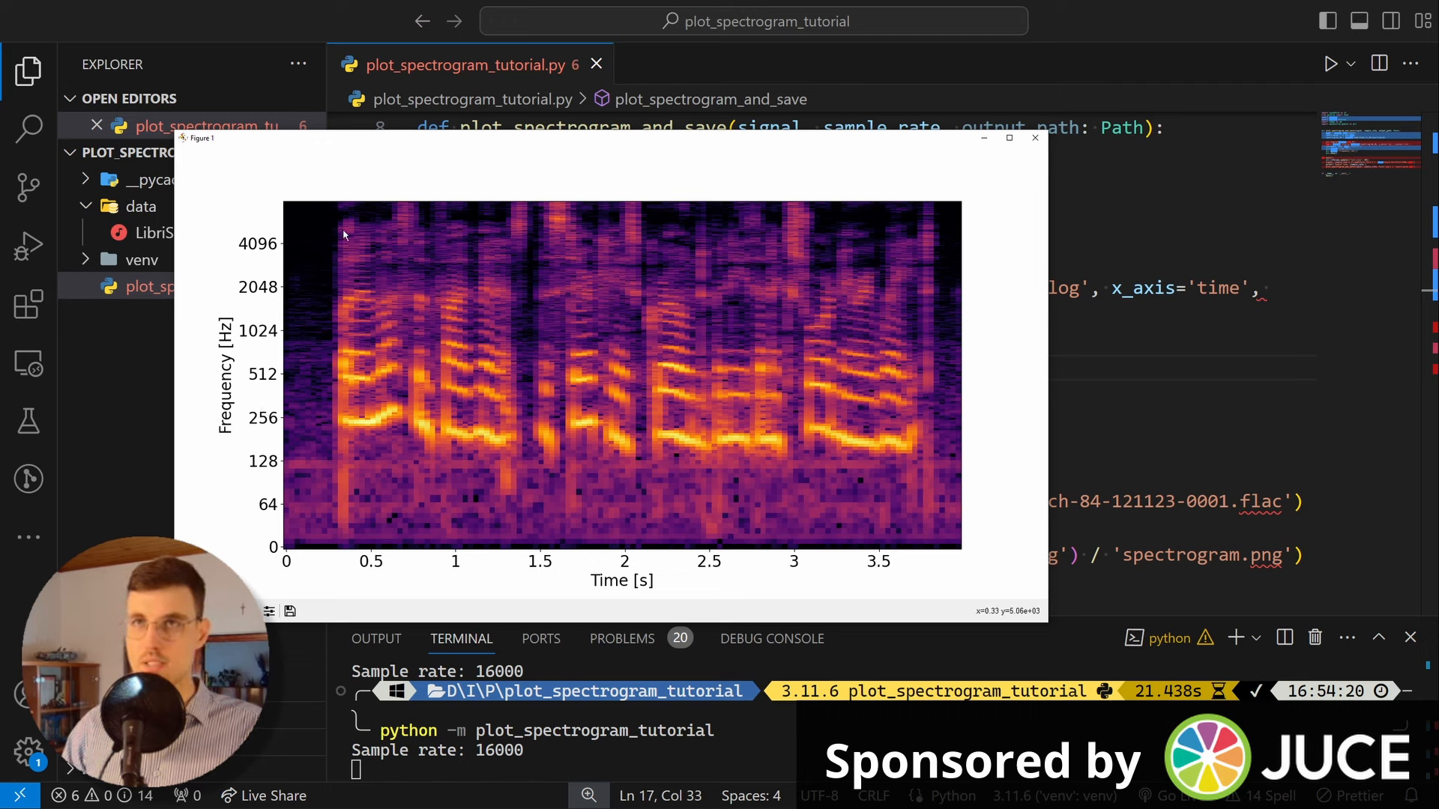
mouse_move(285, 243)
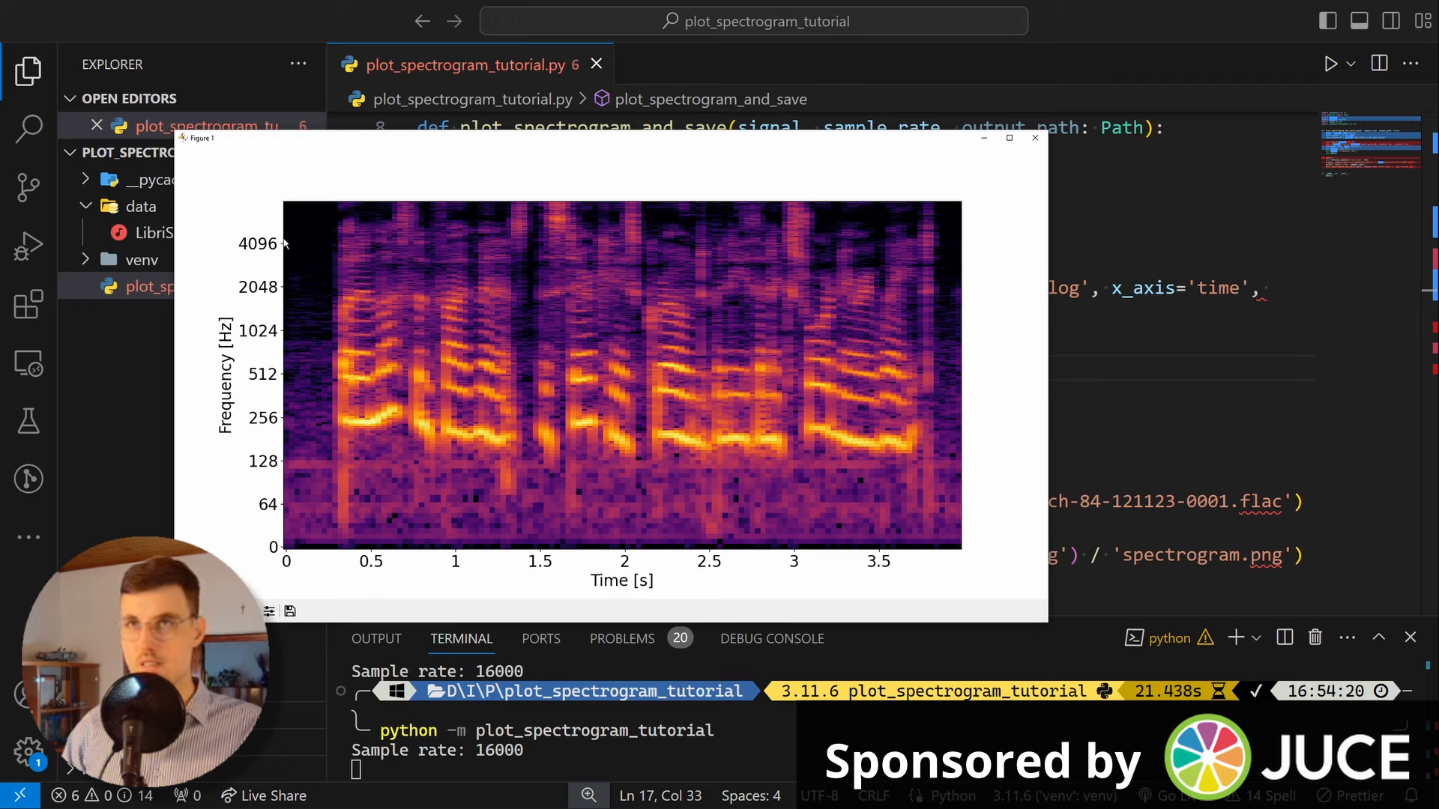
mouse_move(336, 274)
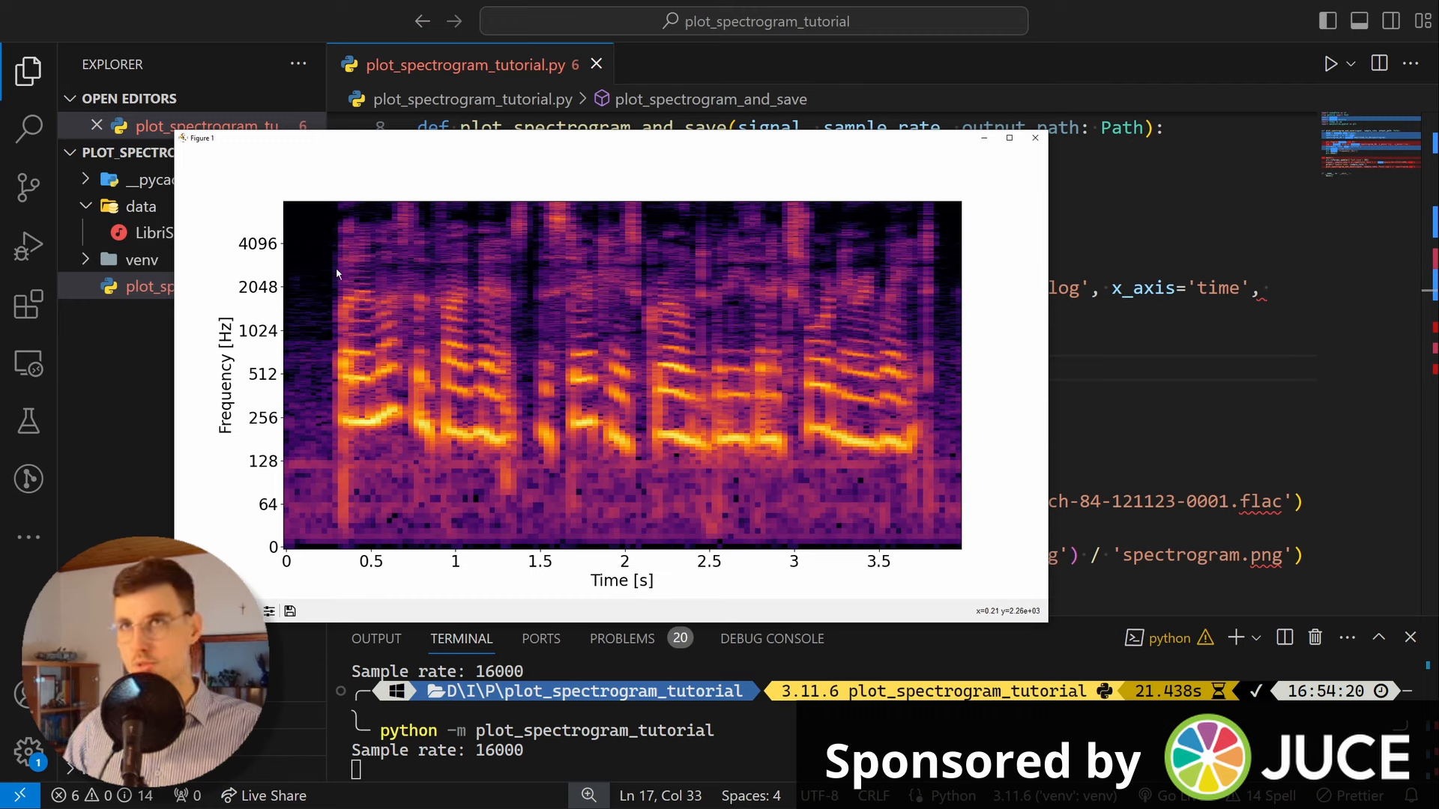
mouse_move(952, 270)
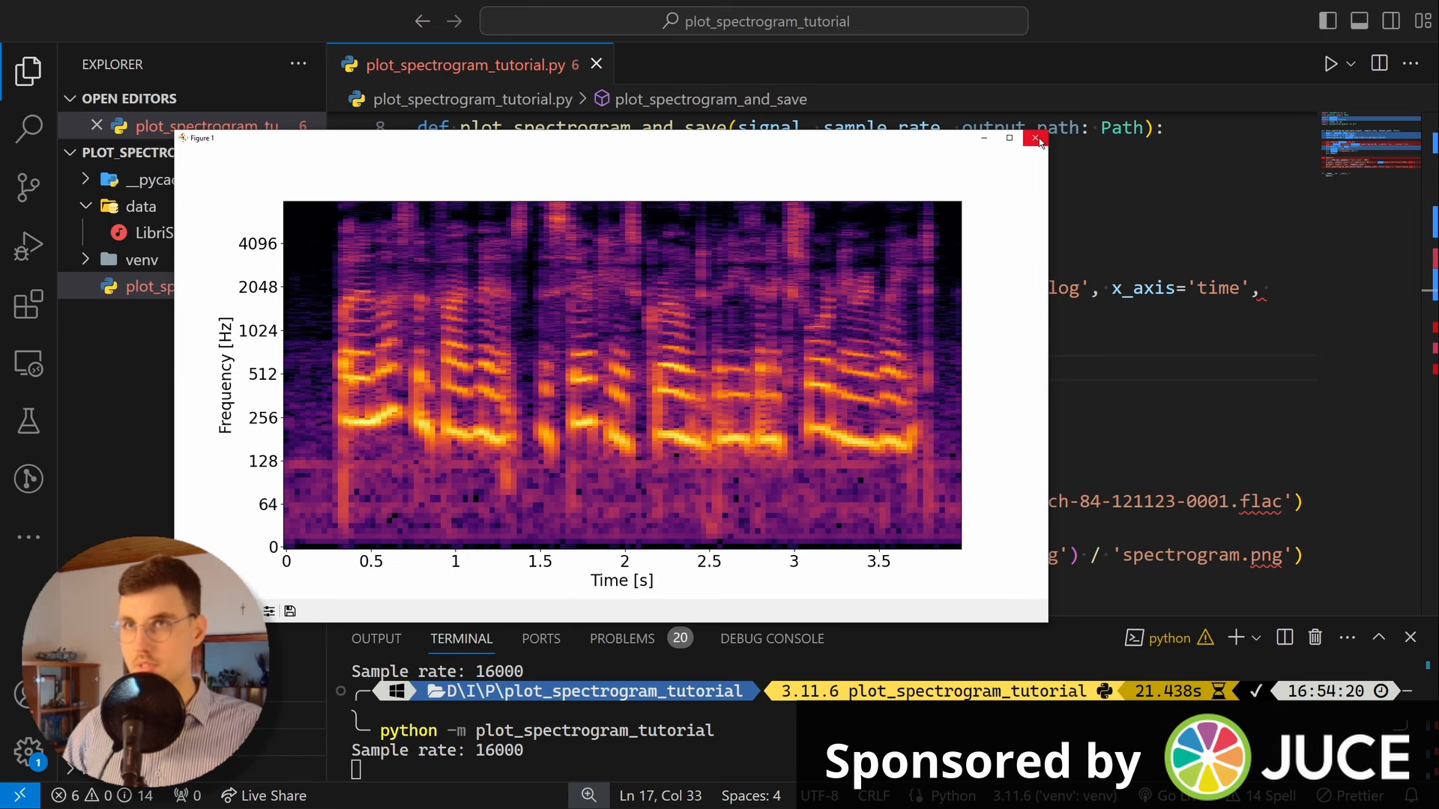
Step: Close the larger-font spectrogram window after running the saved script
click(1037, 139)
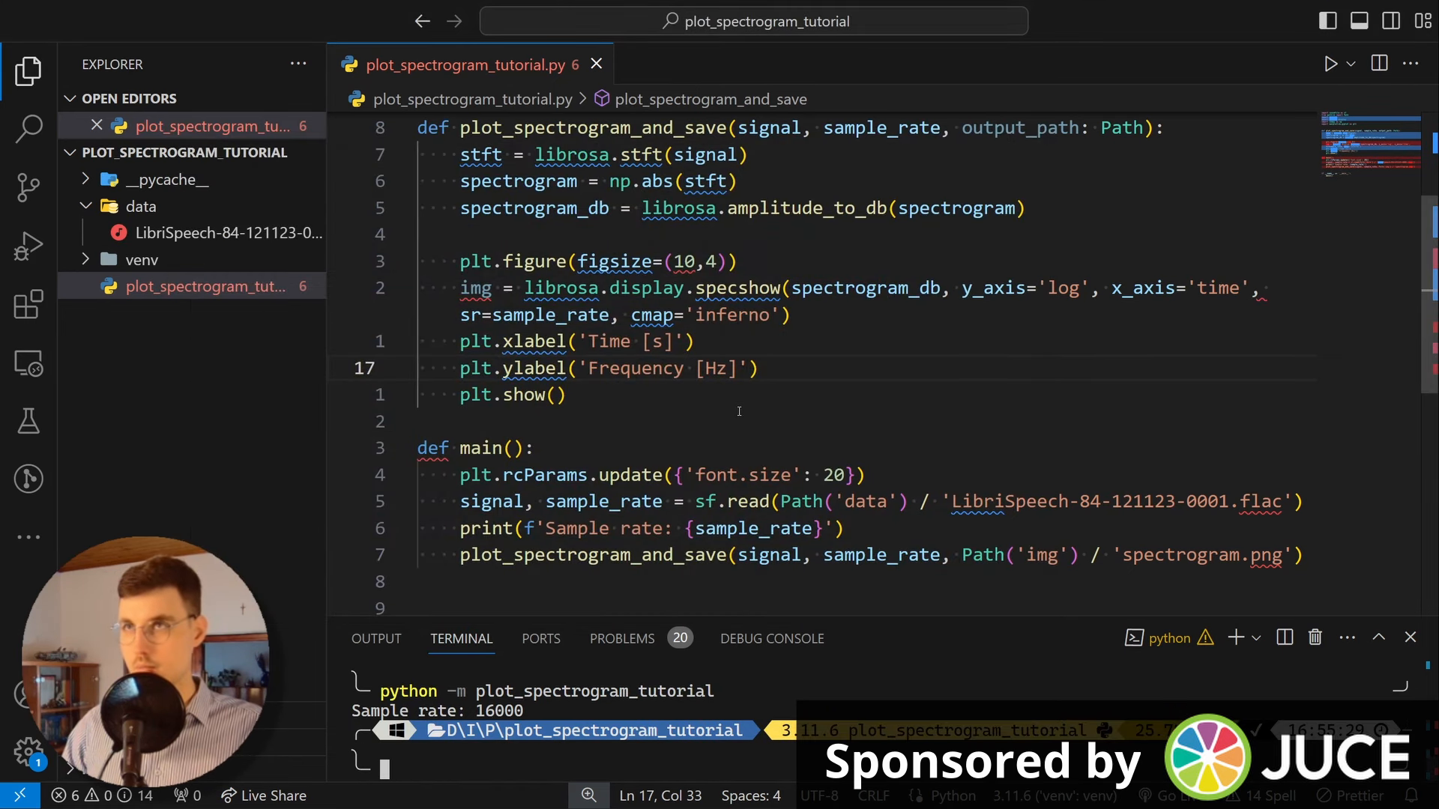
Step: Rename XTICKS/XTICK_LABELS to TICKS/TICK_LABELS (31.25 to 8k) and apply them with plt.yticks
key(enter)
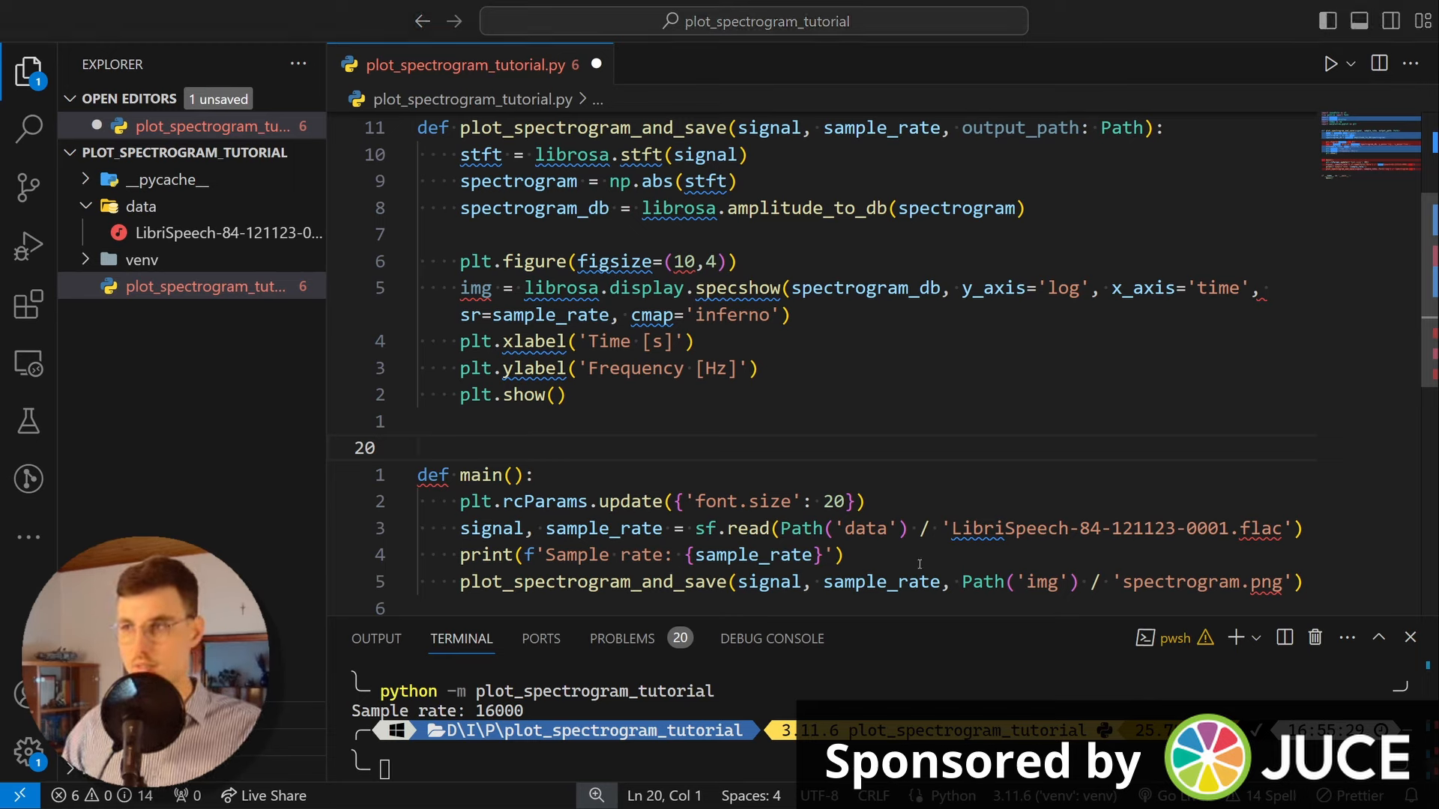
scroll(up, 3)
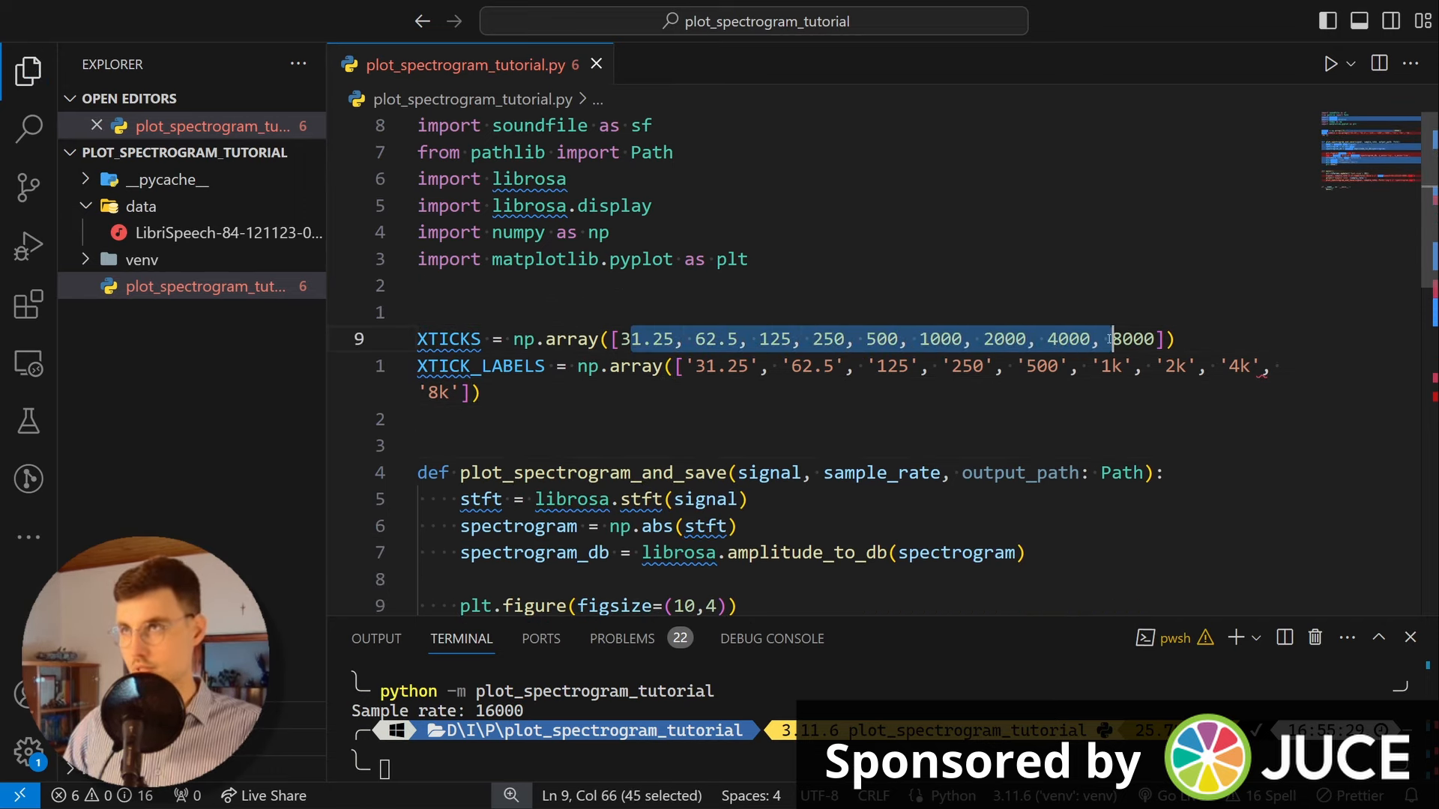
click(678, 366)
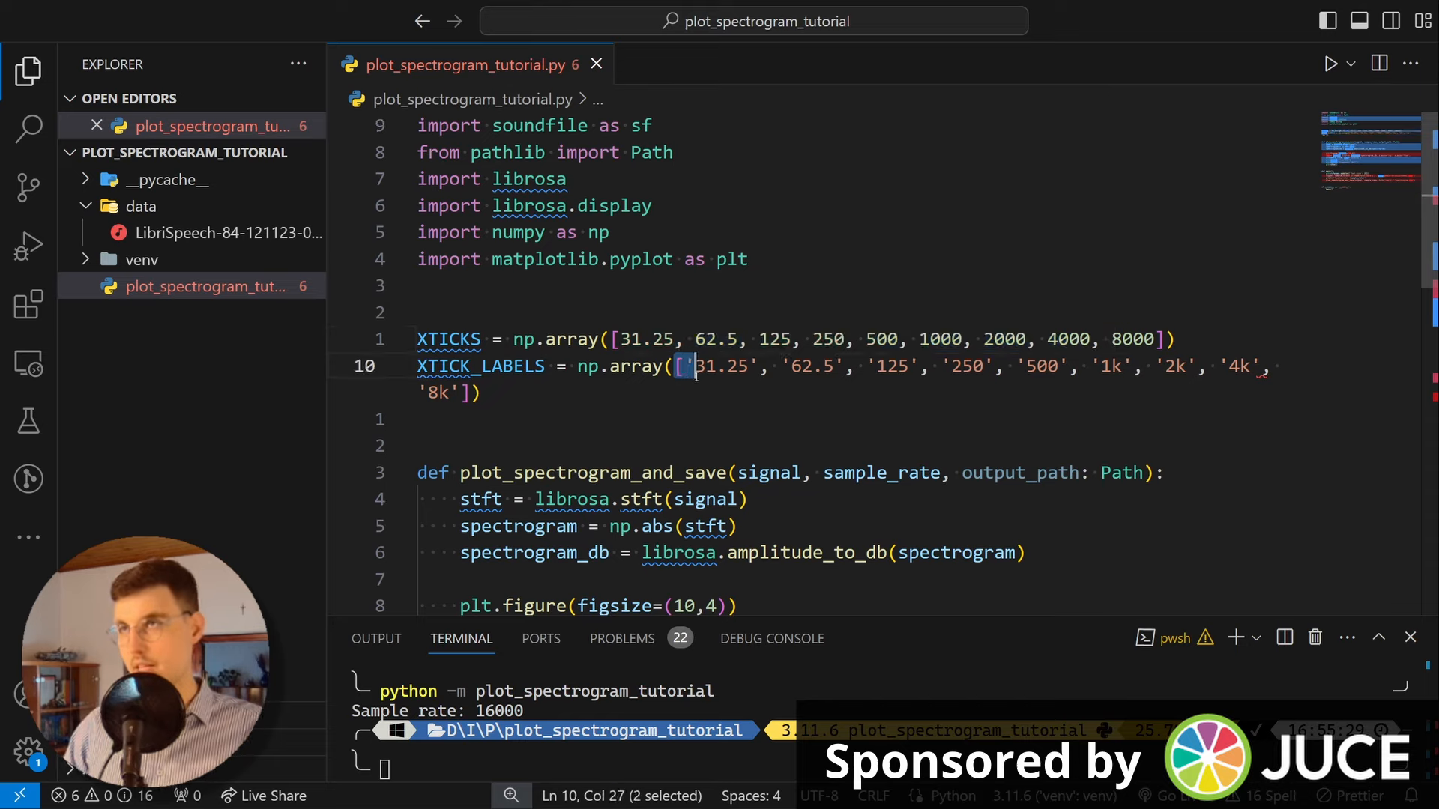
click(1121, 366)
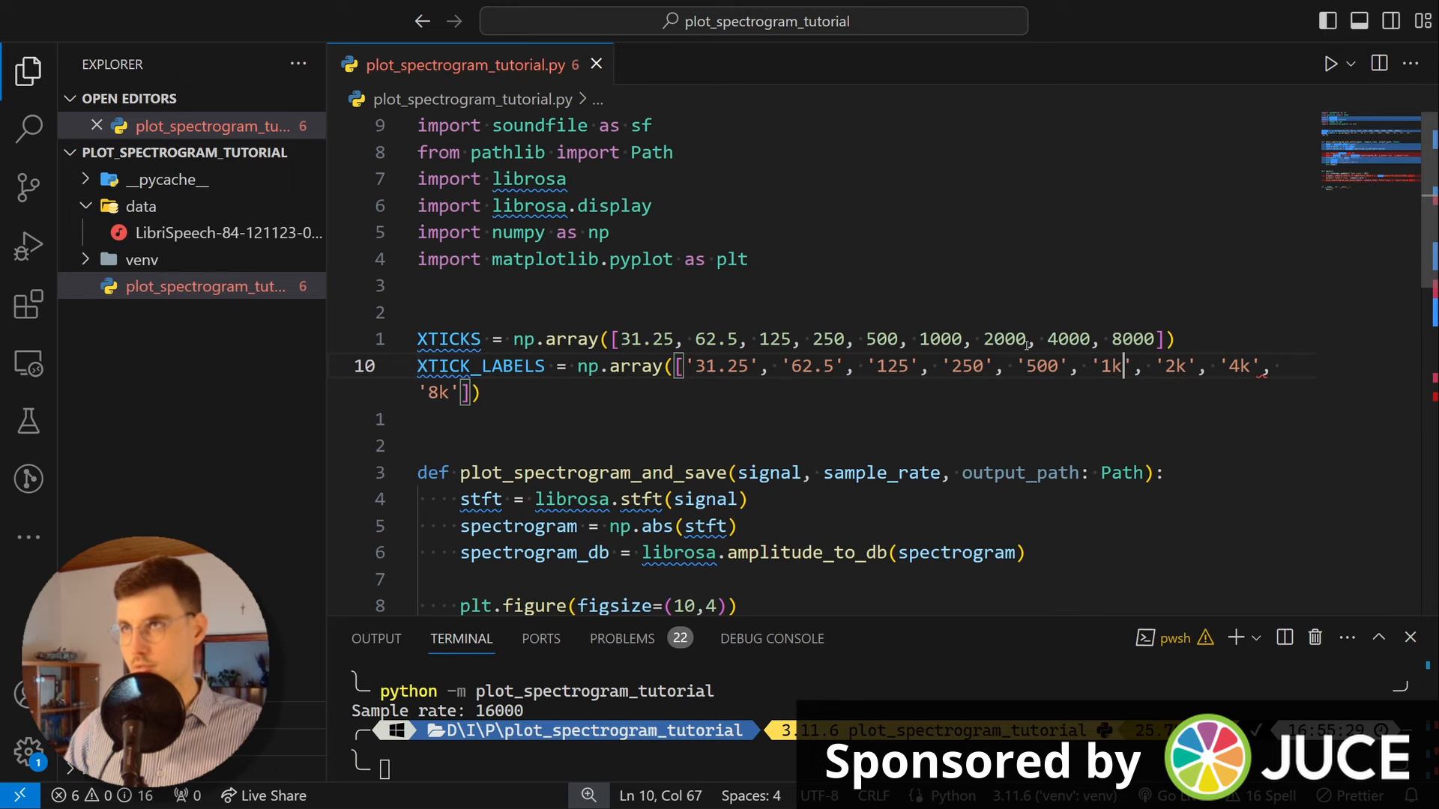
scroll(down, 3)
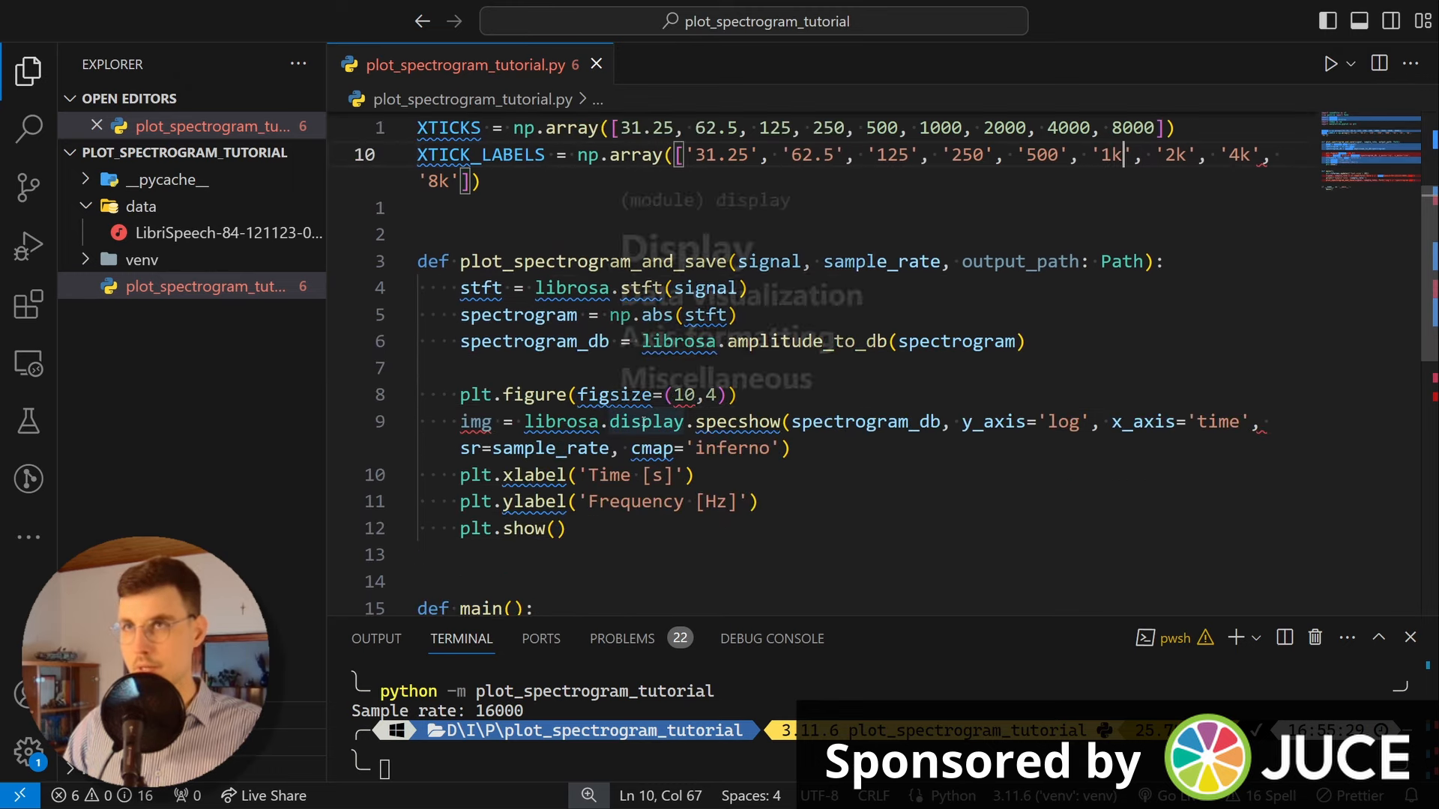
scroll(down, 3)
text(pl)
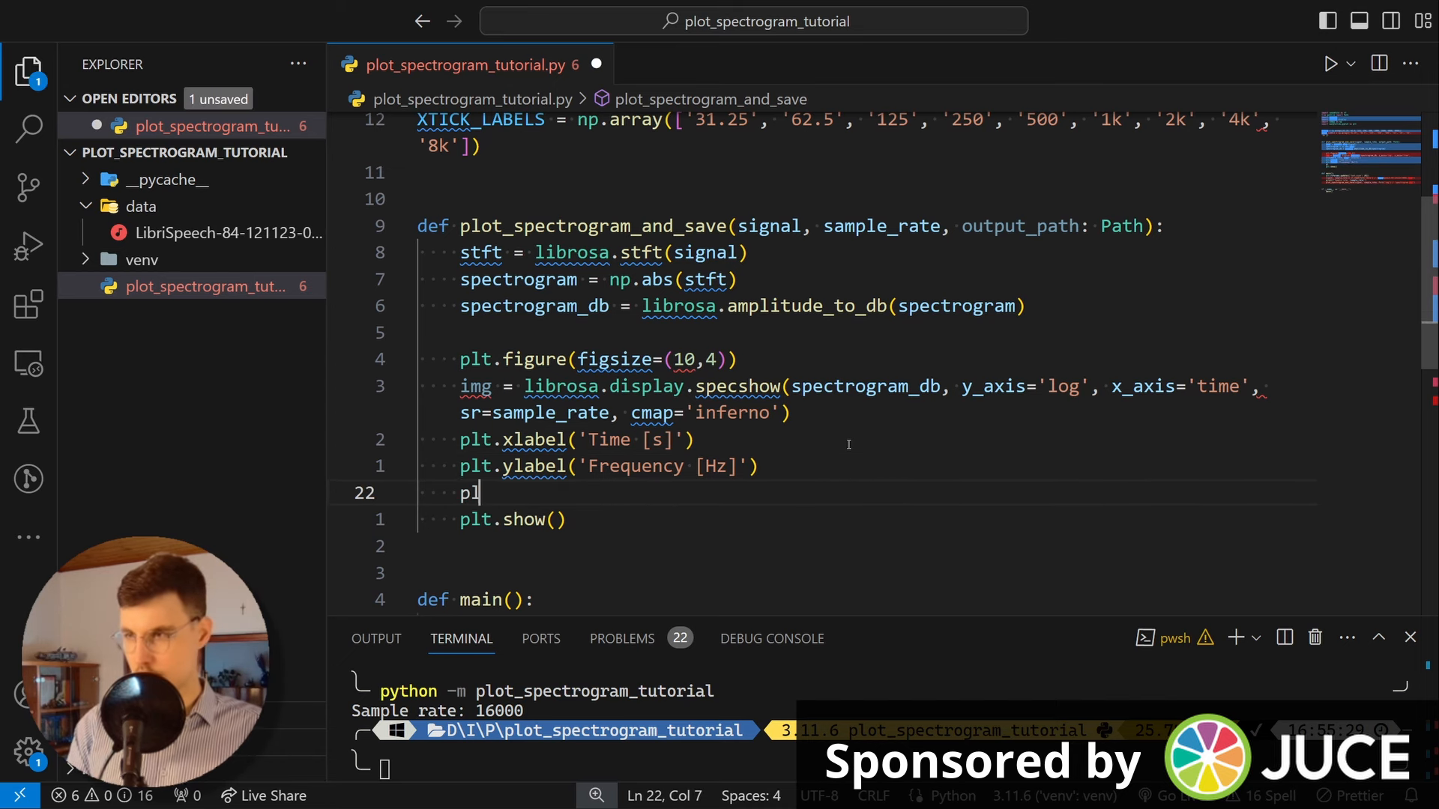
text(ticks)
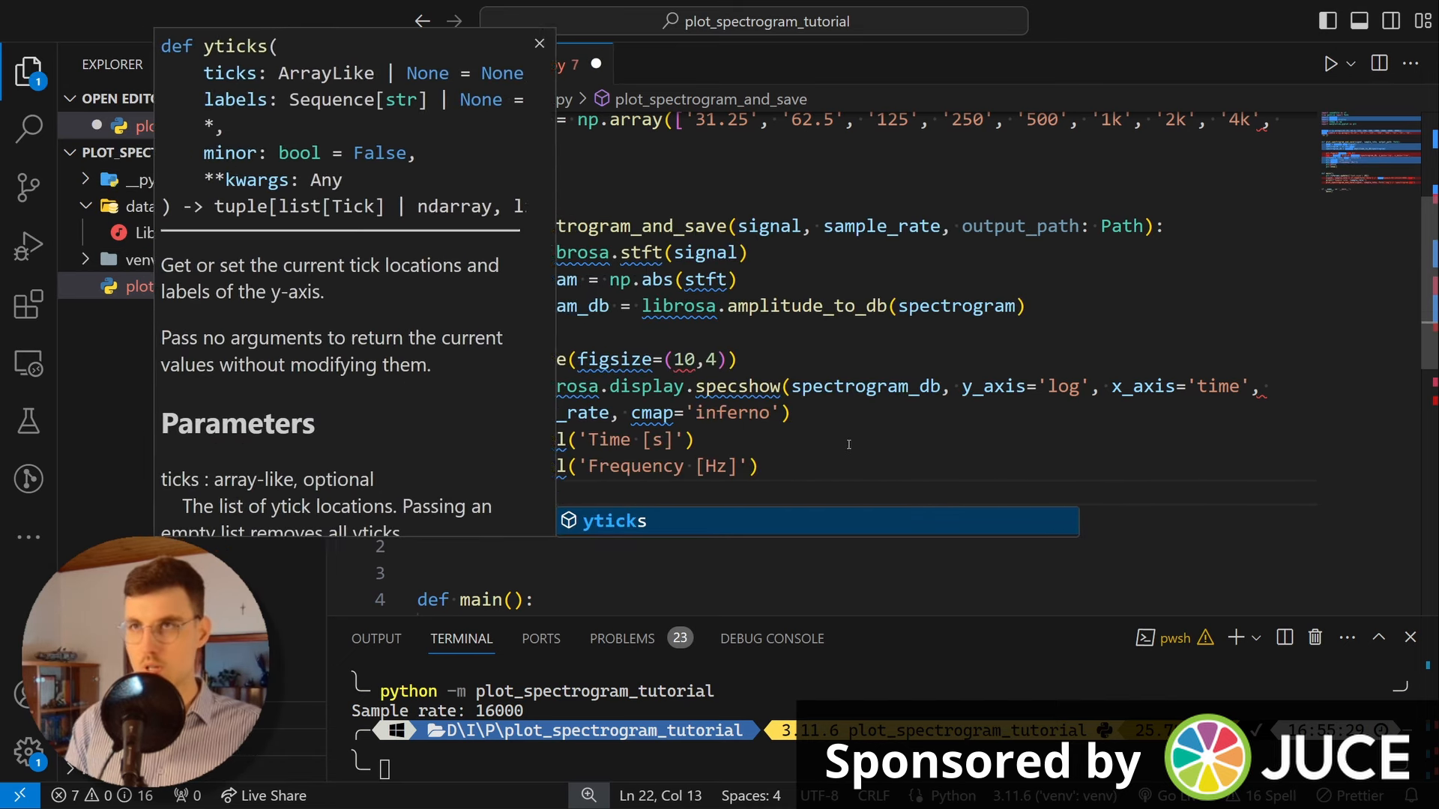
text(XTIC)
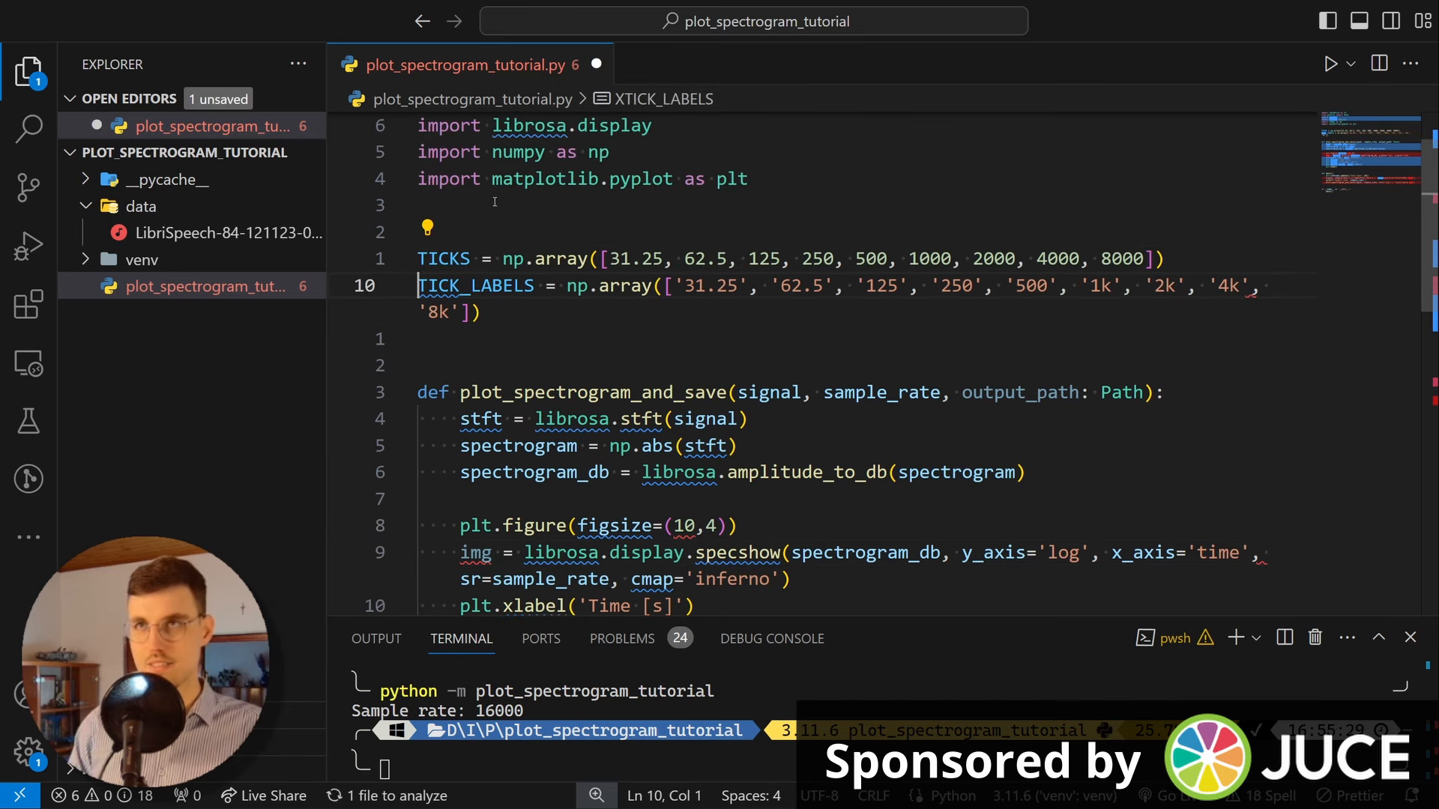
scroll(down, 3)
text(python -m plot_spectrogram_tutorial)
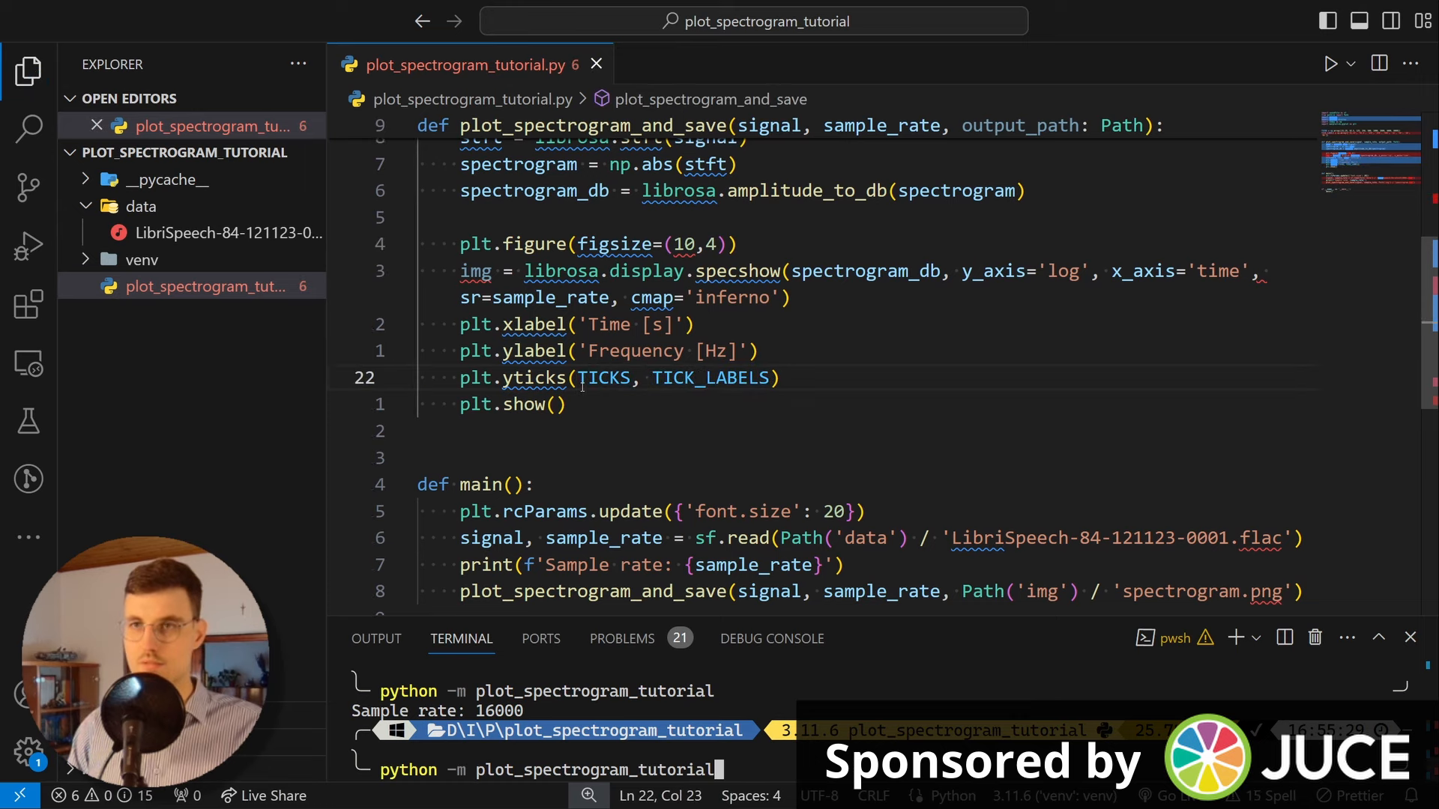
Step: Rerun the script, check the 31.25–8k frequency ticks, and close the figure
key(Return)
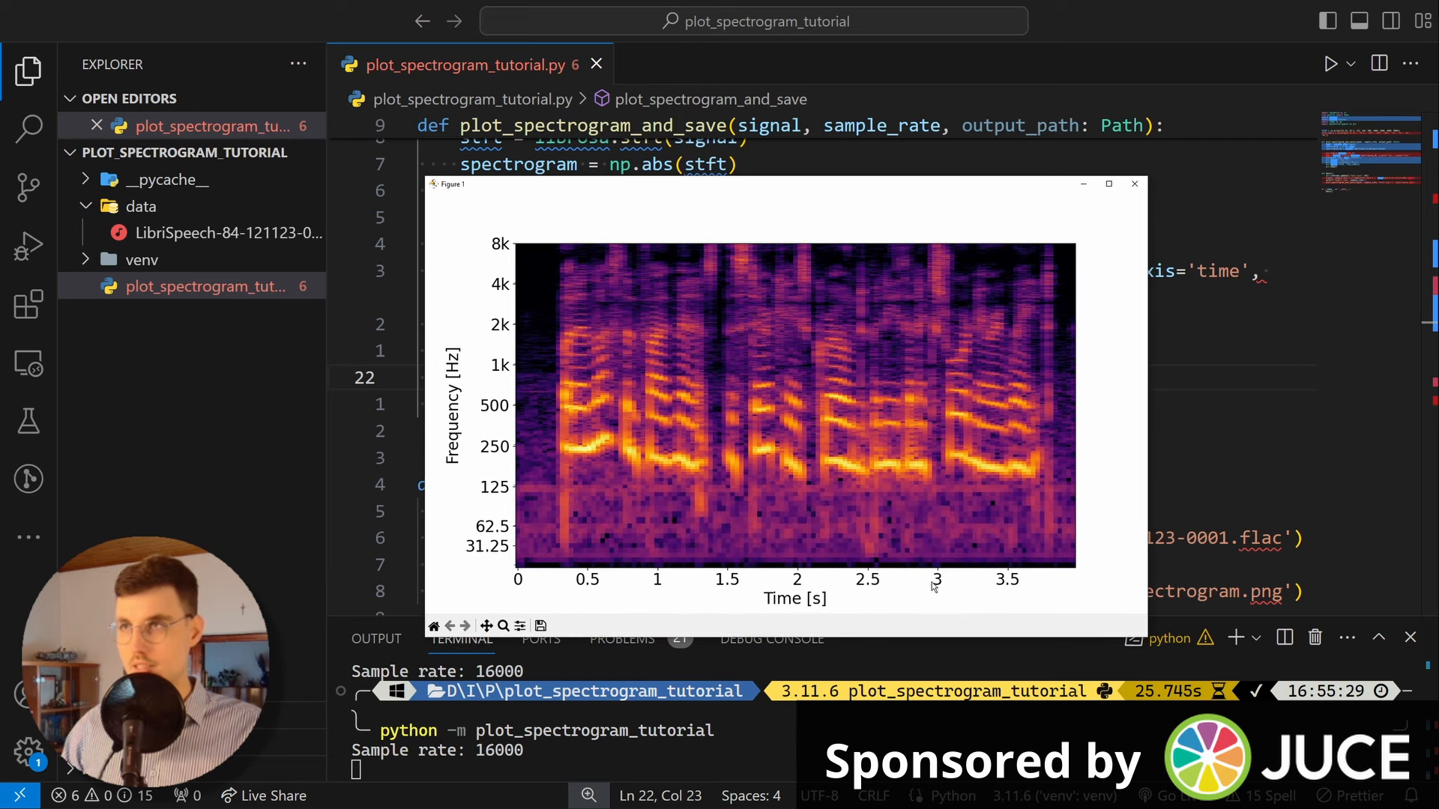
mouse_move(1125, 449)
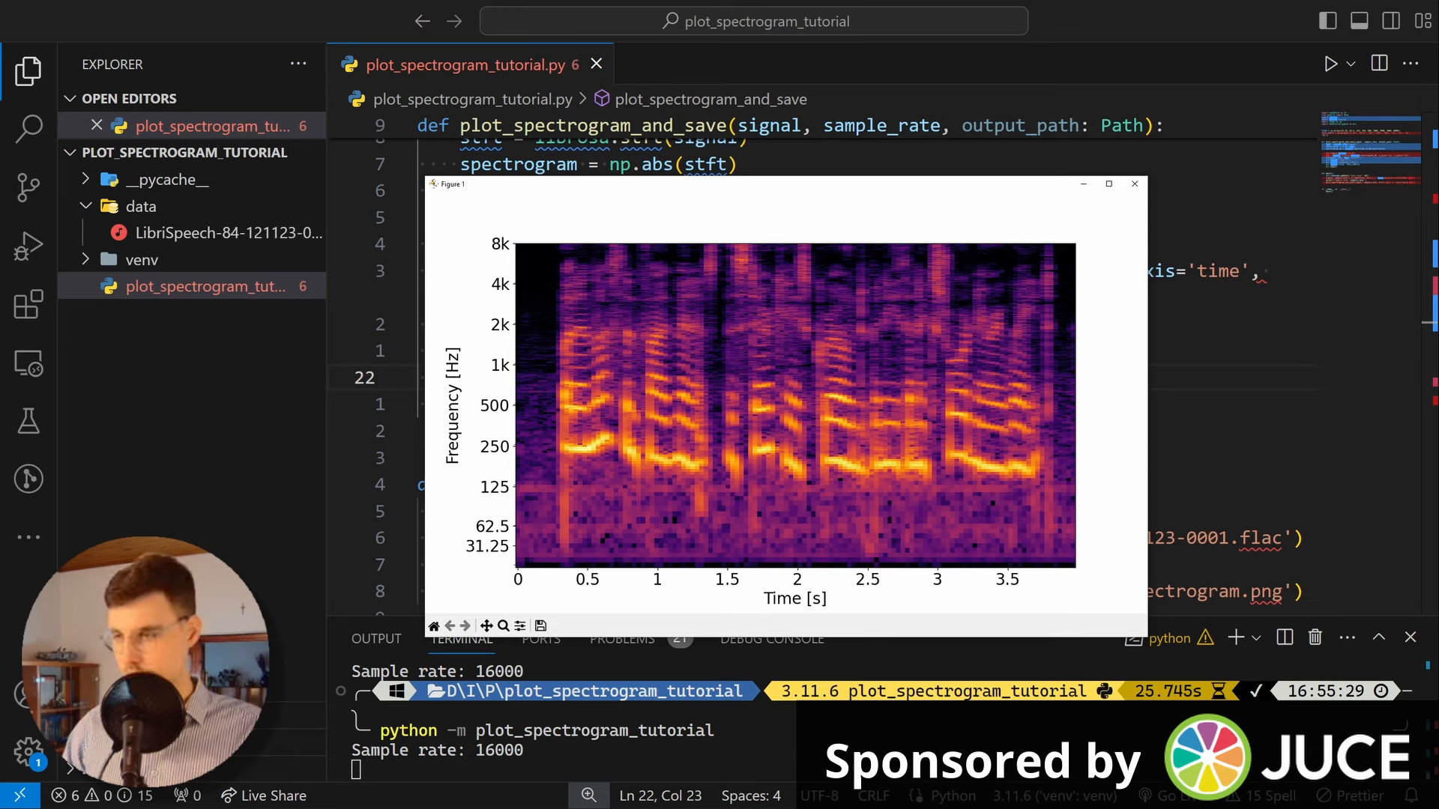
mouse_move(1063, 342)
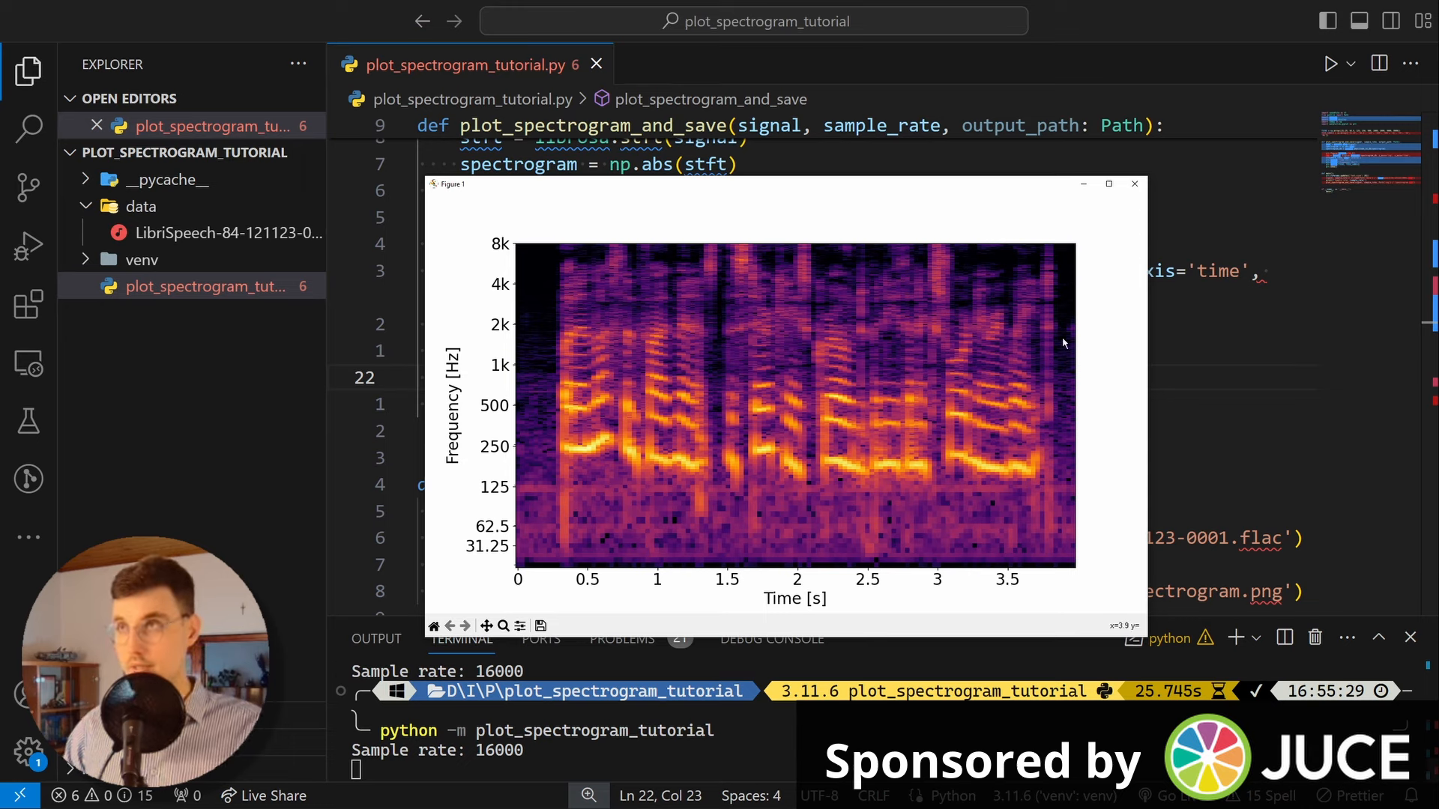
mouse_move(769, 408)
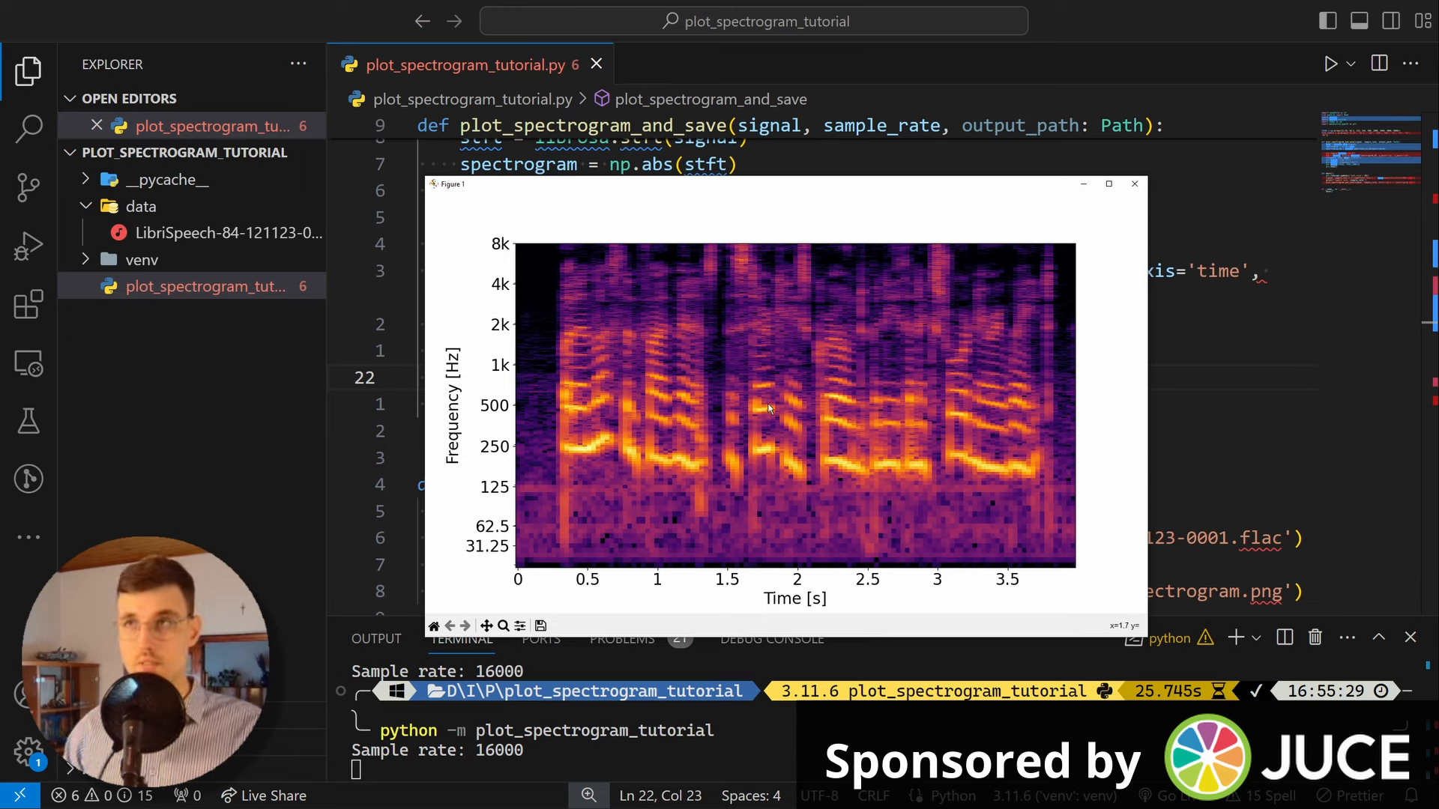
mouse_move(982, 470)
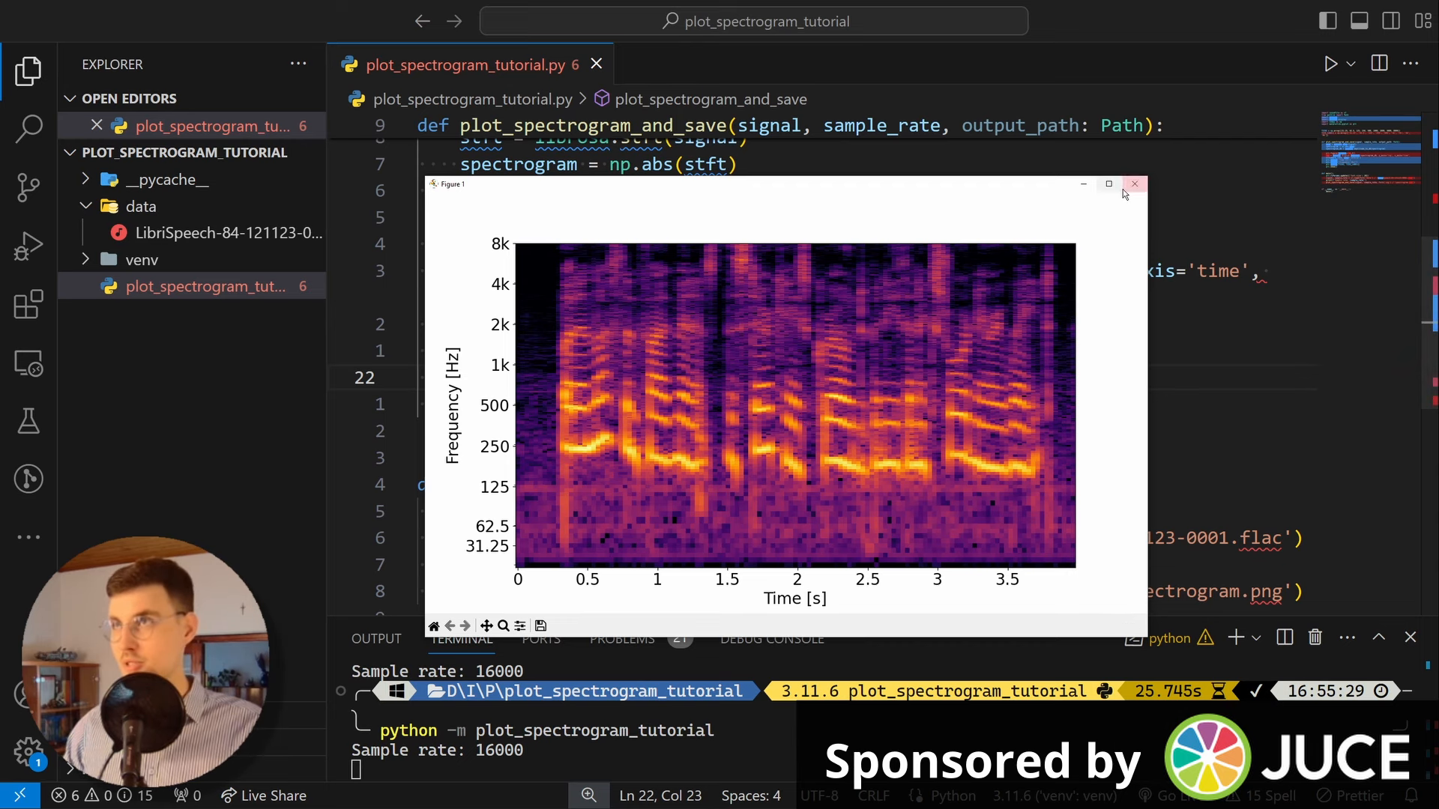
click(1135, 185)
text(plt.)
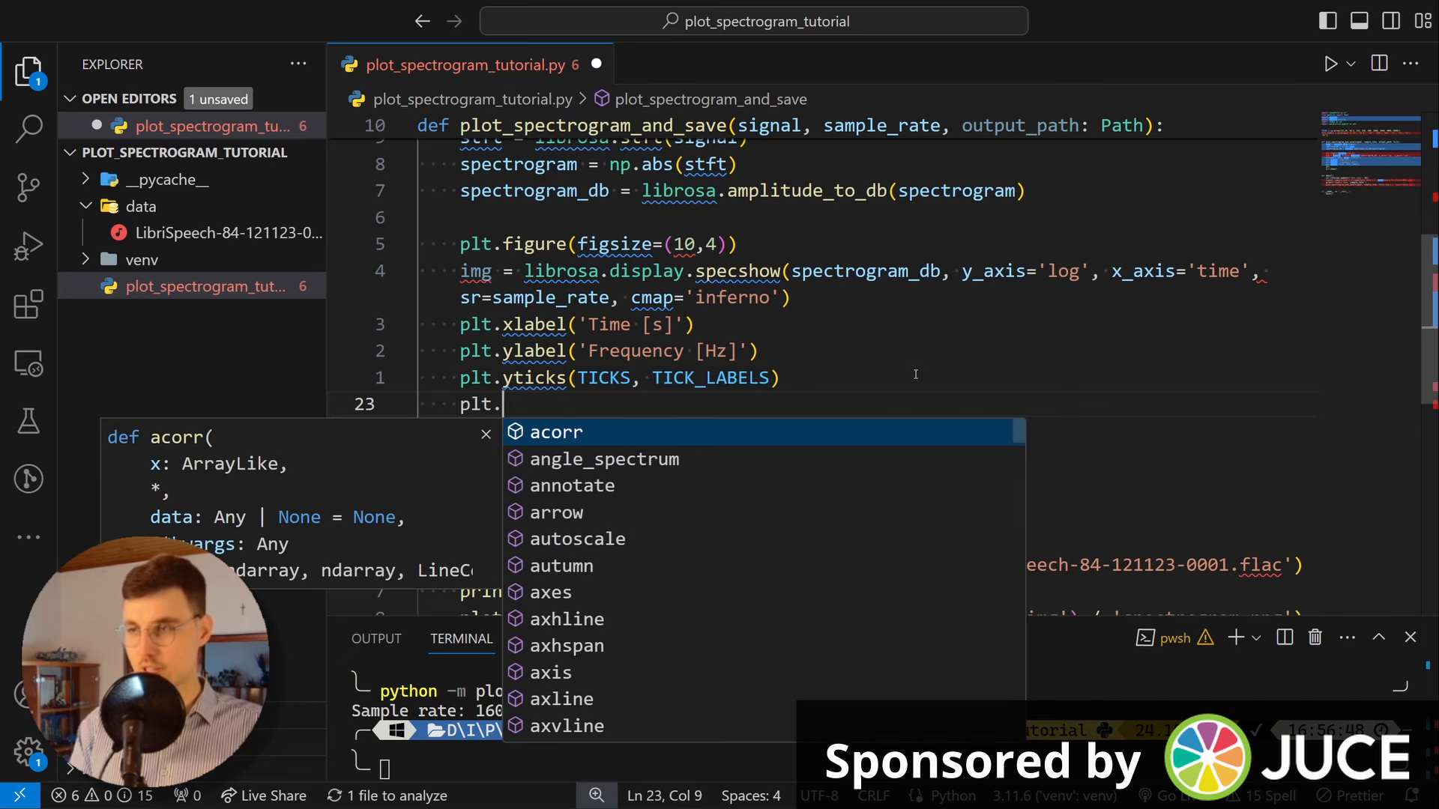
Step: Add plt.colorbar(img) with a '%+2.f dBFS' format before plt.show()
text(colorbar(img)
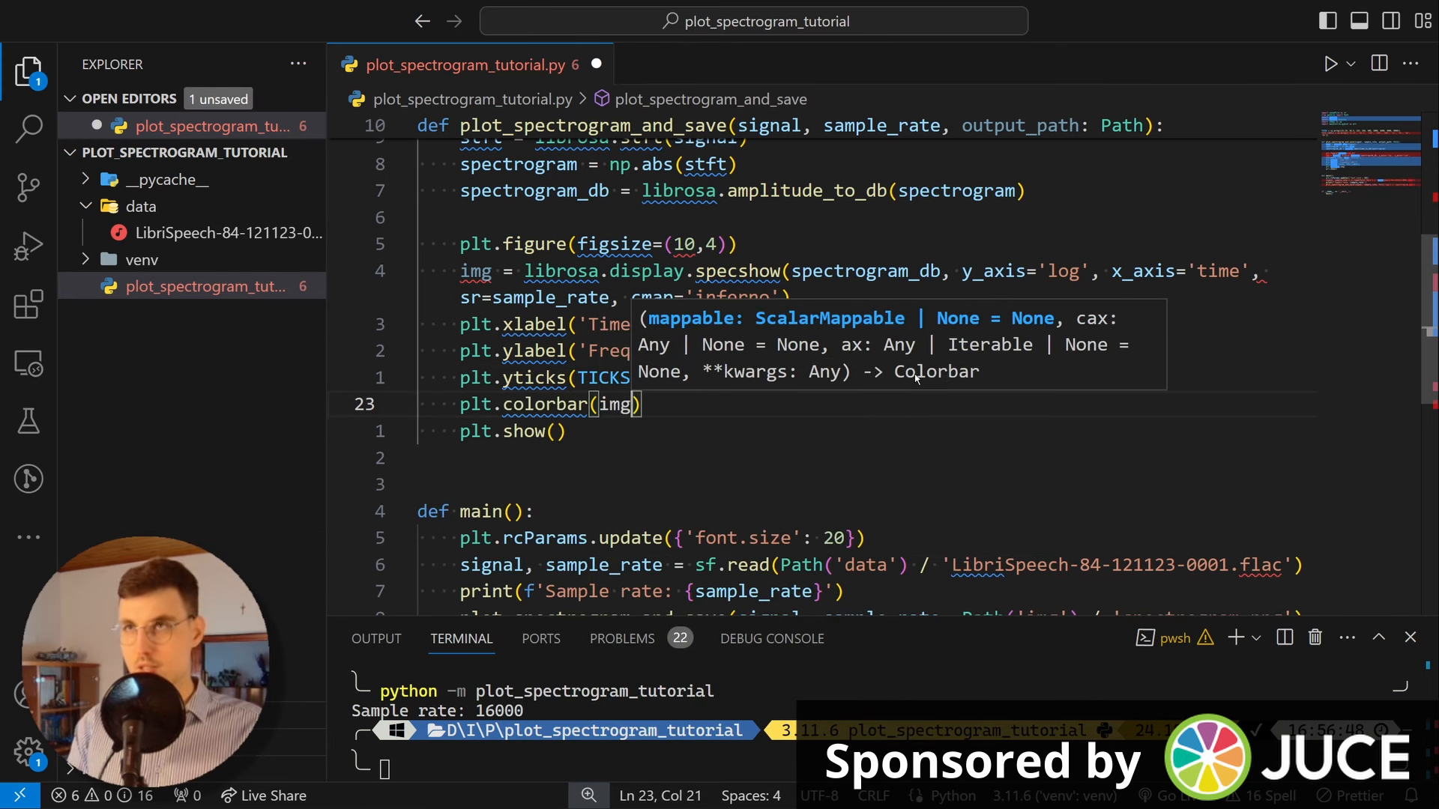
text(, format=)
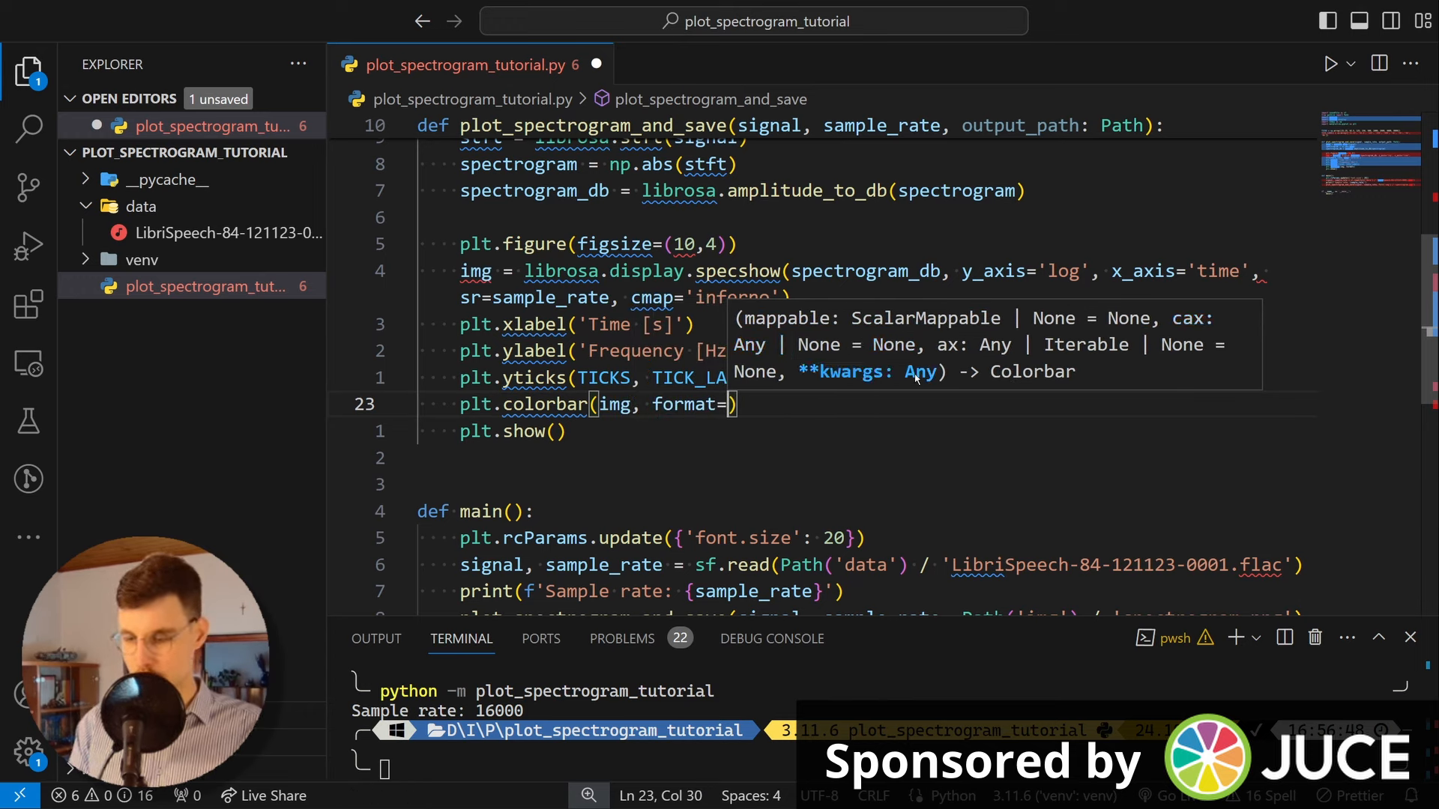
text("")
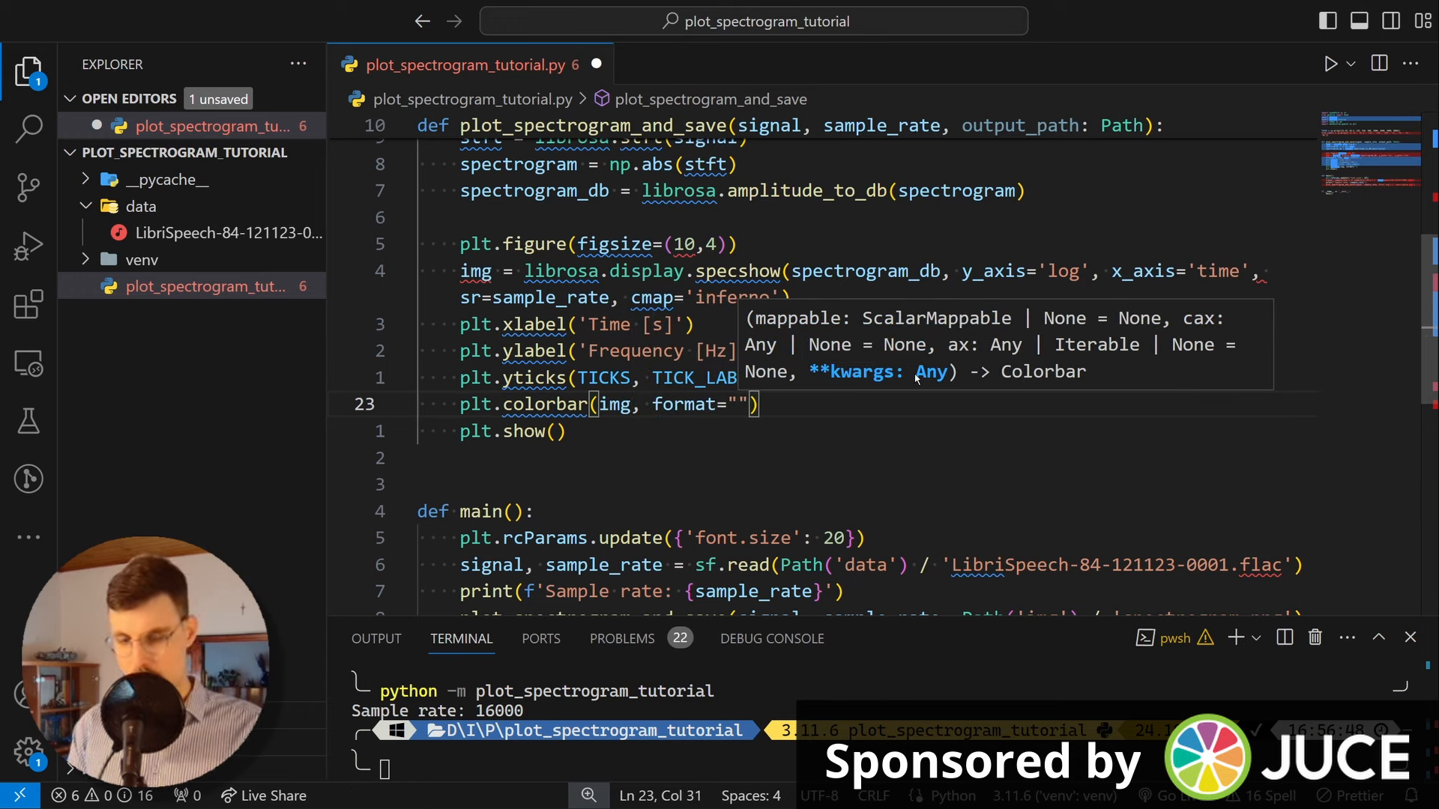
text(%)
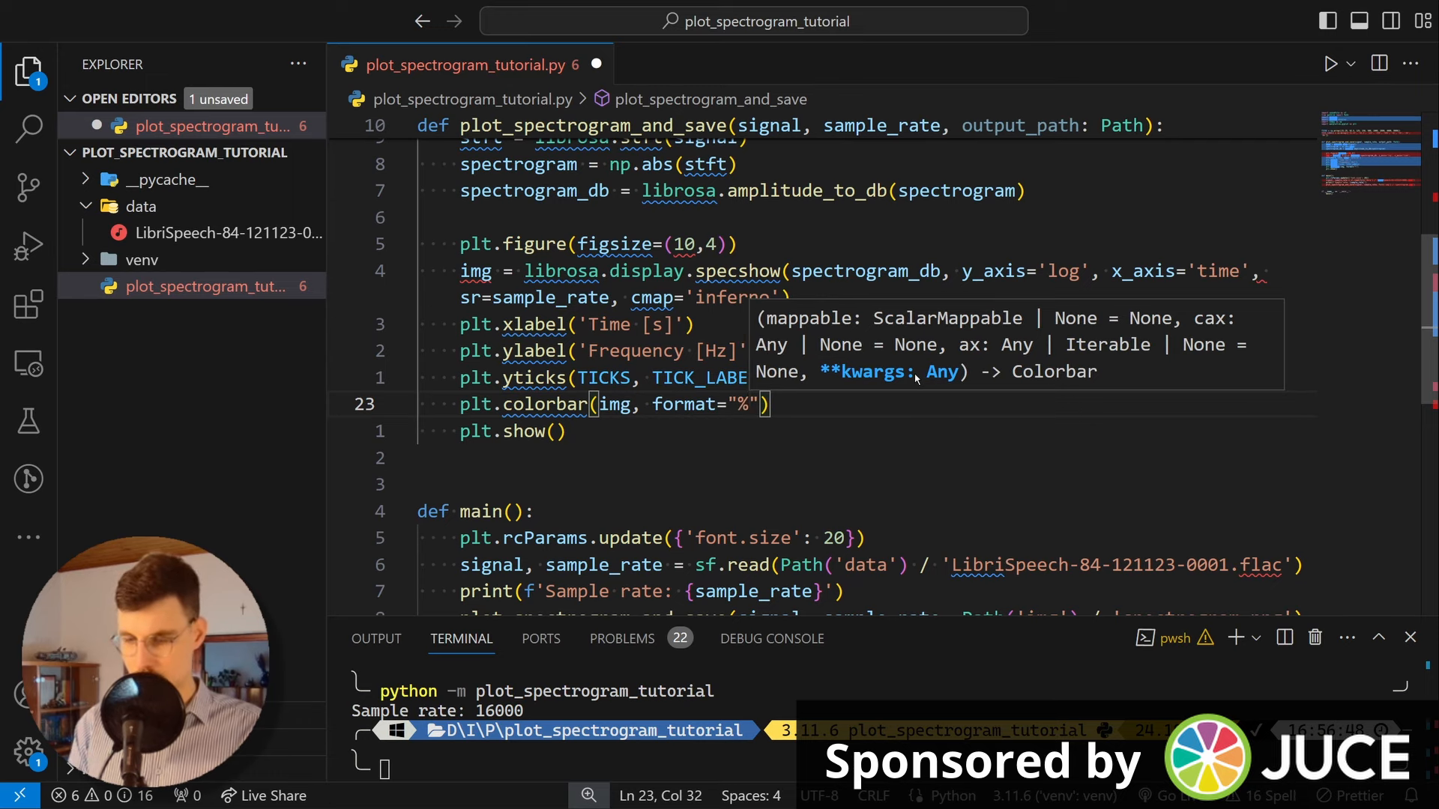
text(+1.f D)
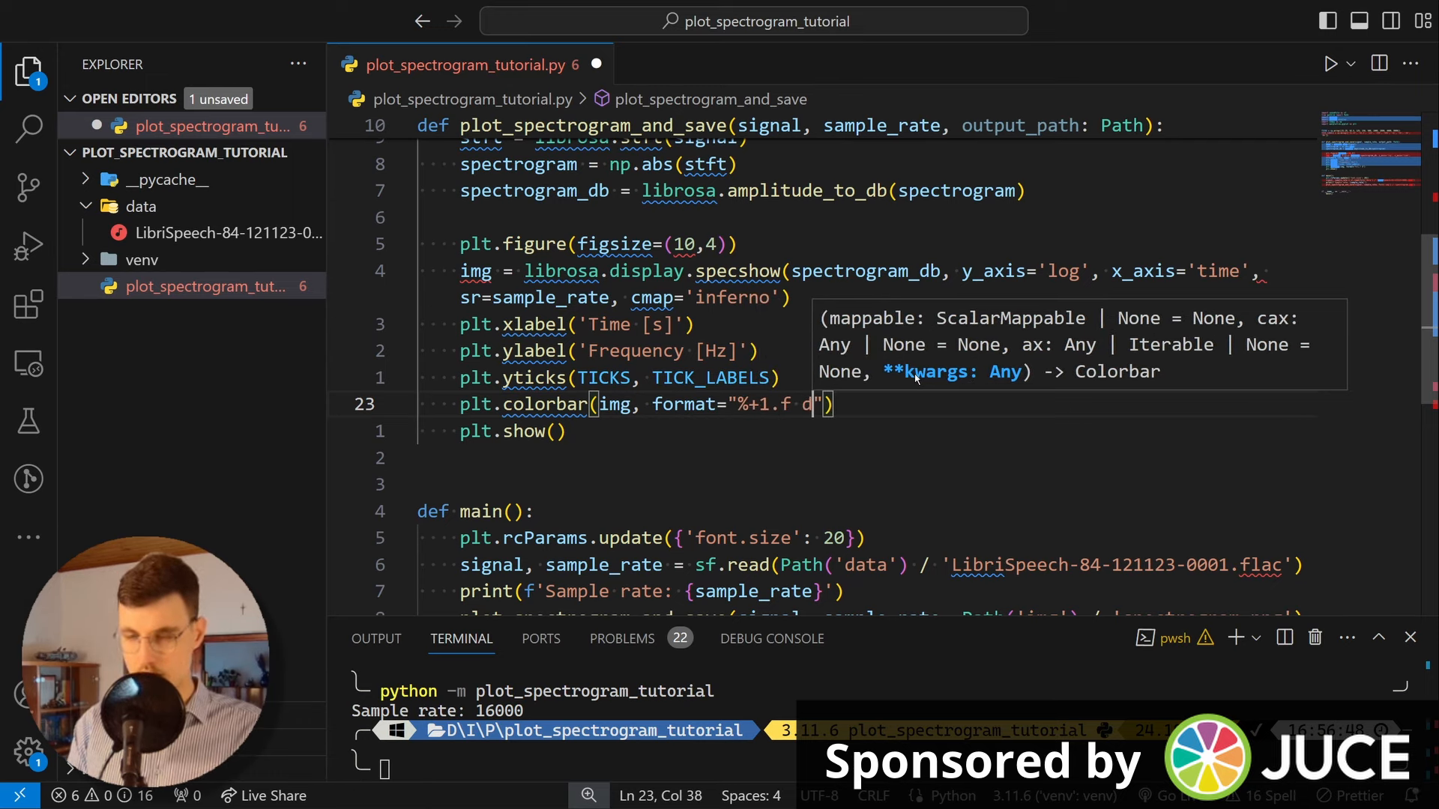
text(BFS)
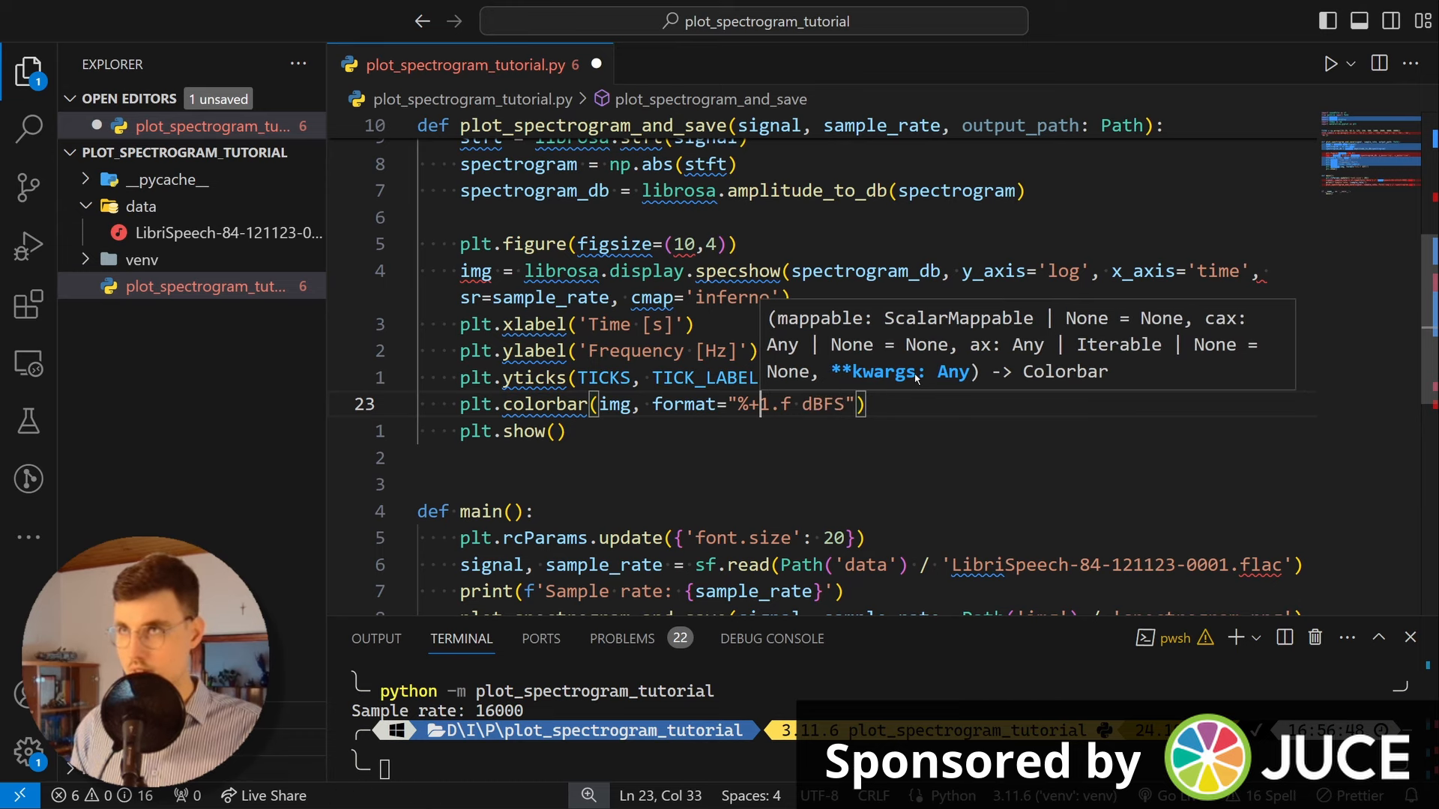
text(2)
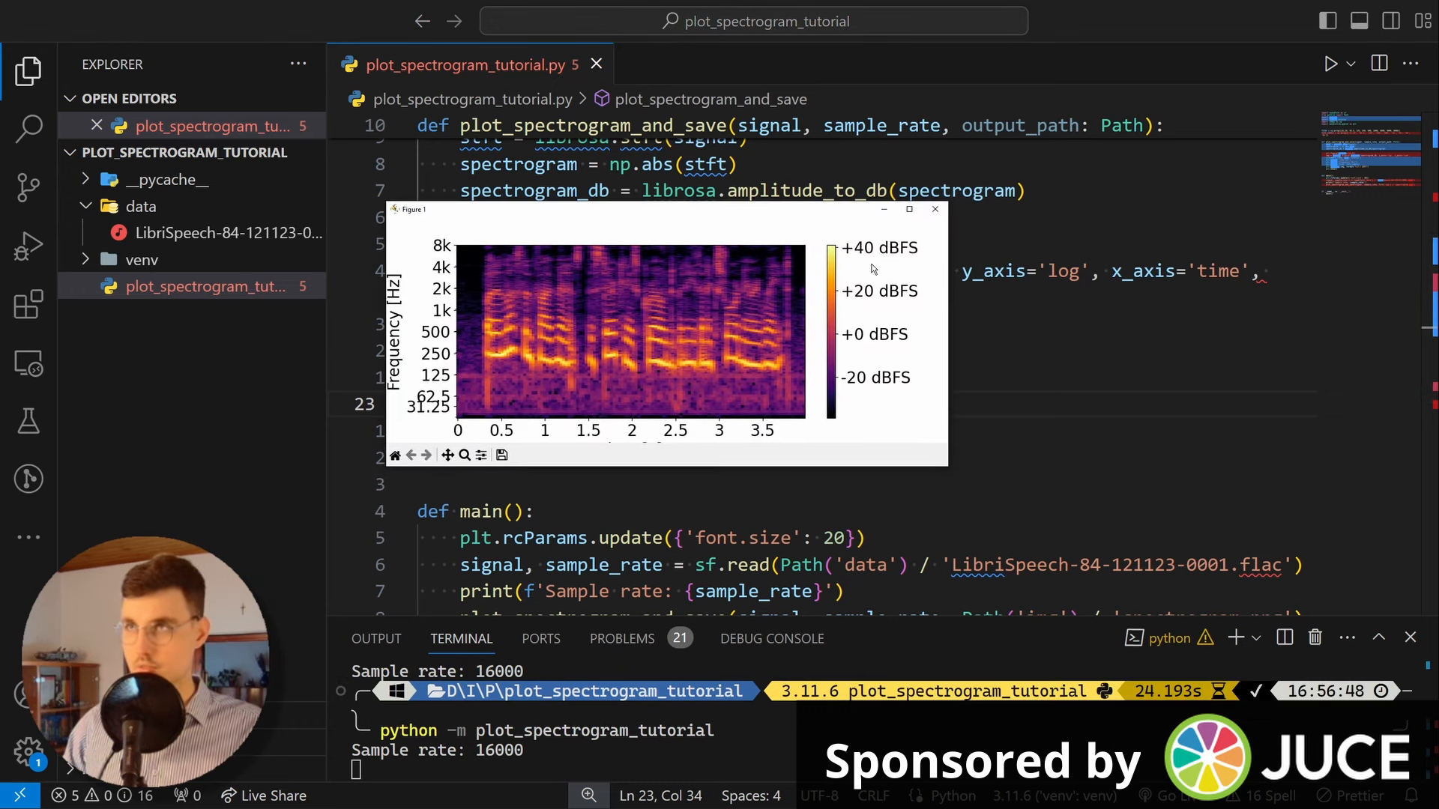
mouse_move(867, 340)
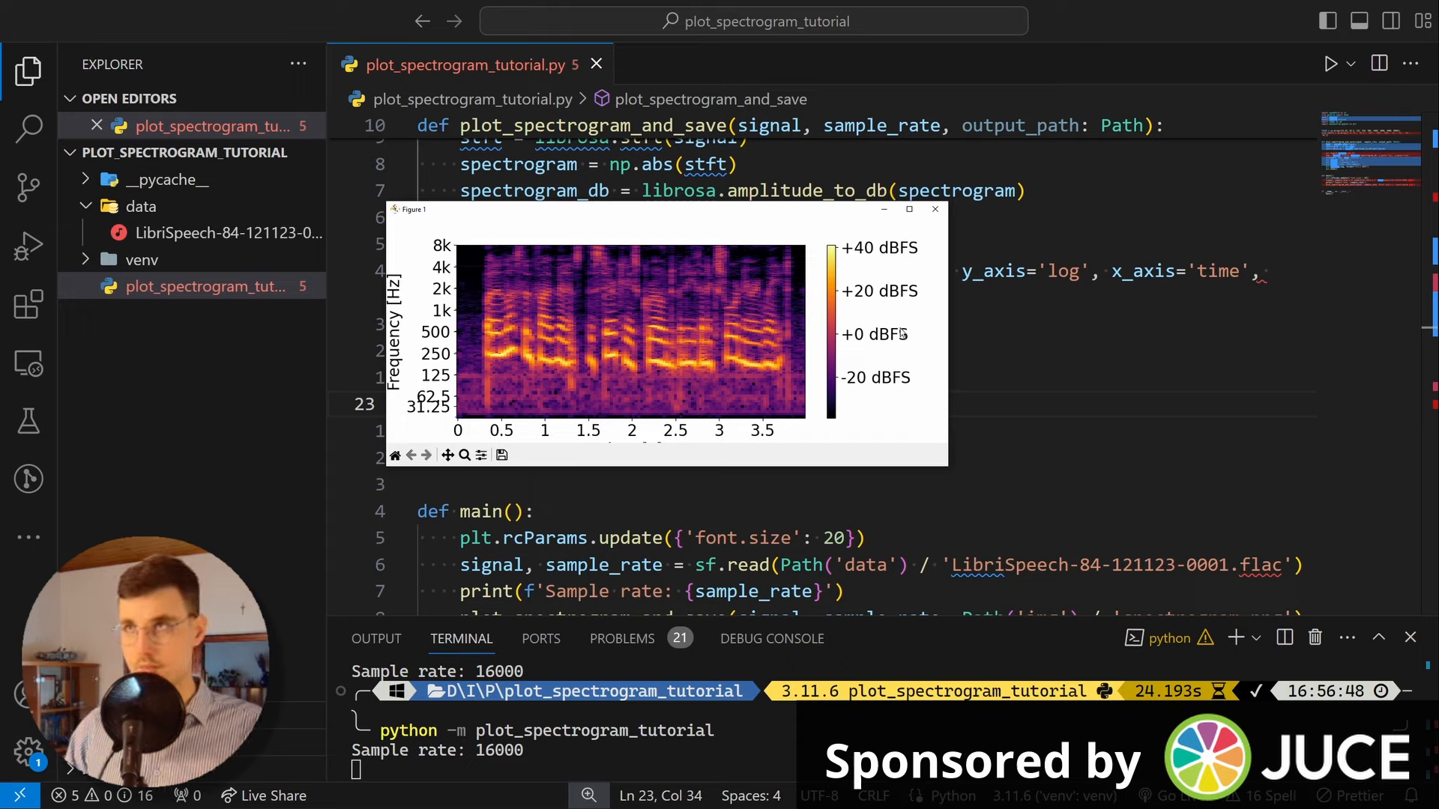
mouse_move(945, 442)
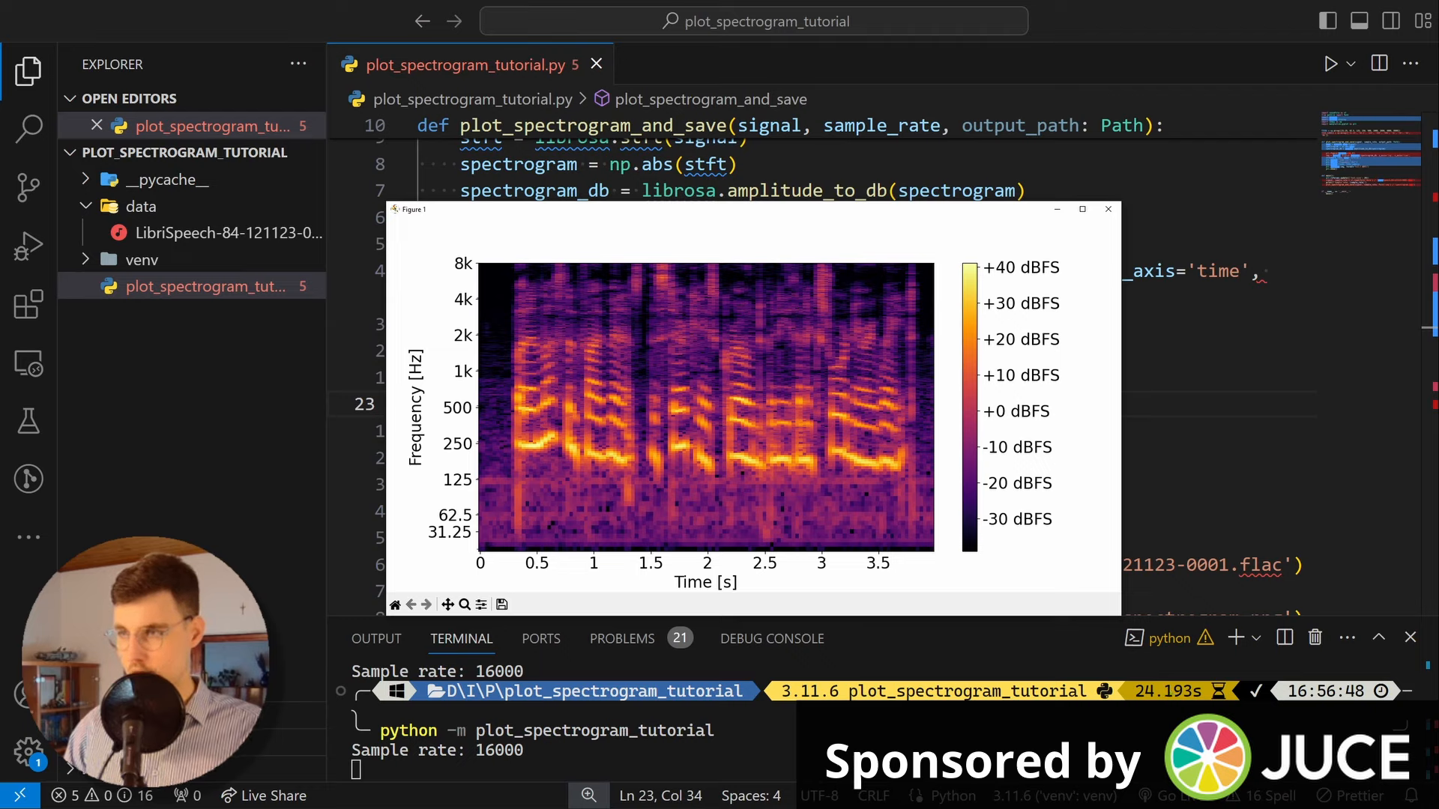
mouse_move(912, 516)
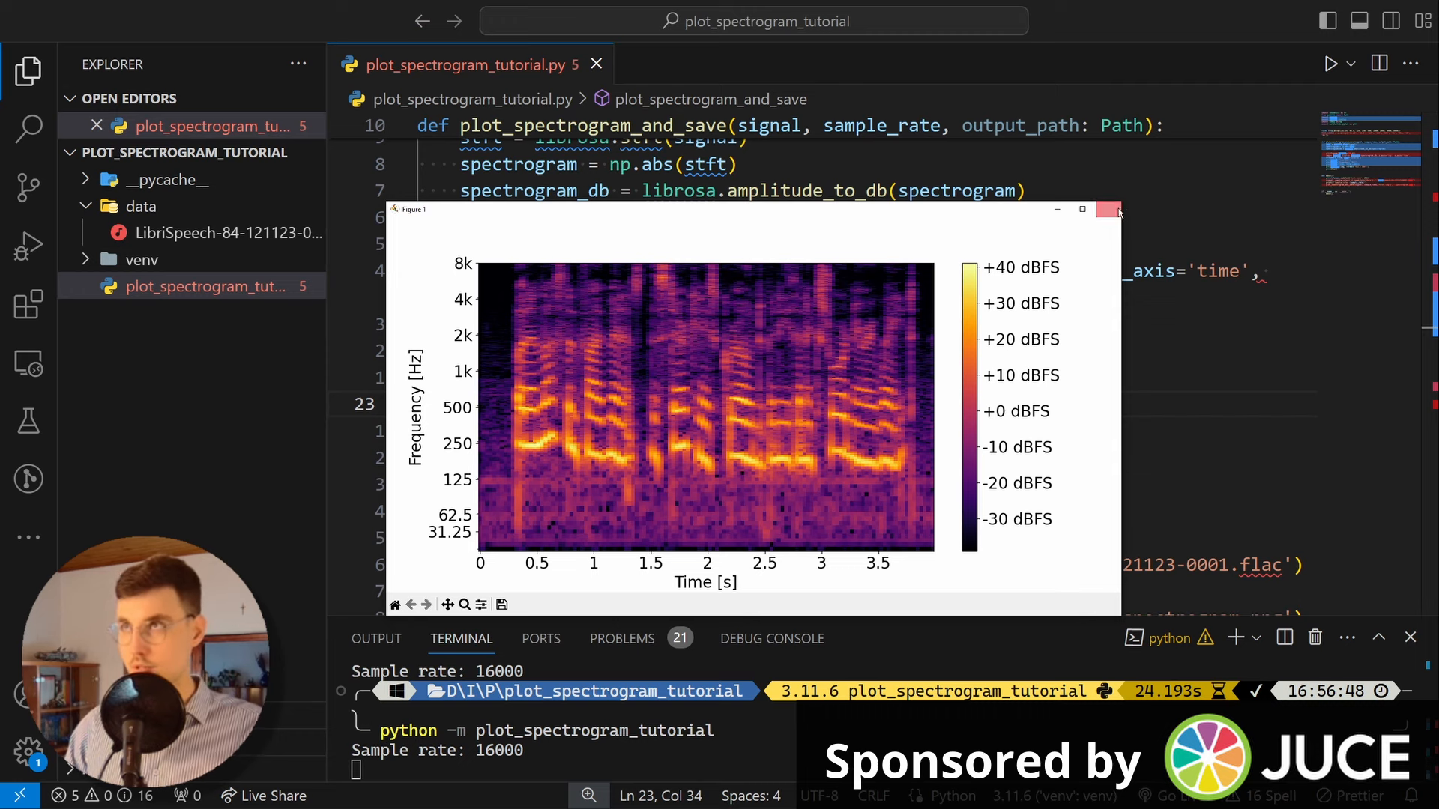
Step: Close the spectrogram figure showing the -30 to +40 dBFS colour bar
click(1110, 209)
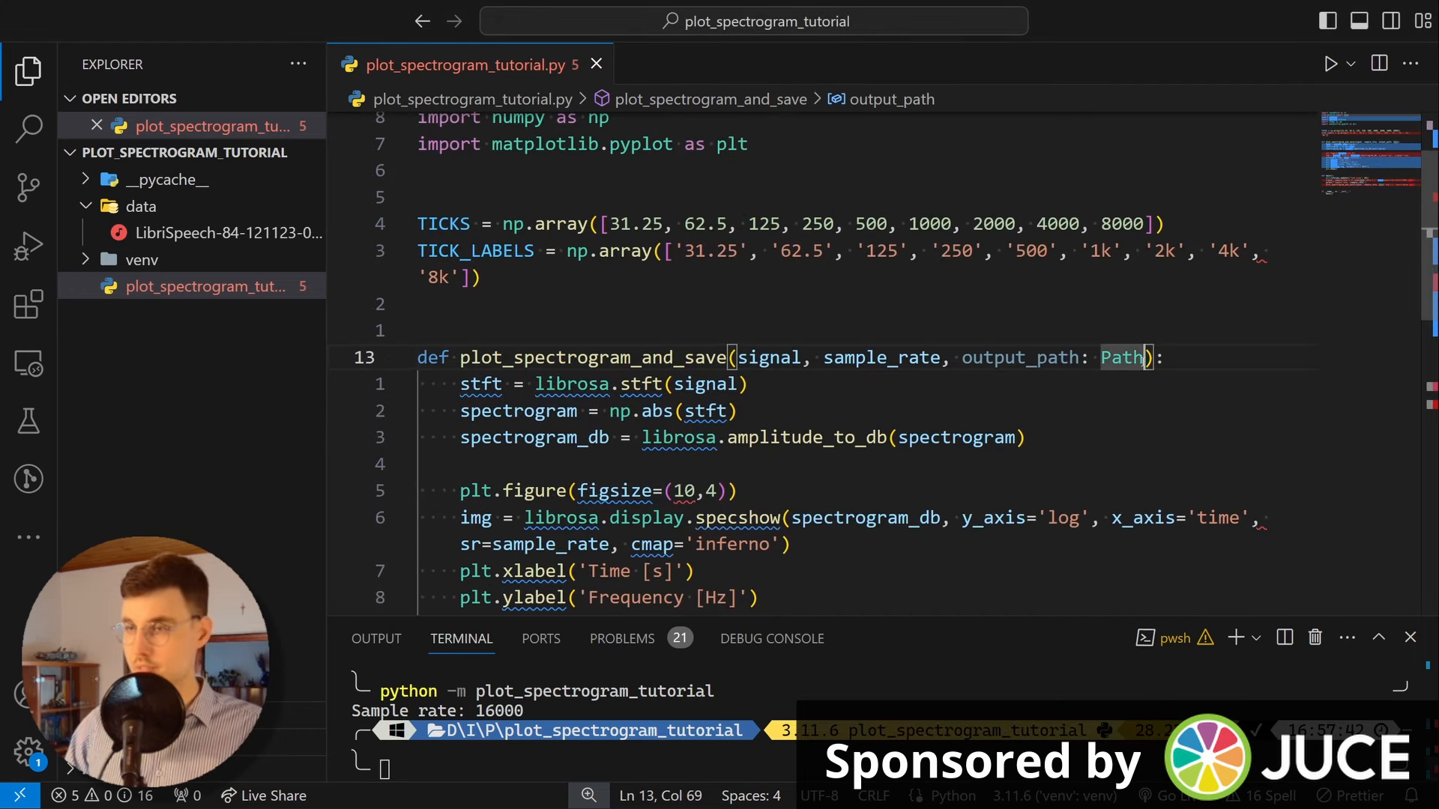
Step: Add fft_size=2048, hop_size=None and window_size=None to the plot_spectrogram_and_save signature
text(, fft+)
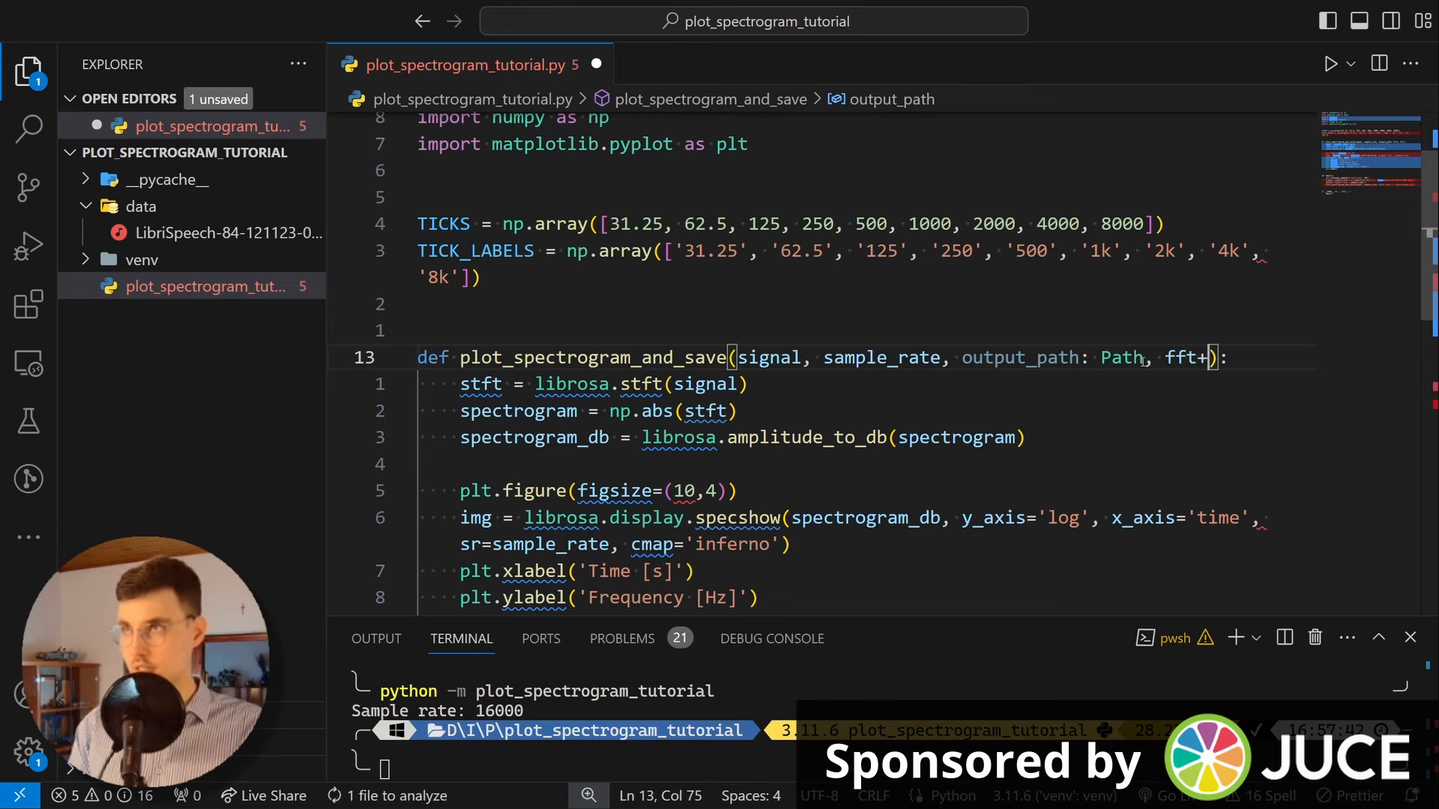
text(_s)
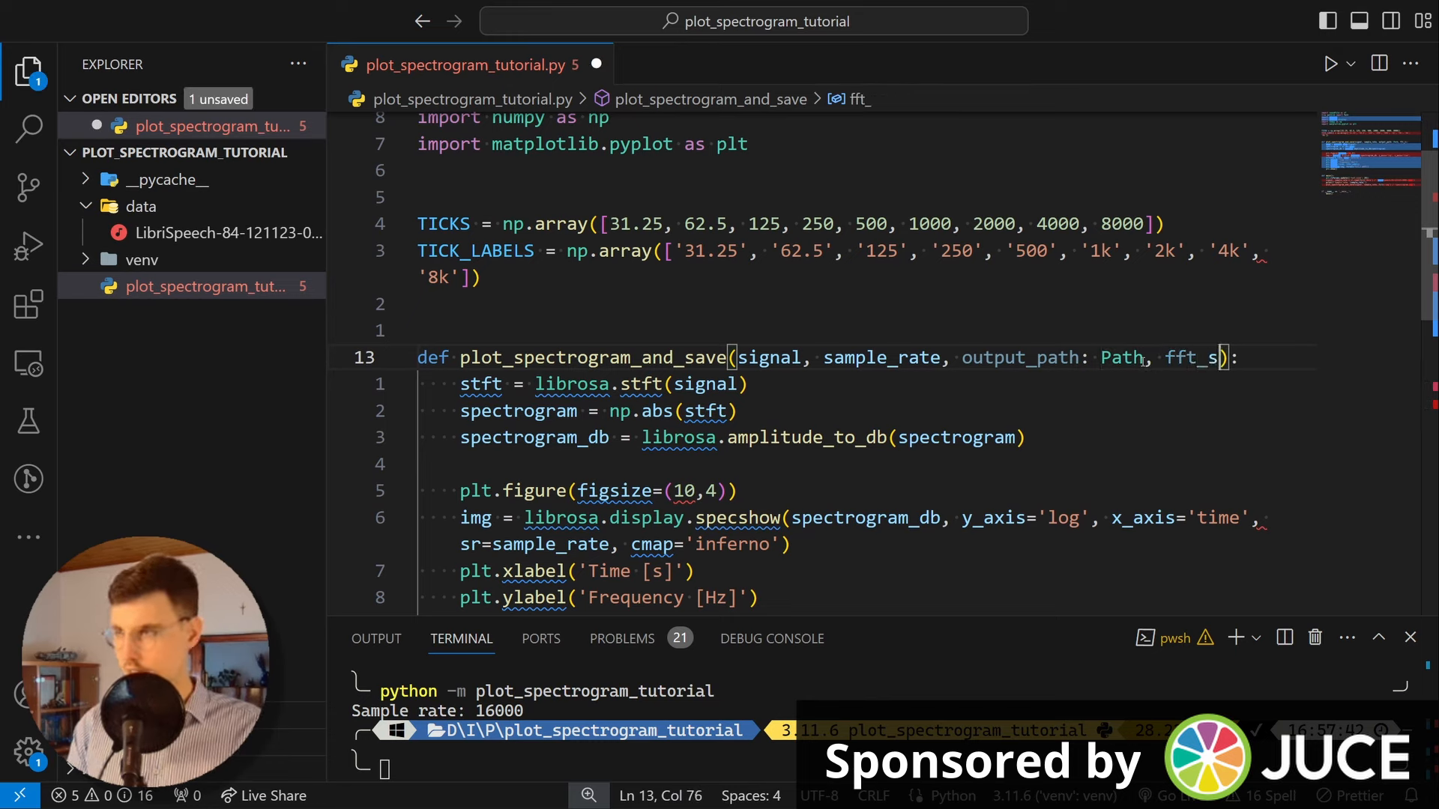
text(iz)
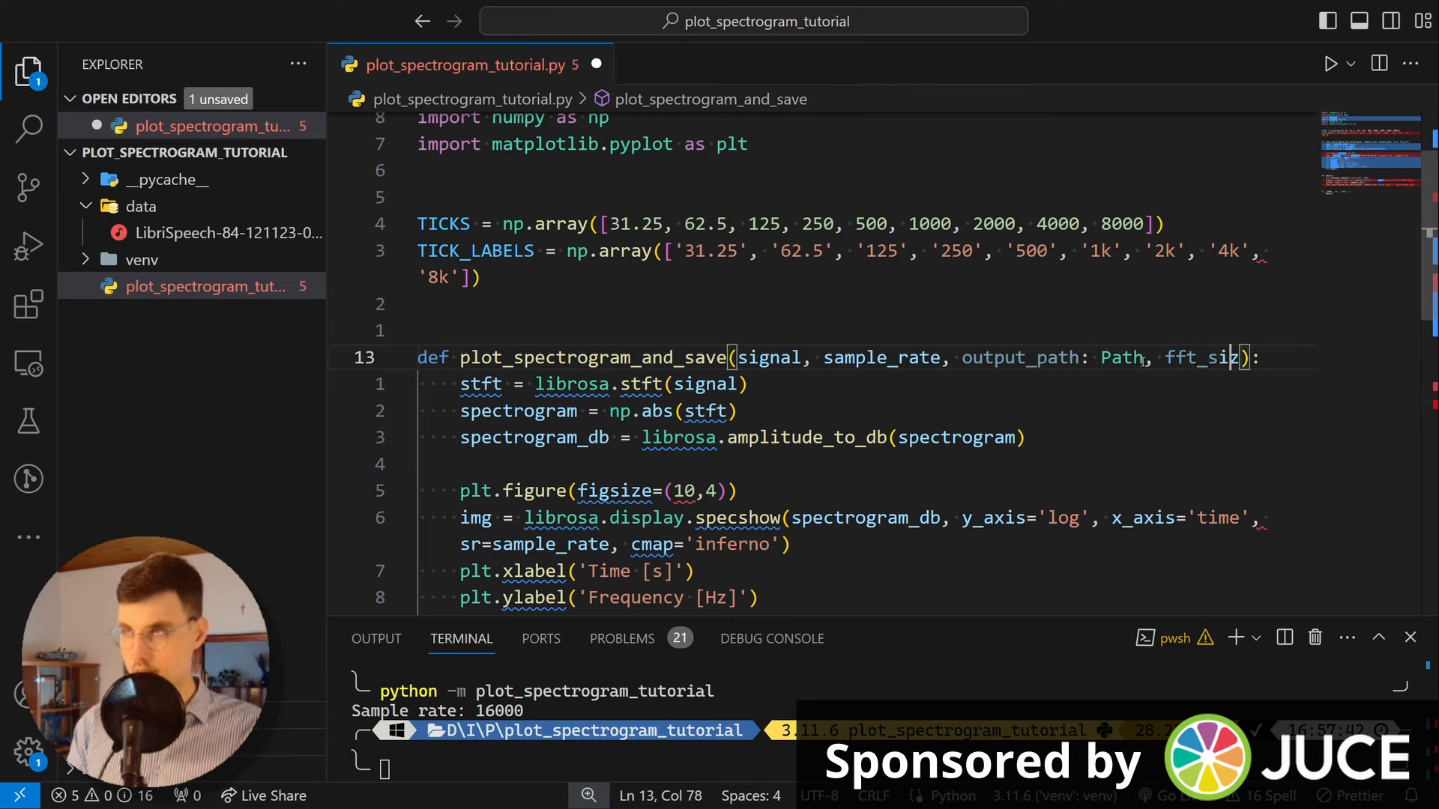
text(=2048,)
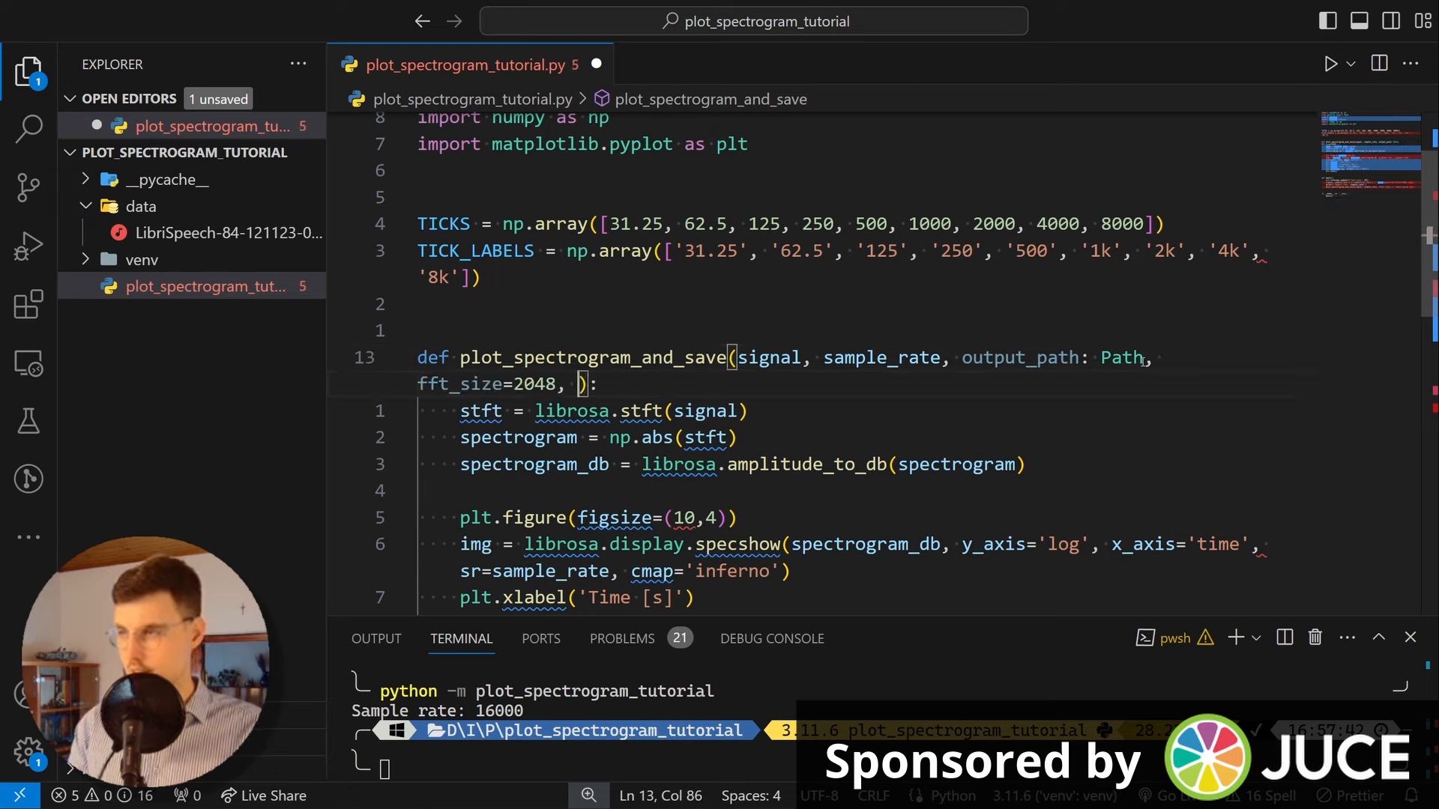
text(hop_size)
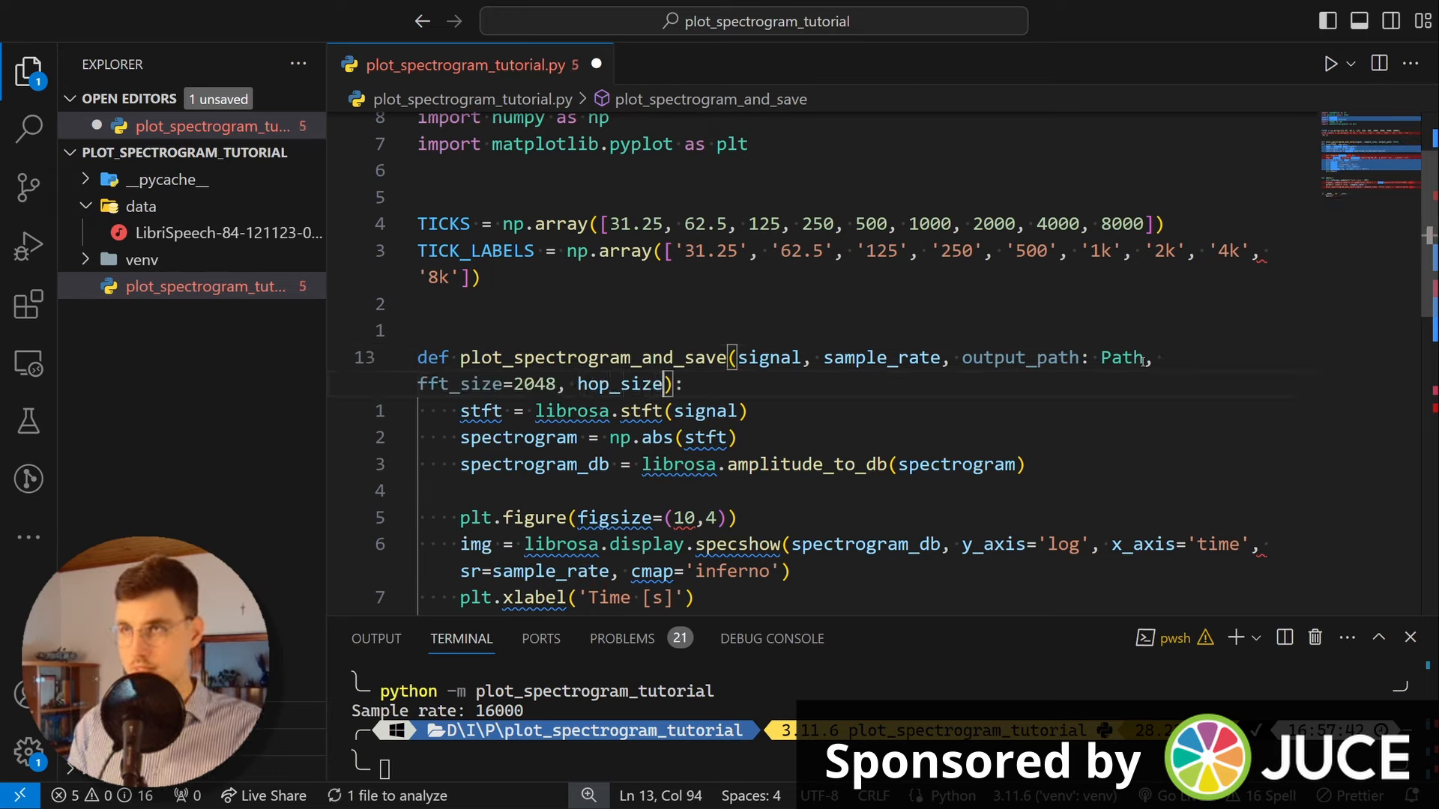
text(=none)
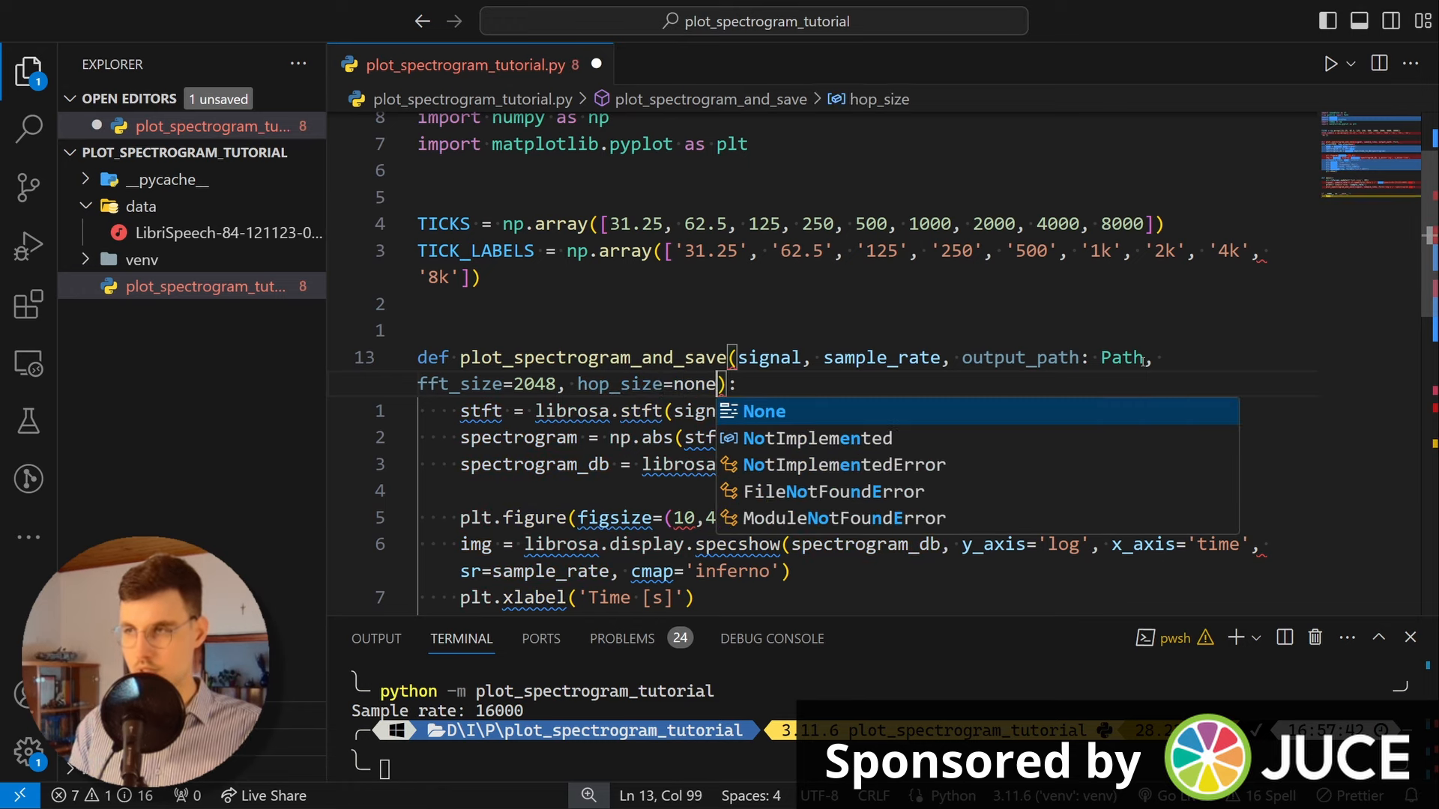
text(, window_size=)
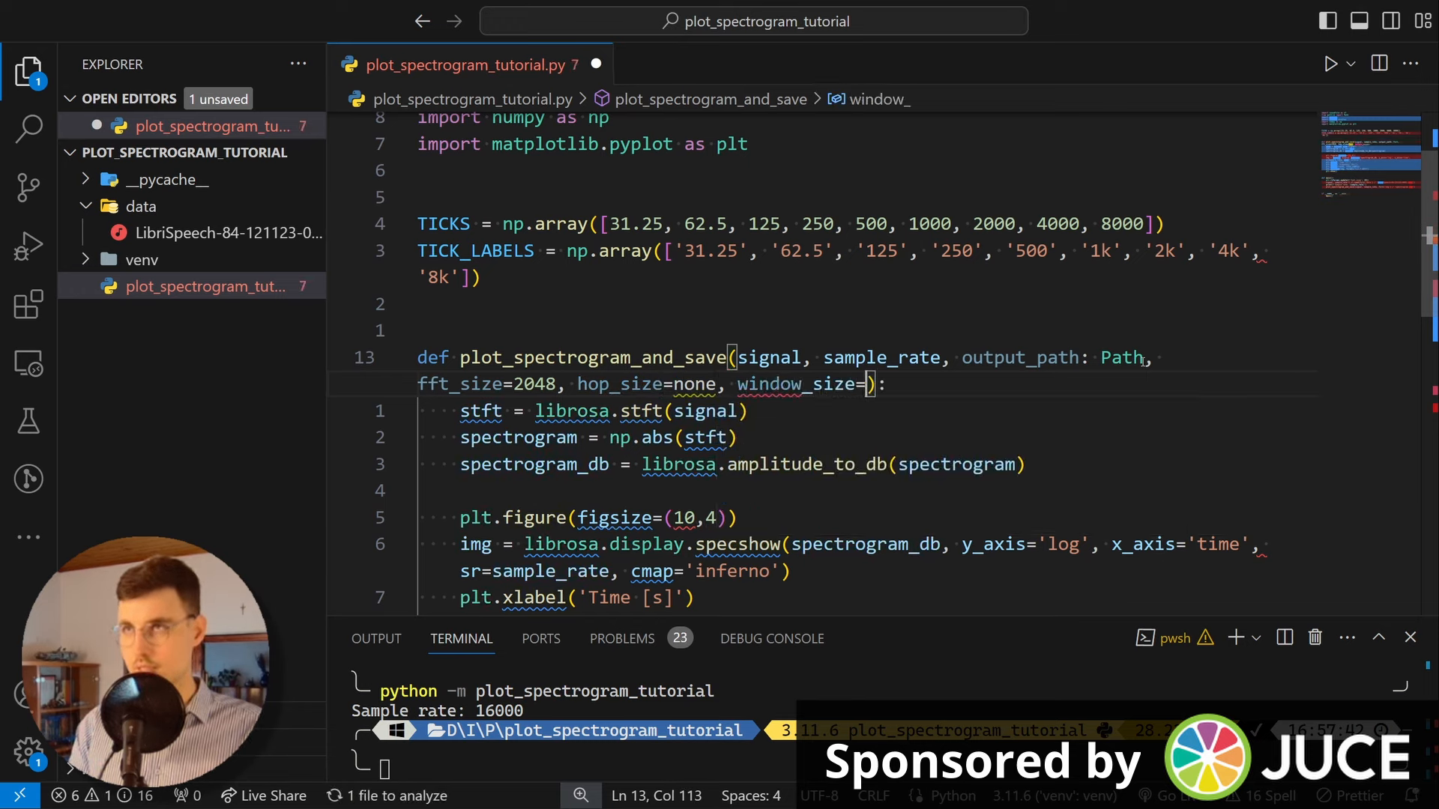
text(None)
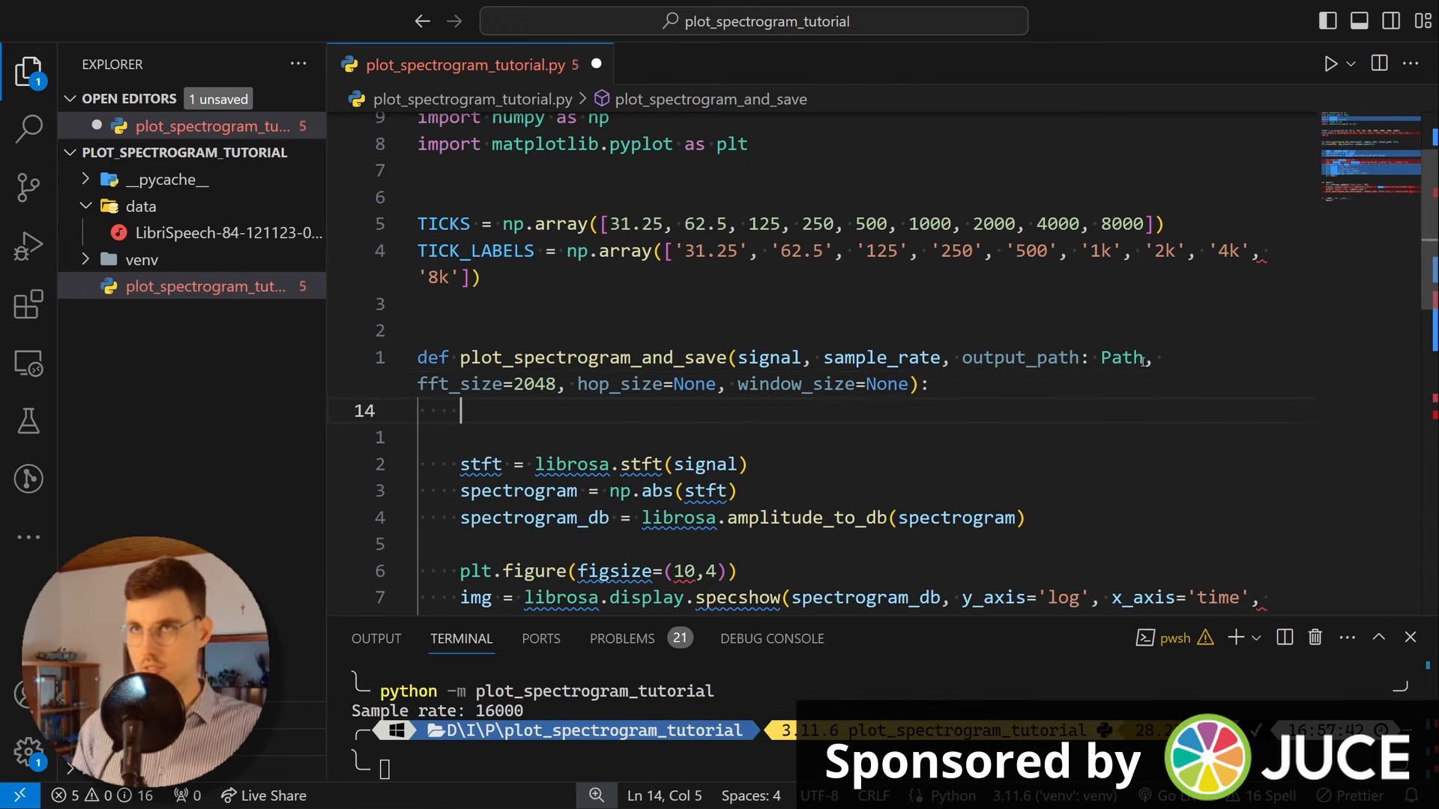
Step: Default window_size to fft_size and hop_size to window_size // 4 when unset
text(if)
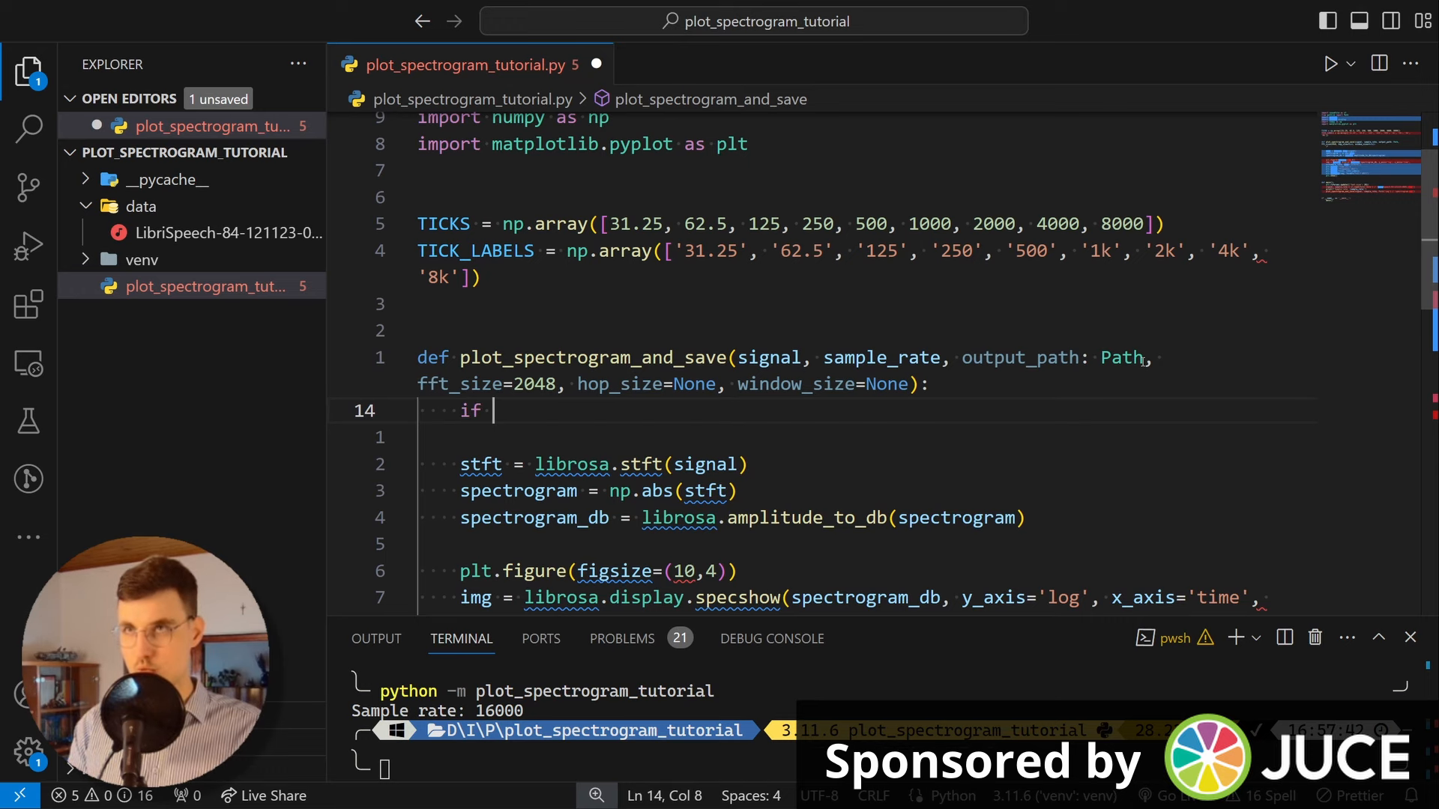
text(not window_size)
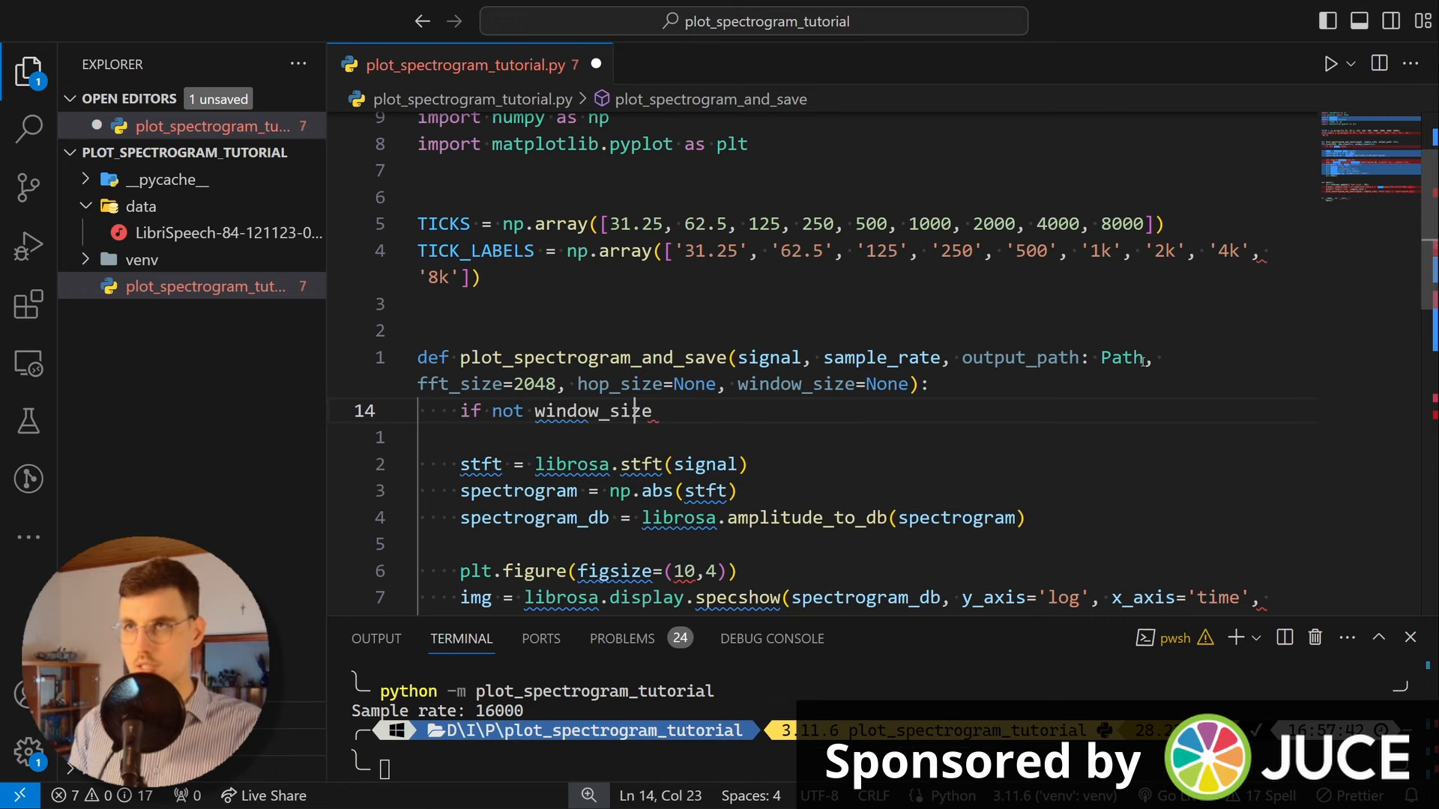
text(window_size = fft_size)
text(if)
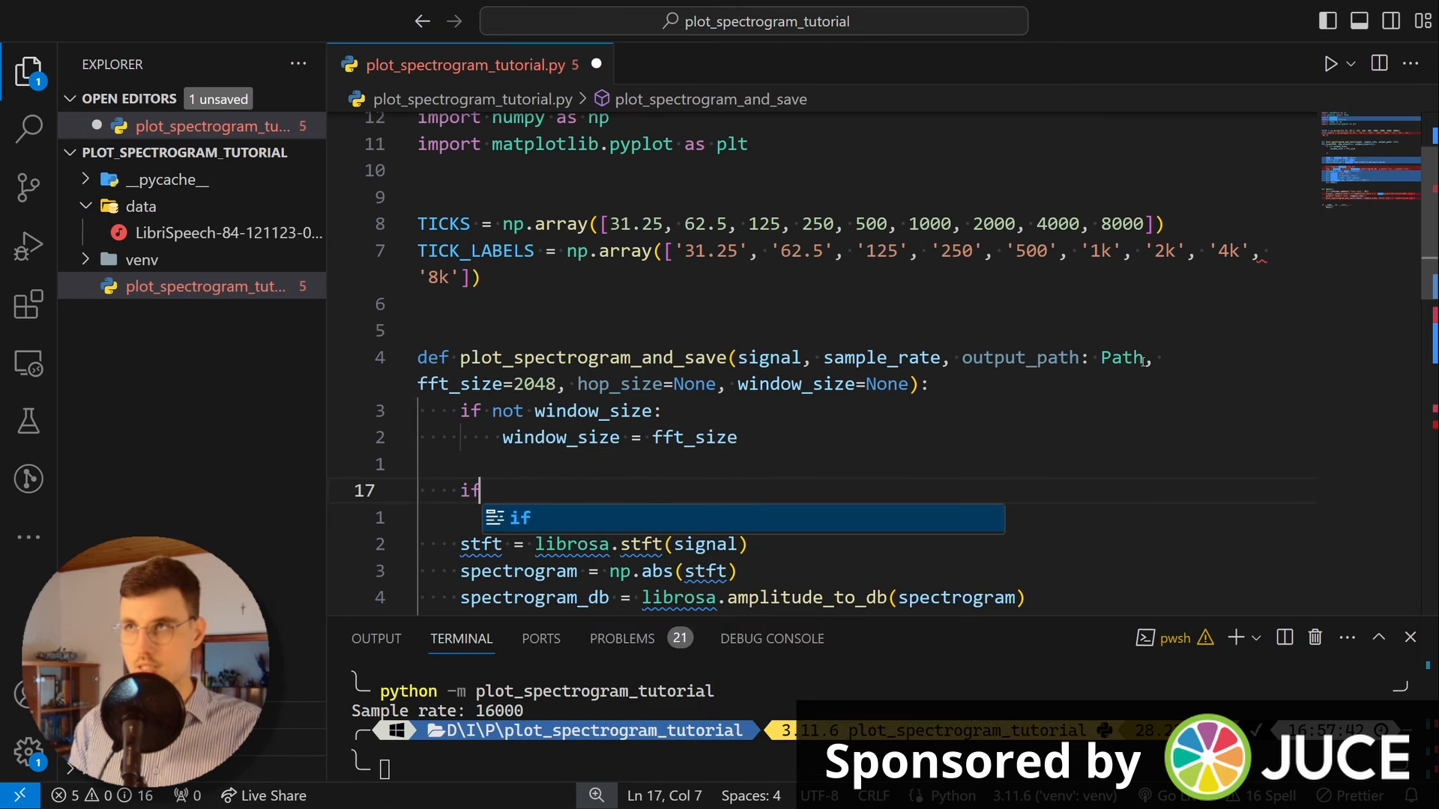
text(not hop_size:)
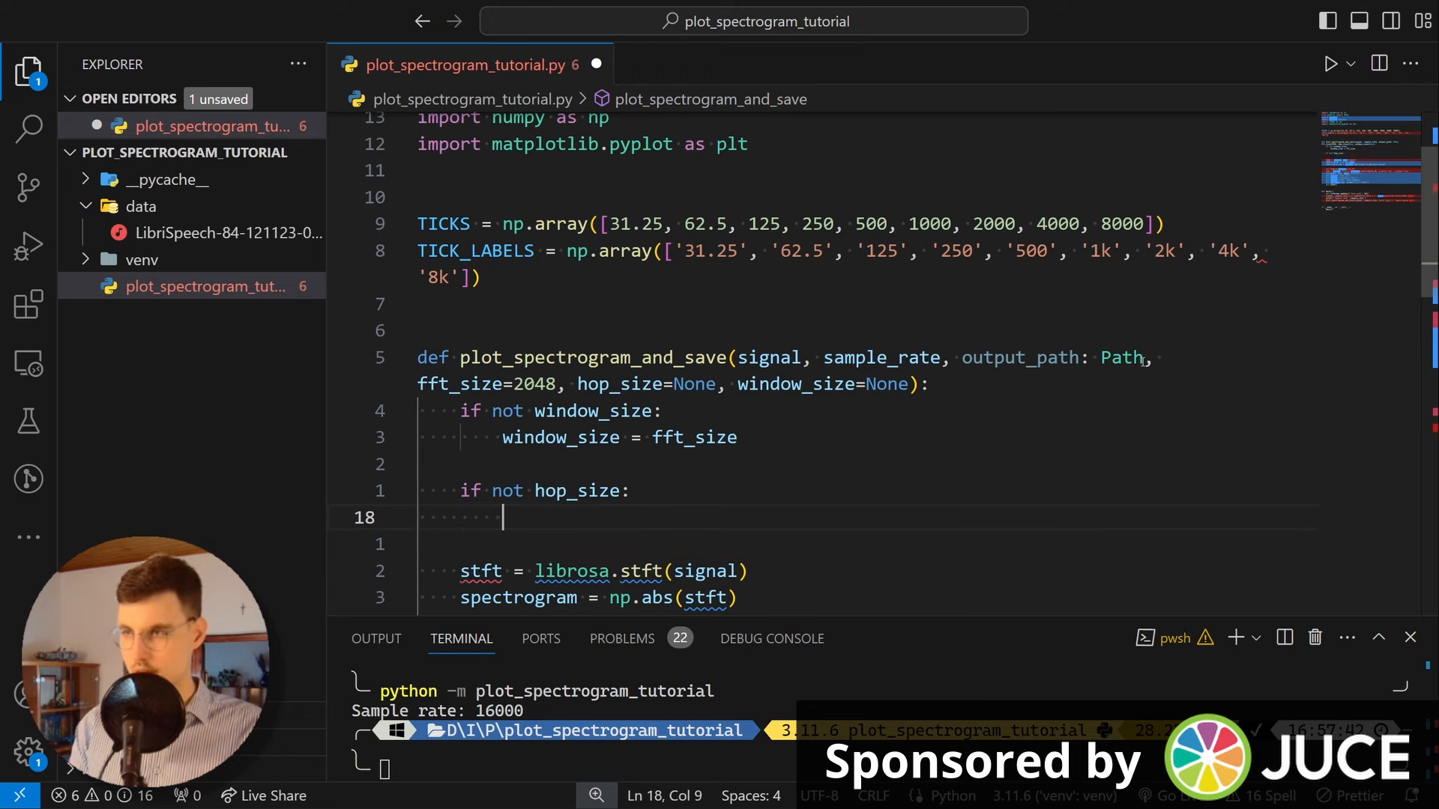
text(hop_size =)
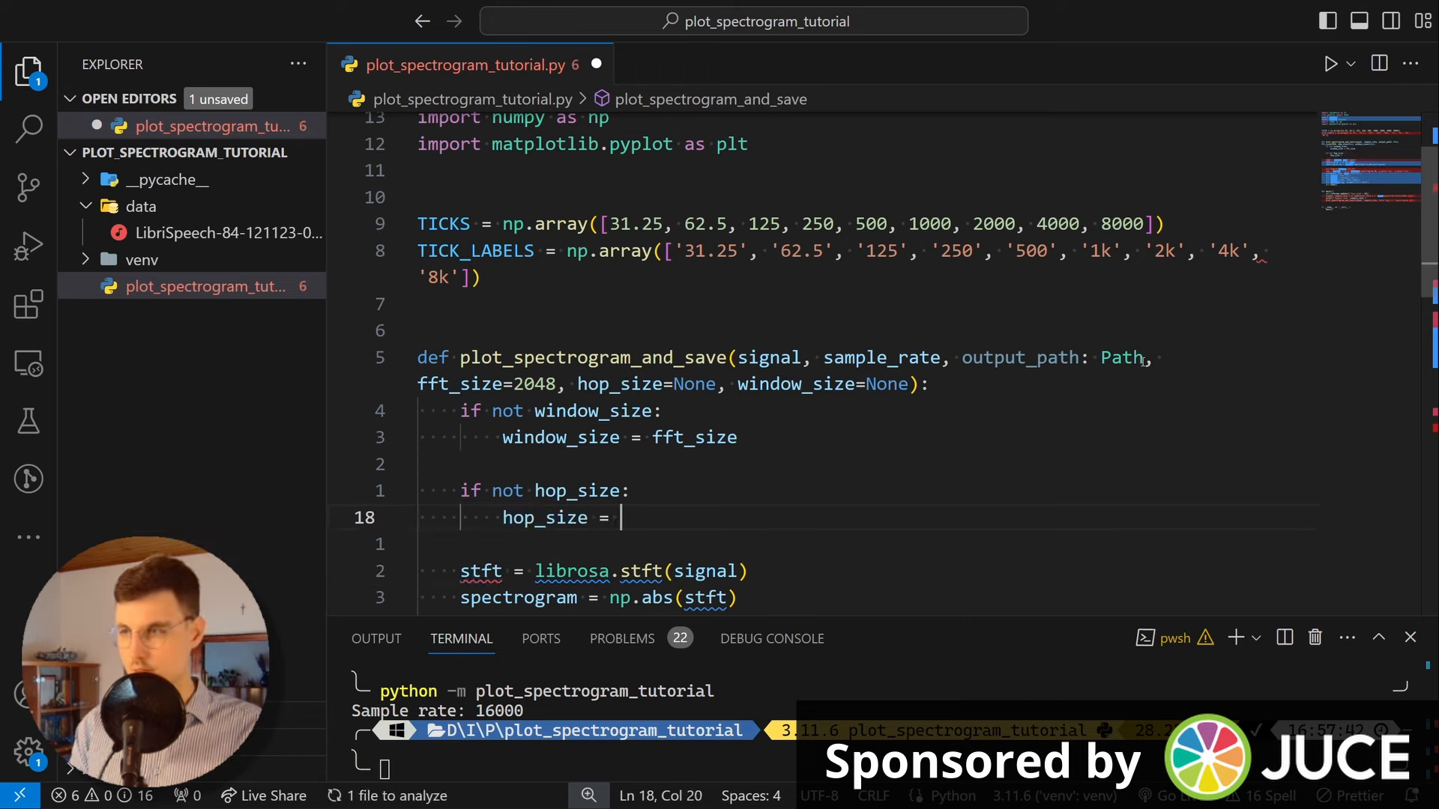
text(window_size //)
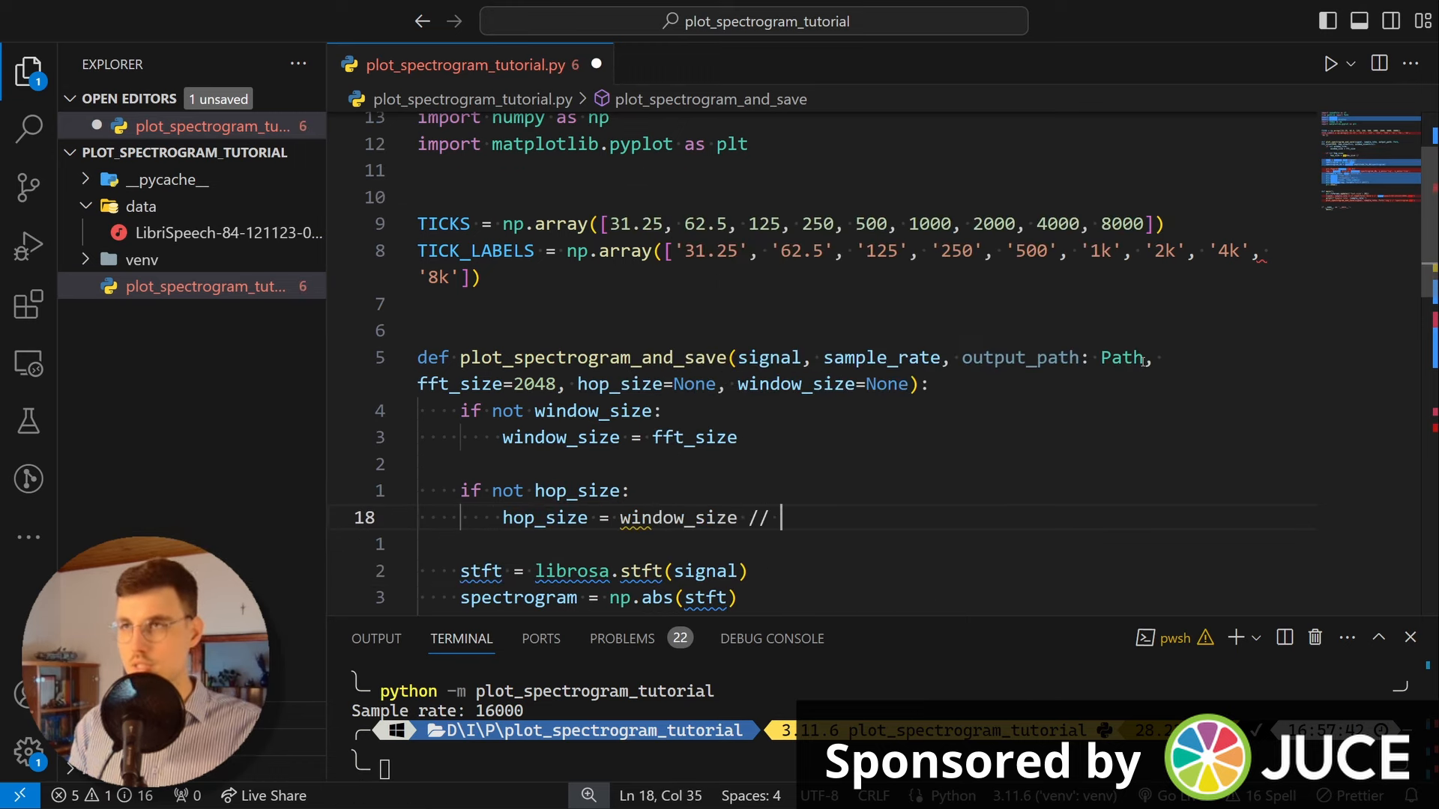
text(4)
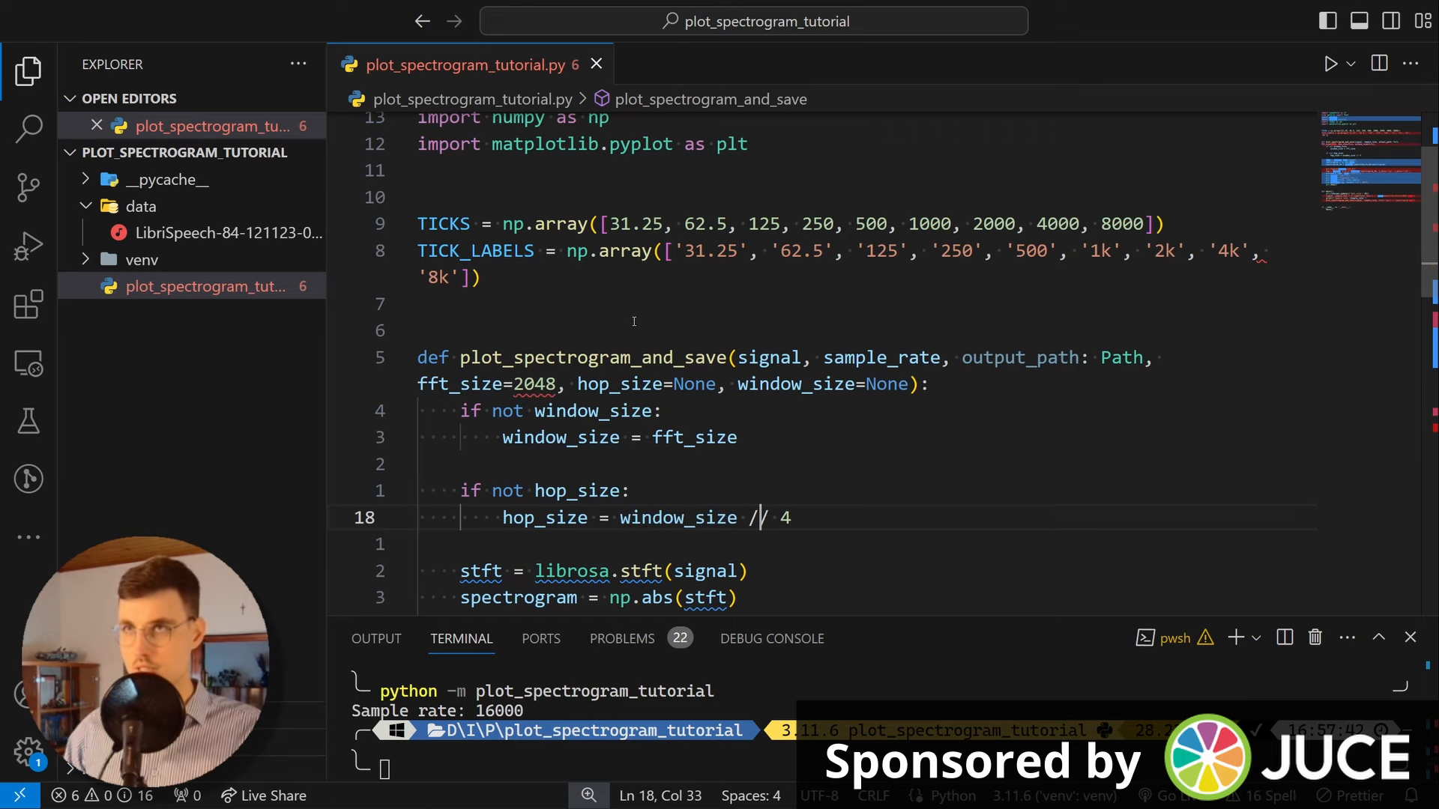
scroll(down, 3)
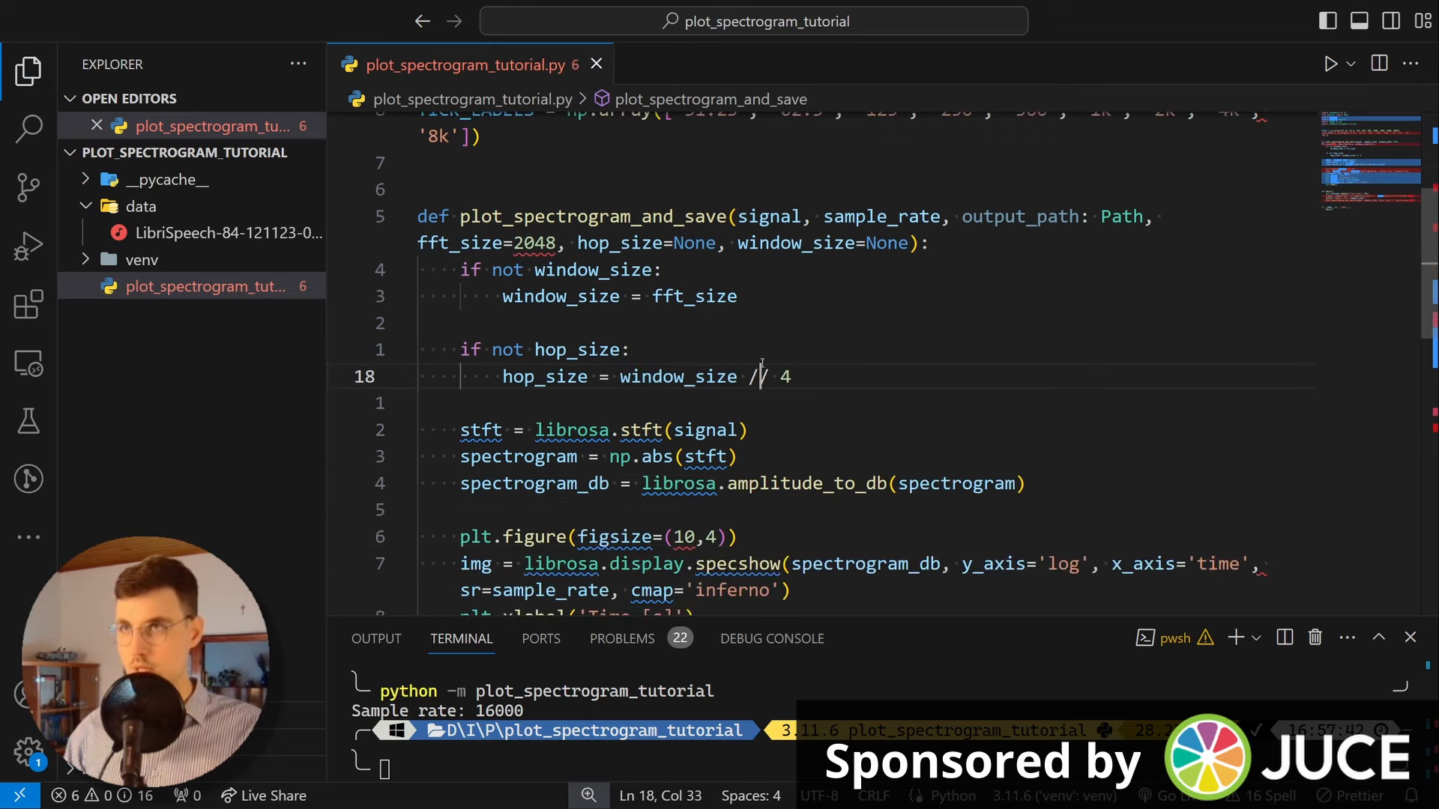
double_click(677, 376)
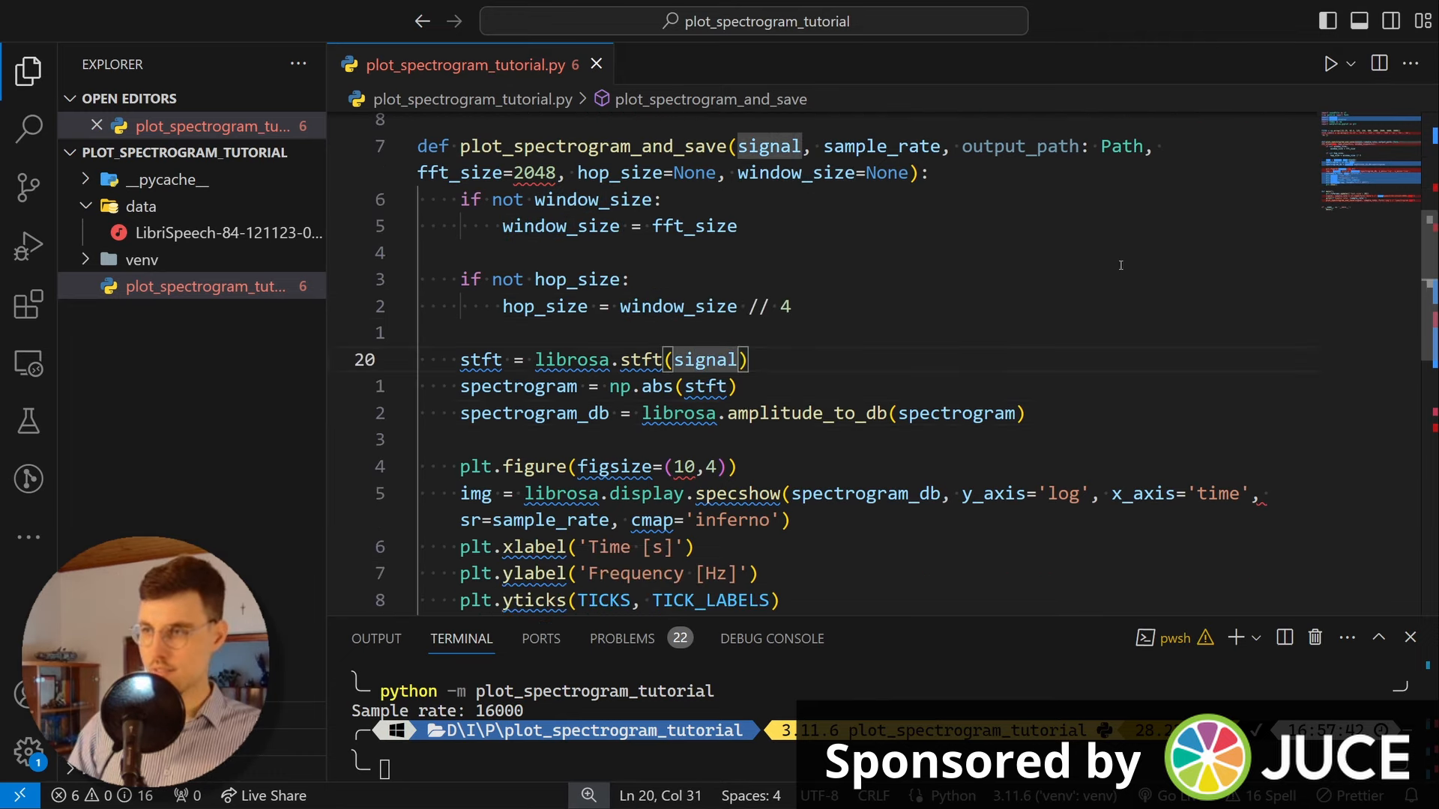
Step: Pass n_fft=fft_size, hop_length=hop_size and win_length=window_size to librosa.stft(signal)
text(, n_f)
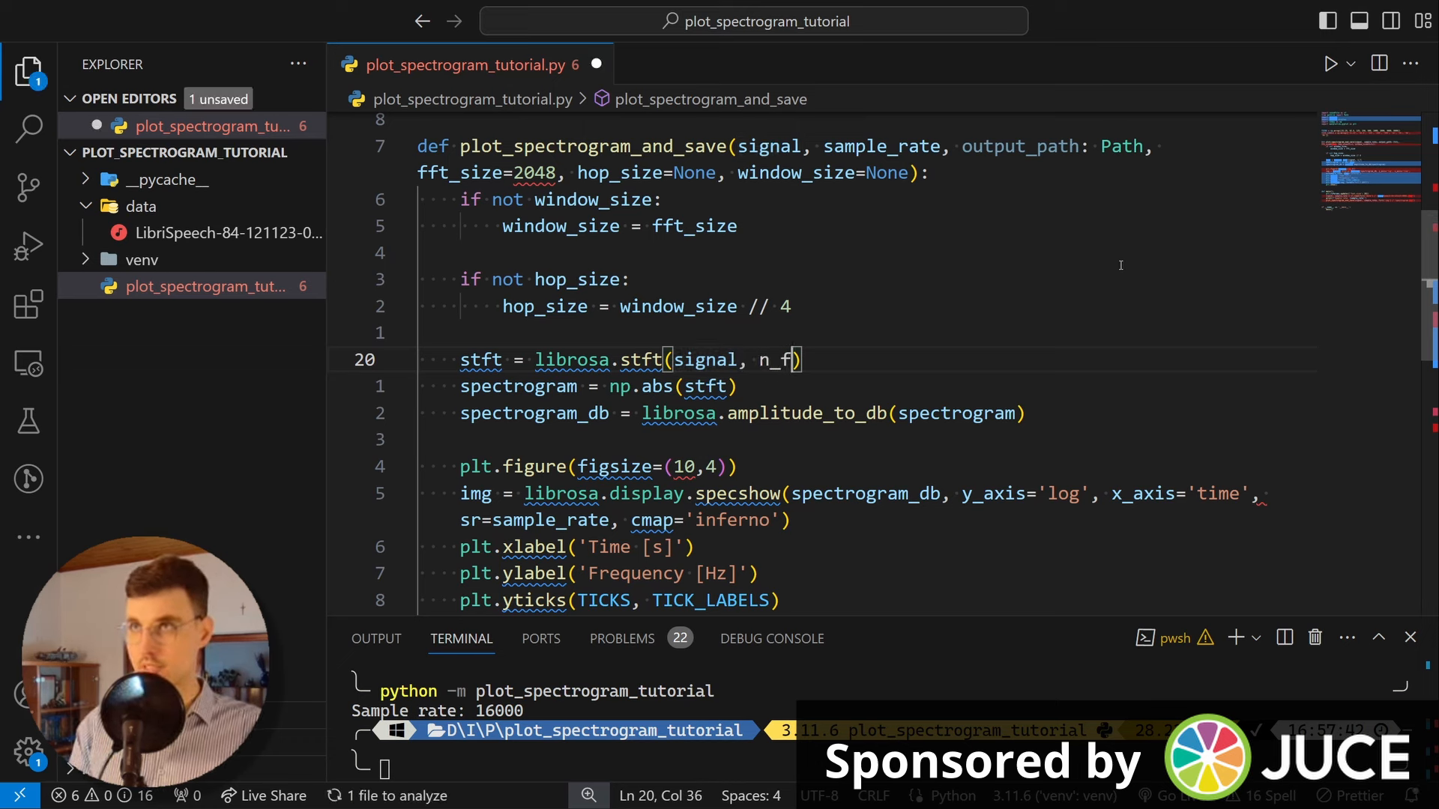
text(ft=fft_size,)
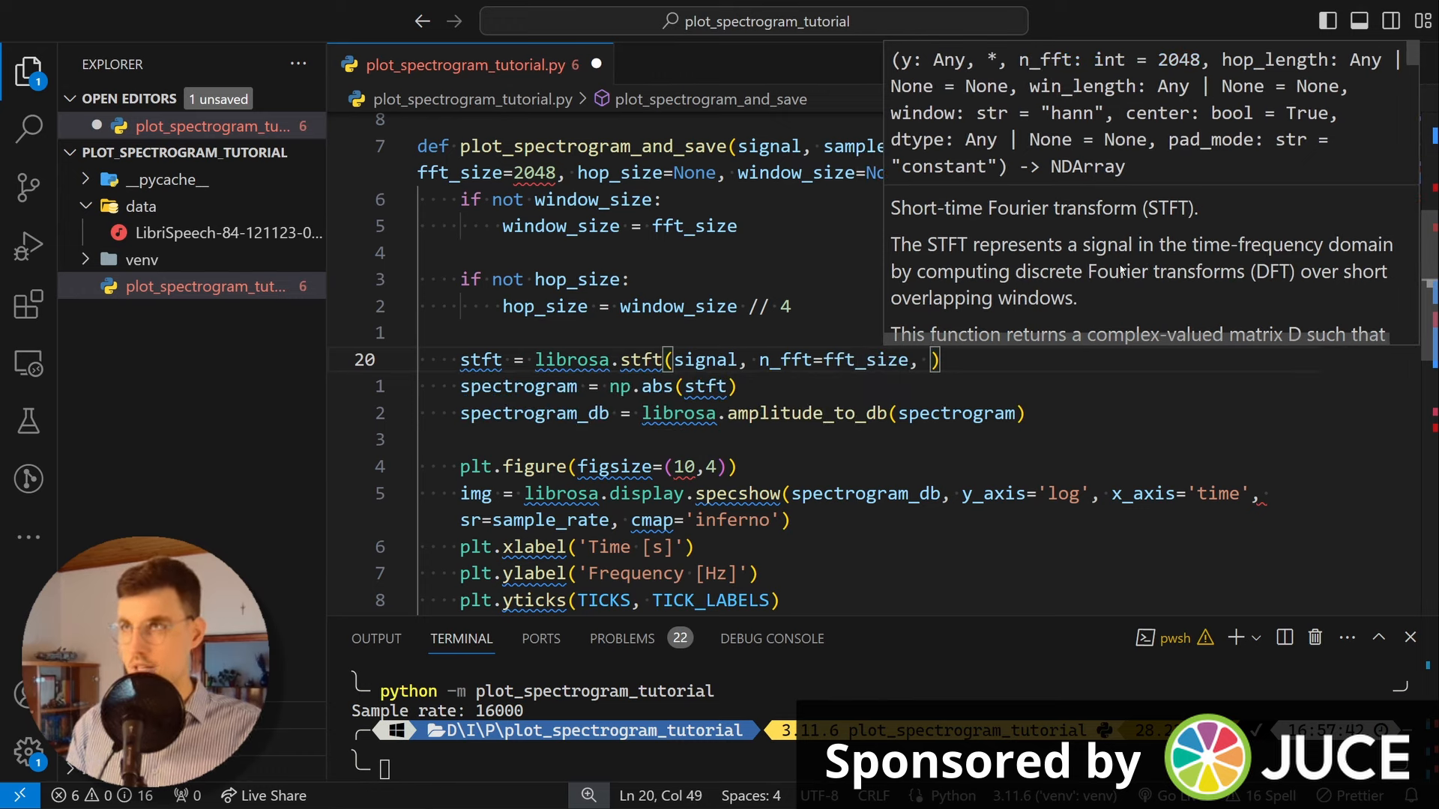
text(hop_length=)
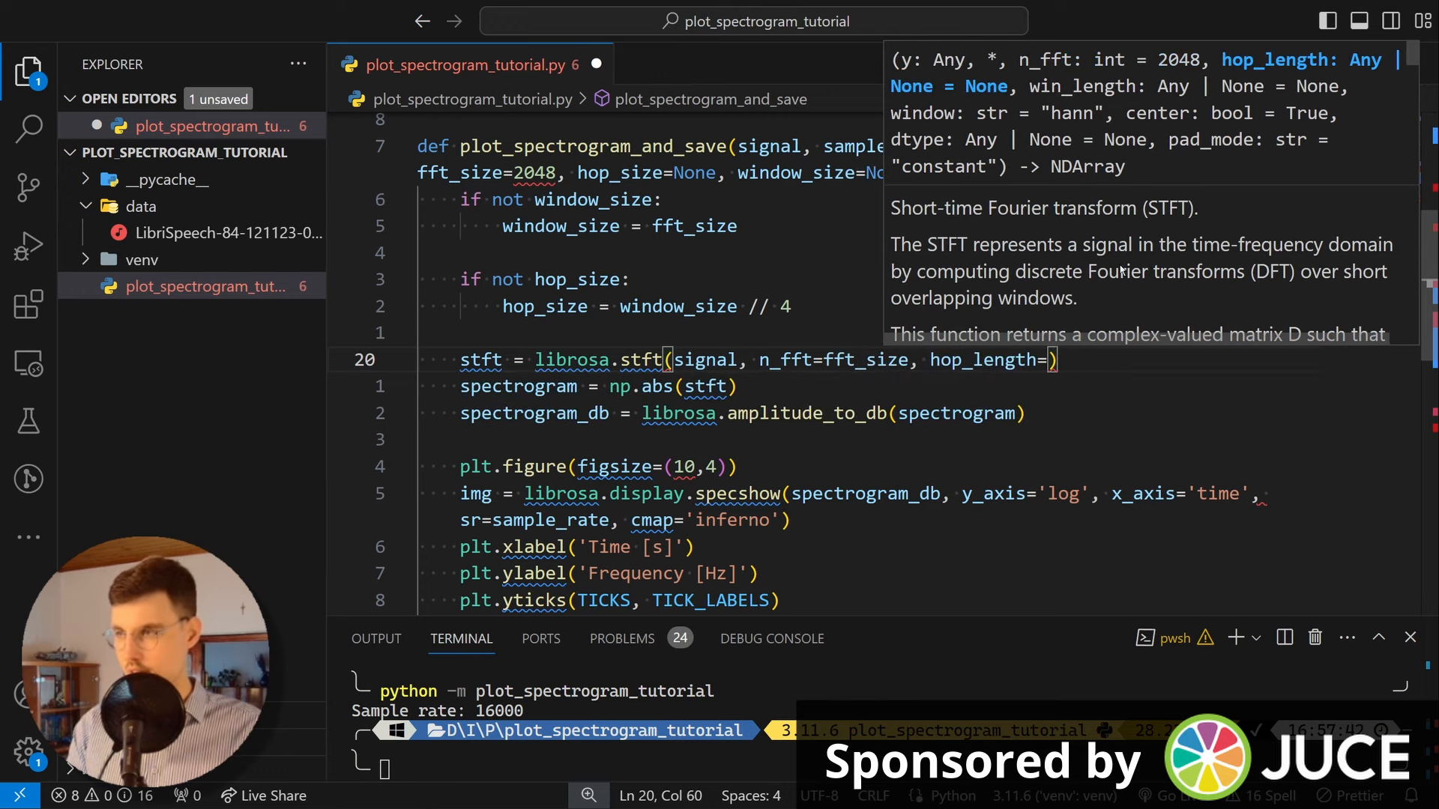
text(hop_size, win_length=window_size)
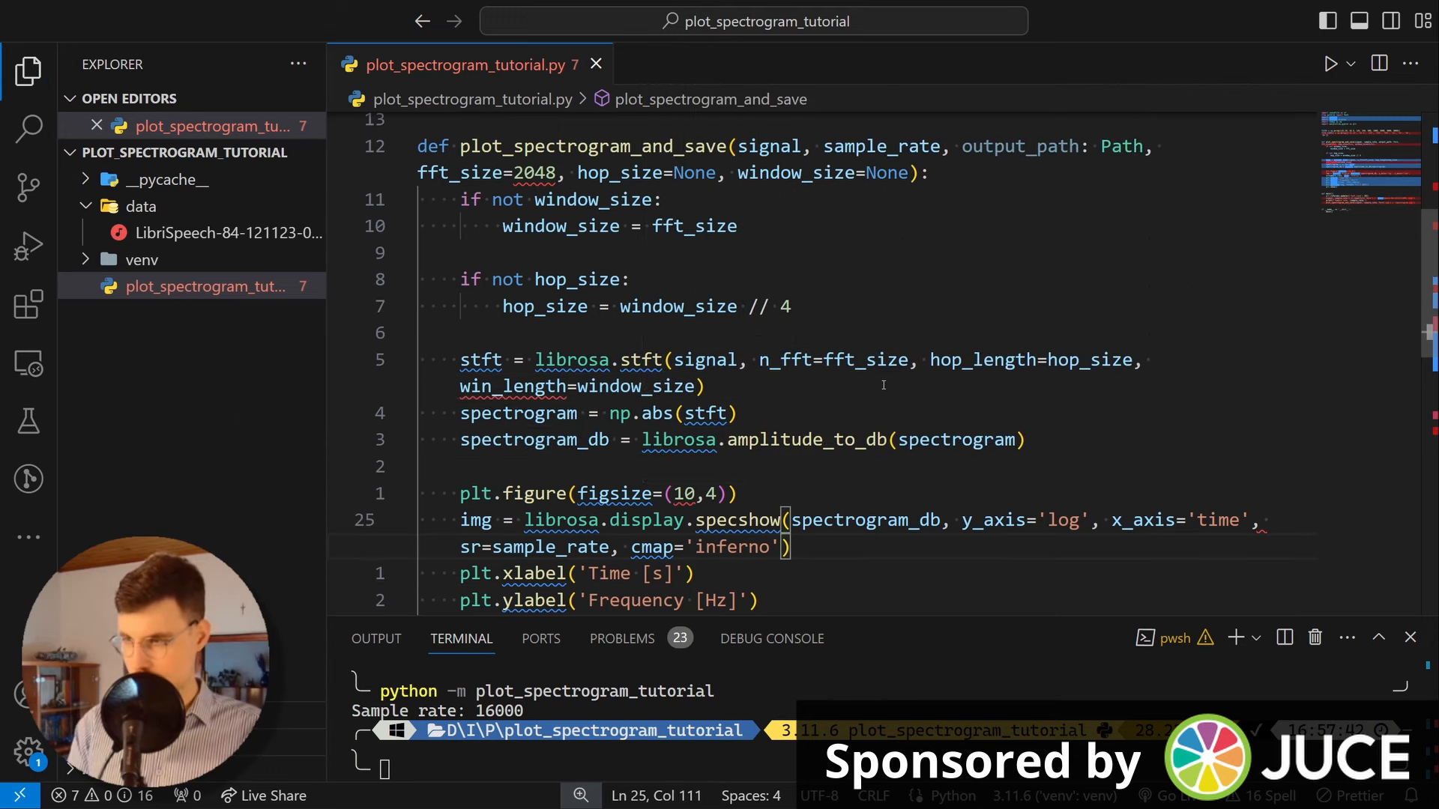
Step: Give specshow hop_length=hop_size, win_length=window_size and n_fft=fft_size, then close the test figure
text(ho)
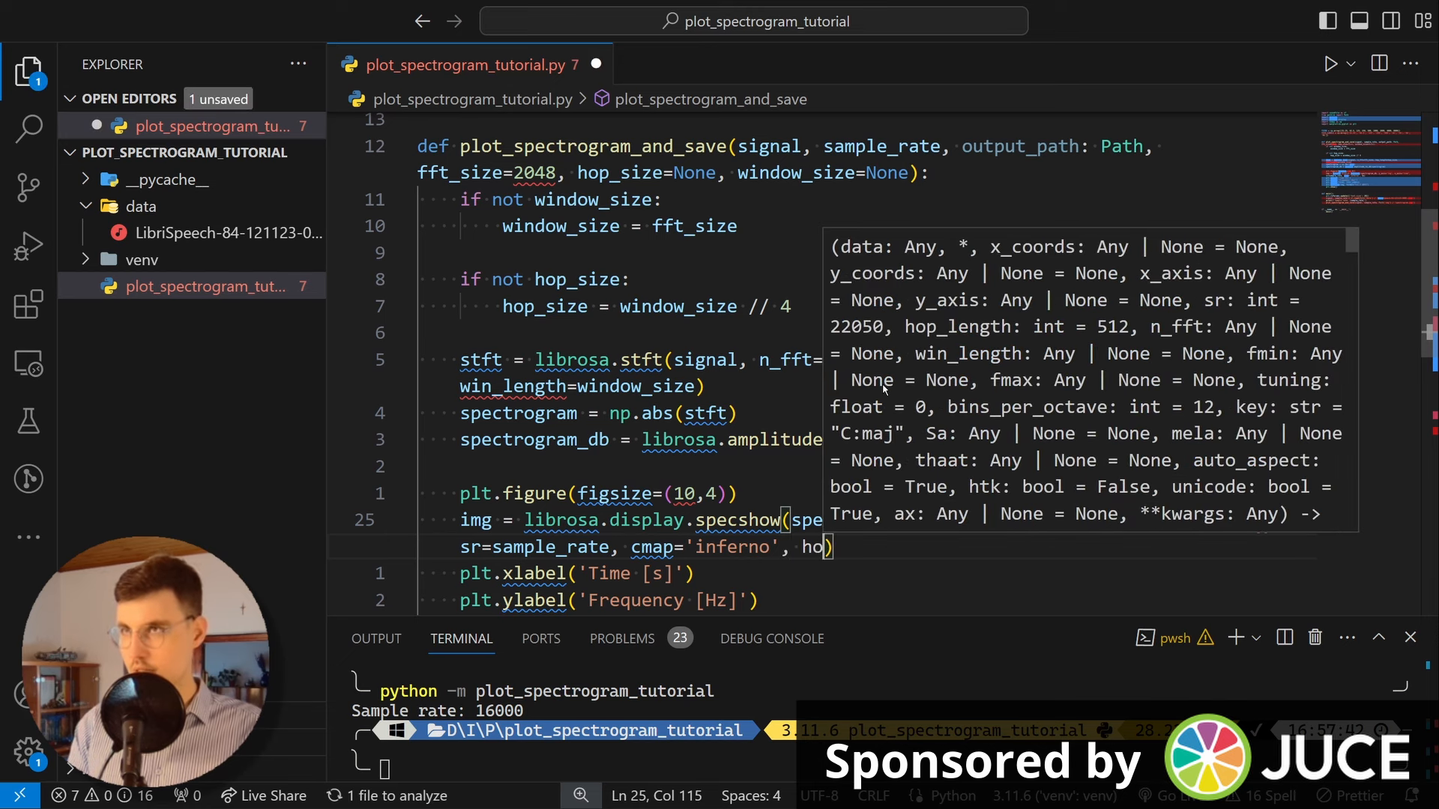
text(hop_length=)
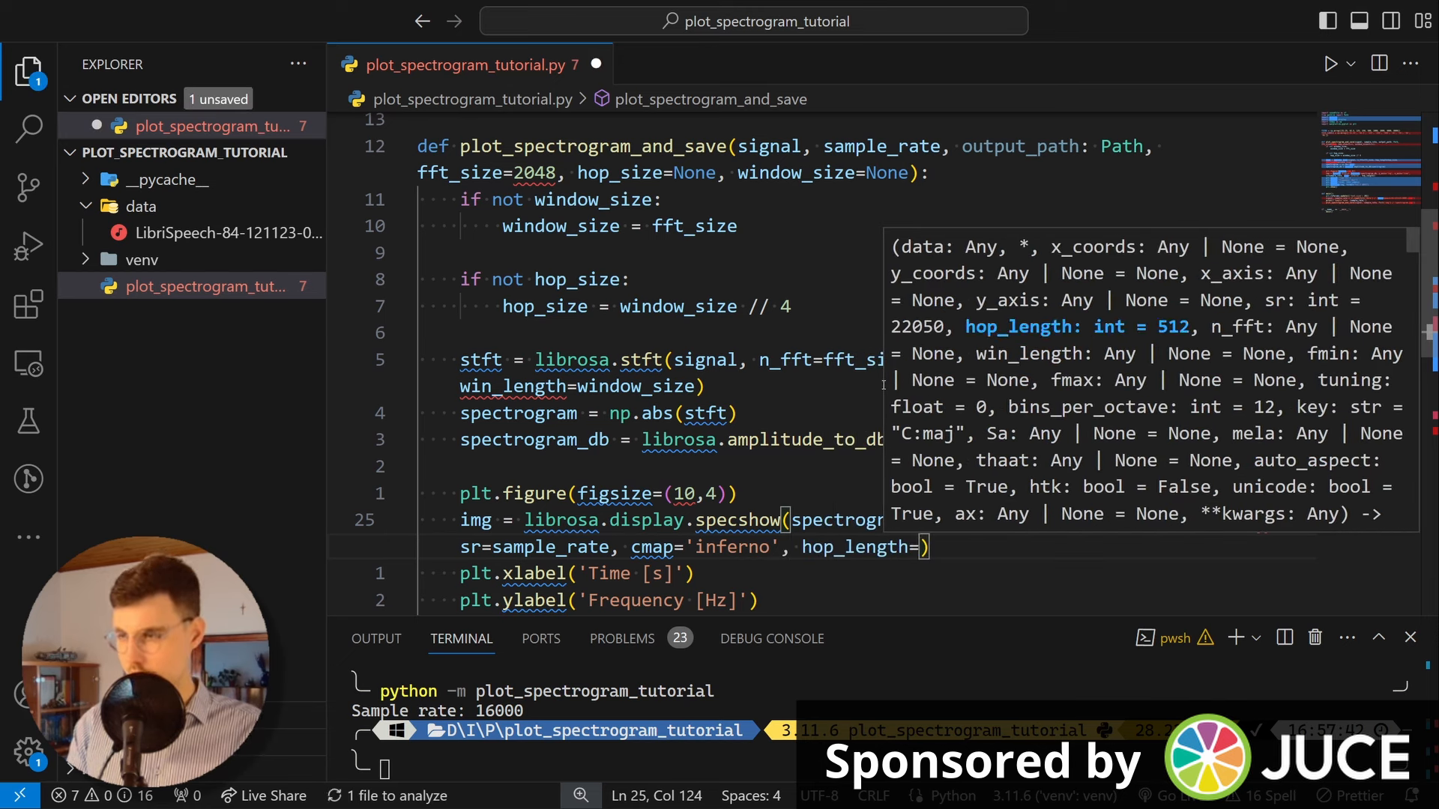
text(hop_size)
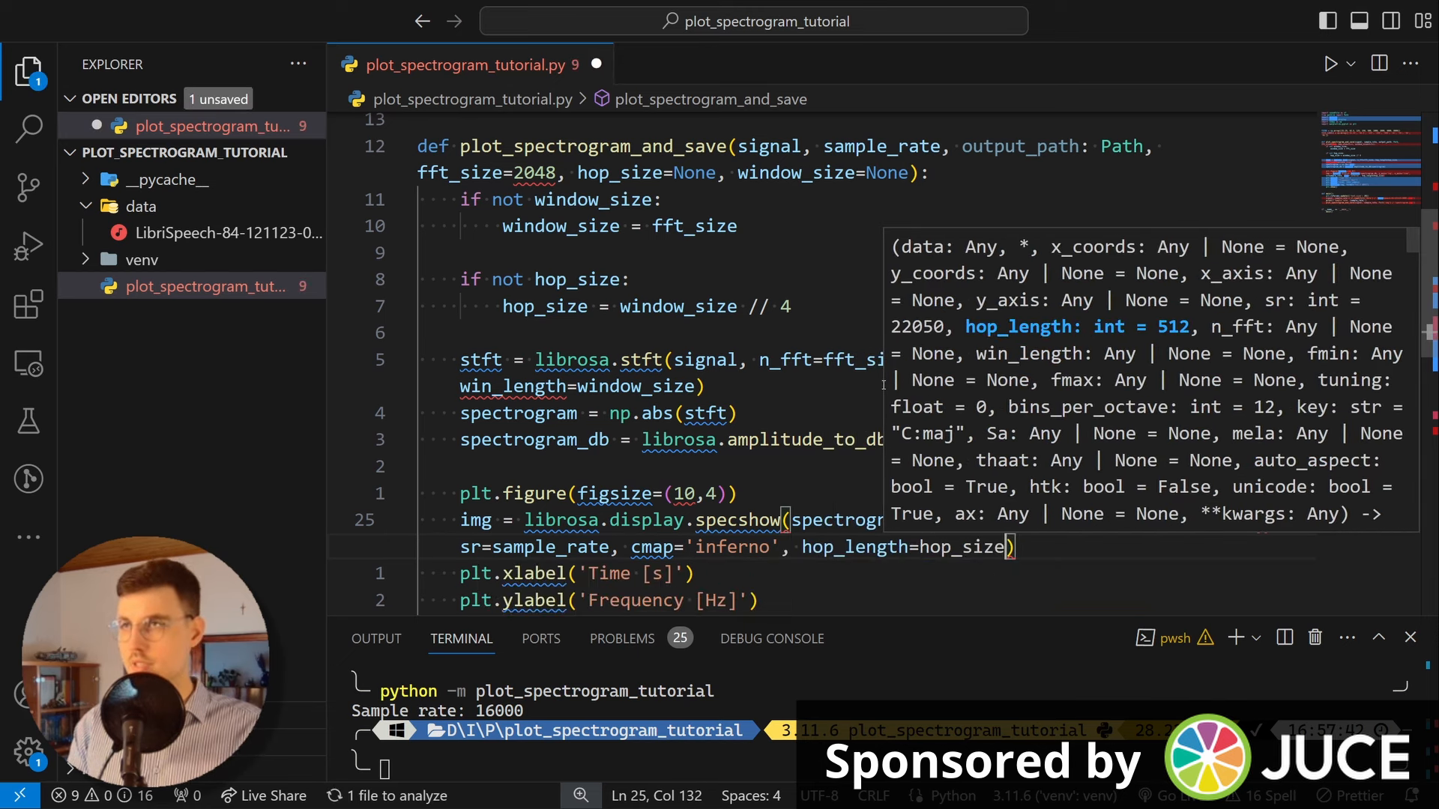
text(,)
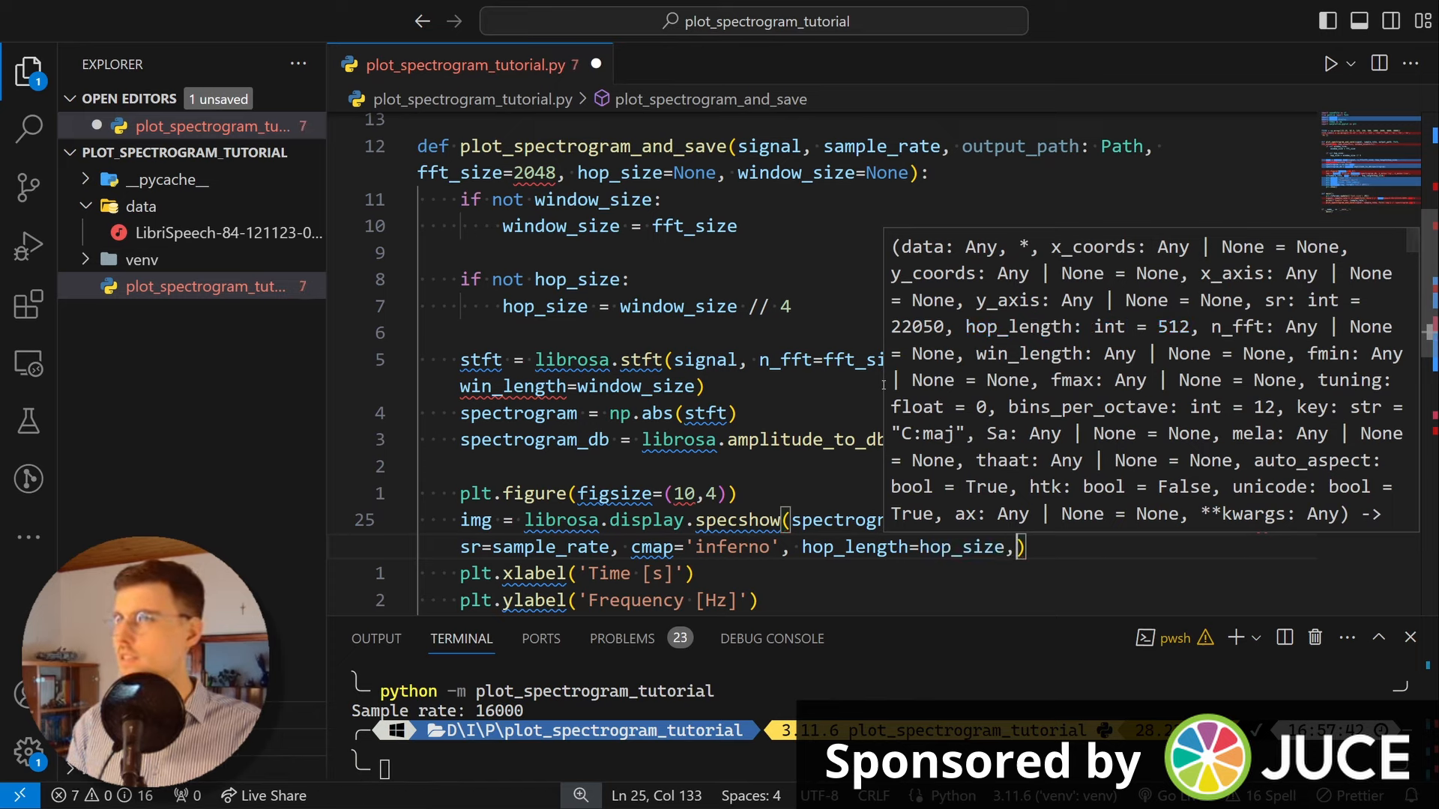
text(win_length)
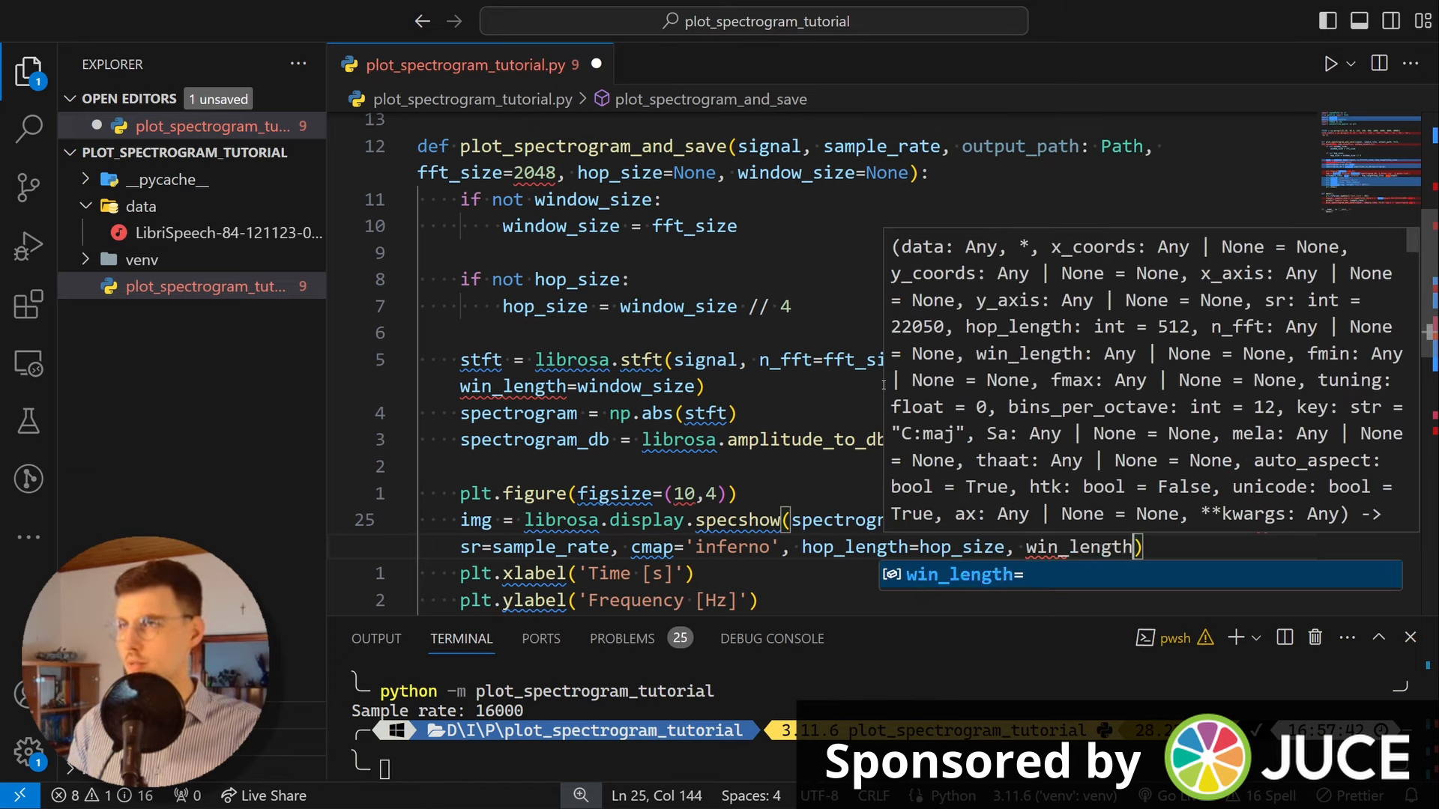
text(win)
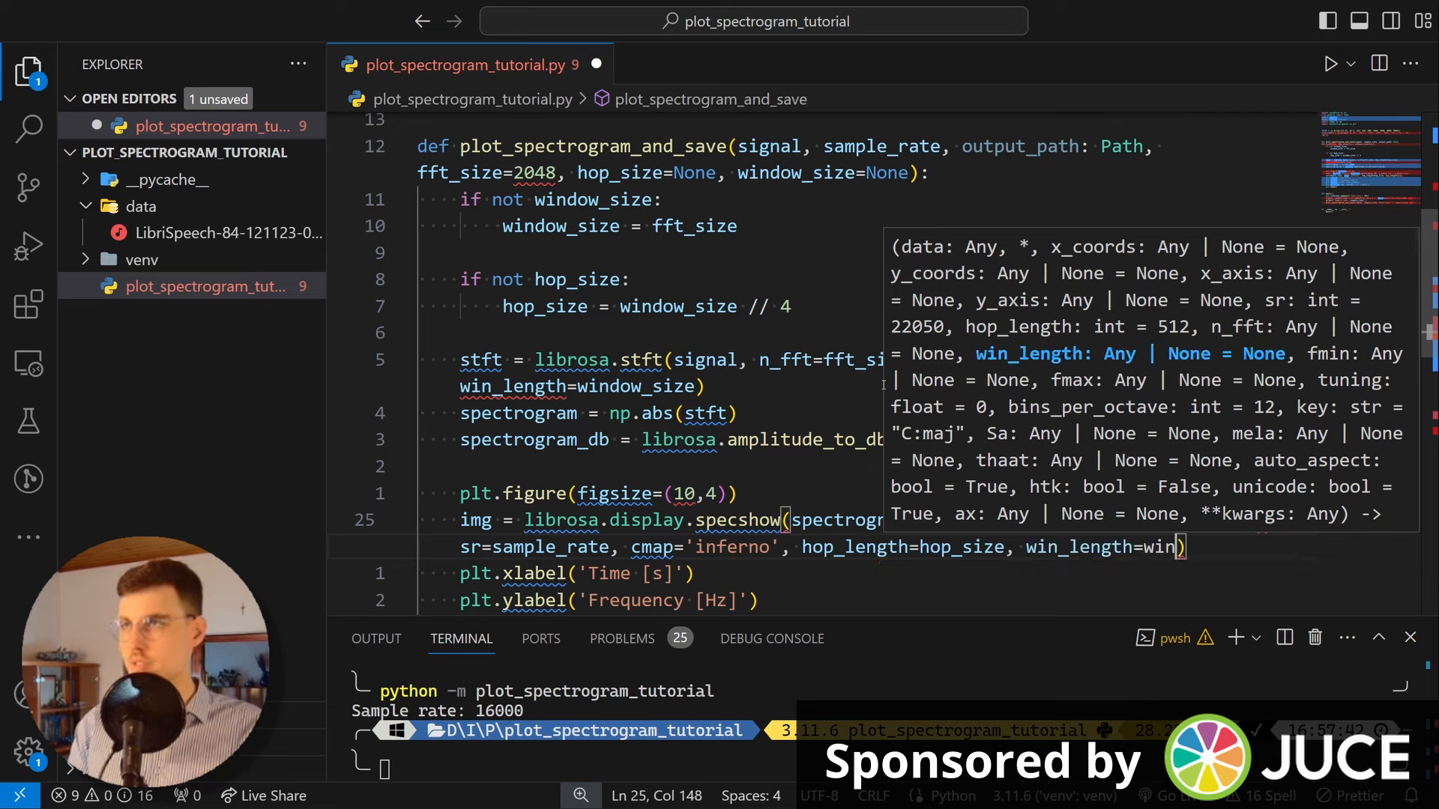
text(dow_size)
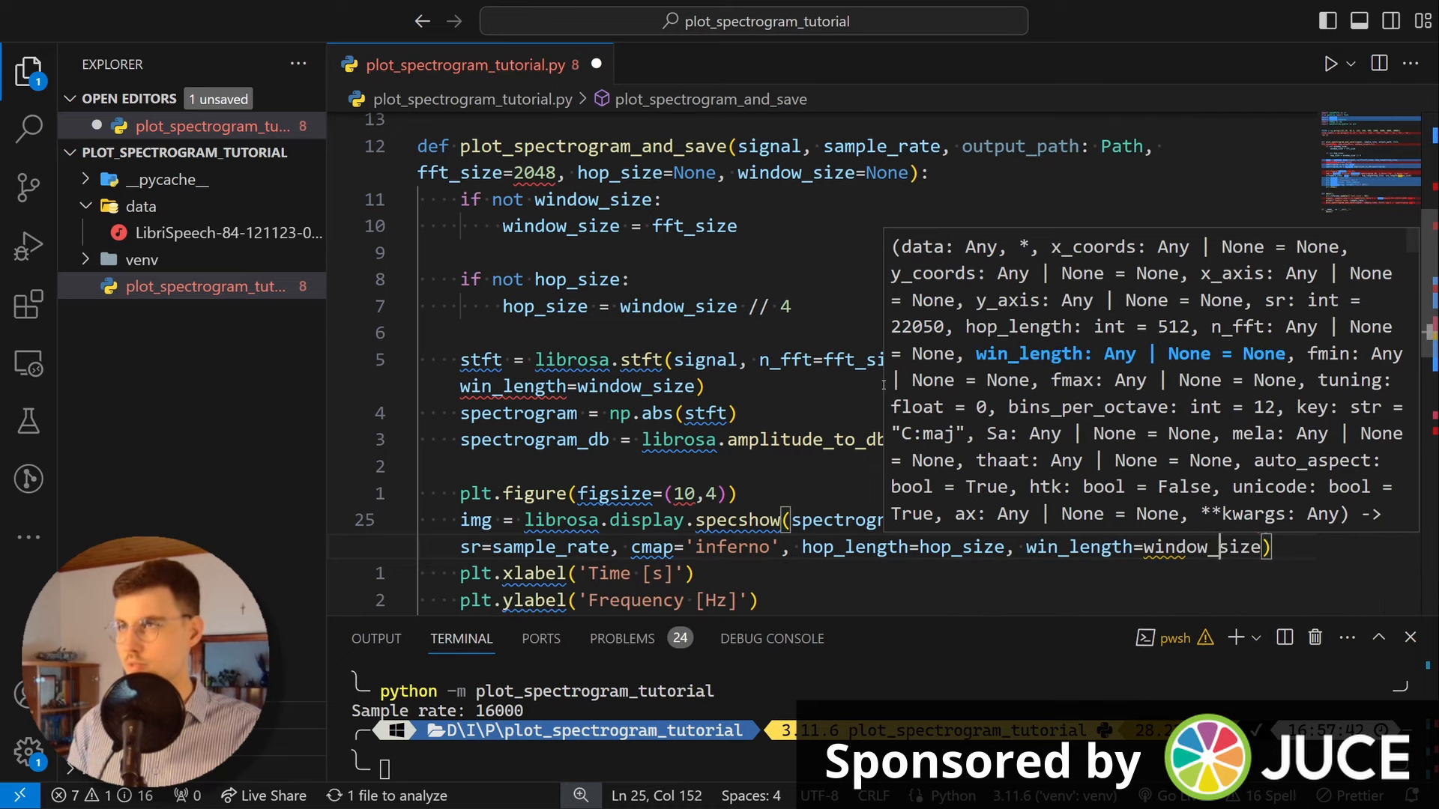
text(, nm)
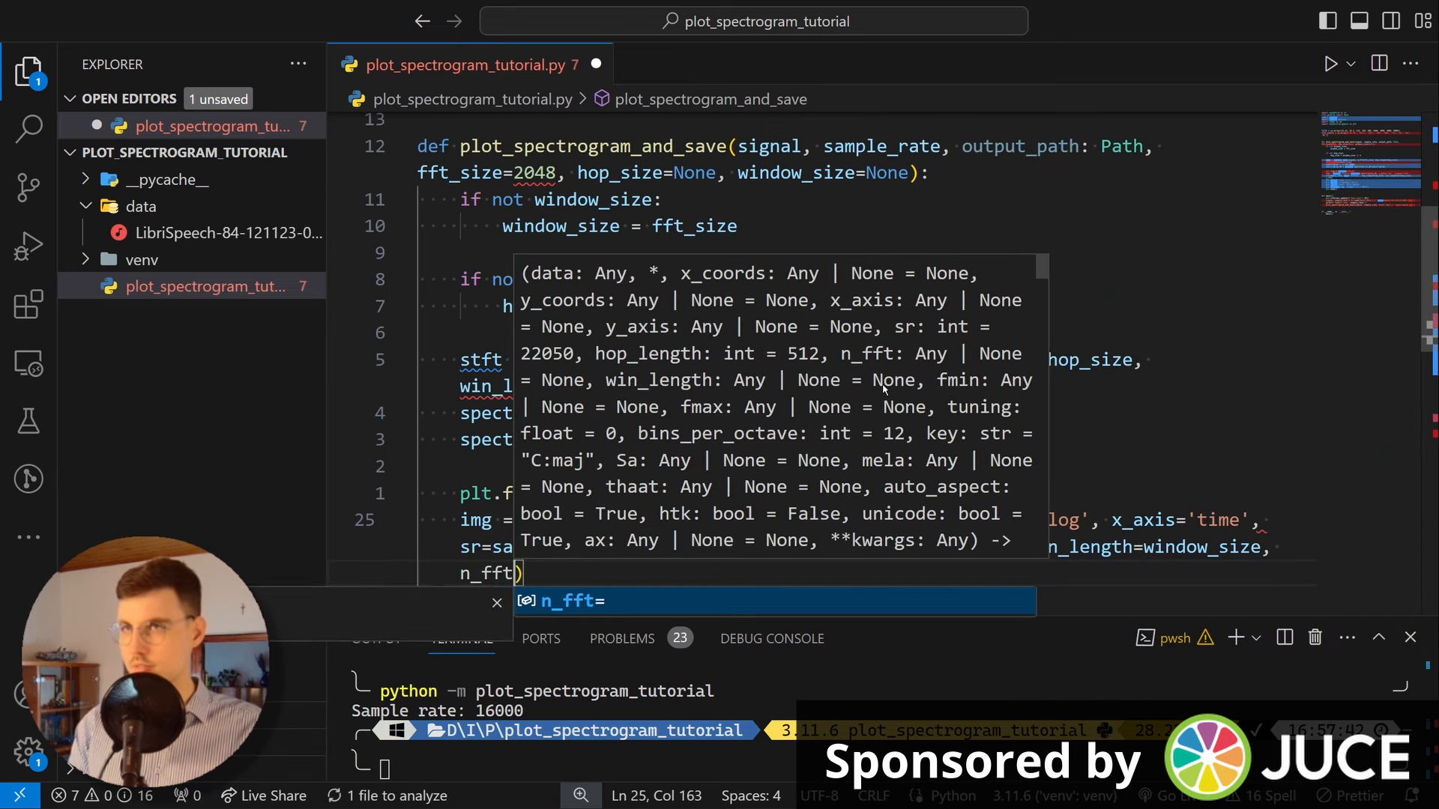
text(fft)
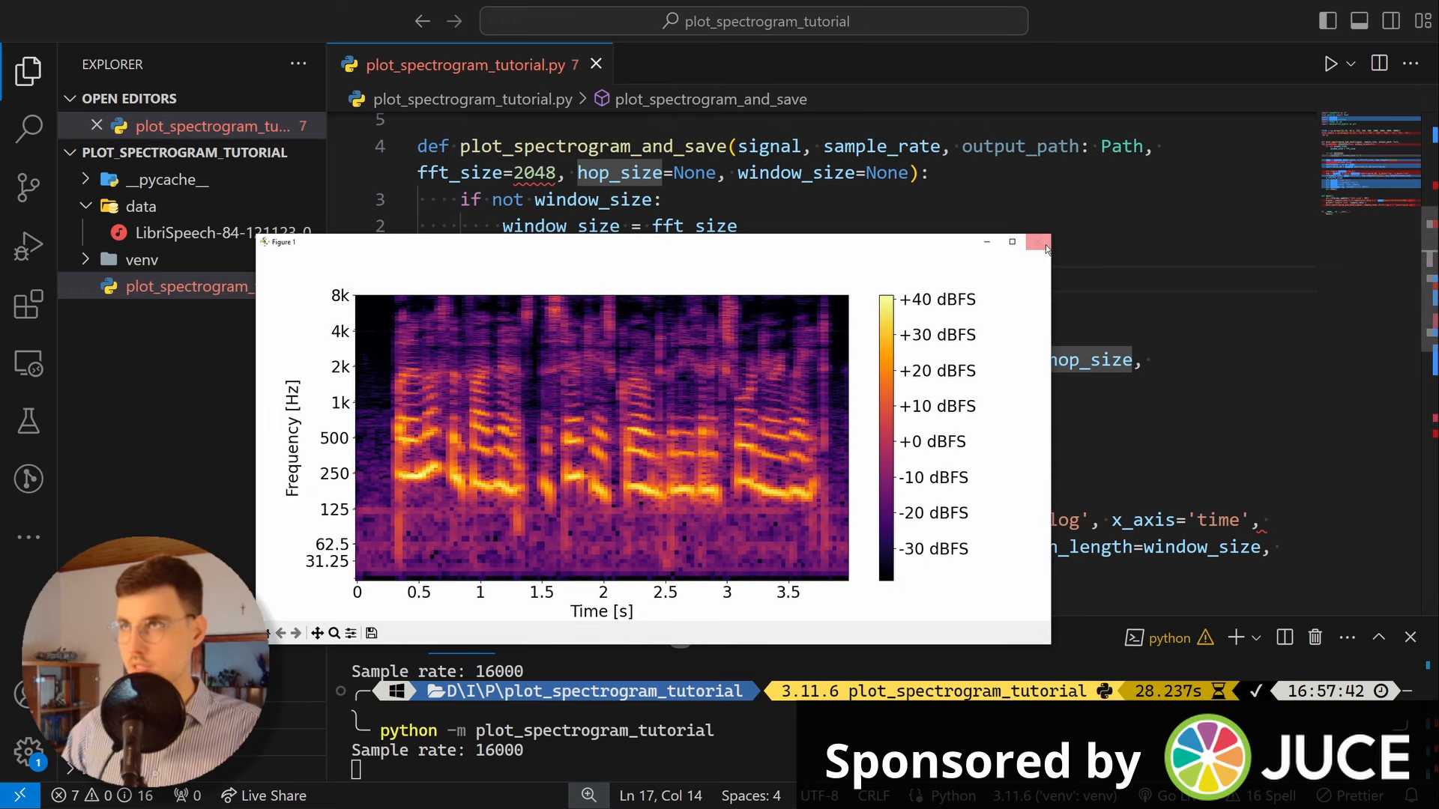
click(1039, 242)
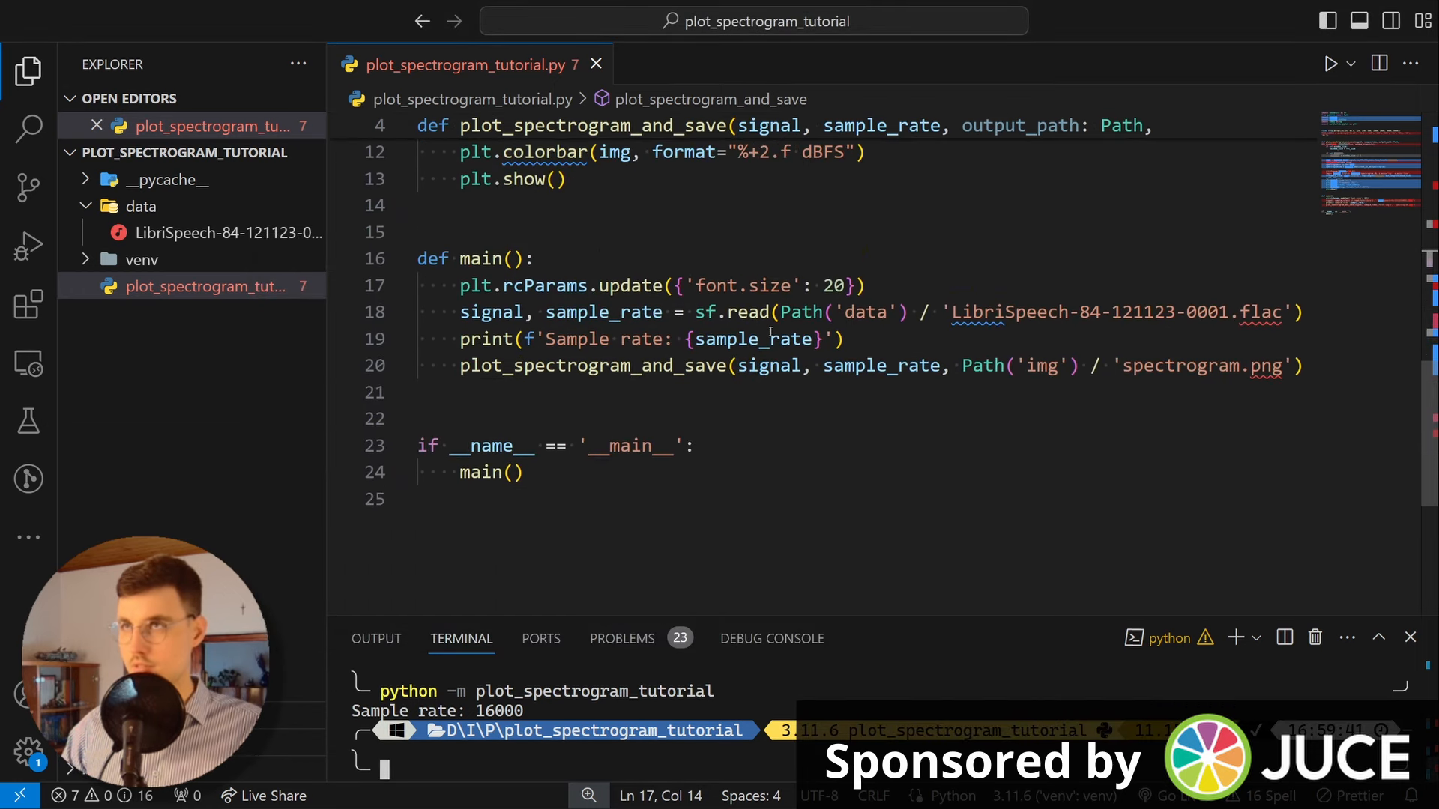
Step: Append fft_size=4096 to main's plot_spectrogram_and_save call and close the resulting spectrogram figure
scroll(up, 3)
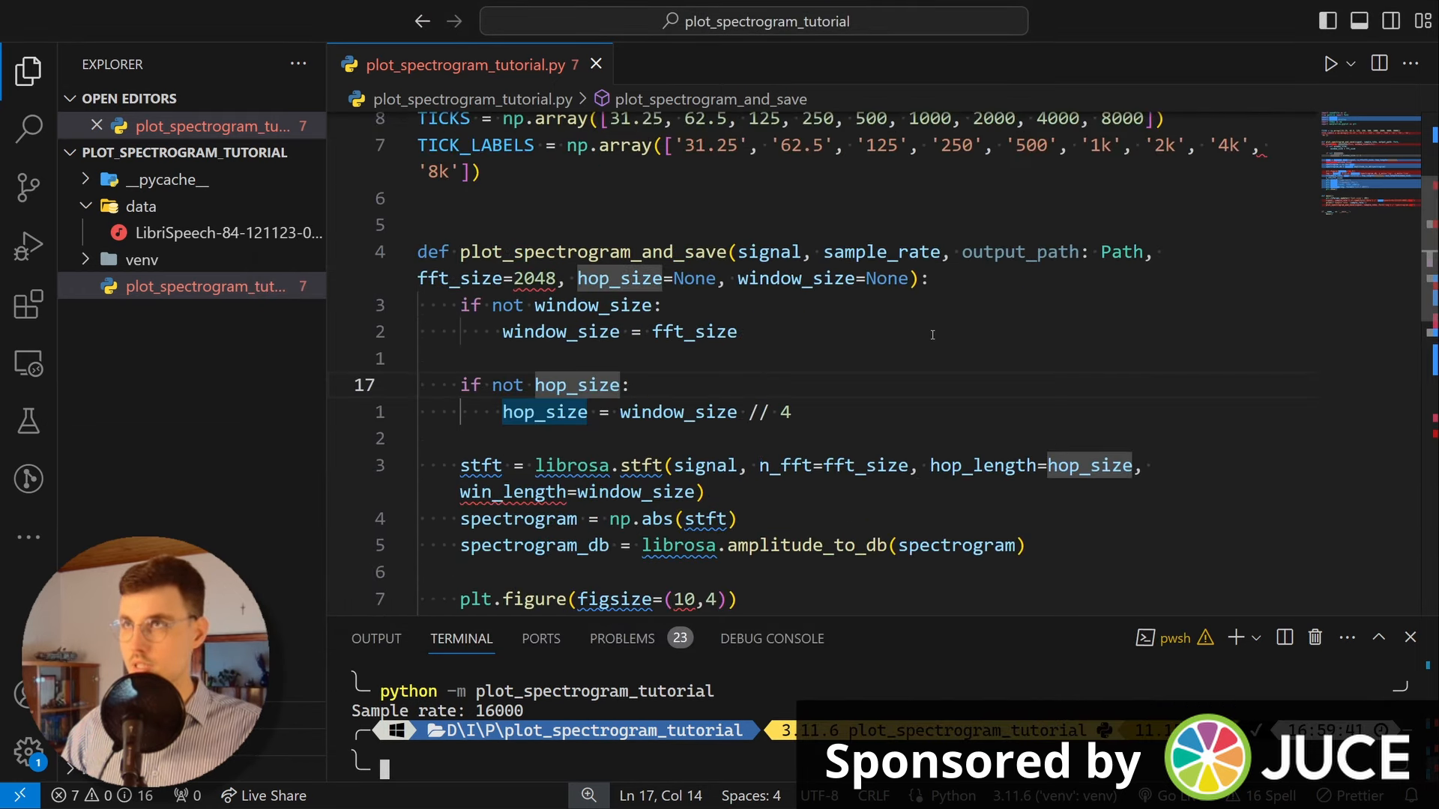
scroll(down, 3)
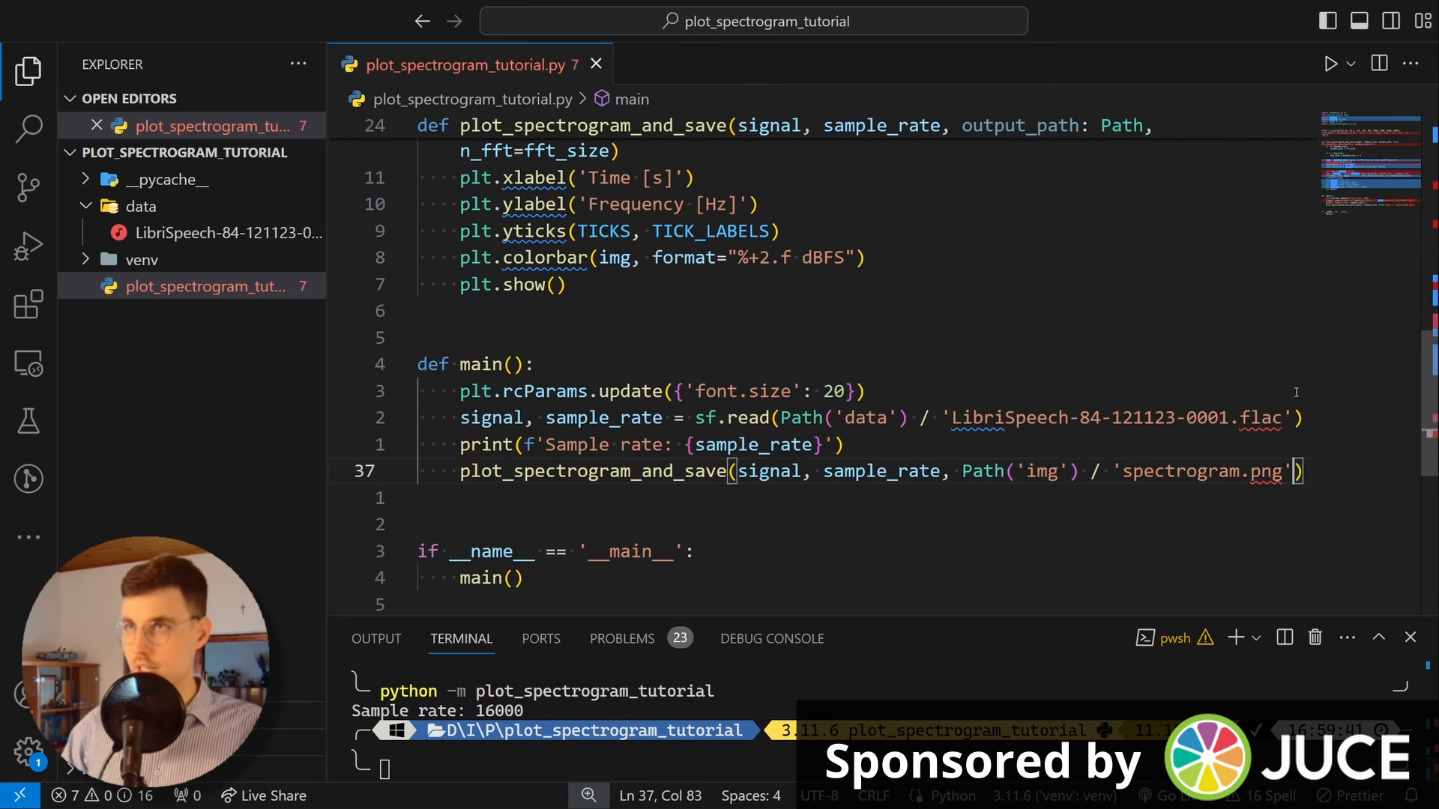
mouse_move(1099, 257)
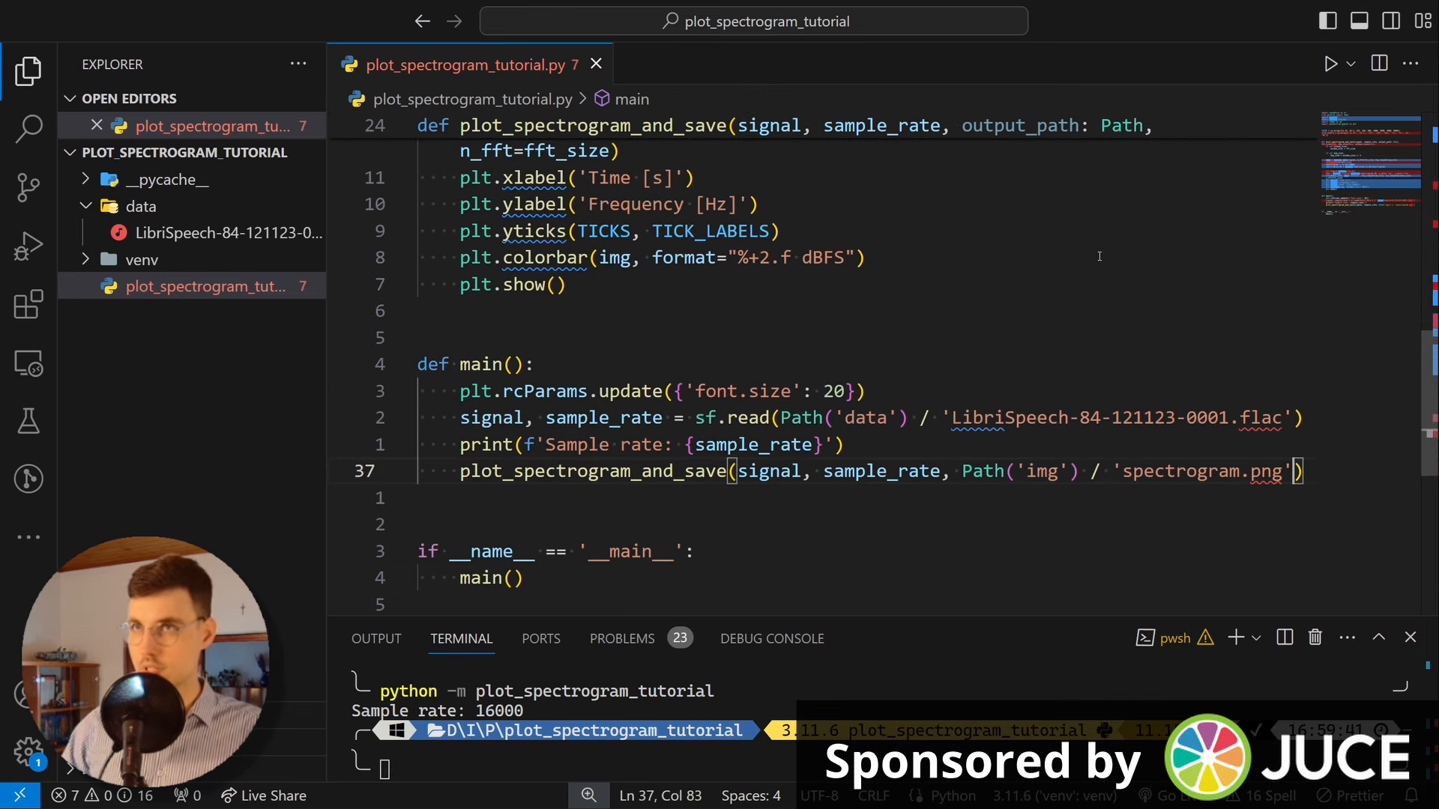
text(,)
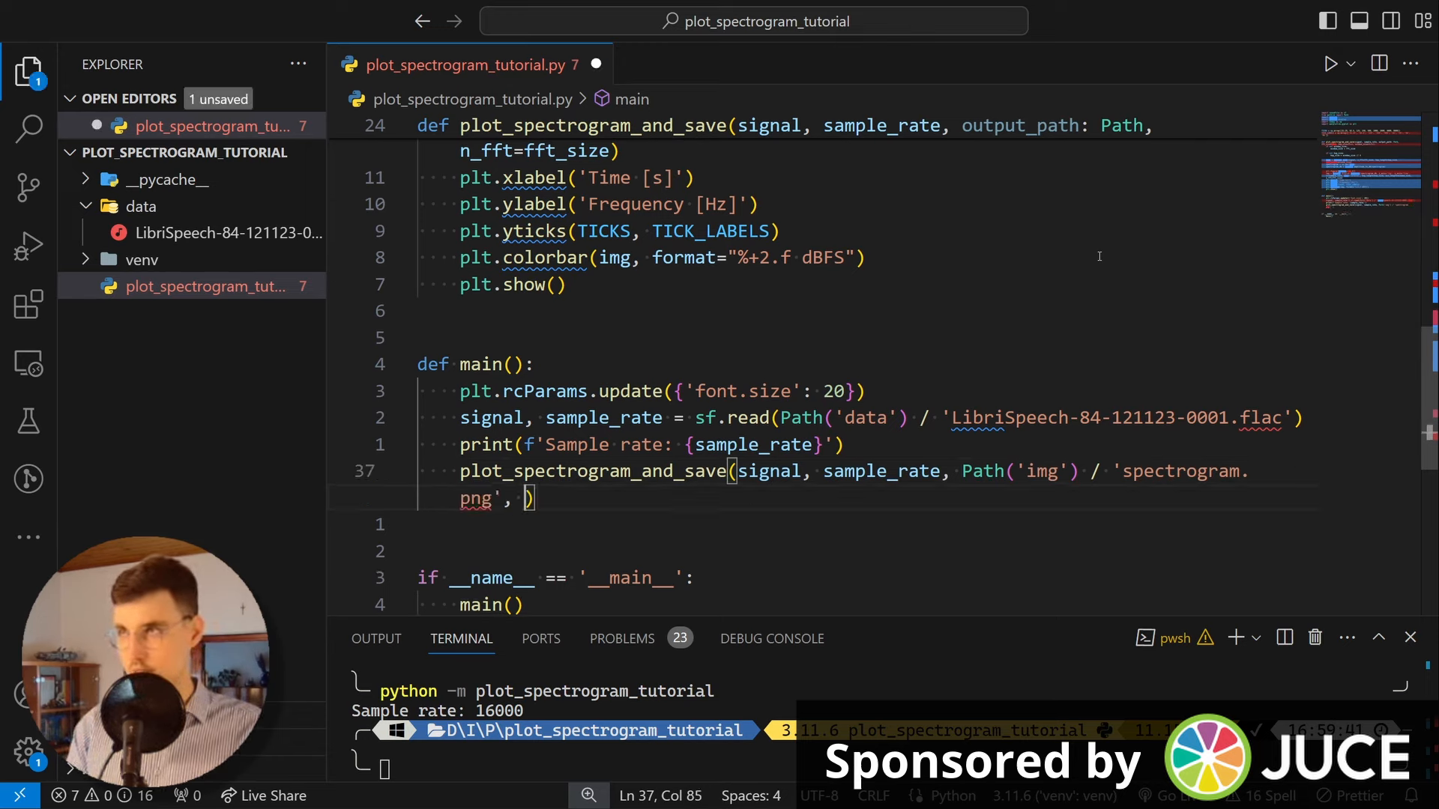
text(fft_size=)
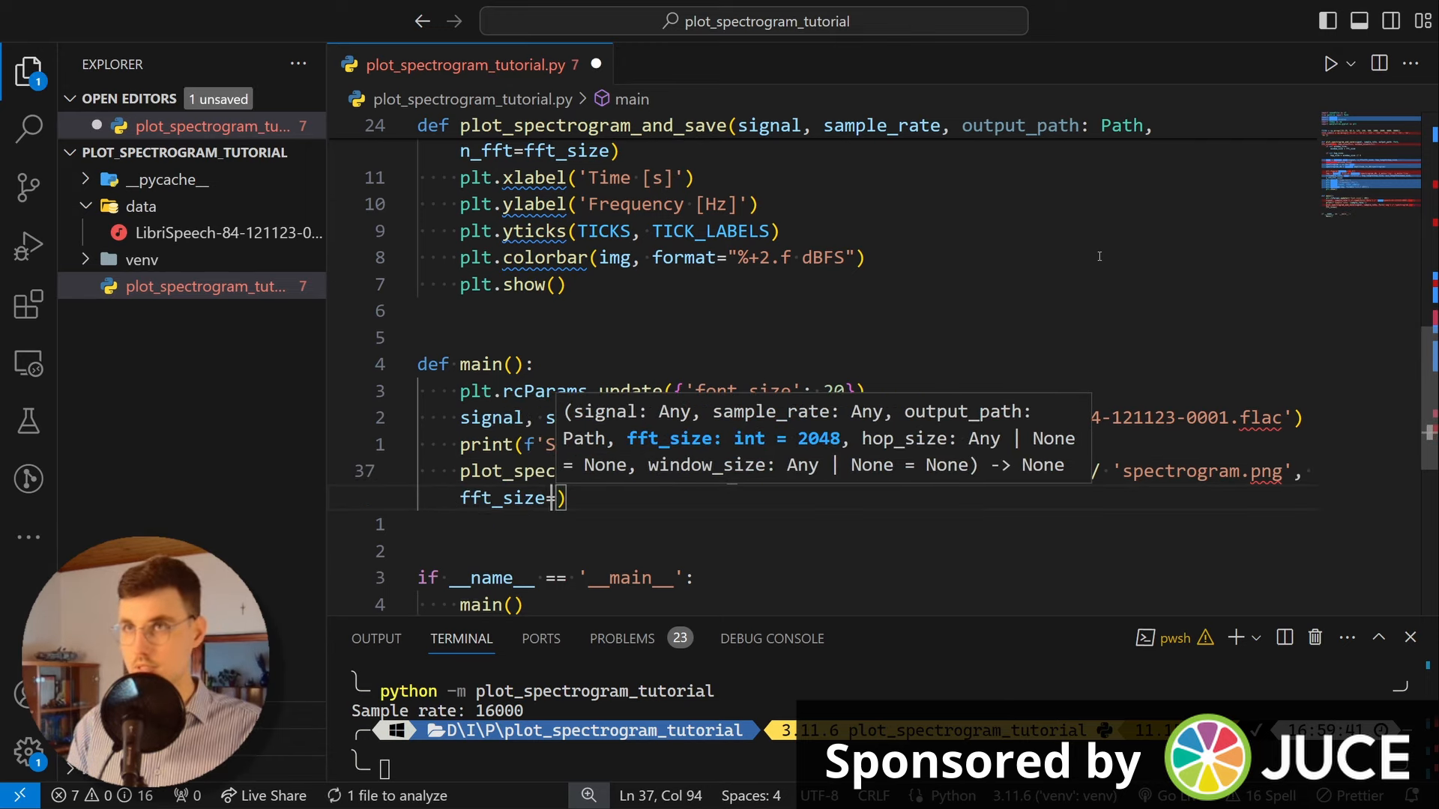
text(409)
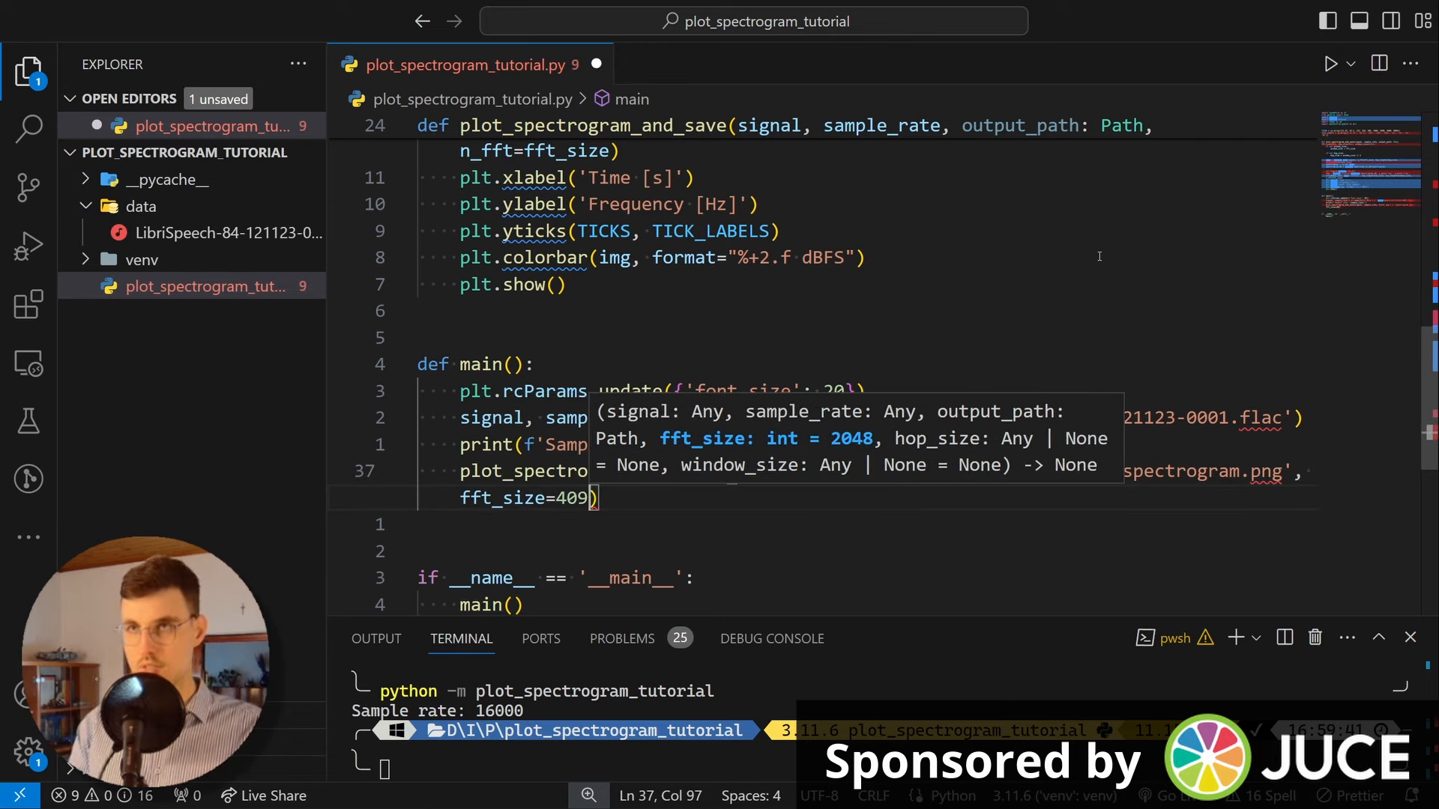
text(6)
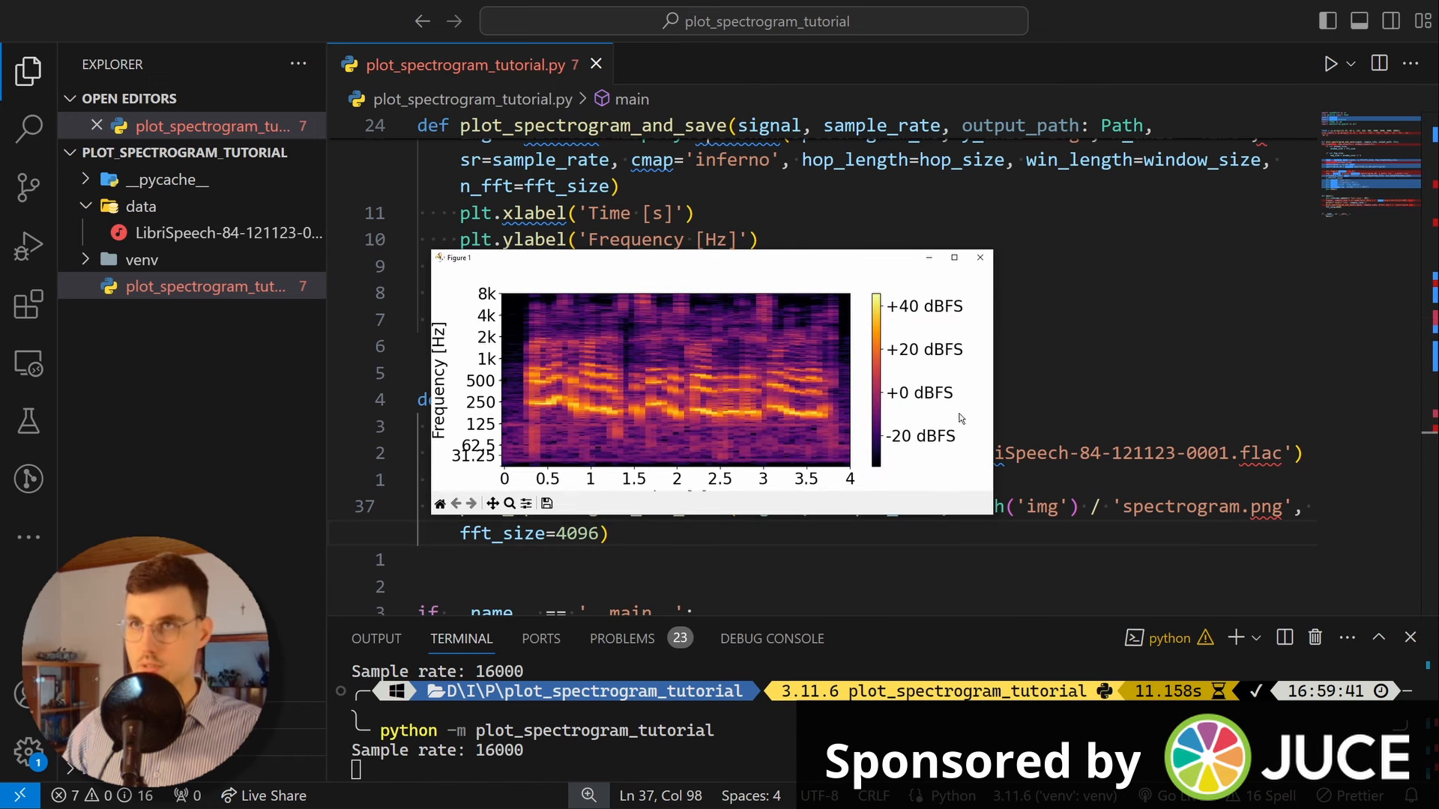
mouse_move(993, 518)
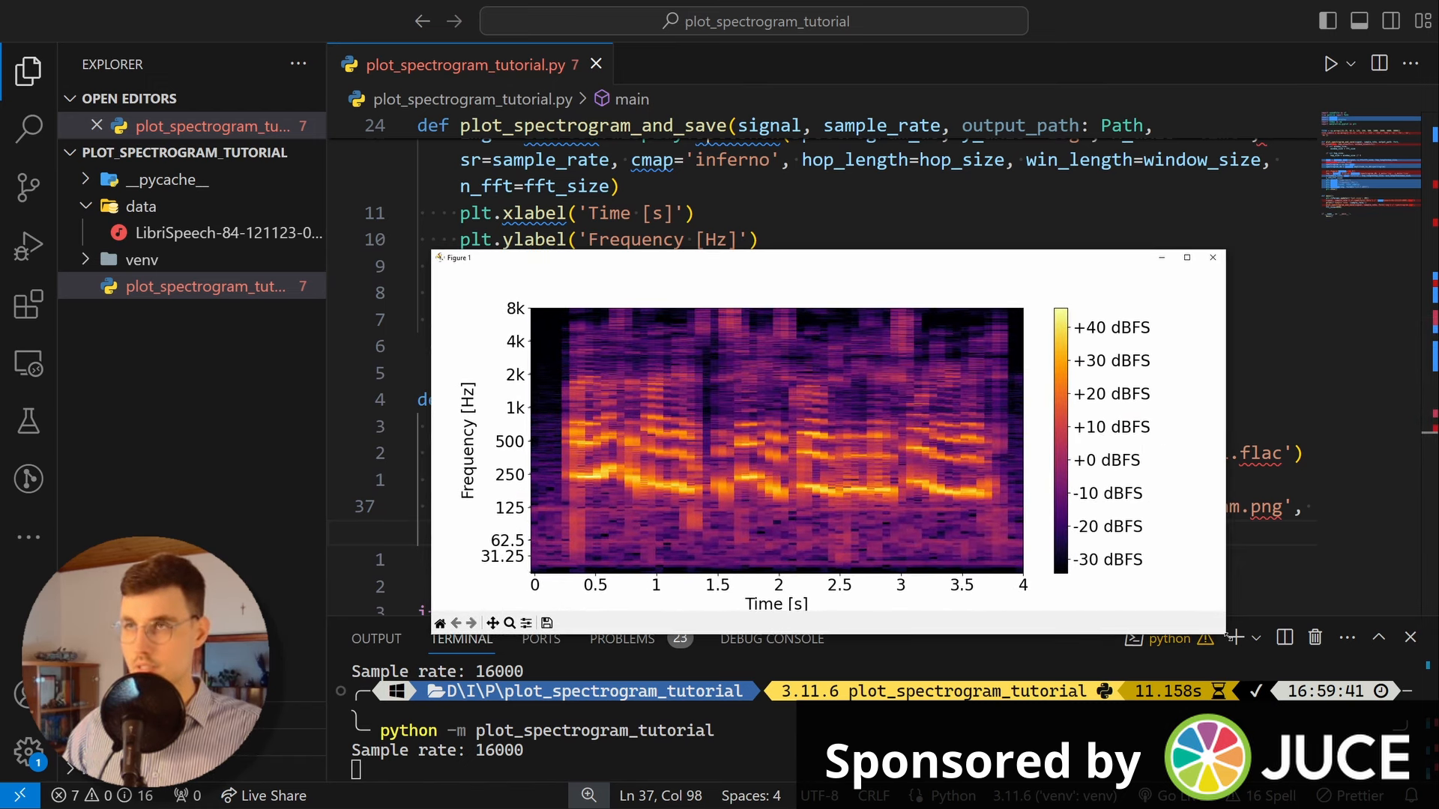
mouse_move(704, 475)
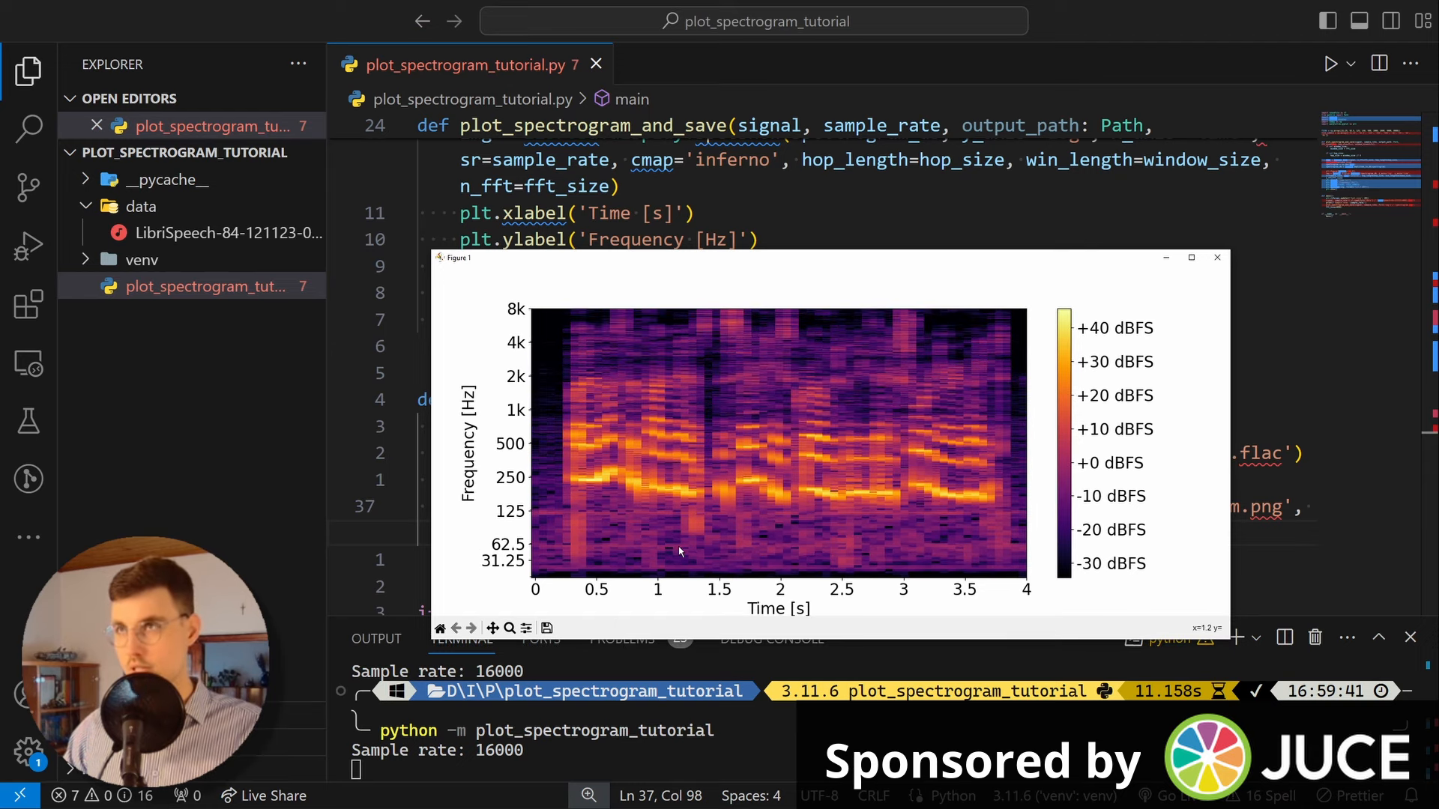
mouse_move(528, 303)
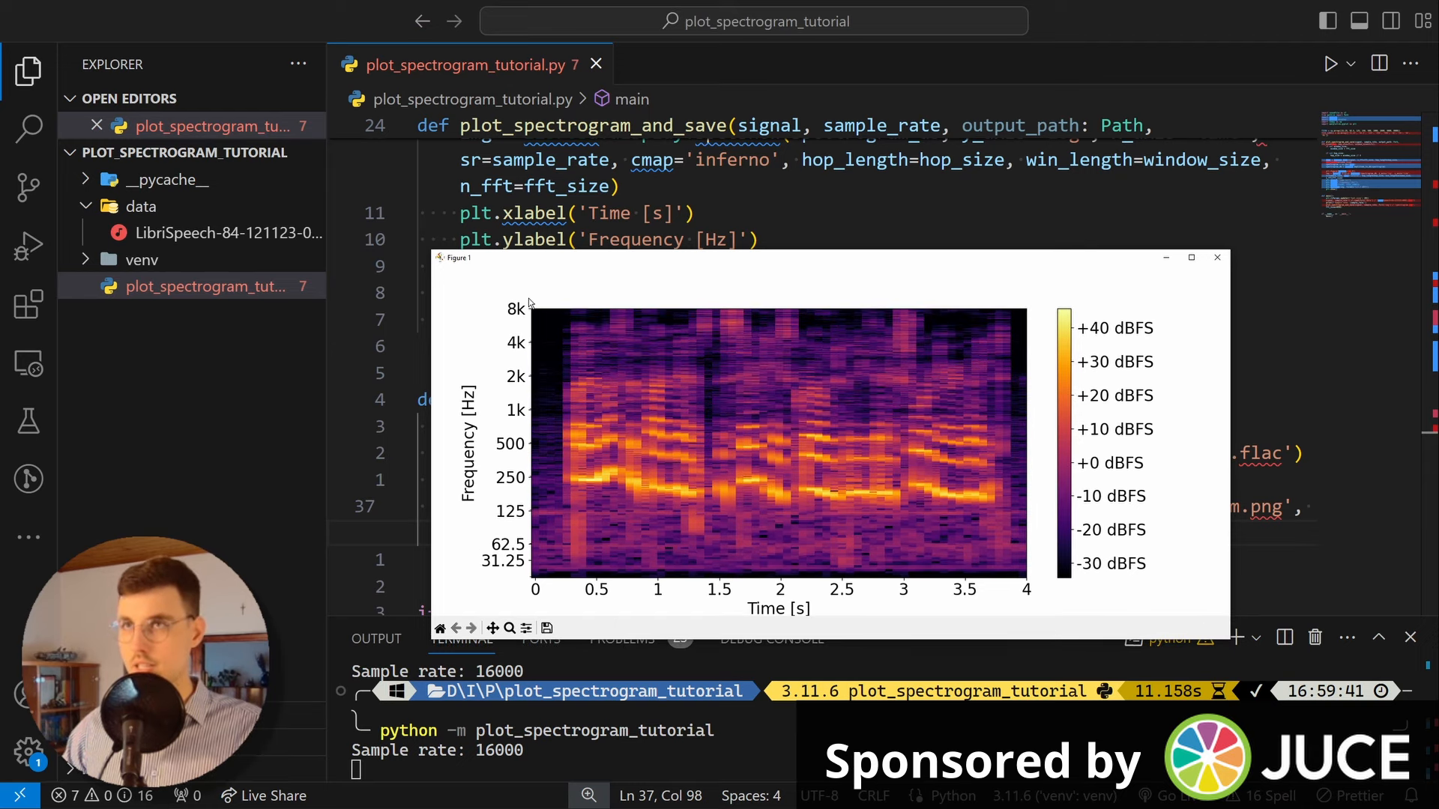
mouse_move(622, 523)
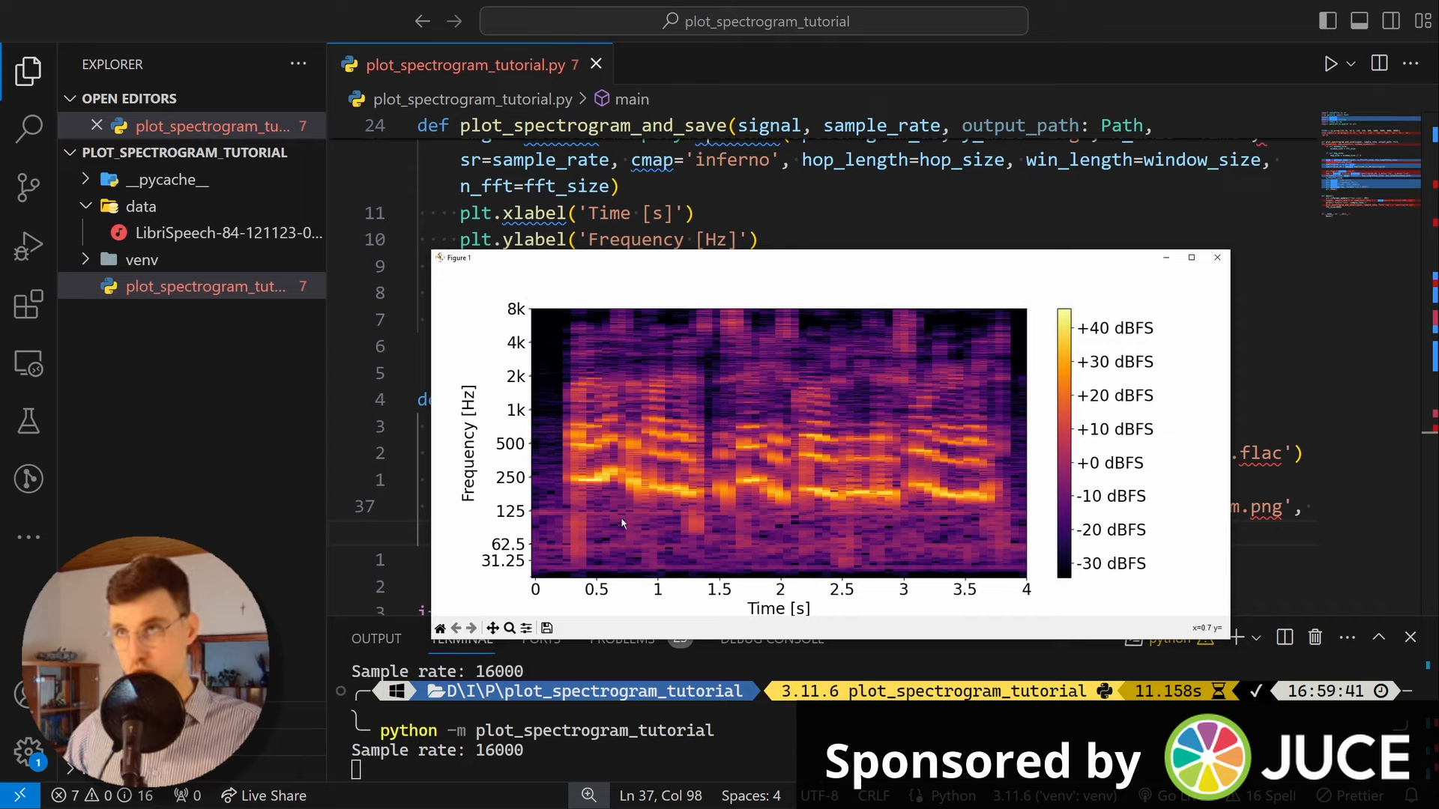
mouse_move(571, 467)
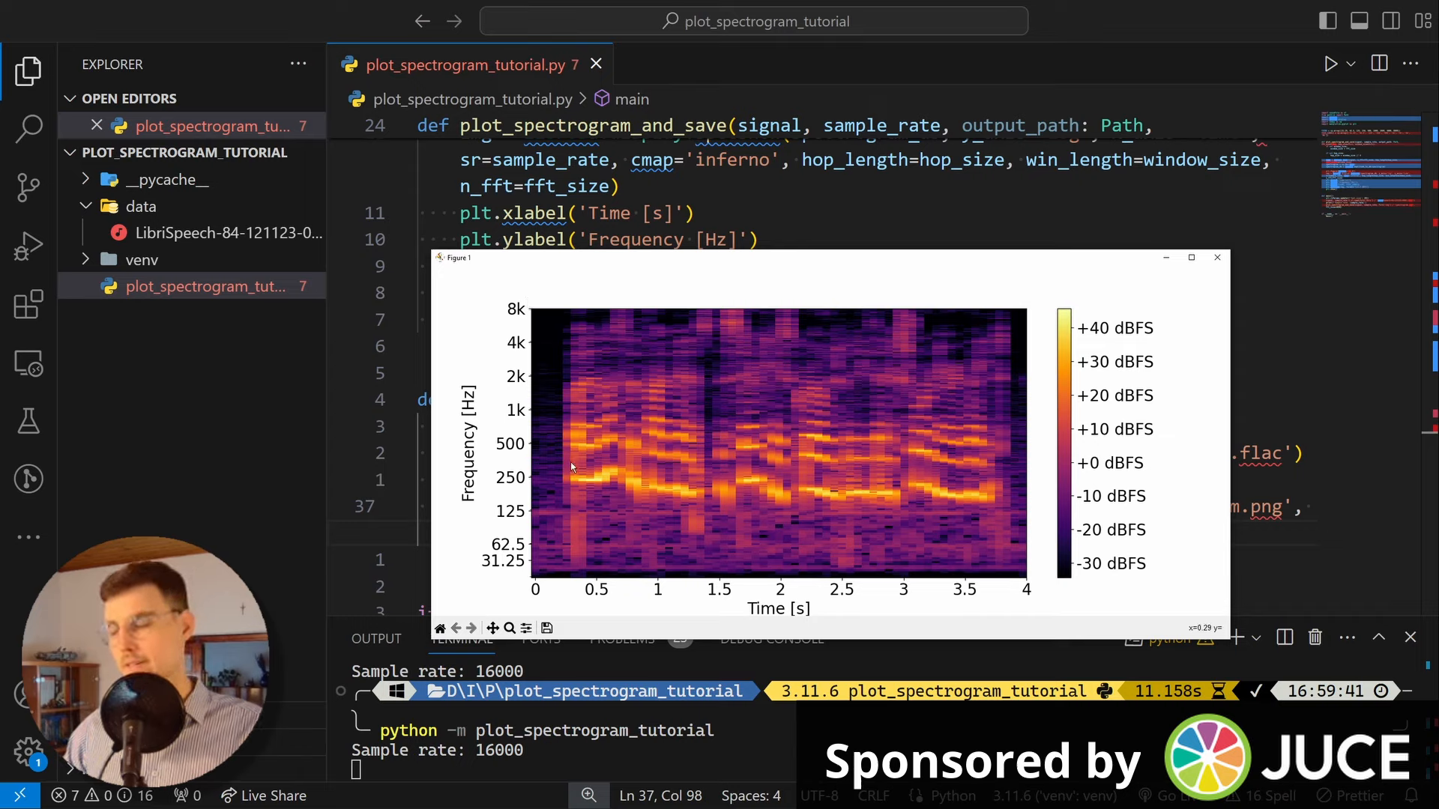
mouse_move(627, 463)
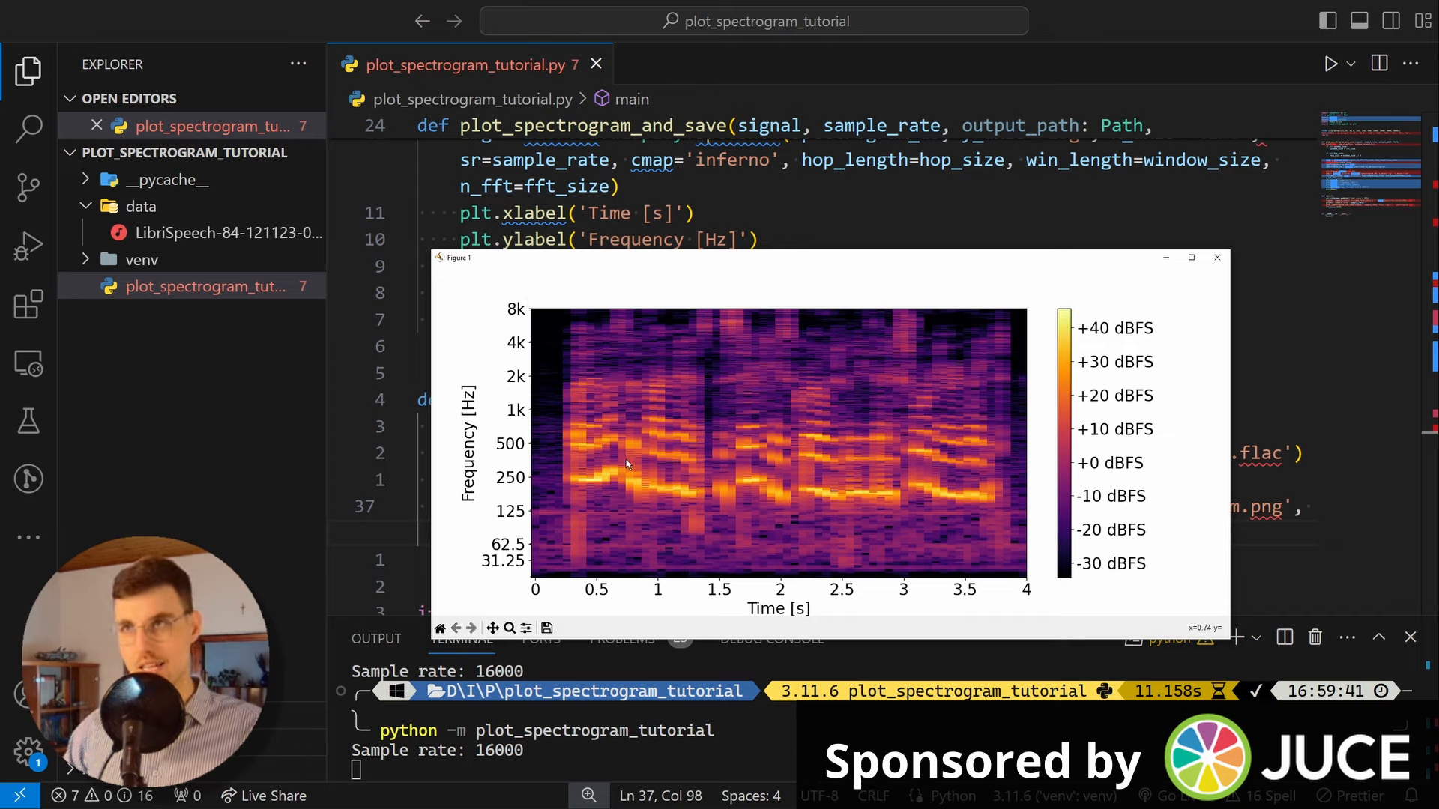
mouse_move(954, 377)
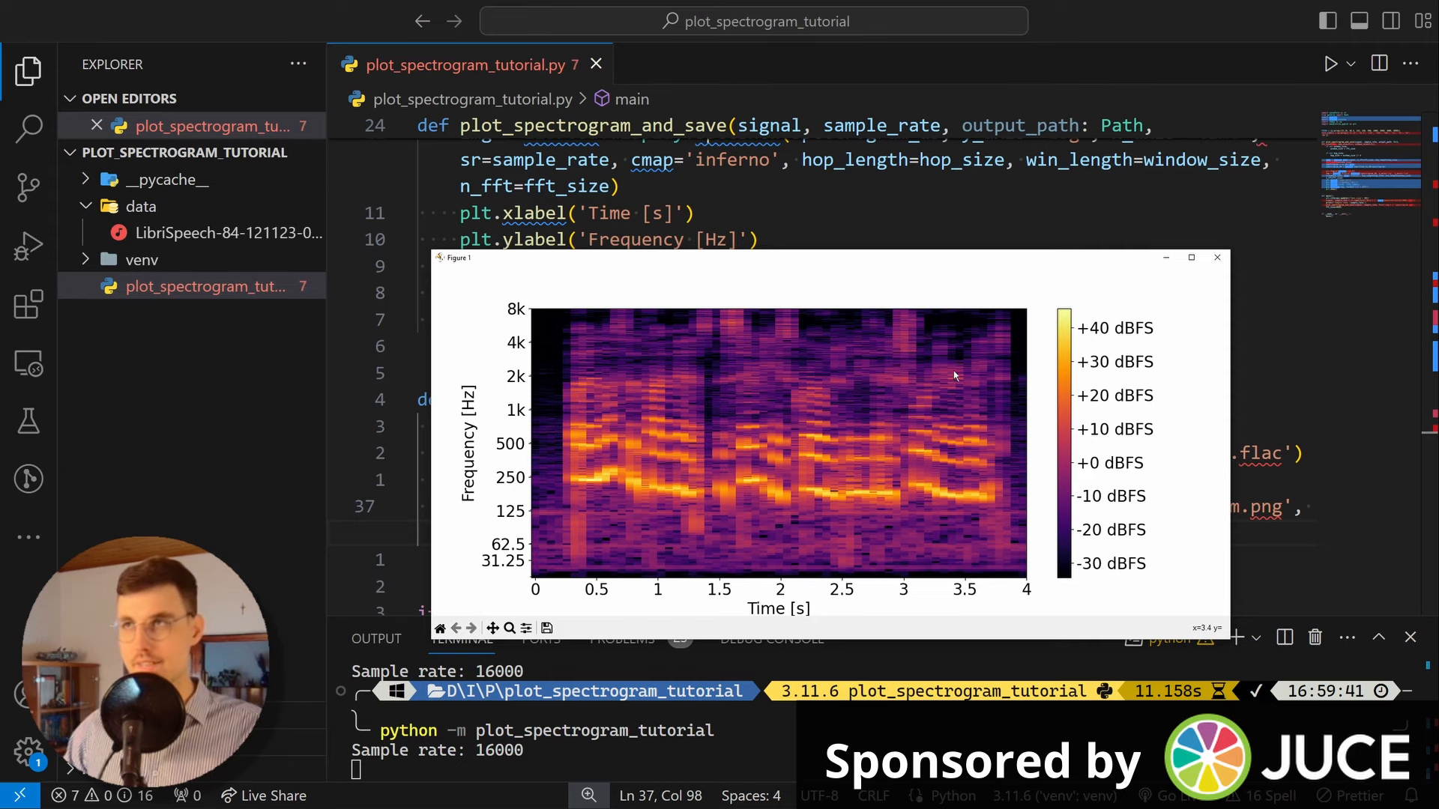
mouse_move(1186, 298)
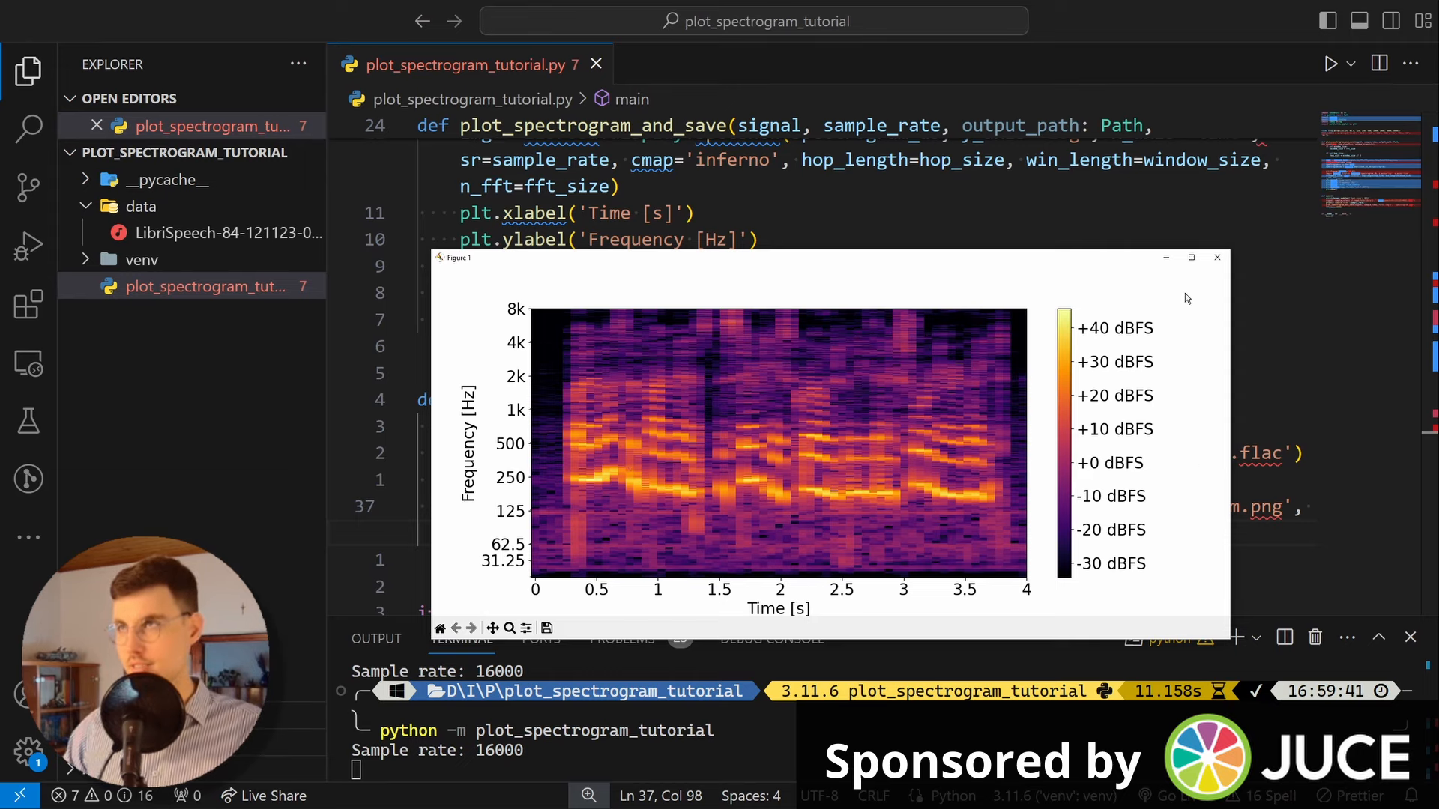
click(1217, 258)
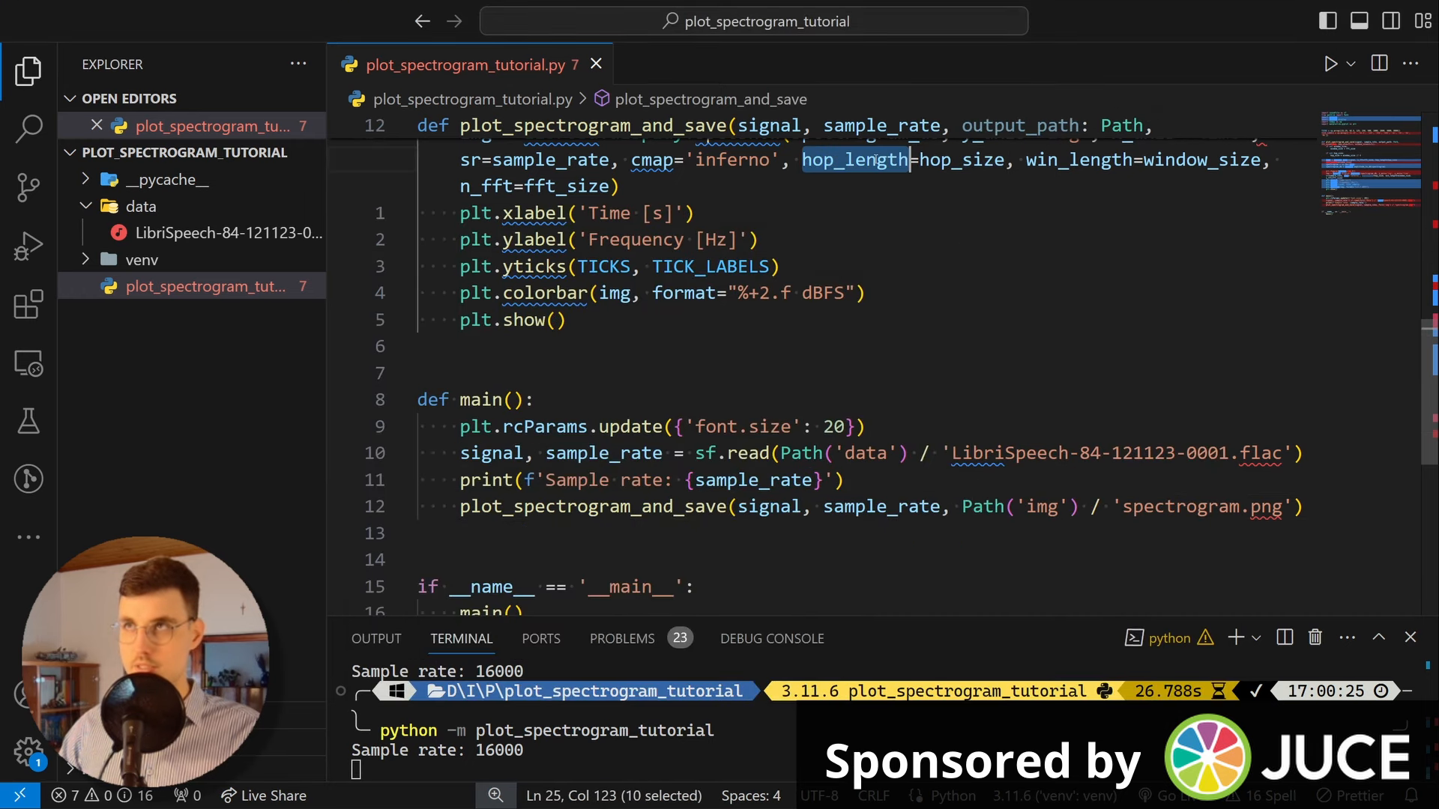
Step: Rerun the script without the fft_size override to plot a fresh default spectrogram
click(1332, 63)
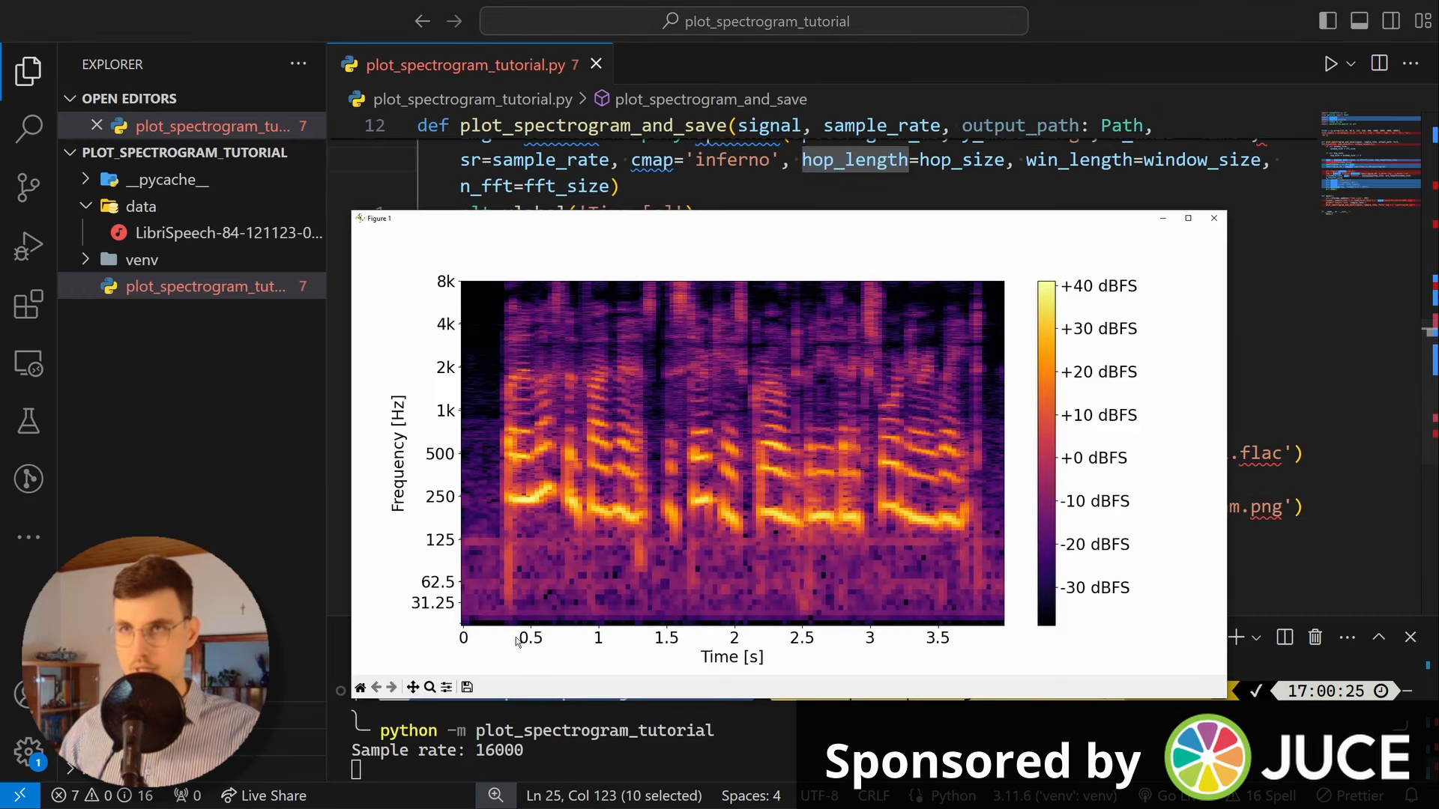
mouse_move(463, 608)
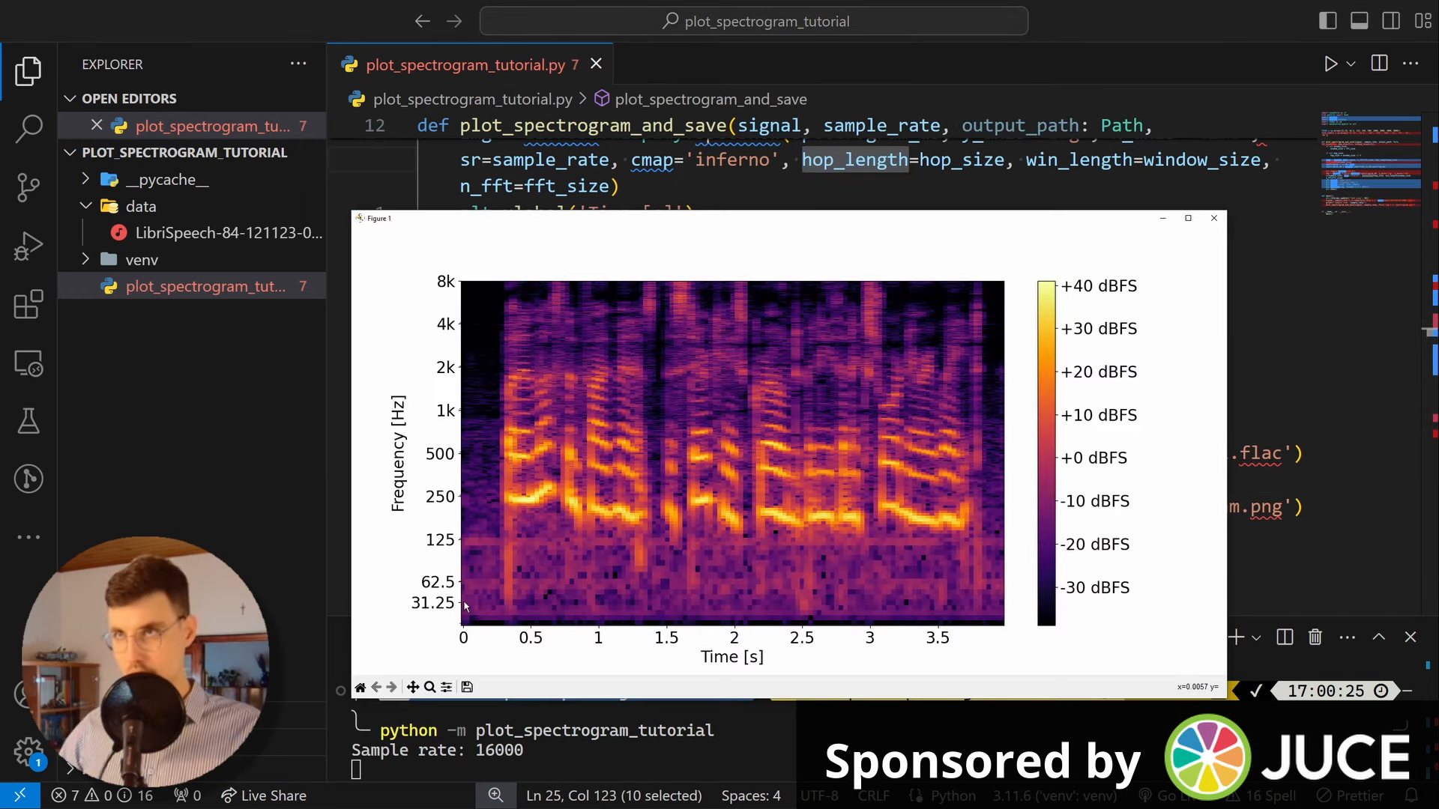
mouse_move(596, 623)
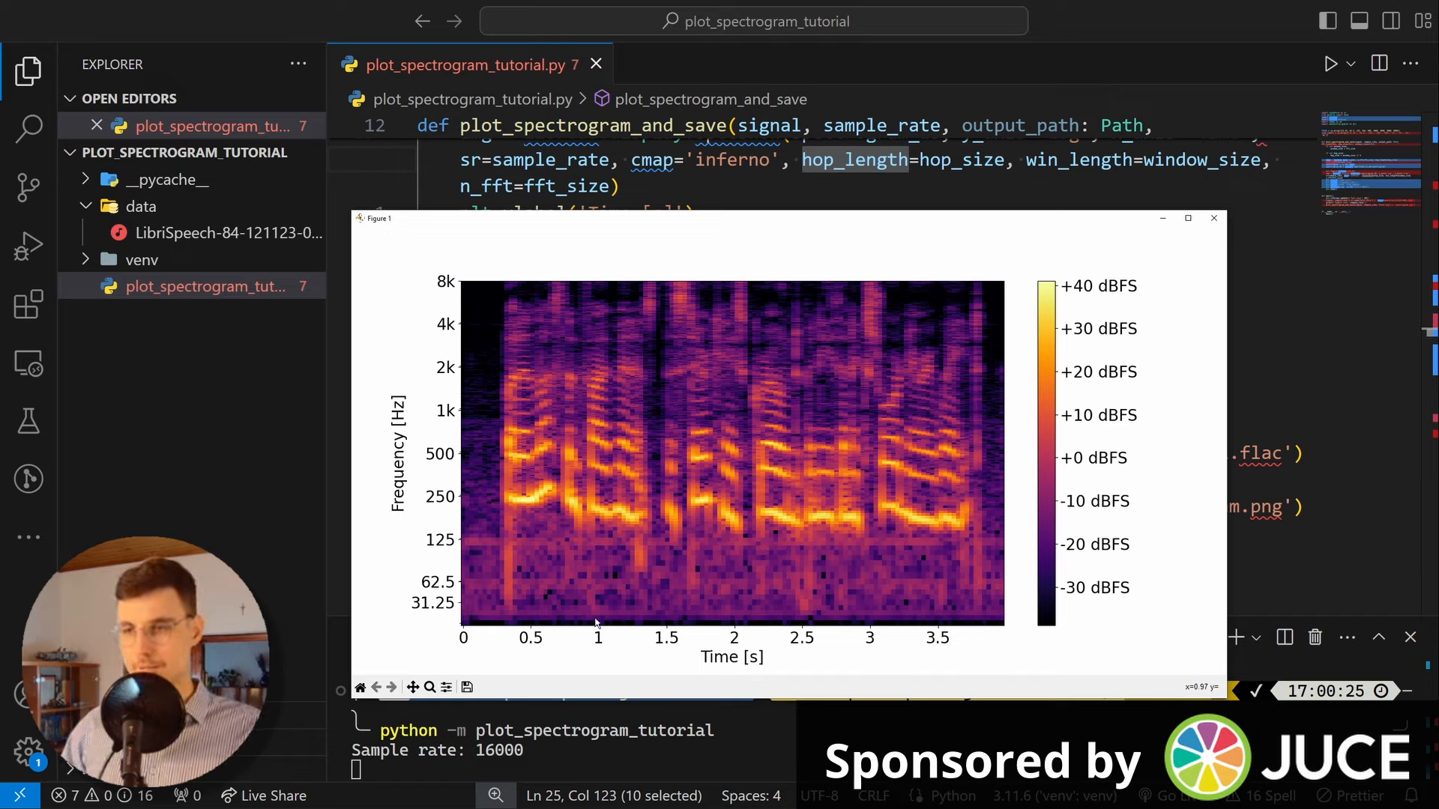
mouse_move(624, 576)
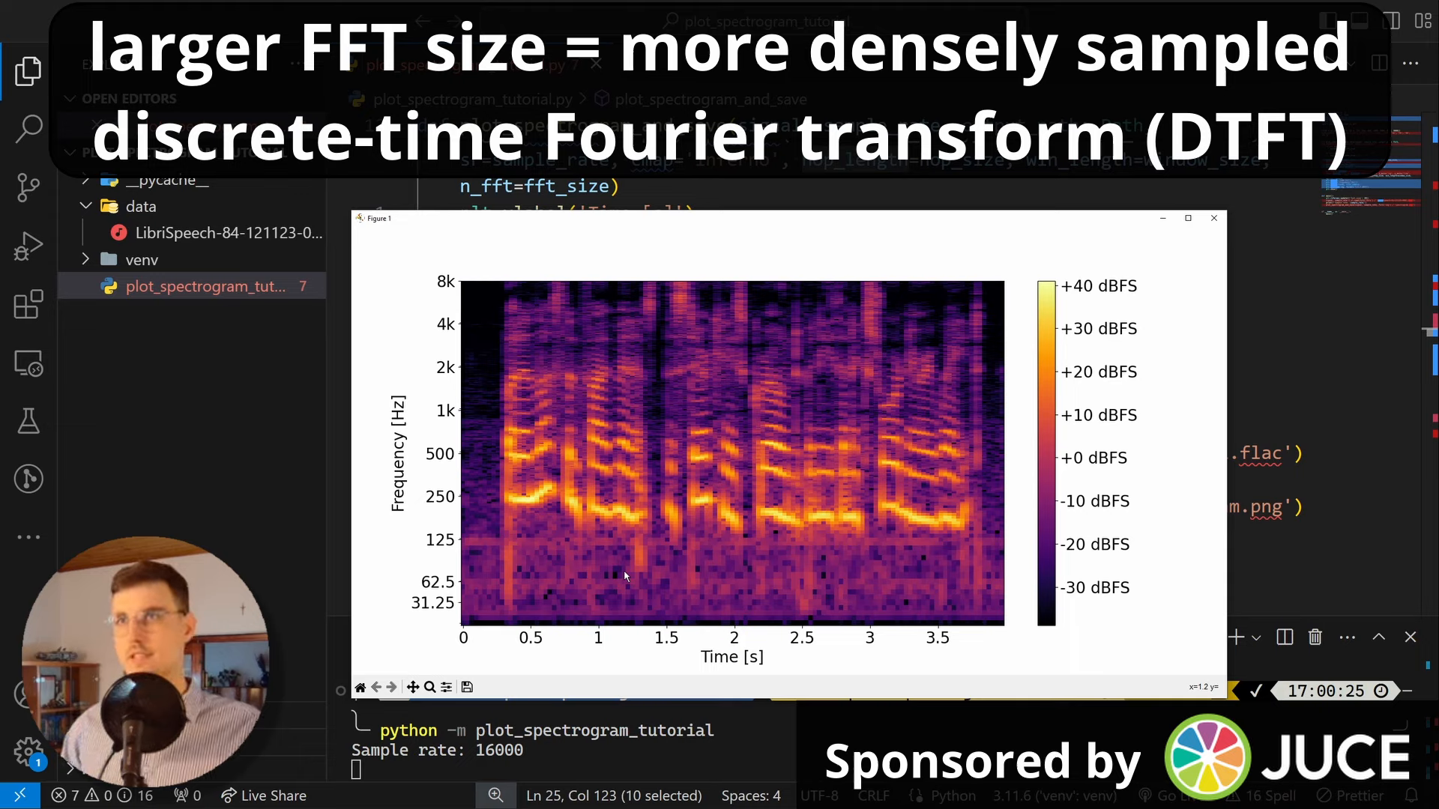
mouse_move(755, 363)
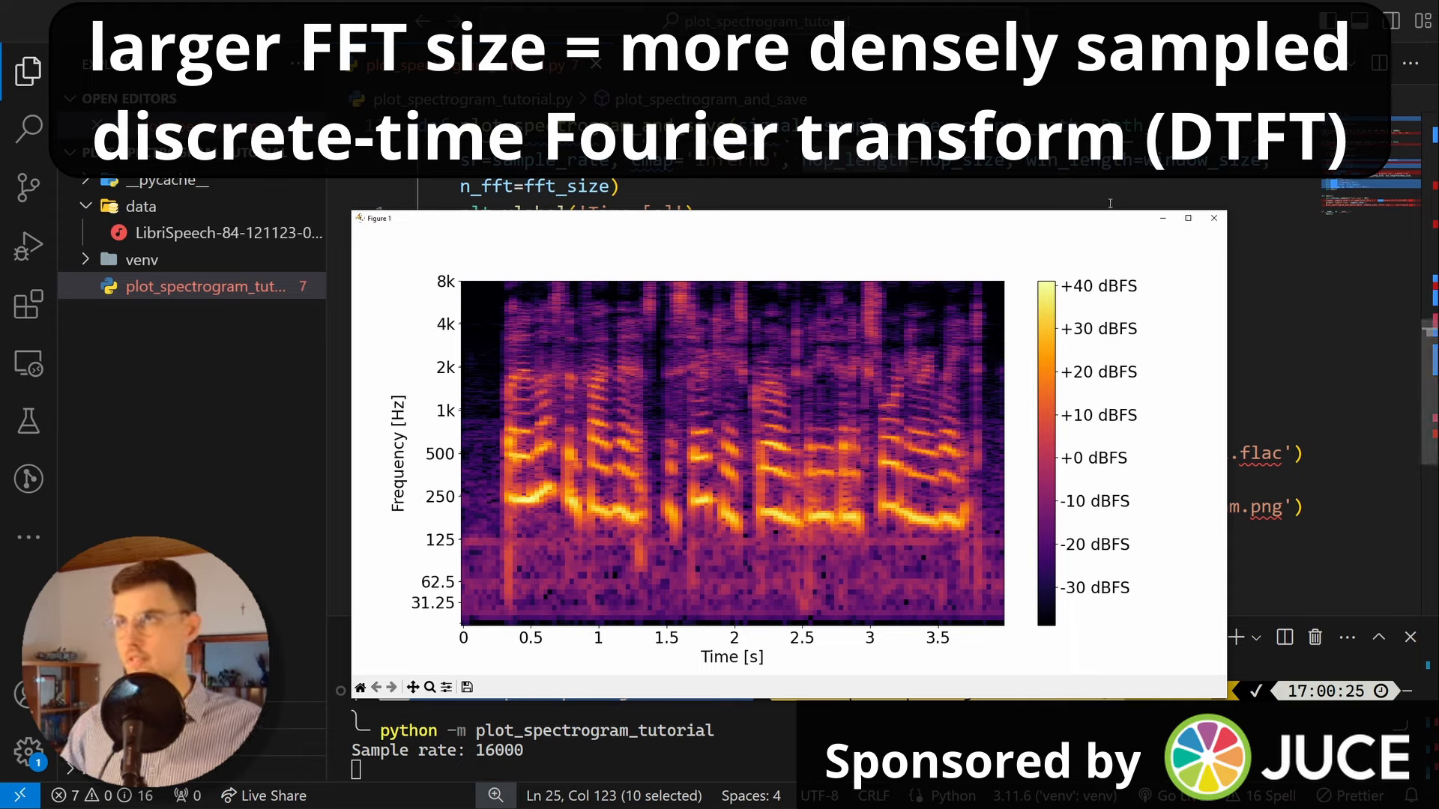
mouse_move(560, 408)
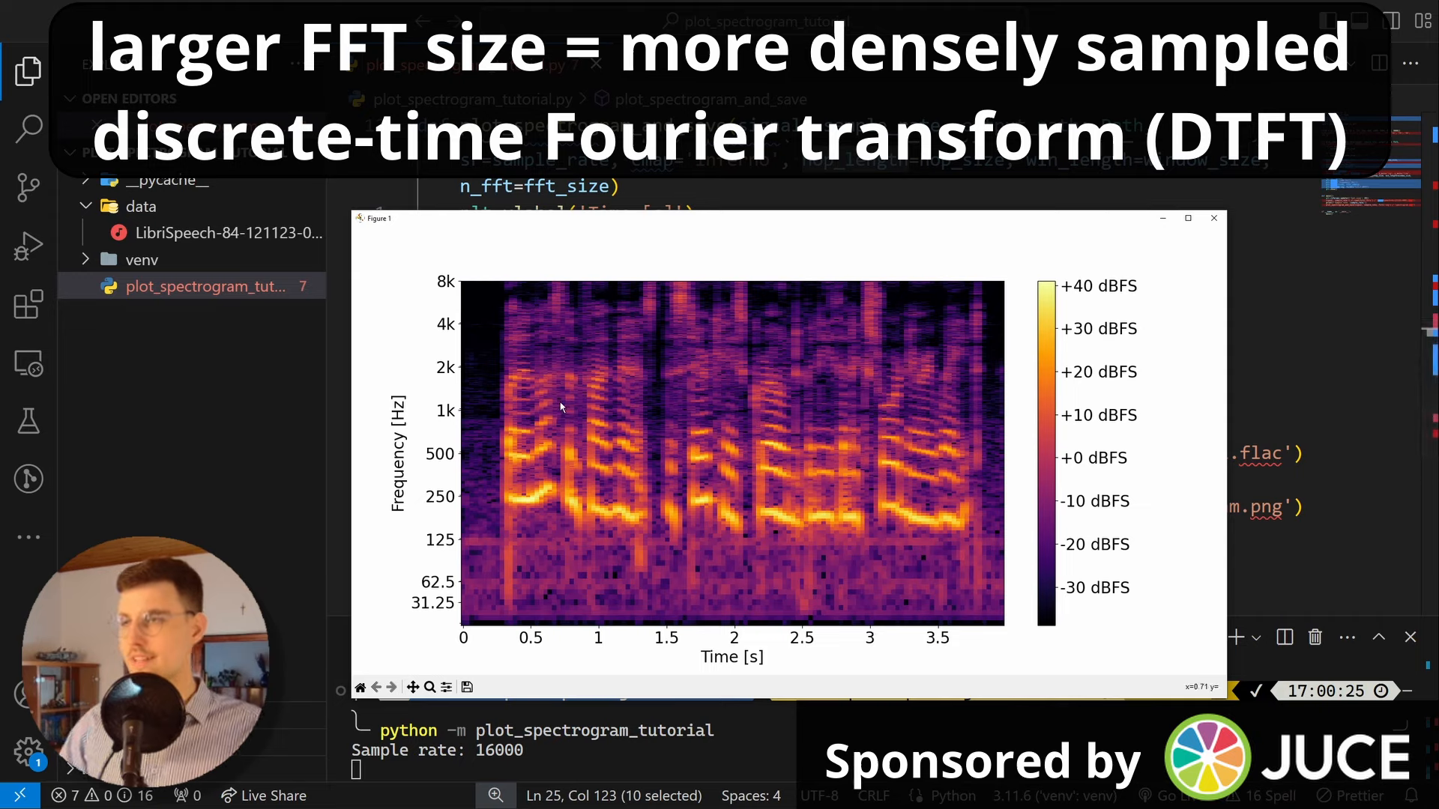
mouse_move(760, 301)
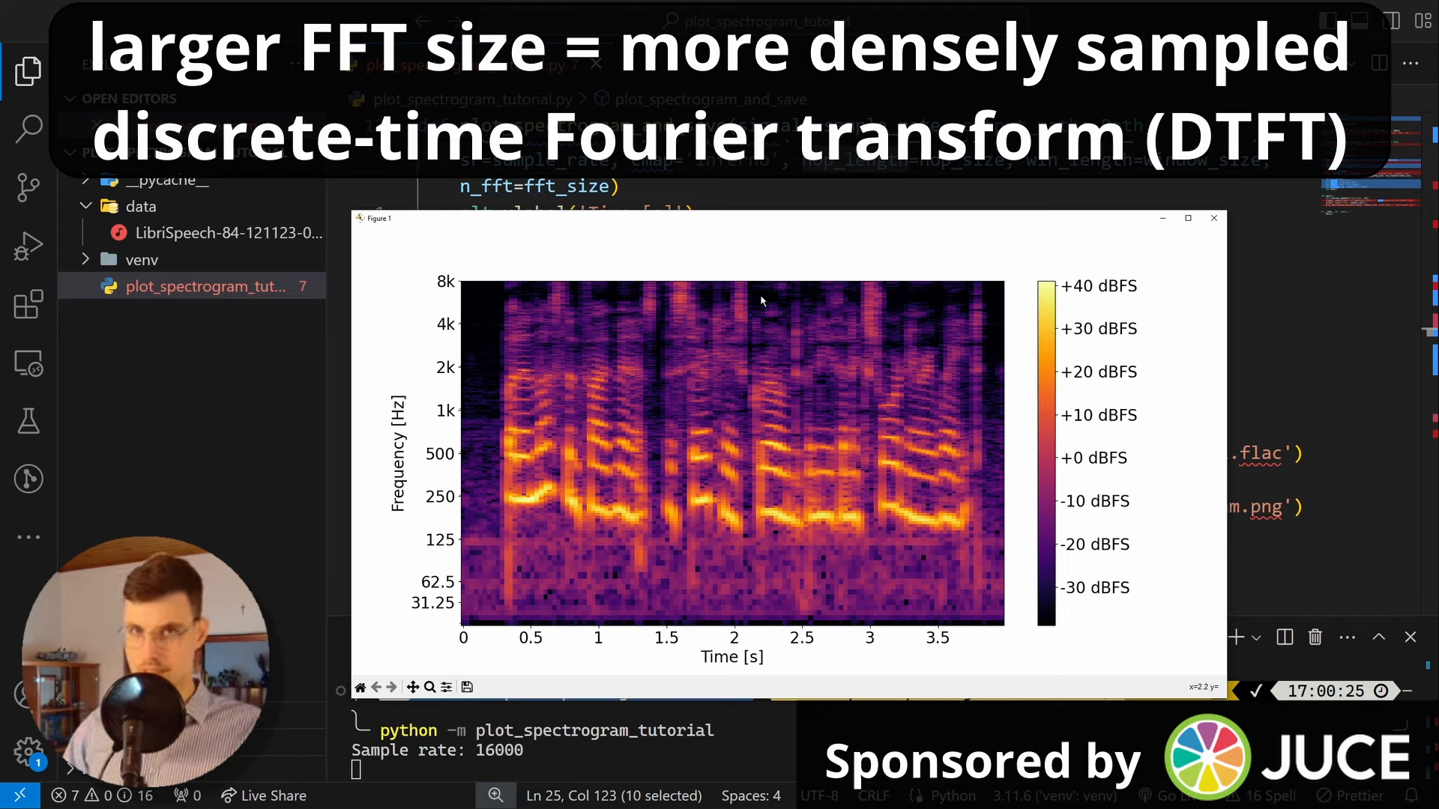
mouse_move(1009, 283)
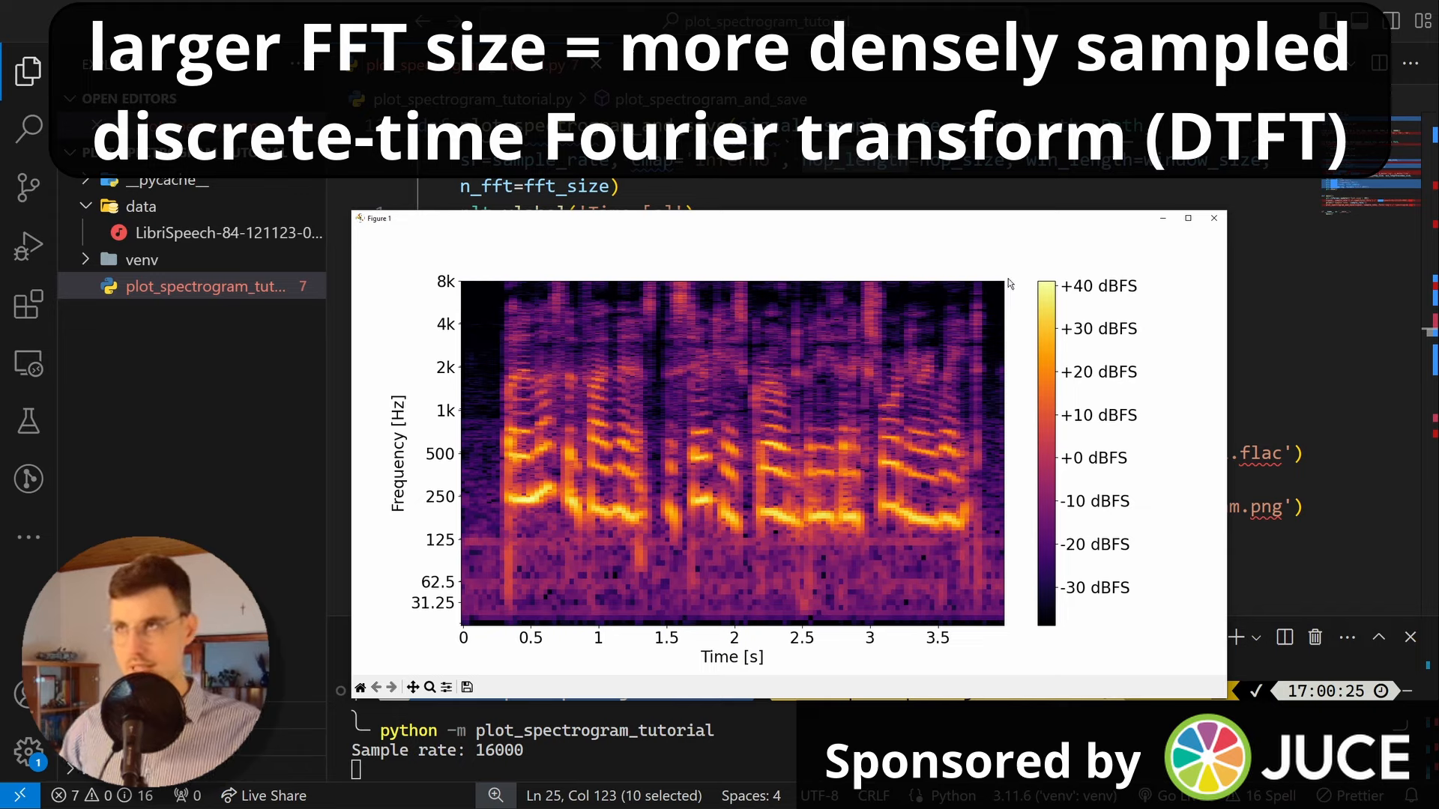
mouse_move(1023, 273)
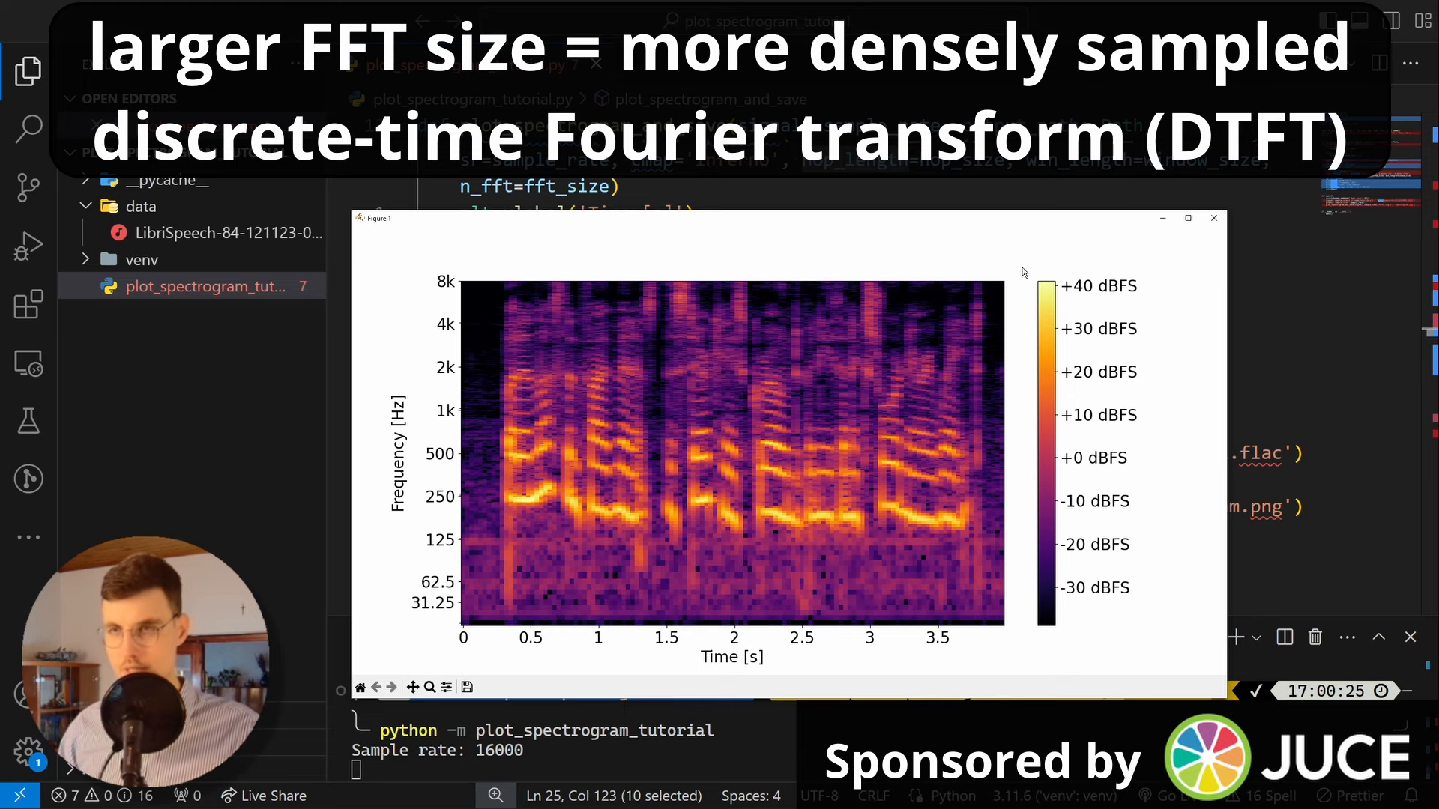
mouse_move(1187, 219)
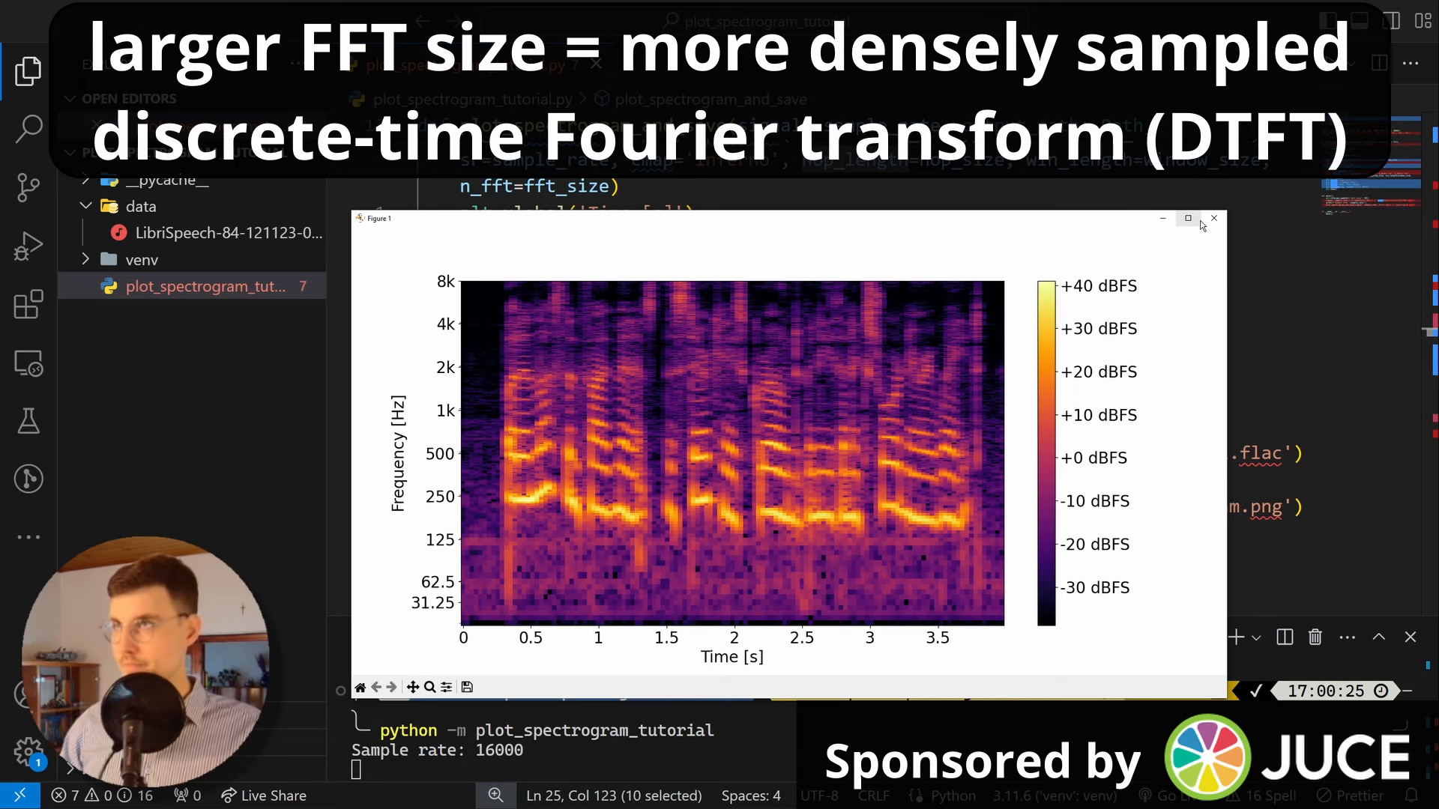
Step: Close the old figure and append window_size=2048, fft_size=8192 to main's call
click(1214, 218)
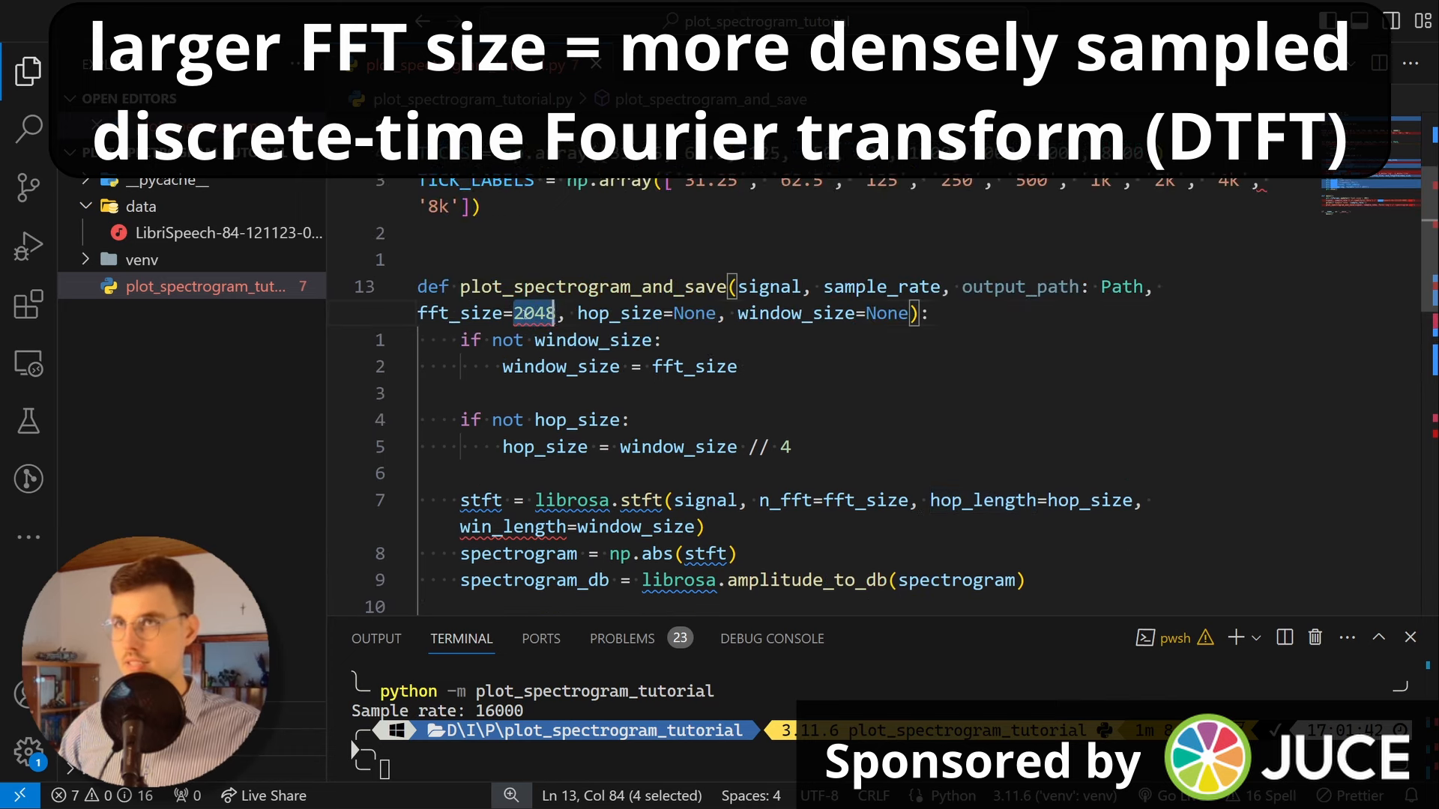
scroll(up, 3)
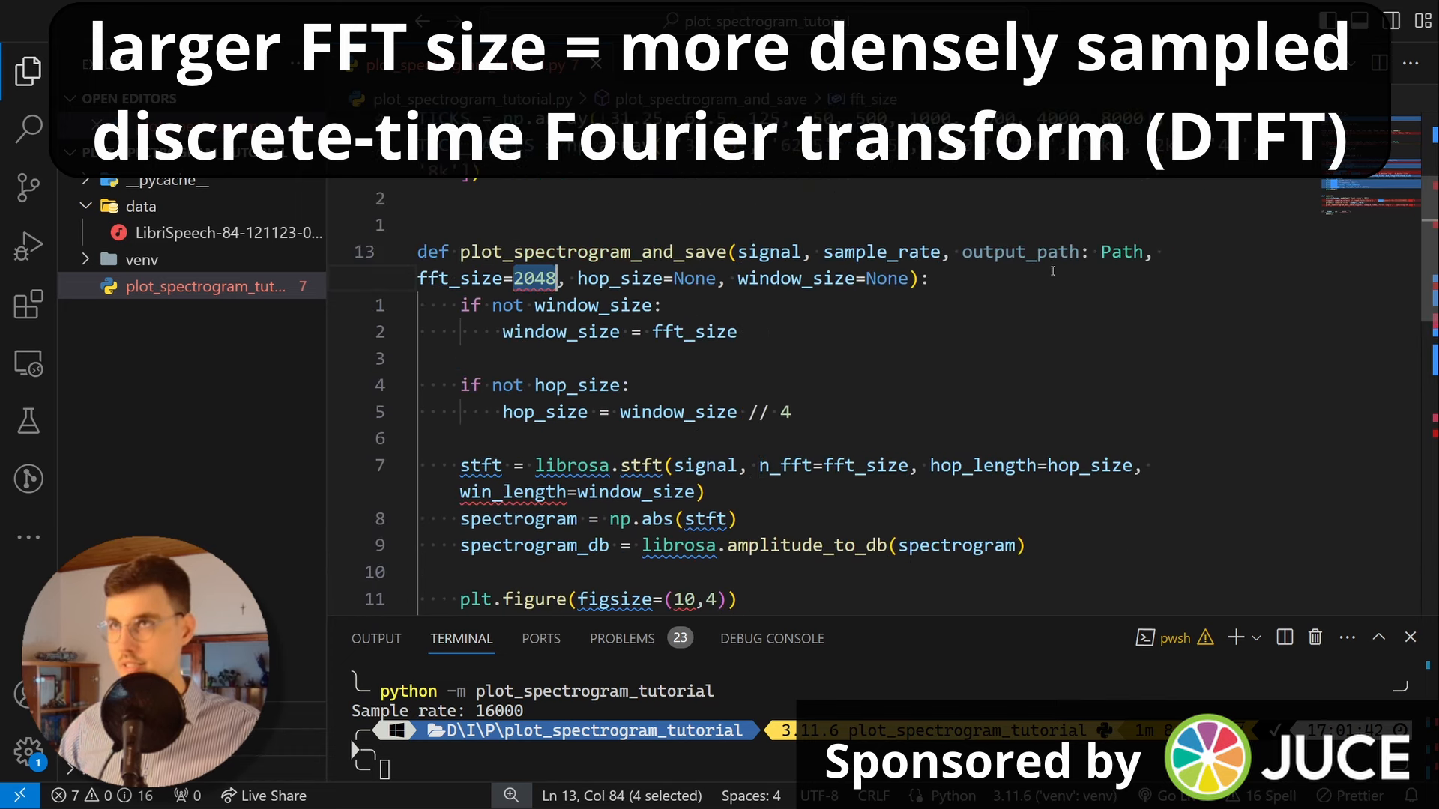
scroll(down, 3)
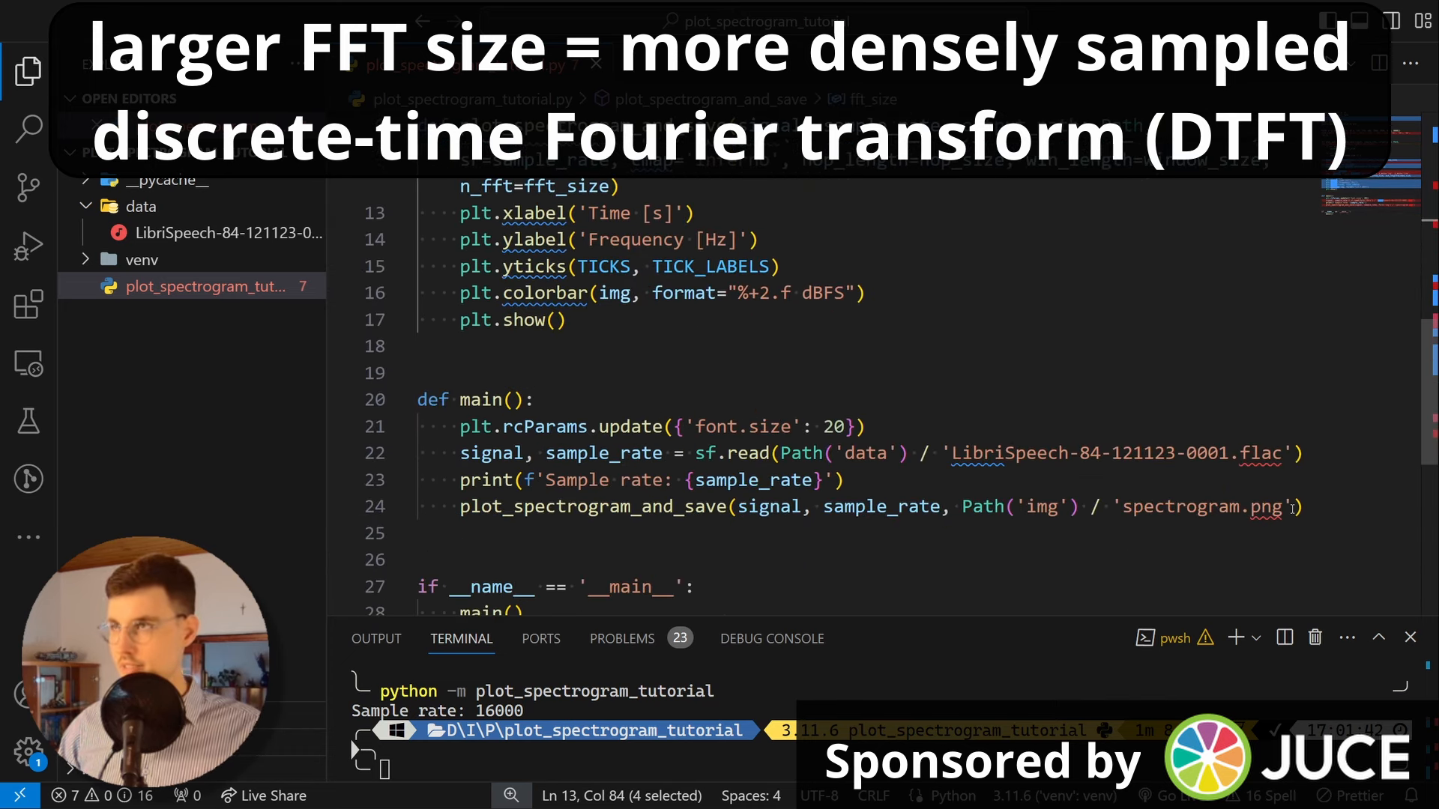
text(, w)
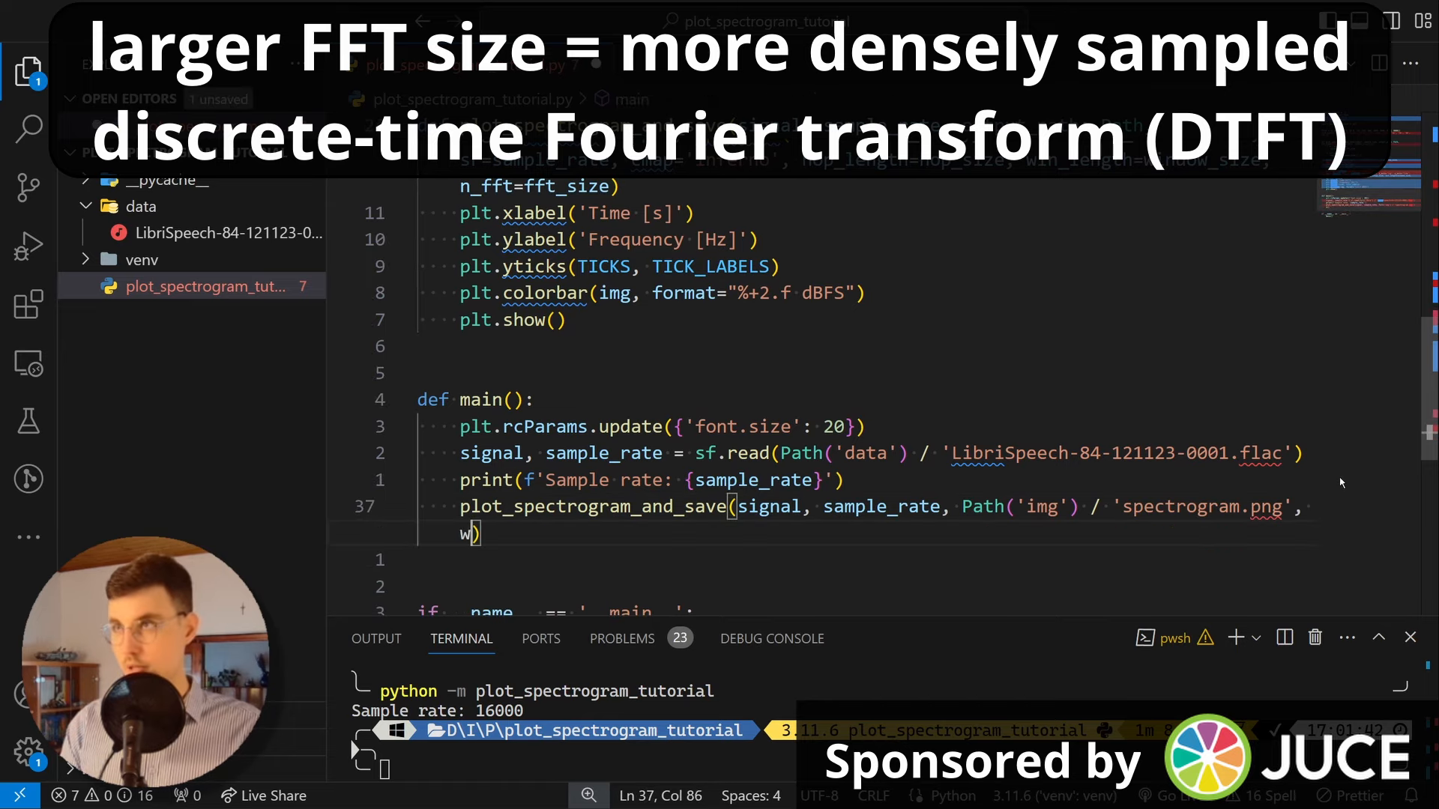
text(indow_size=)
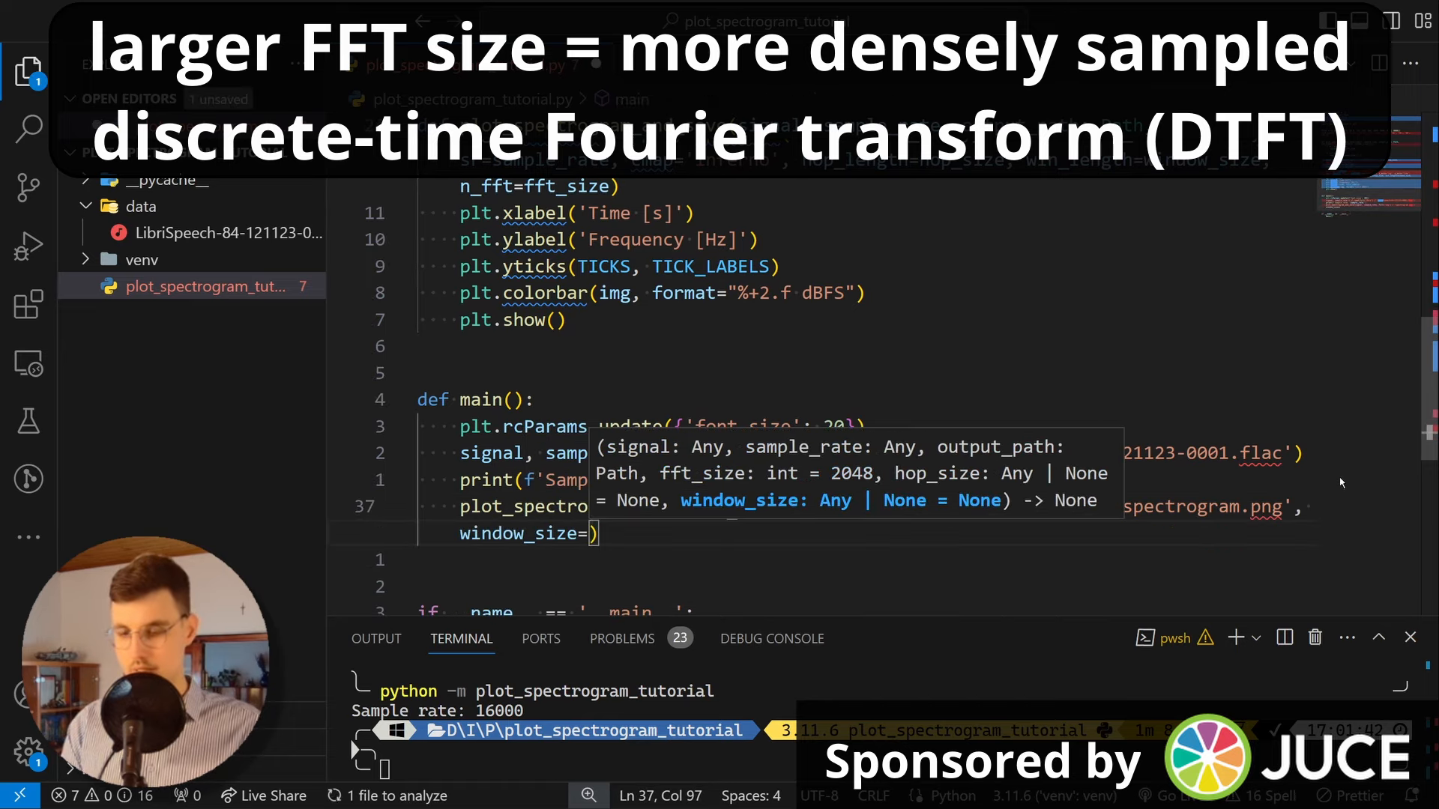
text(2048)
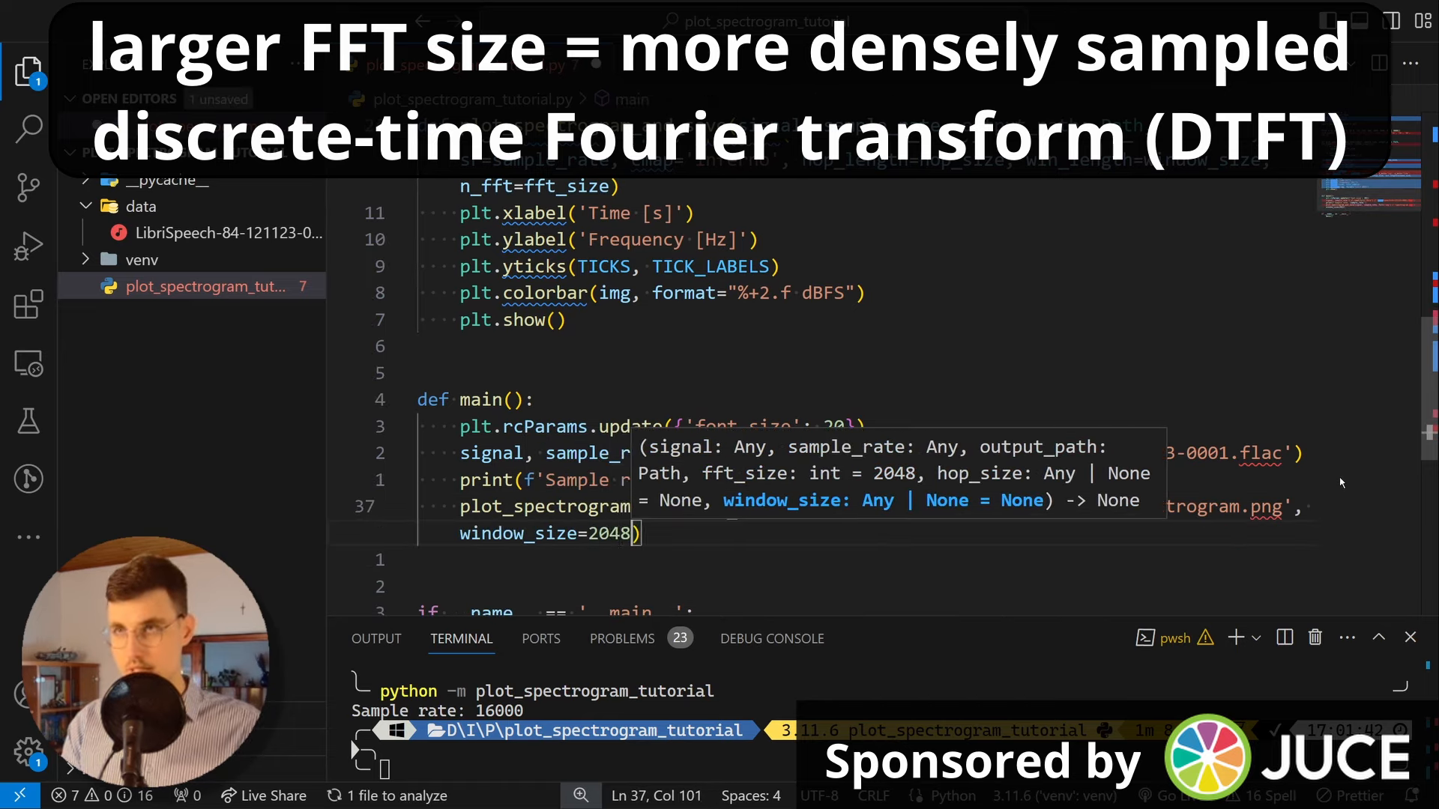
text(, fft_size=)
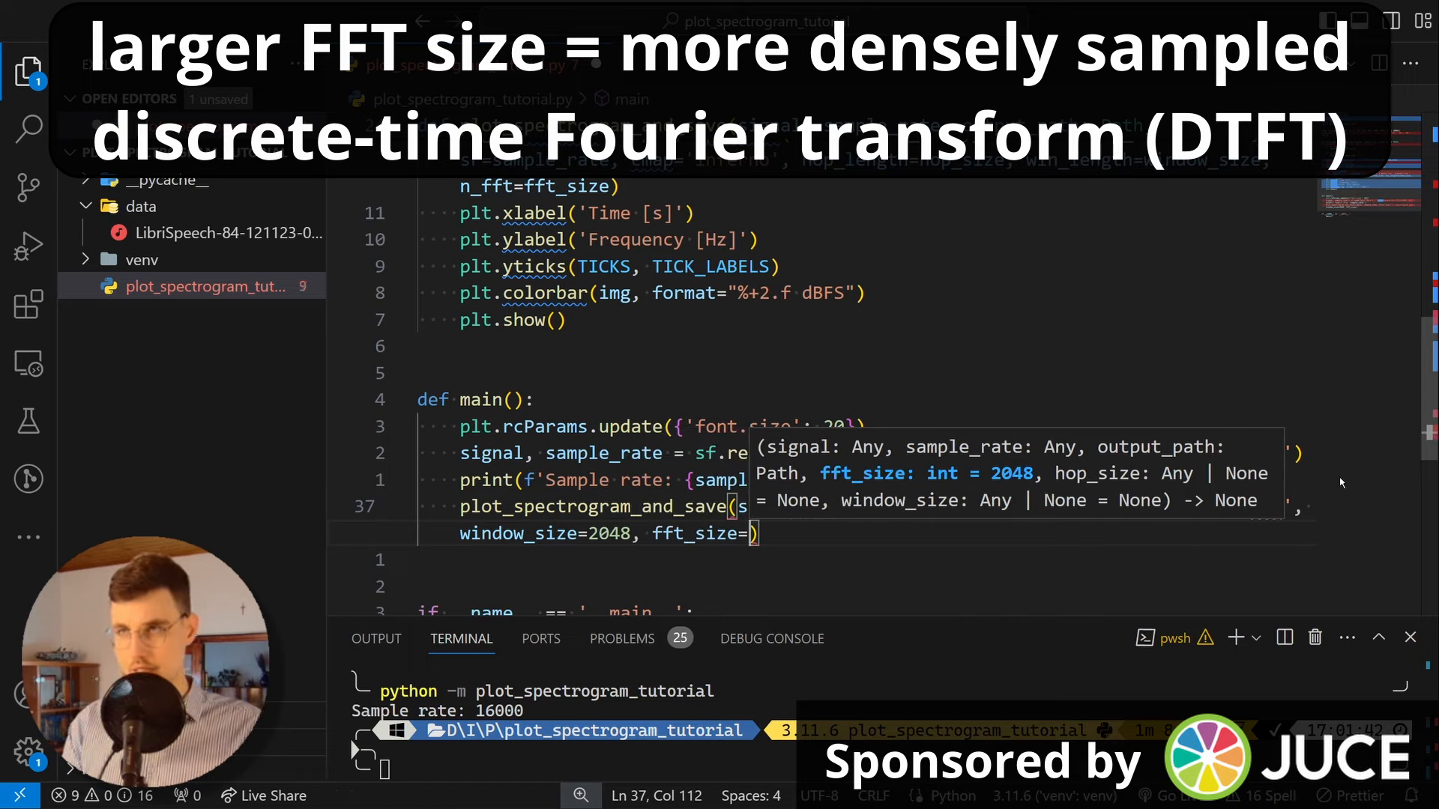
text(8)
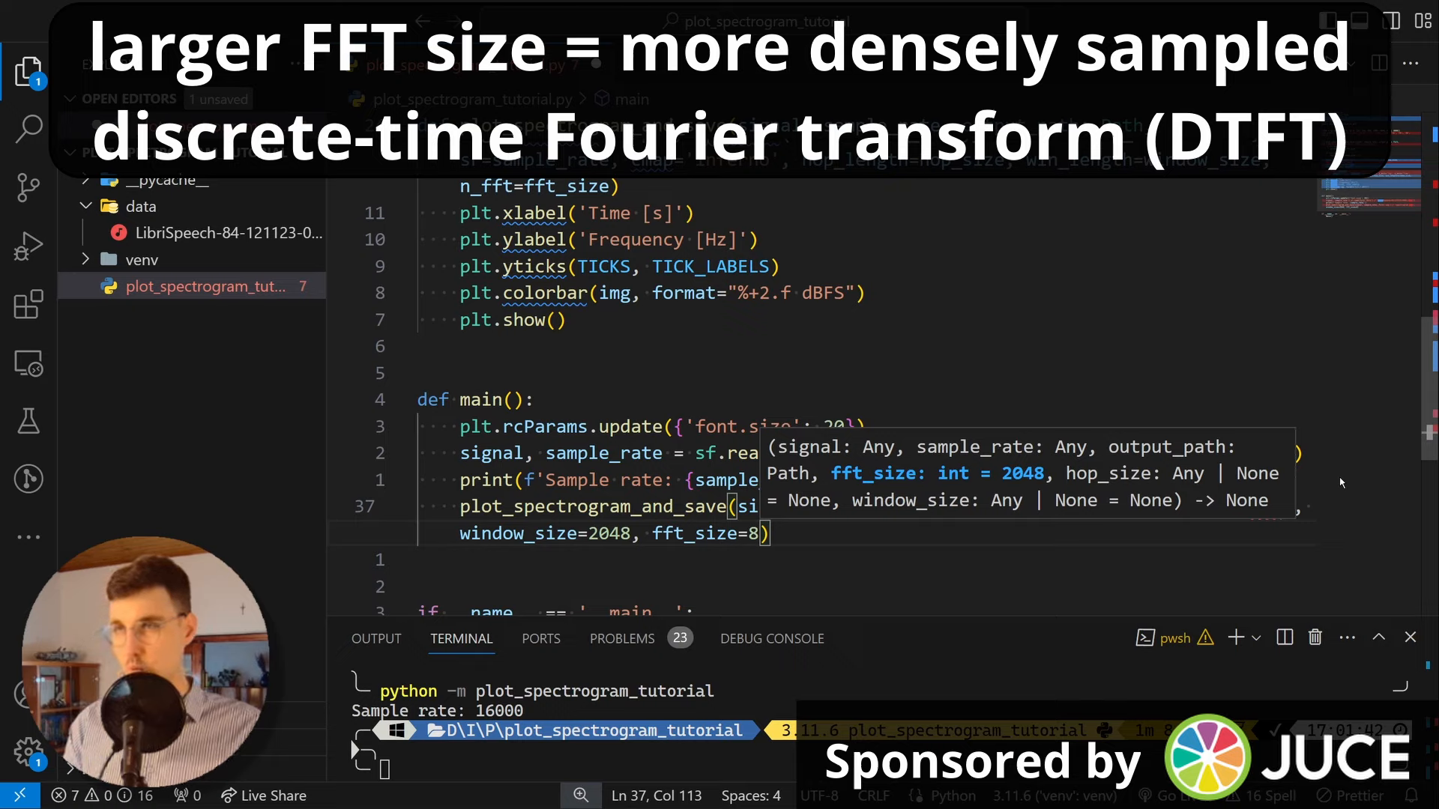
text(1)
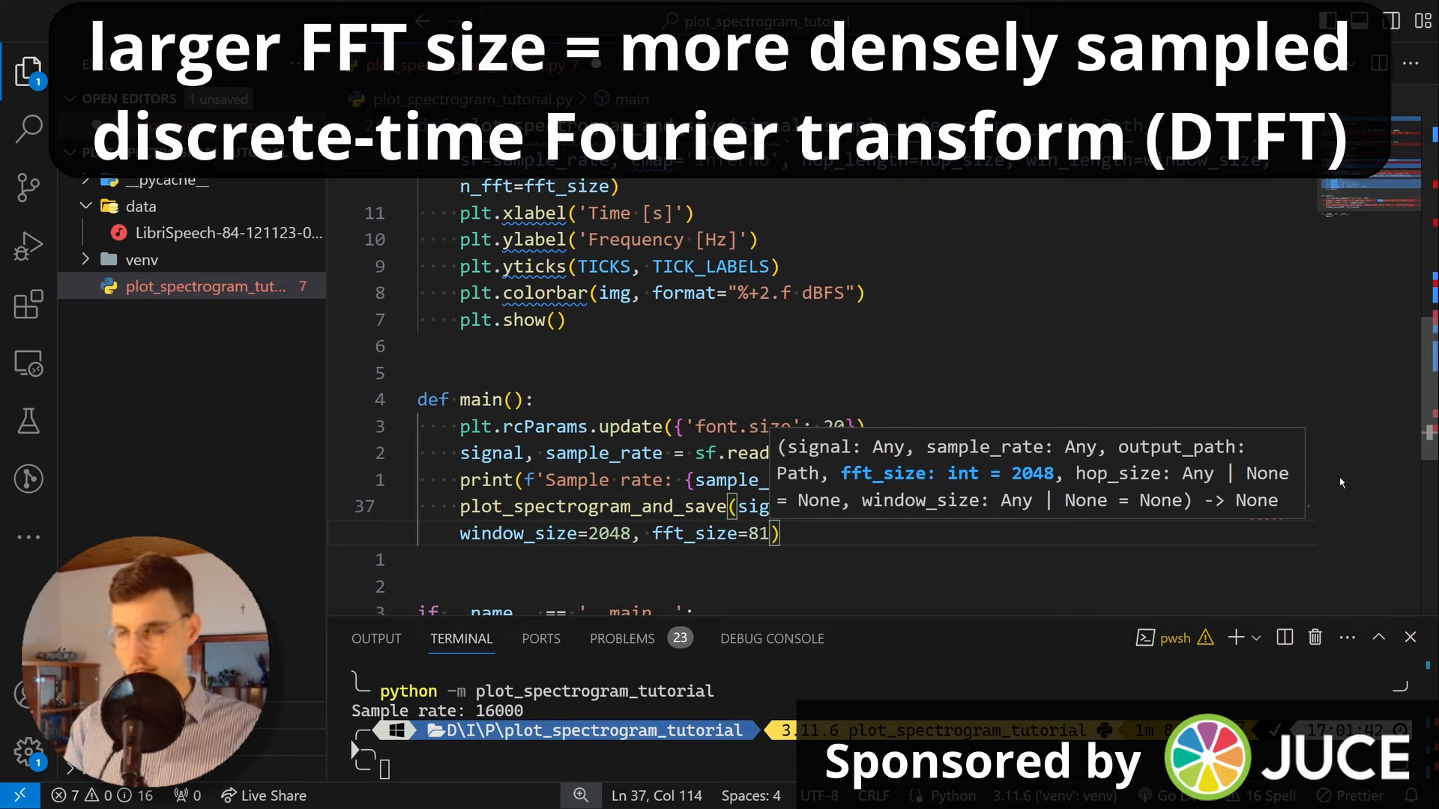
text(92)
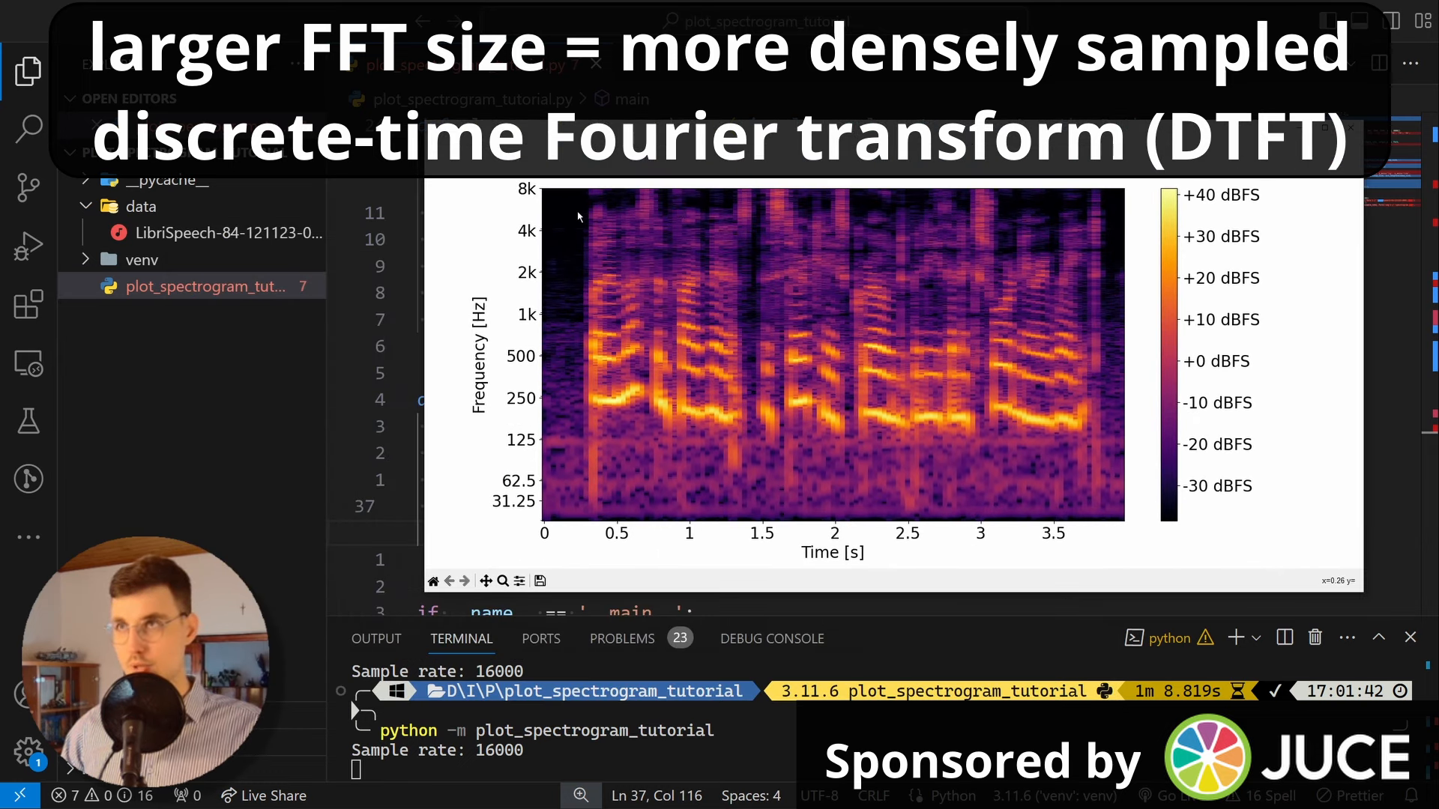
mouse_move(584, 364)
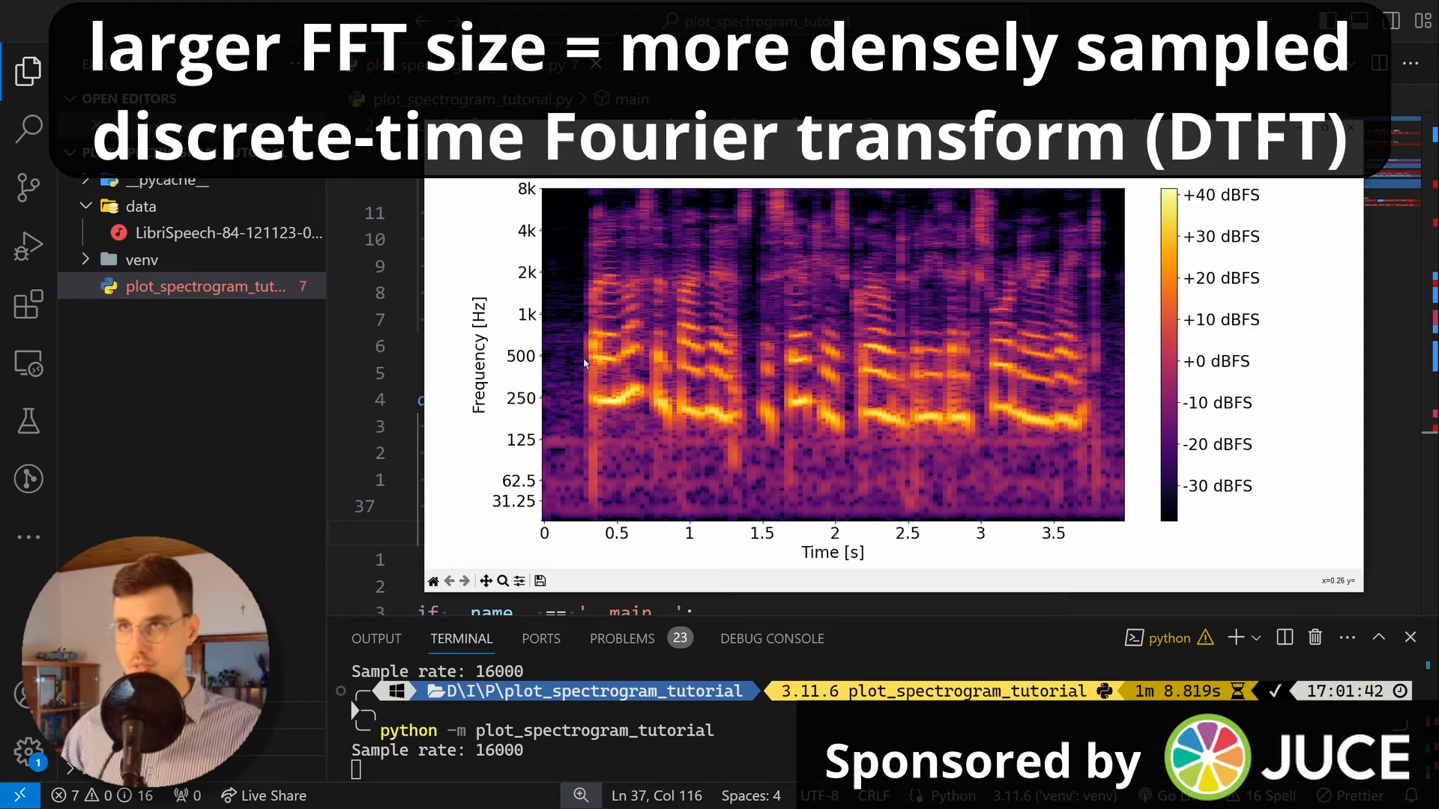
mouse_move(613, 212)
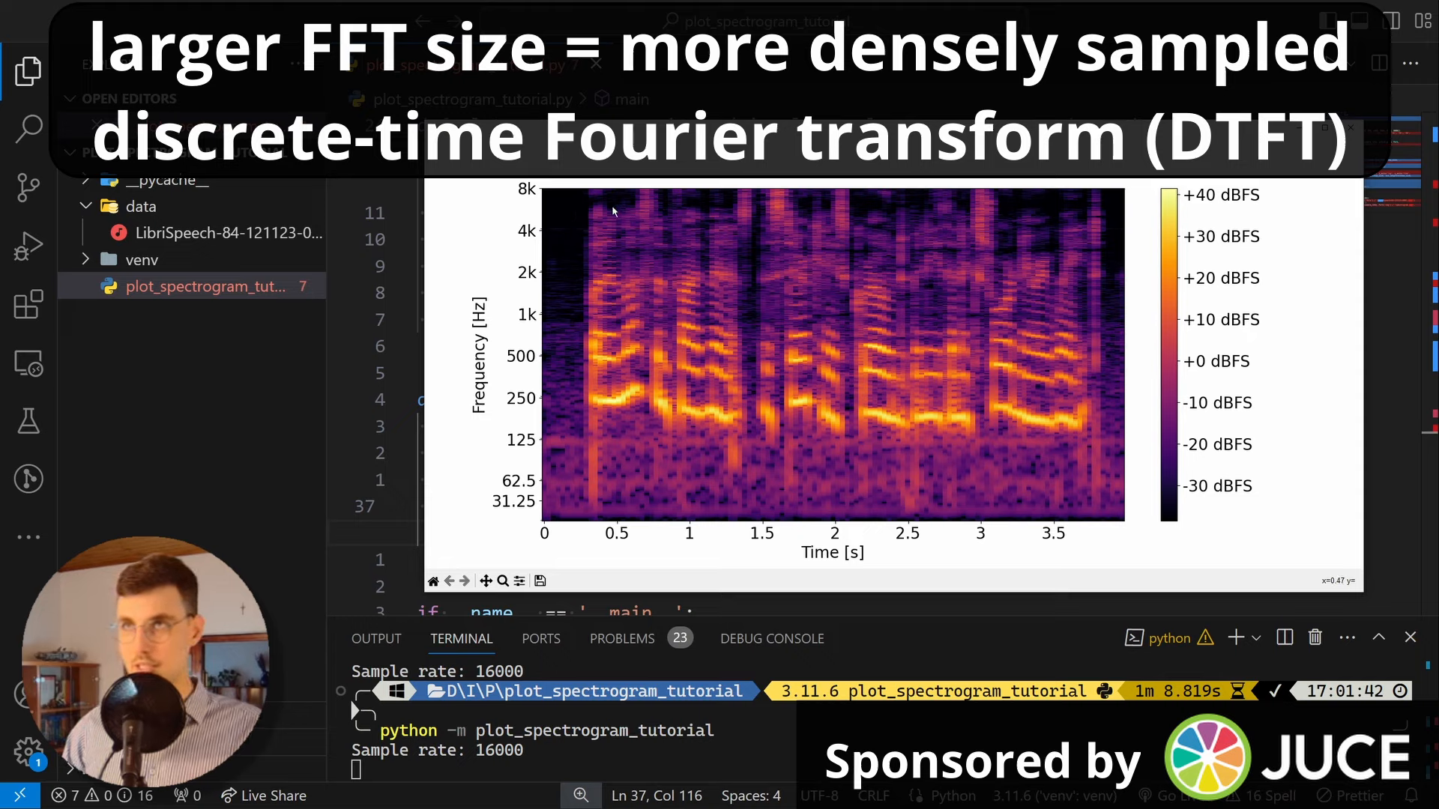
mouse_move(580, 397)
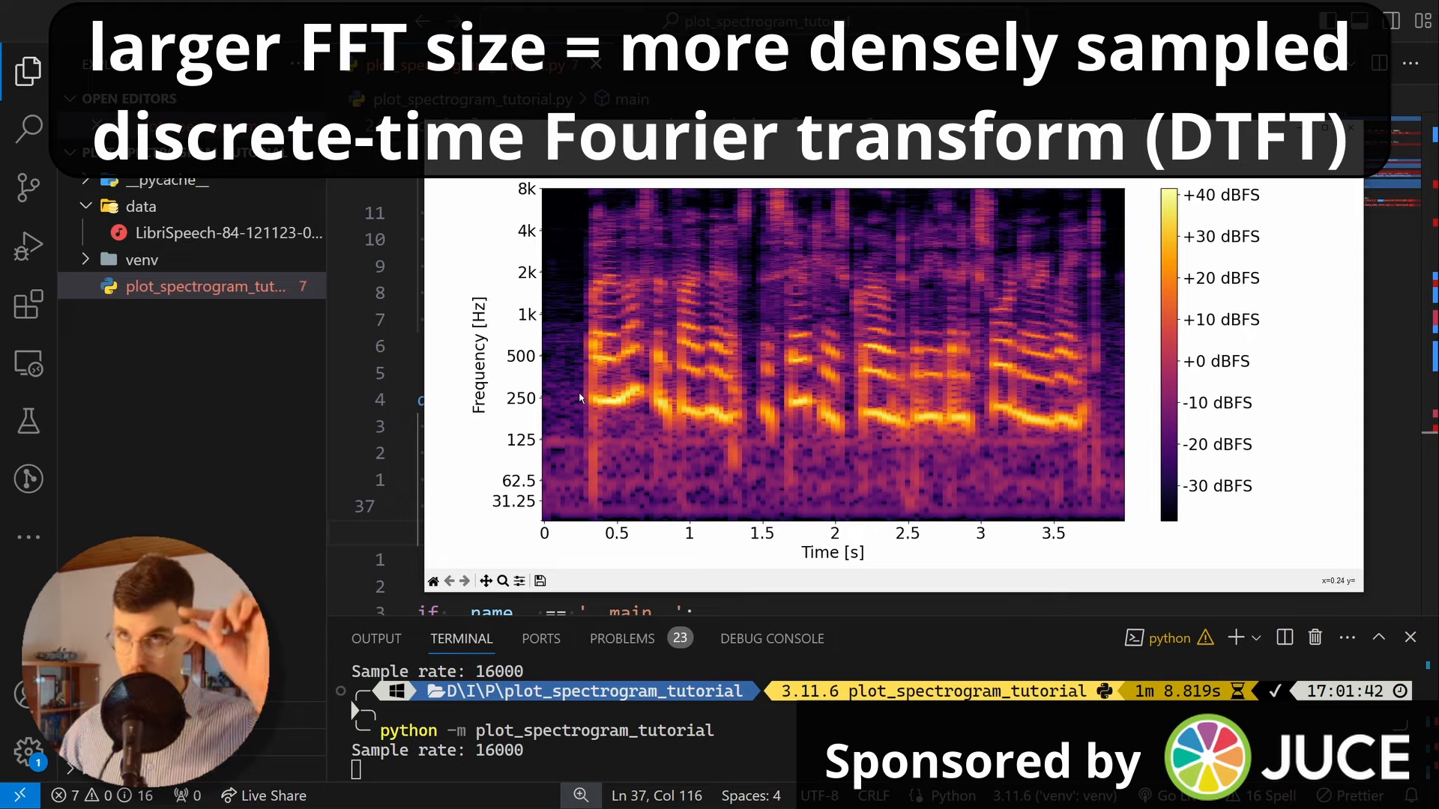
mouse_move(615, 358)
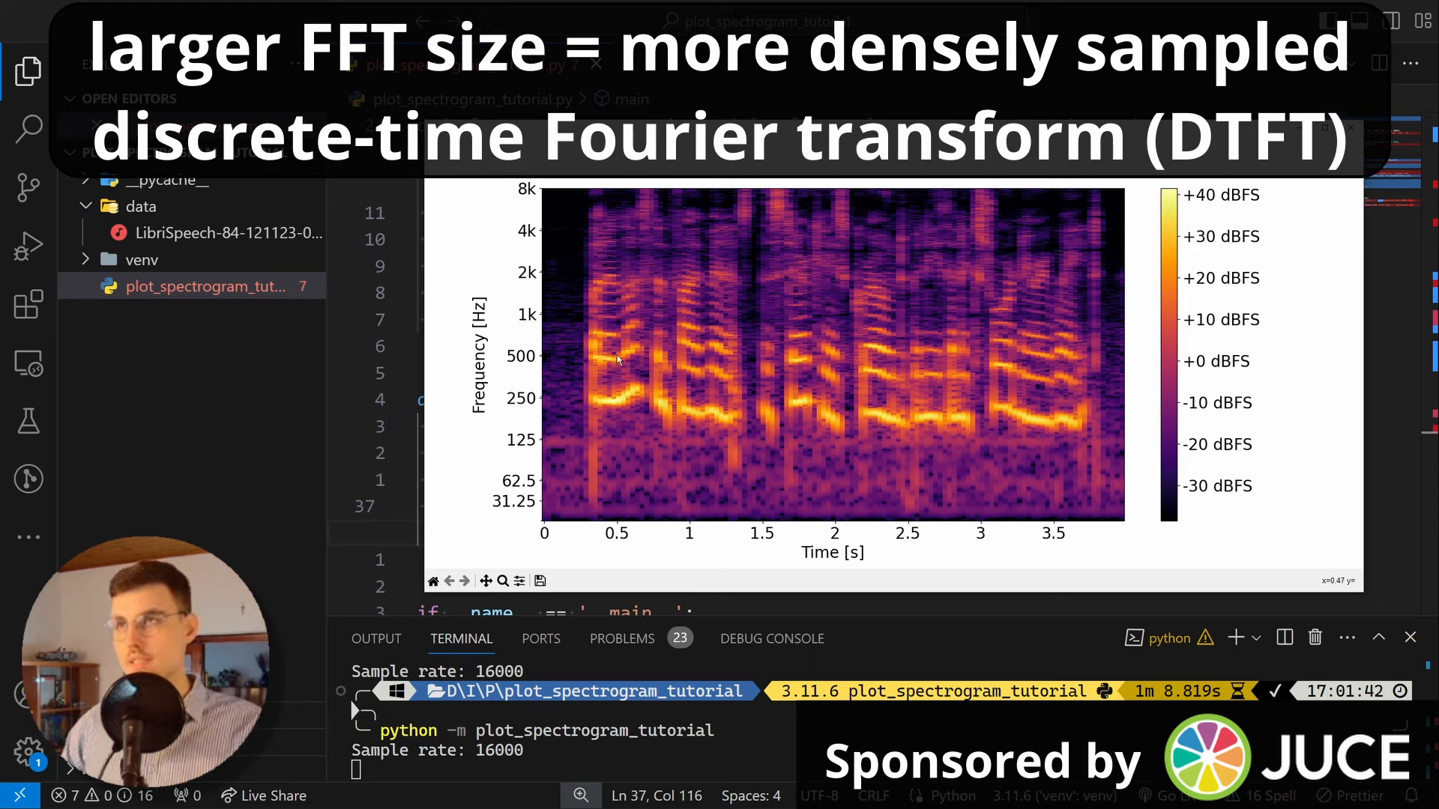
mouse_move(837, 377)
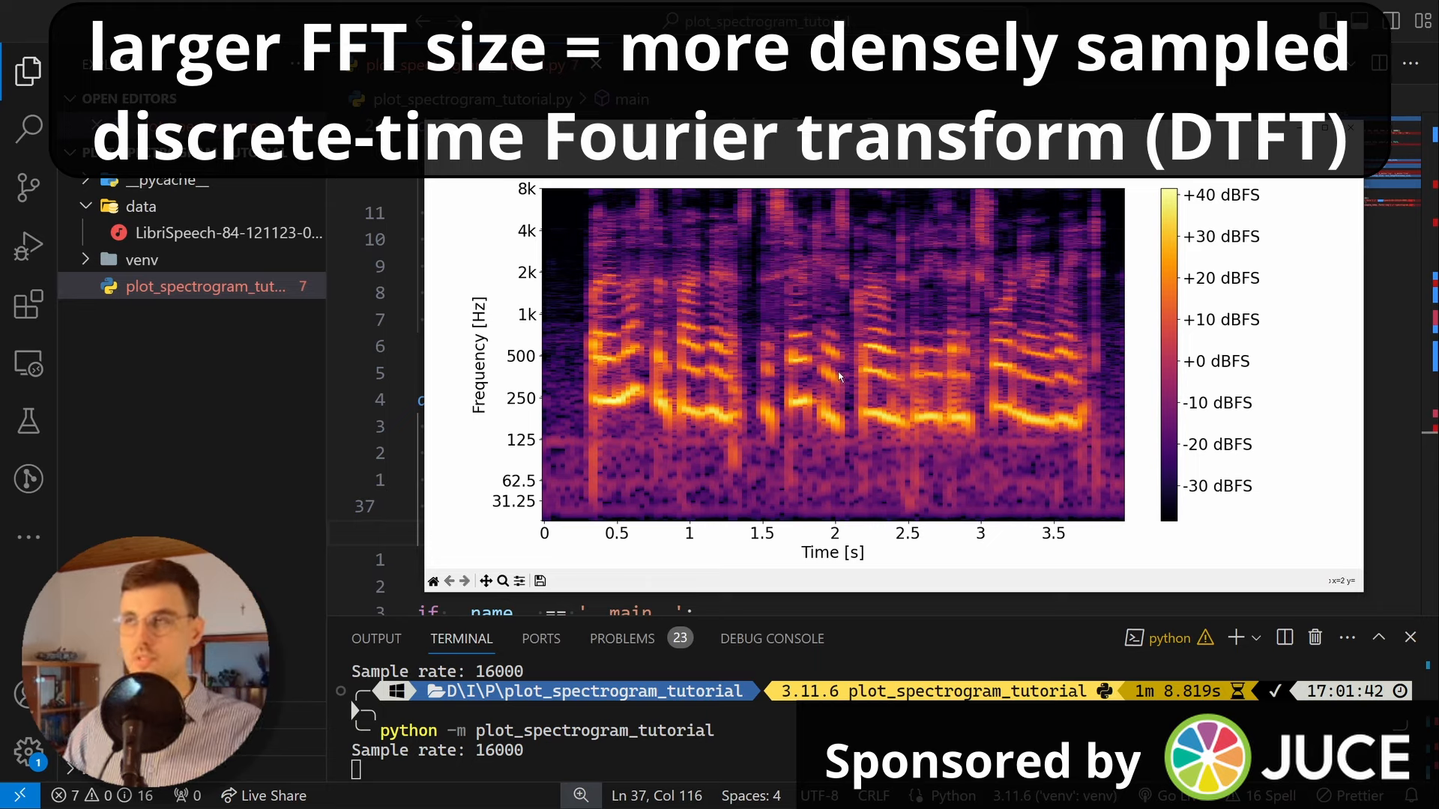
mouse_move(577, 395)
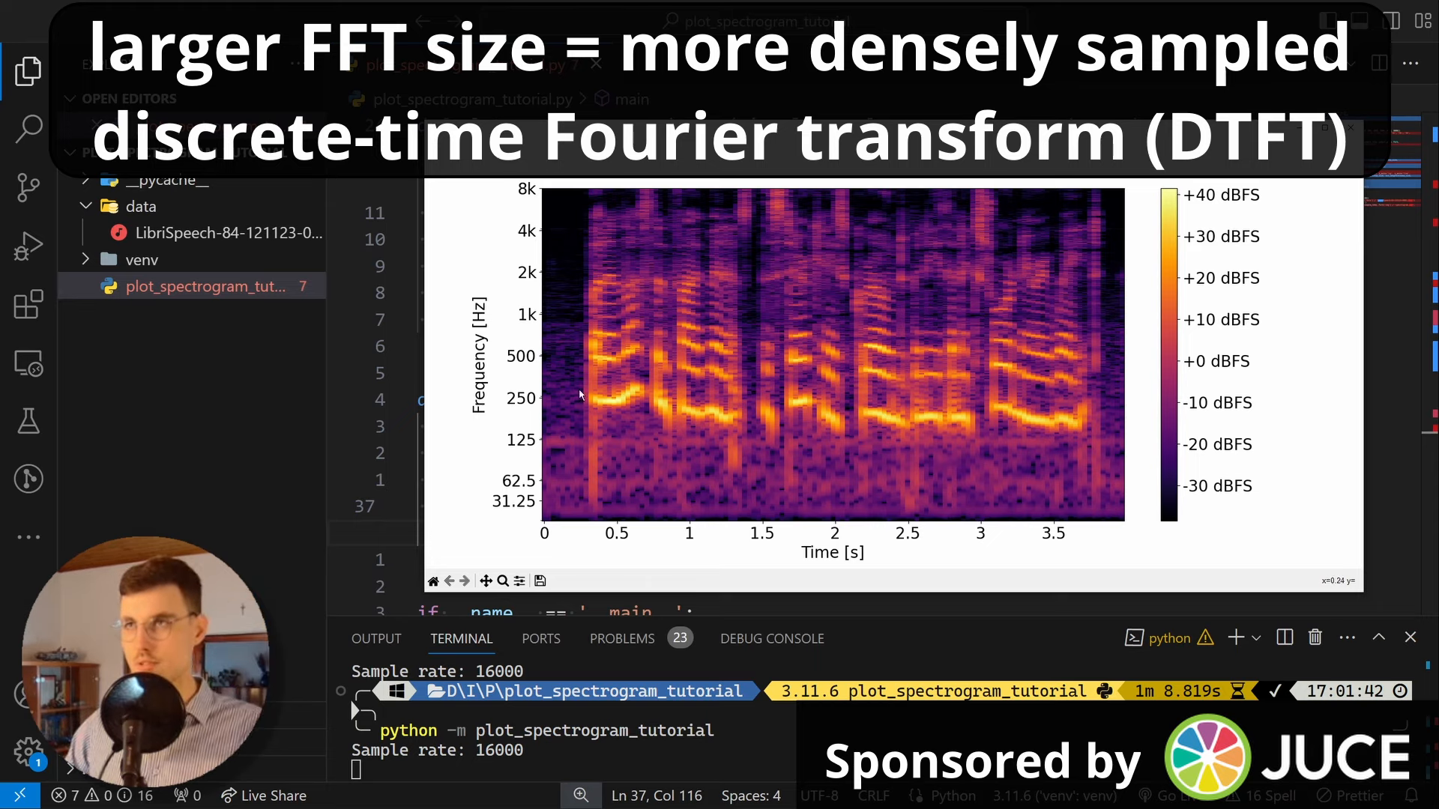
mouse_move(1119, 348)
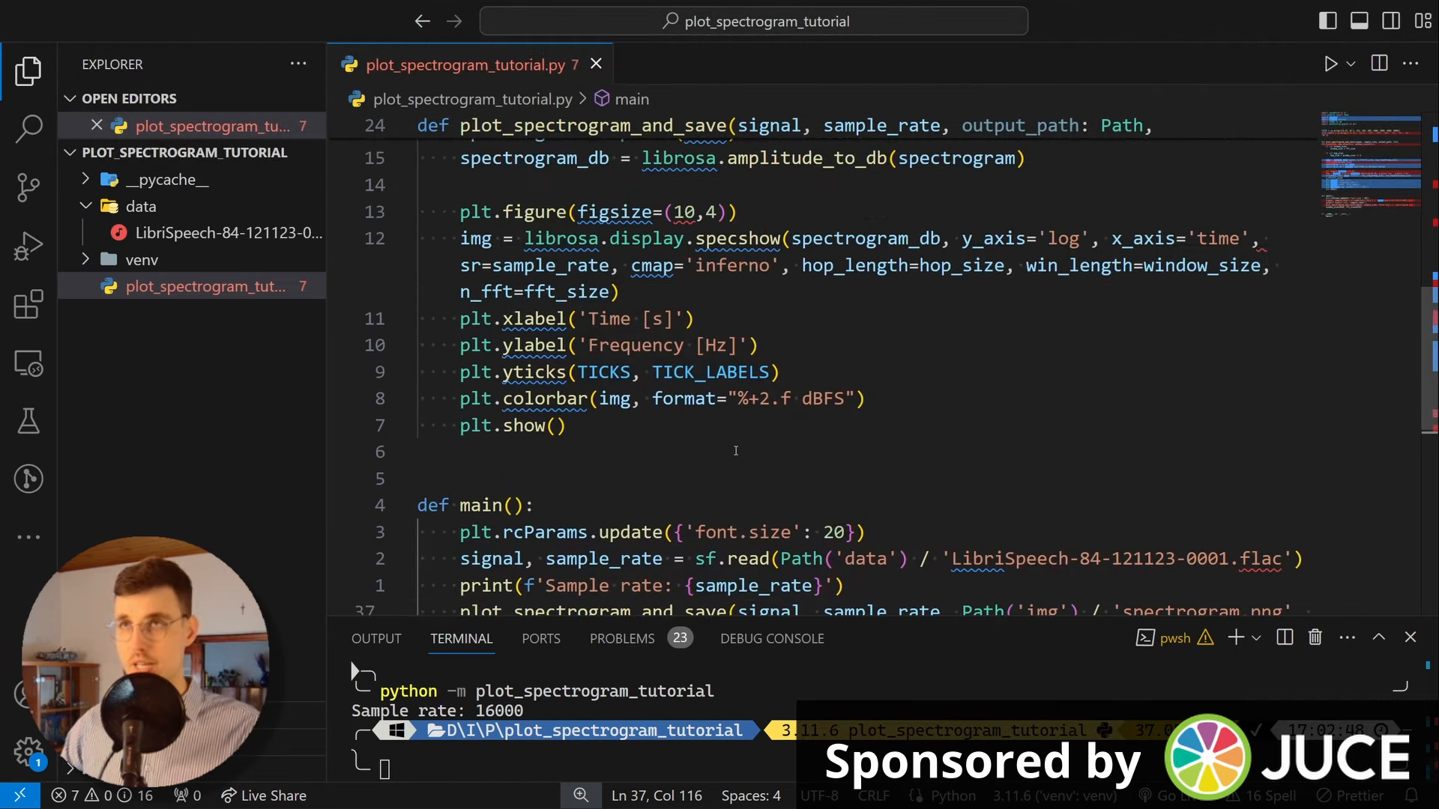
Step: Add output_path.parent.mkdir(exist_ok=True, parents=True) inside plot_spectrogram_and_save
scroll(up, 3)
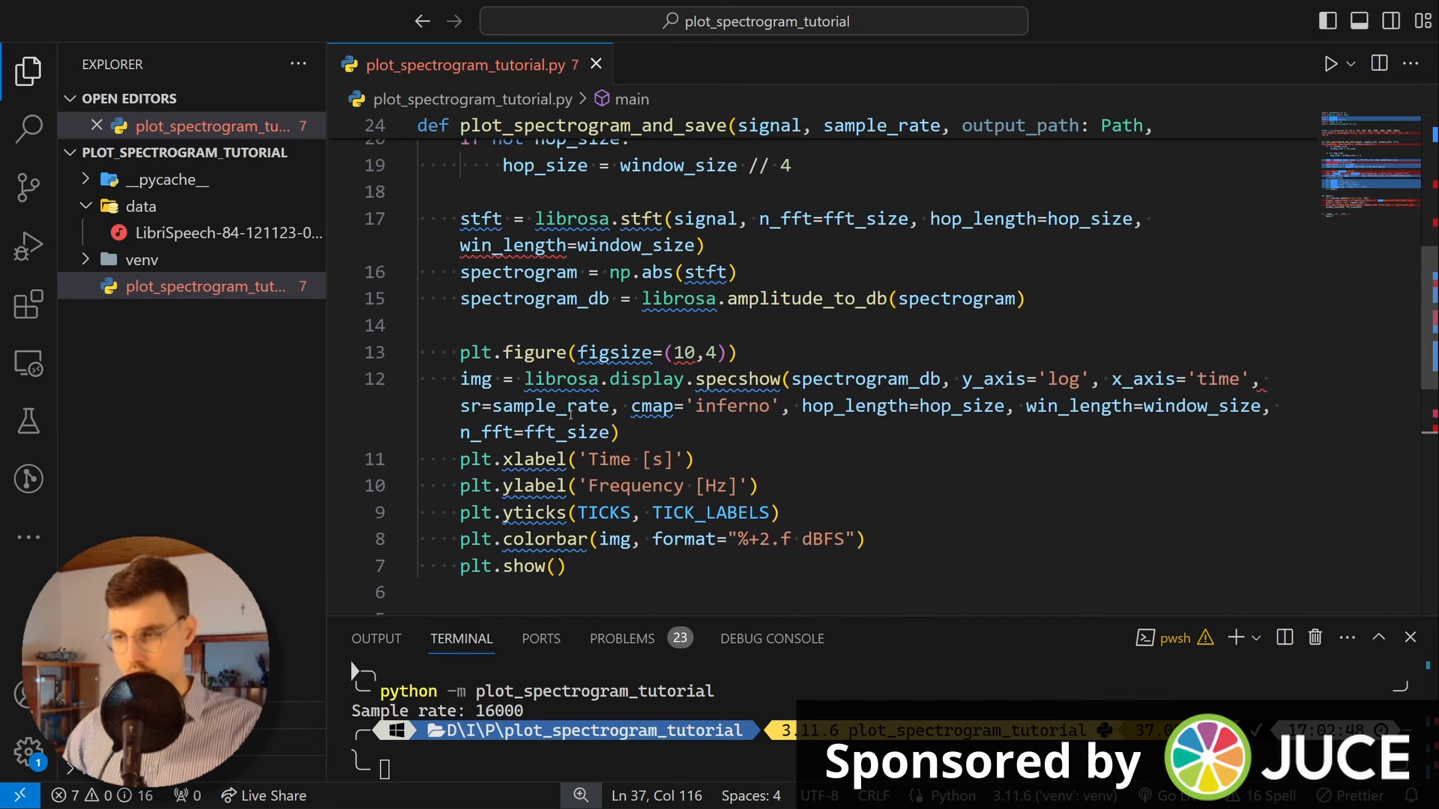
scroll(up, 3)
text(# )
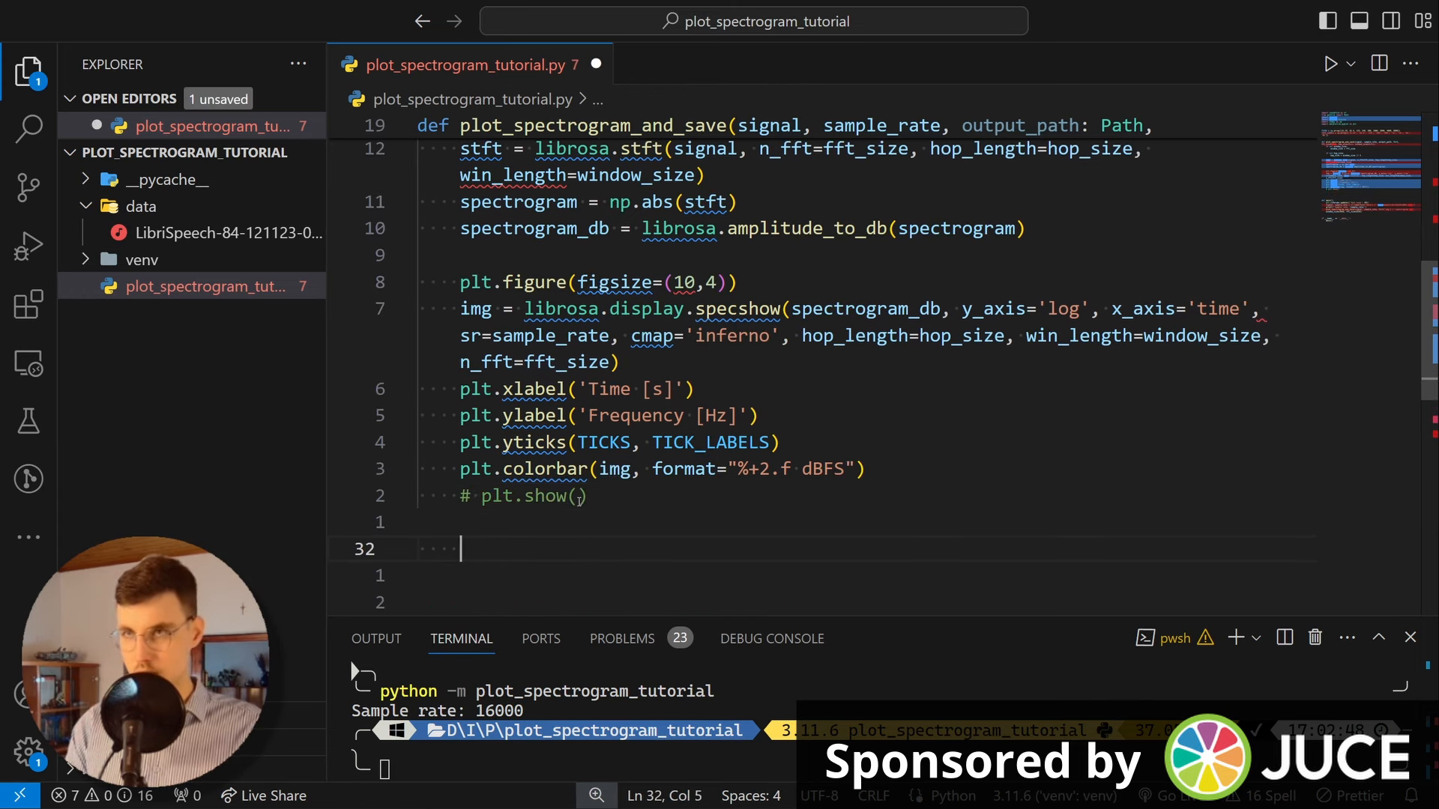
text(output_path)
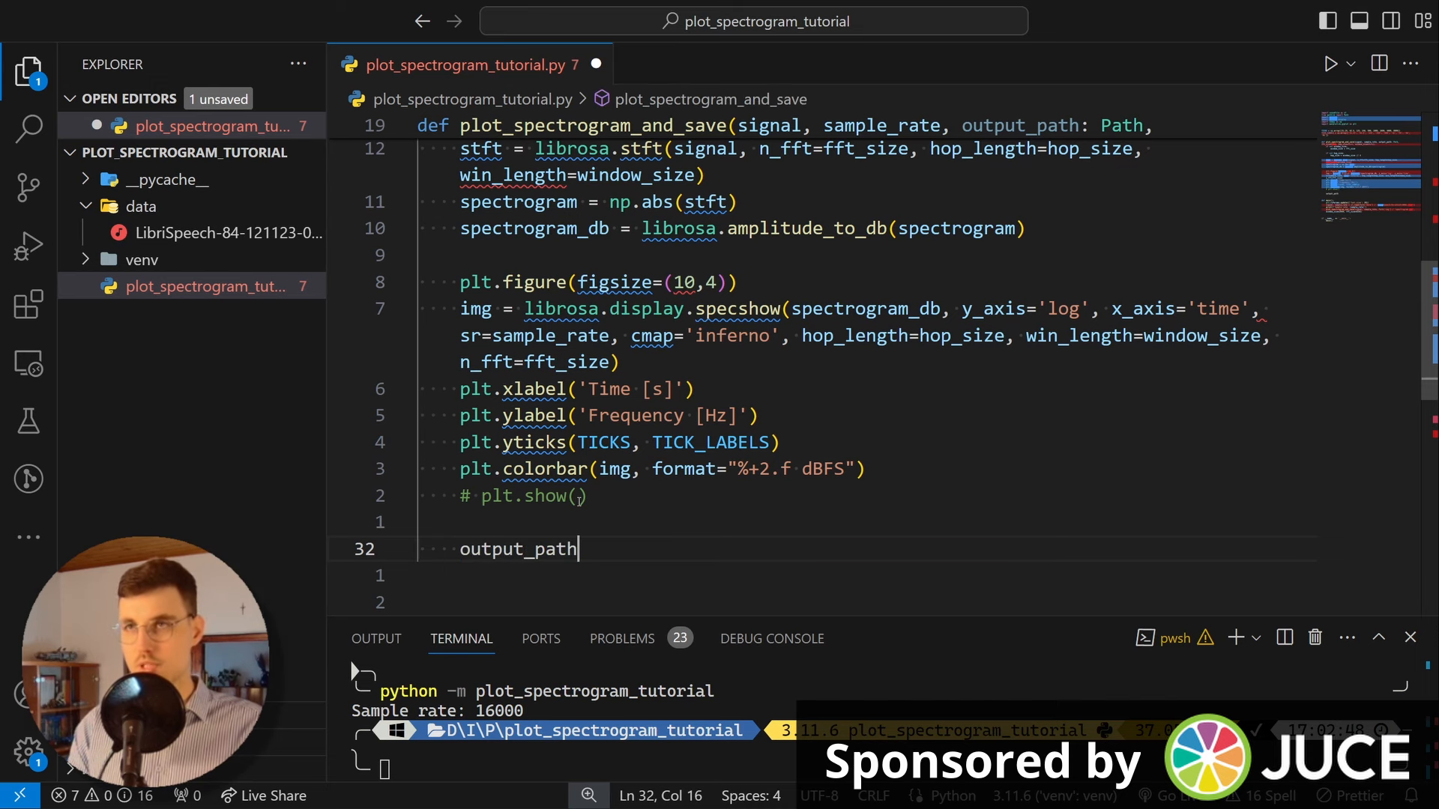
text(.mkdir)
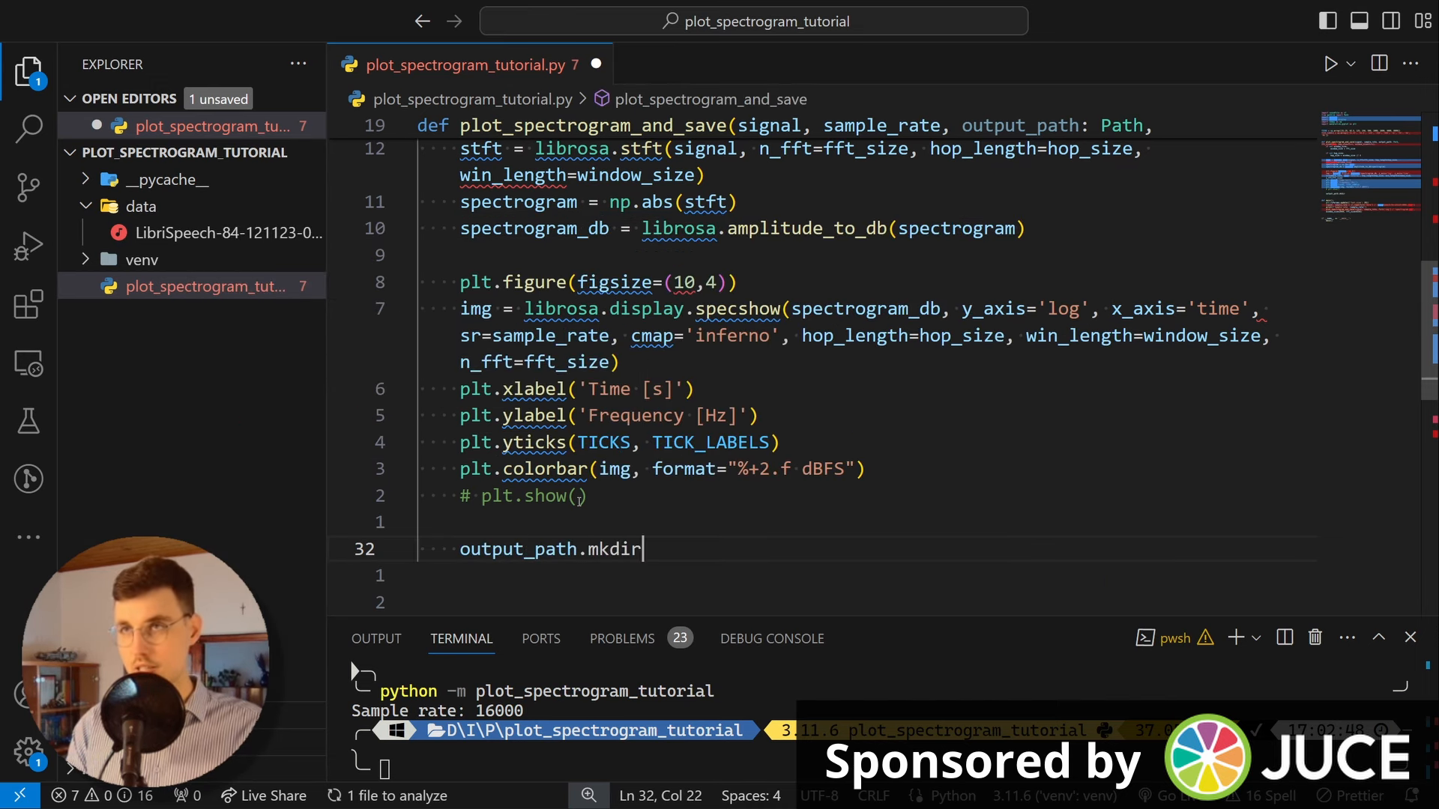
text(.parent.)
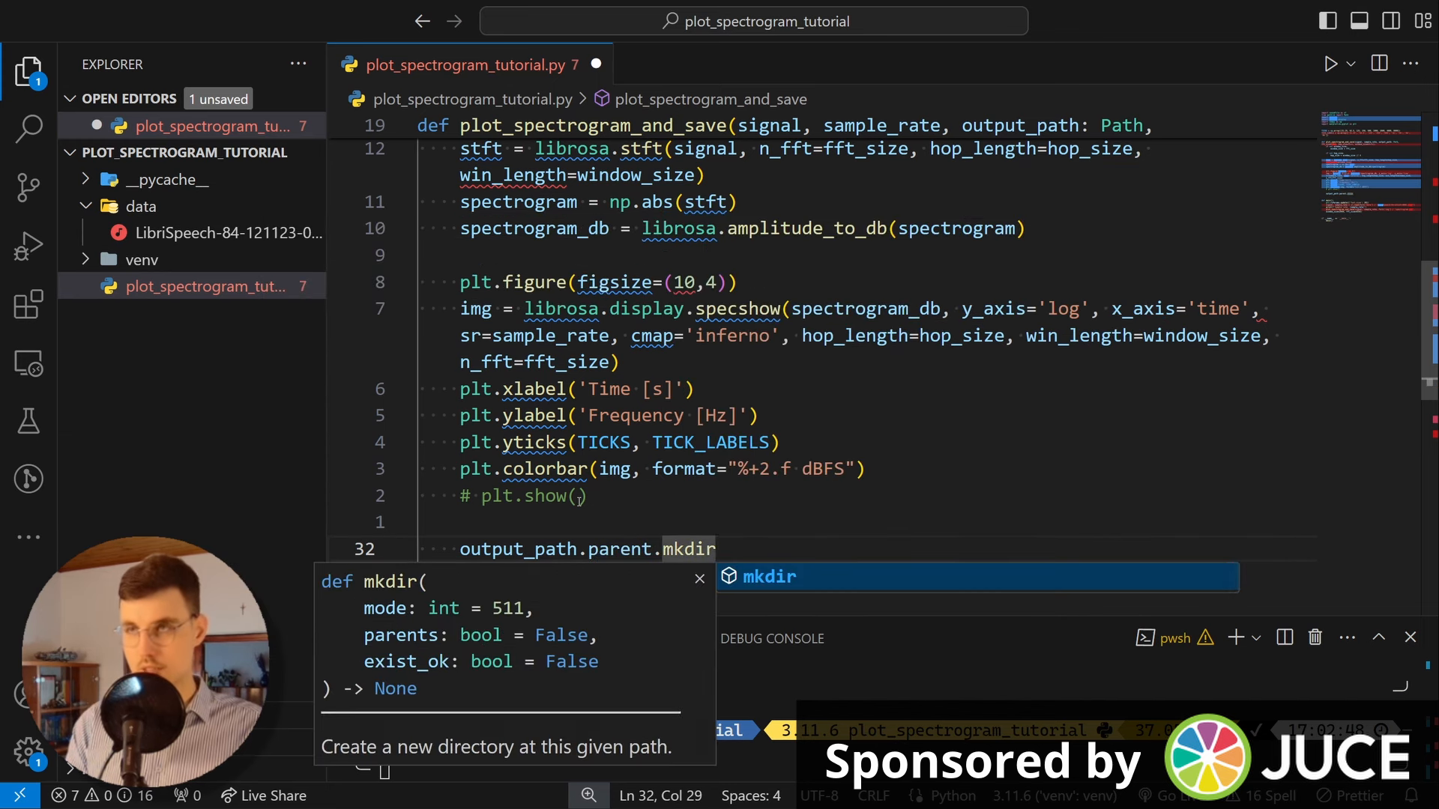
text((exist_ok=)
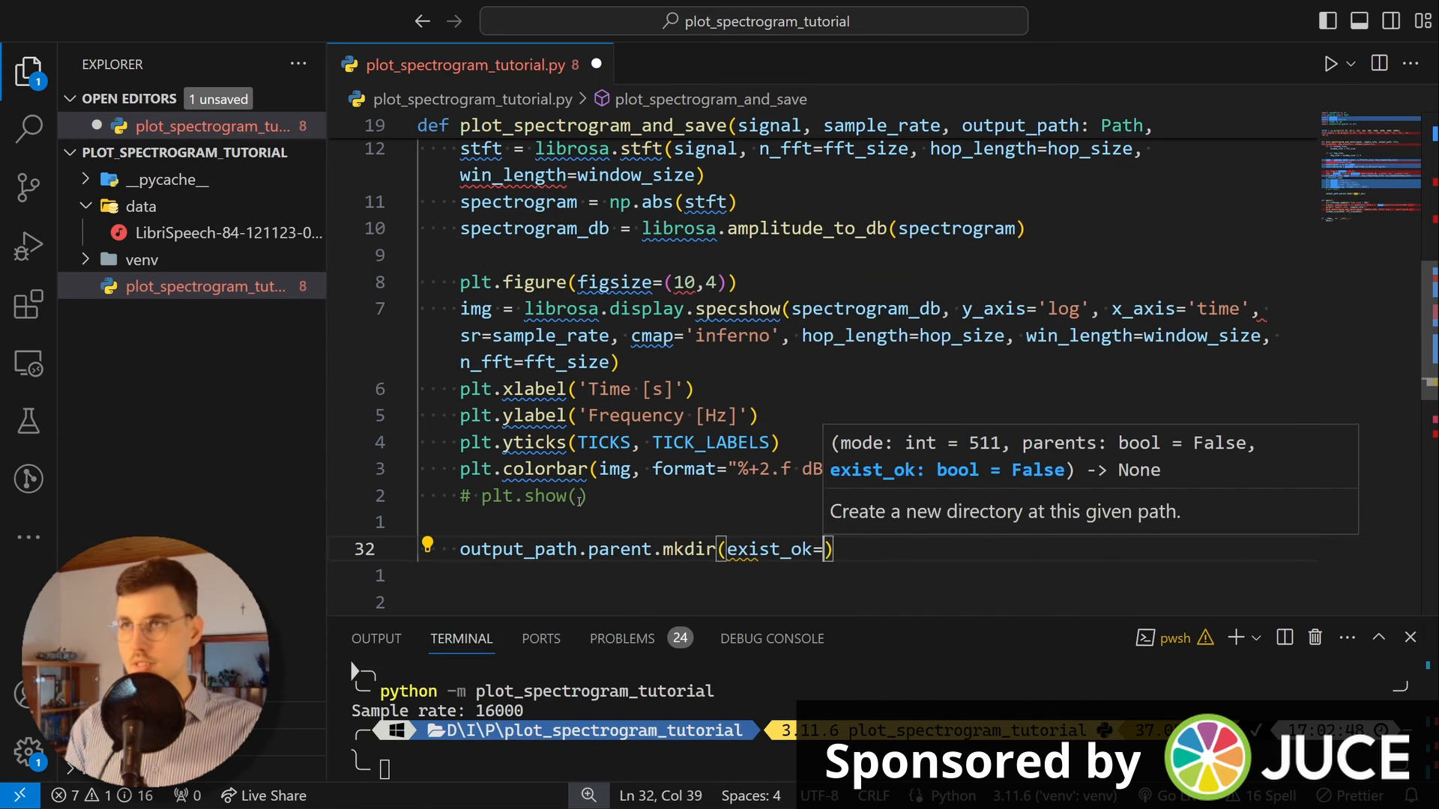
text(True, parents=True)
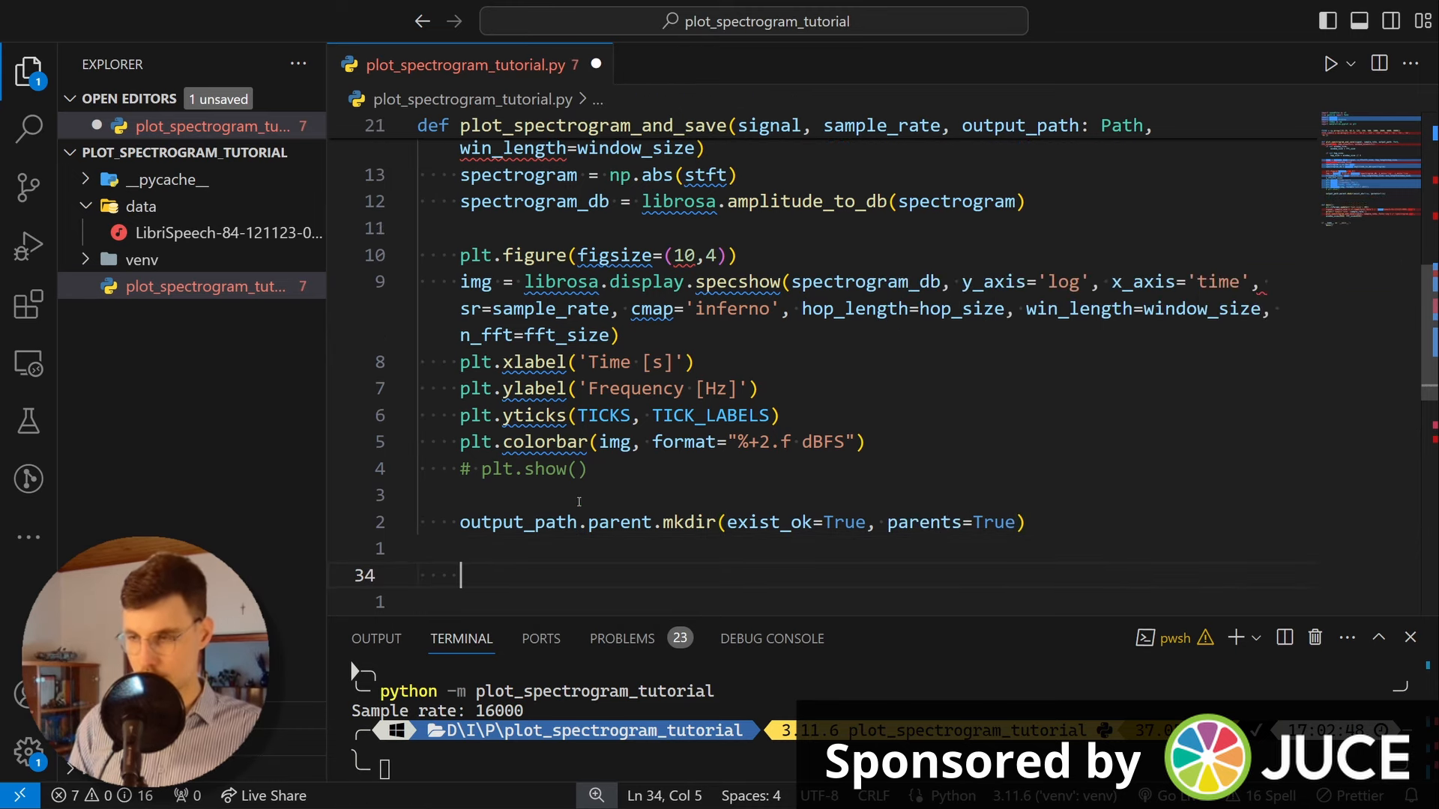
Step: Save the figure via plt.savefig with a _WINLEN/_HOPLEN/_NFFT-stamped output_path stem
text(plt.)
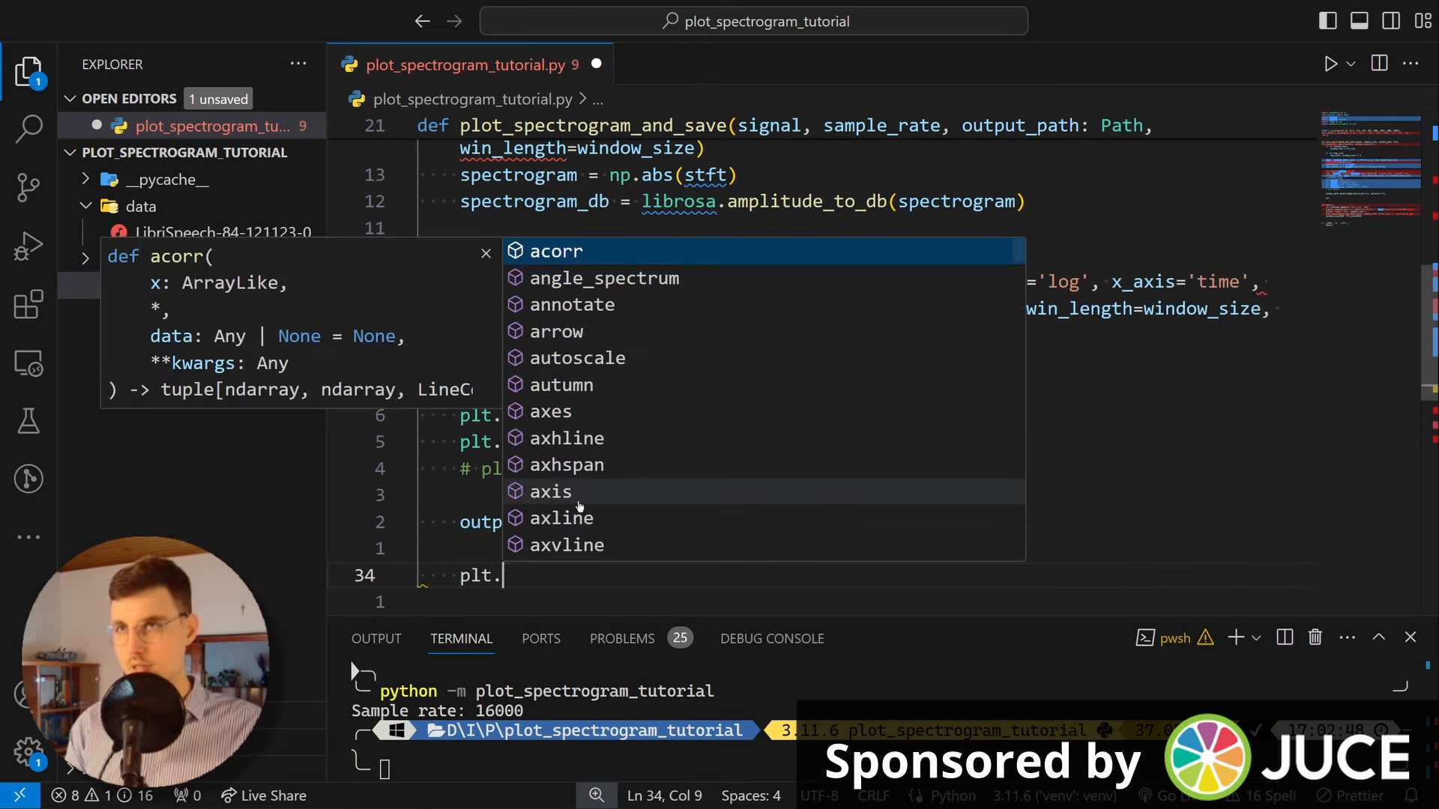
text(savefig)
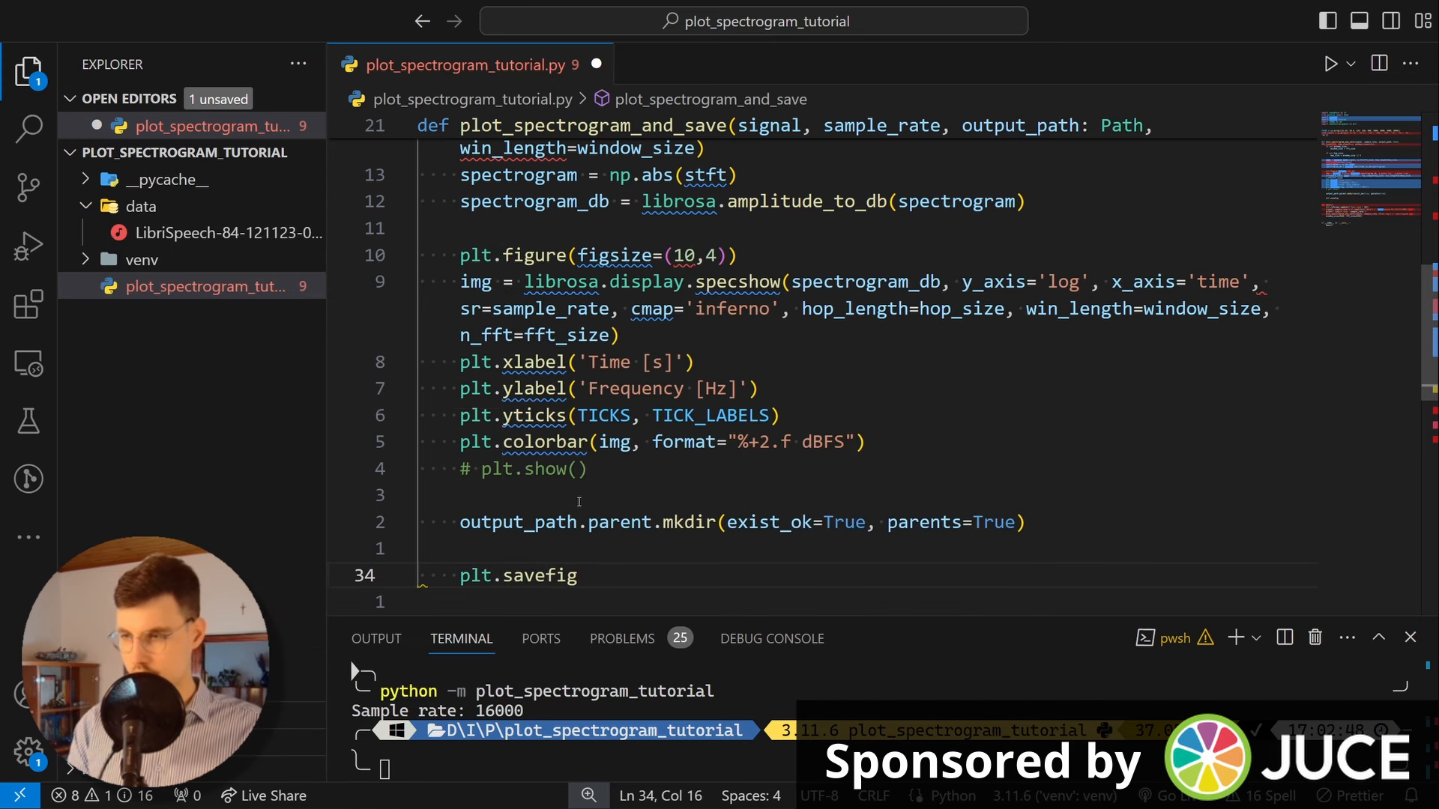
text((output_path)
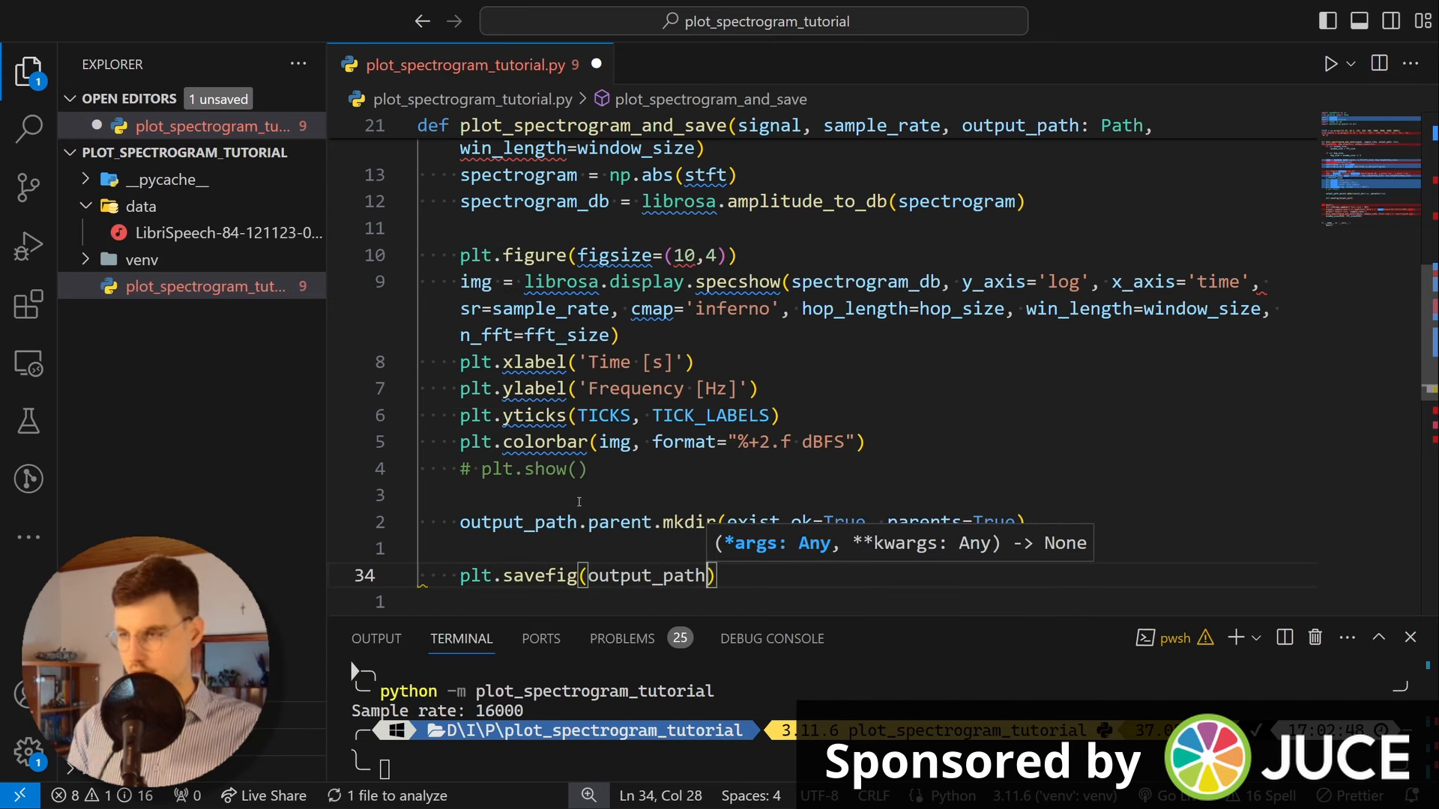
text(.with_stem)
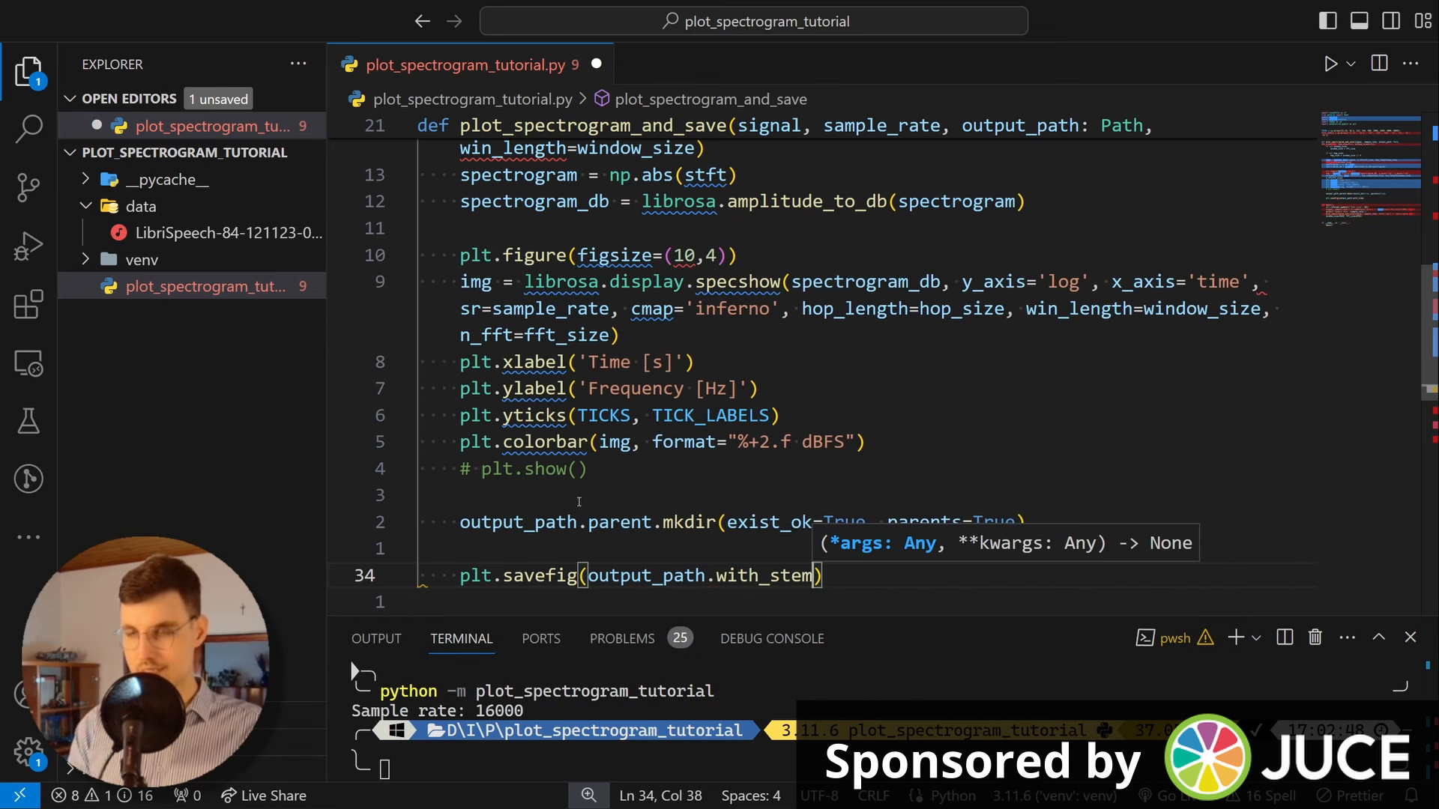
text((_)
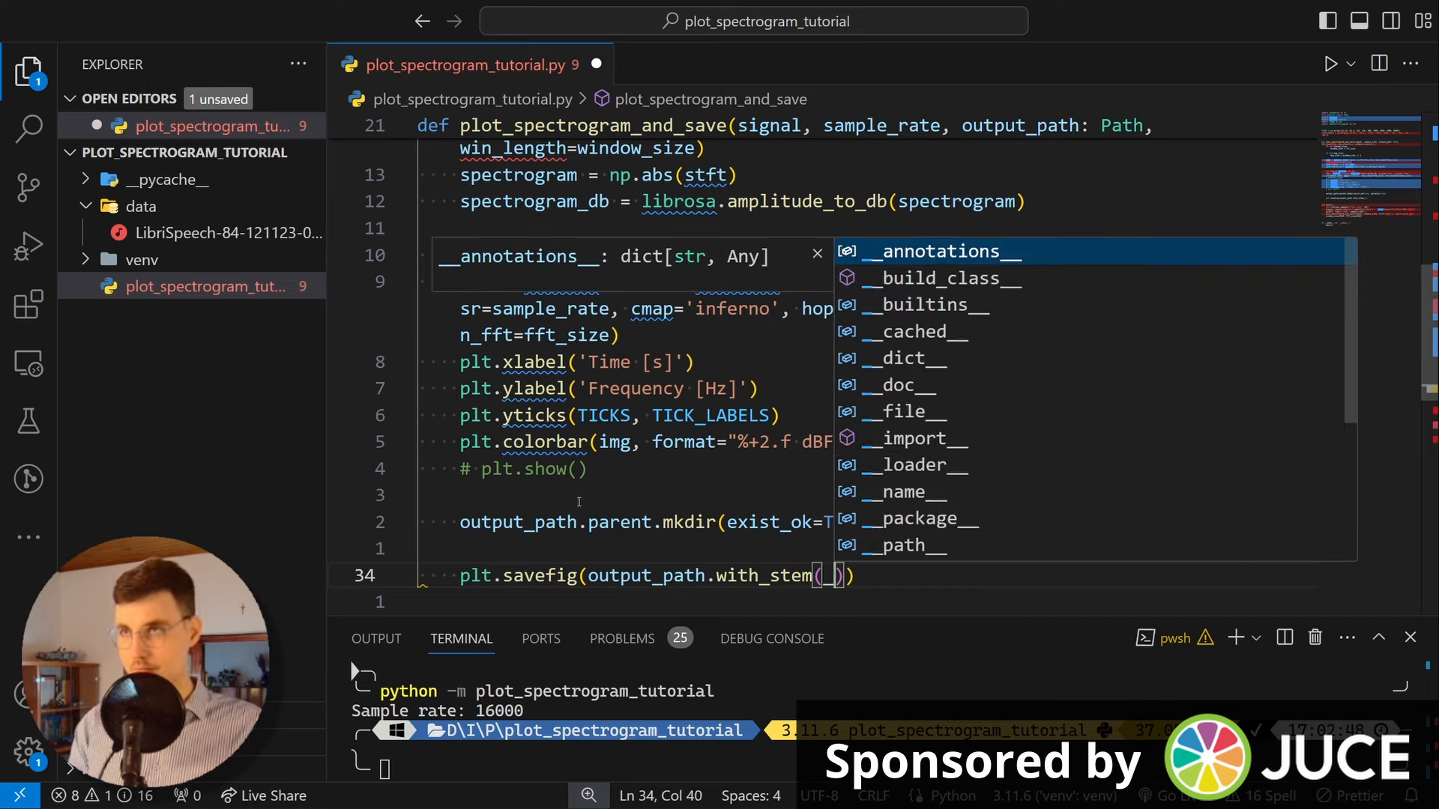
text(f')
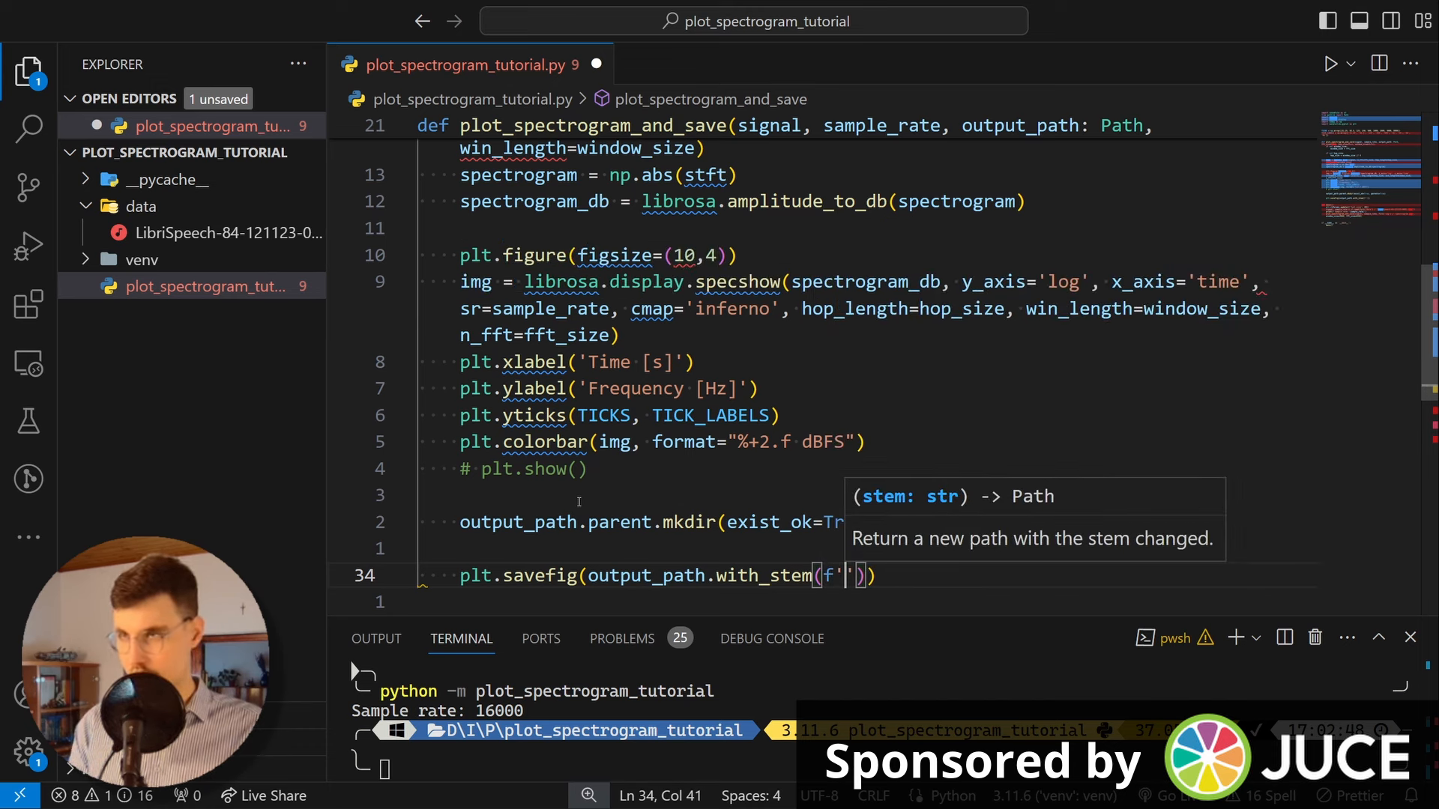
text(_WINLEN=)
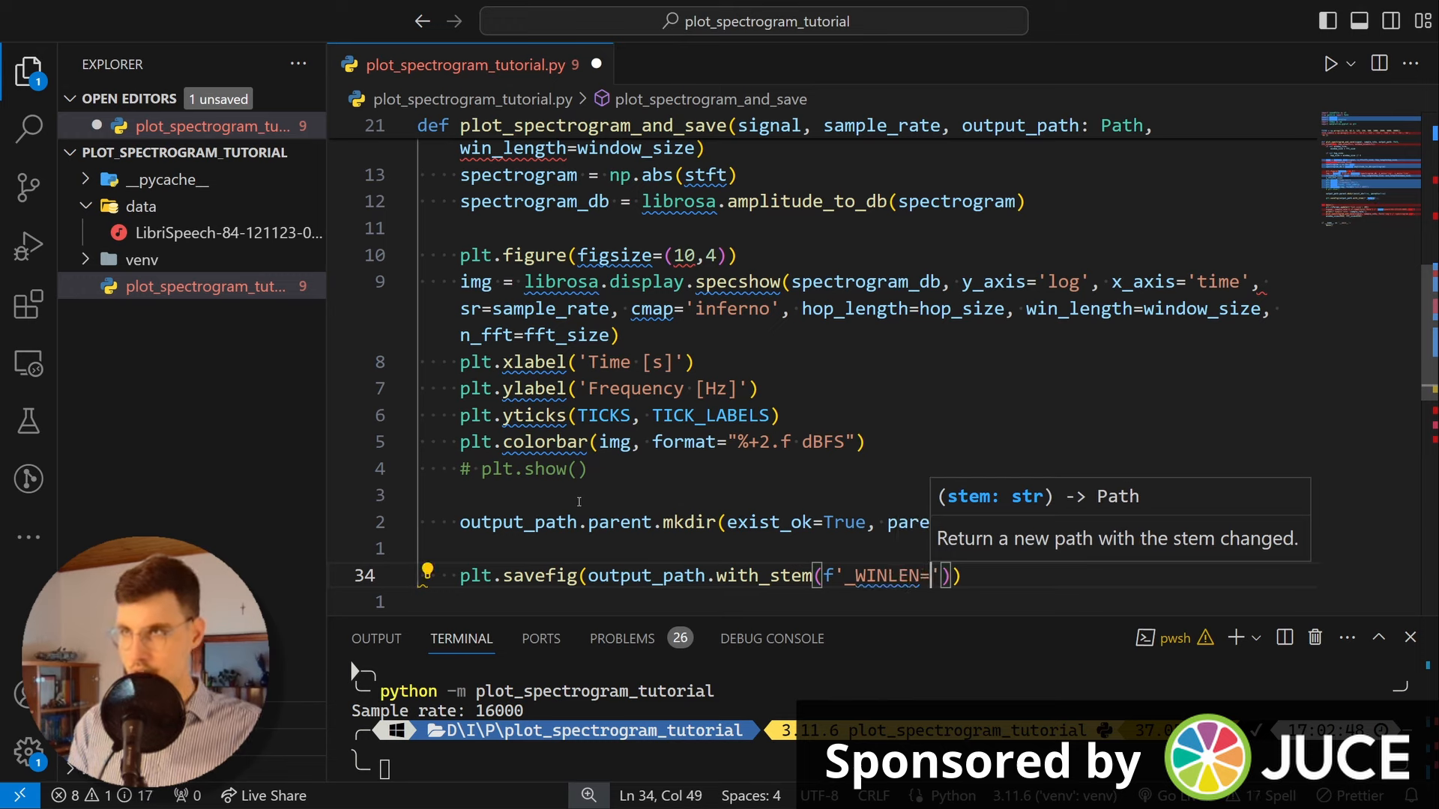
text(window_size})
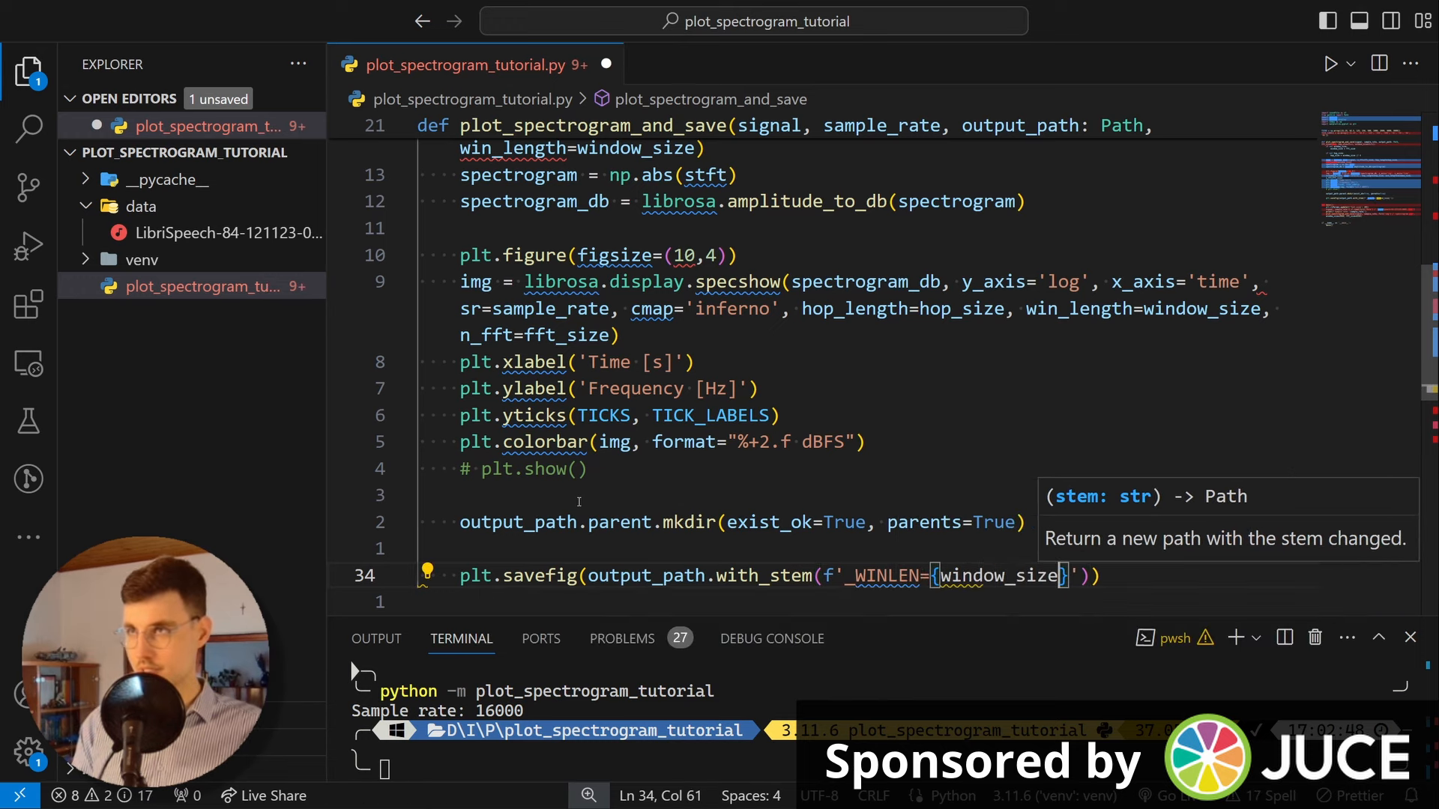
text(_)
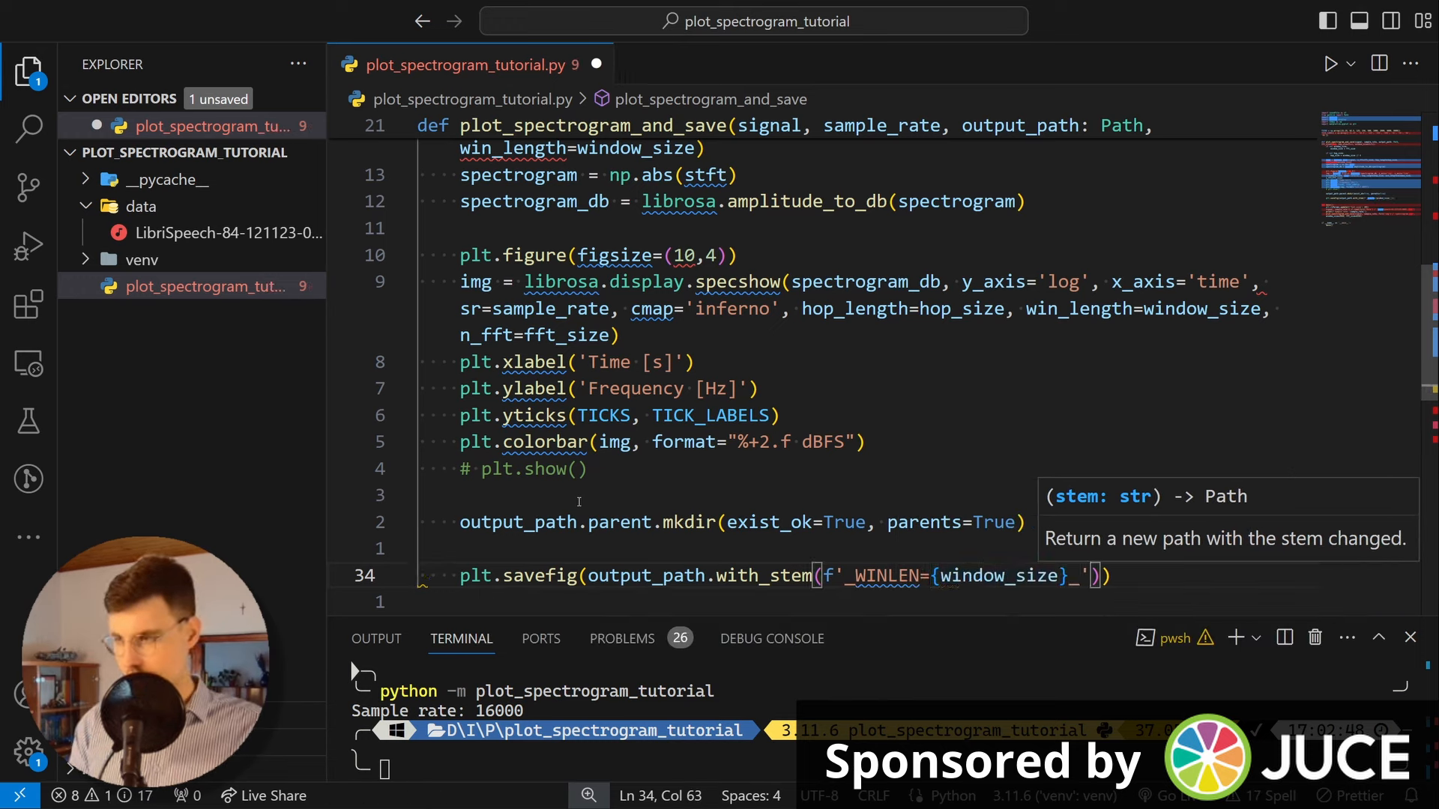
text(H)
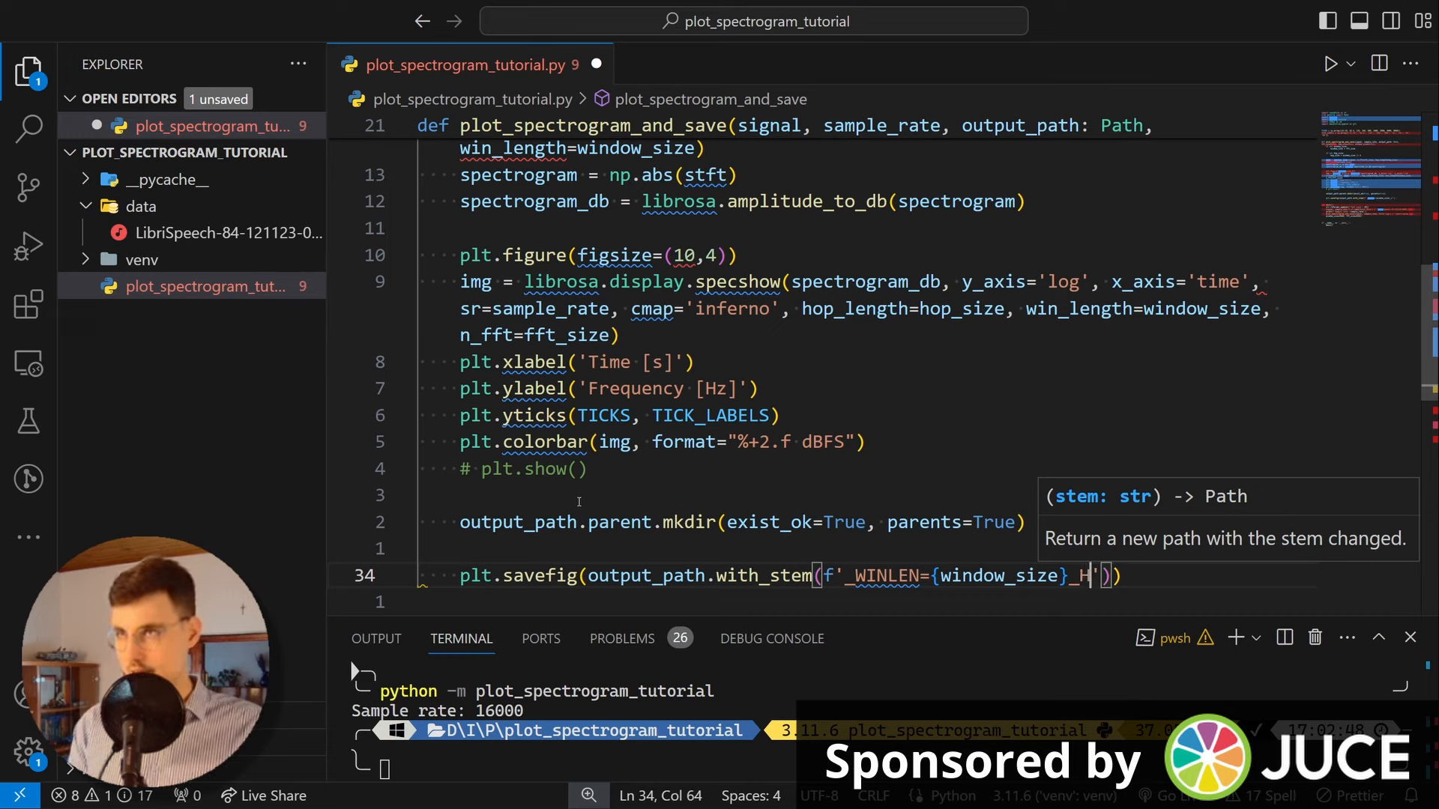
text(HOPLEN={hop_size})
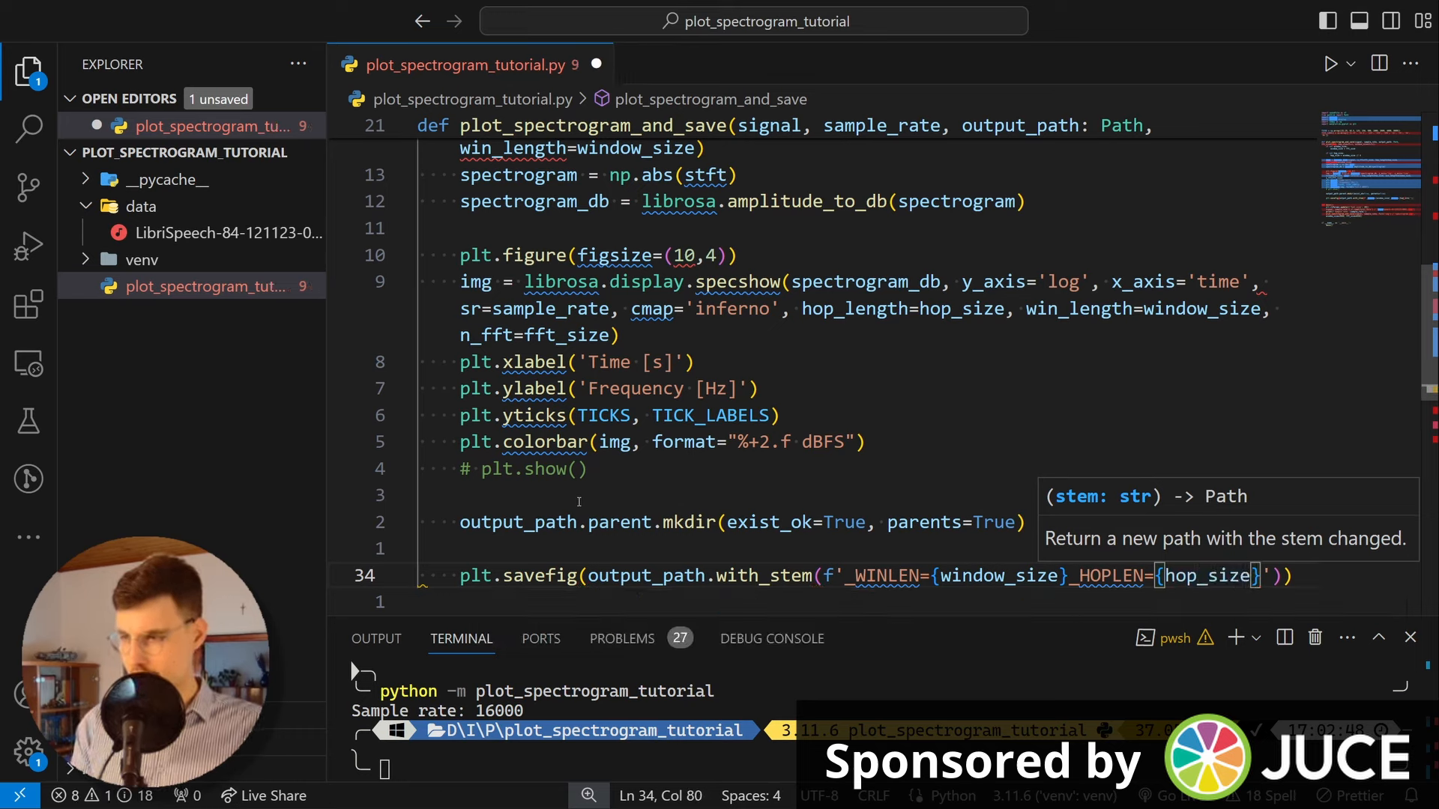
text(_)
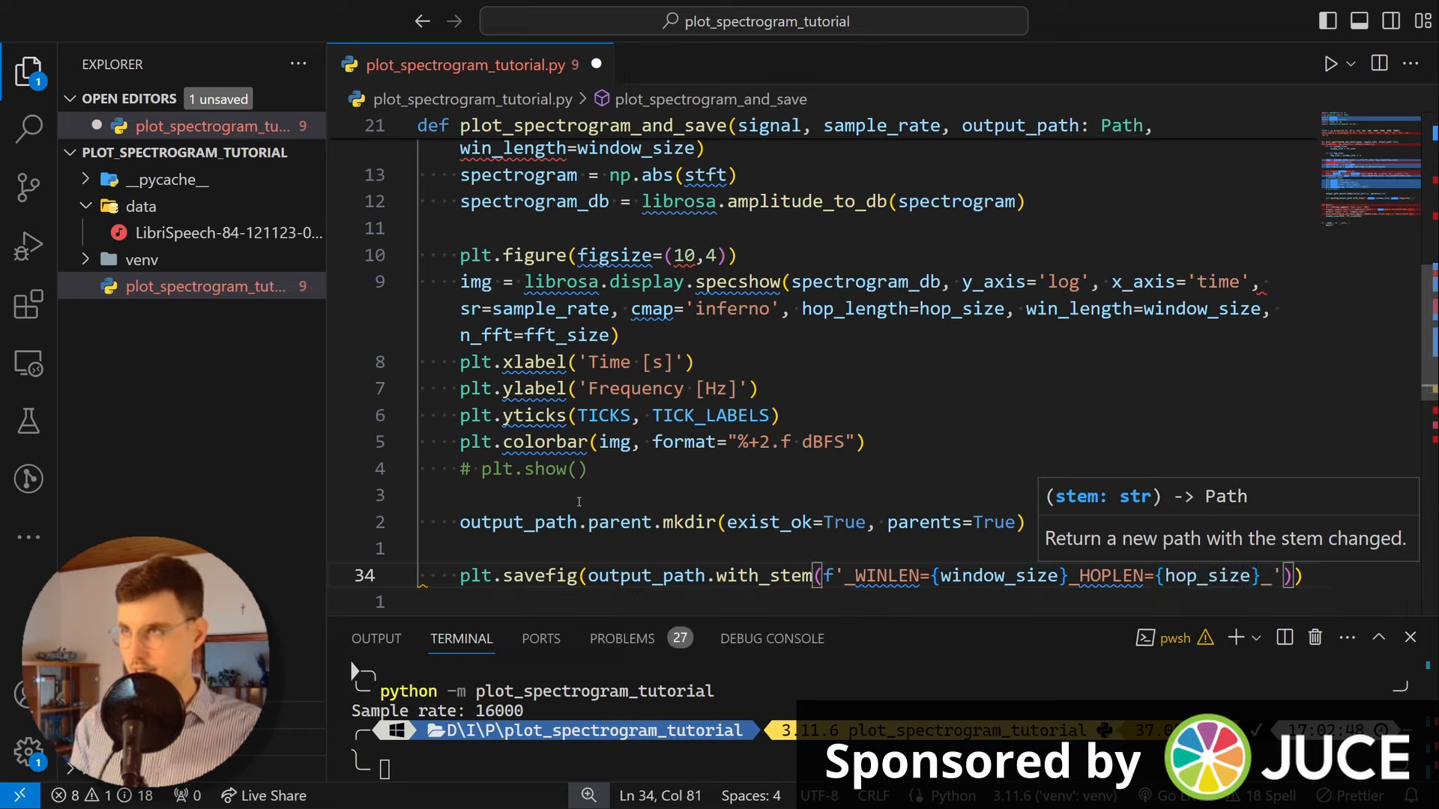
text(_NFFT=')
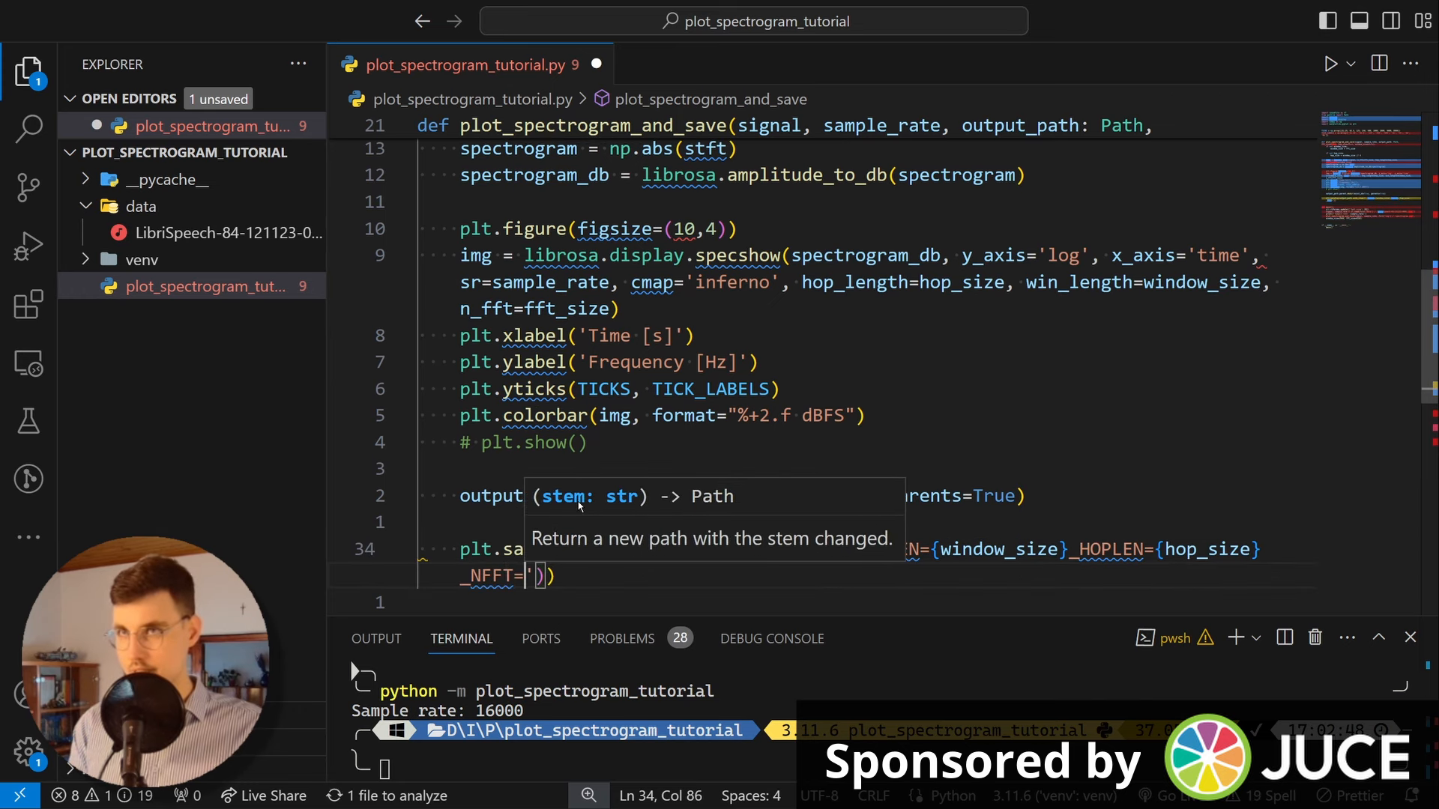
text({fft_size})
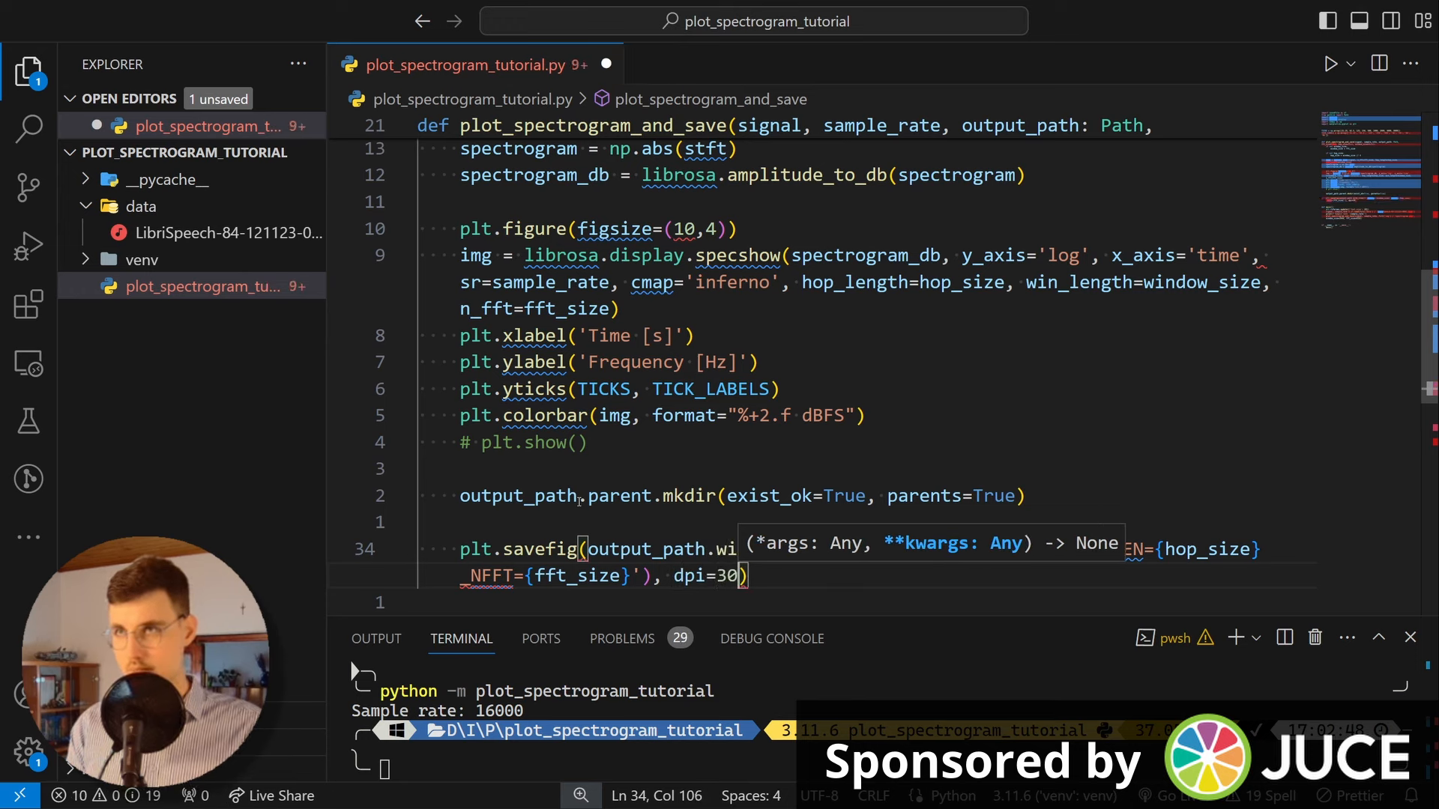
Step: Add dpi=300, bbox_inches='tight' and transparent=False to the savefig call
text(0, b)
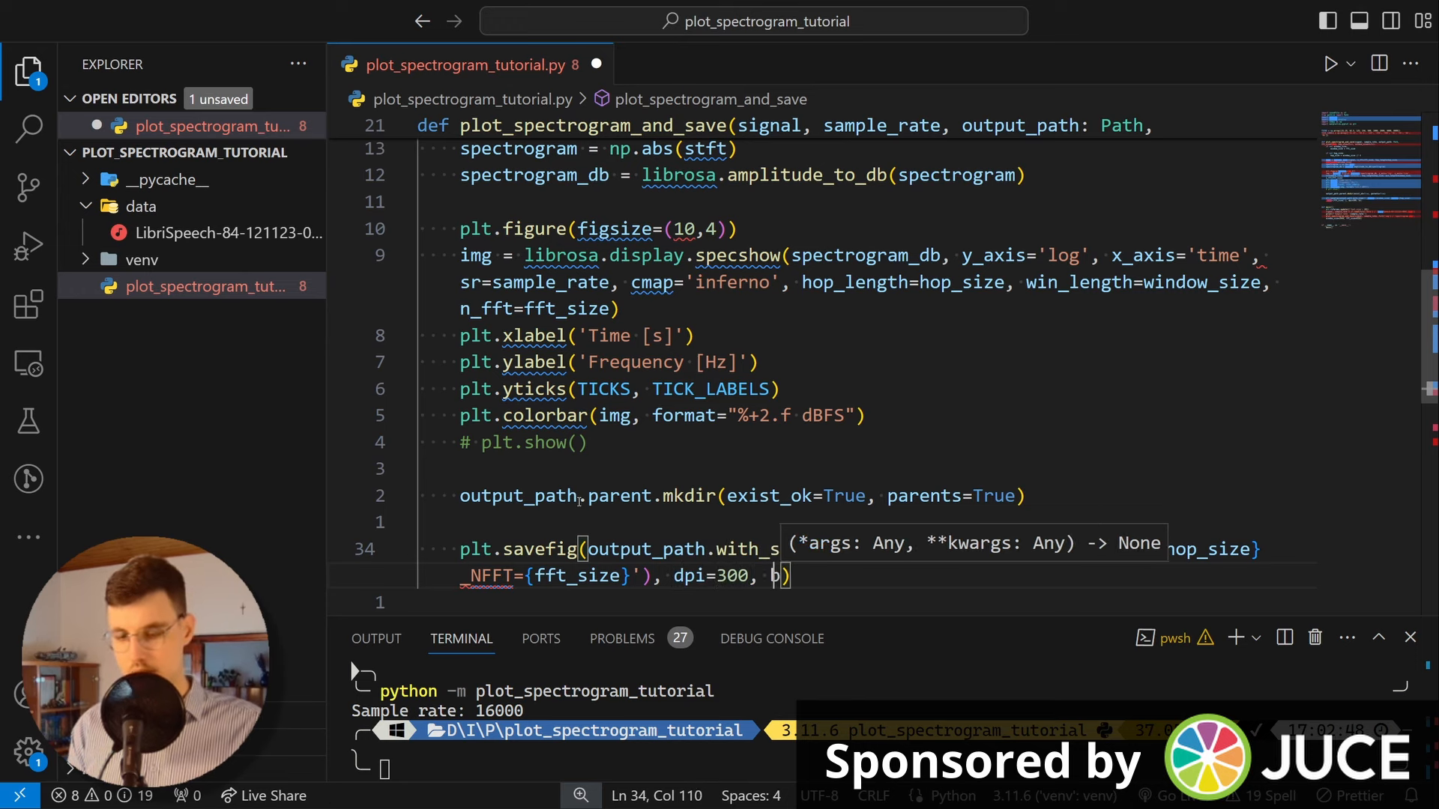
text(box_inches='tight',)
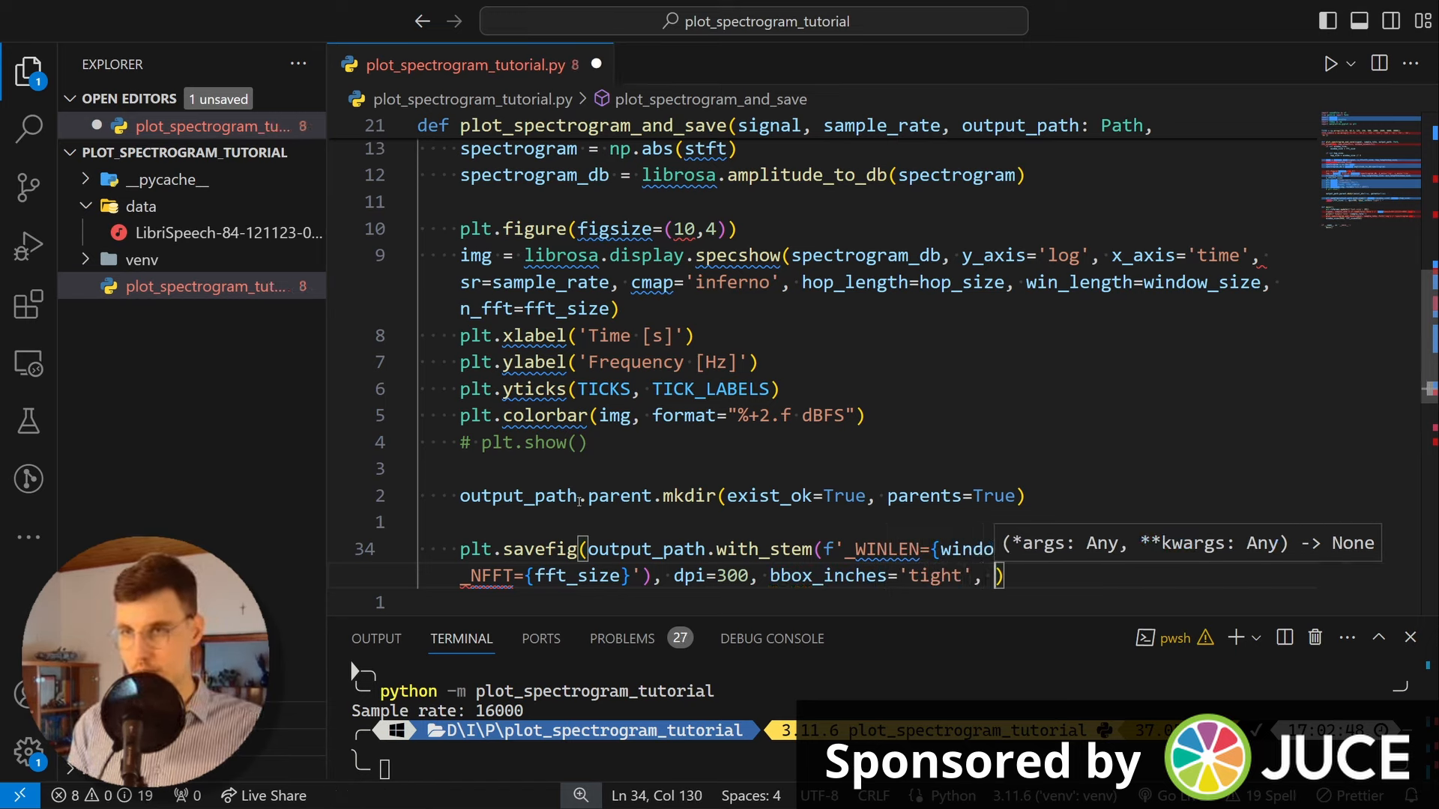
text(transparent)
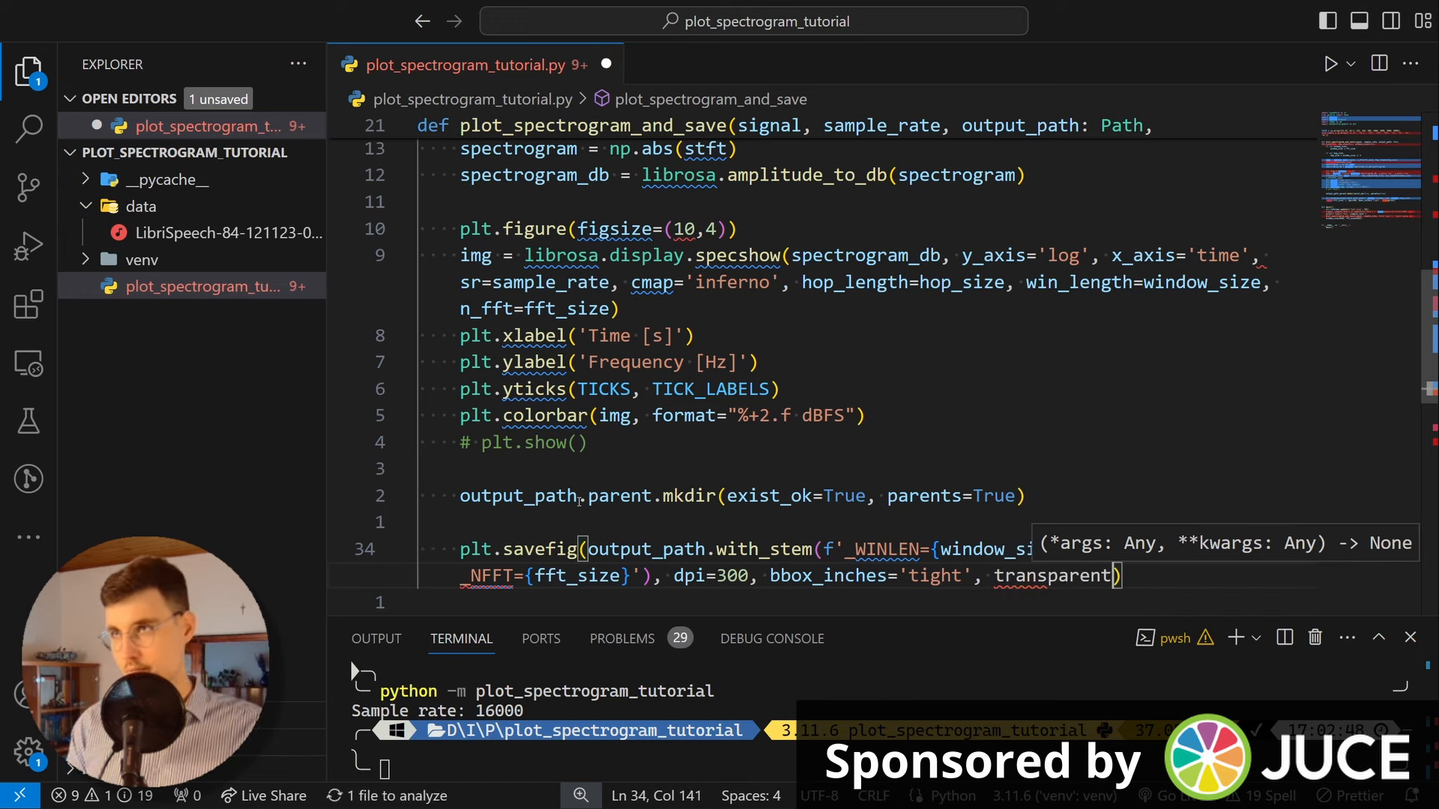
text(=)
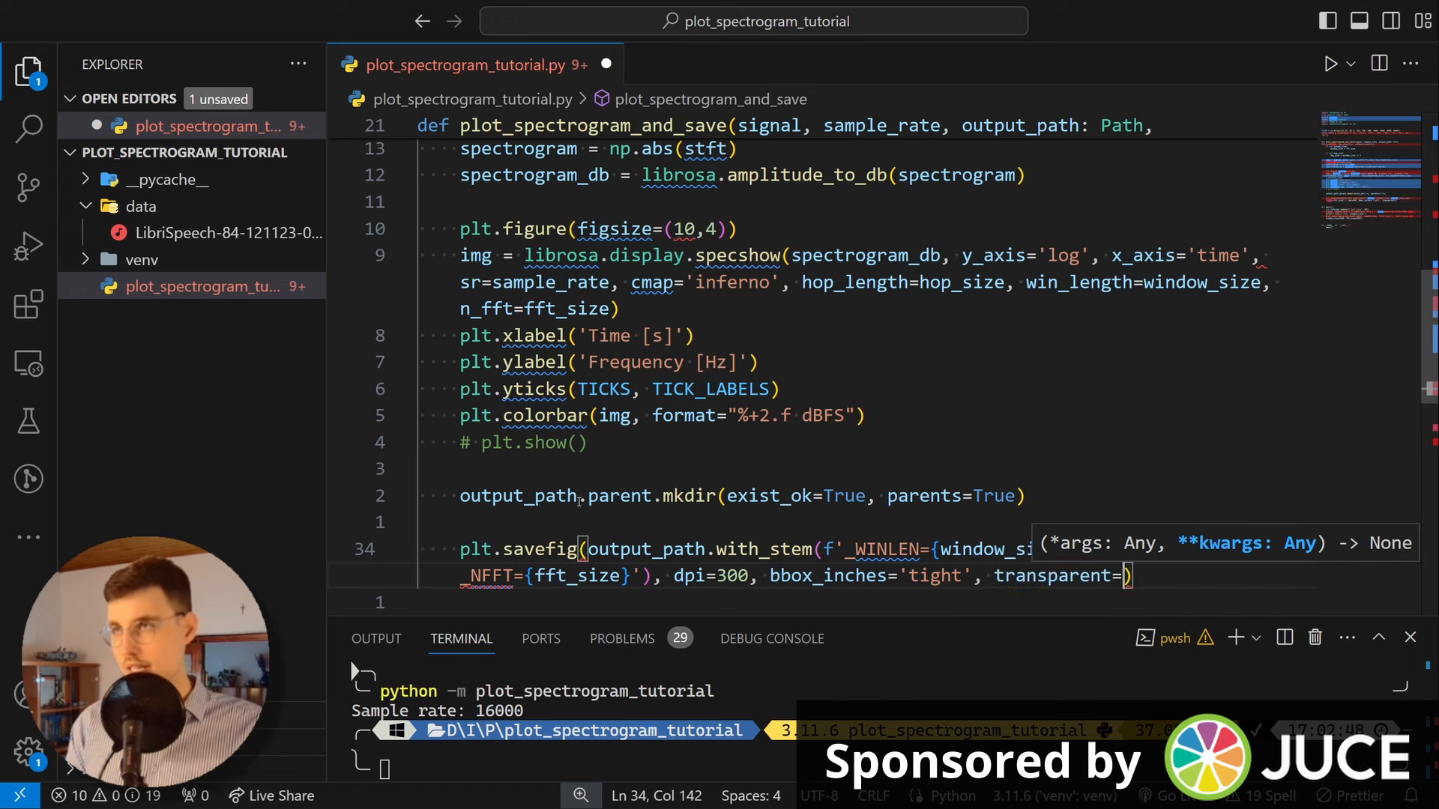
text(False)
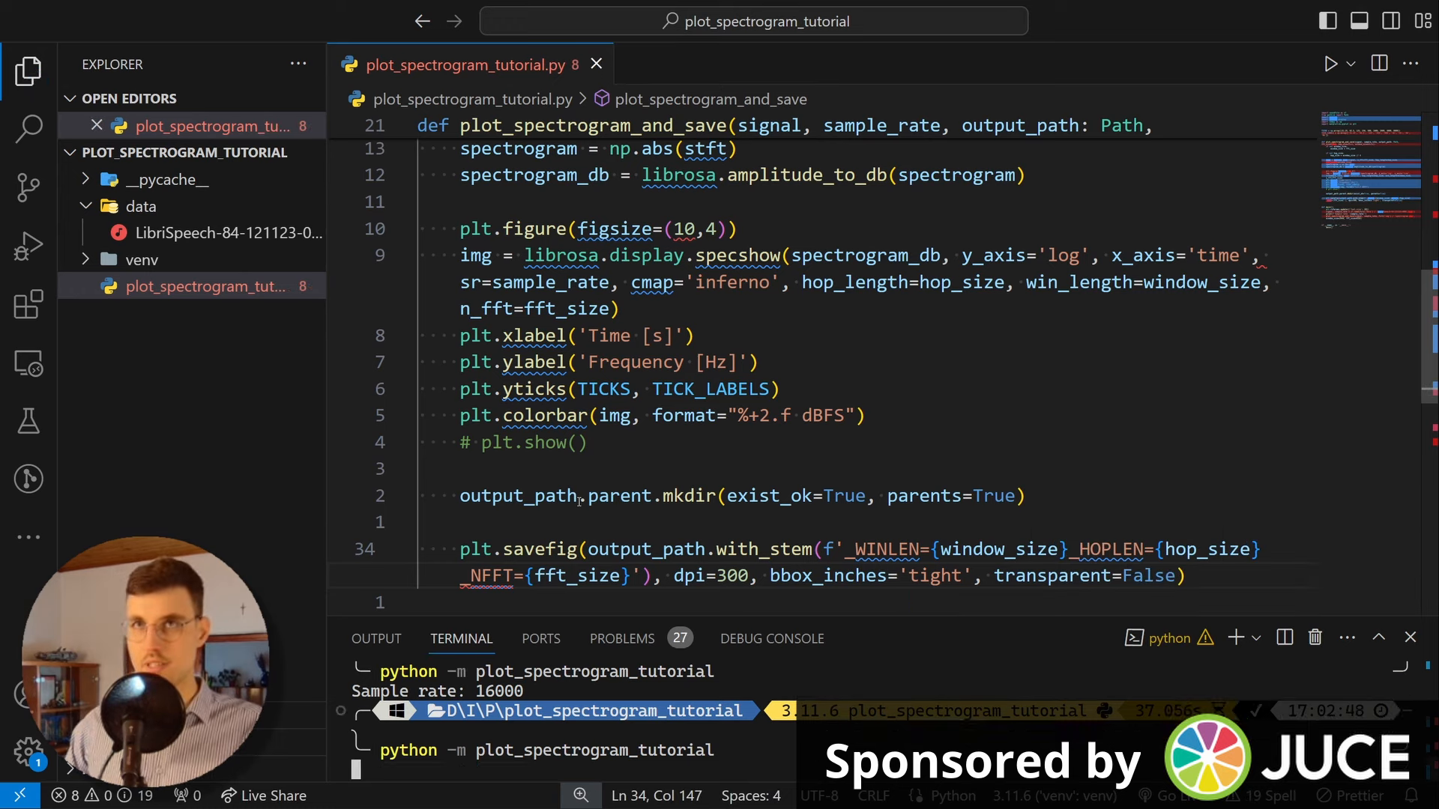
Step: Preview _WINLEN=2048_HOPLEN=512_NFFT=8192.png in the img folder, then close the image
scroll(down, 3)
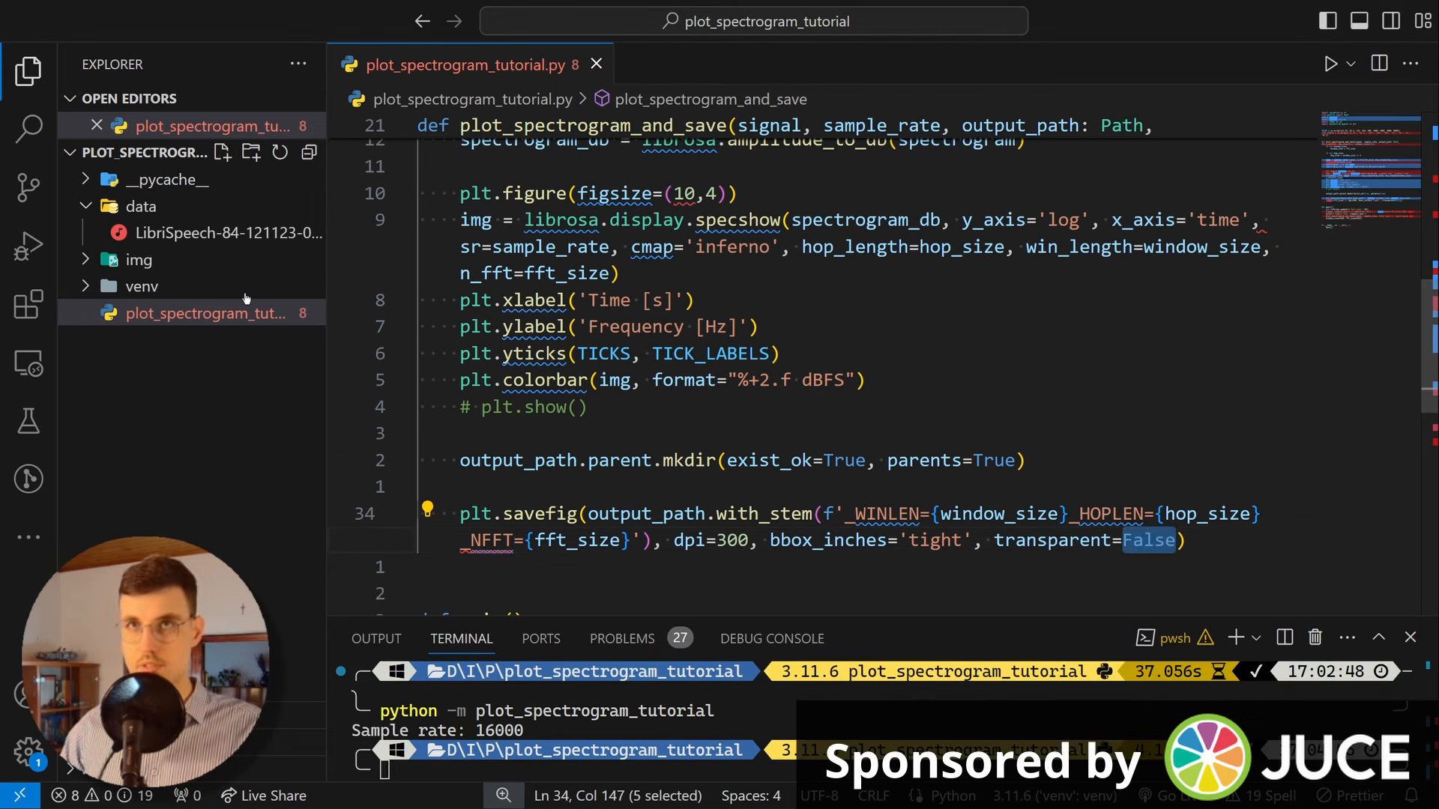
click(139, 260)
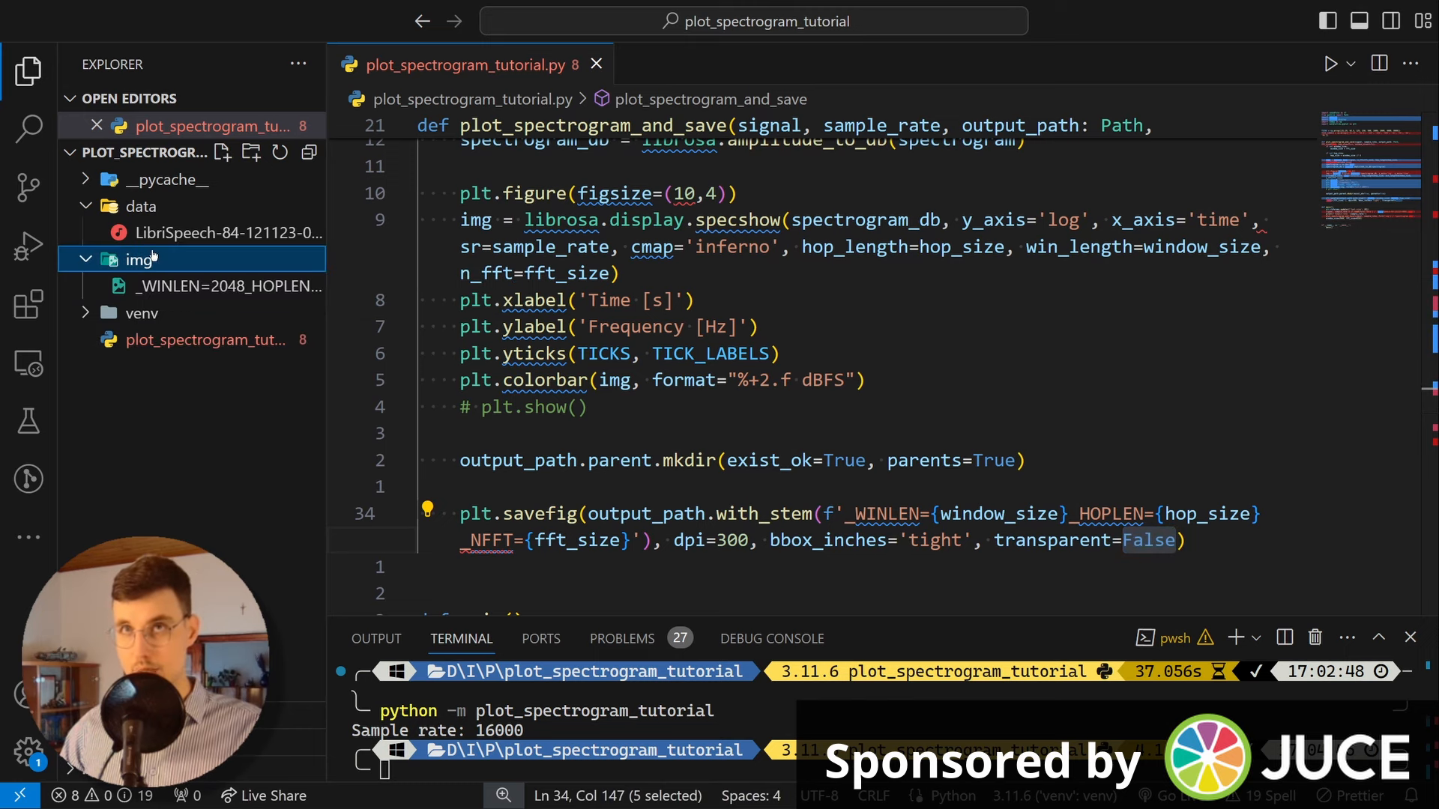
click(229, 286)
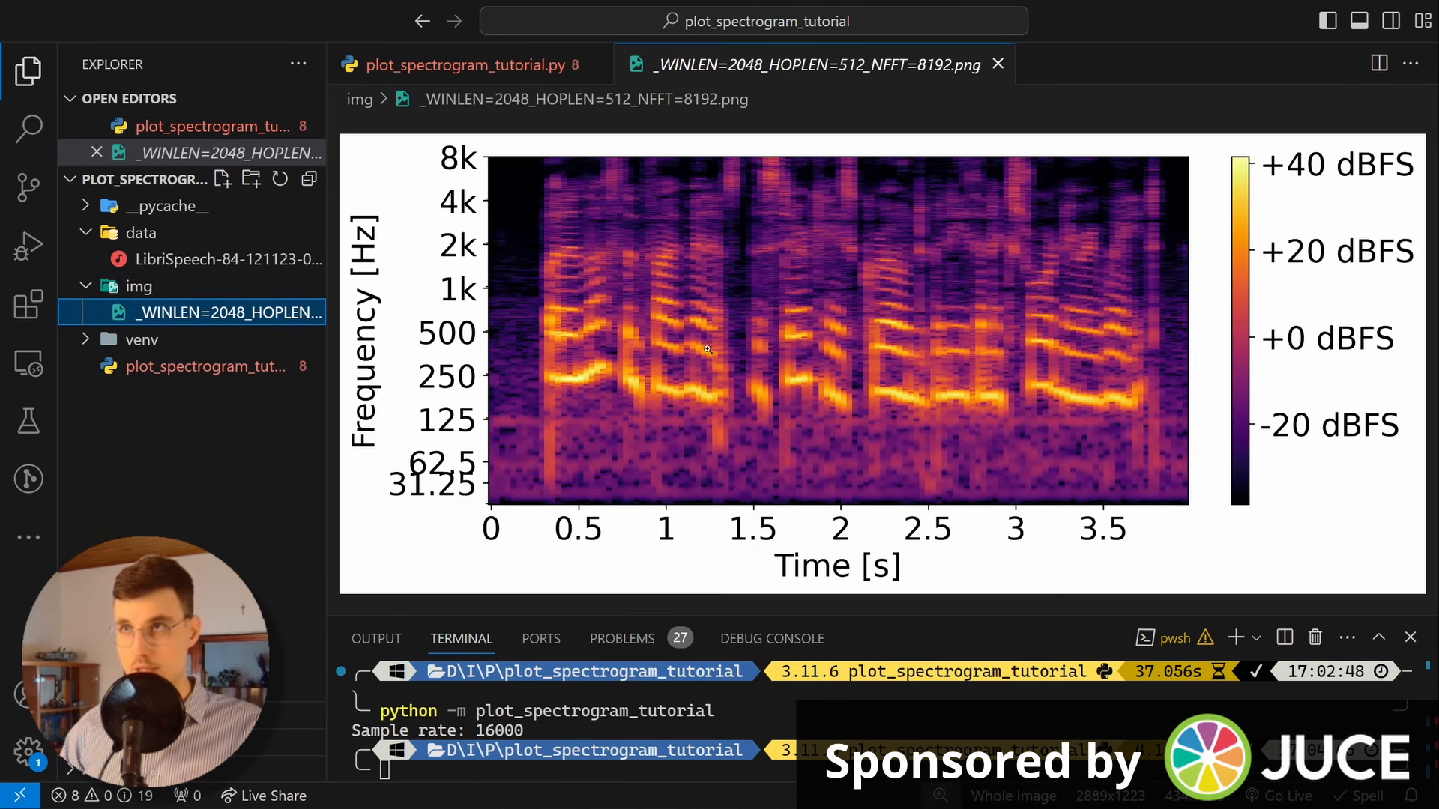
mouse_move(792, 507)
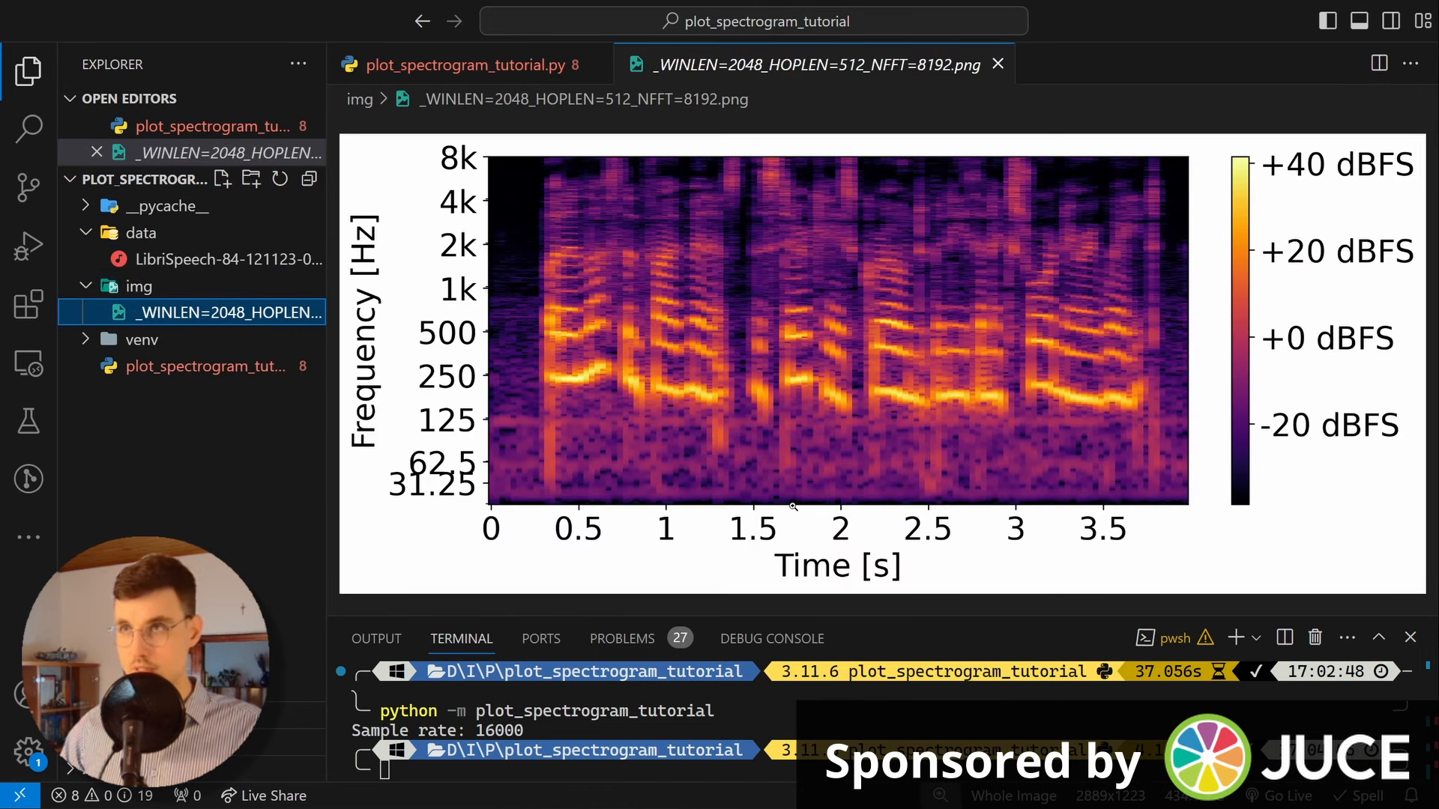
mouse_move(657, 564)
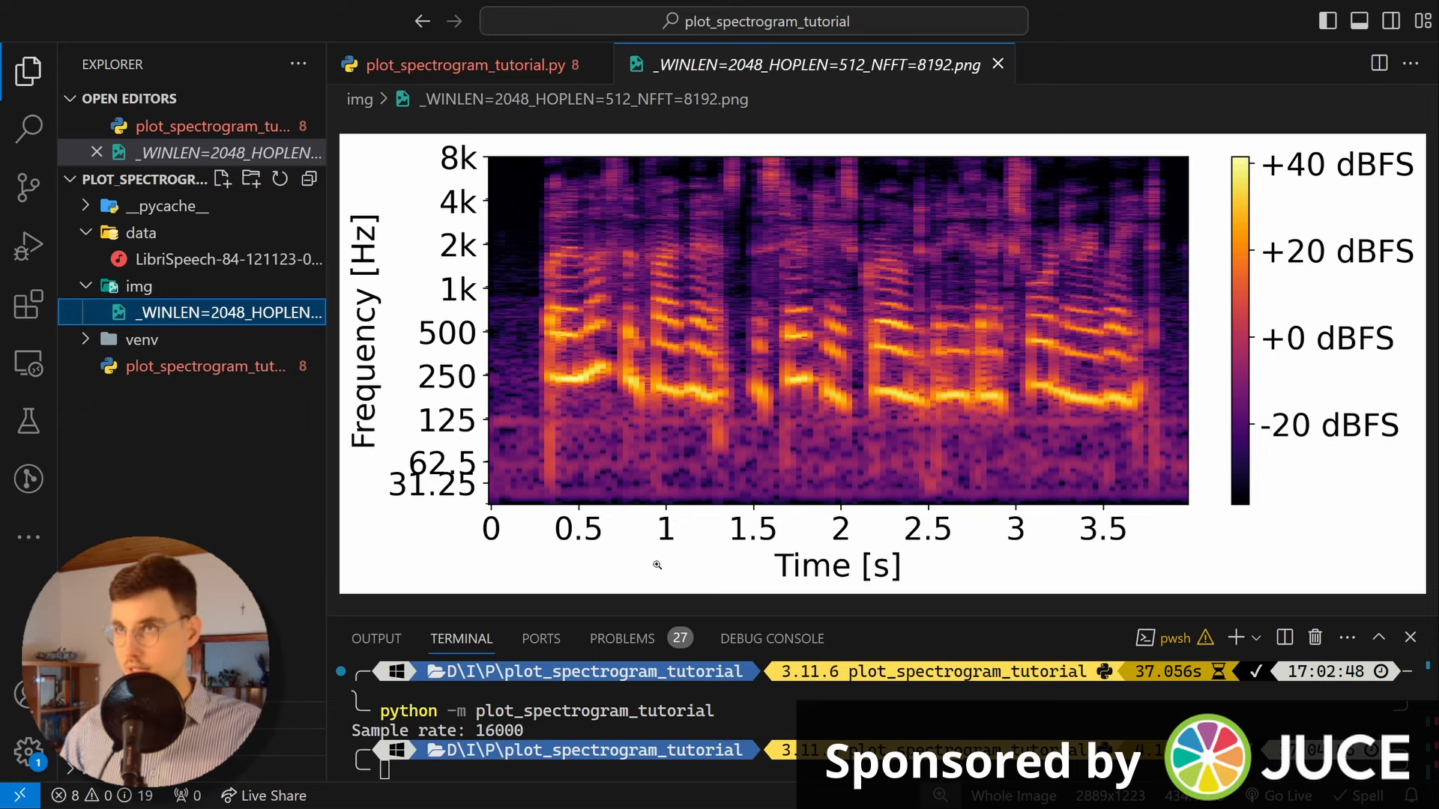
mouse_move(930, 287)
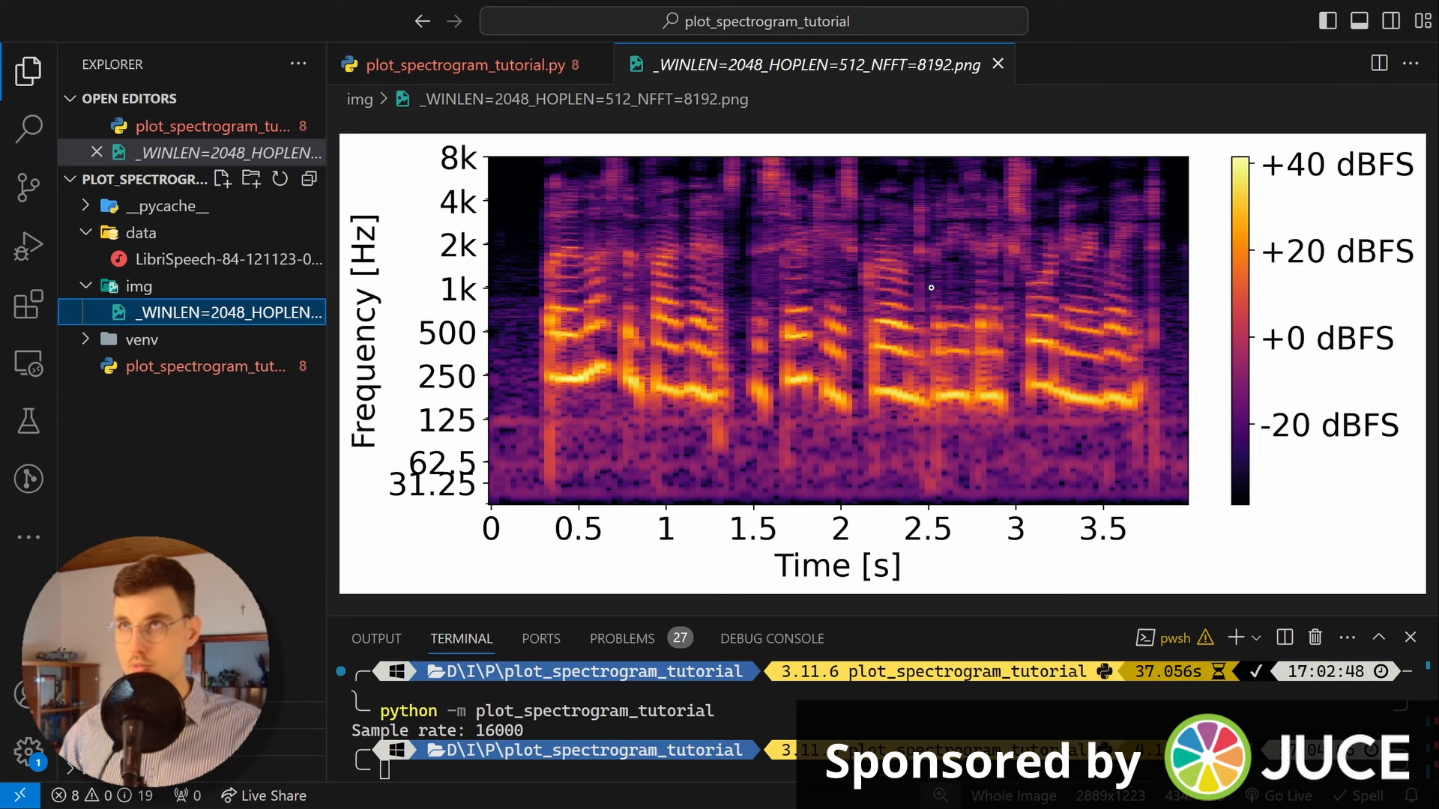
click(464, 65)
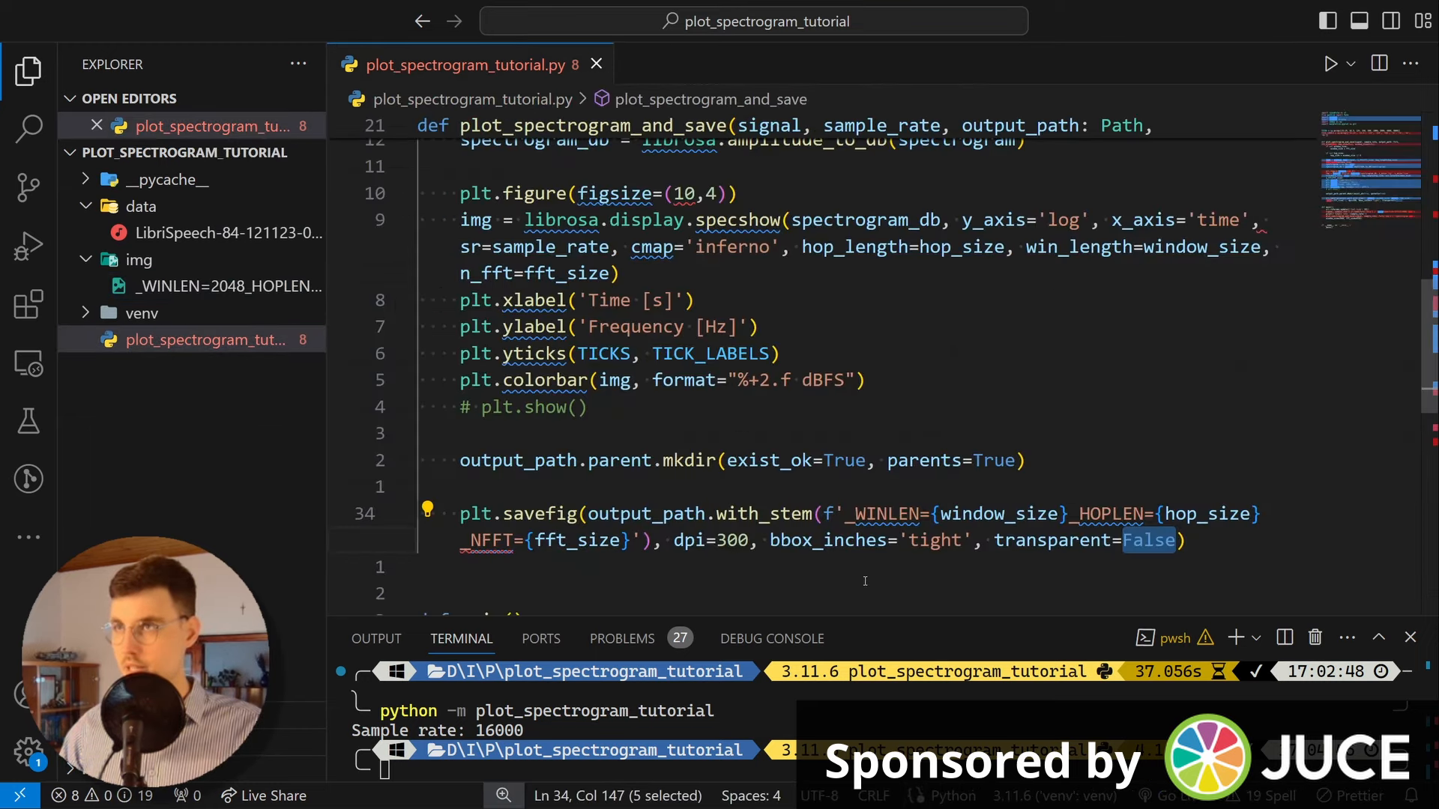
Step: Insert {output_path.stem} at the start of the with_stem file name template
click(847, 514)
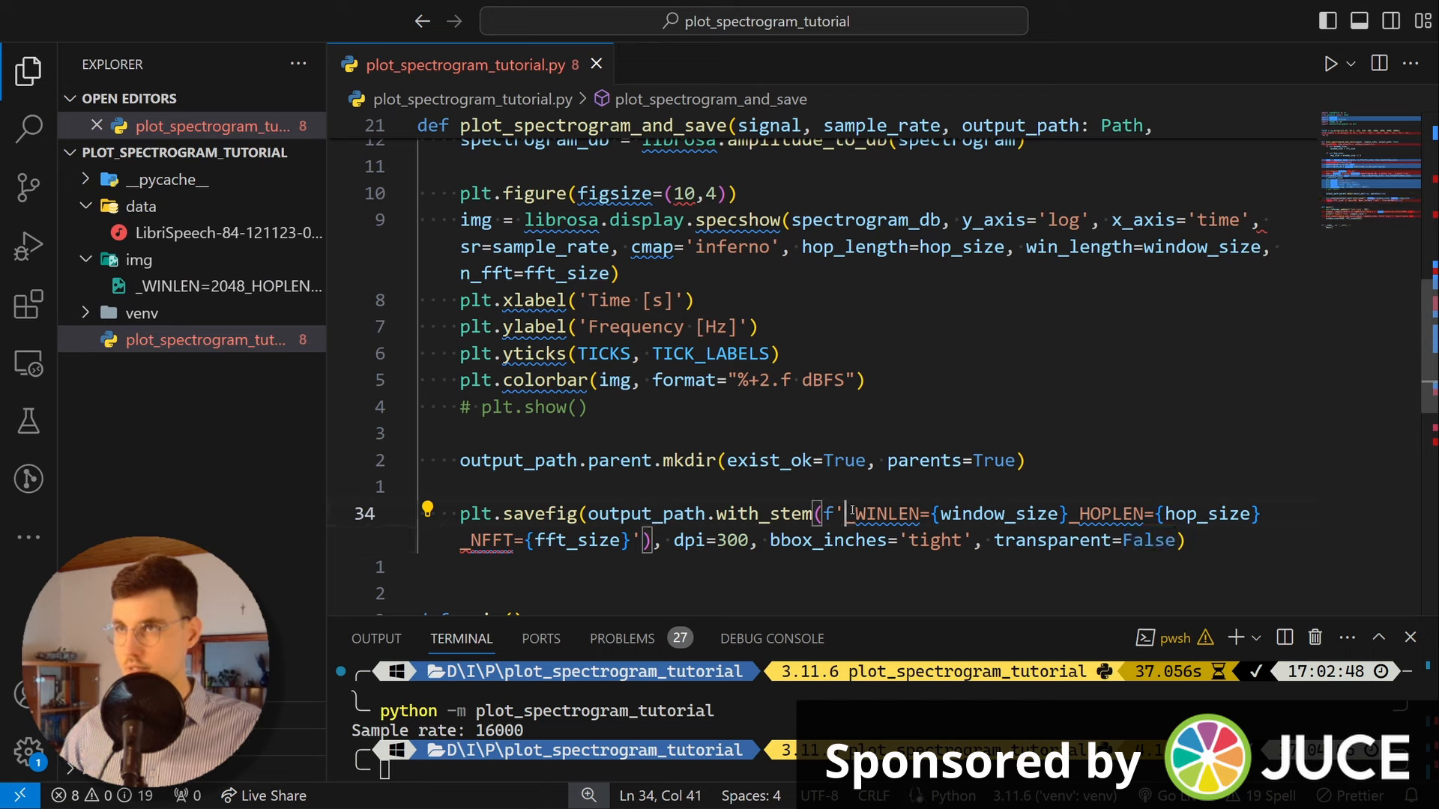
text(_path)
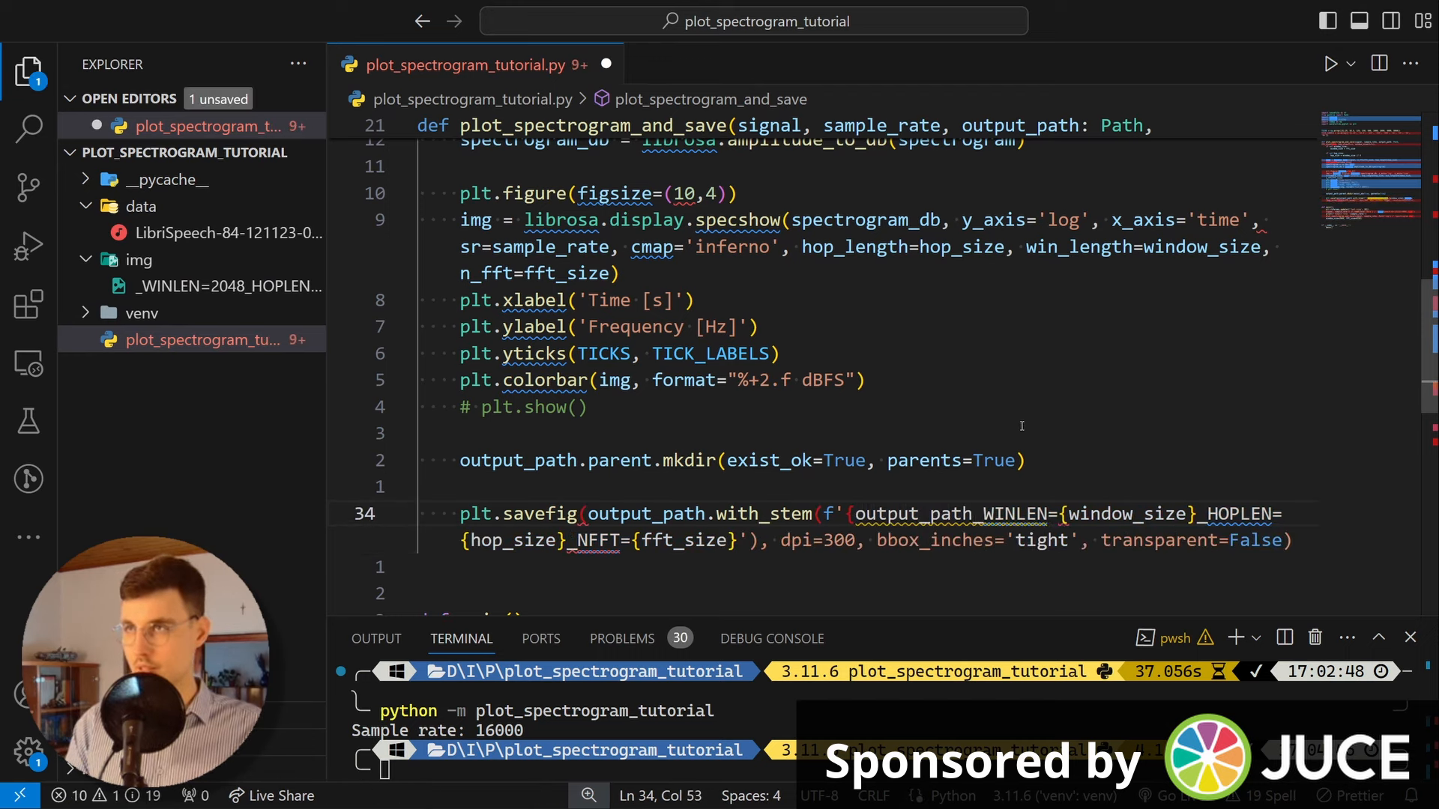
text(.stem)
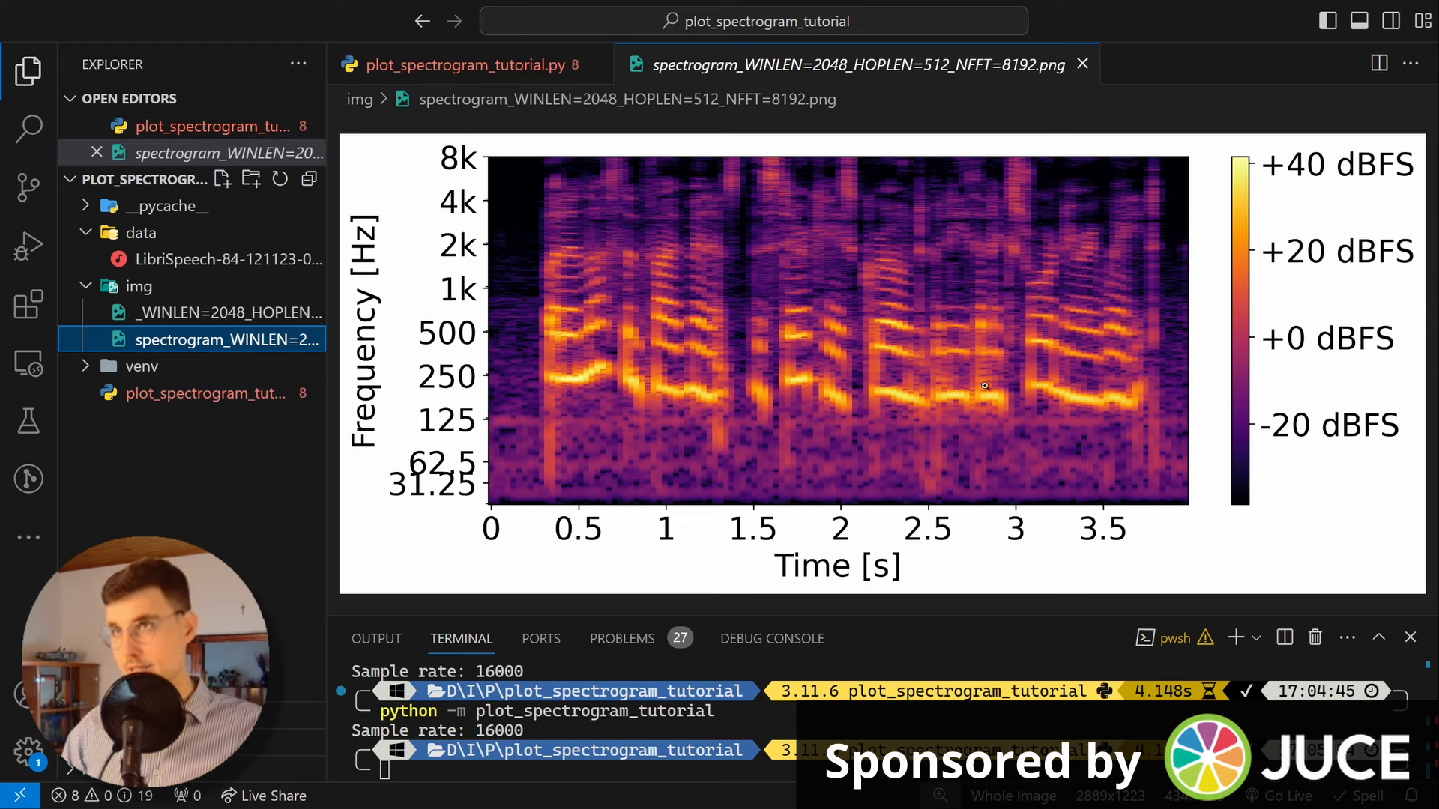
mouse_move(741, 314)
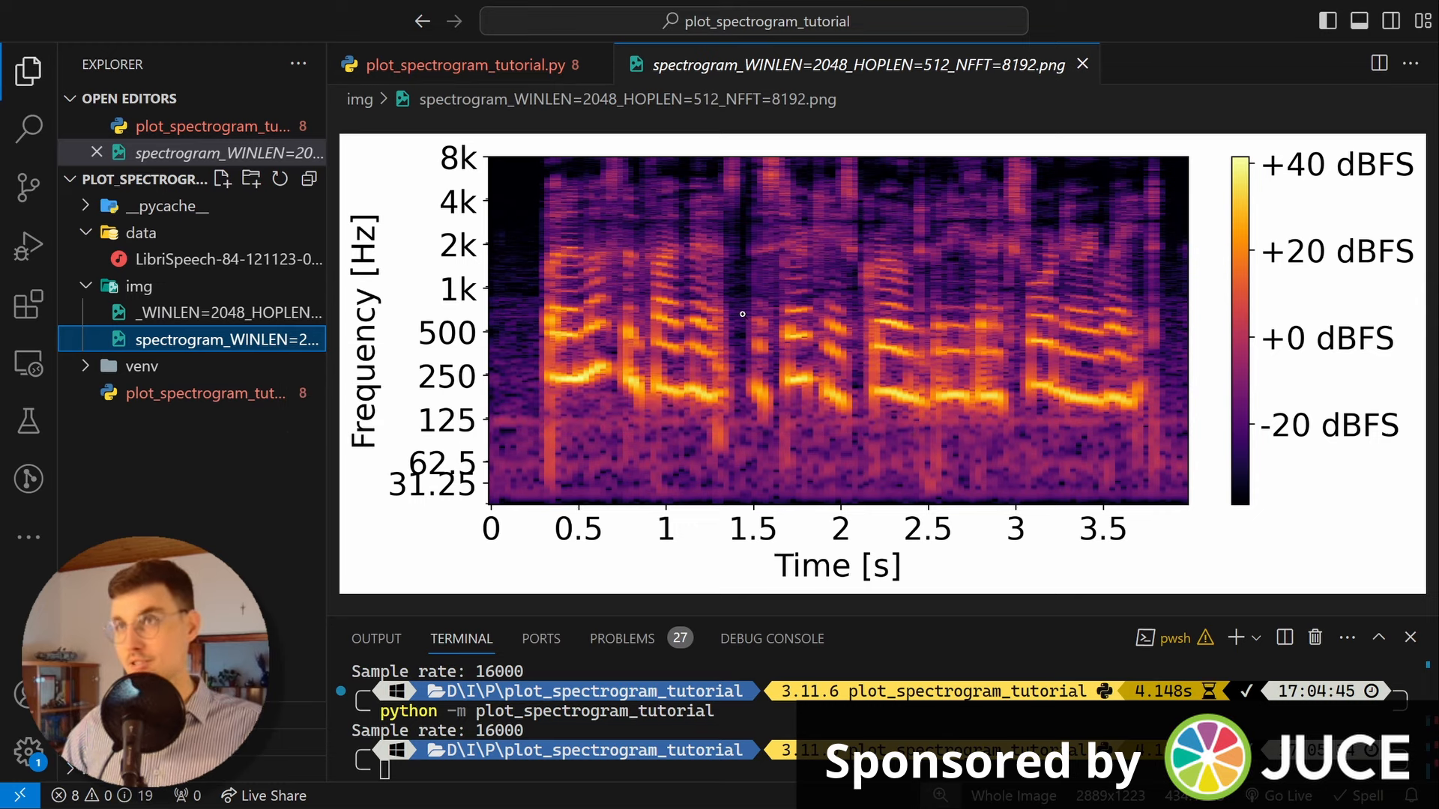
mouse_move(784, 372)
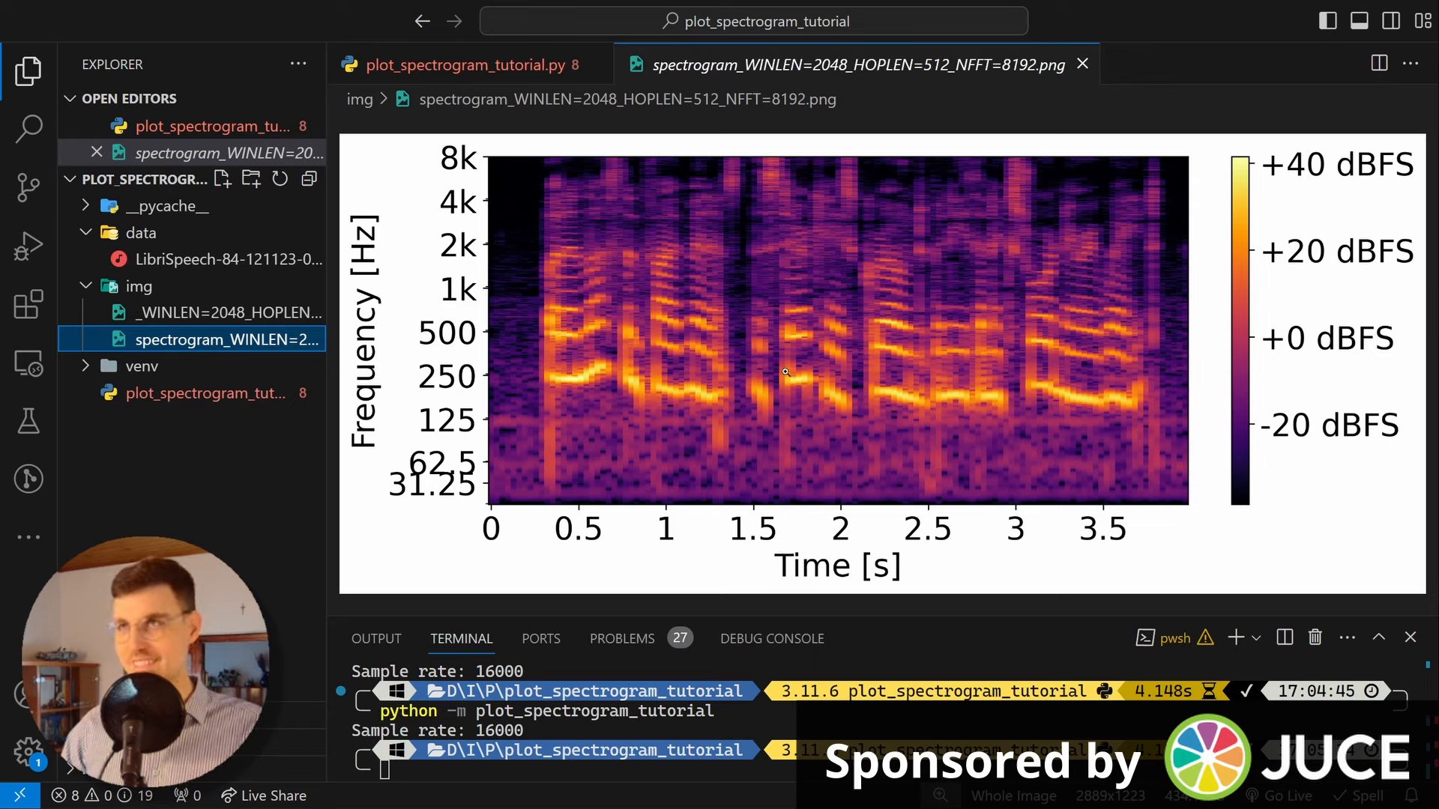
mouse_move(964, 498)
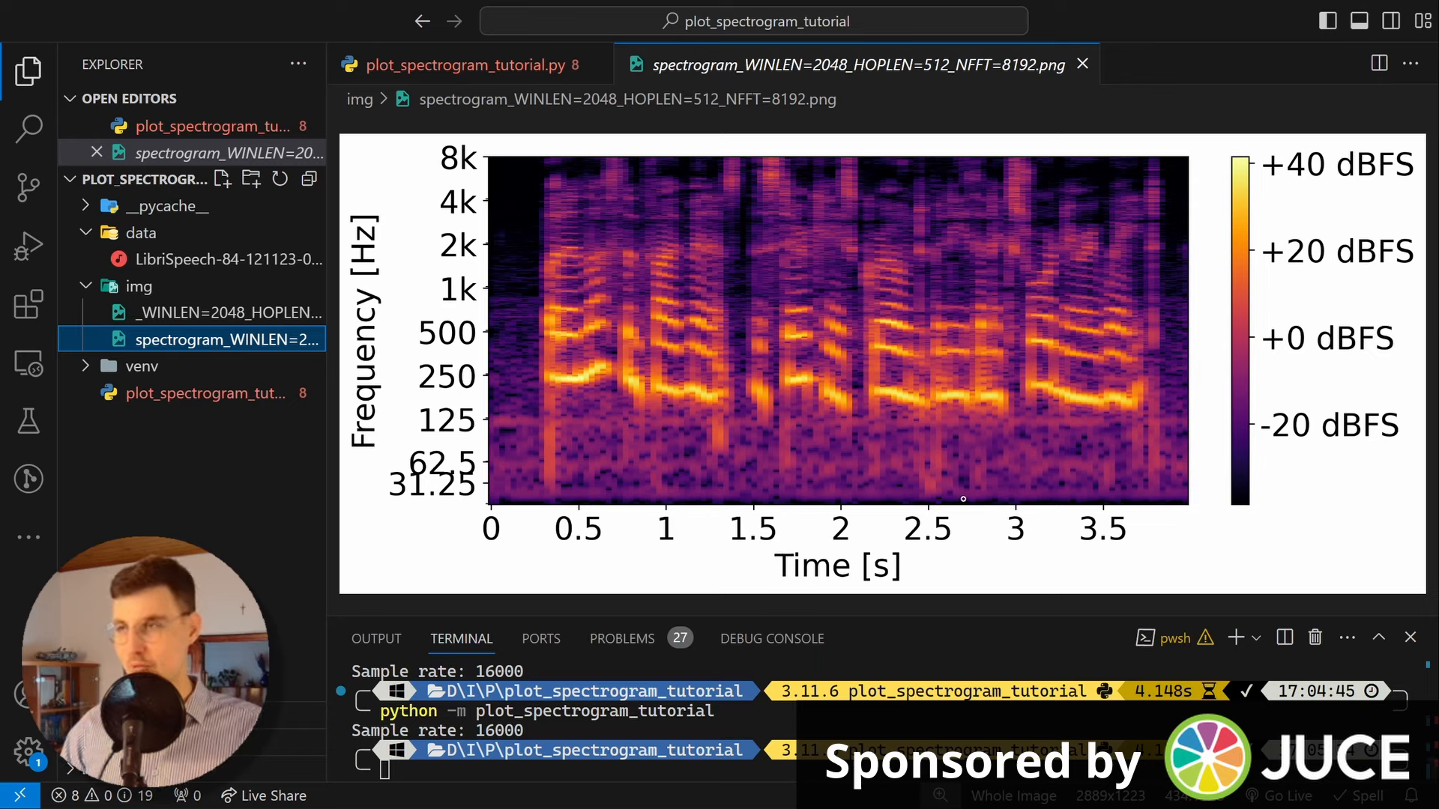
mouse_move(1050, 351)
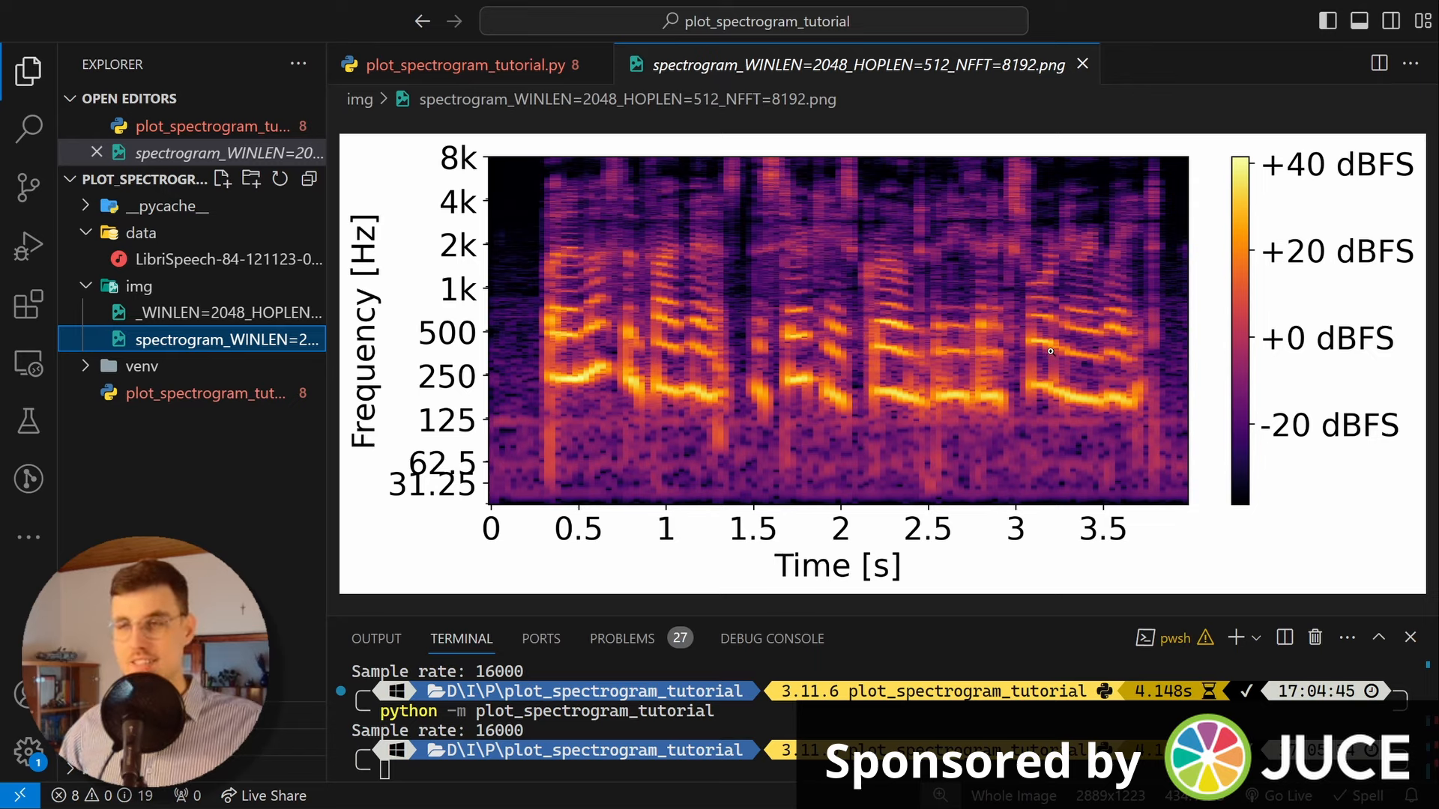
mouse_move(1001, 324)
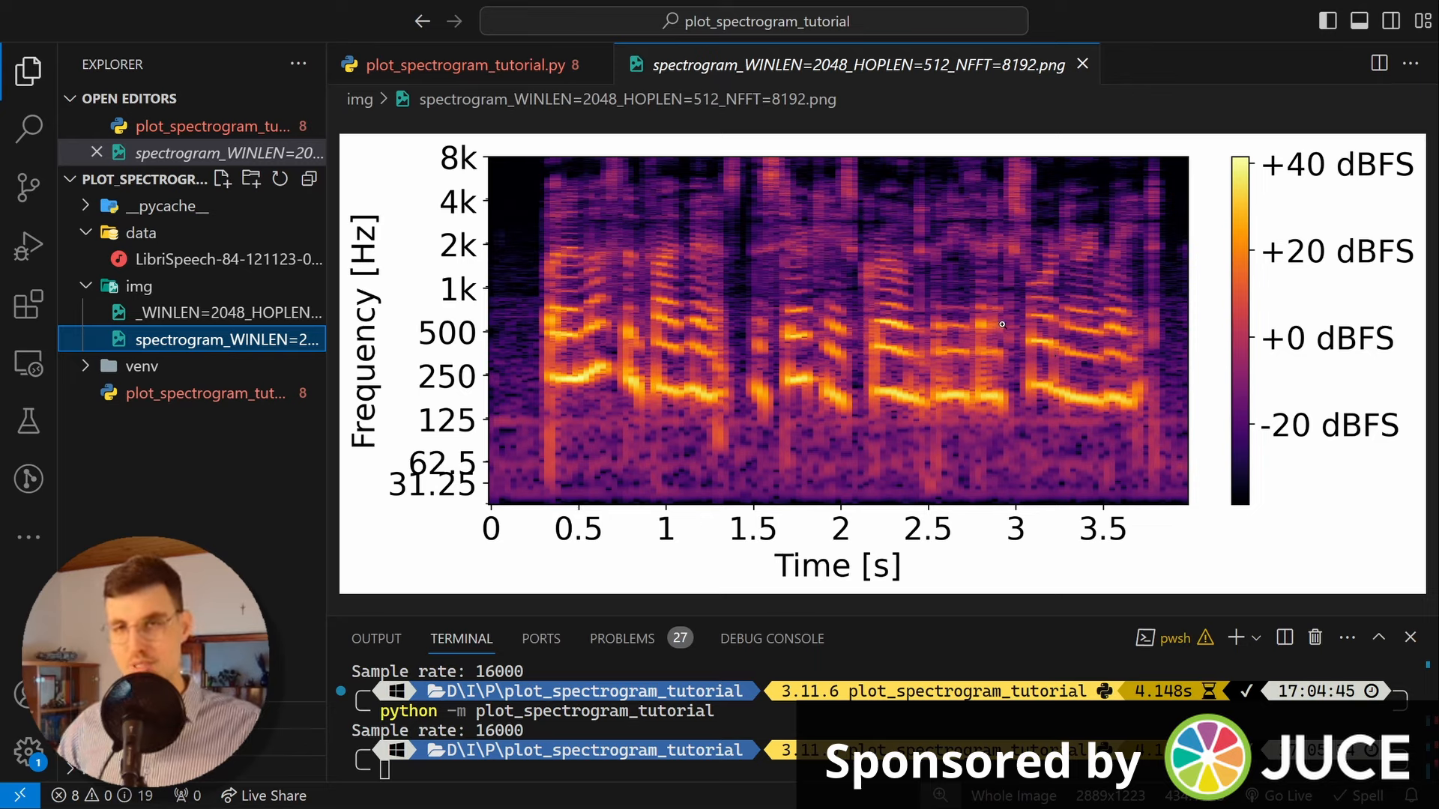
mouse_move(895, 287)
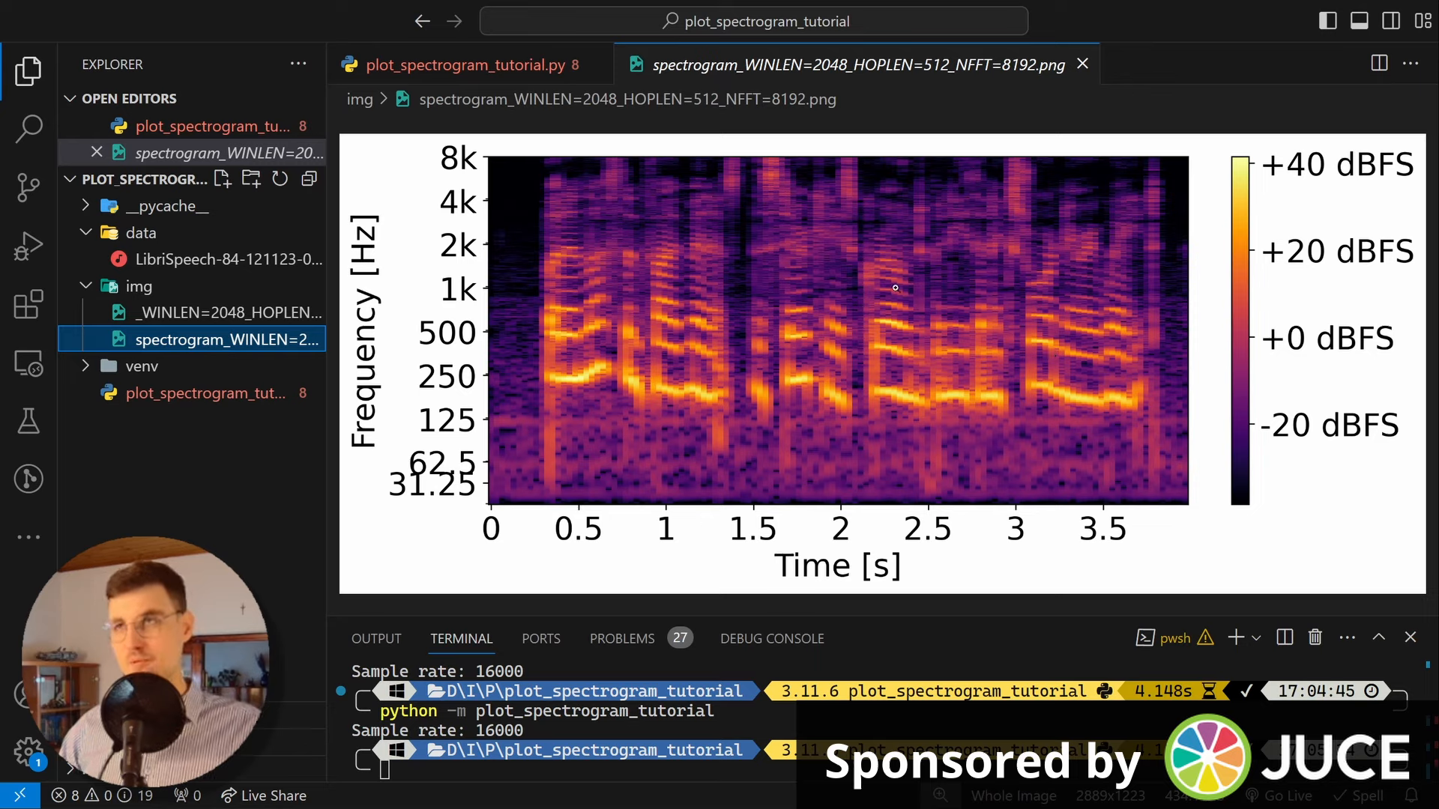
mouse_move(854, 270)
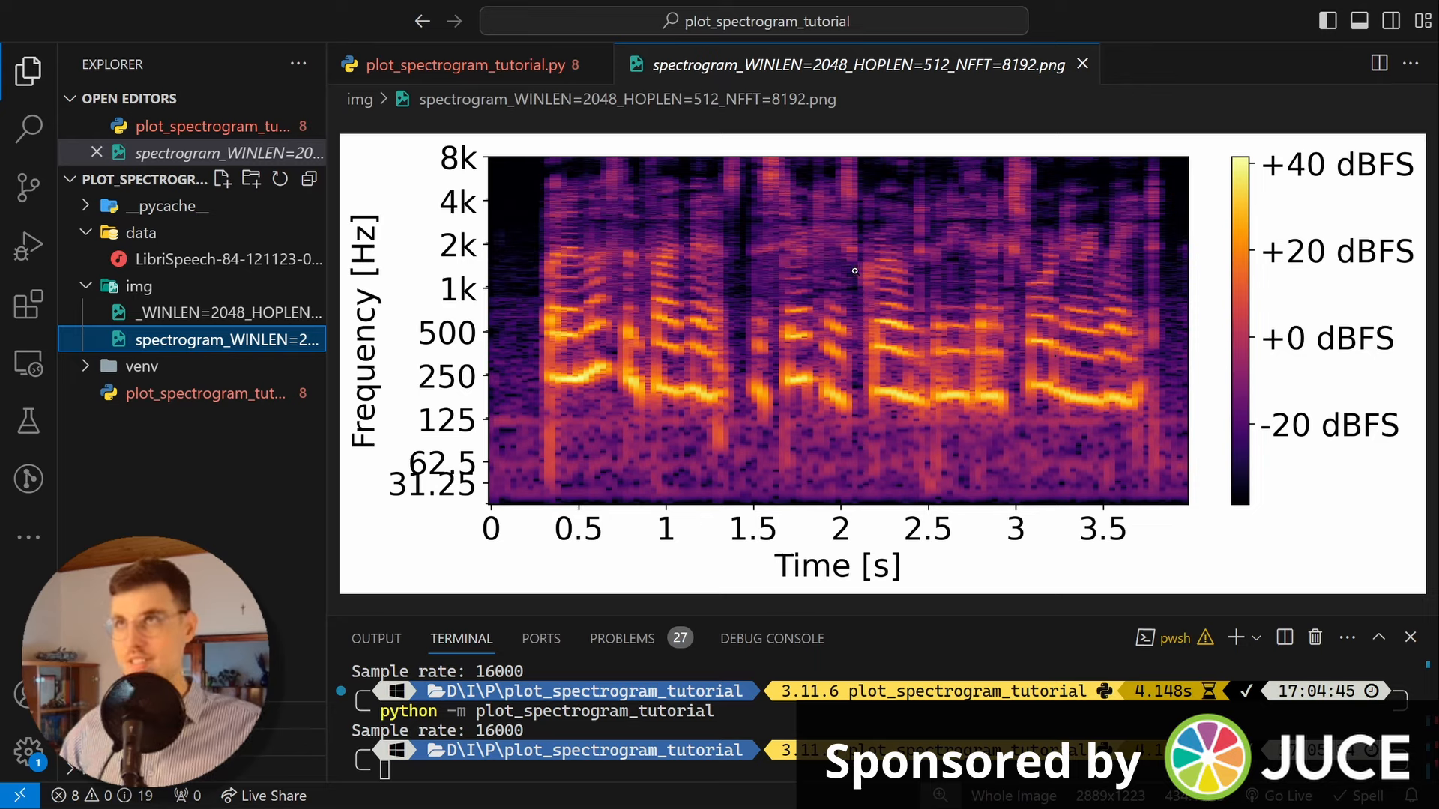
Step: Close the image tab and preview spectrogram_WINLEN=2048_HOPLEN=512_NFFT=8192.png from img
click(458, 64)
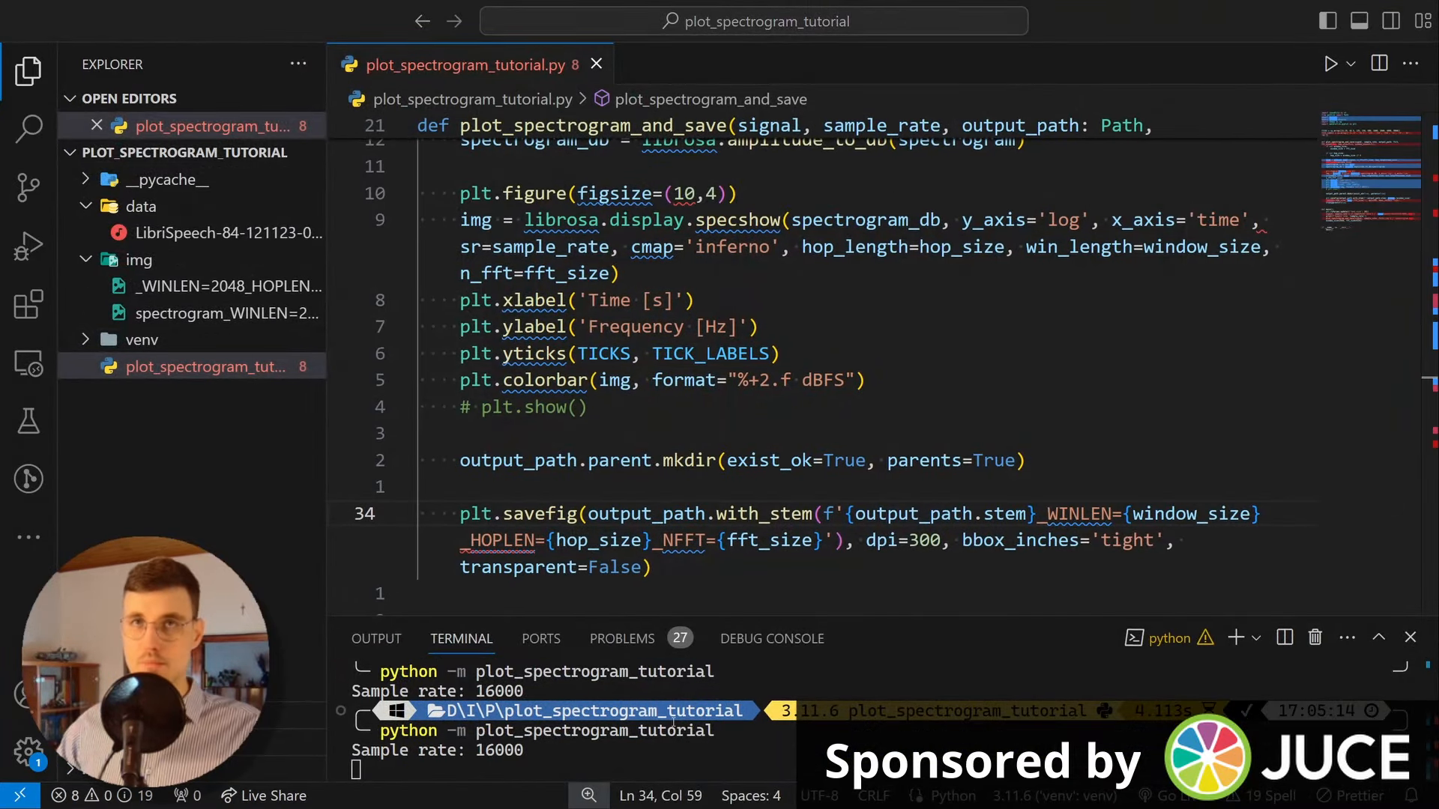
click(228, 339)
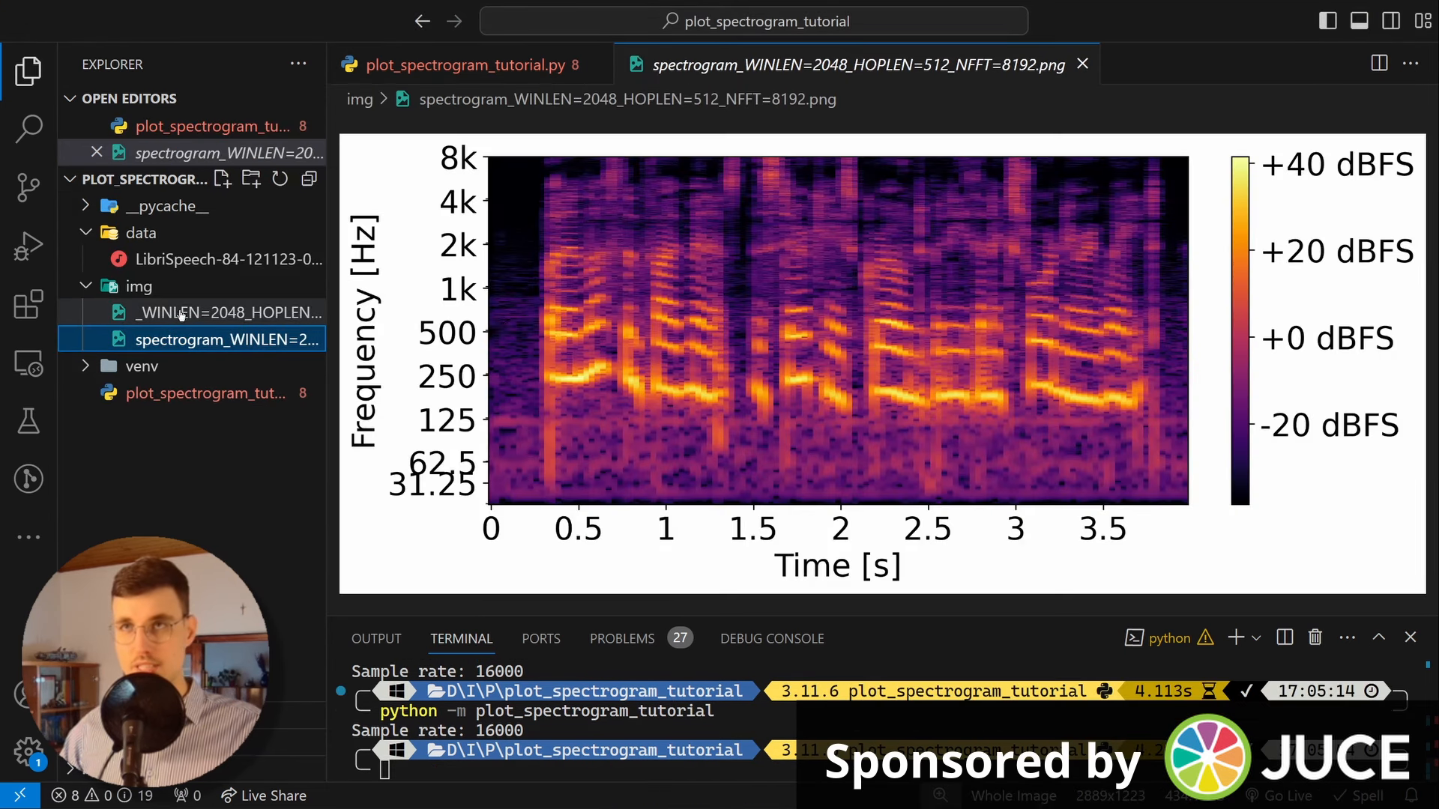